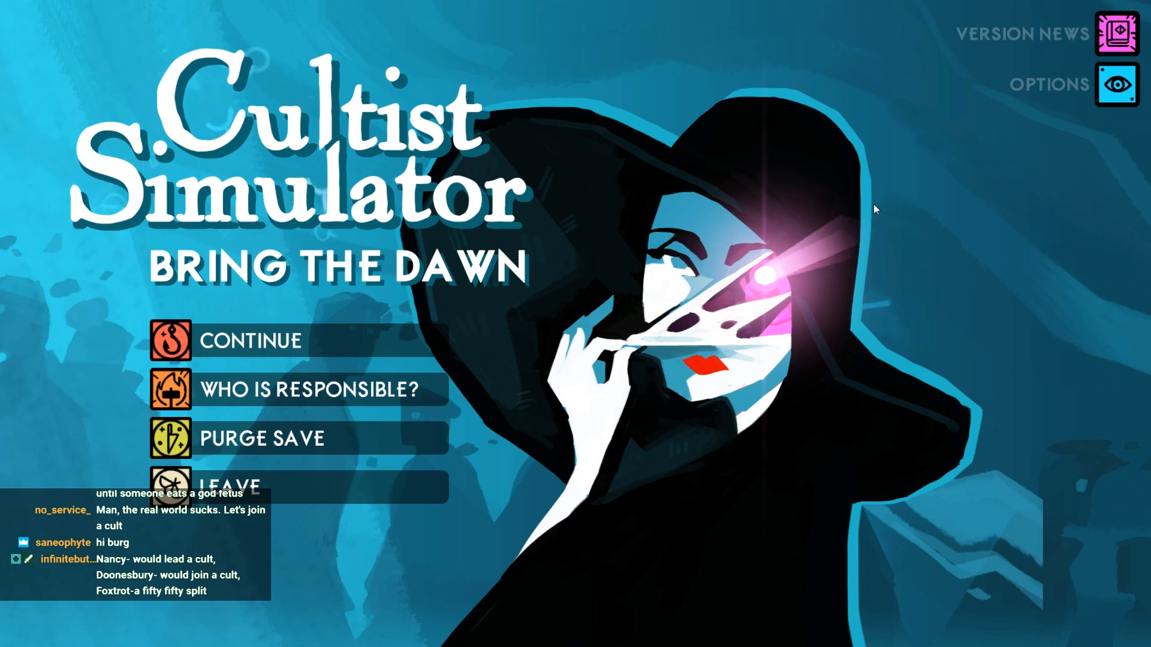
pyautogui.moveTo(884, 293)
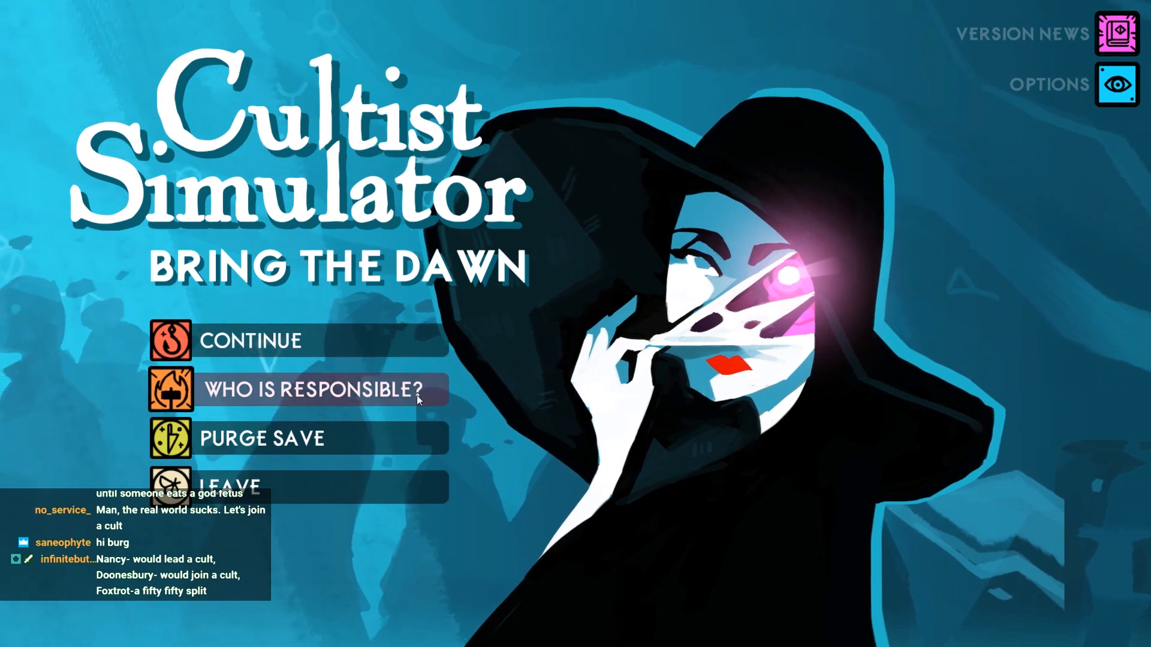
pyautogui.moveTo(583, 367)
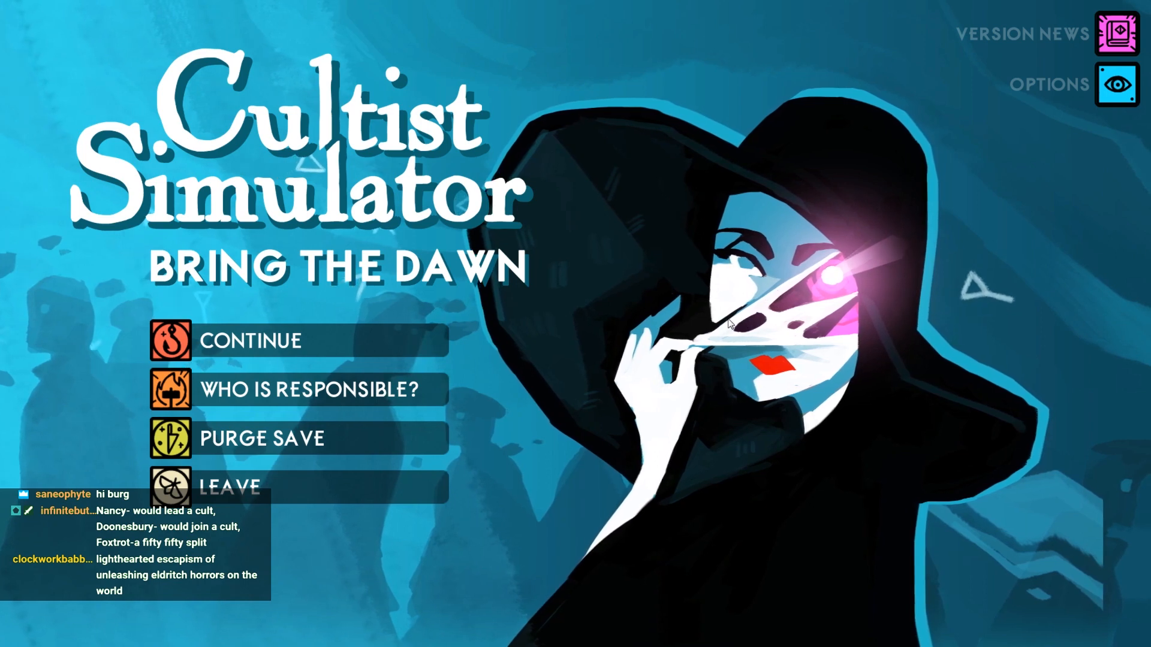
pyautogui.moveTo(348, 355)
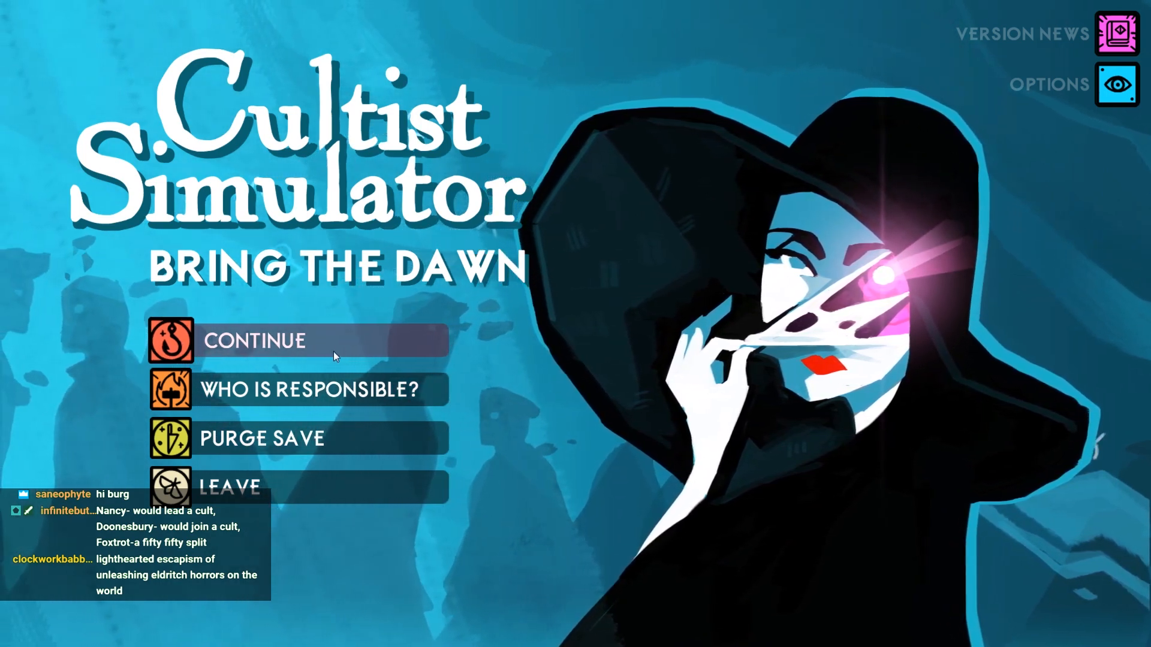
# - Continue the saved Detective game from the title screen
pyautogui.click(256, 339)
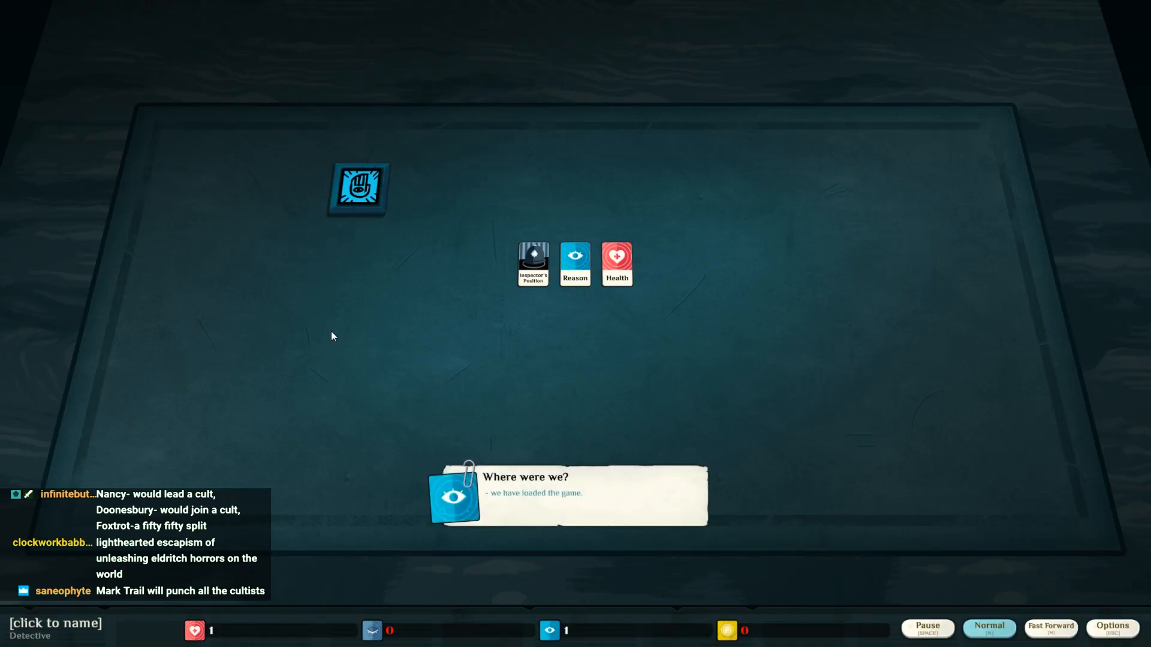
pyautogui.moveTo(563, 430)
pyautogui.write('VoidBurger da COP')
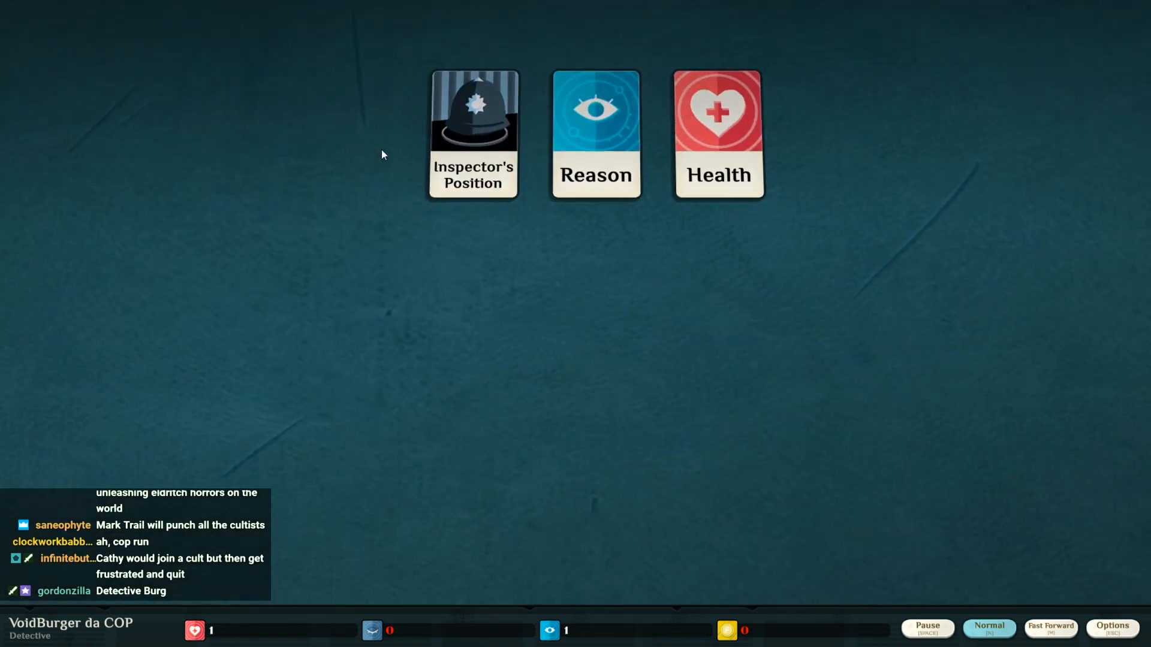
# - Work At the Station with Inspector's Position and collect Funds, Ludlow and the Sealed Bureau File
pyautogui.click(473, 134)
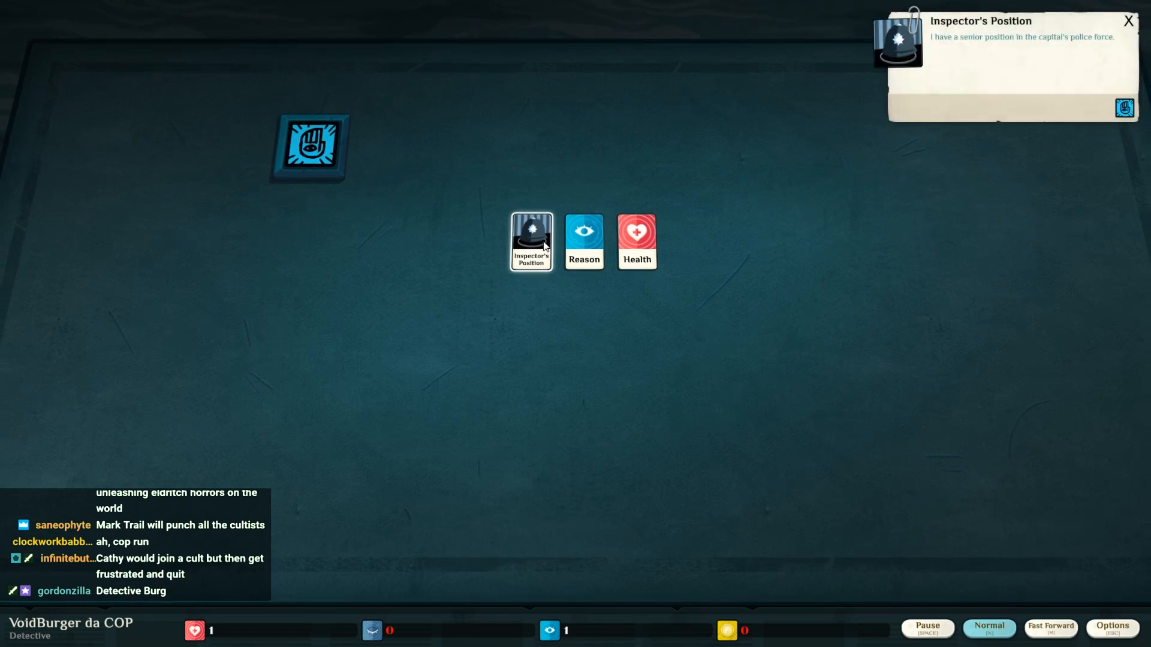
pyautogui.moveTo(473, 246)
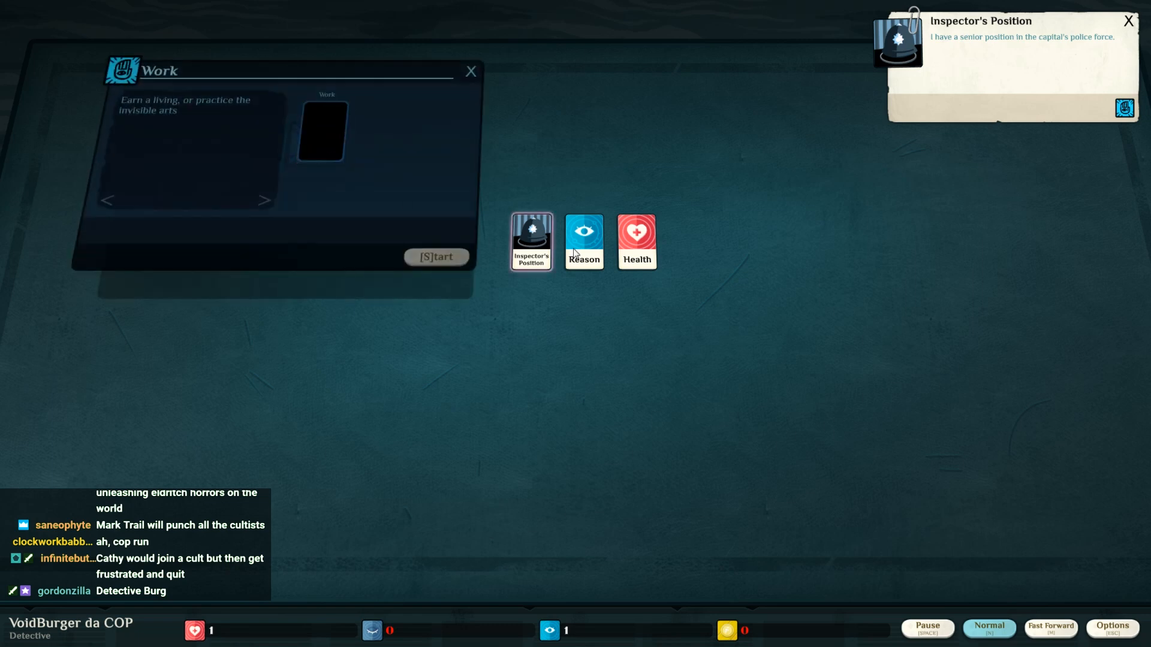
pyautogui.moveTo(531, 241); pyautogui.dragTo(321, 130)
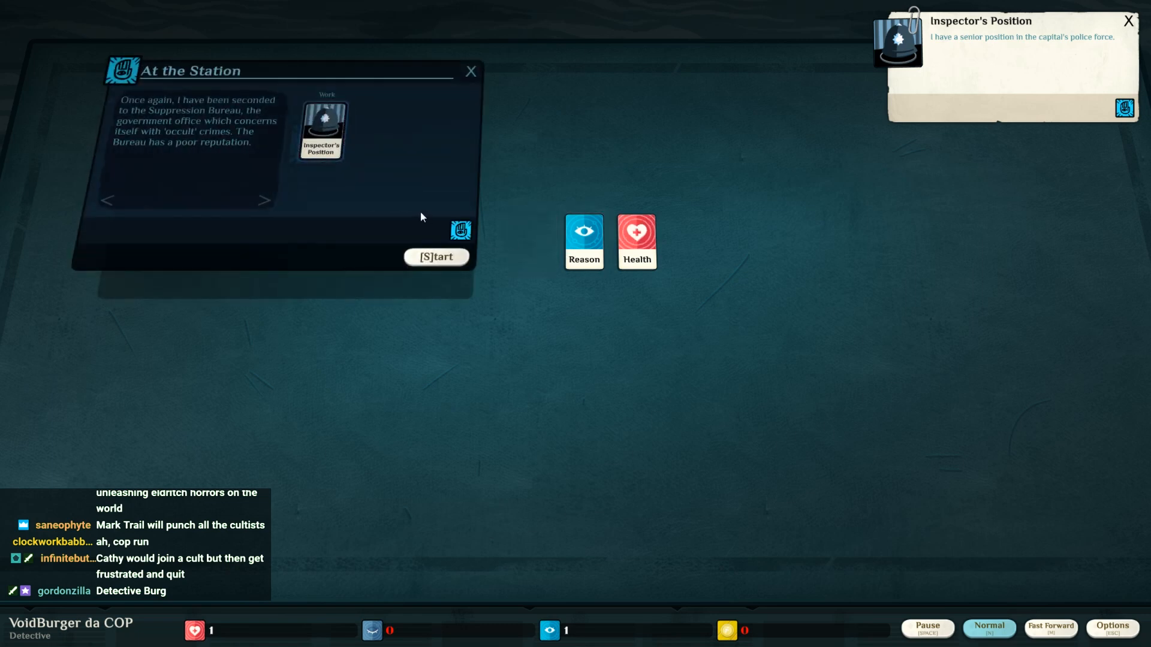
pyautogui.moveTo(409, 213)
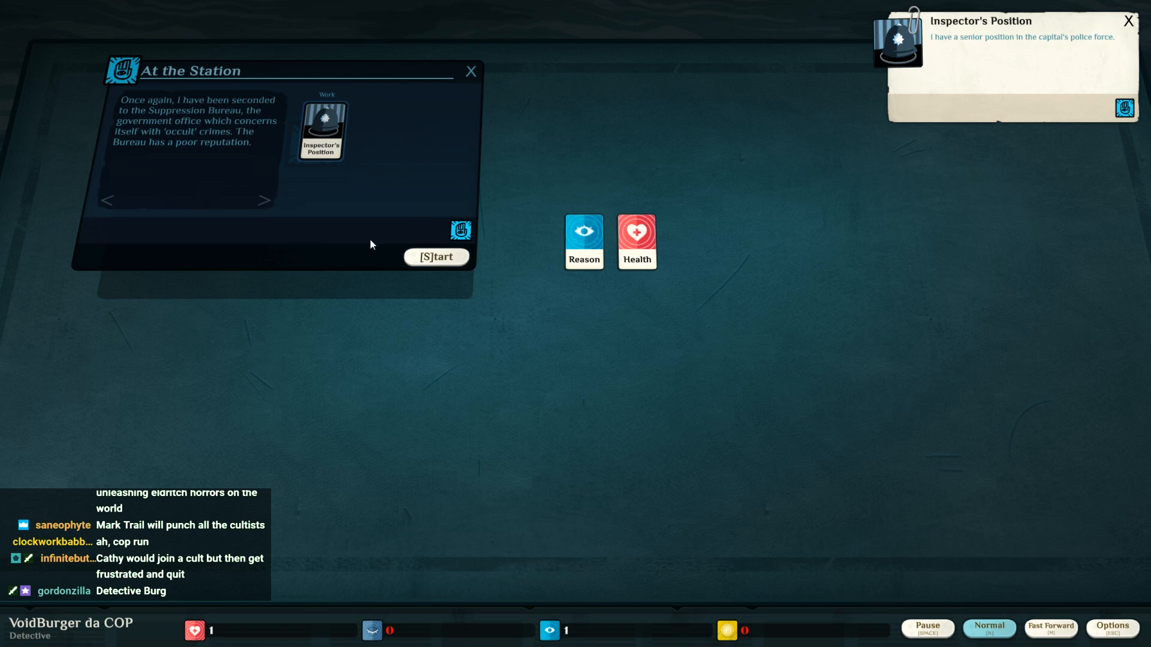
pyautogui.moveTo(238, 176)
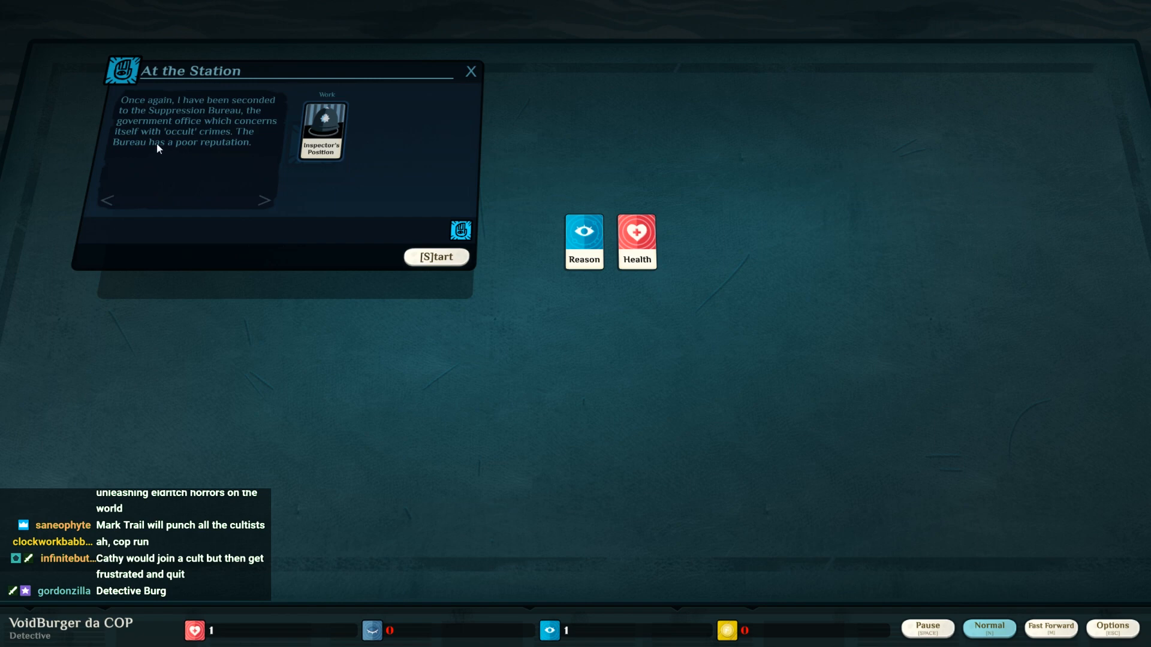
pyautogui.moveTo(181, 160)
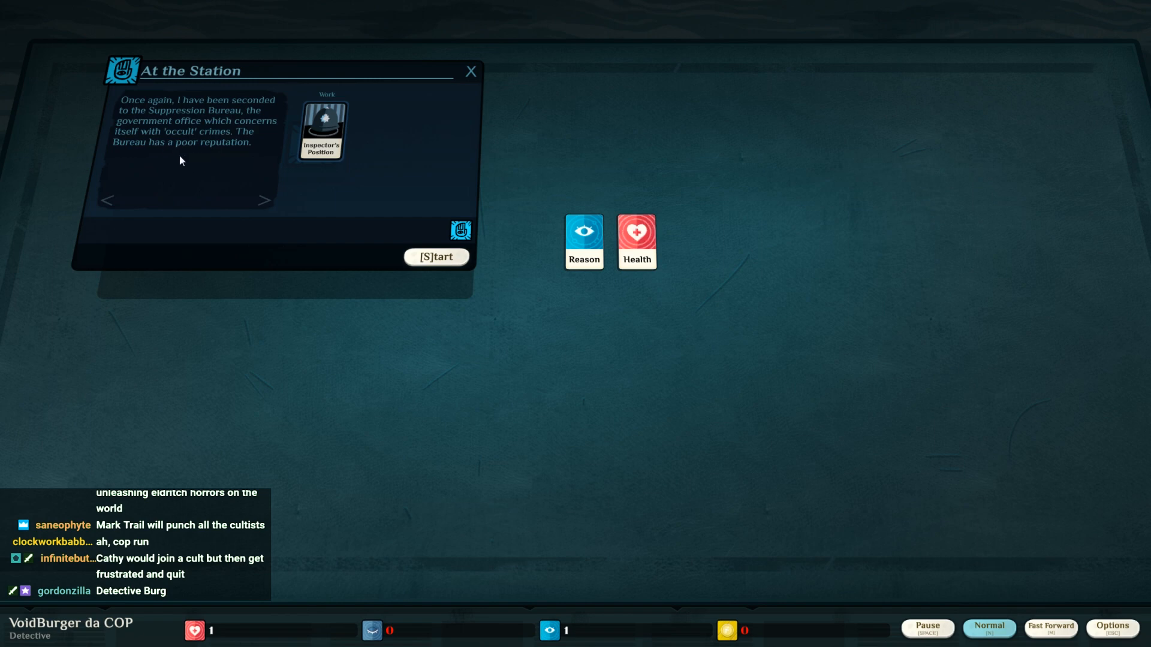
pyautogui.click(434, 256)
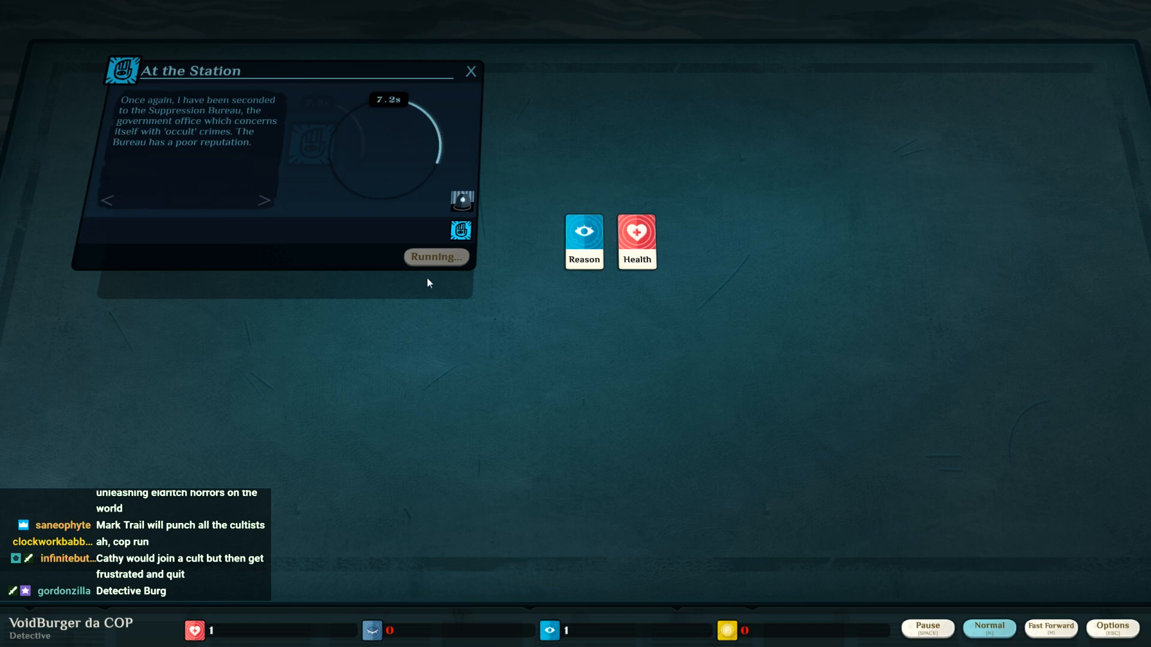
pyautogui.moveTo(503, 304)
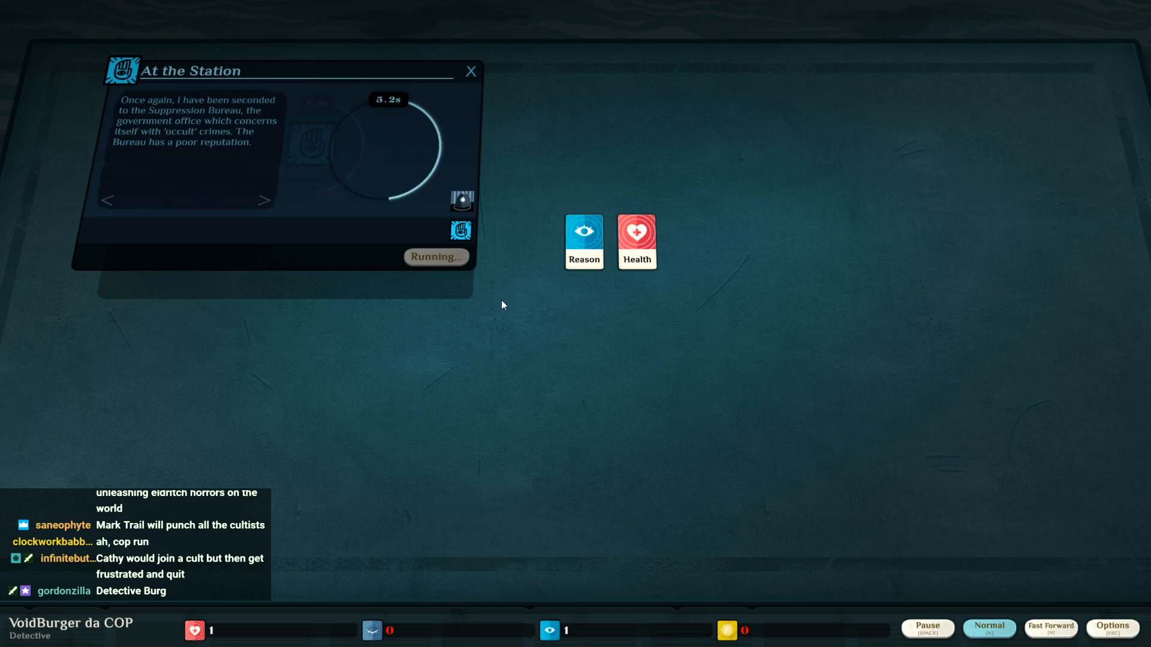
pyautogui.moveTo(516, 318)
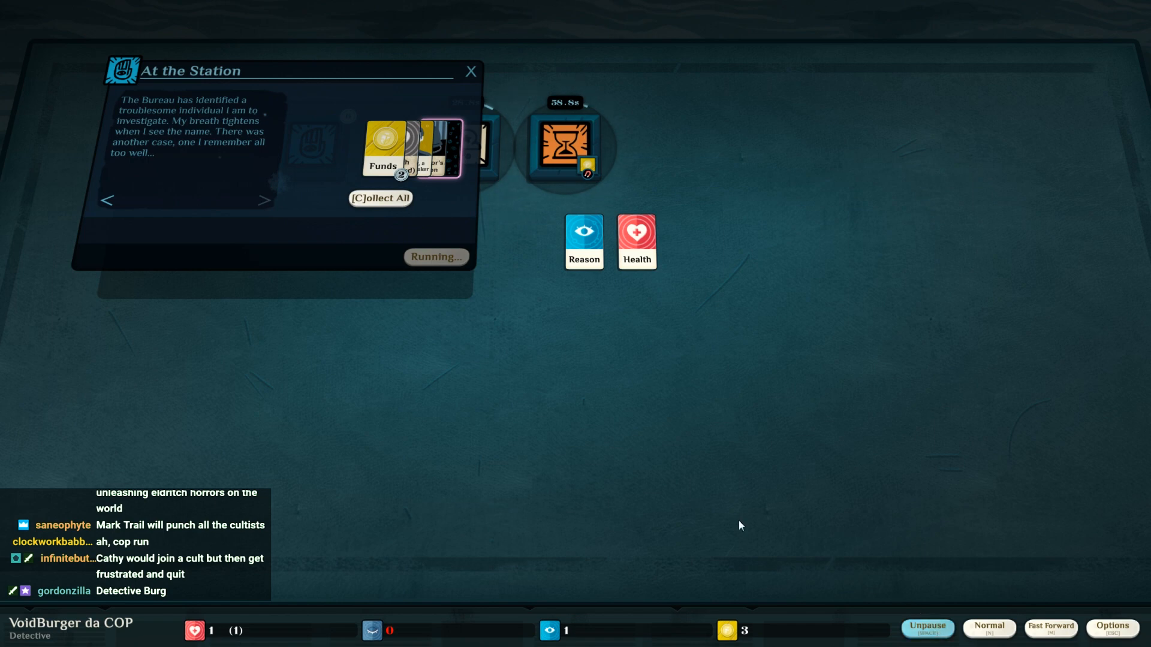
pyautogui.moveTo(553, 460)
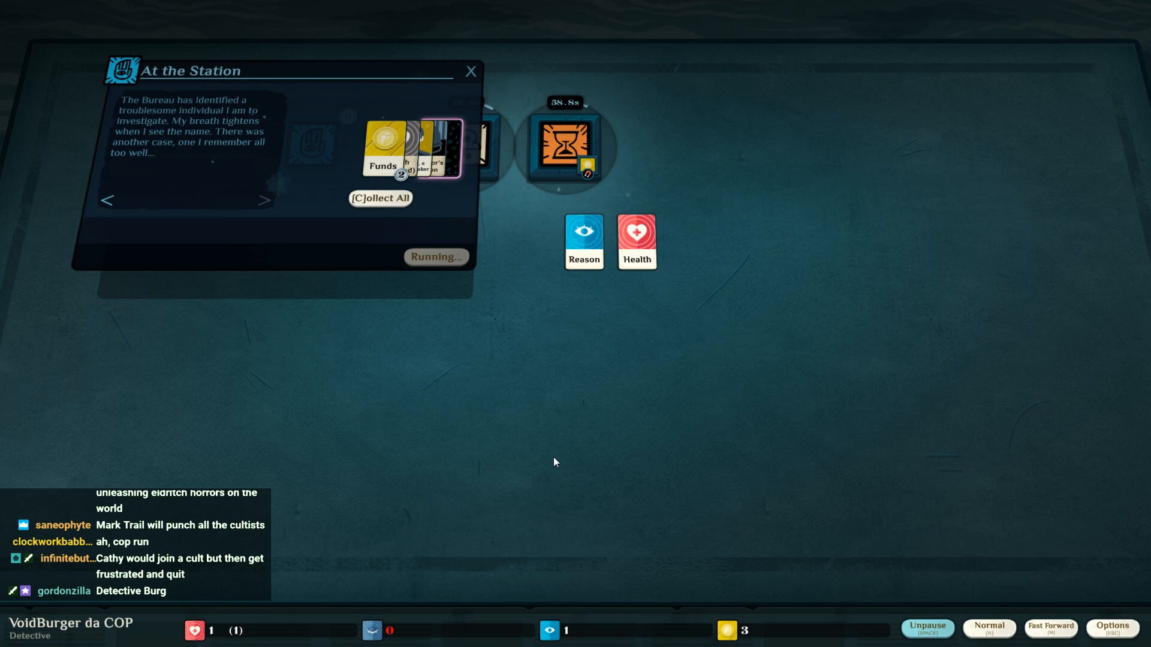
pyautogui.moveTo(484, 440)
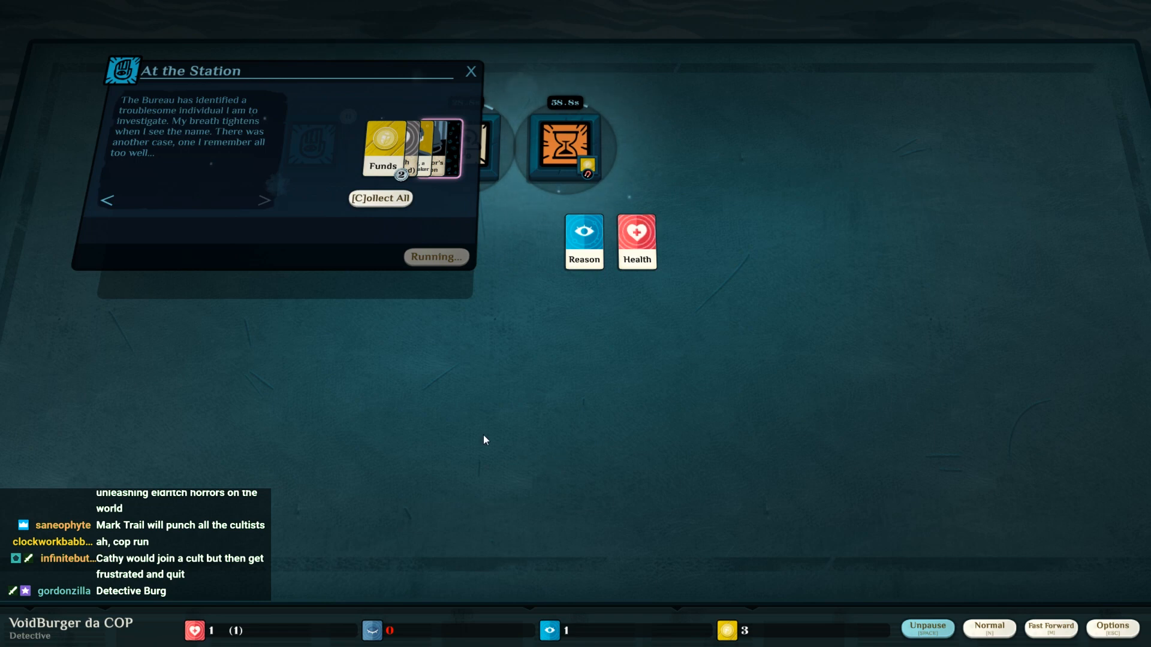
pyautogui.moveTo(475, 455)
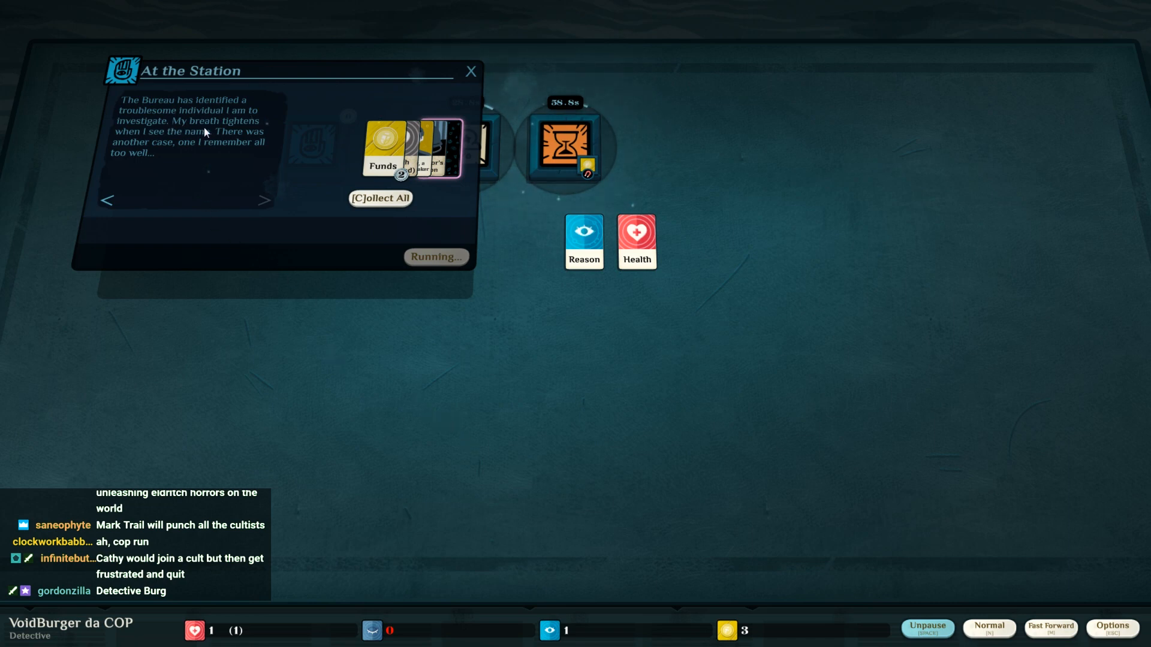
pyautogui.moveTo(223, 162)
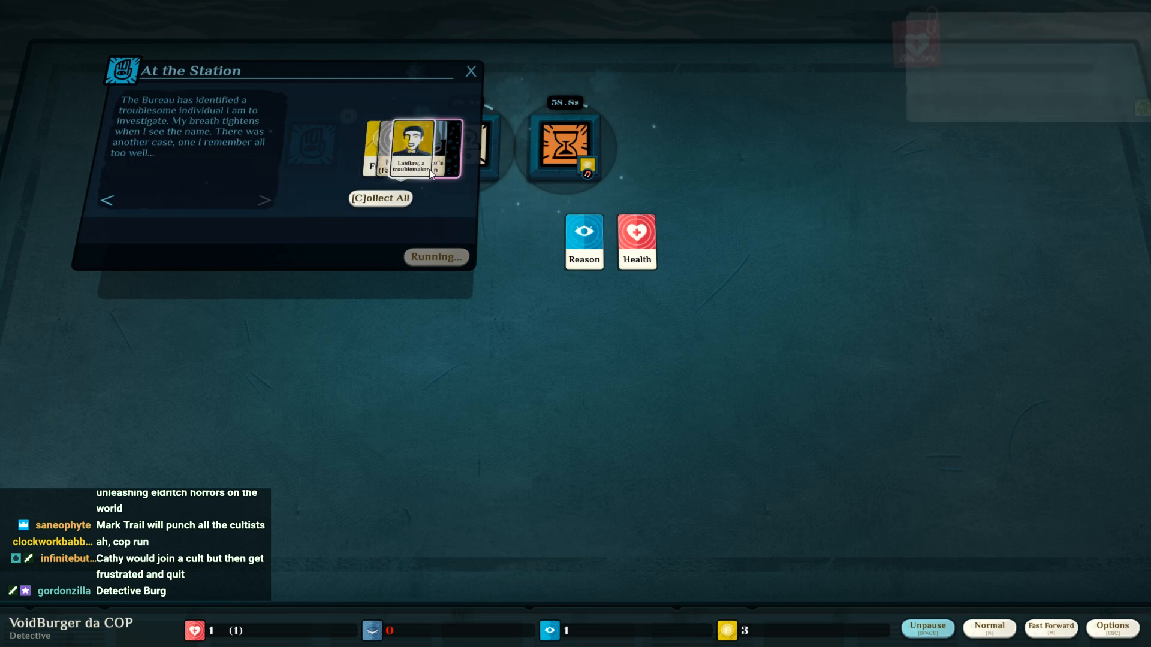
pyautogui.click(414, 147)
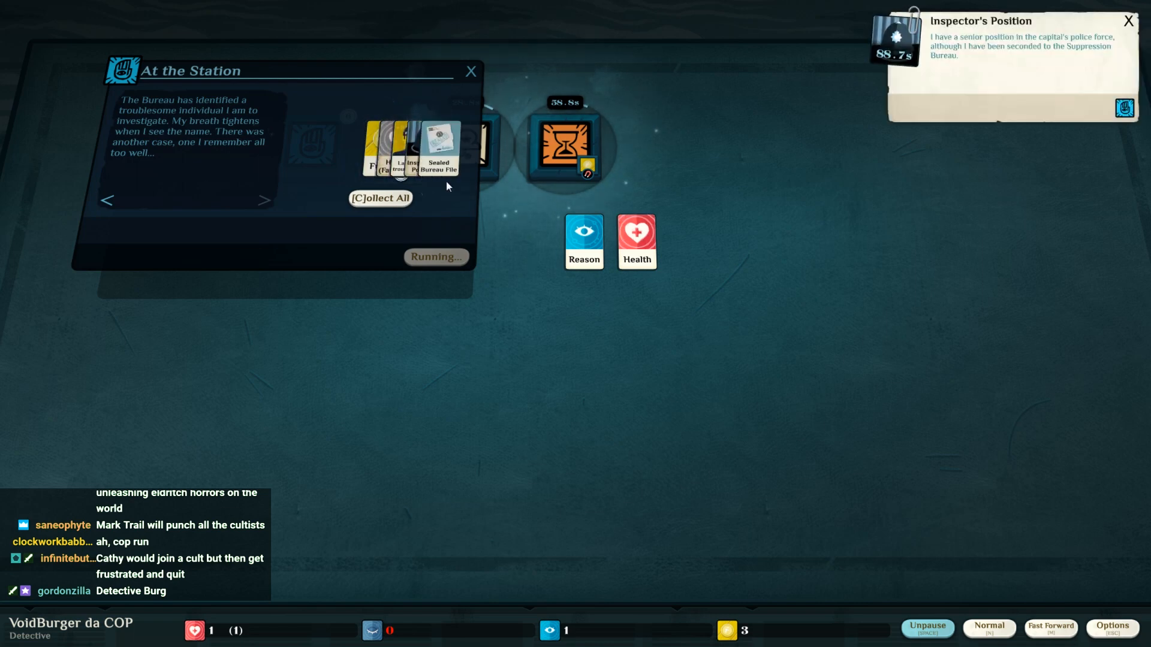
pyautogui.click(380, 198)
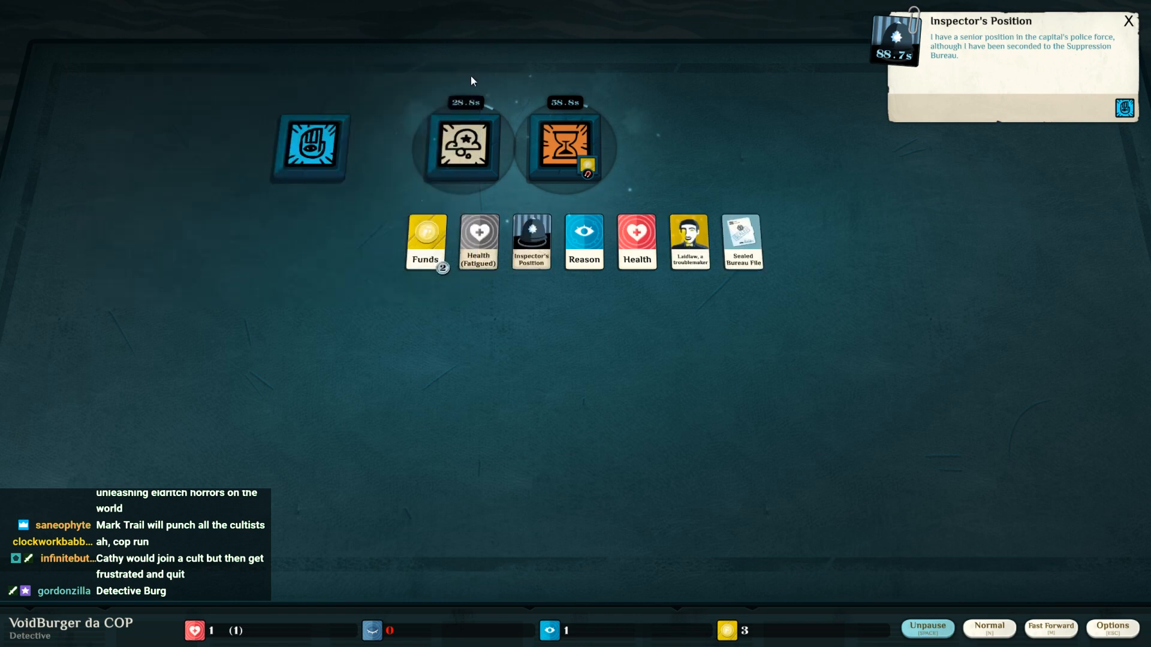
pyautogui.moveTo(457, 253)
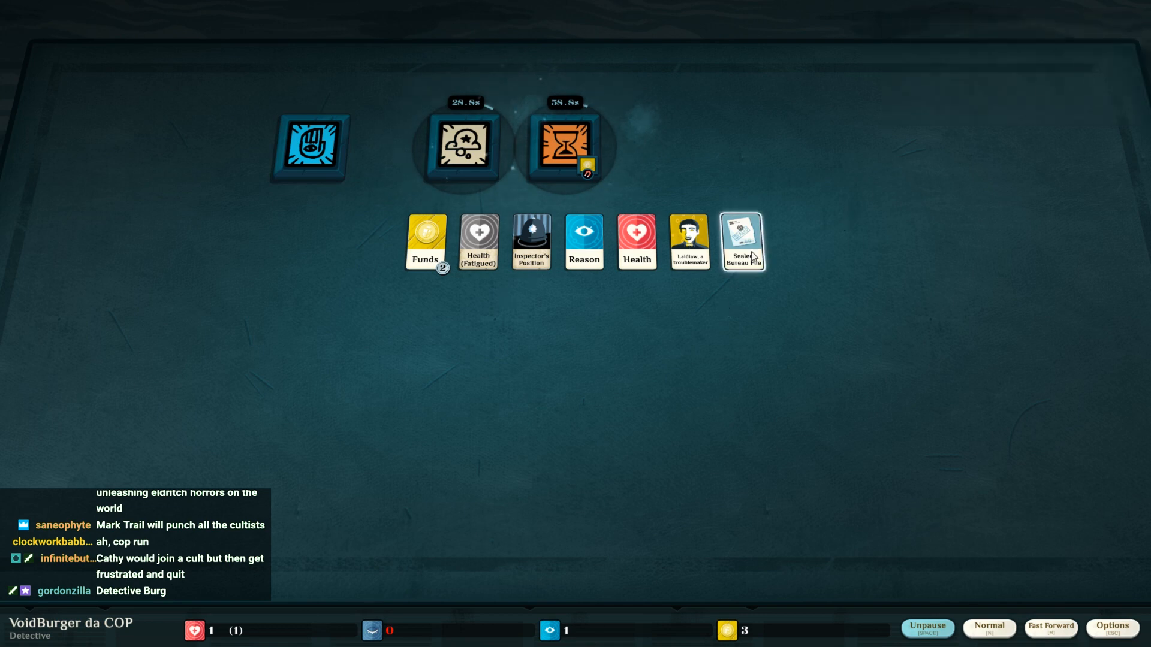
# - Inspect the Sealed Bureau File, check the Dreaming action, and place the file in Work
pyautogui.click(742, 242)
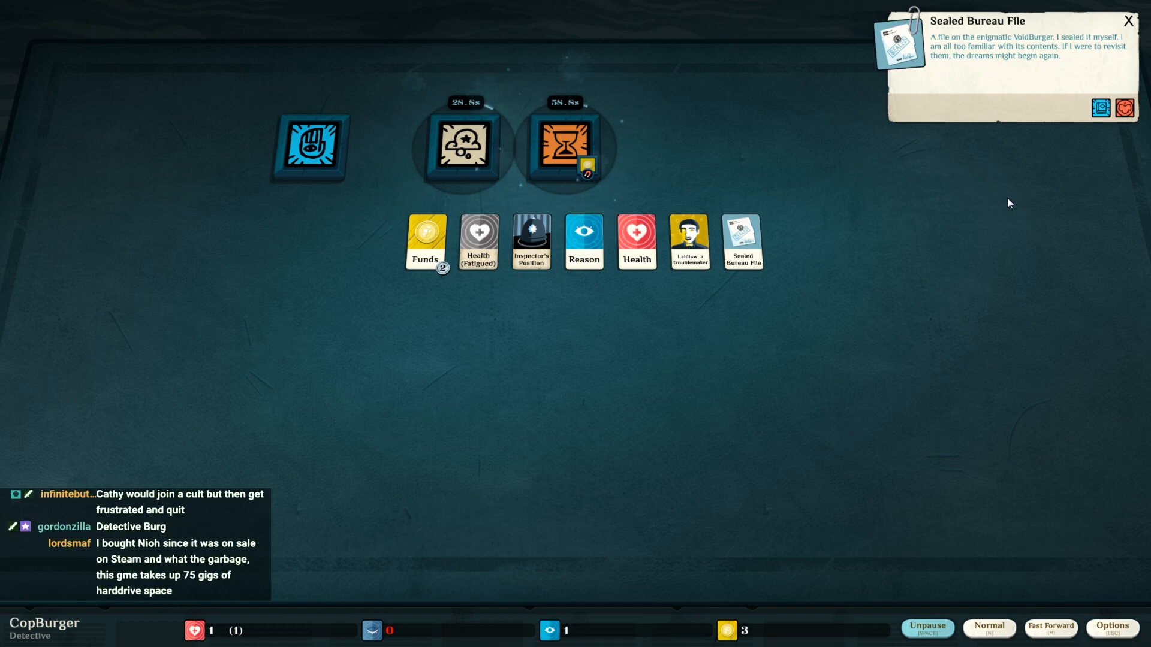
pyautogui.click(1127, 20)
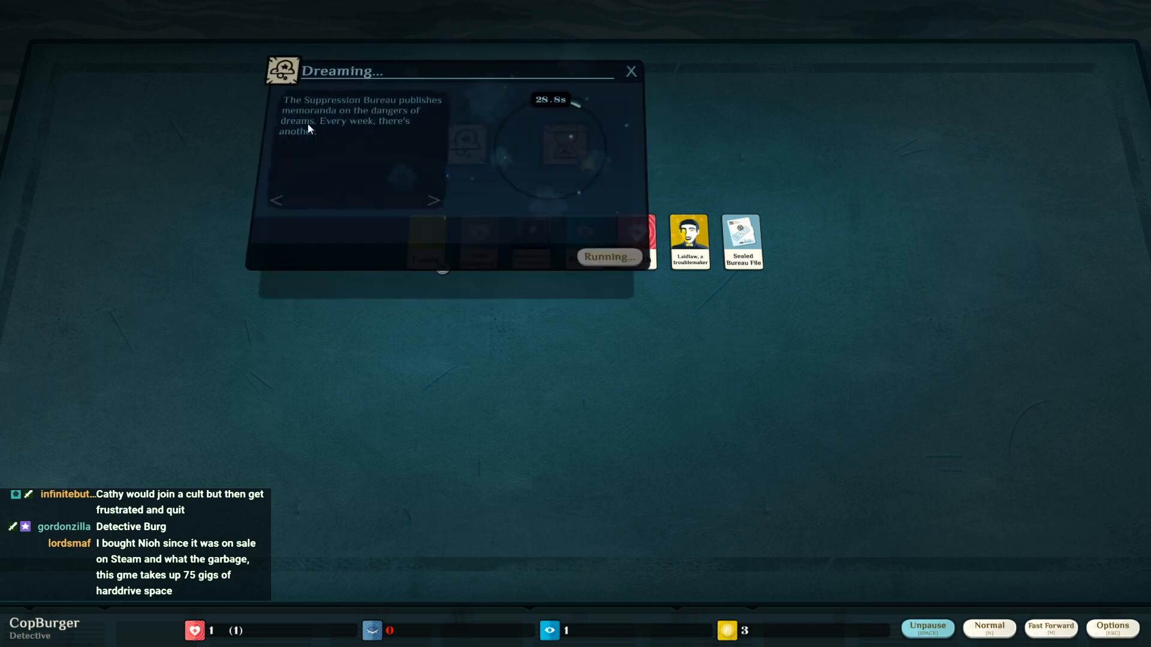
pyautogui.click(629, 71)
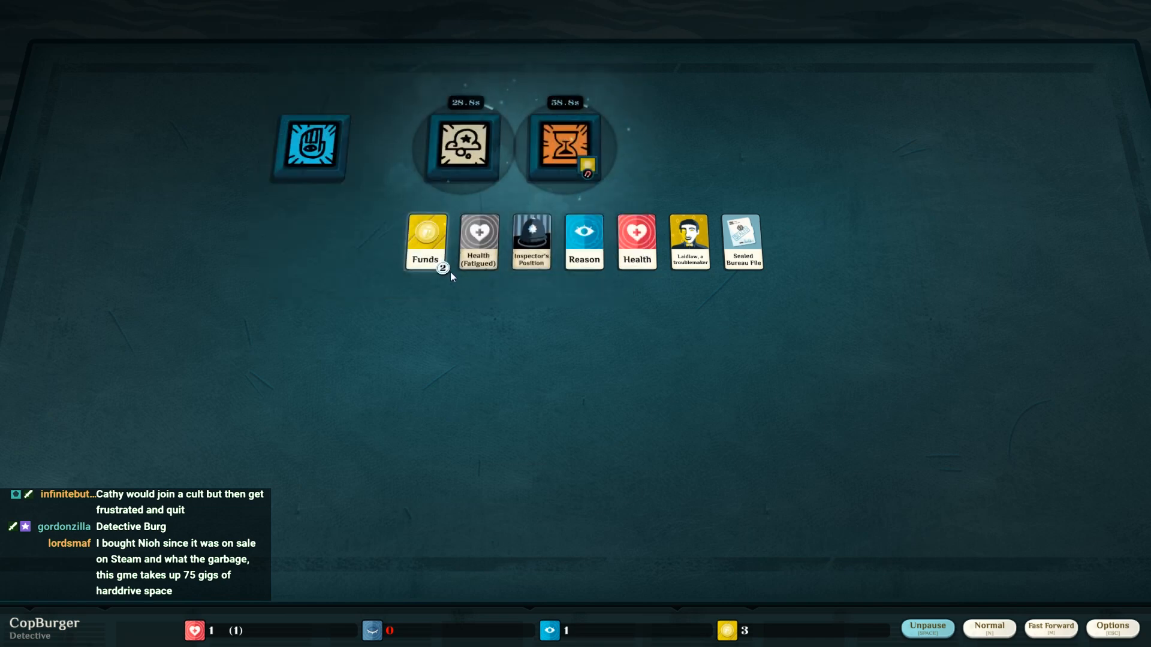
pyautogui.click(309, 146)
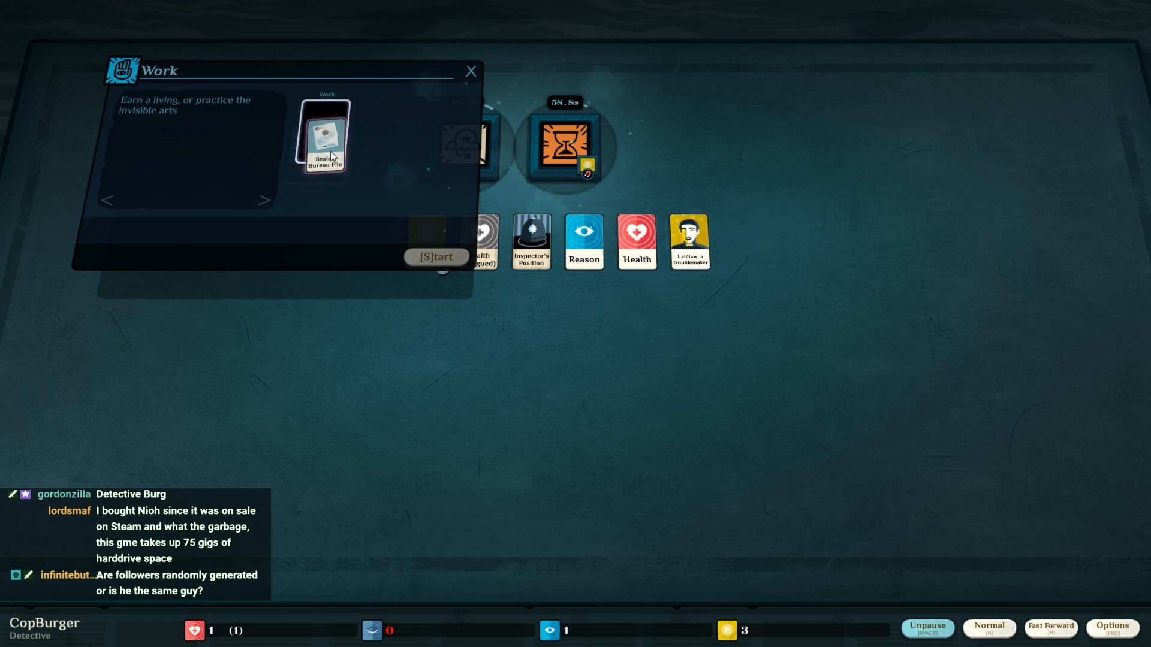
# - Reseat the Sealed Bureau File in the Work slot so Burn the Sealed File is offered
pyautogui.click(321, 136)
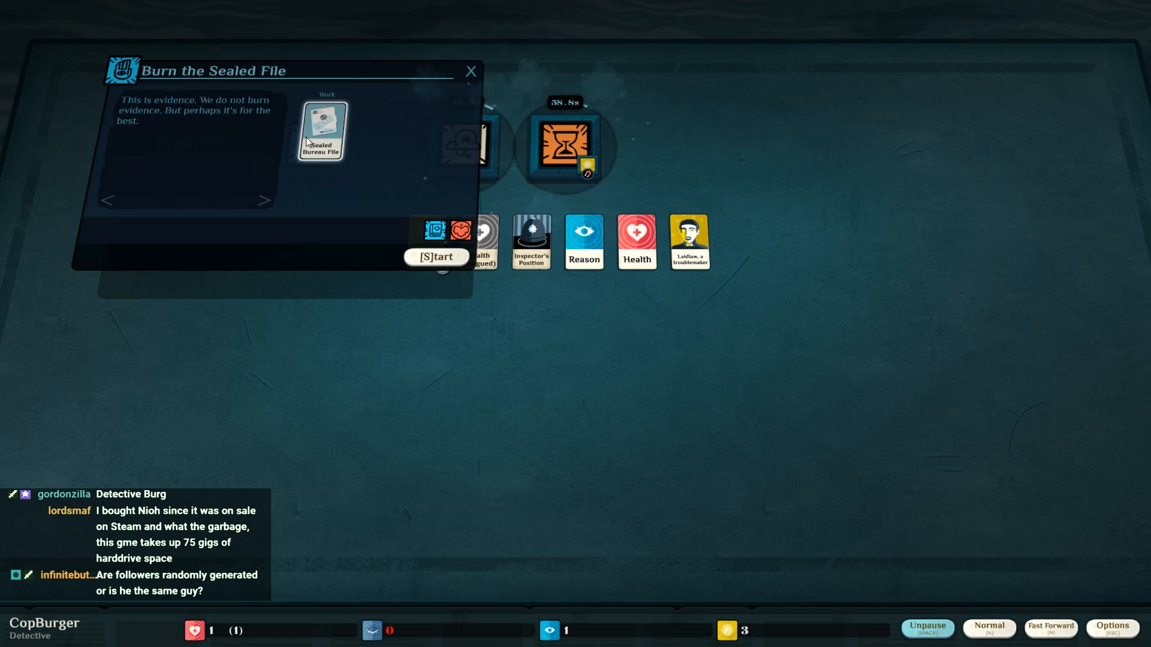
pyautogui.moveTo(319, 129); pyautogui.dragTo(741, 242)
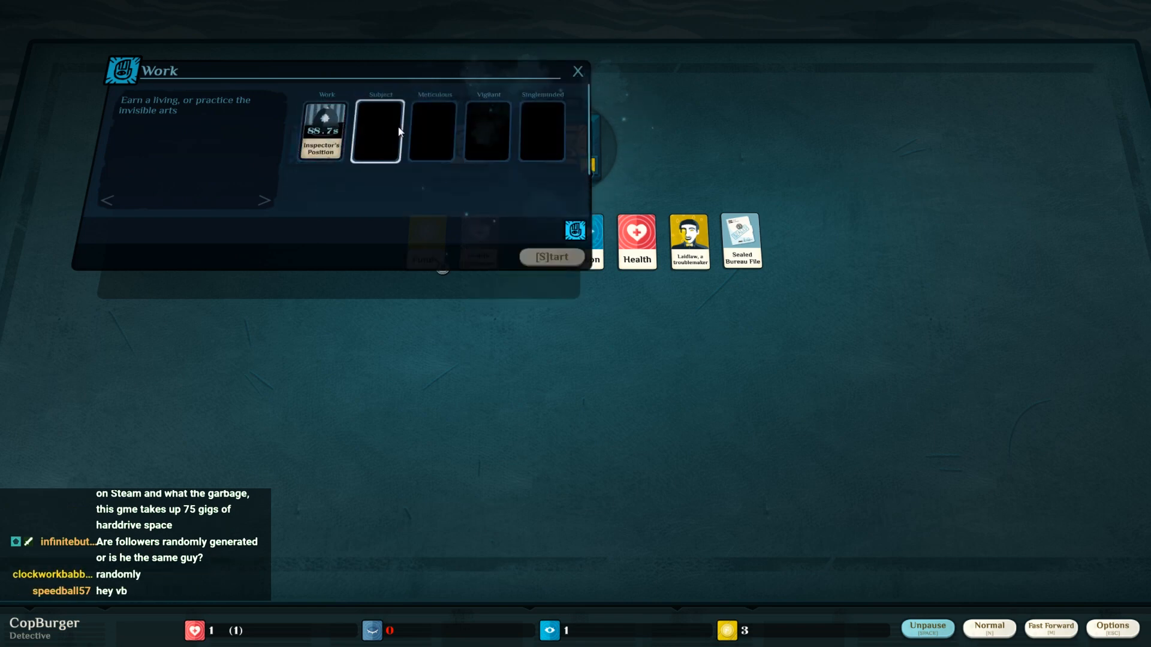
pyautogui.moveTo(486, 132)
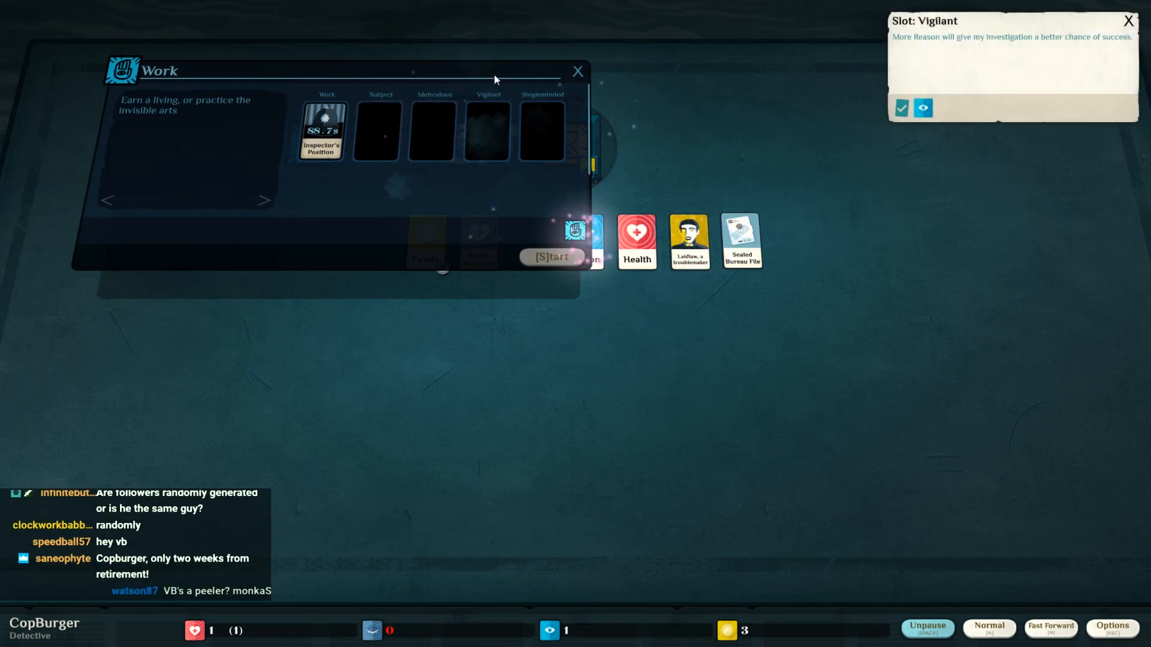
pyautogui.moveTo(331, 71); pyautogui.dragTo(312, 105)
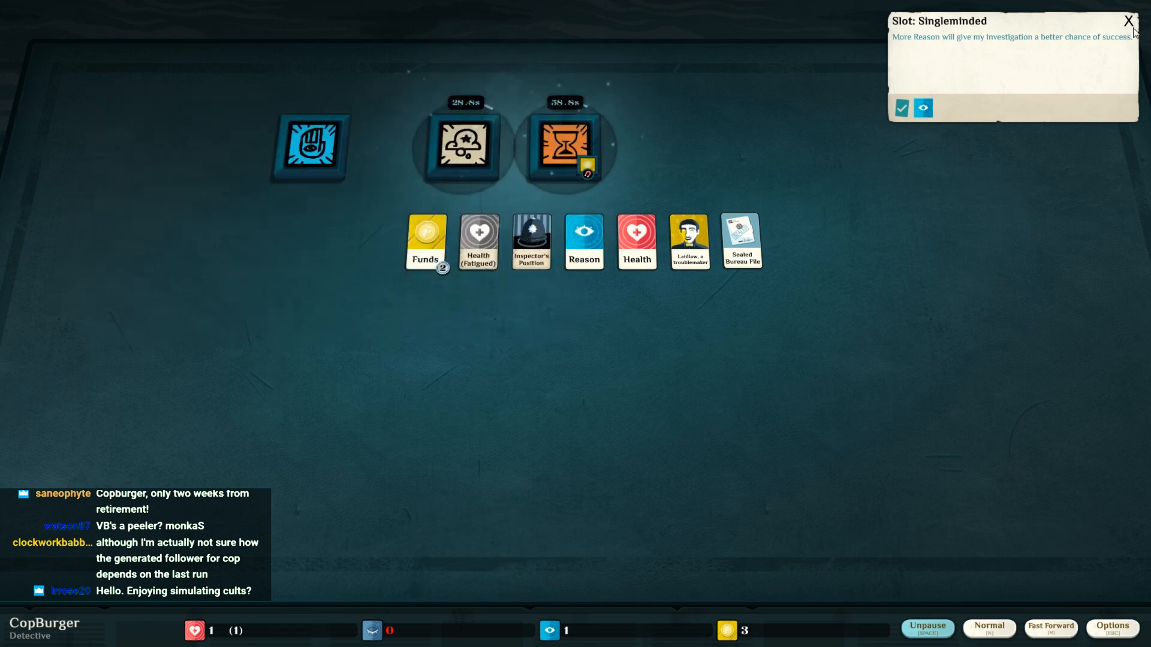
pyautogui.click(1127, 20)
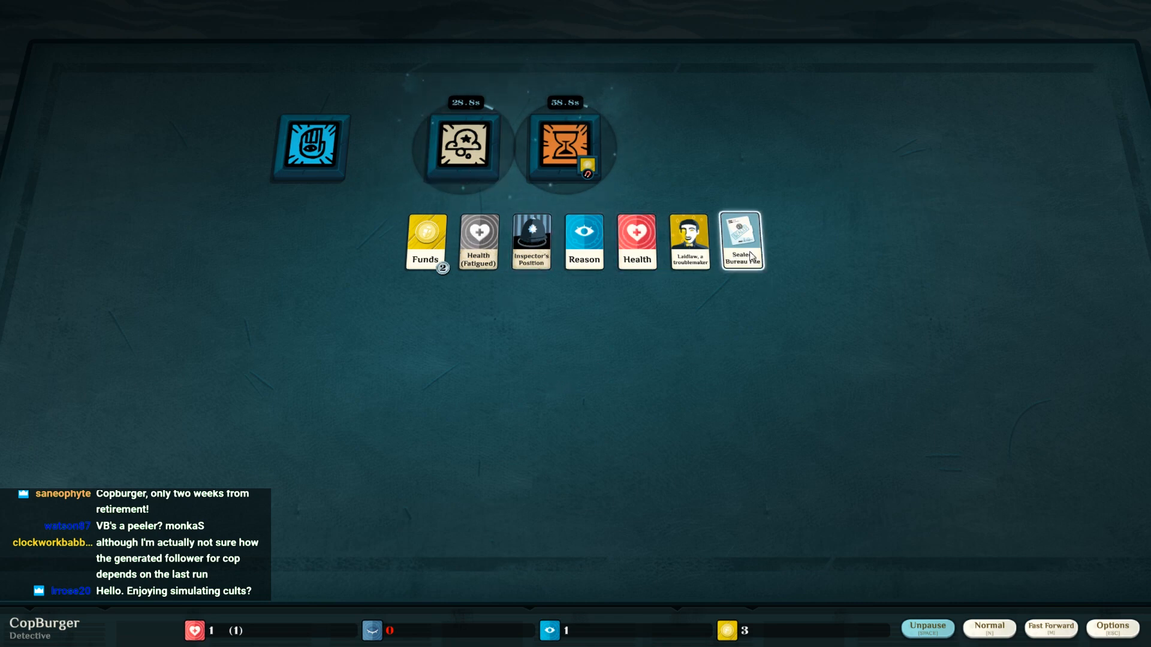
pyautogui.click(740, 242)
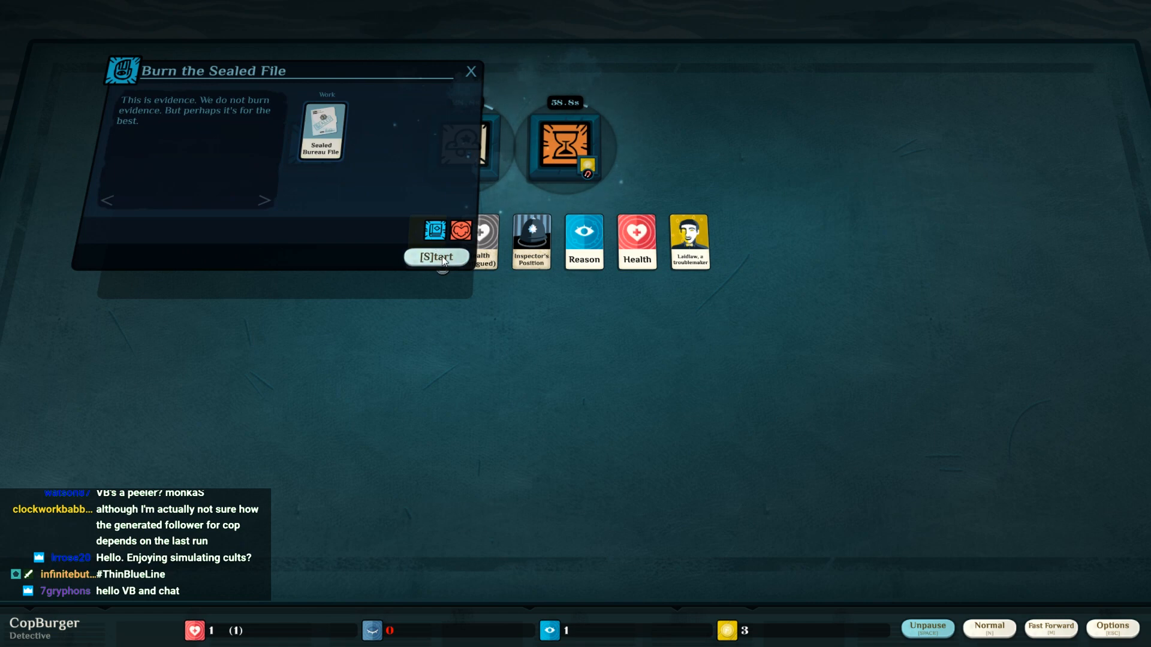
# - Start burning the Sealed Bureau File and let time run
pyautogui.click(436, 257)
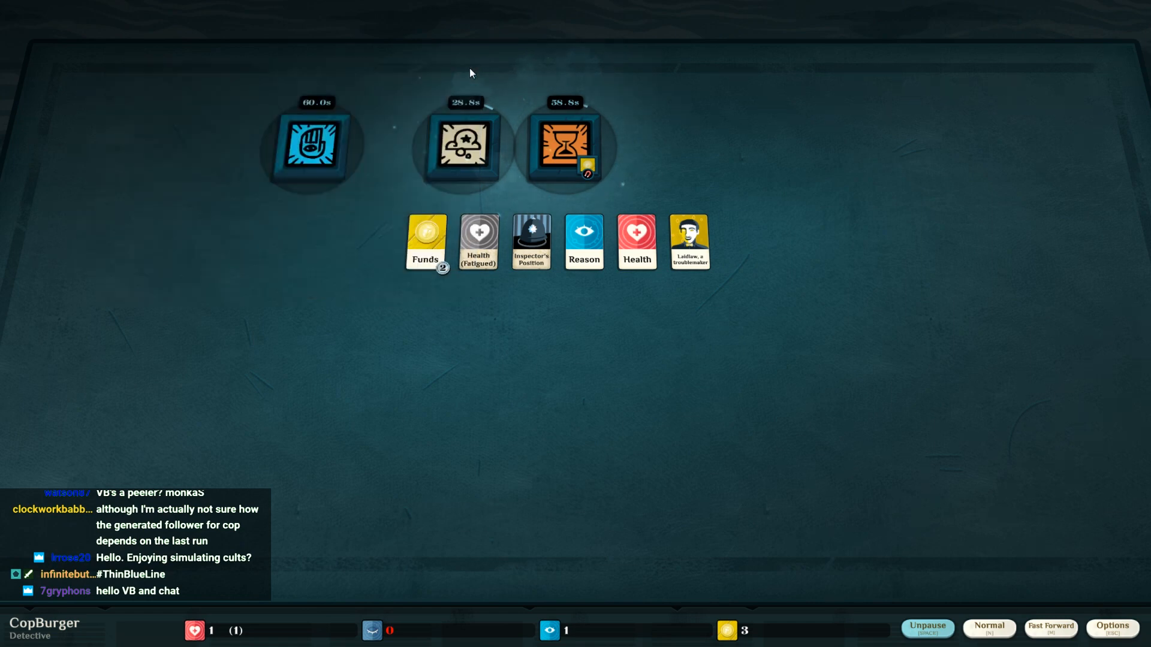
pyautogui.moveTo(910, 561)
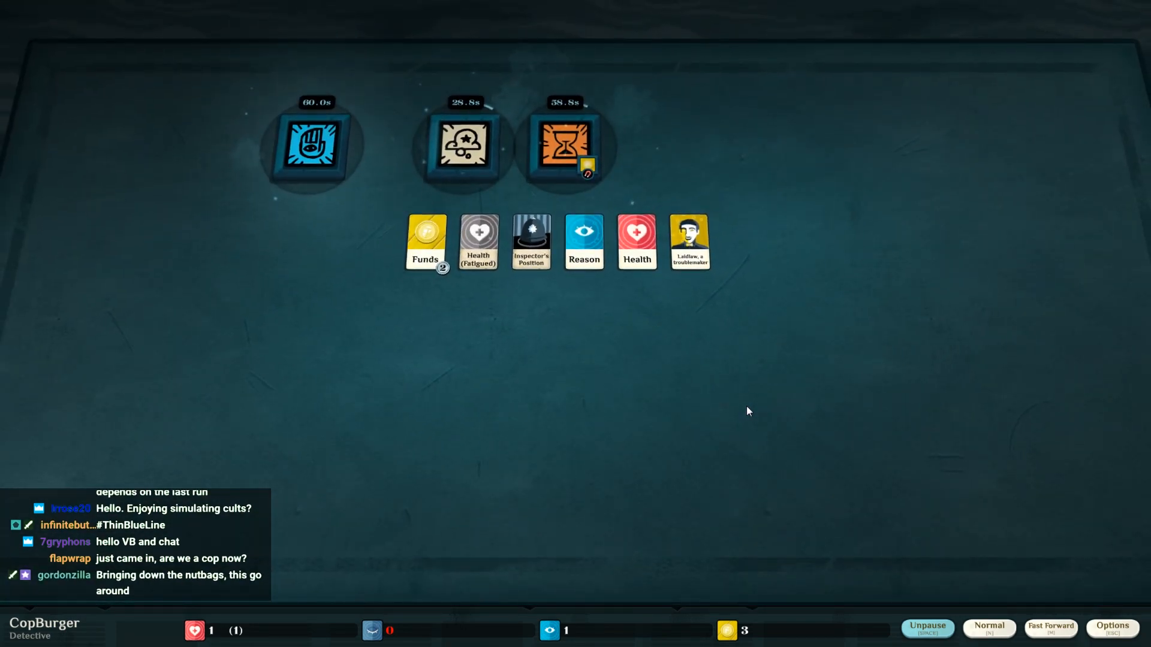
pyautogui.moveTo(1022, 608)
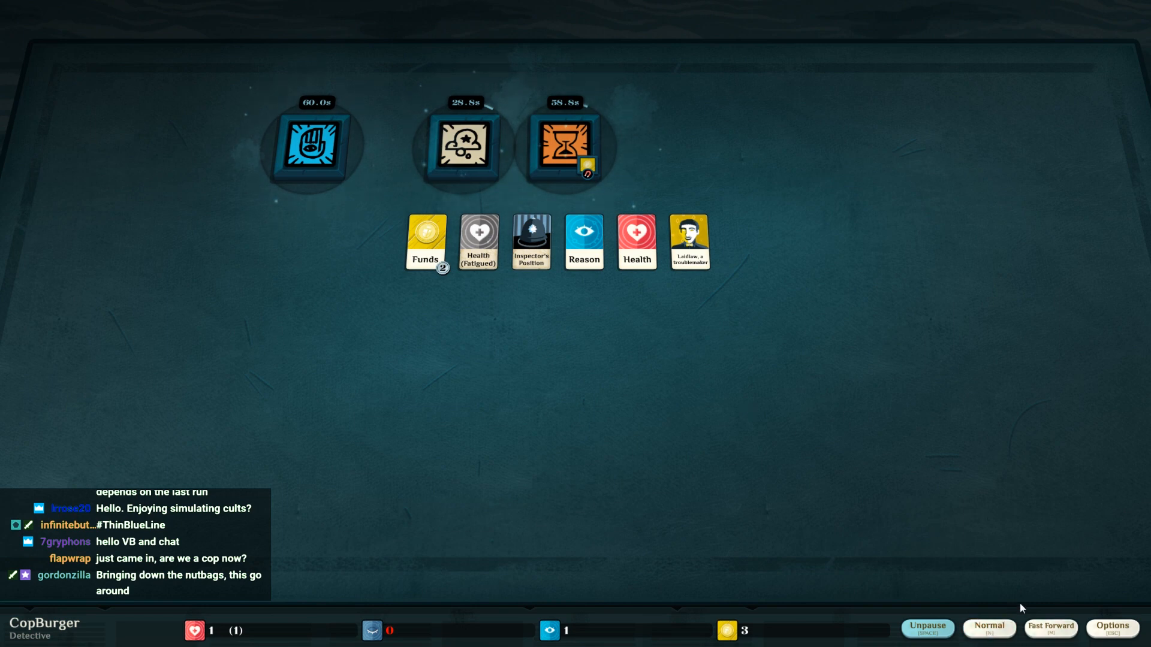
pyautogui.moveTo(993, 484)
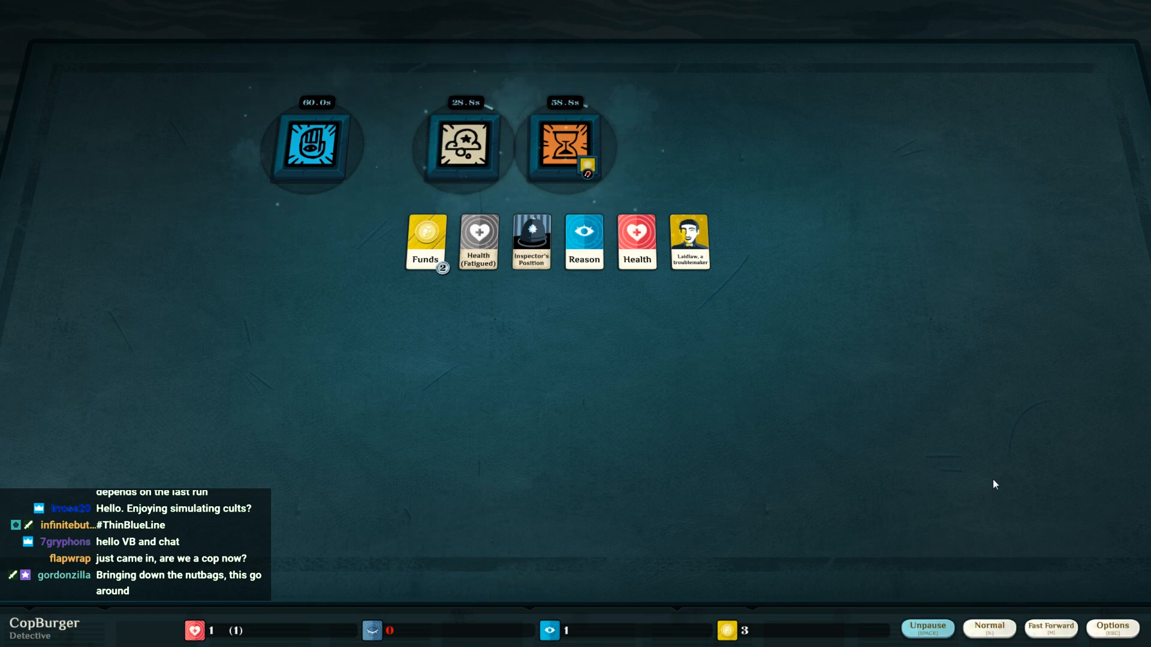
pyautogui.click(926, 628)
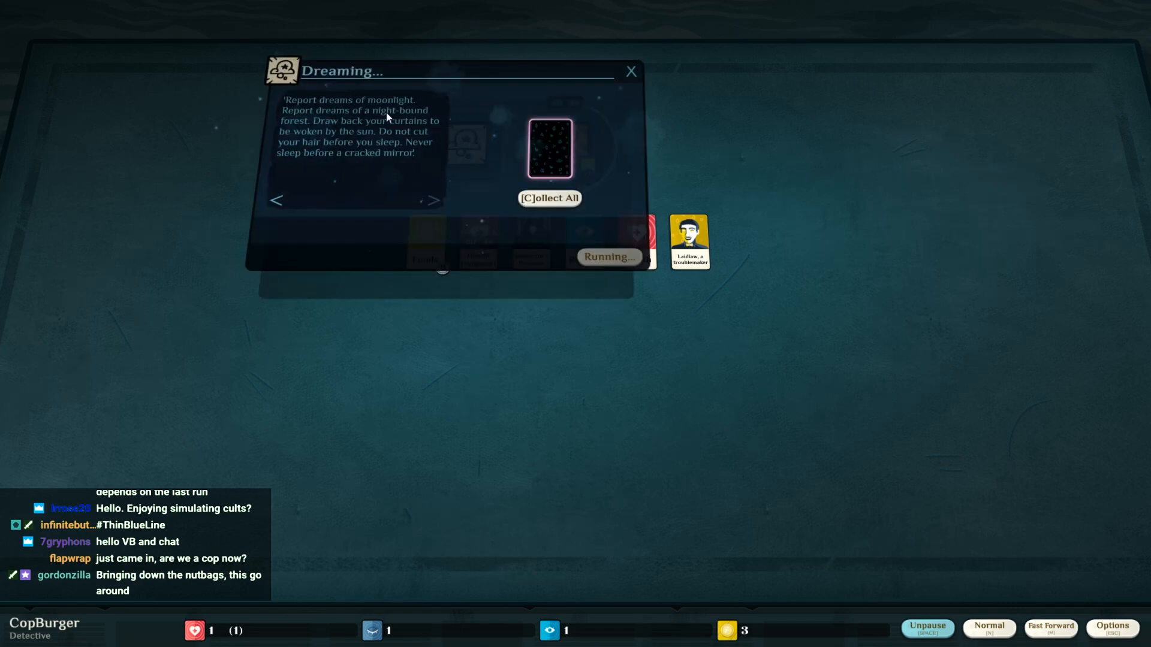
pyautogui.moveTo(384, 135)
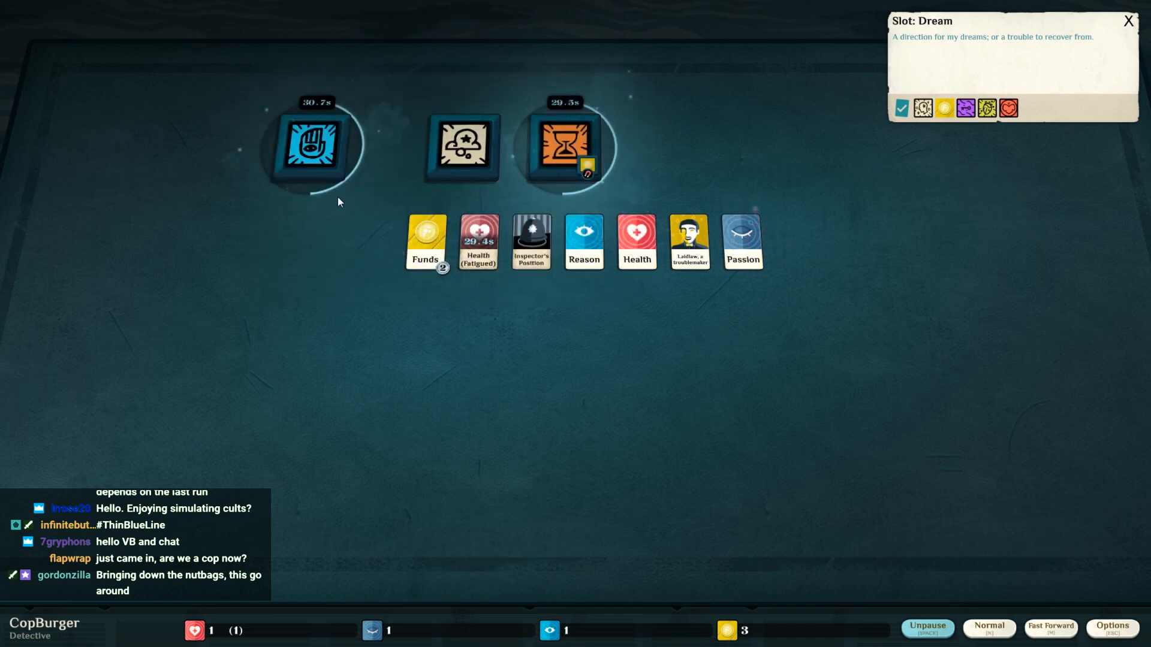
pyautogui.moveTo(731, 339)
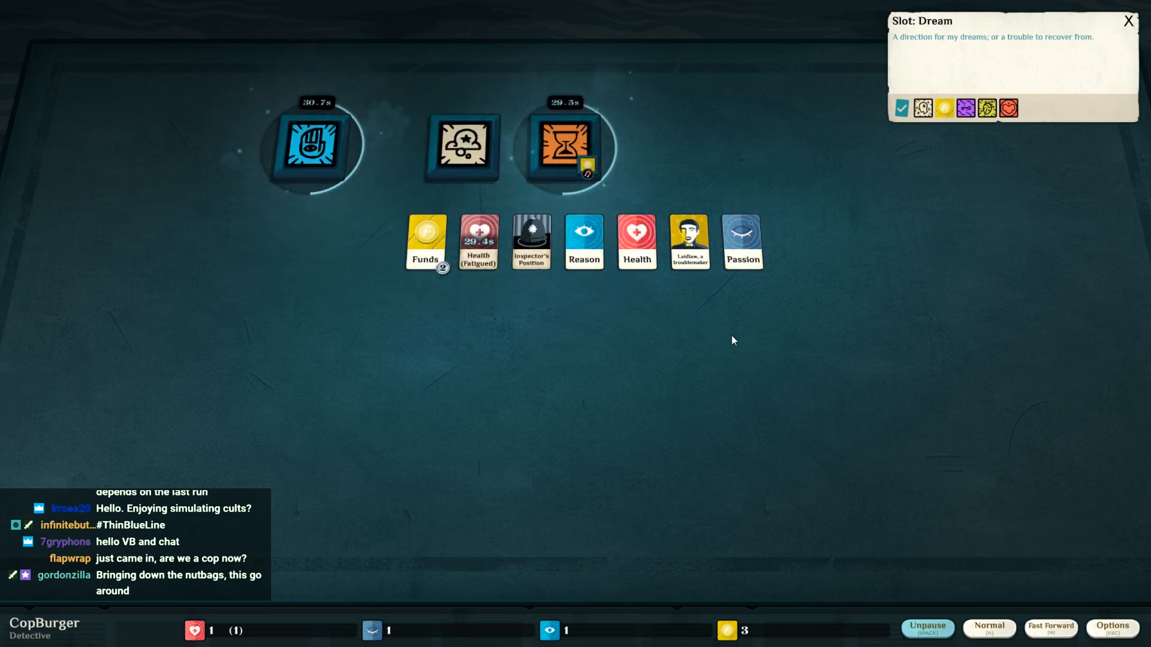
# - Collect Burning Bureau File, Restlessness and Contentment from Work and look into Dream
pyautogui.click(925, 627)
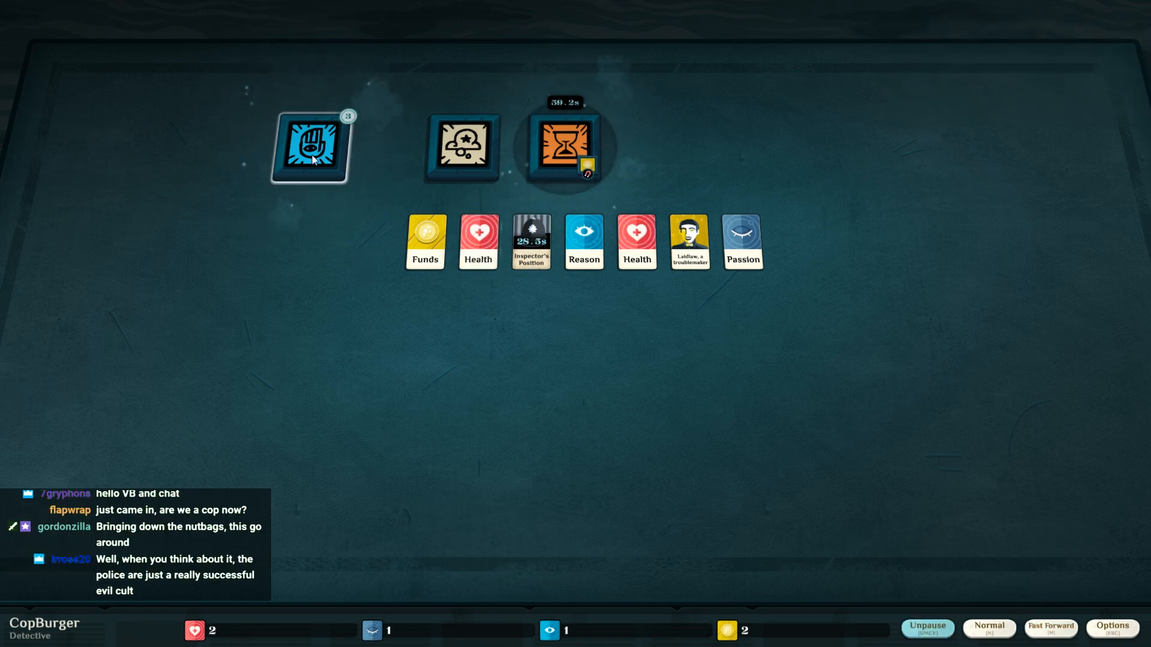
pyautogui.click(310, 146)
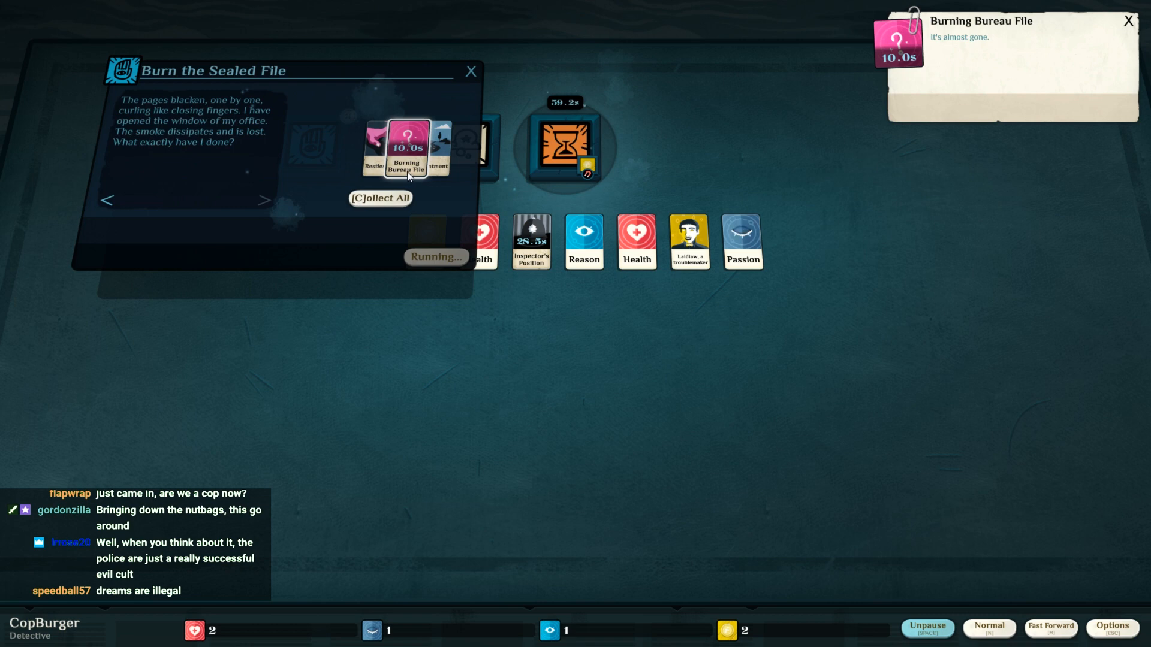
pyautogui.moveTo(306, 164)
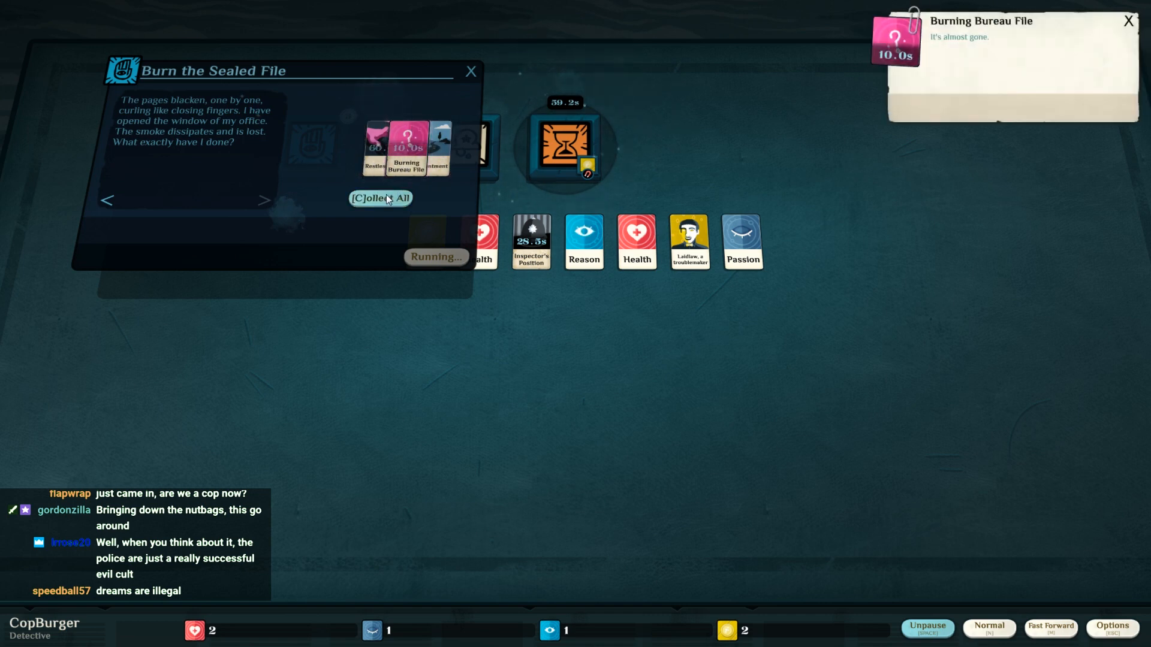
pyautogui.click(380, 198)
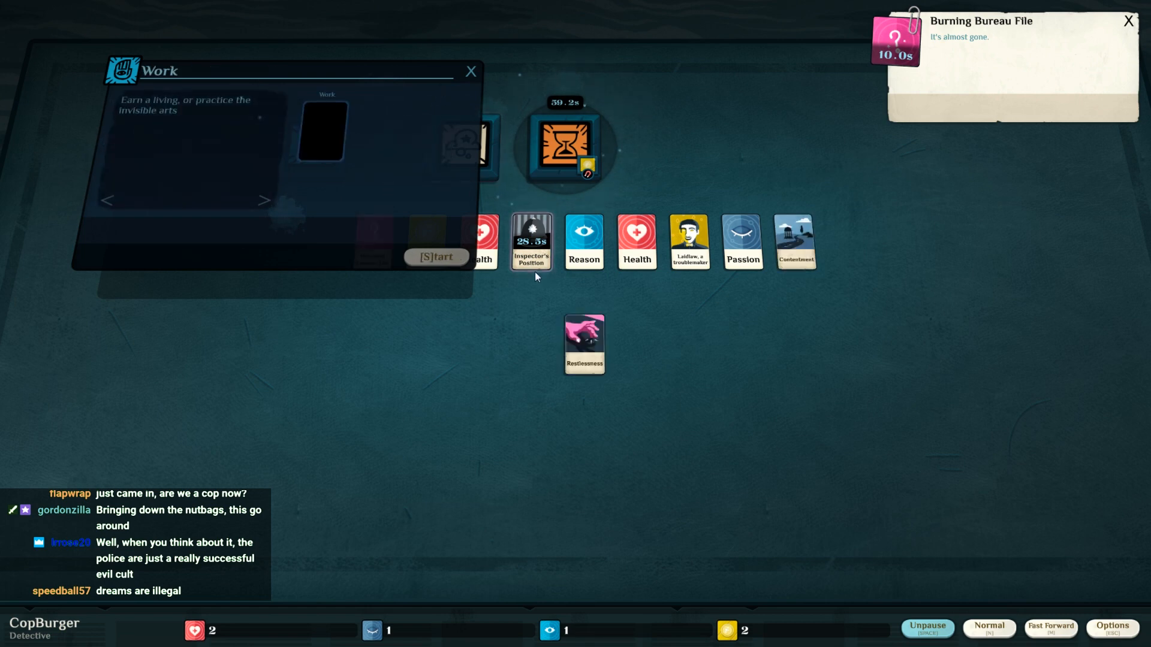
pyautogui.moveTo(320, 131)
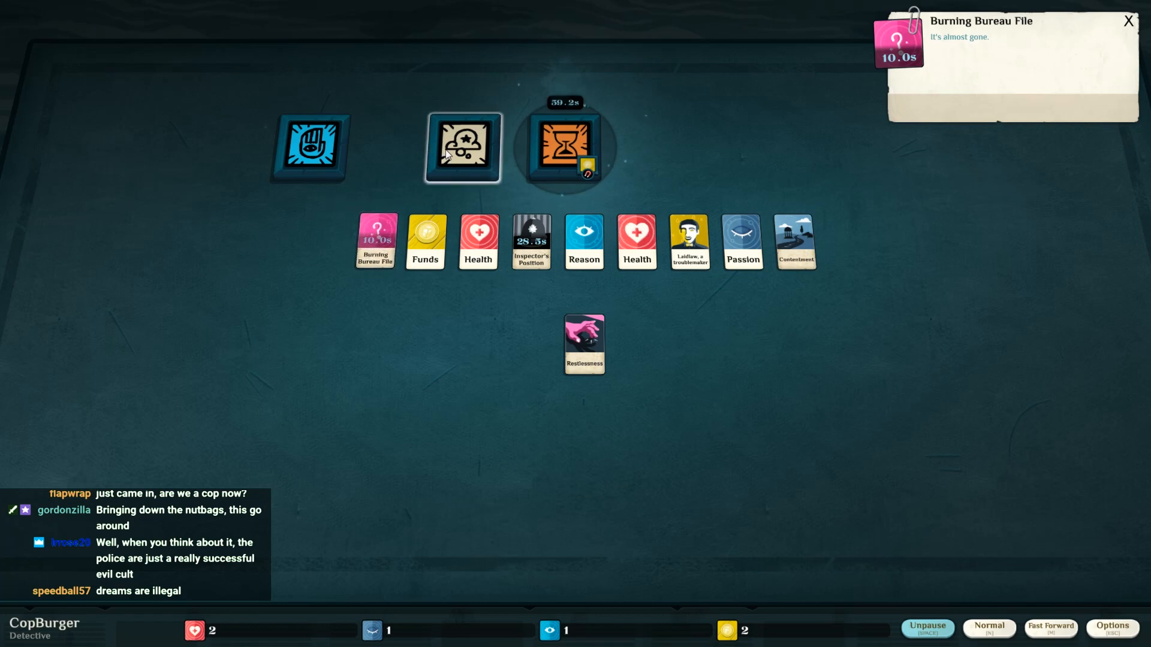
pyautogui.click(462, 147)
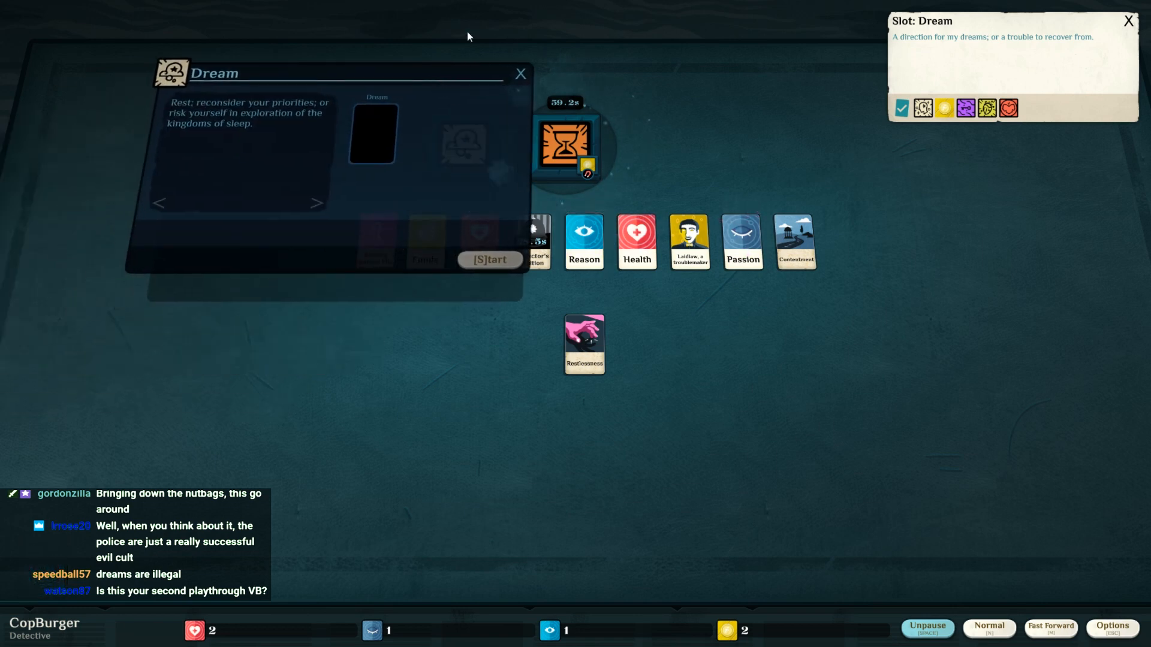
# - Investigate Ludlow the troublemaker with Inspector's Position and Reason in the Meticulous slot
pyautogui.click(521, 73)
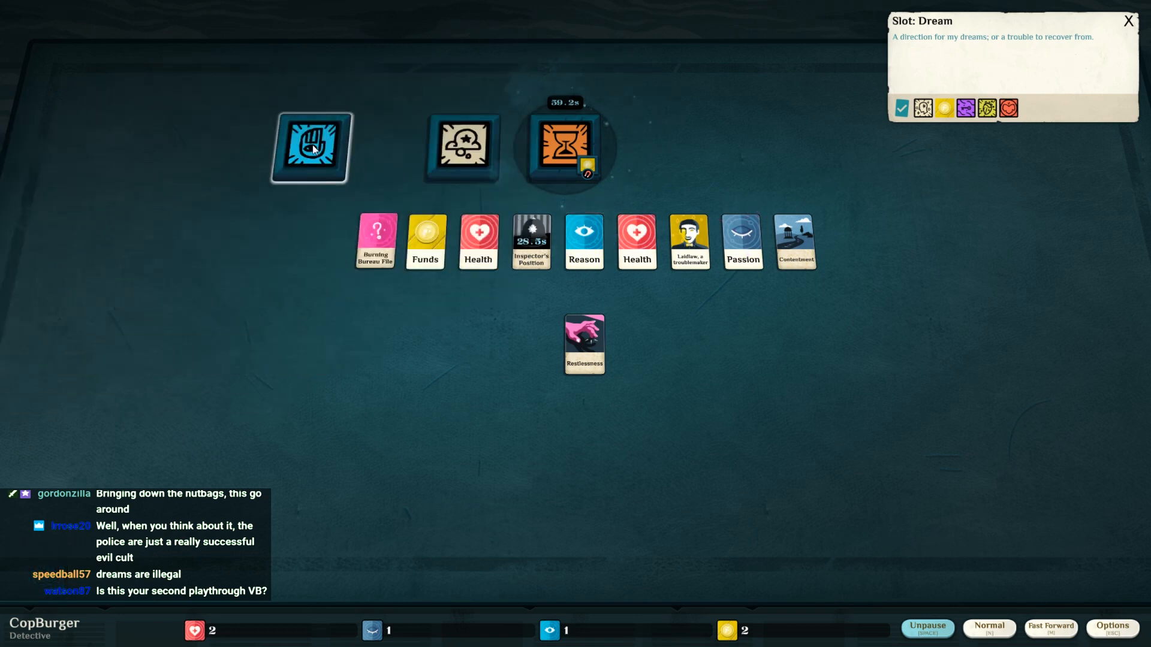
pyautogui.click(312, 146)
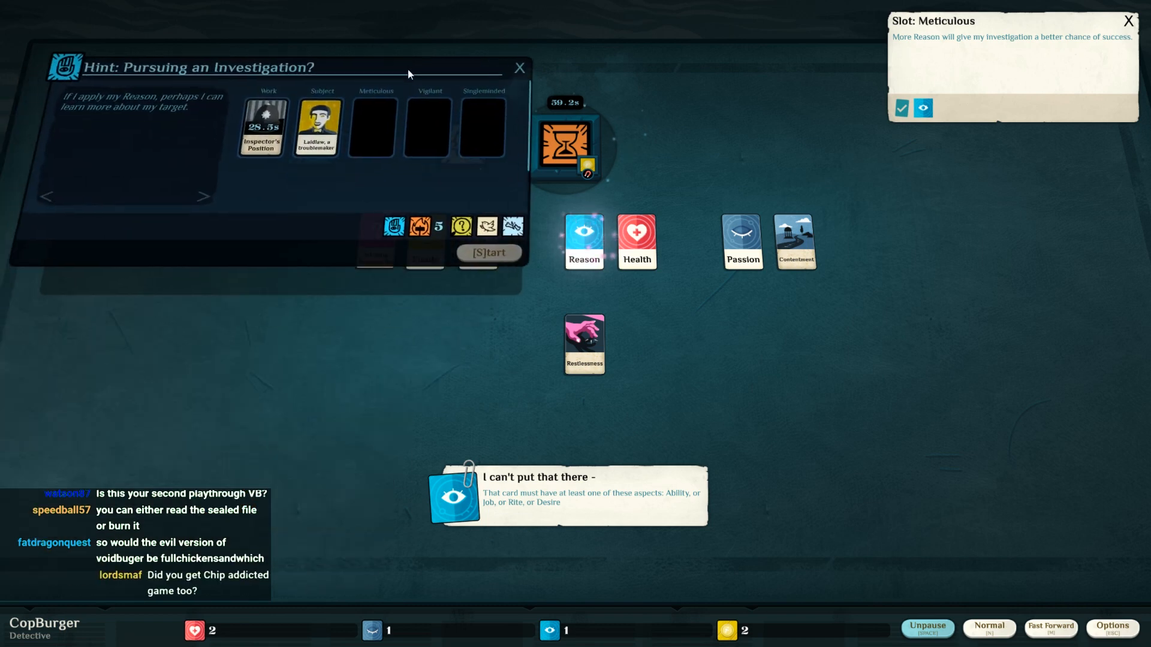
pyautogui.moveTo(584, 242); pyautogui.dragTo(374, 126)
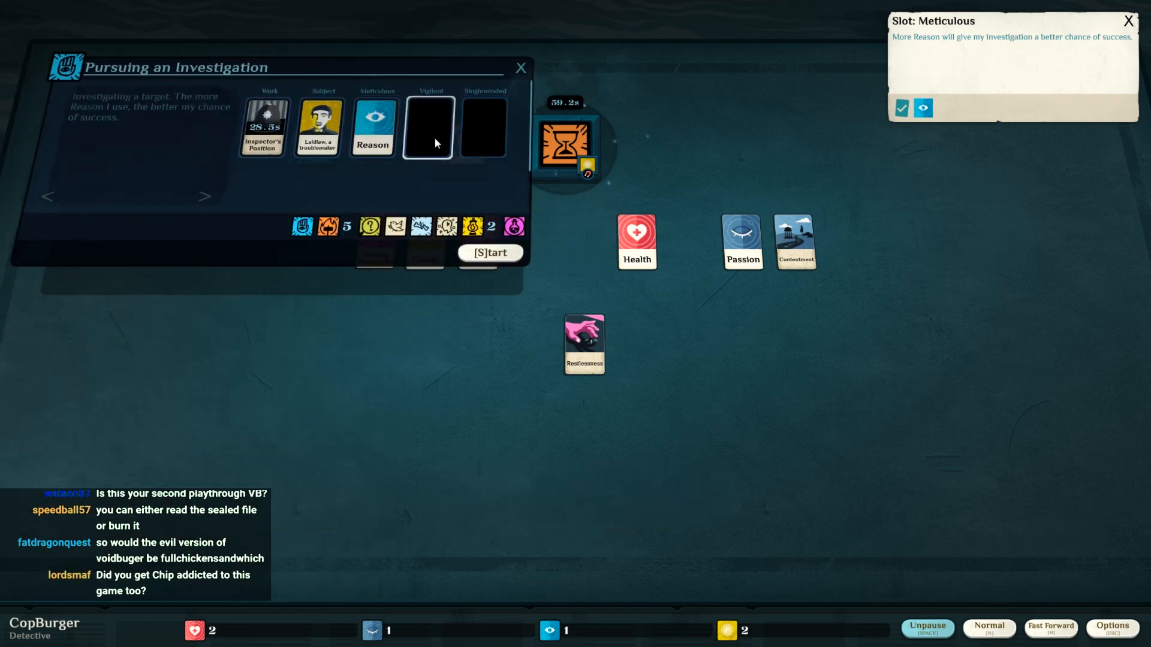
pyautogui.moveTo(483, 126)
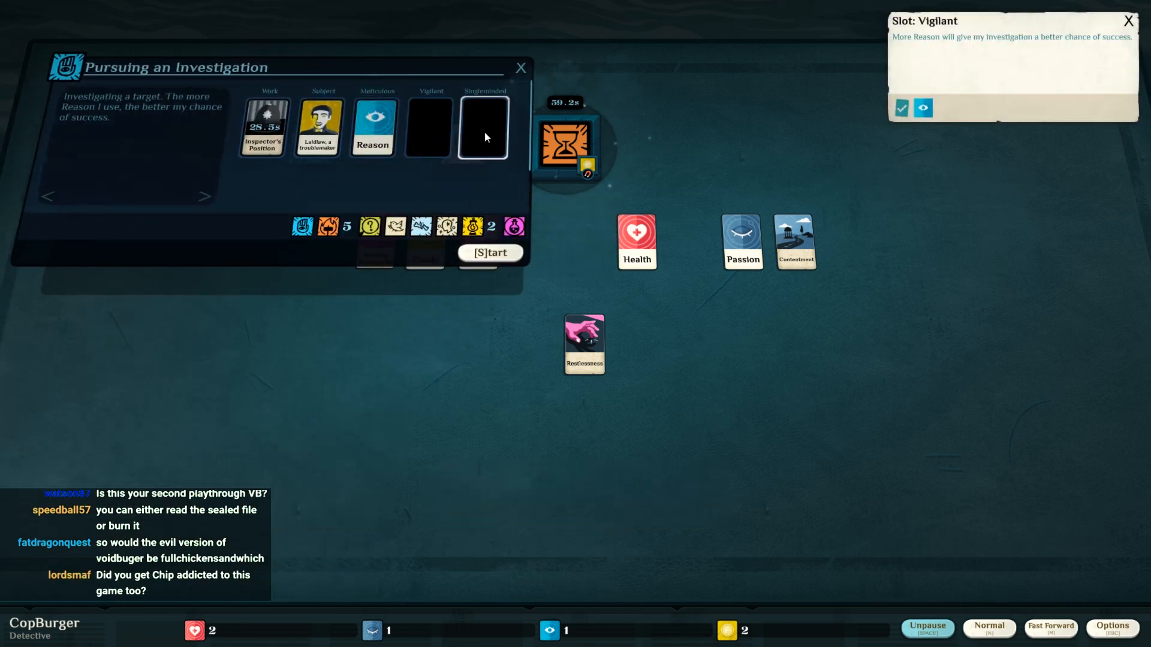
pyautogui.click(489, 251)
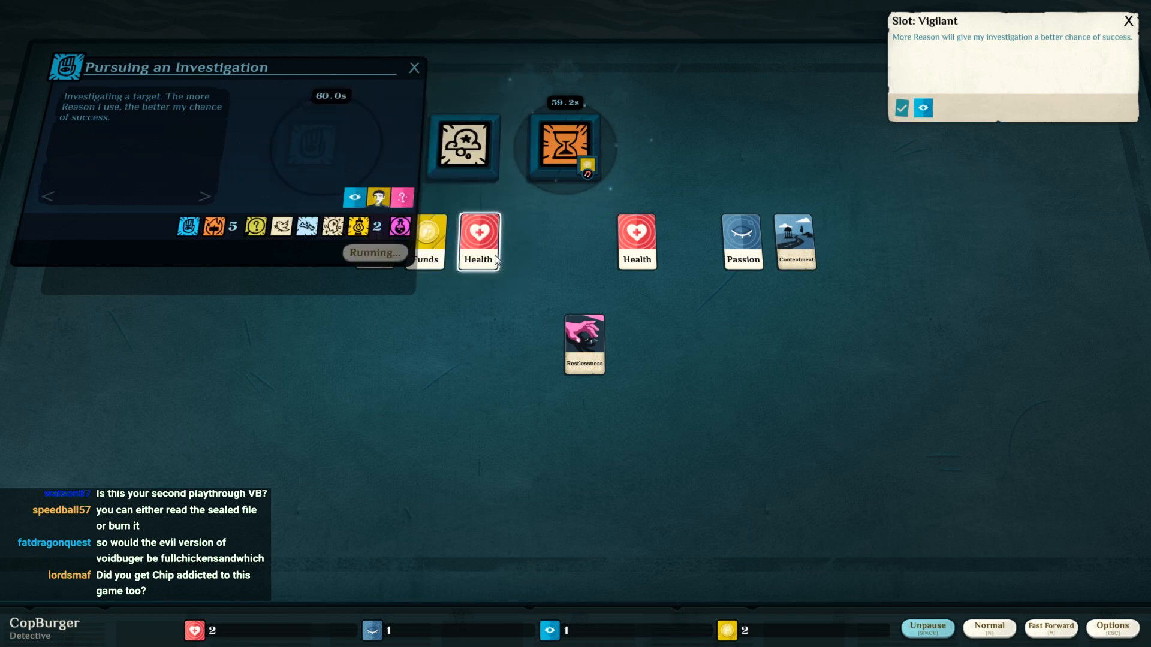
pyautogui.click(413, 67)
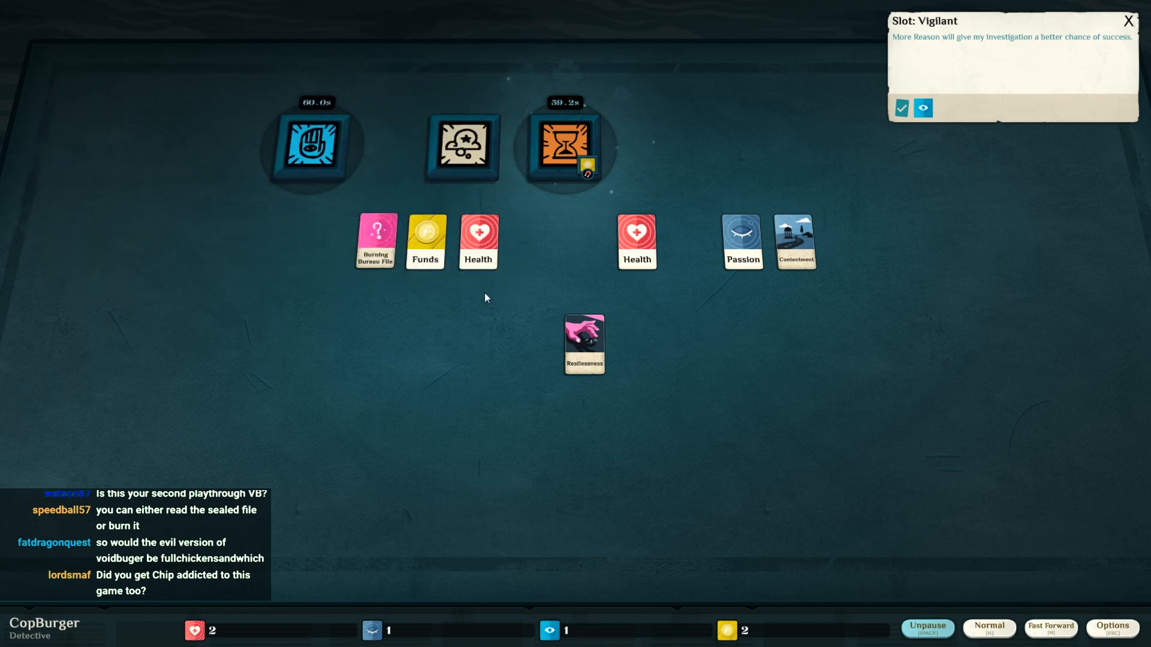
pyautogui.moveTo(441, 338)
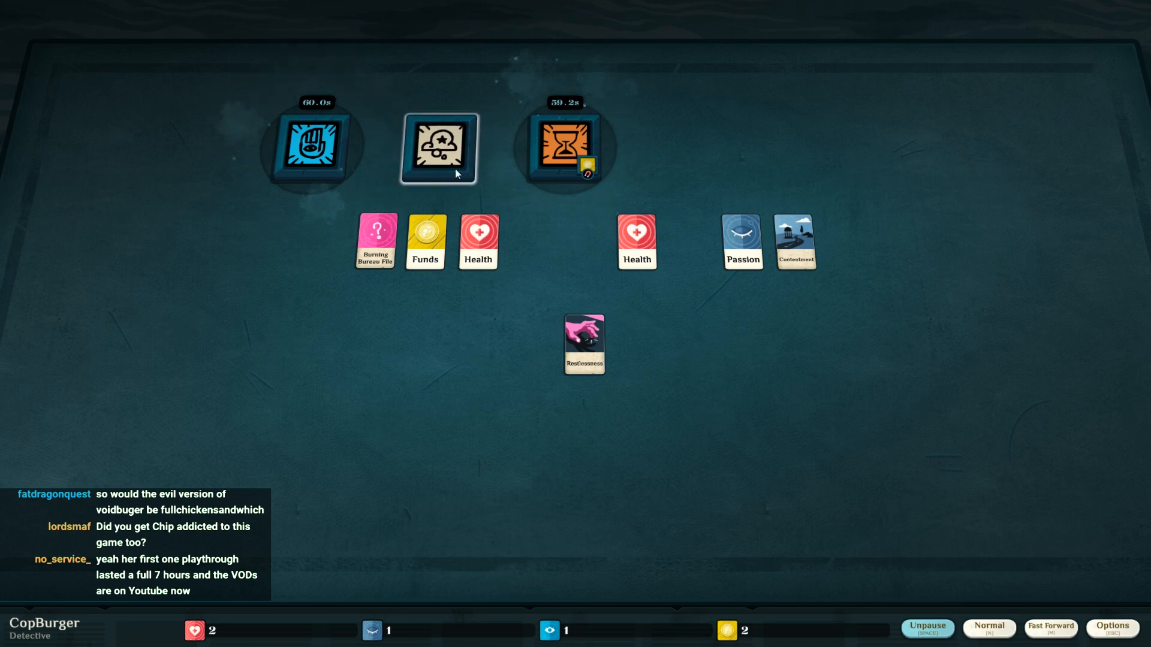
# - Start An Early Night by resting with the Health card in Dream
pyautogui.click(439, 149)
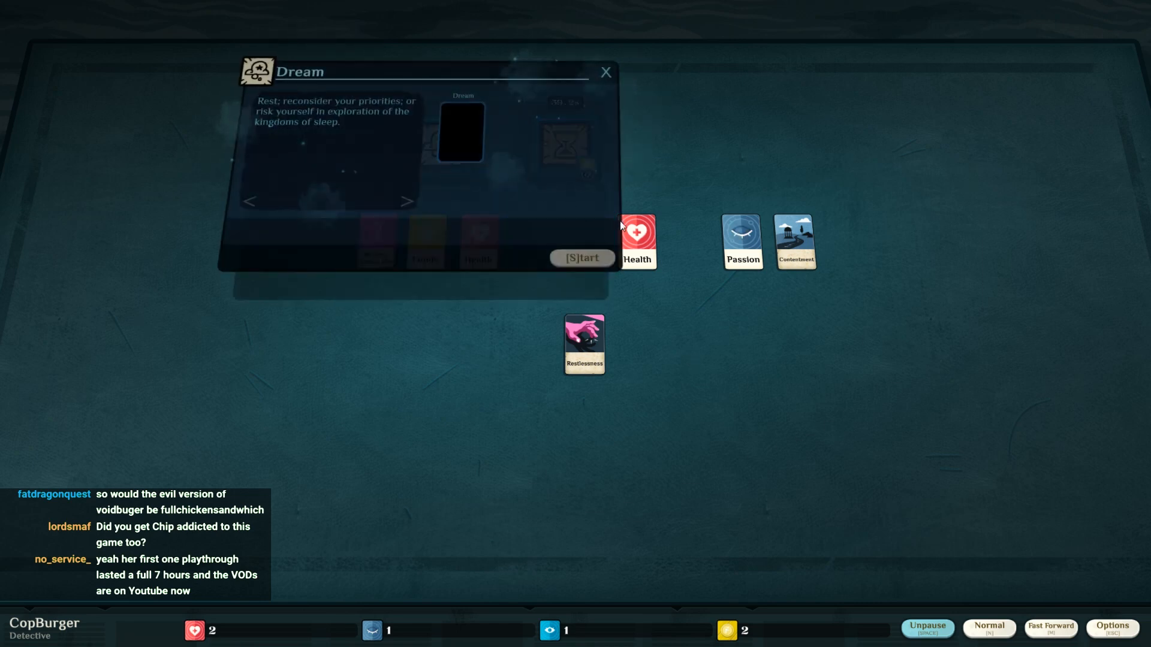
pyautogui.moveTo(637, 242); pyautogui.dragTo(460, 132)
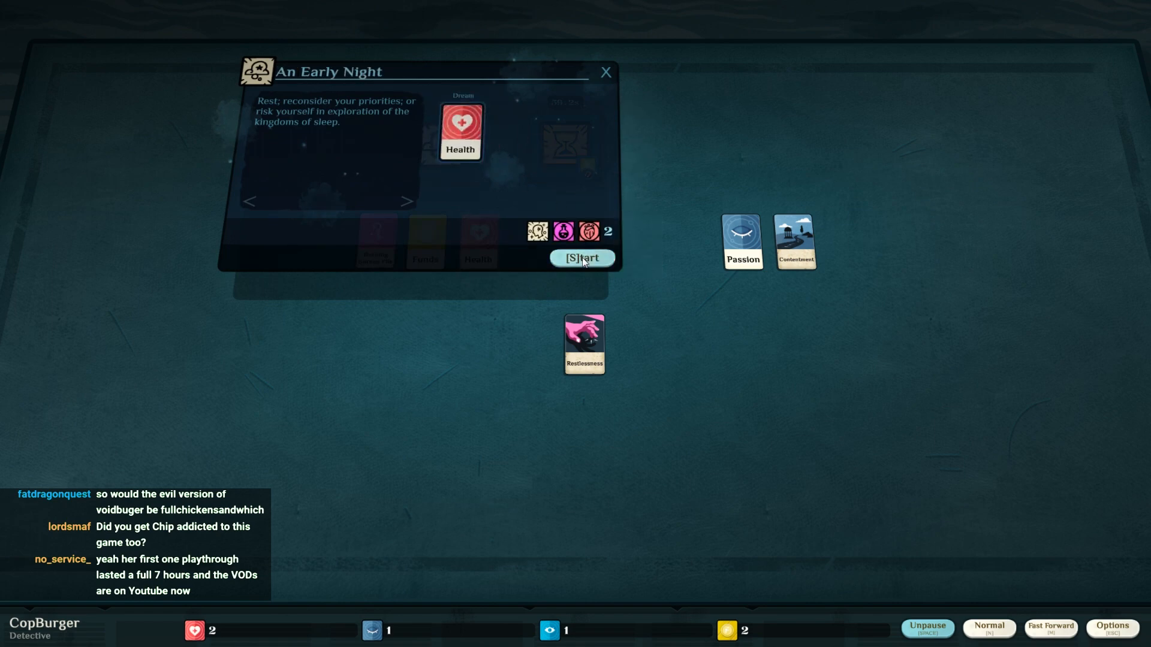
pyautogui.click(581, 257)
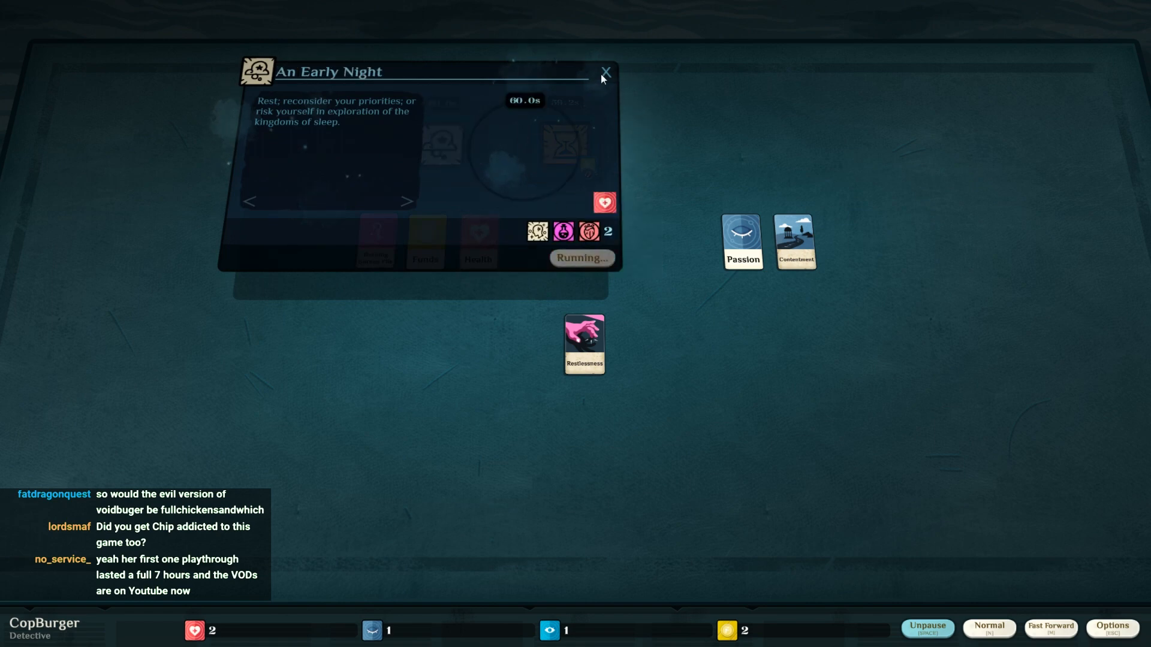
pyautogui.click(604, 72)
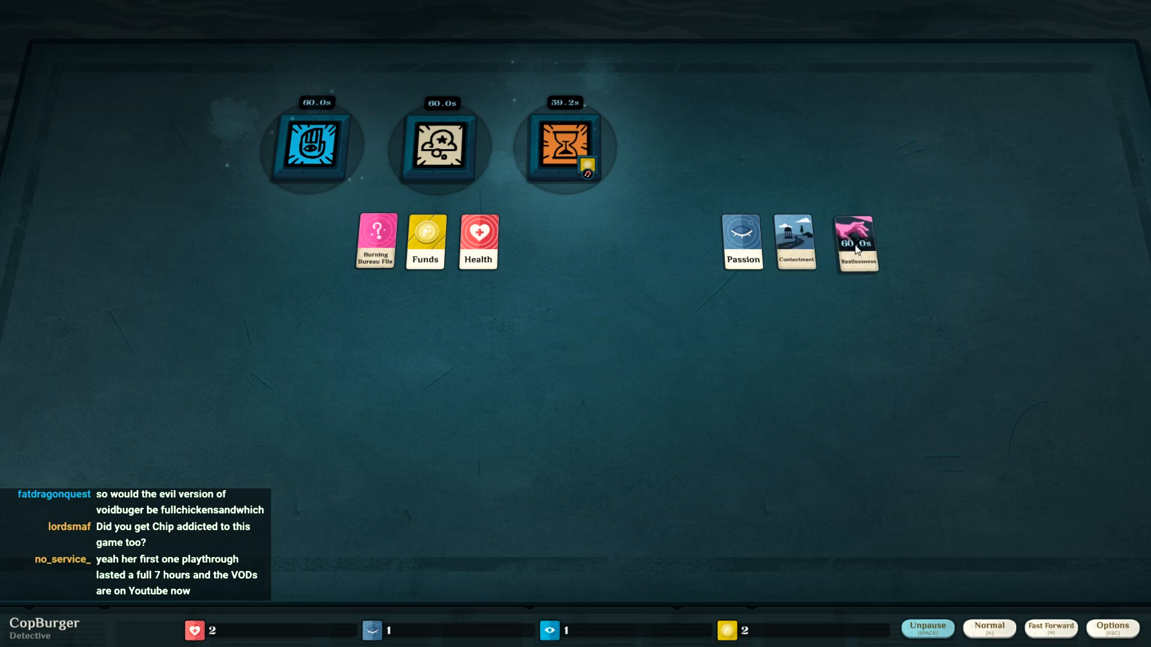
# - Fast-forward time until the investigation and early night timers run out
pyautogui.click(926, 627)
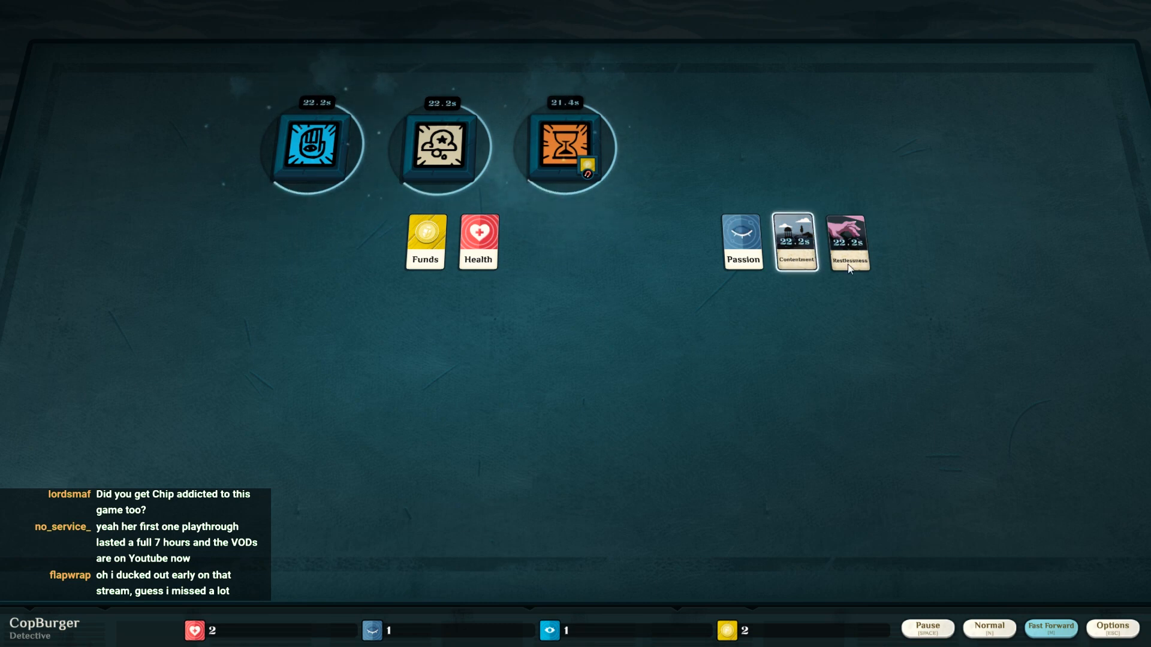
pyautogui.click(927, 629)
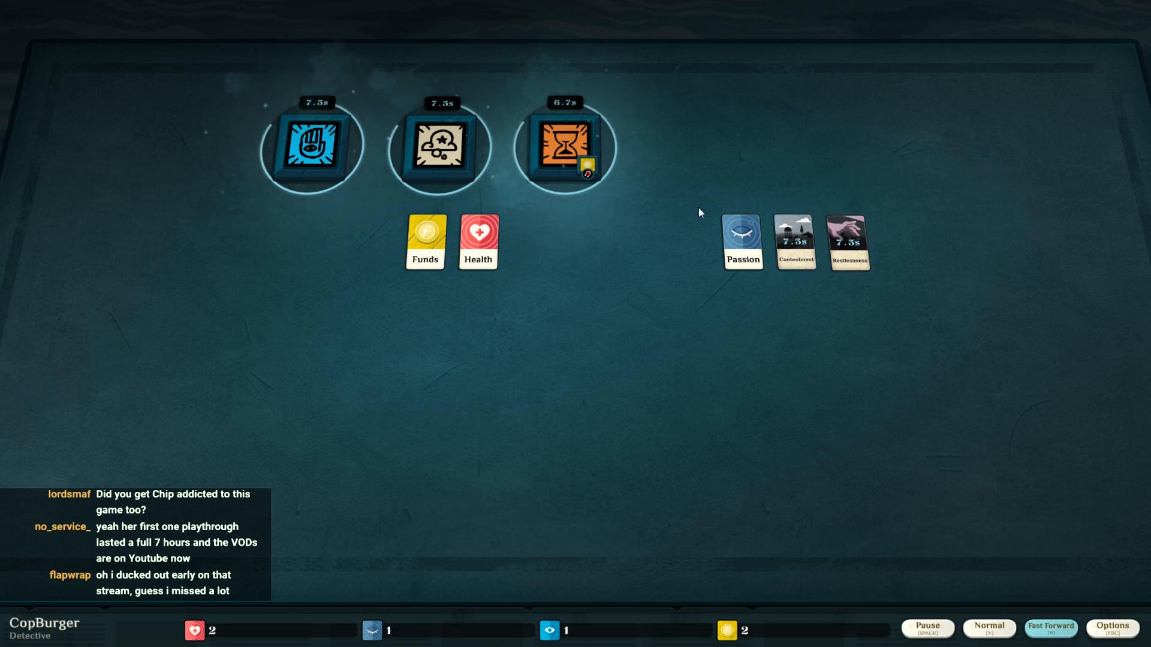
pyautogui.moveTo(646, 232)
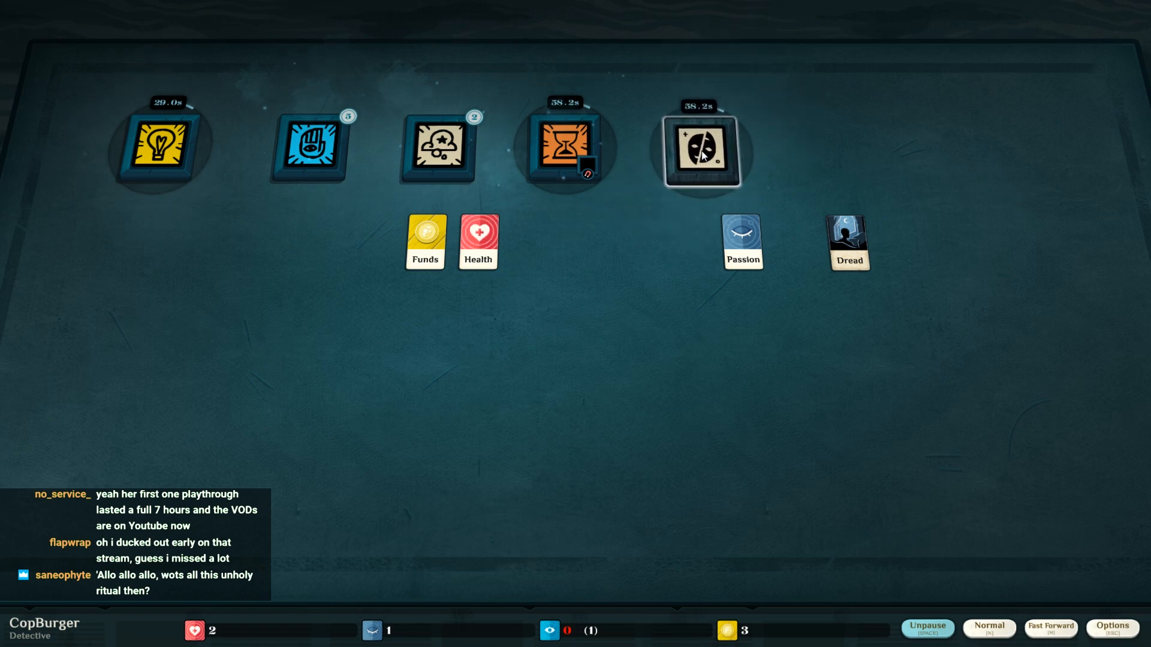
# - Collect the finished dream and investigation results and close all panels with Studying running
pyautogui.click(699, 146)
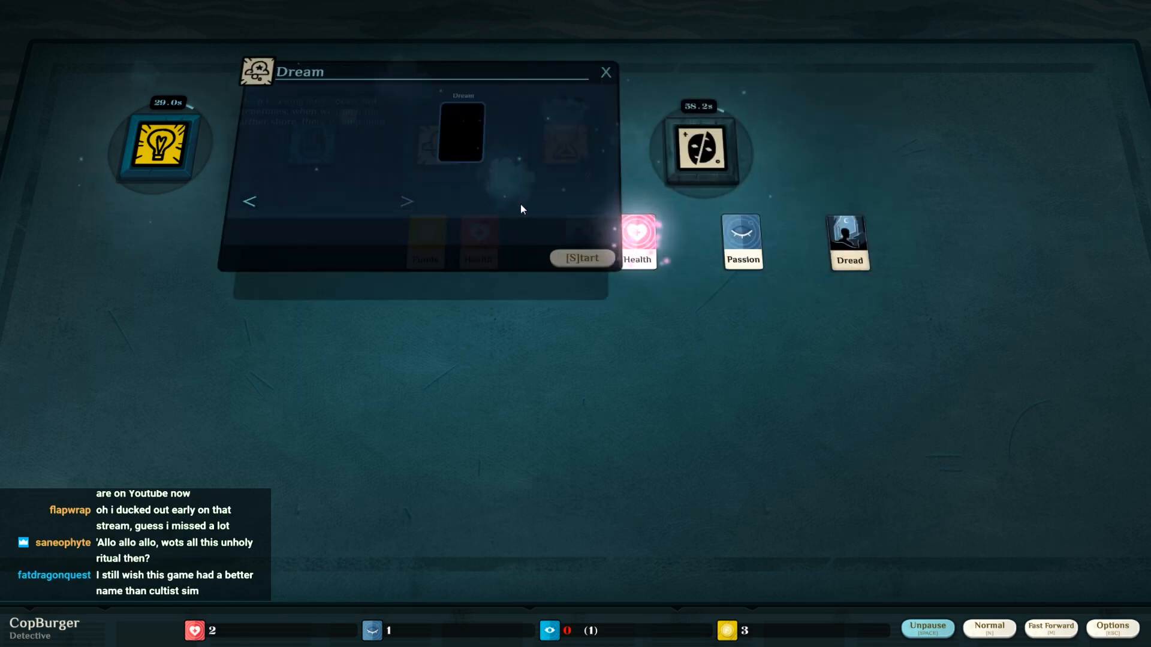
pyautogui.click(604, 72)
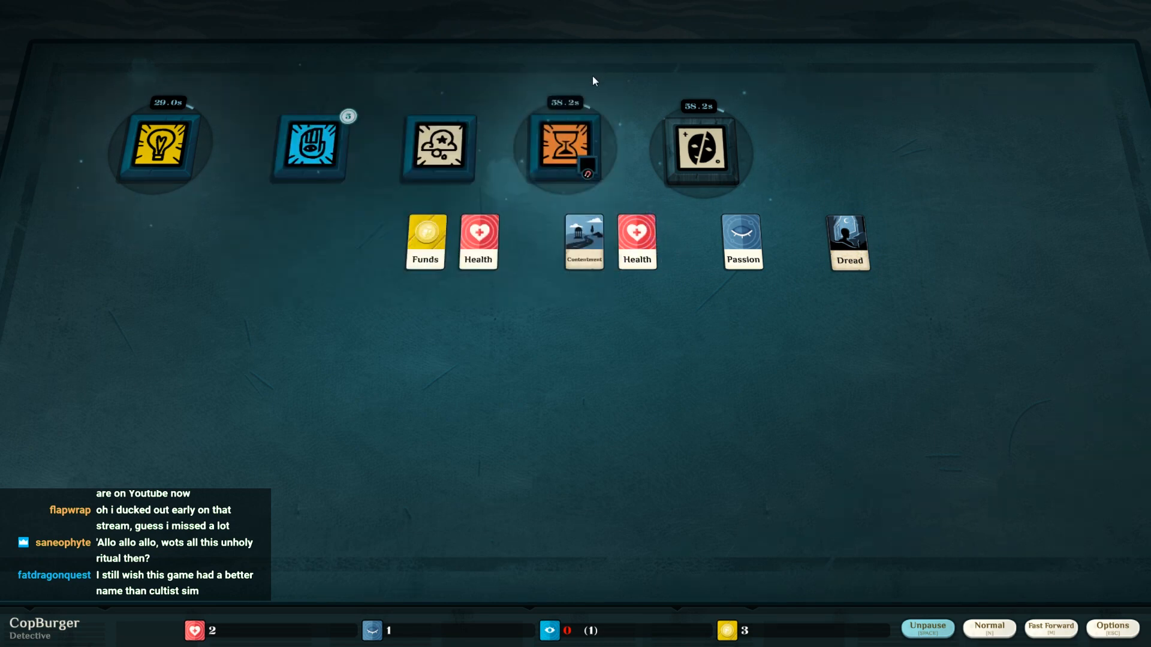
pyautogui.click(309, 145)
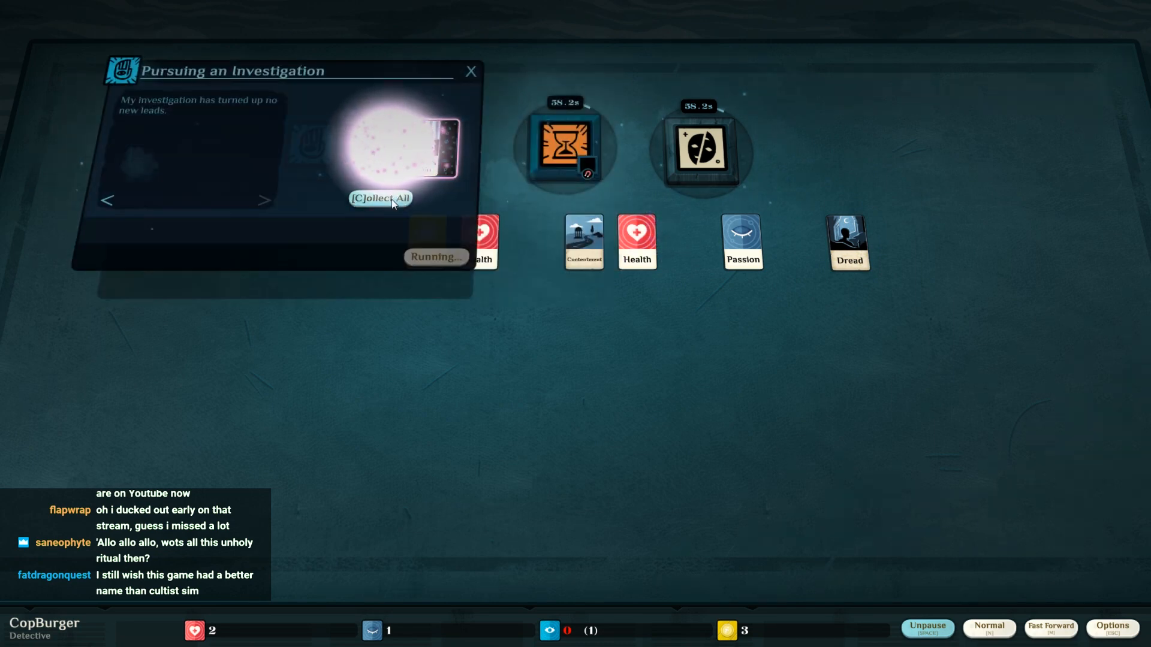
pyautogui.click(380, 198)
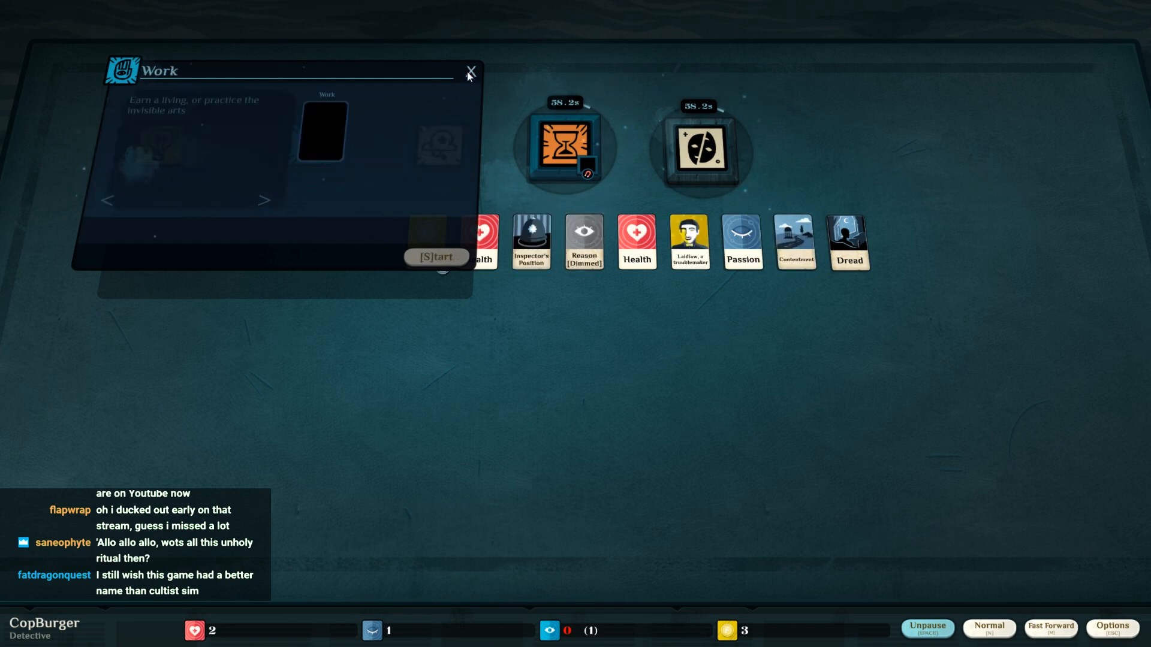
pyautogui.click(469, 71)
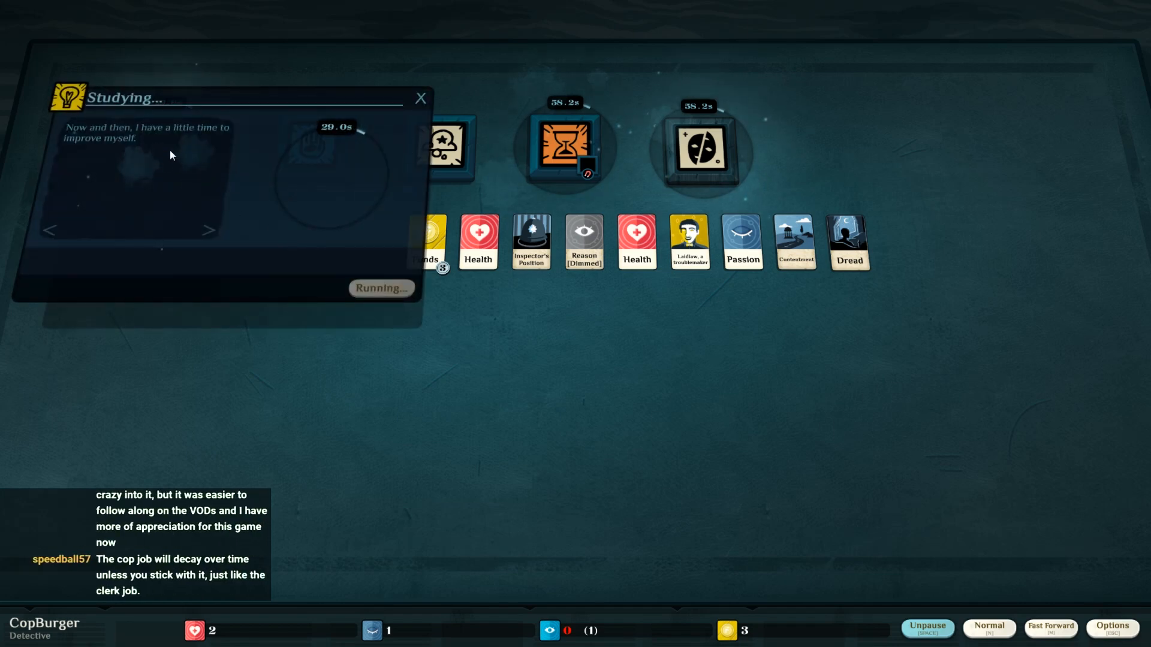
pyautogui.click(421, 97)
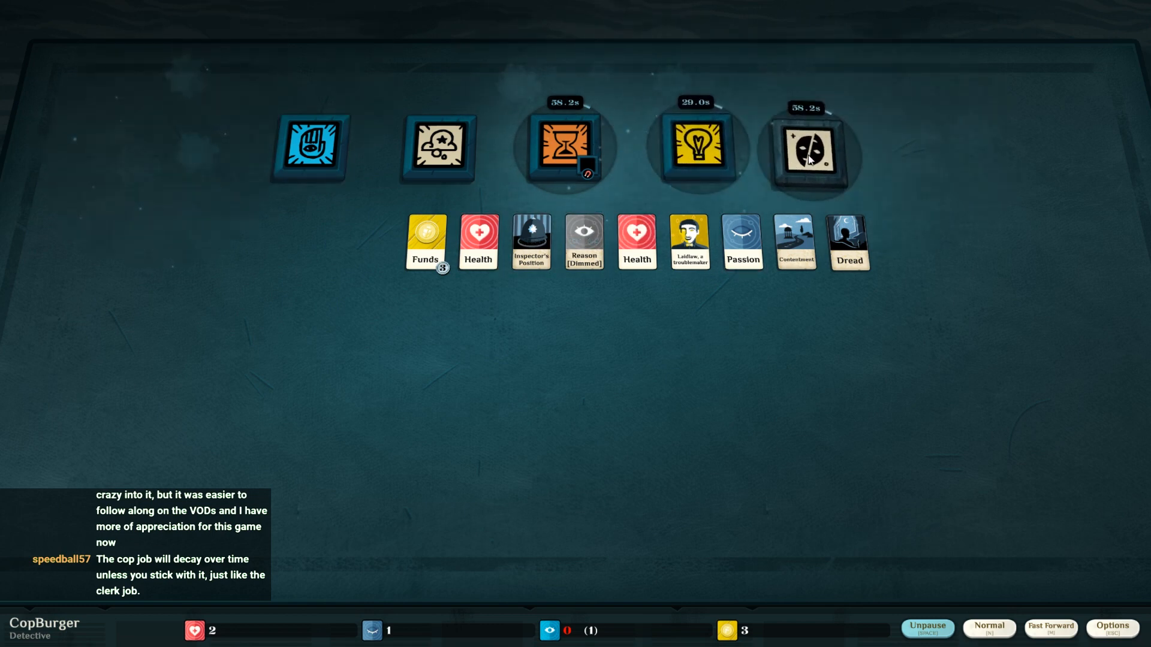
pyautogui.click(809, 149)
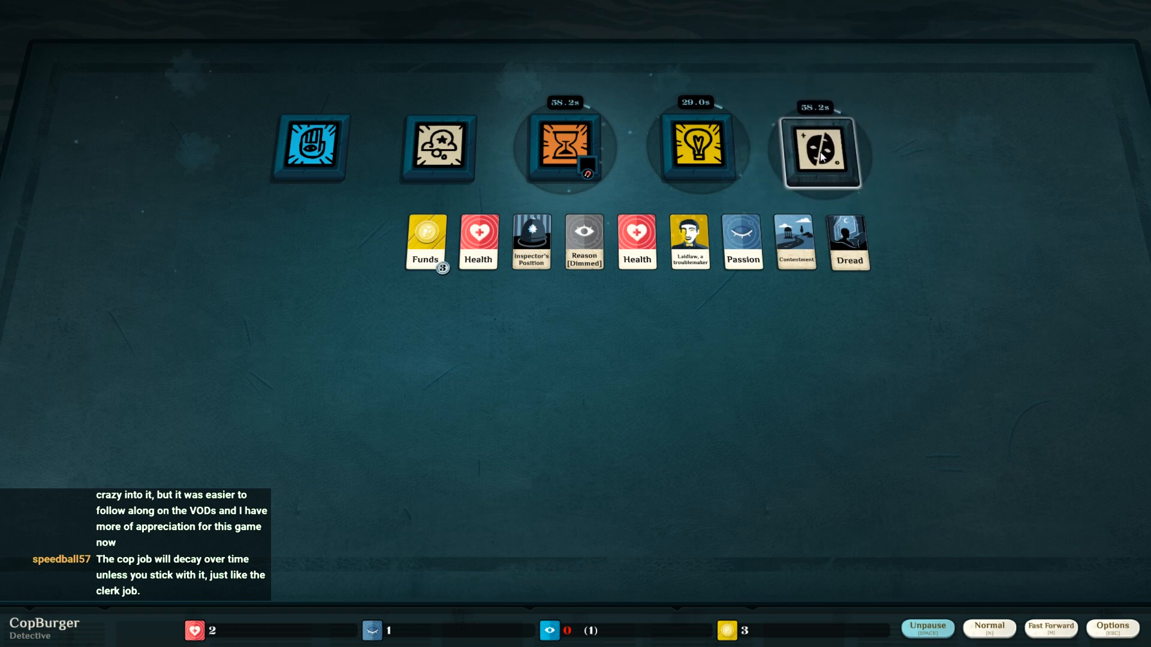
pyautogui.moveTo(393, 259)
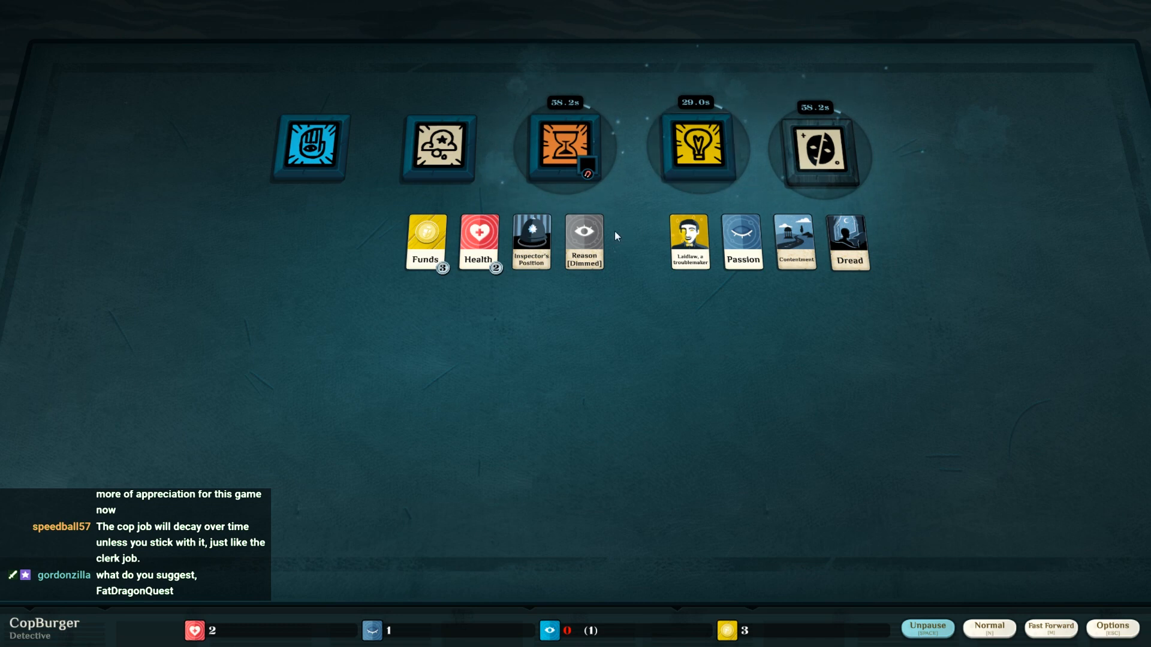
pyautogui.moveTo(540, 193)
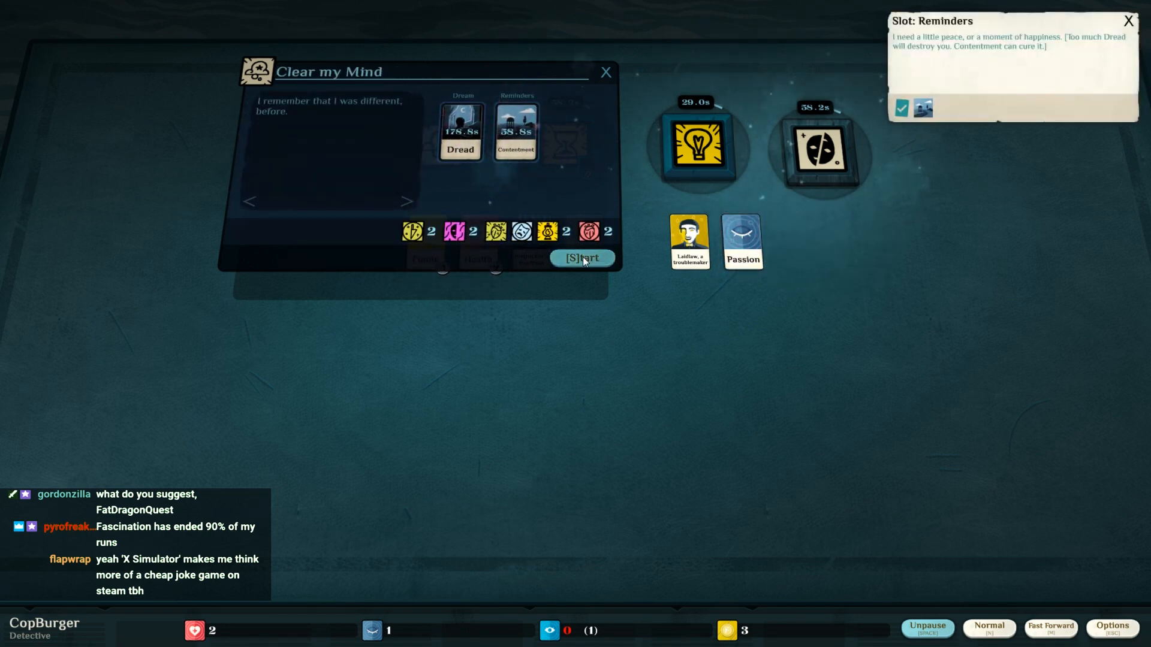
# - Start Clear my Mind with Dread and Contentment committed
pyautogui.click(580, 258)
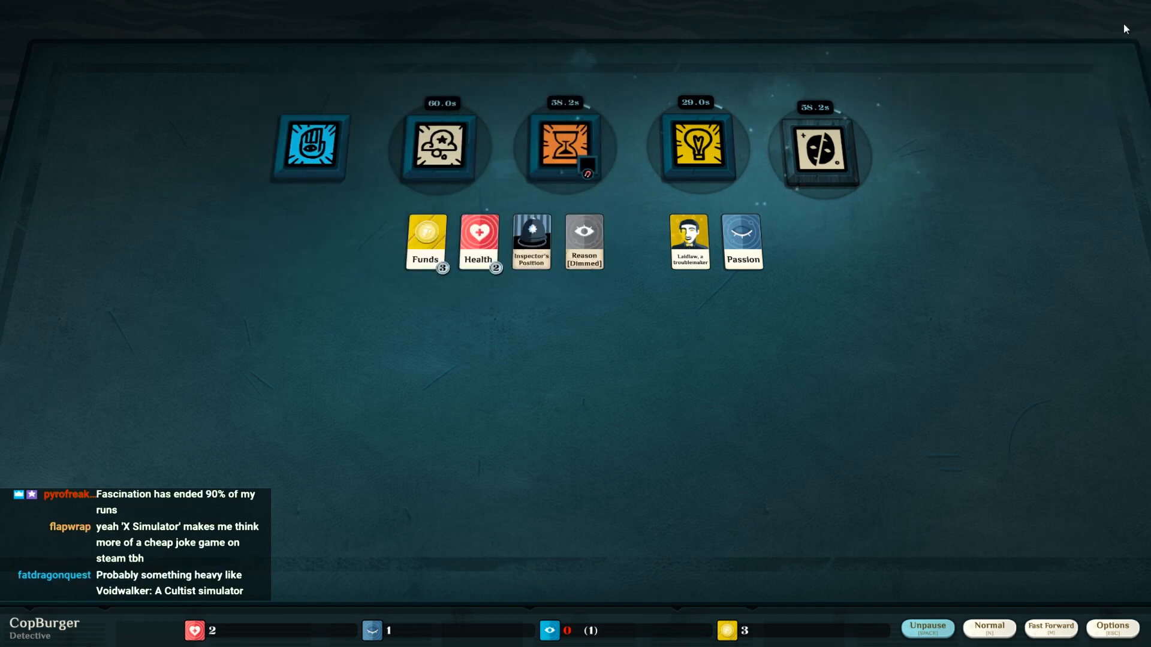
pyautogui.moveTo(841, 364)
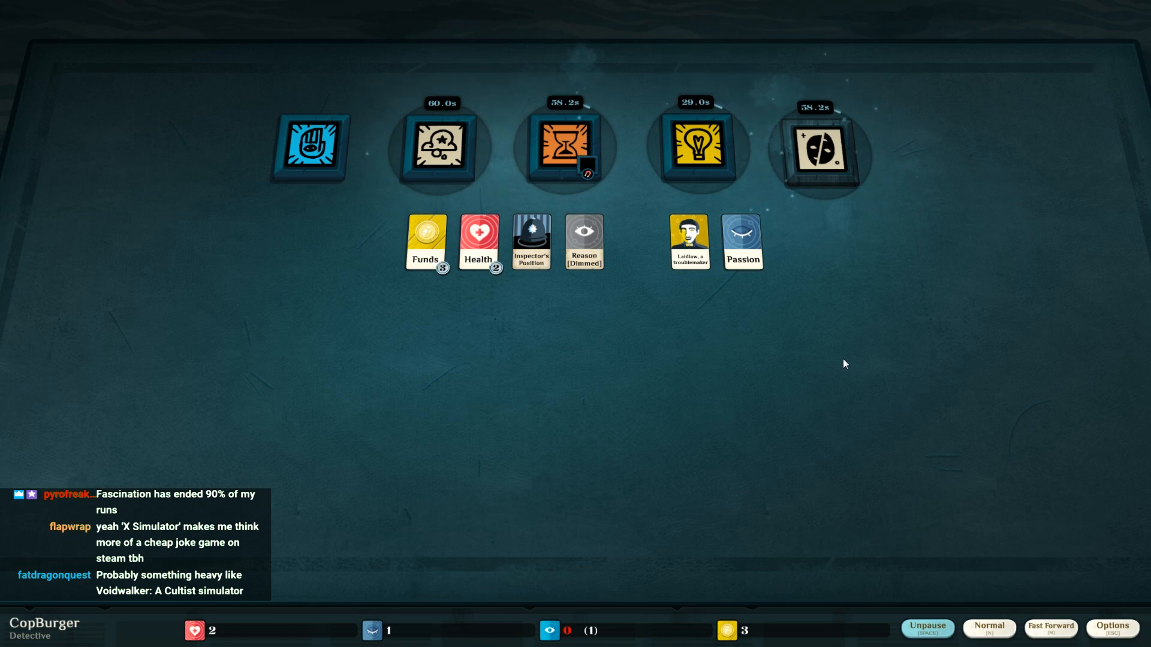
pyautogui.moveTo(904, 287)
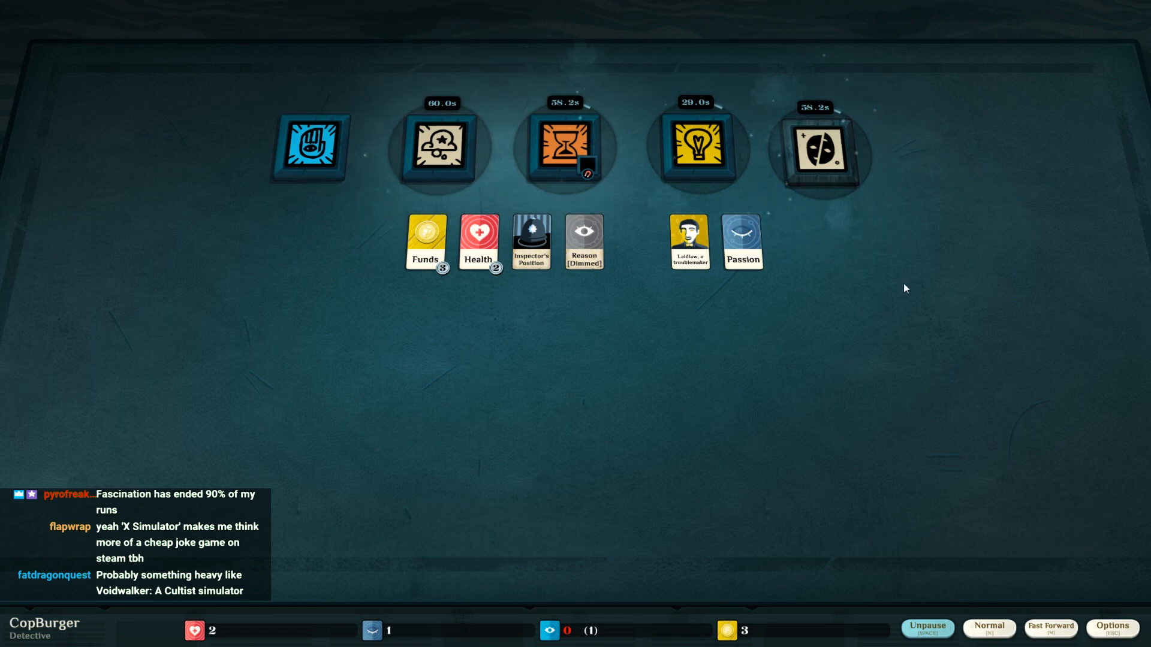
pyautogui.moveTo(895, 289)
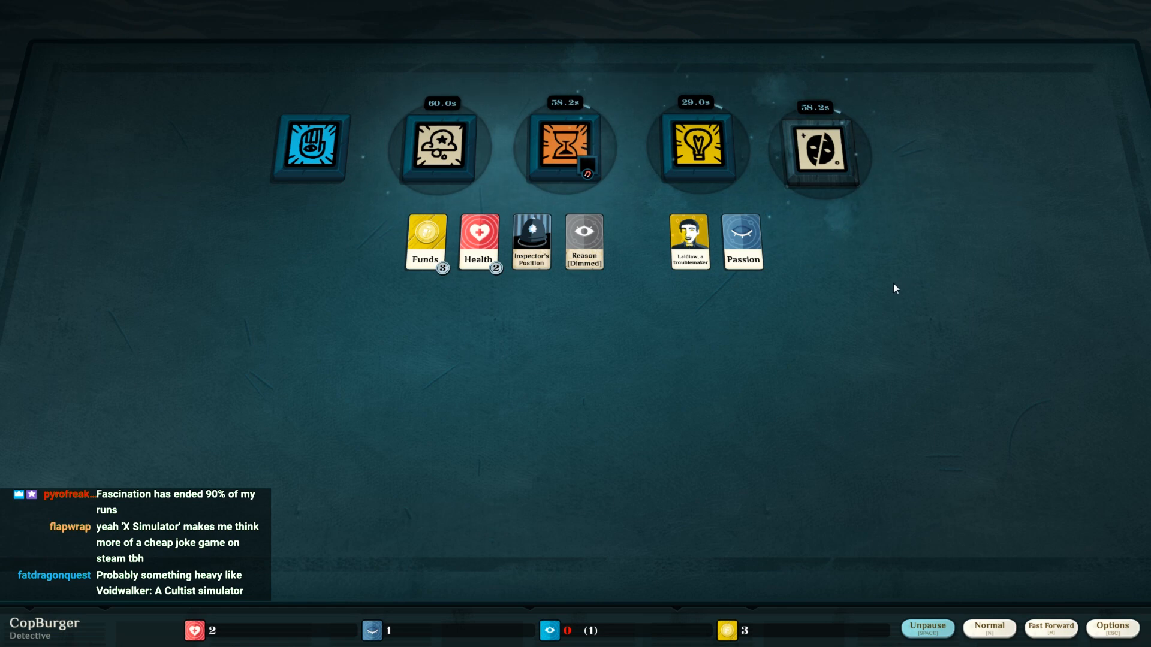
pyautogui.moveTo(891, 279)
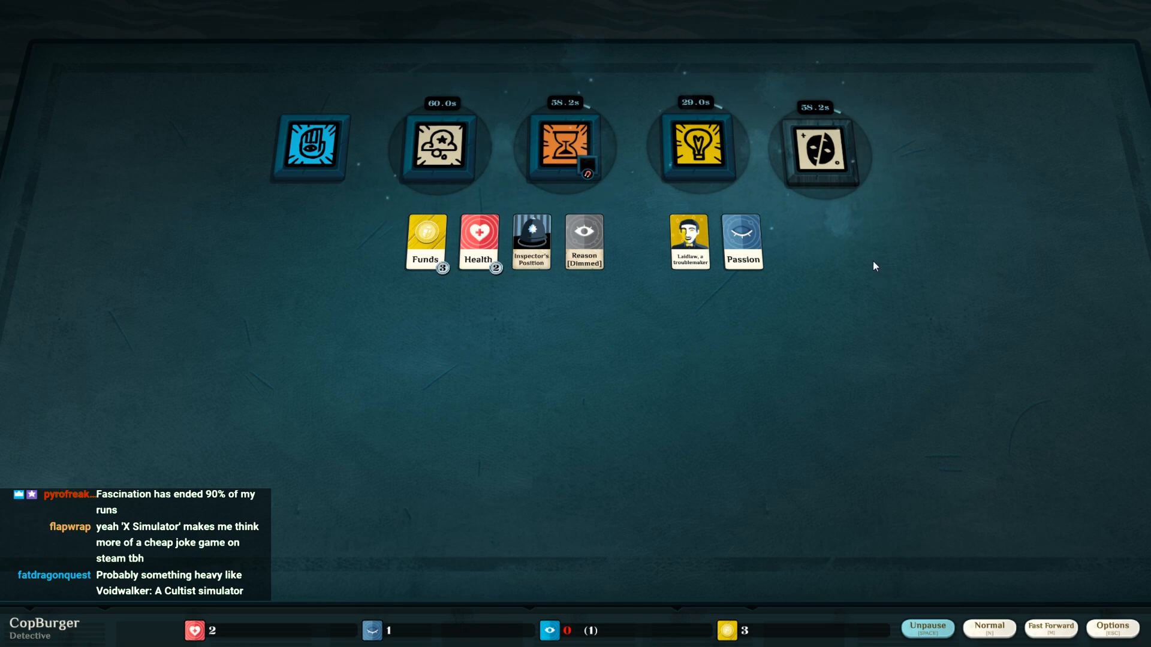
pyautogui.moveTo(835, 231)
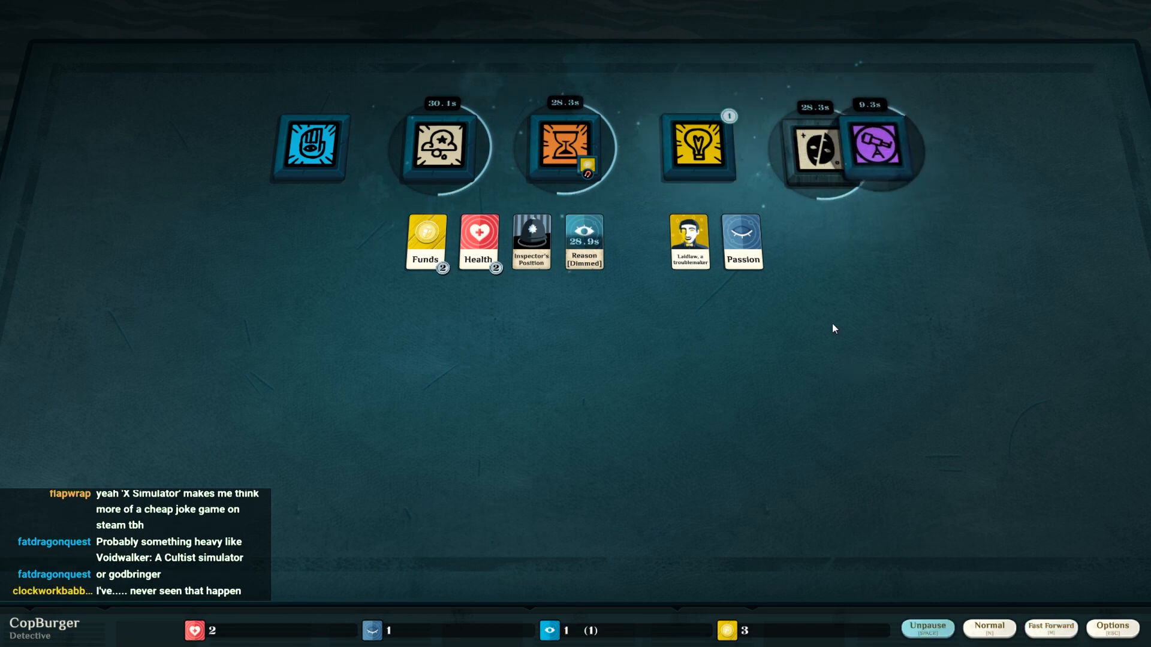
# - Collect the finished study's Reason back onto the table
pyautogui.click(694, 146)
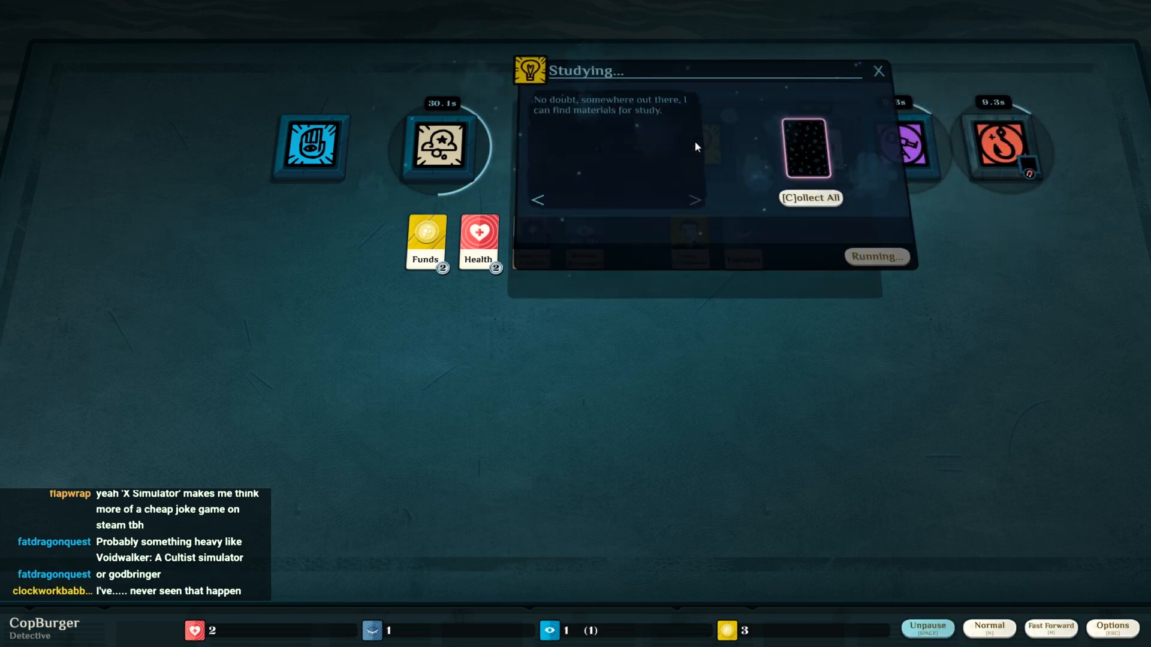
pyautogui.click(809, 197)
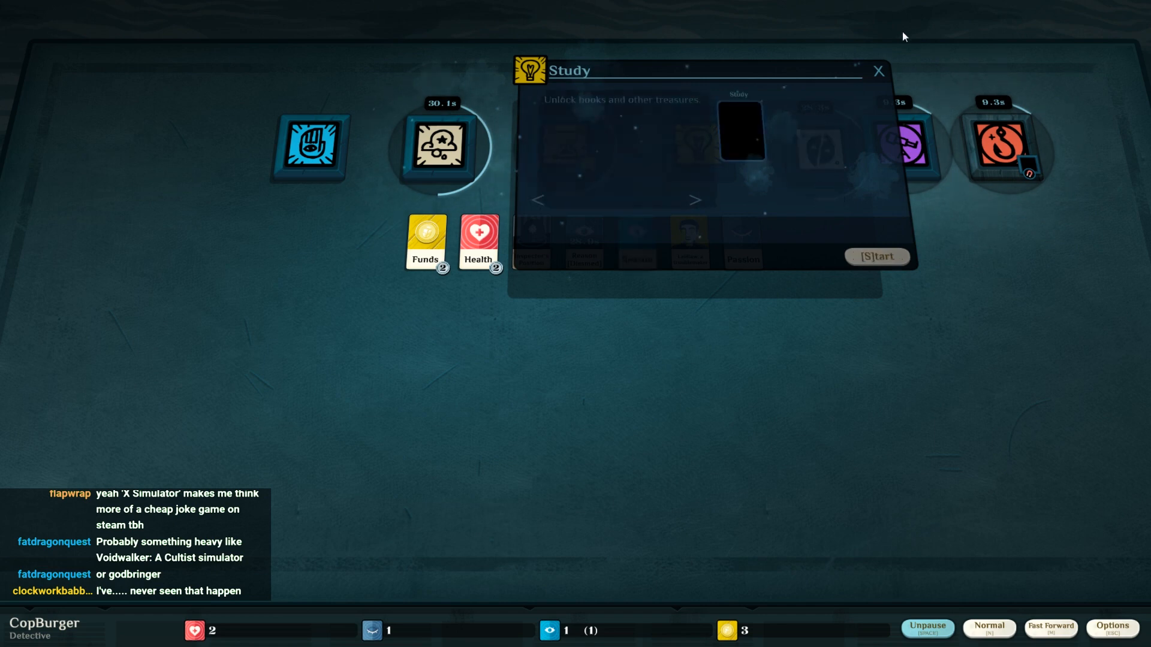
pyautogui.click(877, 71)
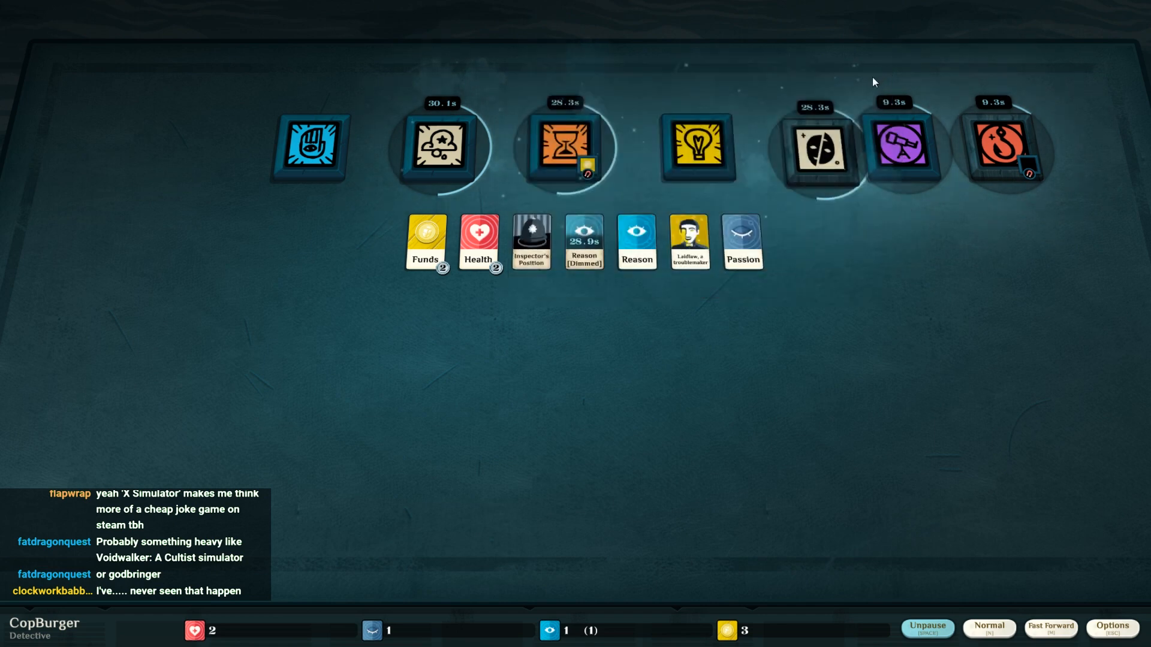
pyautogui.moveTo(309, 146)
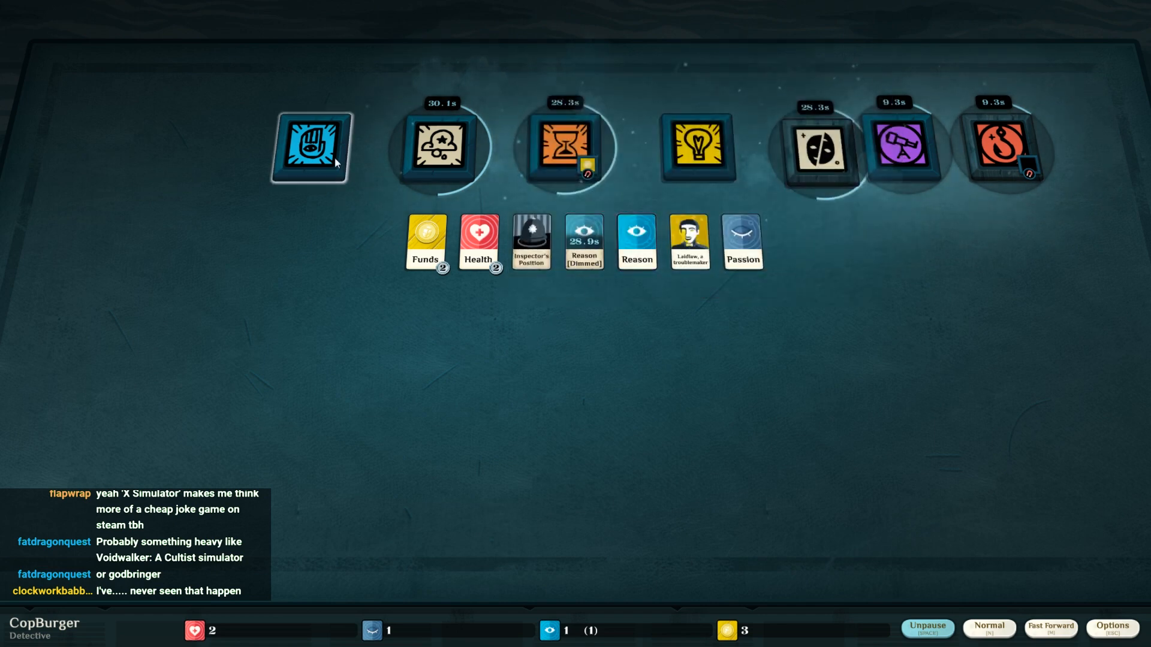
# - Start investigating Ludlow with Inspector's Position, slotting the troublemaker and Reason
pyautogui.click(311, 146)
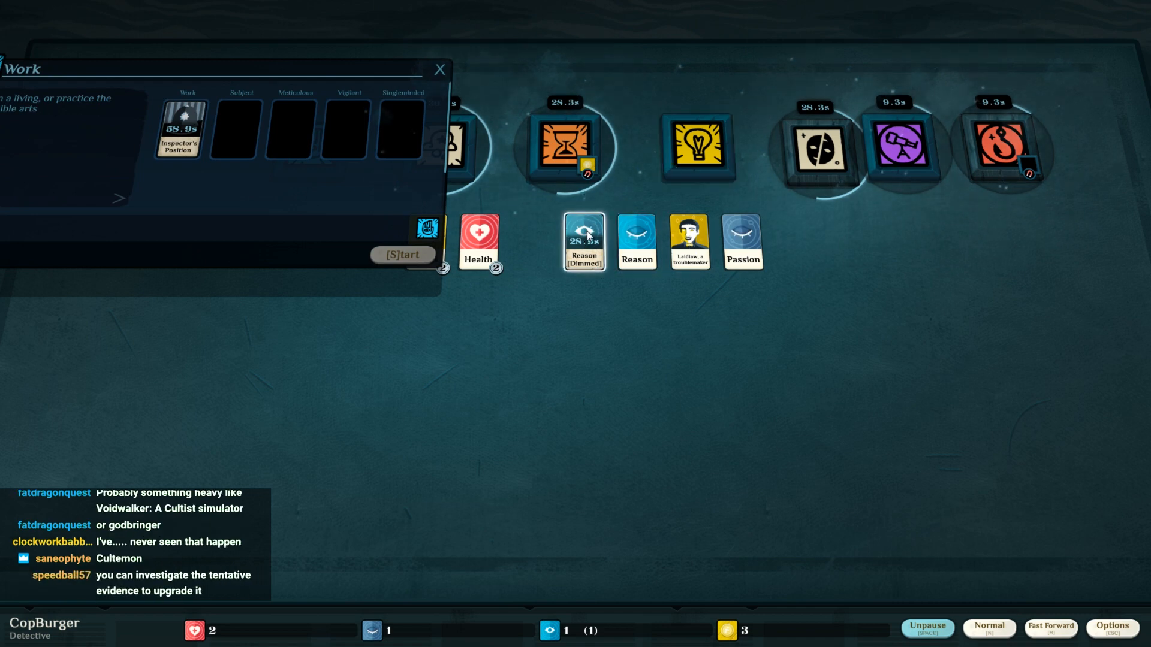
pyautogui.moveTo(688, 242); pyautogui.dragTo(241, 128)
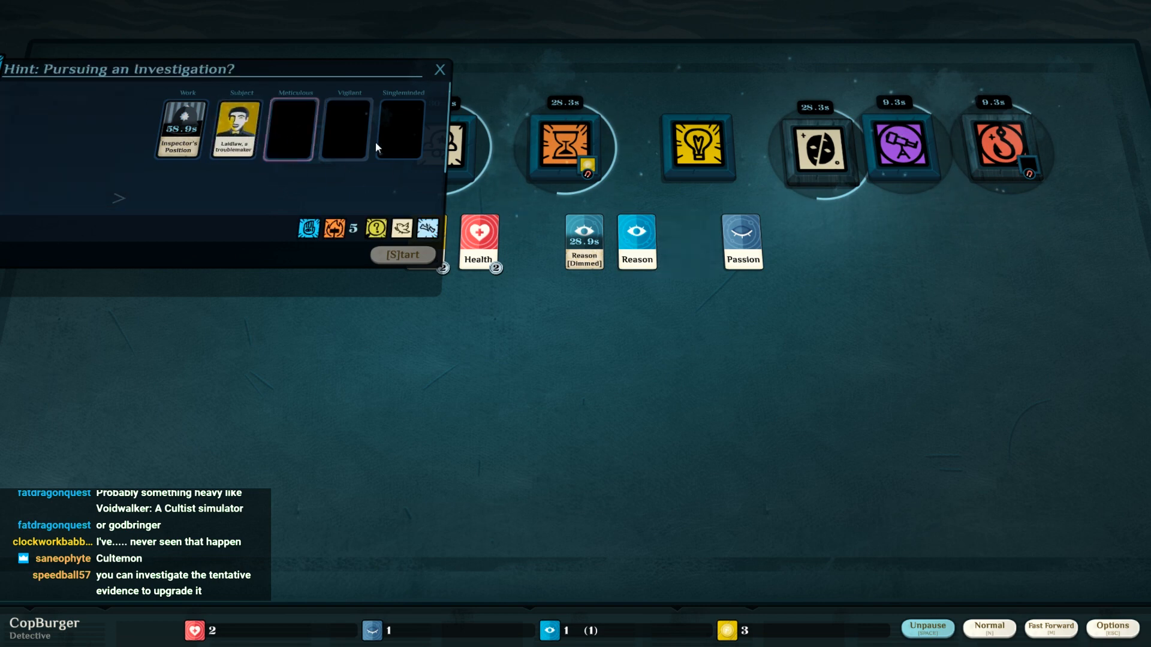
pyautogui.moveTo(637, 242); pyautogui.dragTo(288, 128)
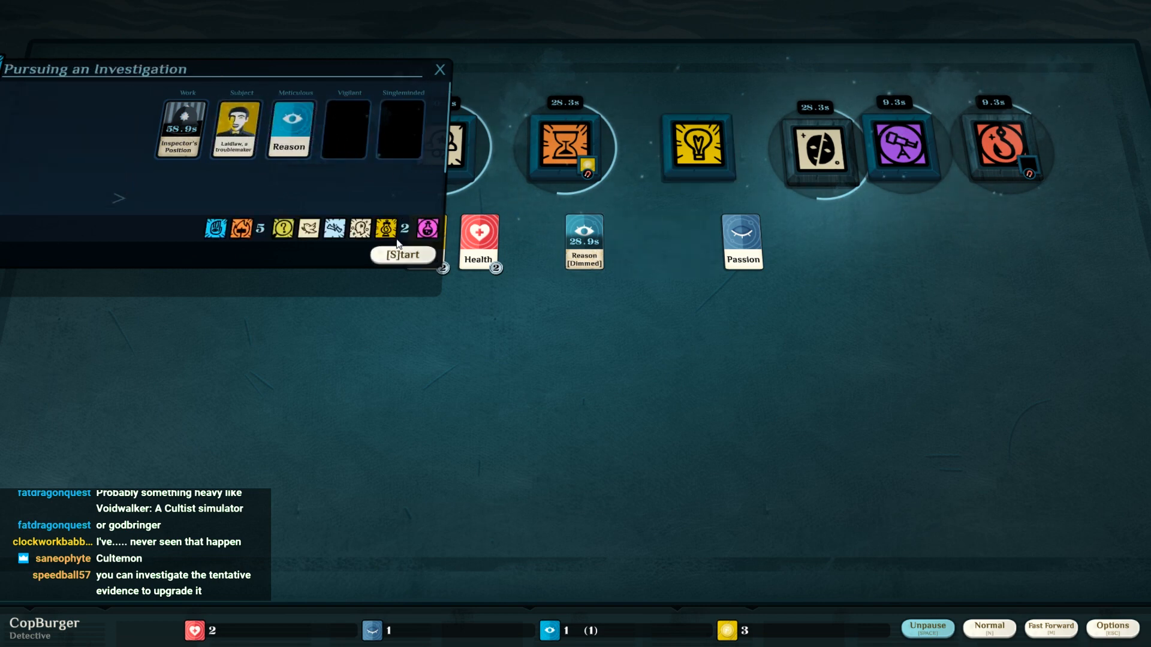
pyautogui.click(403, 254)
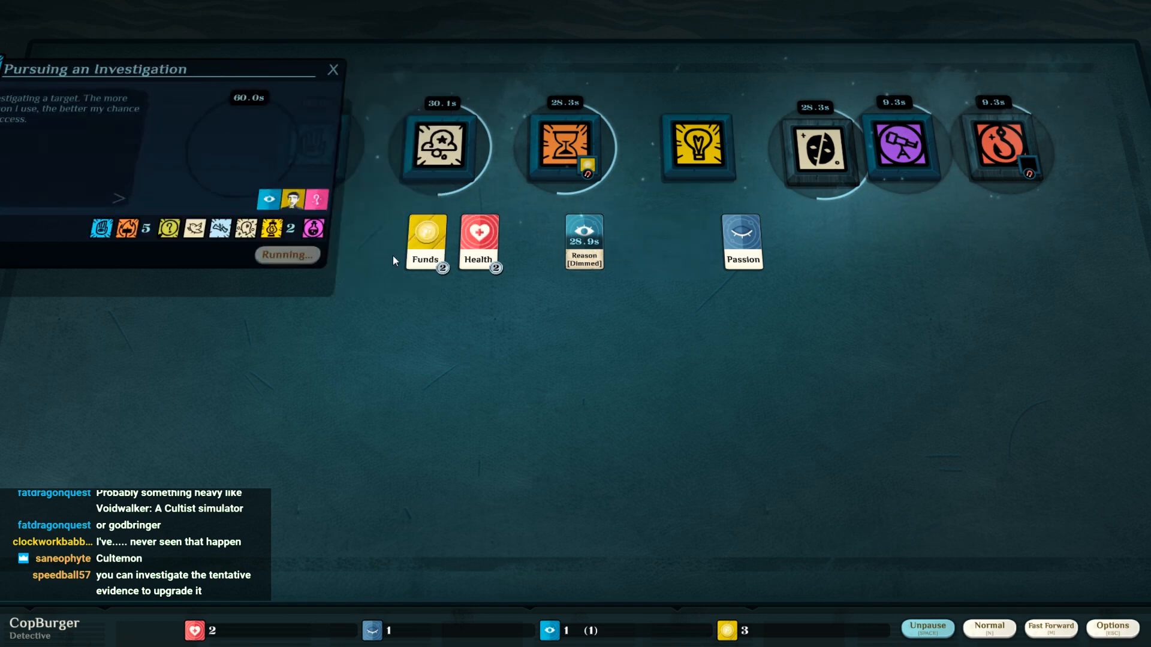
# - Close the investigation and Mortal Frustrations panels and collect The Ecdysis Club and Streets Strange by Moonlight from exploring
pyautogui.click(332, 70)
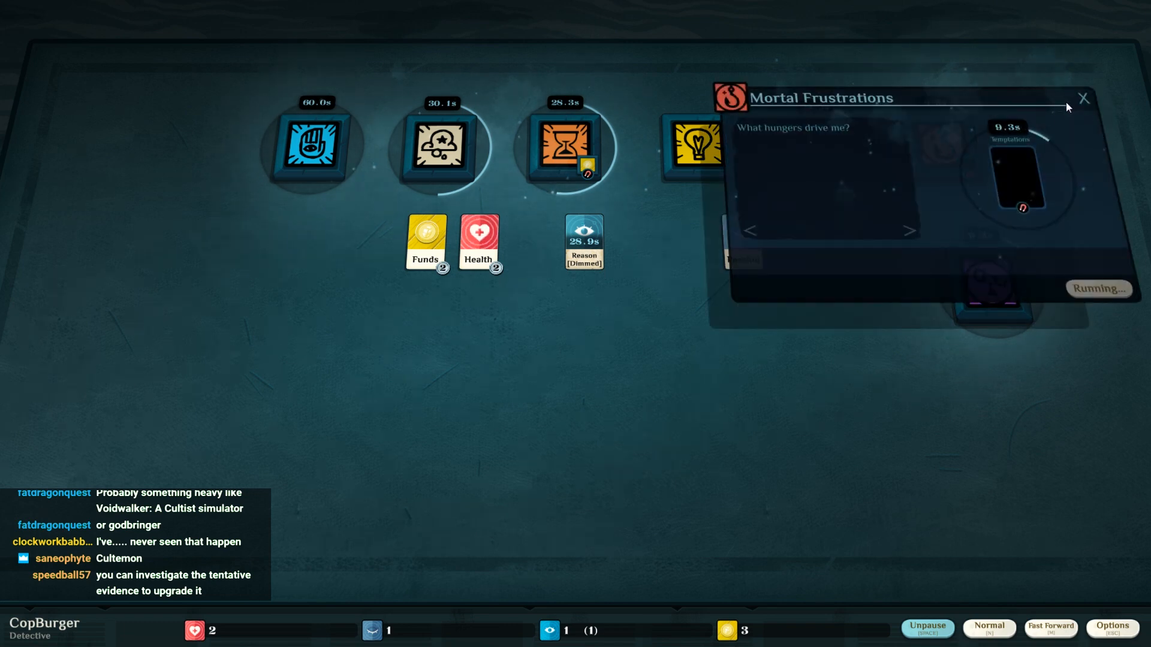
pyautogui.click(1084, 97)
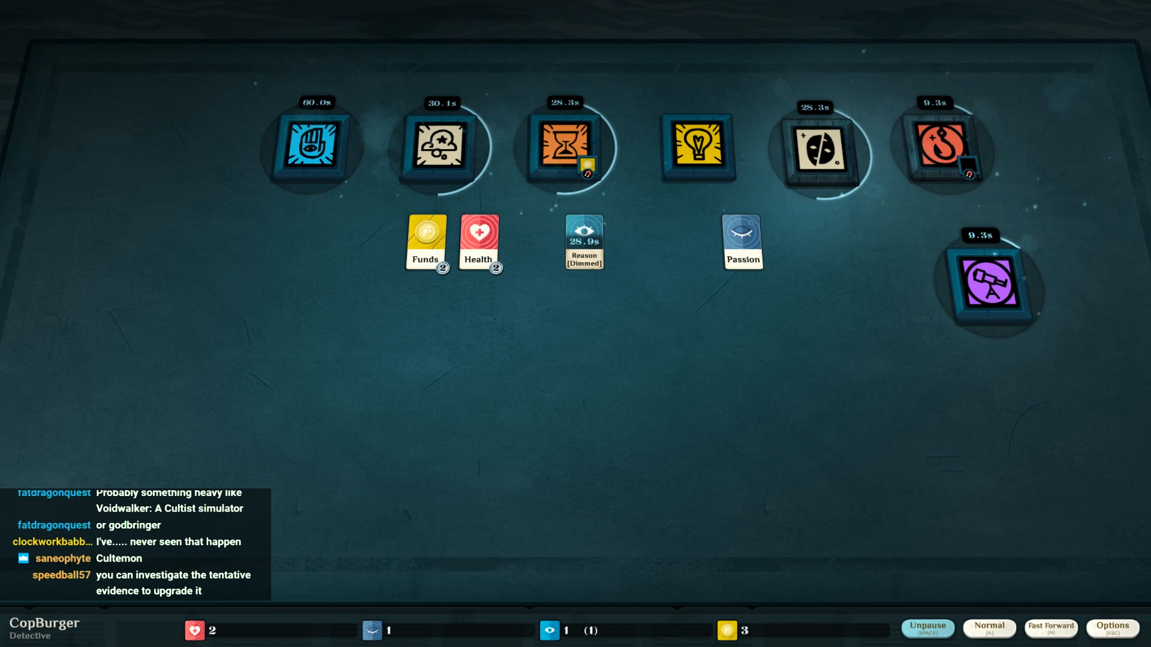
pyautogui.moveTo(793, 308)
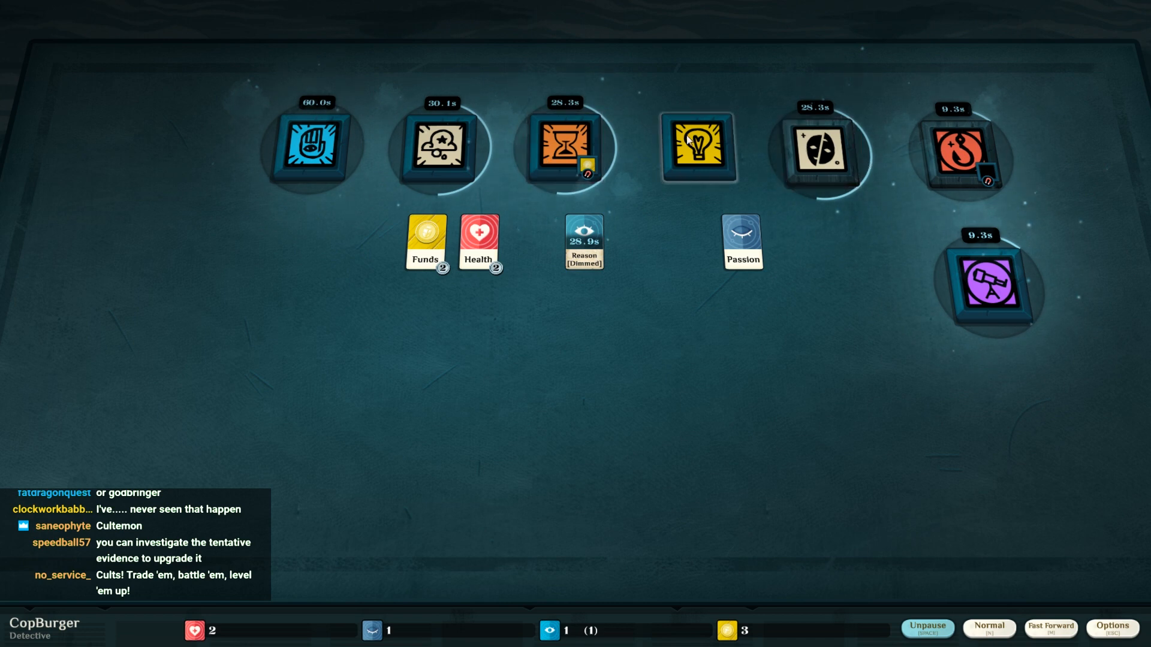
pyautogui.click(698, 145)
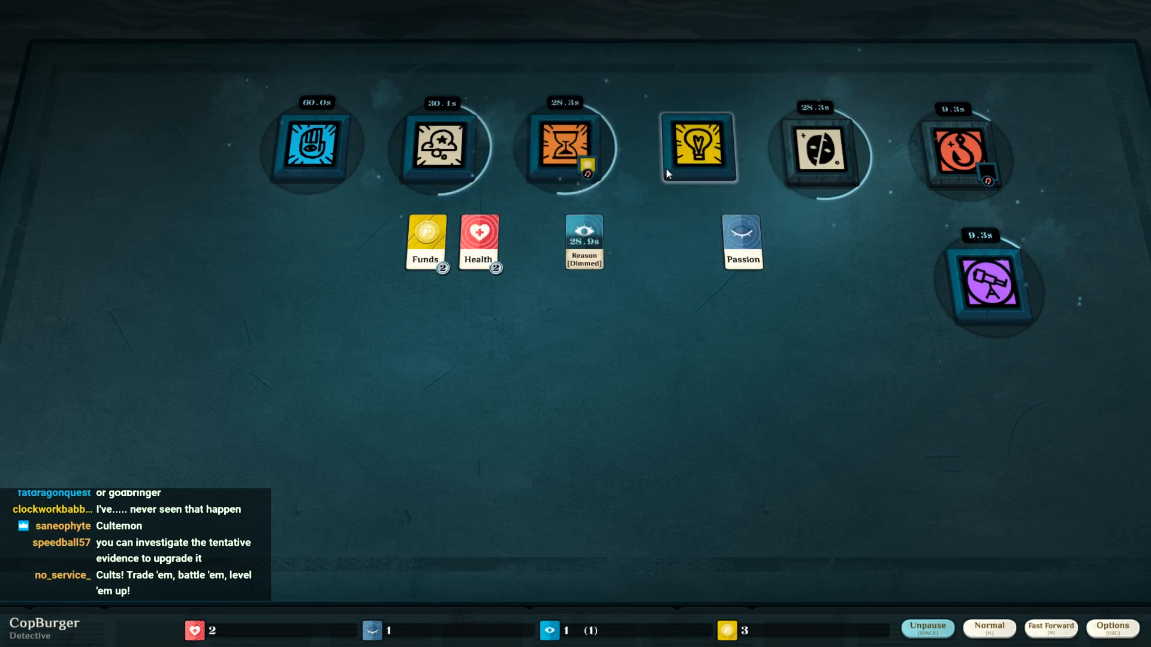
pyautogui.moveTo(327, 18)
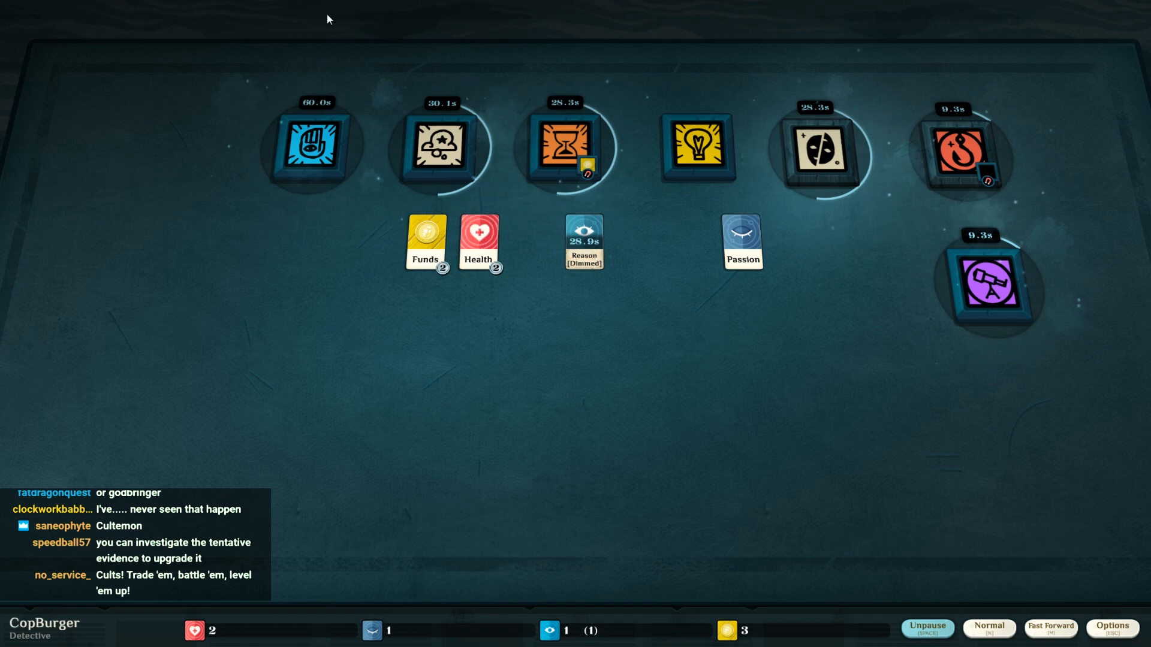
pyautogui.moveTo(923, 372)
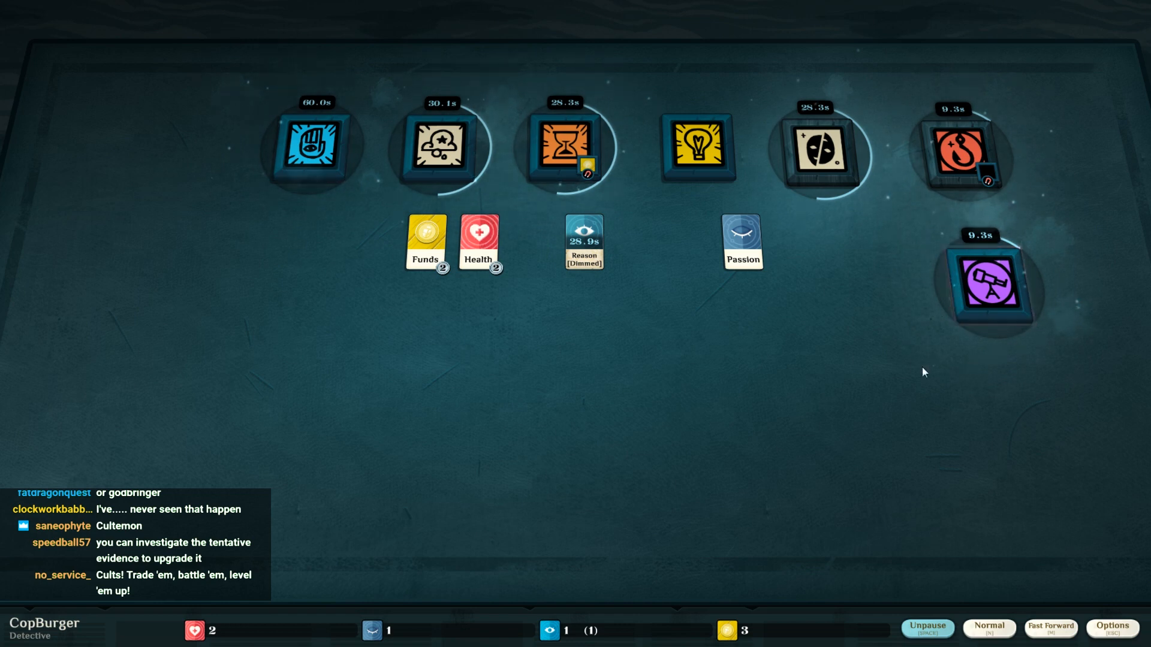
pyautogui.moveTo(626, 384)
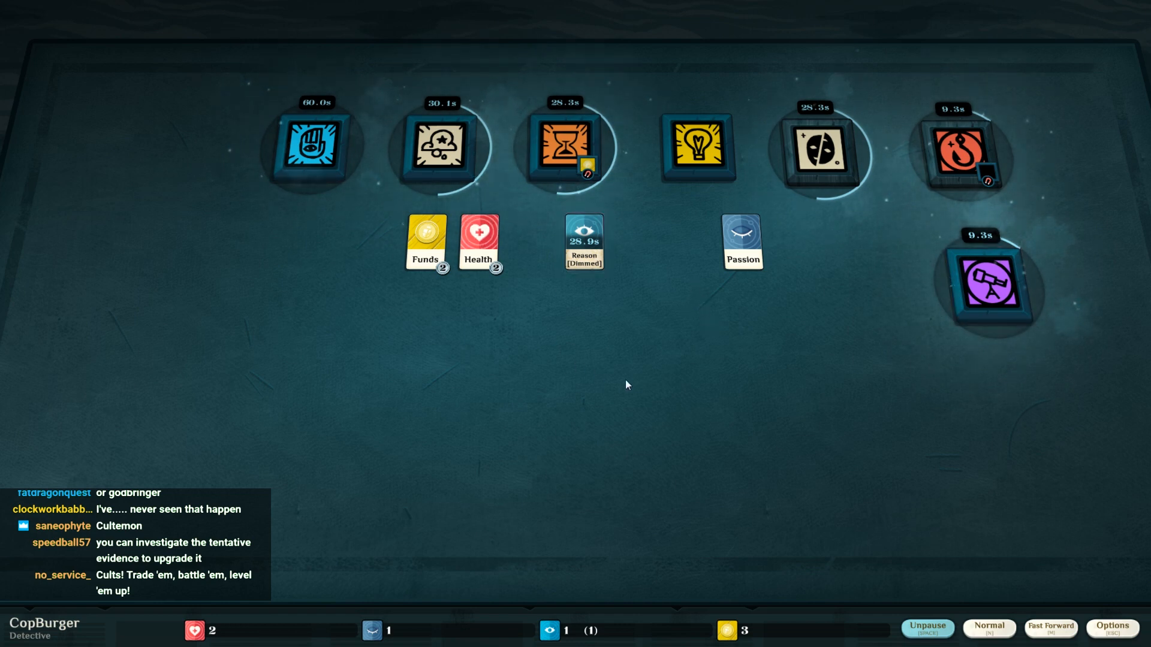
pyautogui.moveTo(570, 332)
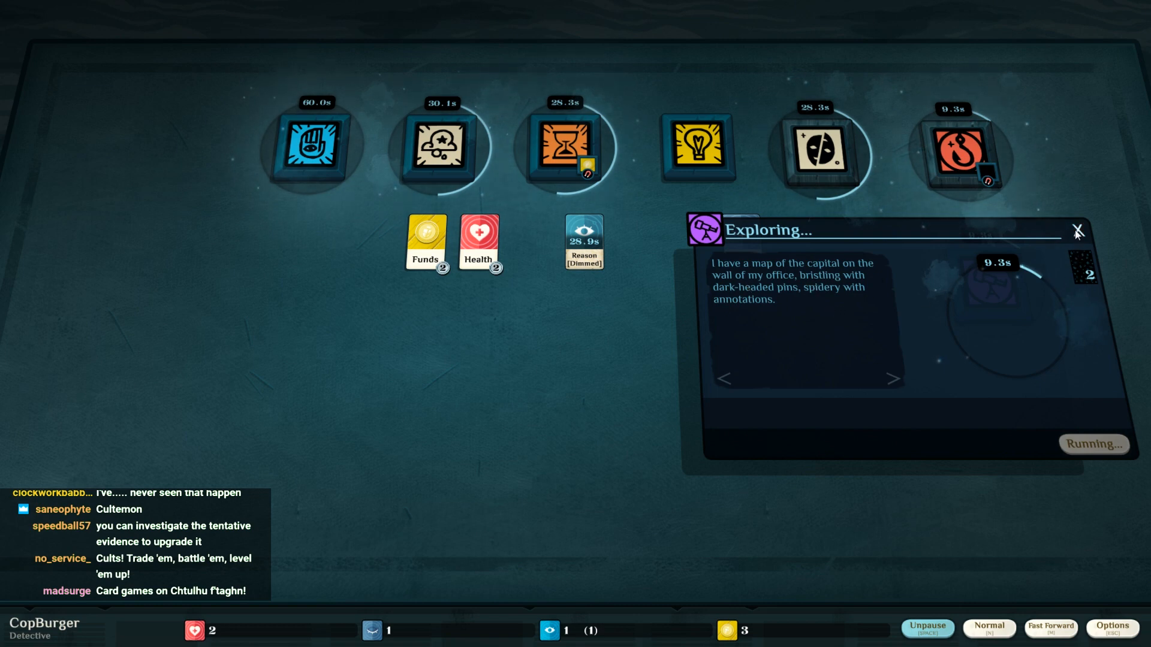
pyautogui.click(1073, 230)
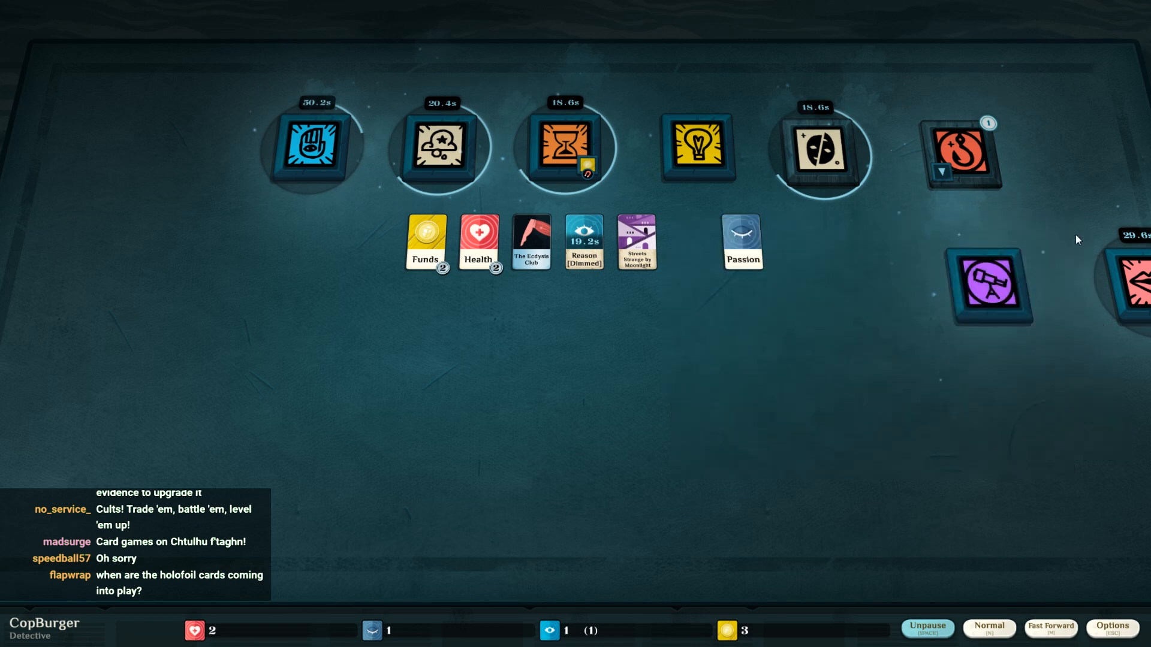
# - Move the frustrations situation beside Passion and view its Restlessness outcome
pyautogui.moveTo(961, 154); pyautogui.dragTo(819, 261)
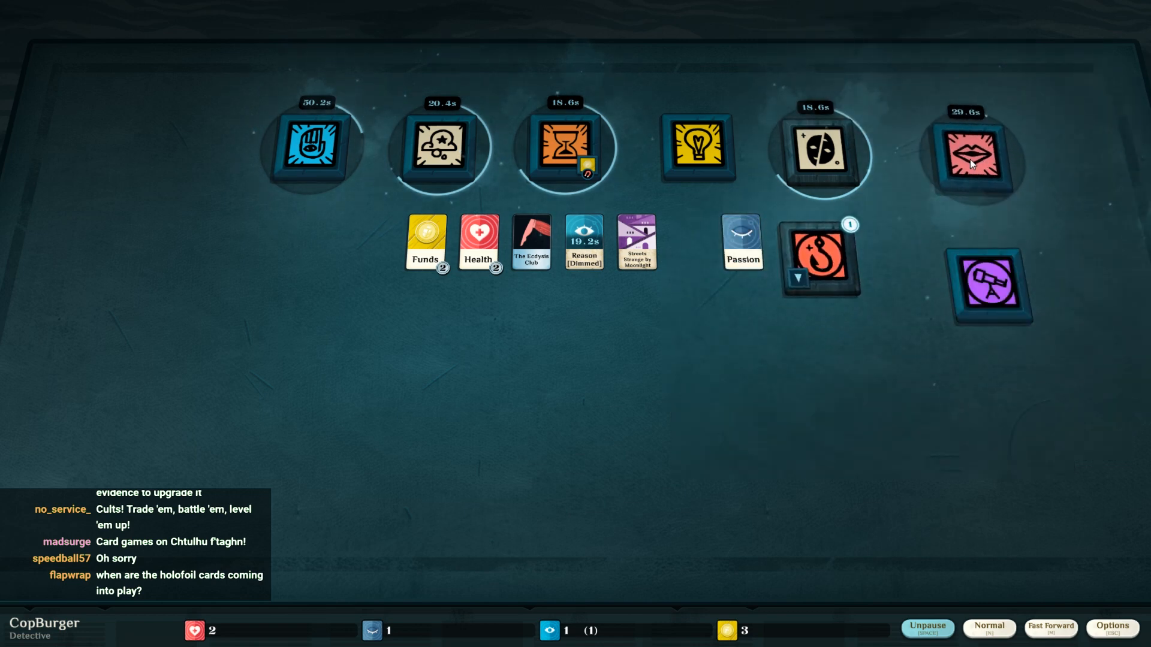
pyautogui.click(816, 261)
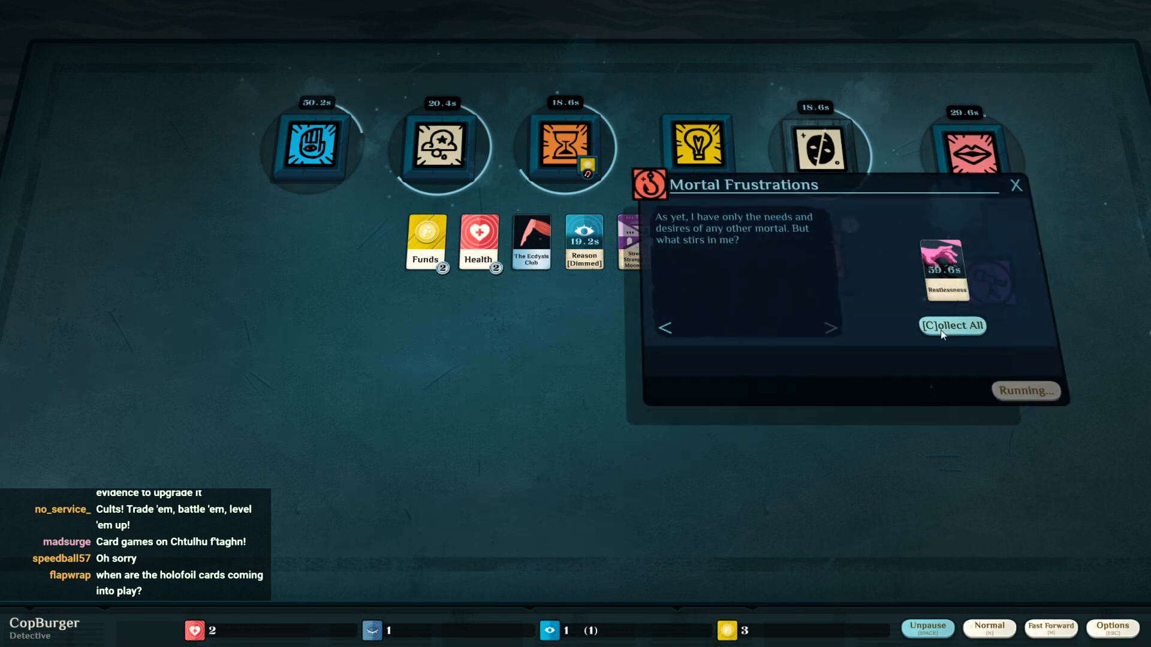
pyautogui.click(952, 326)
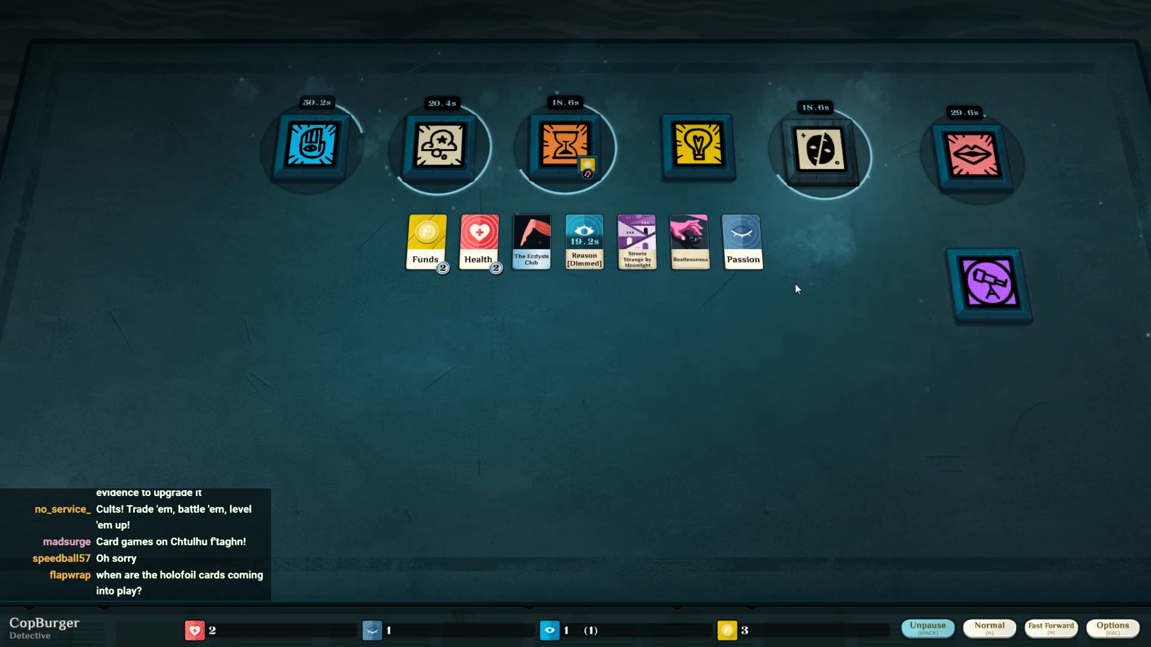
pyautogui.moveTo(439, 146)
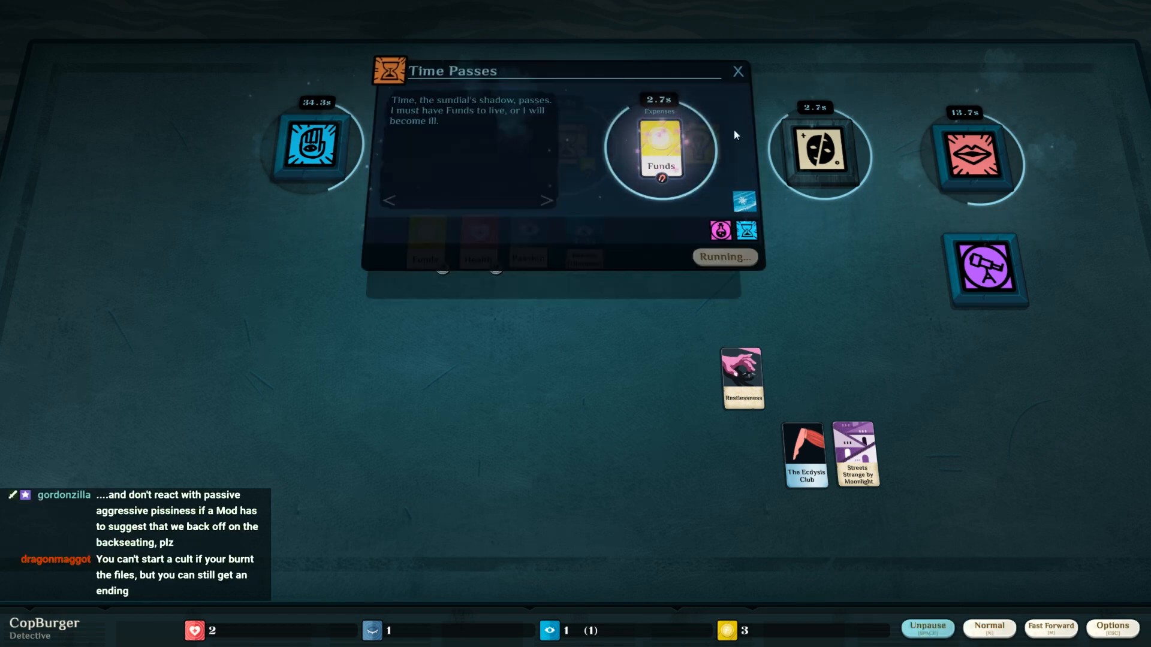
# - Collect Fleeting Memory and A Consciousness of Radiance from the finished situation and bring up Dream
pyautogui.click(737, 71)
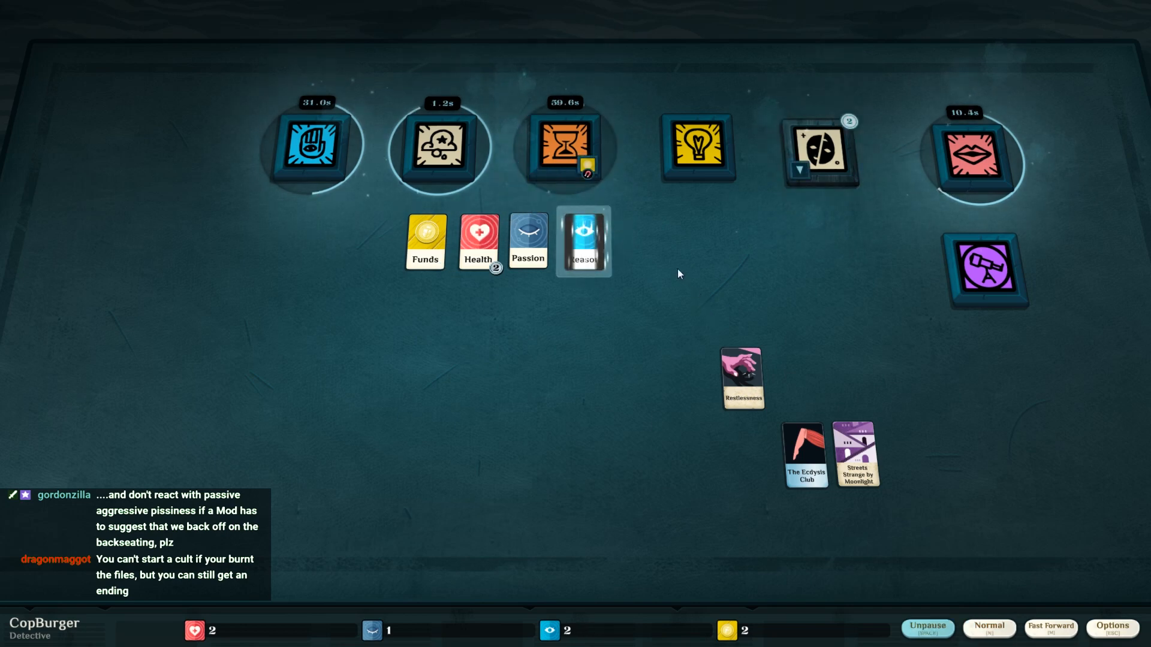
pyautogui.click(694, 146)
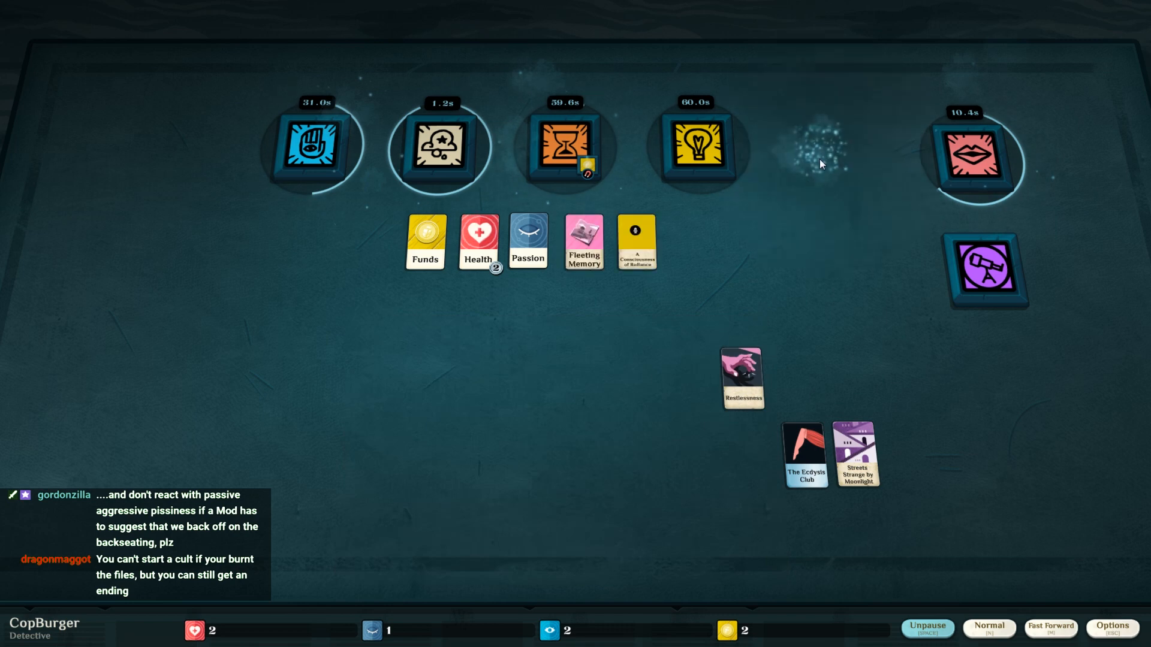
pyautogui.click(582, 242)
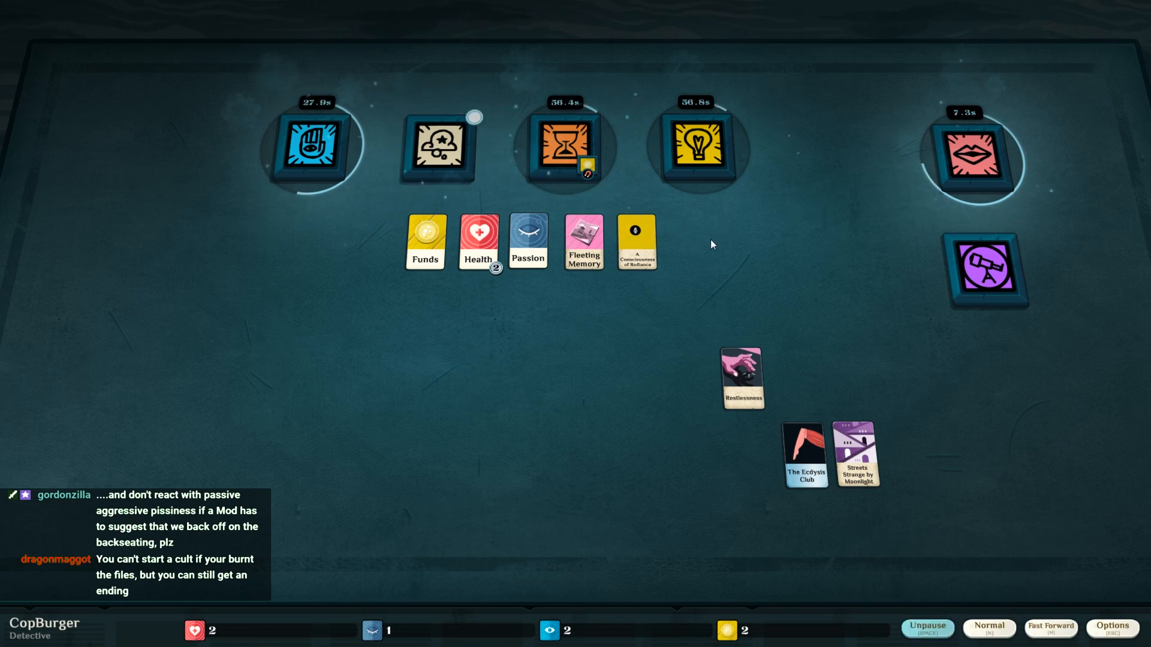
pyautogui.click(985, 270)
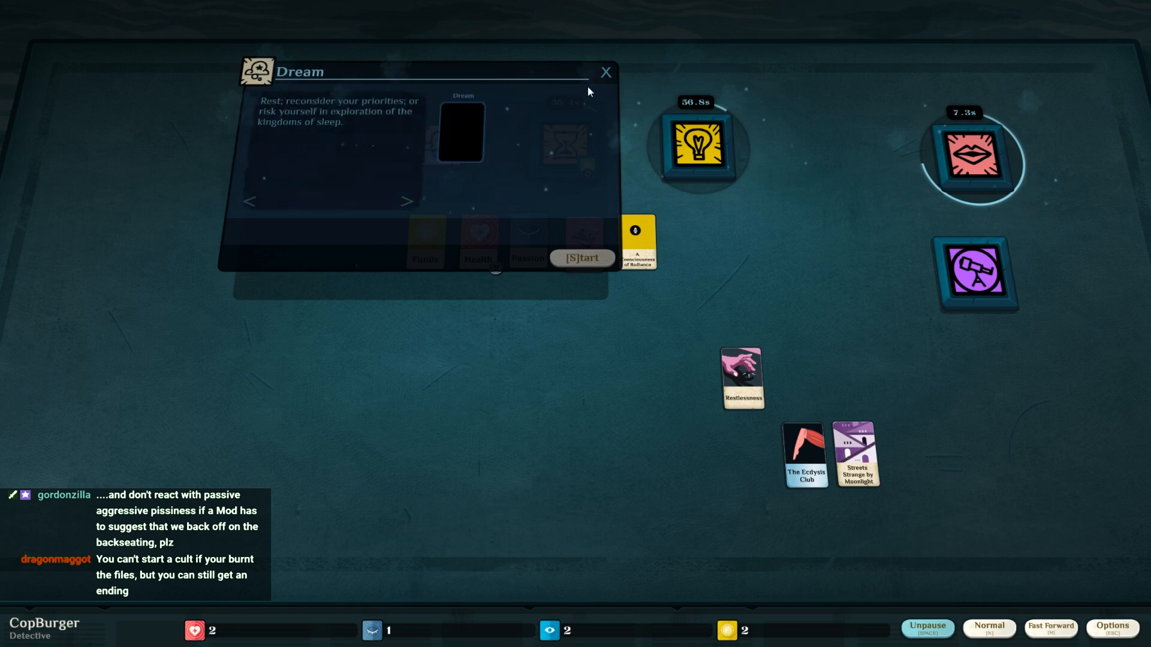
# - Start The Moonlit Road dream with Passion slotted
pyautogui.click(580, 257)
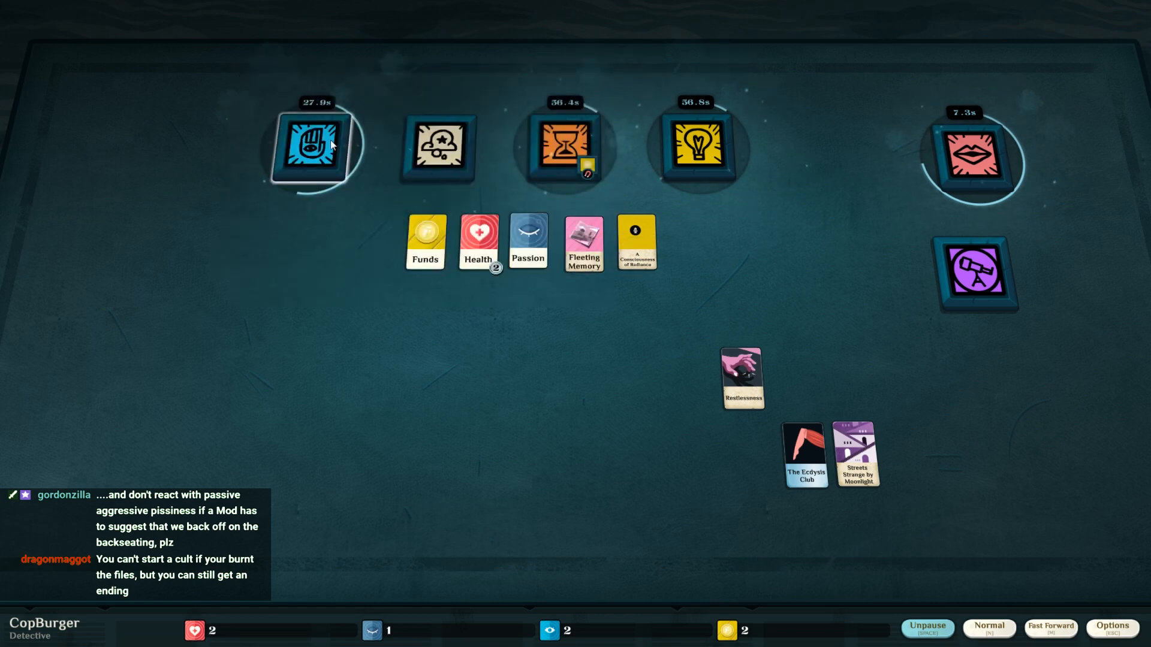
pyautogui.moveTo(439, 152)
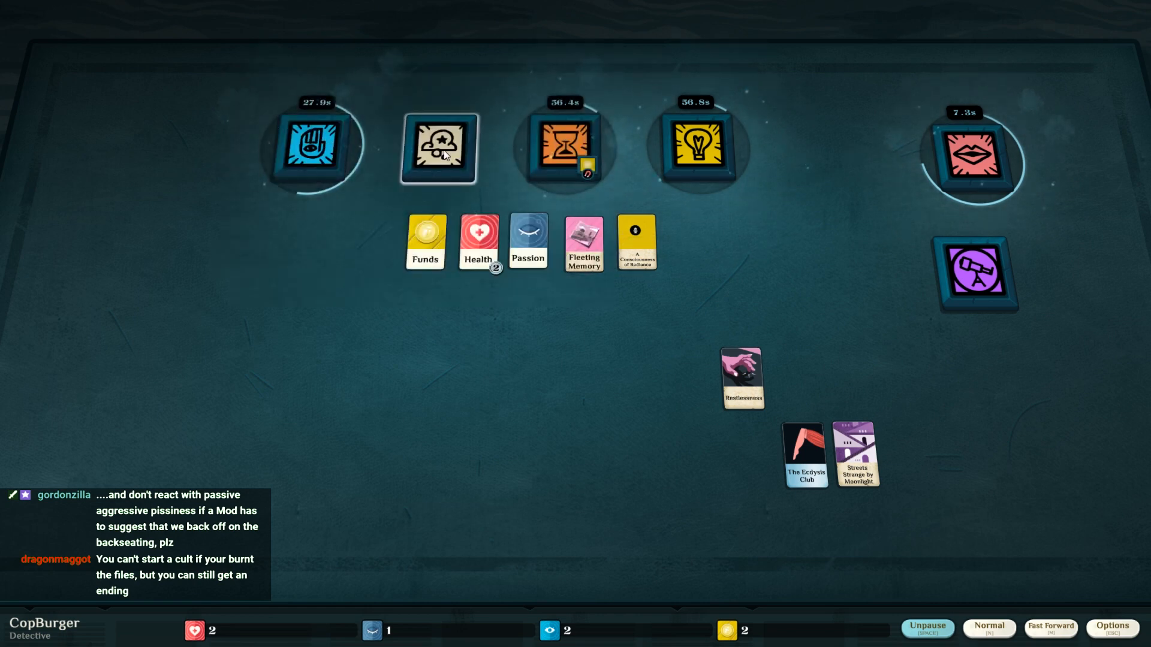
pyautogui.click(438, 148)
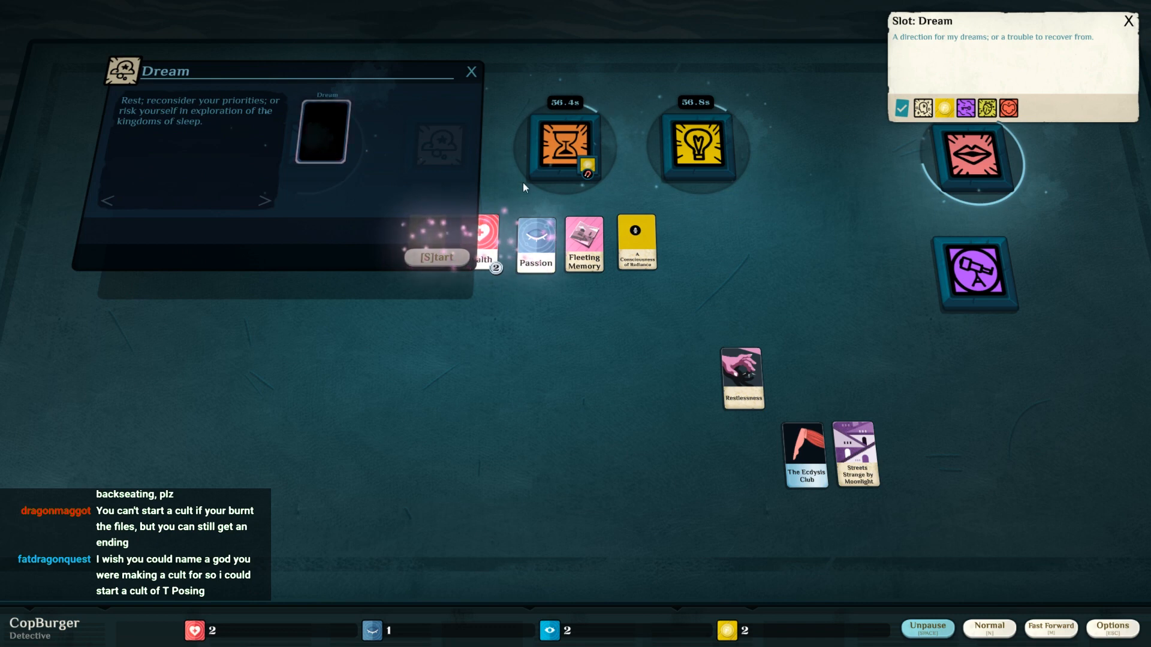
pyautogui.moveTo(535, 245); pyautogui.dragTo(324, 131)
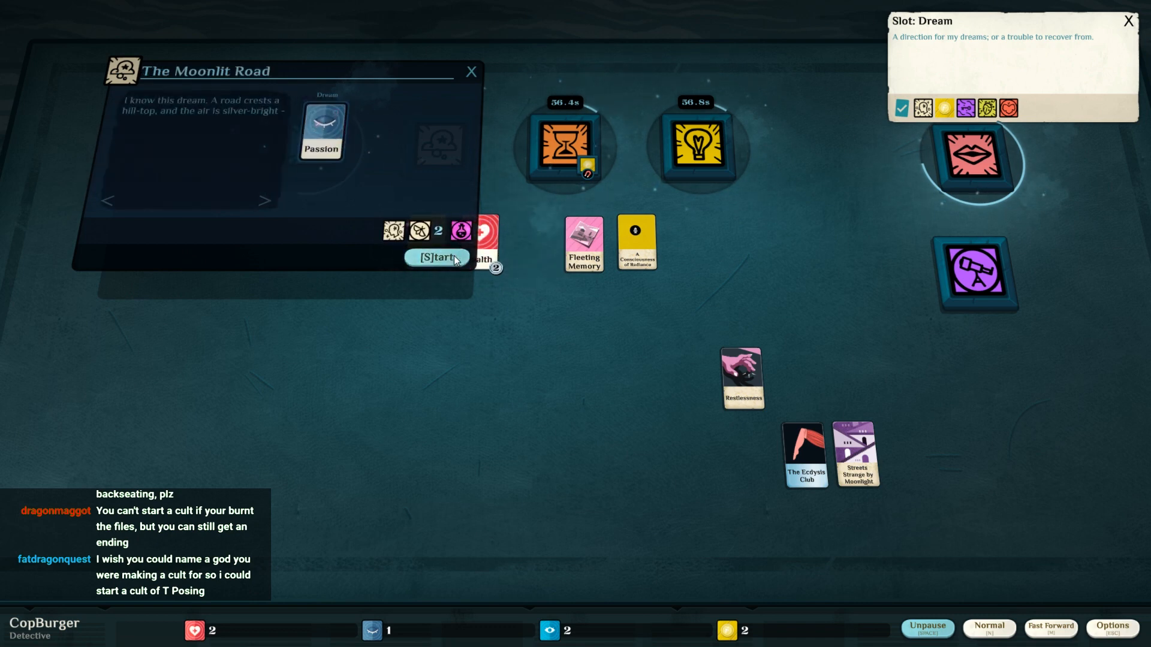
pyautogui.click(435, 256)
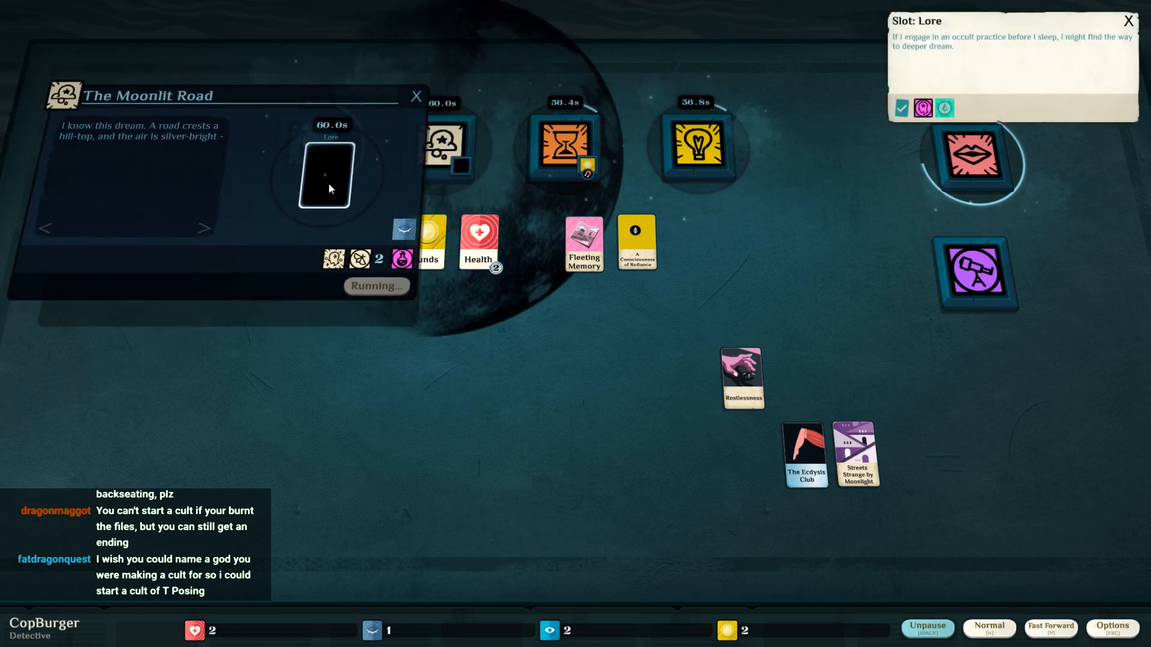
pyautogui.moveTo(422, 136)
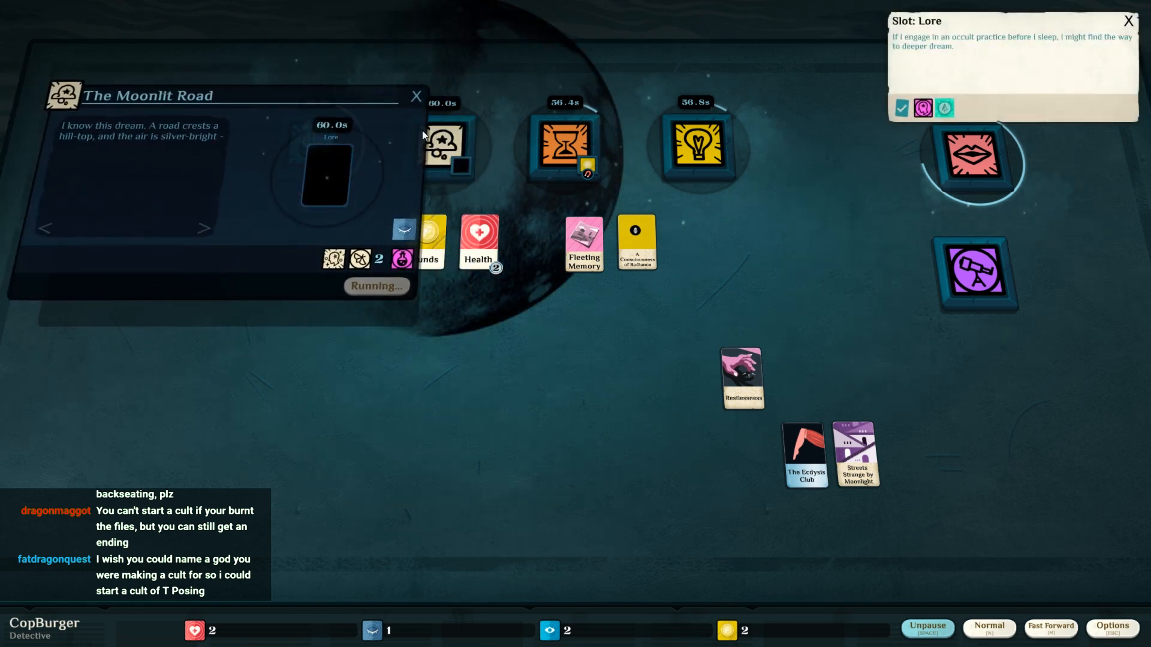
pyautogui.click(416, 96)
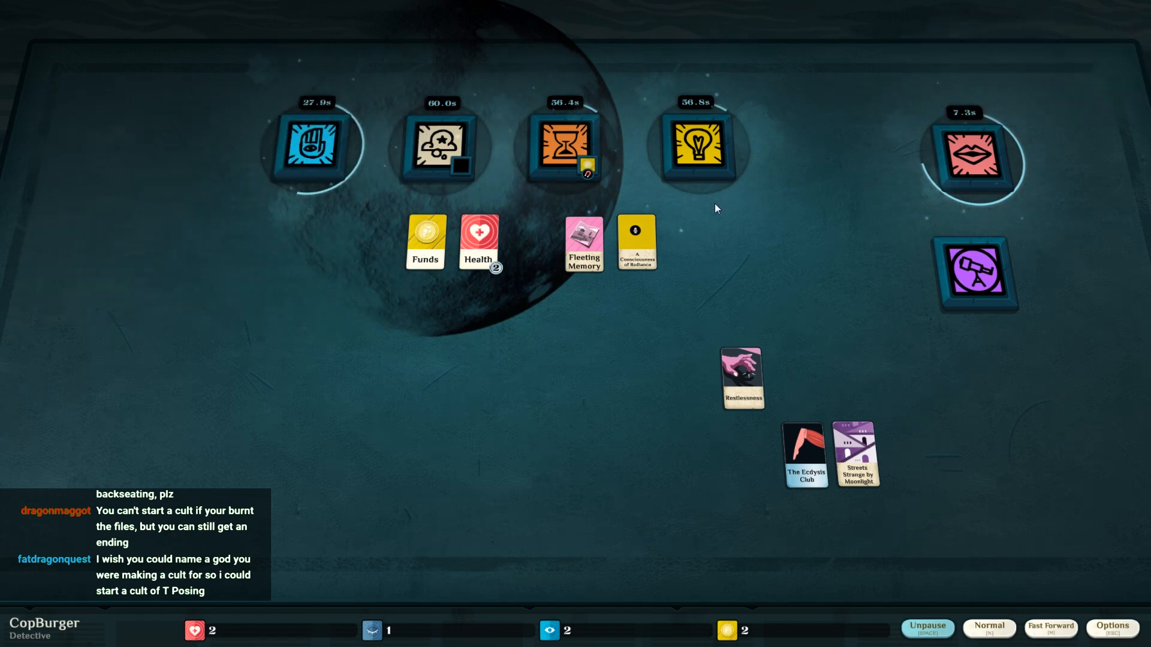
# - Let time run at fast speed, pause, and bring up the finished Talking situation
pyautogui.click(926, 628)
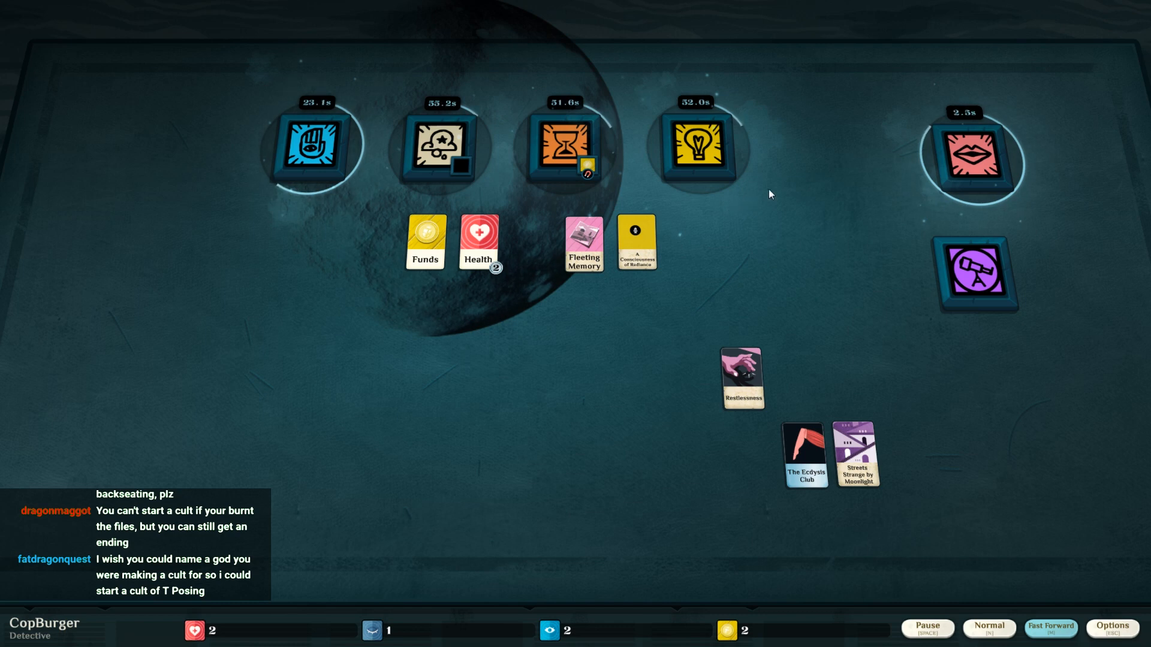
pyautogui.click(926, 627)
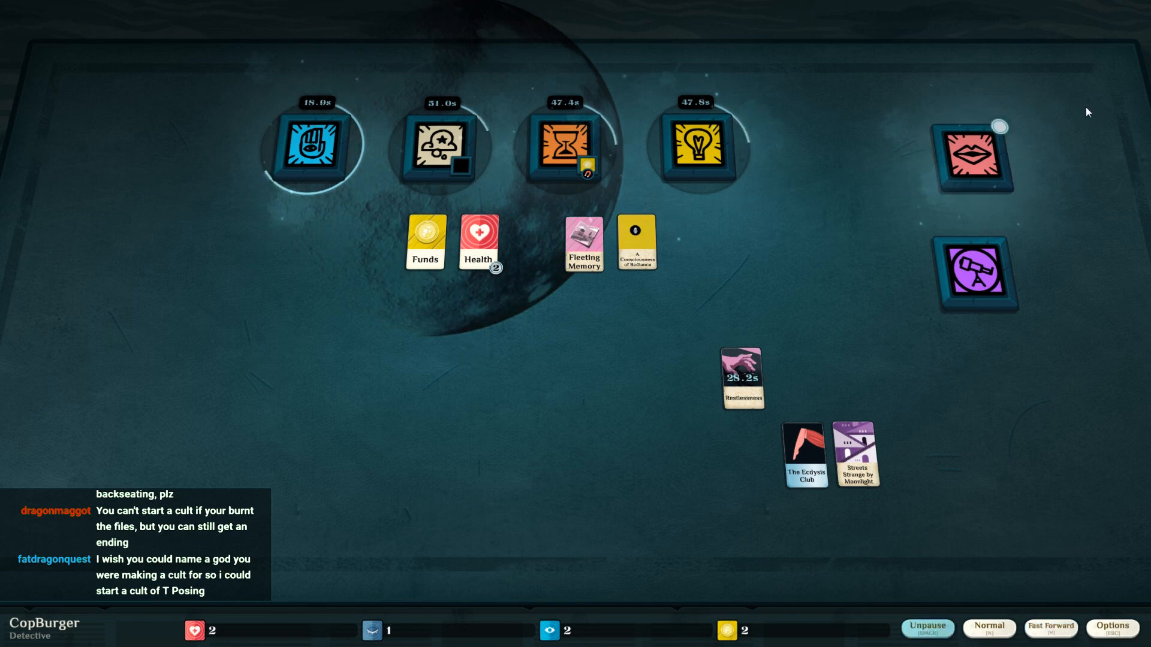
pyautogui.click(972, 158)
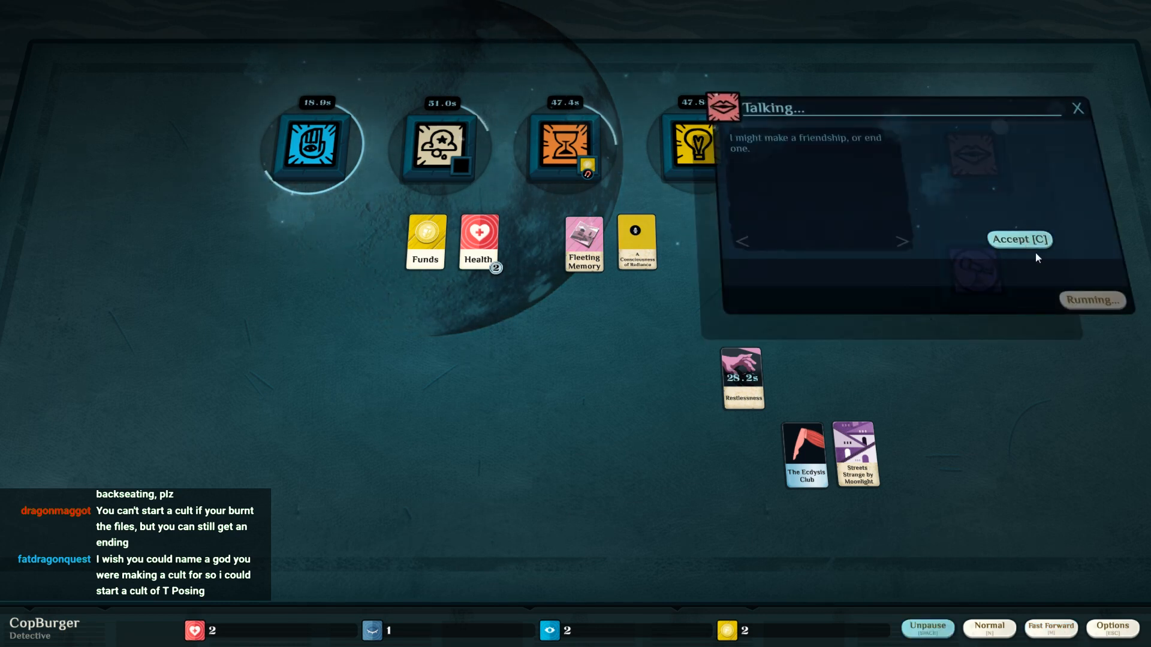
# - Accept the talk outcome and collect Inspector's Position and Reason from the investigation
pyautogui.click(1019, 240)
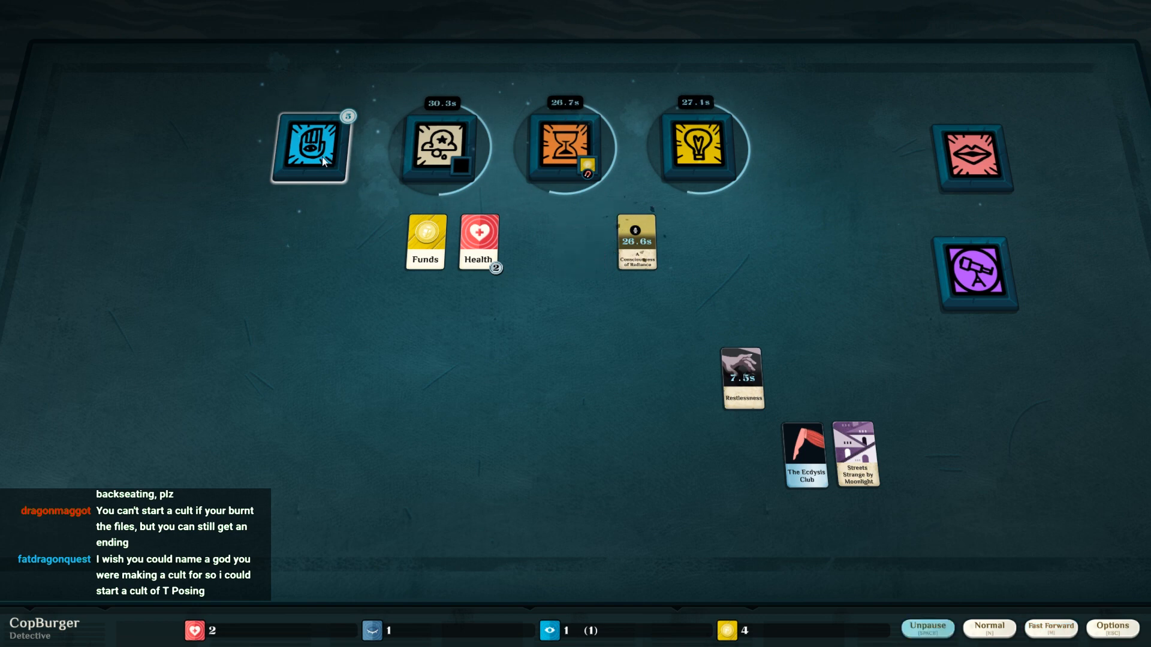
pyautogui.click(310, 145)
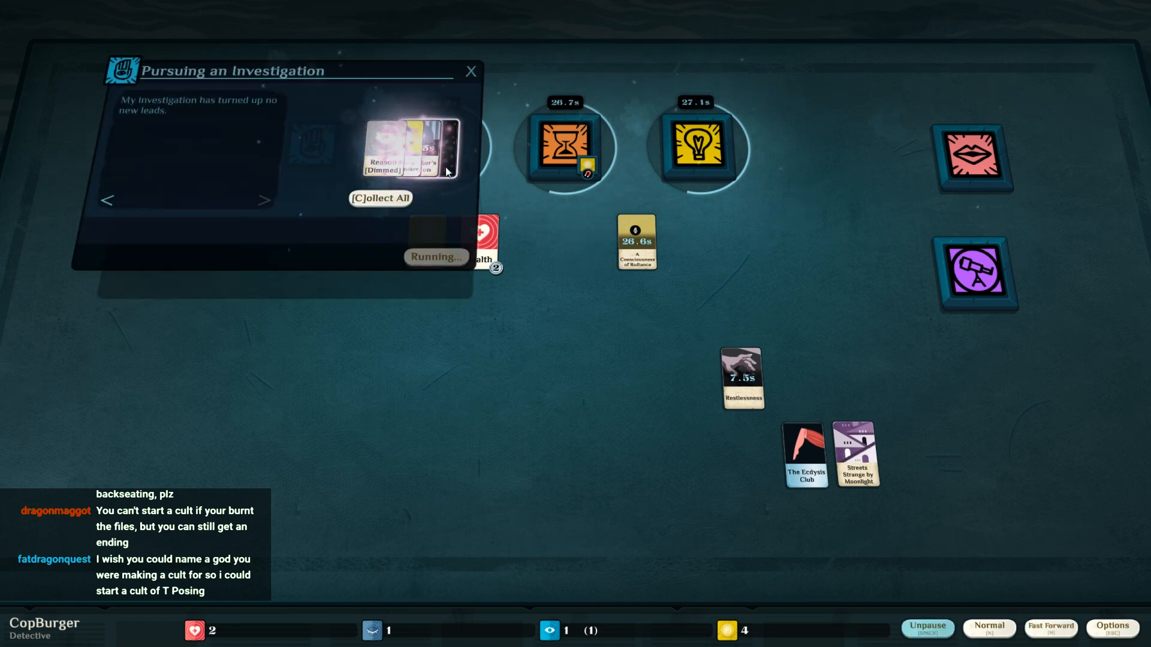
pyautogui.click(380, 198)
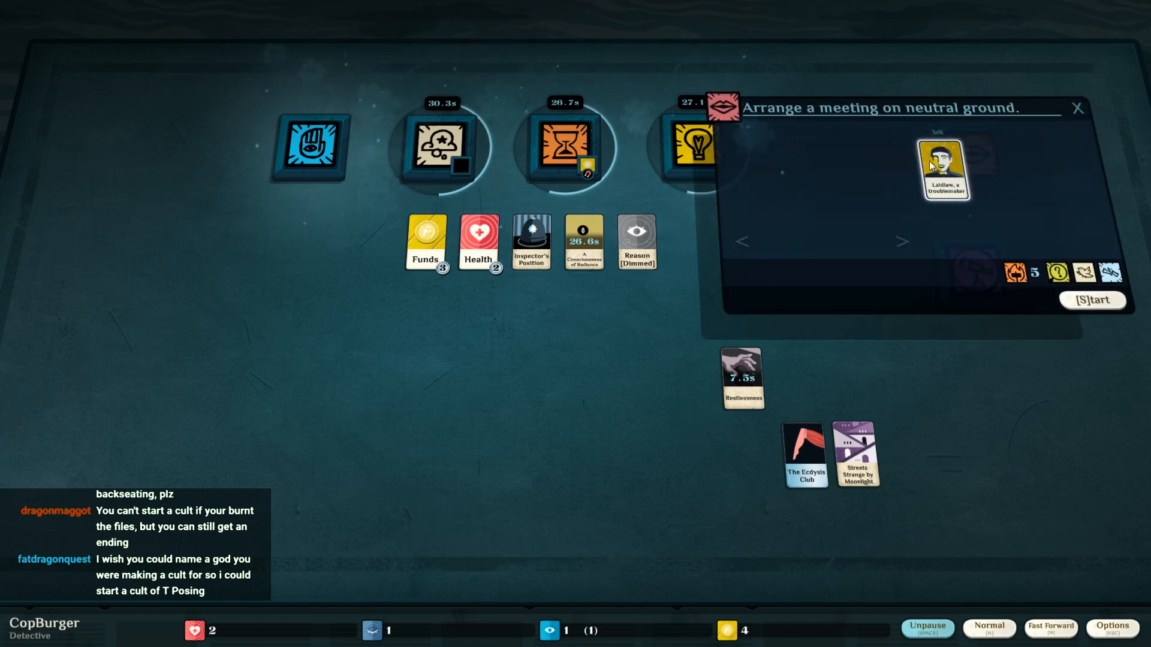
# - Start arranging a neutral-ground meeting with Ludlow, offering A Consciousness of Radiance as subject
pyautogui.click(1091, 300)
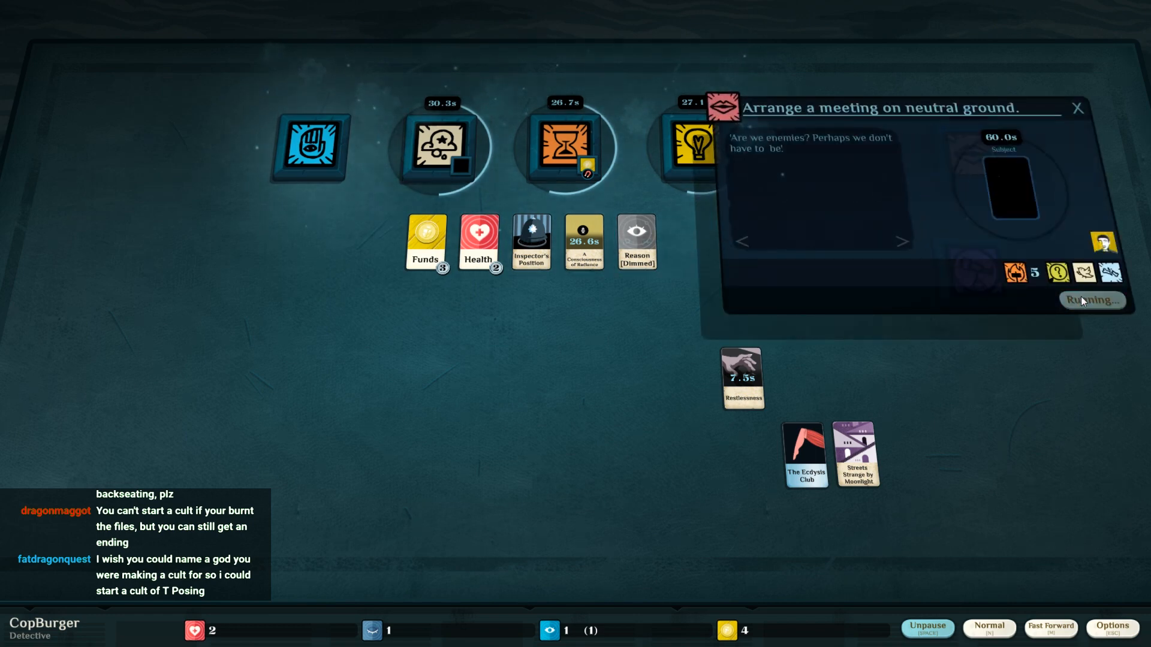
pyautogui.moveTo(1012, 188)
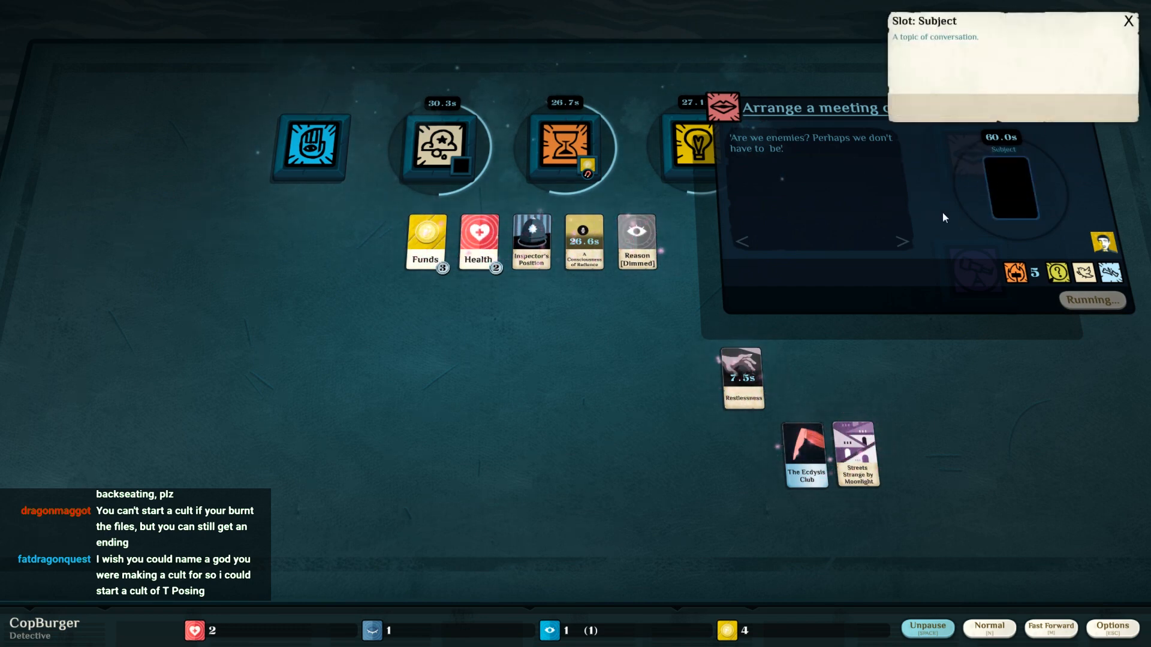
pyautogui.moveTo(739, 377); pyautogui.dragTo(1009, 187)
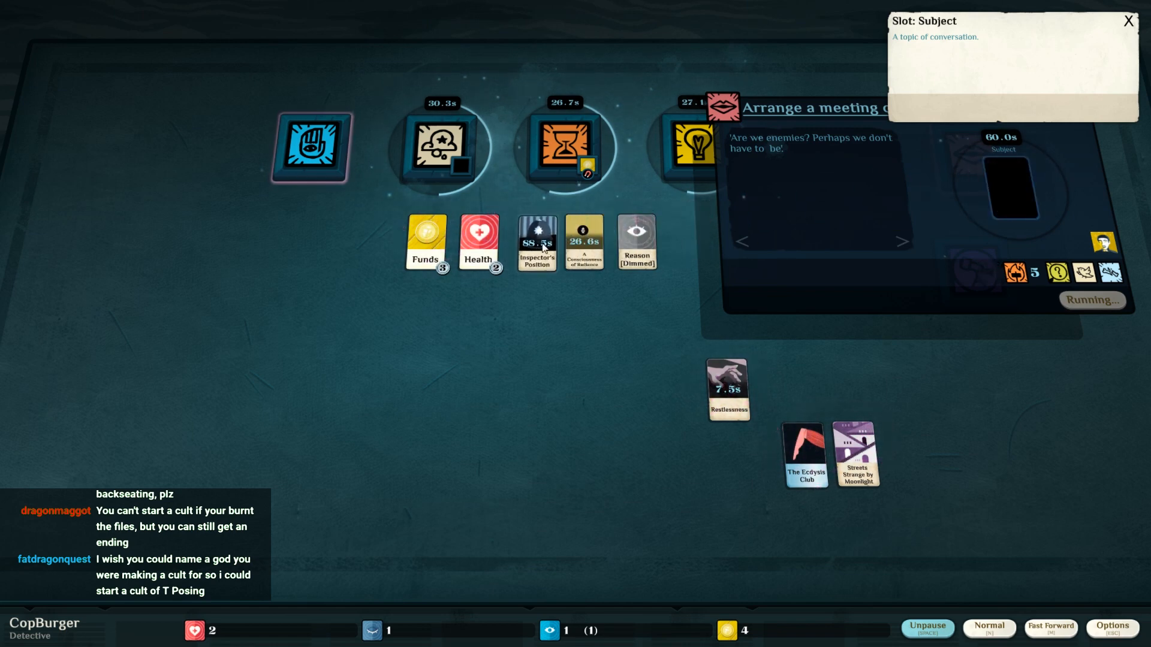
pyautogui.moveTo(584, 242); pyautogui.dragTo(1013, 187)
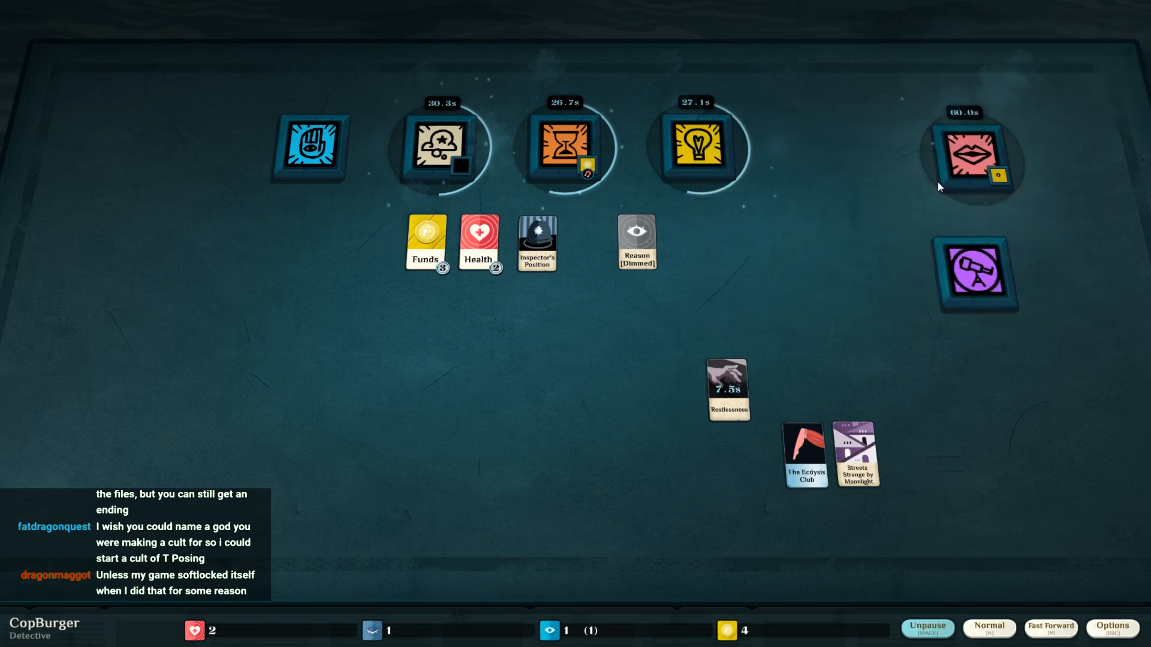
pyautogui.moveTo(917, 233)
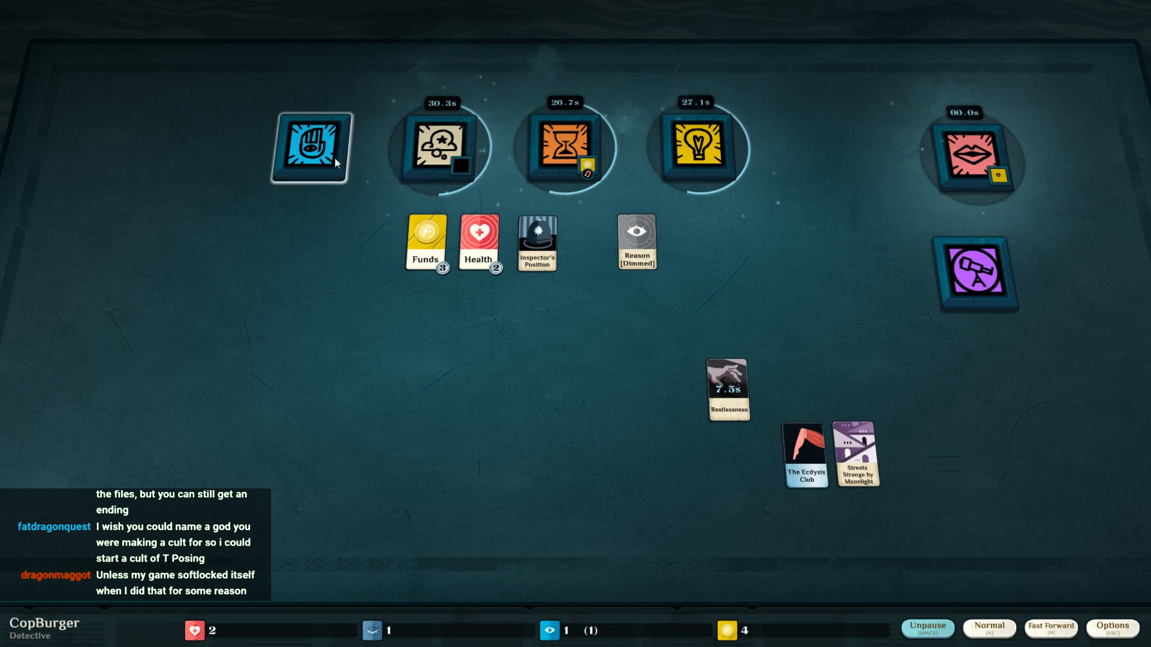
# - Leave Work unstarted and bring up Explore holding Streets Strange by Moonlight
pyautogui.click(311, 146)
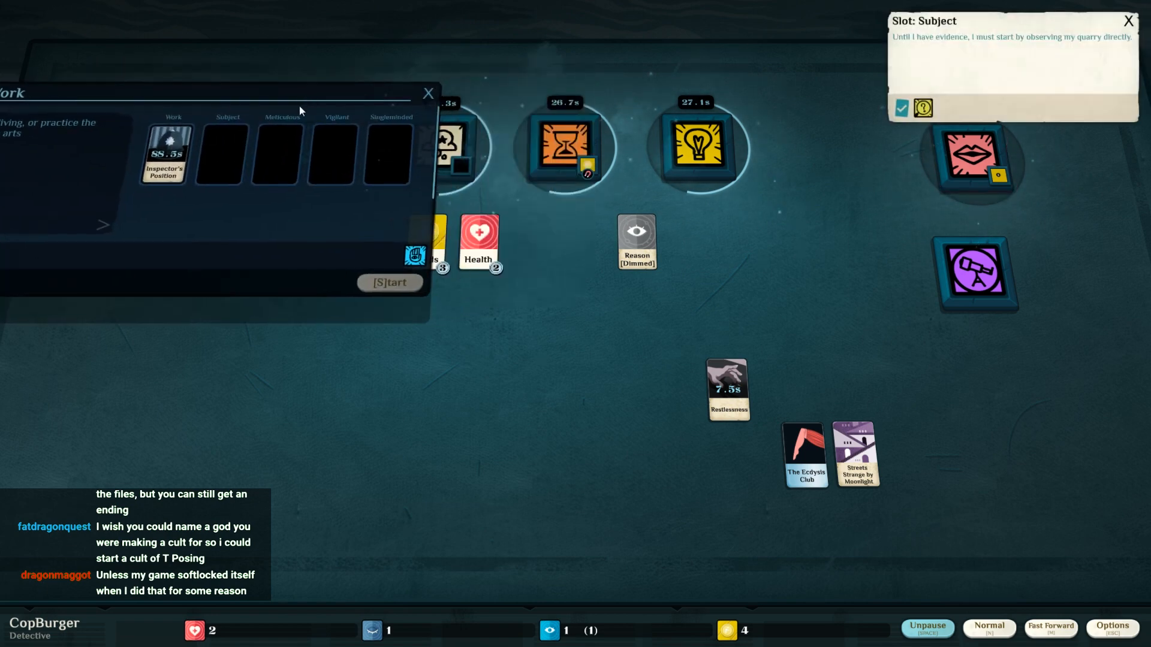
pyautogui.click(804, 456)
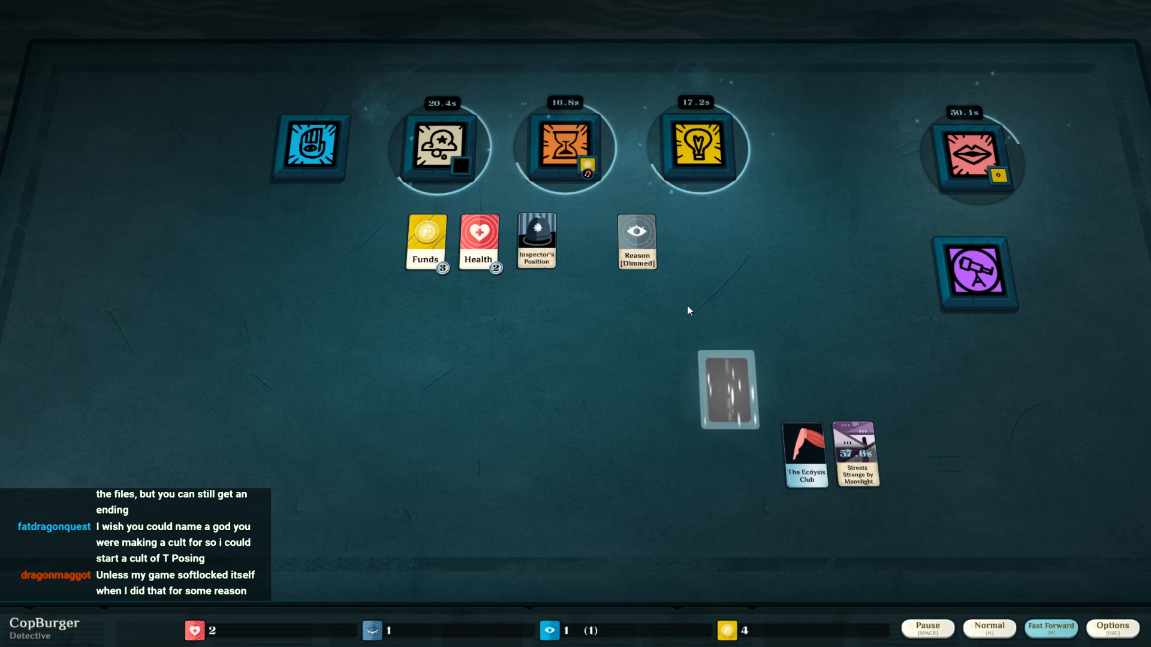
pyautogui.click(973, 274)
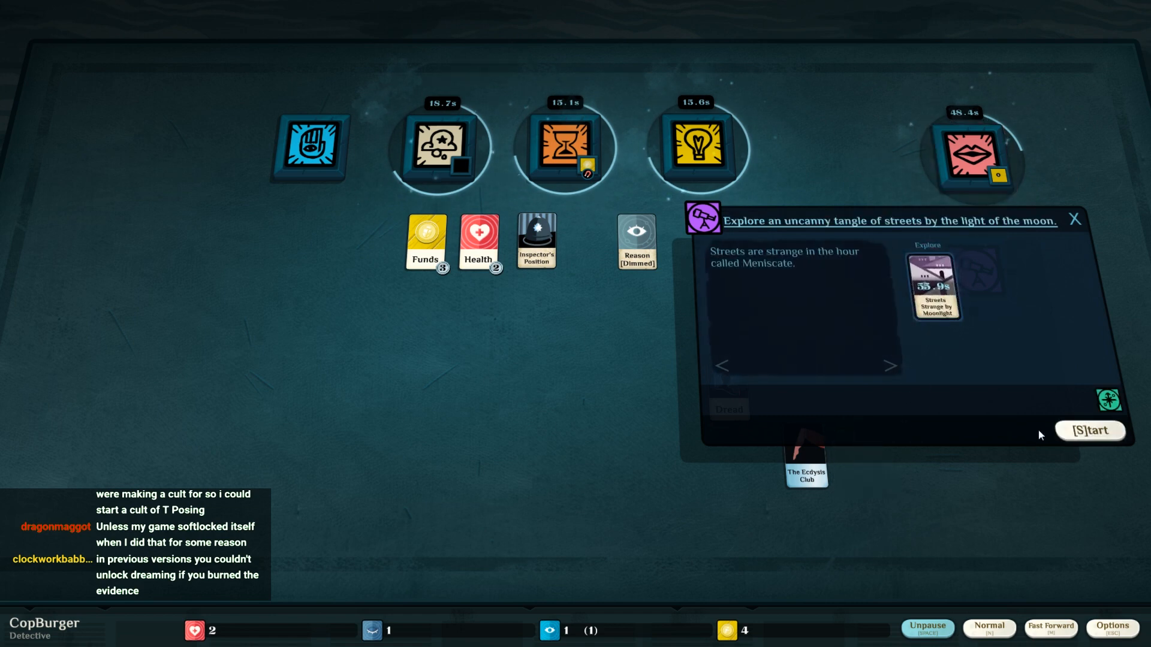
# - Start the moonlit streets exploration, inspect The Wrong Kind of Attention, and collect Reason and Erudition from study
pyautogui.click(1089, 430)
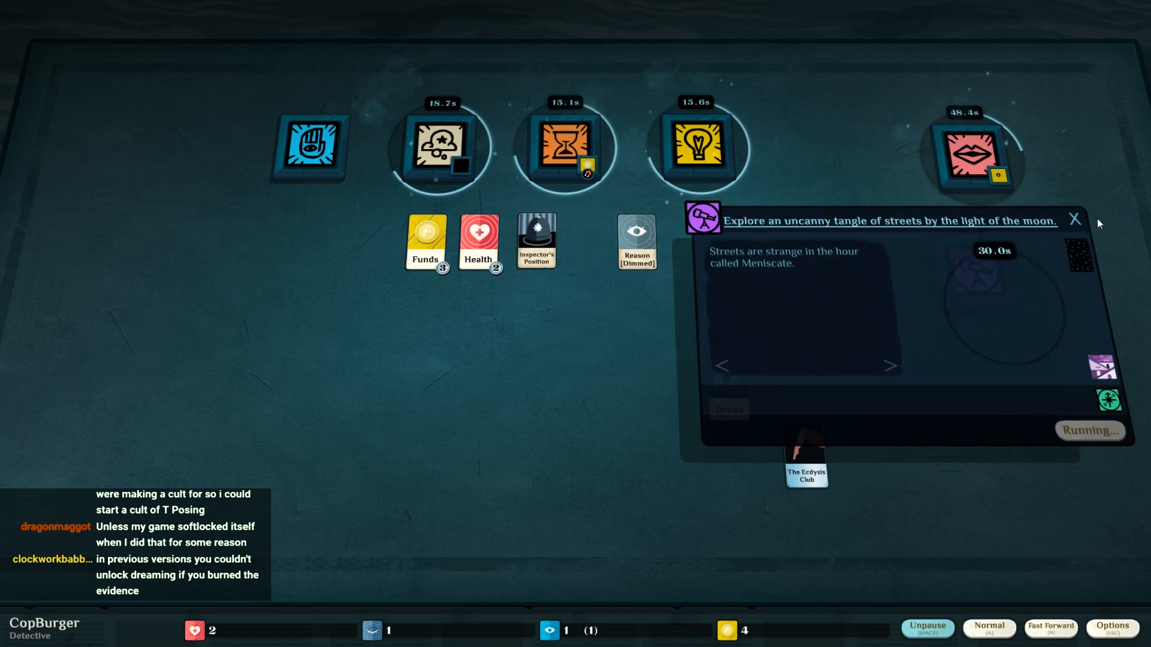
pyautogui.click(1073, 219)
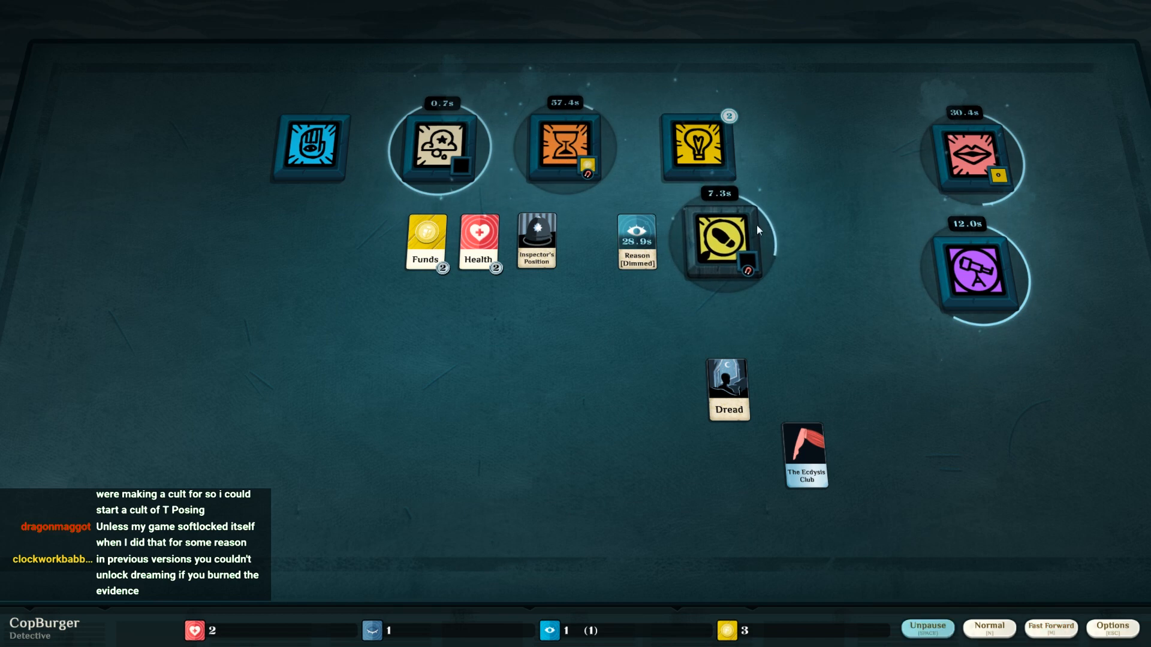
pyautogui.click(723, 242)
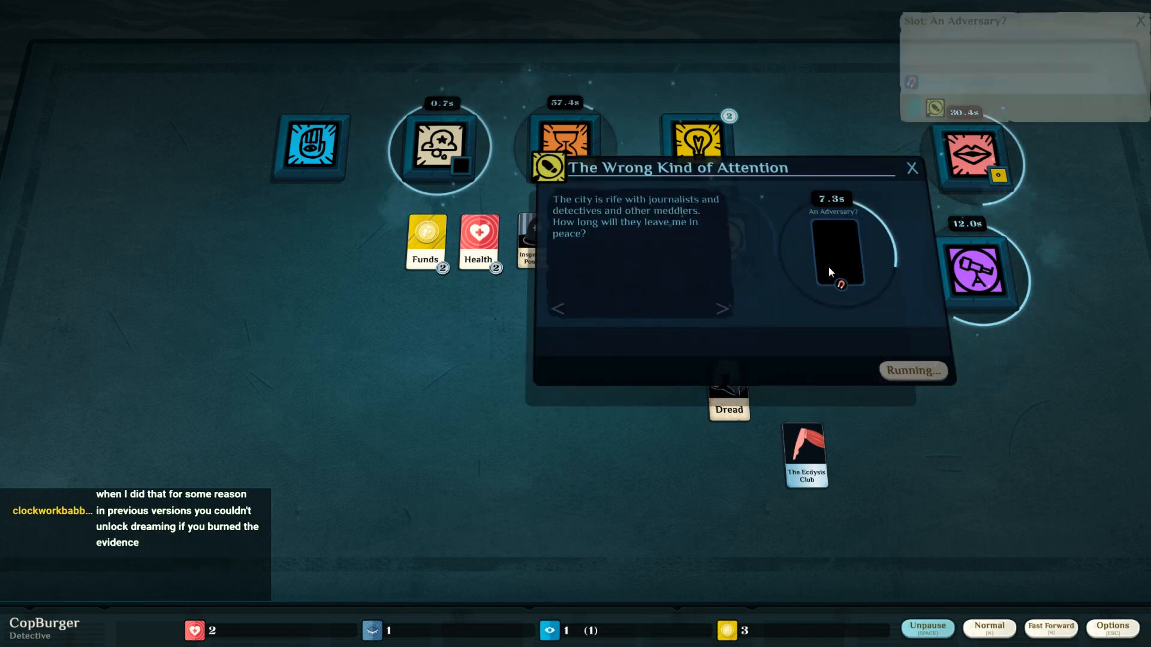
pyautogui.moveTo(968, 163)
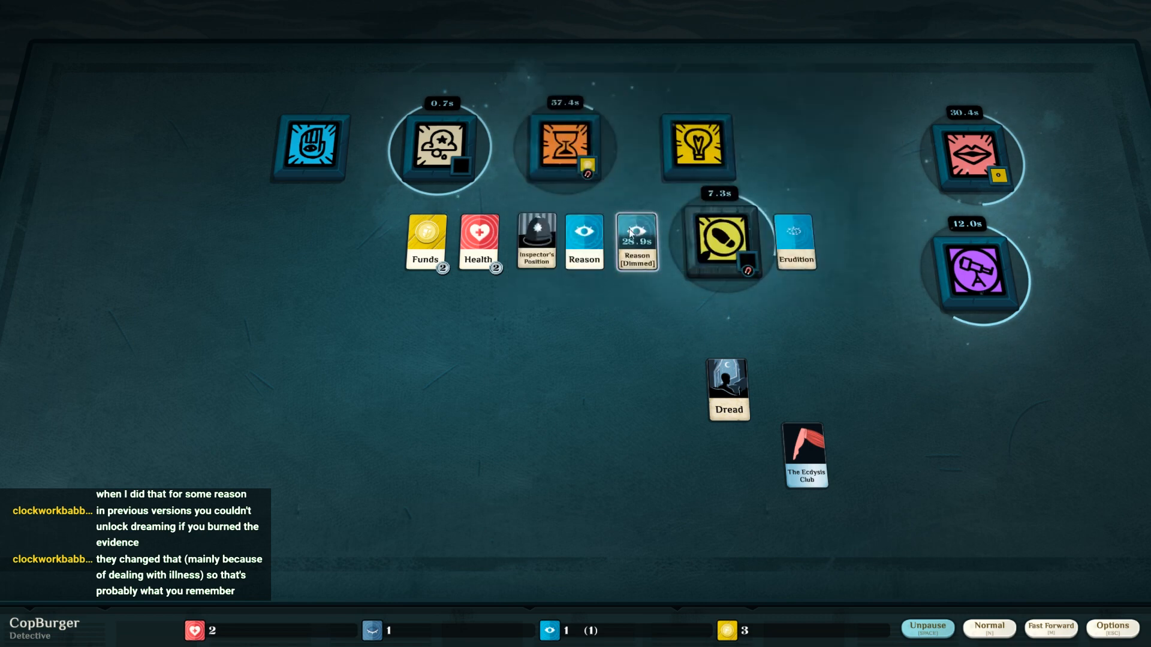
pyautogui.click(695, 146)
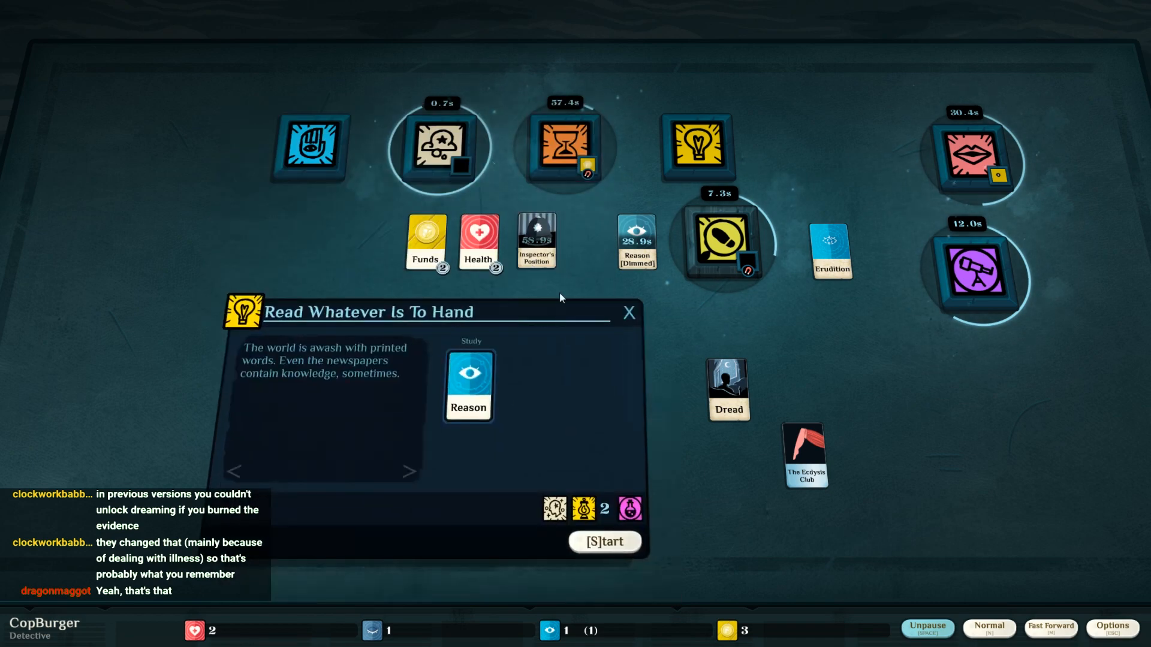
# - Start Read Whatever Is To Hand with Reason and gather Reason and Erudition at the table's left edge
pyautogui.click(602, 542)
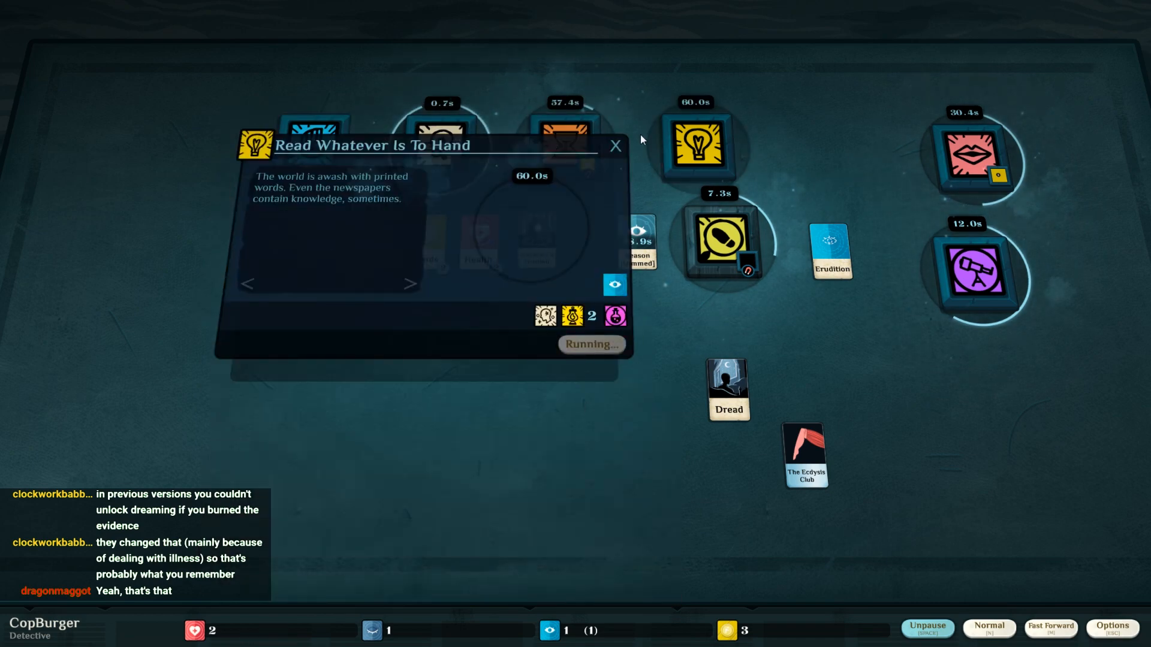
pyautogui.click(615, 145)
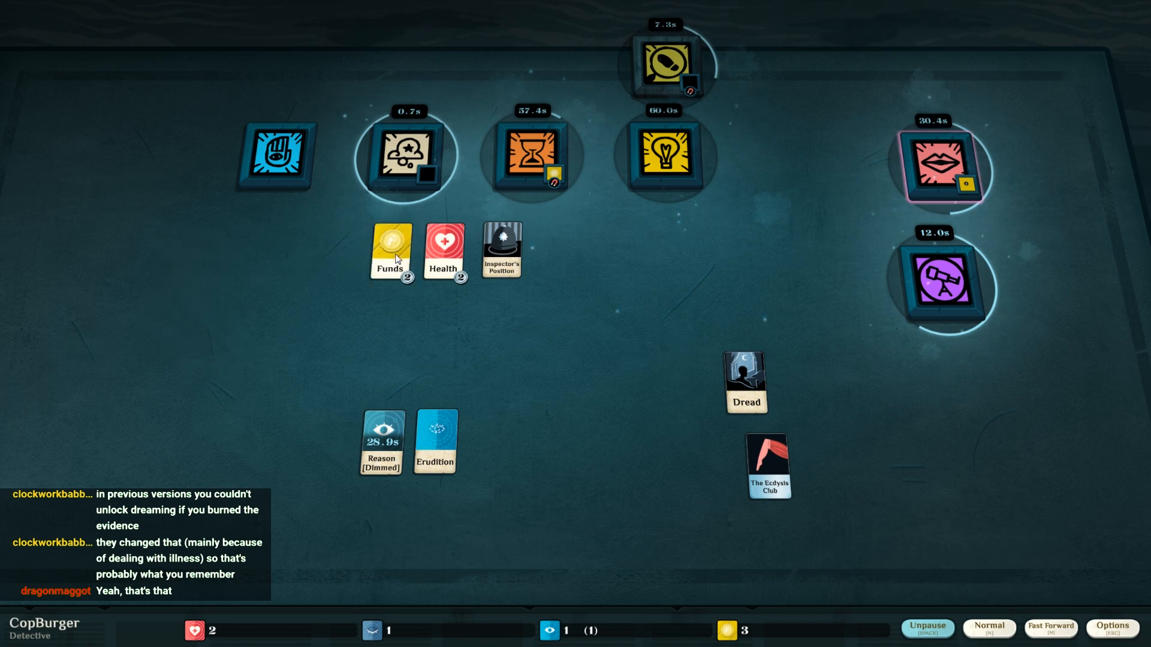
pyautogui.moveTo(389, 249); pyautogui.dragTo(198, 267)
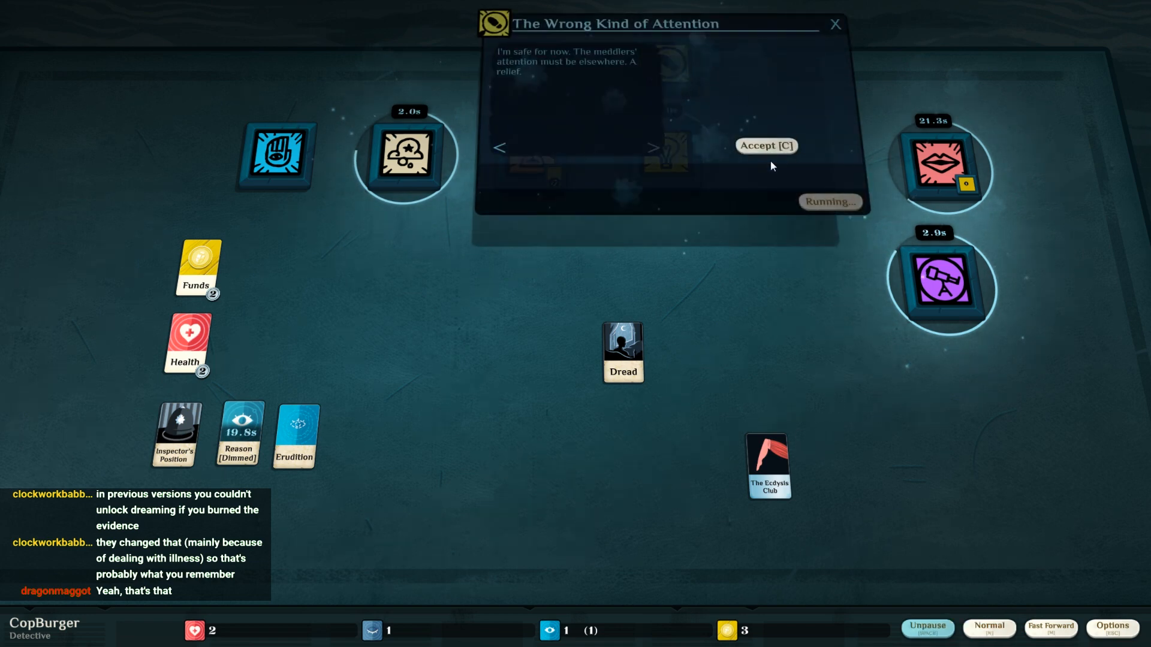
# - Accept that suspicion has passed, collect Contentment from the moonlit exploration, and bring up Dream holding Dread and Contentment
pyautogui.click(765, 145)
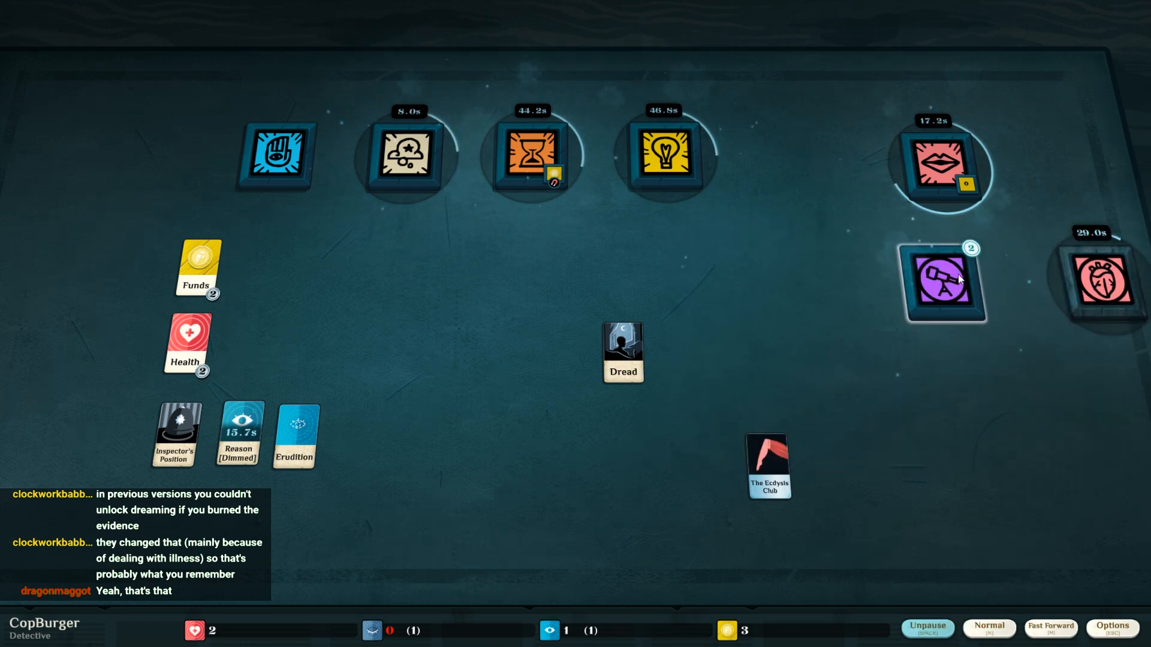
pyautogui.click(940, 285)
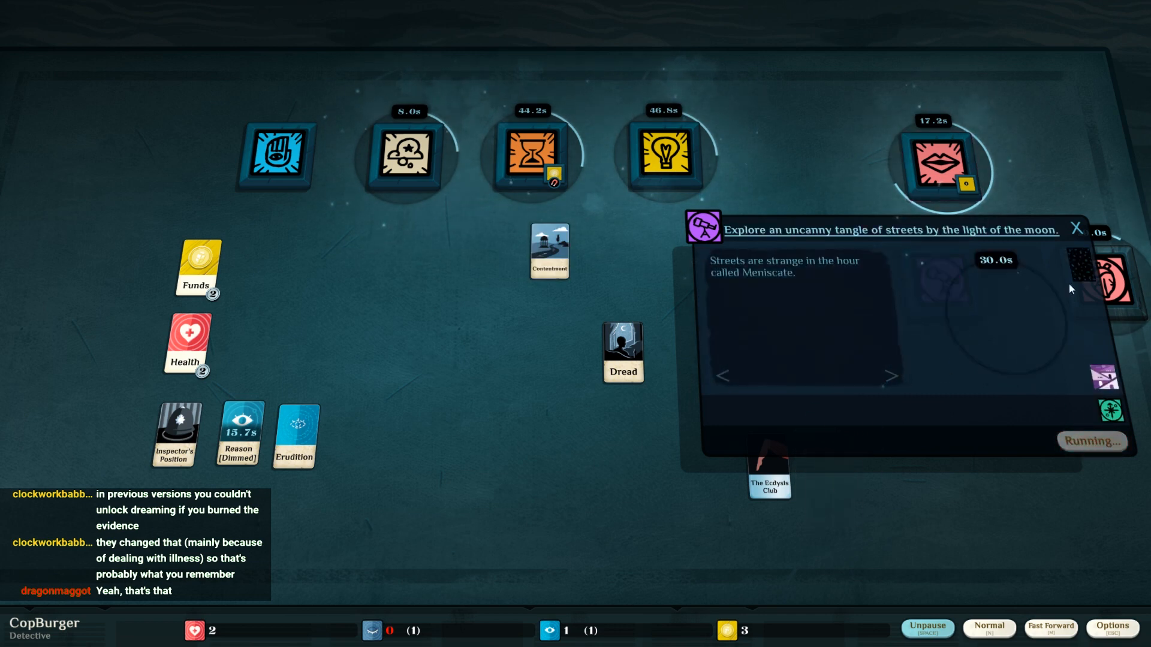
pyautogui.click(1075, 229)
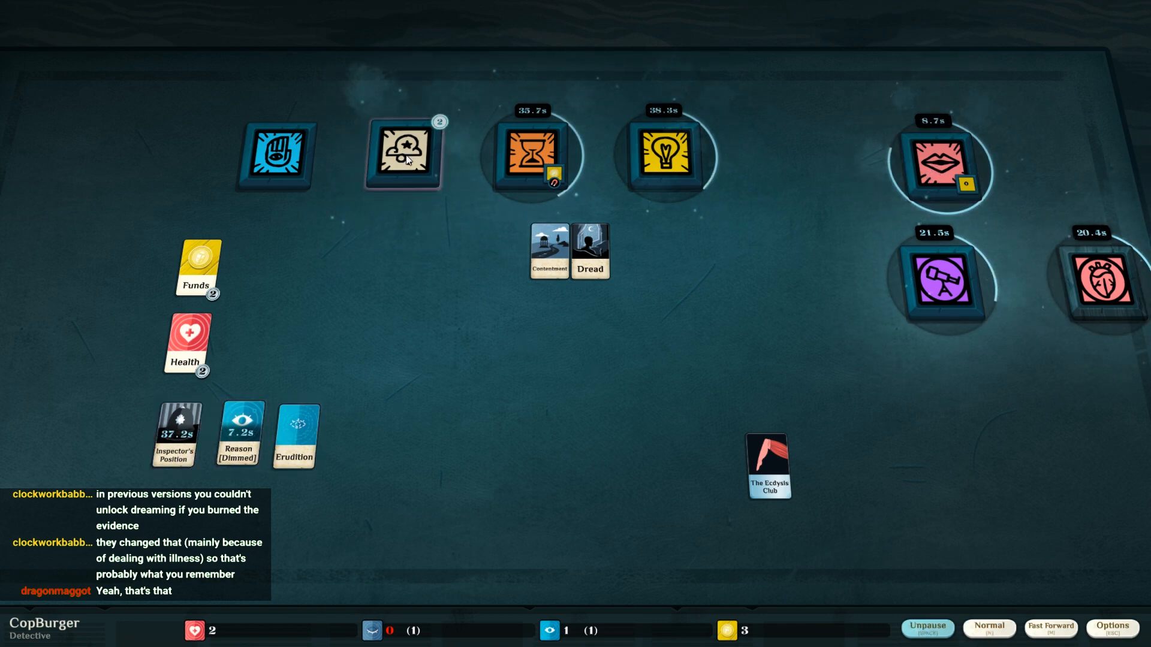
pyautogui.click(403, 152)
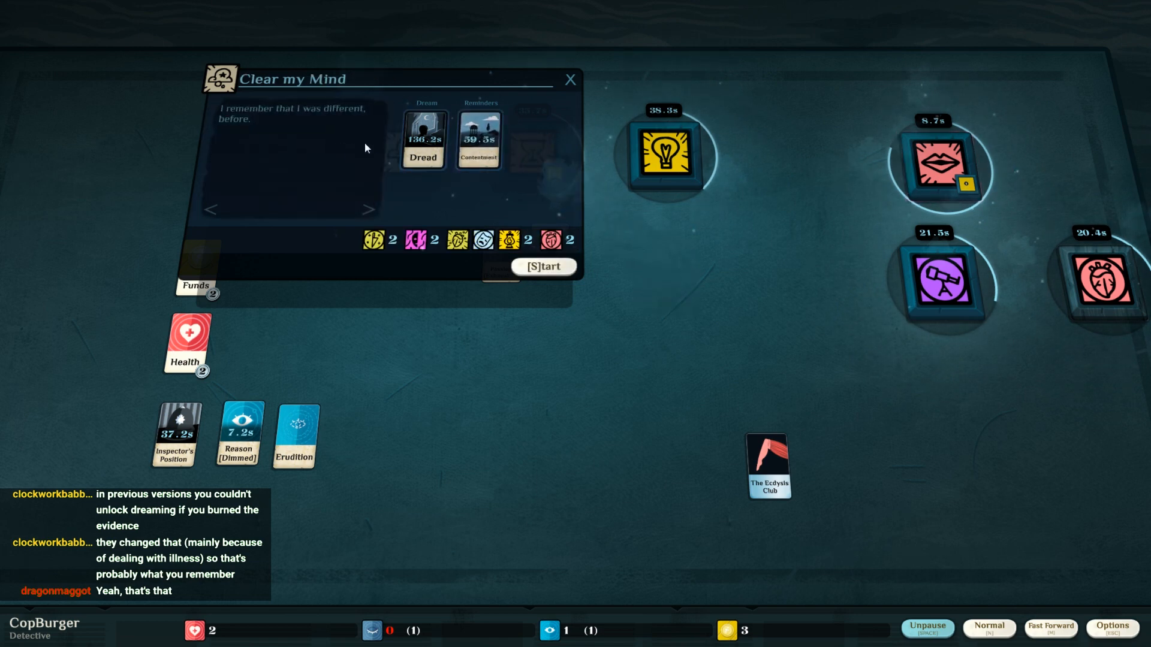
# - Start Clear my Mind on Dread with Contentment and set the exhausted Passion aside
pyautogui.click(544, 266)
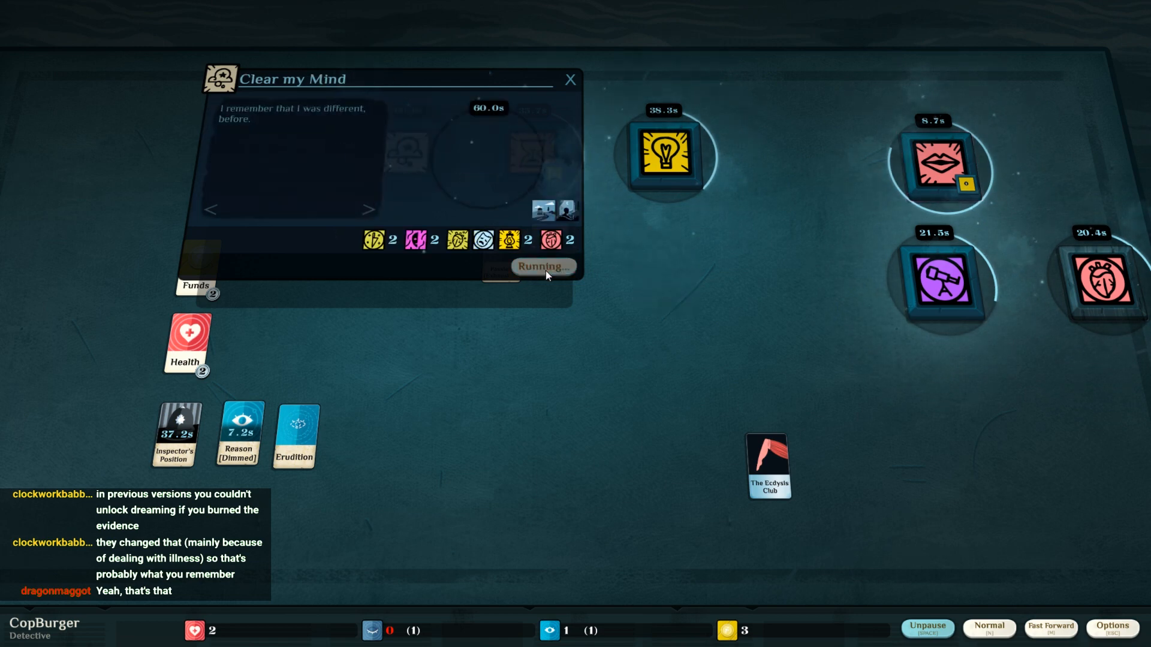
pyautogui.click(569, 79)
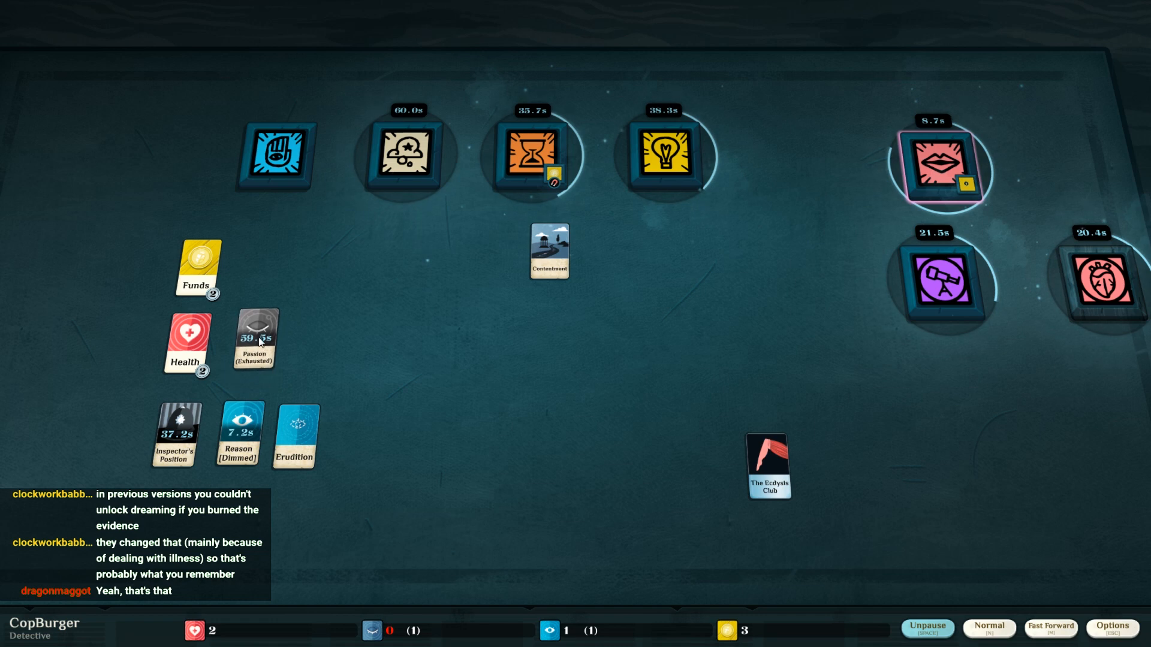
pyautogui.moveTo(255, 339); pyautogui.dragTo(159, 505)
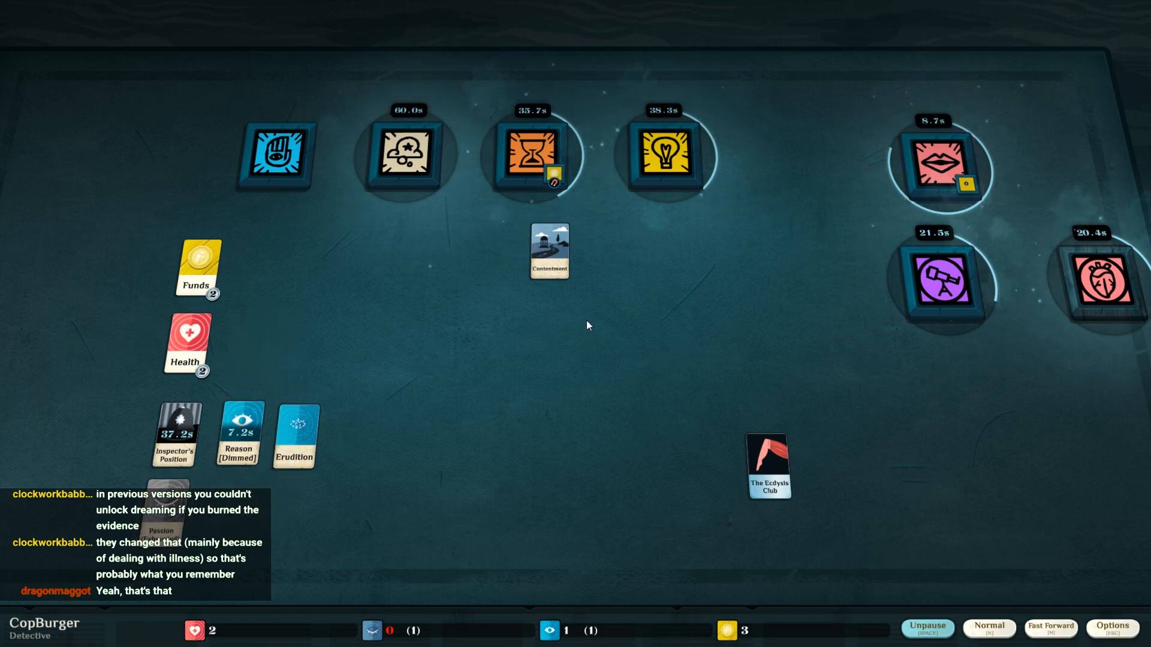
pyautogui.moveTo(969, 393)
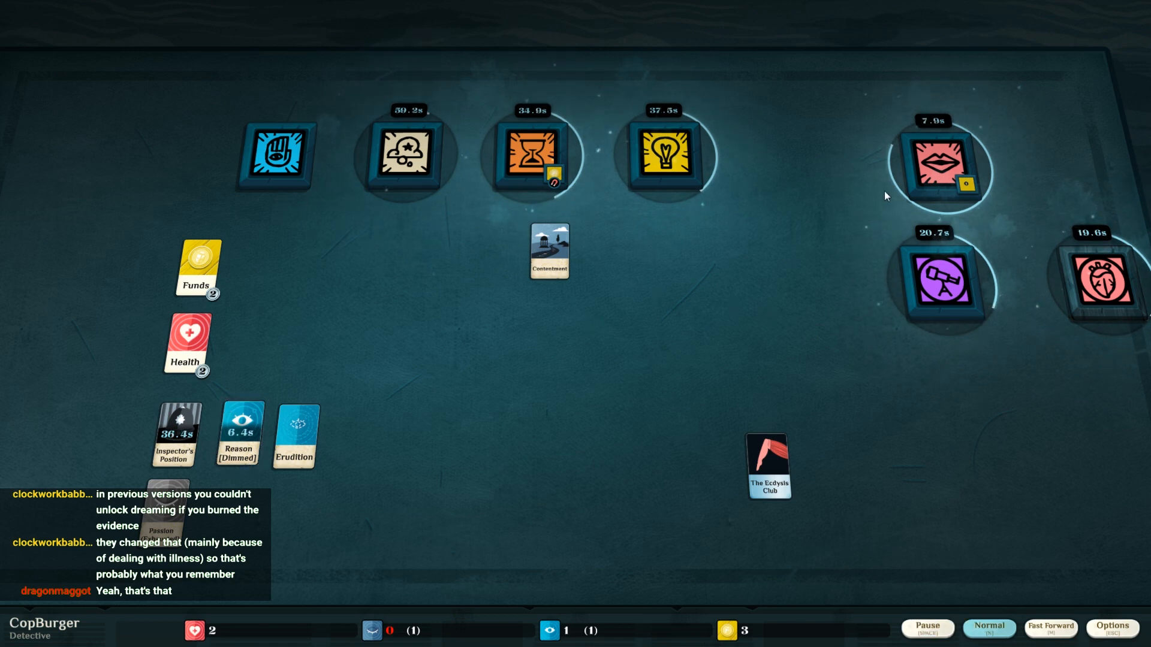
pyautogui.moveTo(895, 191)
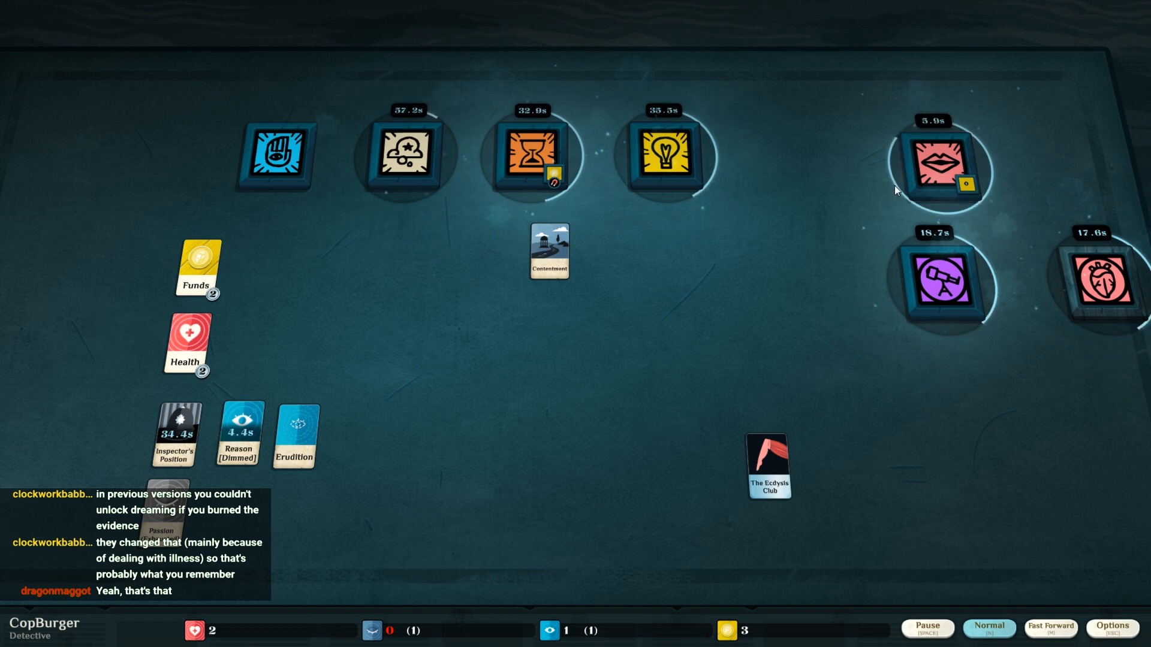
pyautogui.moveTo(730, 268)
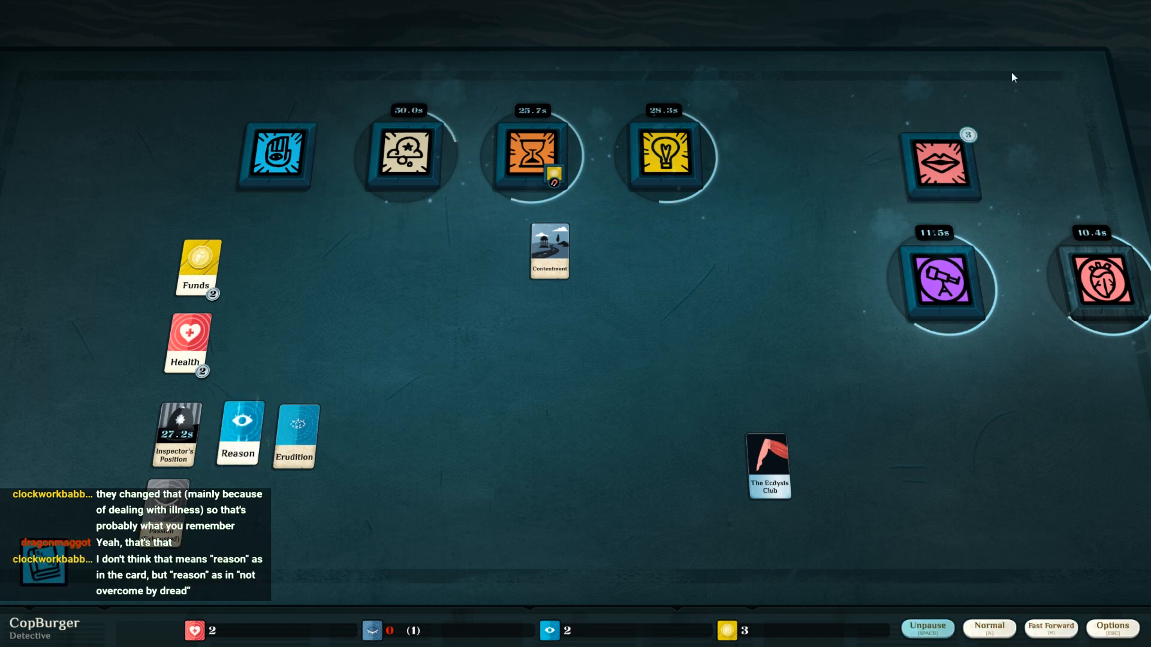
# - Collect A Consciousness of Radiance, Mystique and Ludlow from the finished meeting, then inspect the Talk slot
pyautogui.click(938, 162)
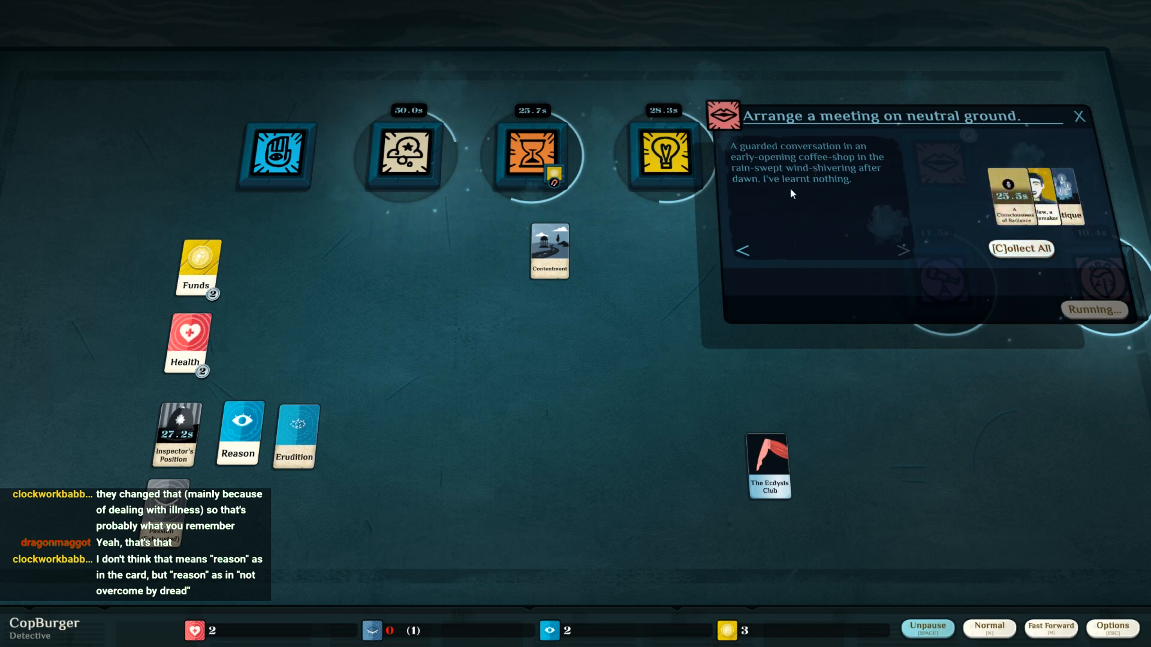
pyautogui.click(1021, 249)
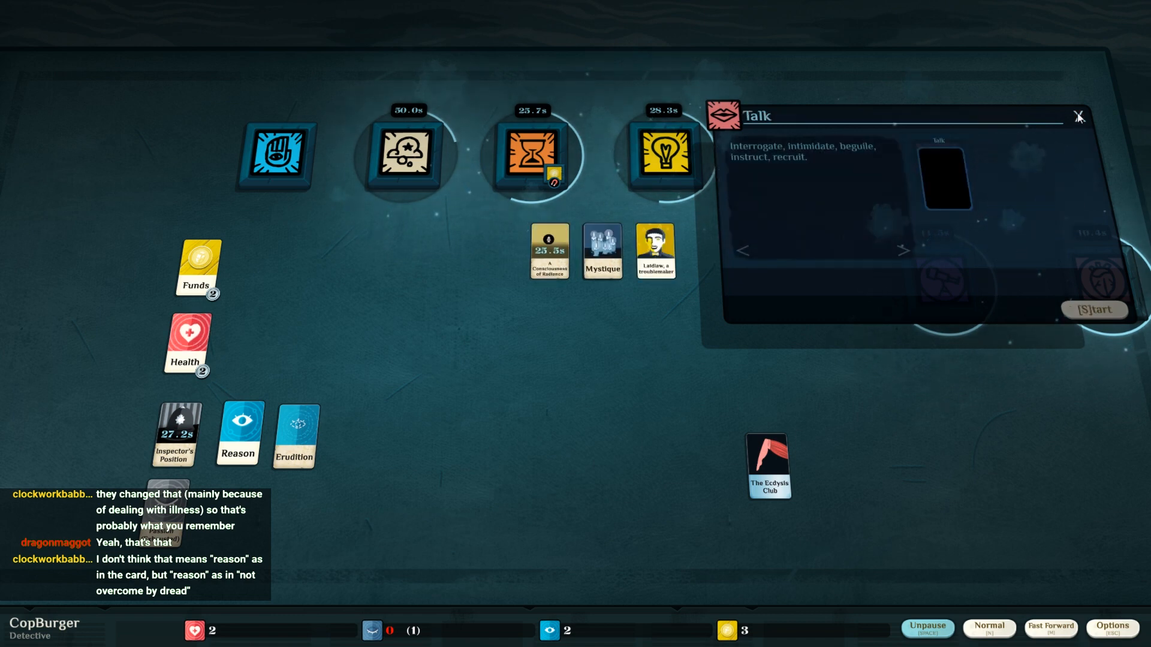
pyautogui.click(1077, 116)
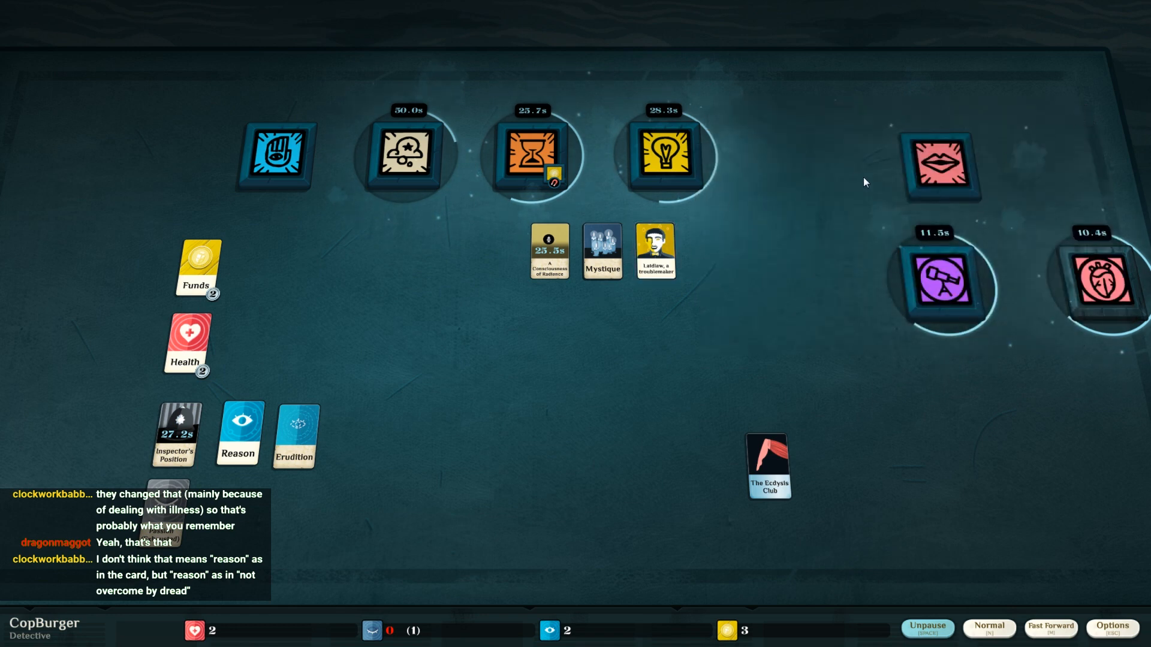
pyautogui.click(939, 163)
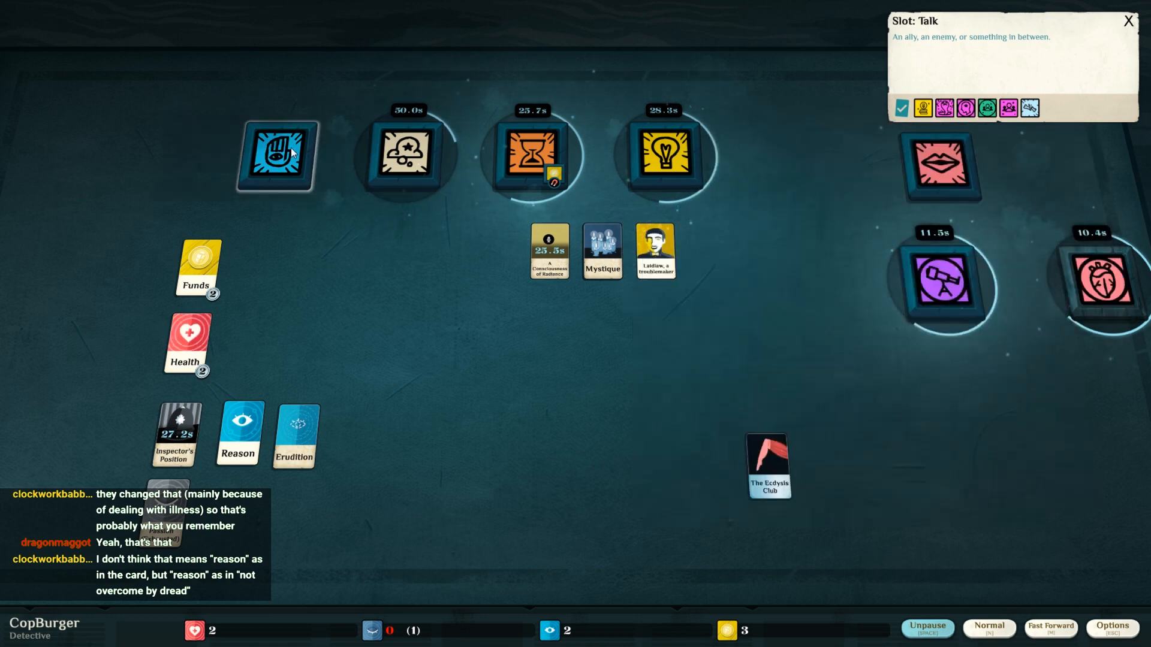
# - Commit Reason to the Work investigation of the troublemaker and dismiss the talk slot panel
pyautogui.click(277, 153)
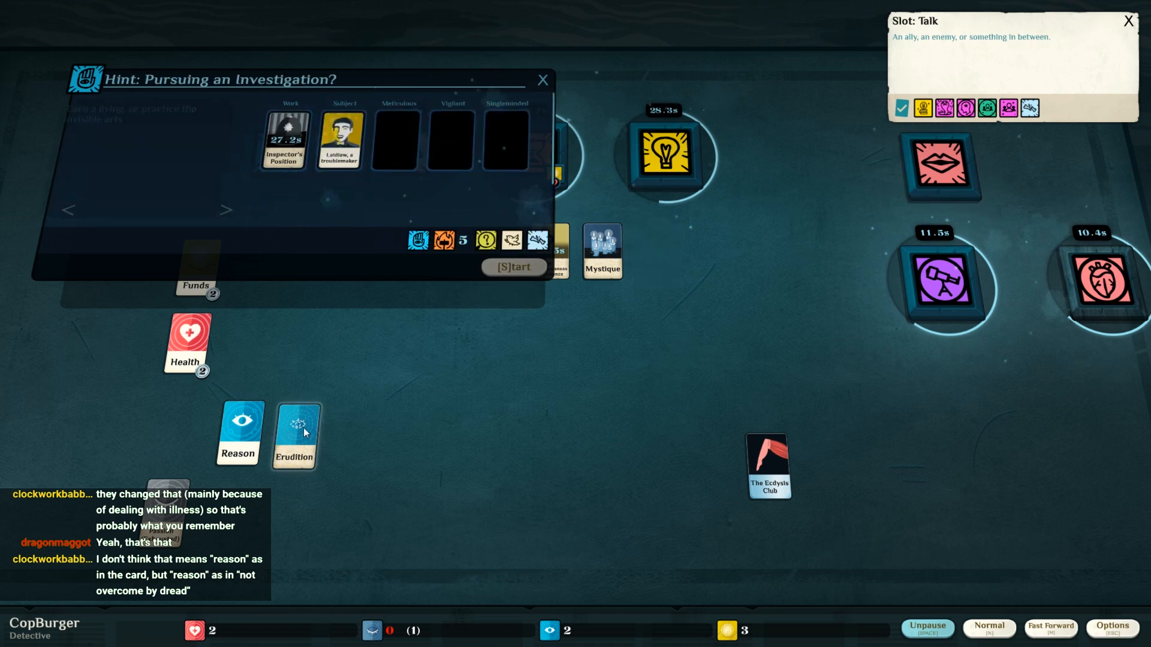
pyautogui.moveTo(237, 433); pyautogui.dragTo(394, 139)
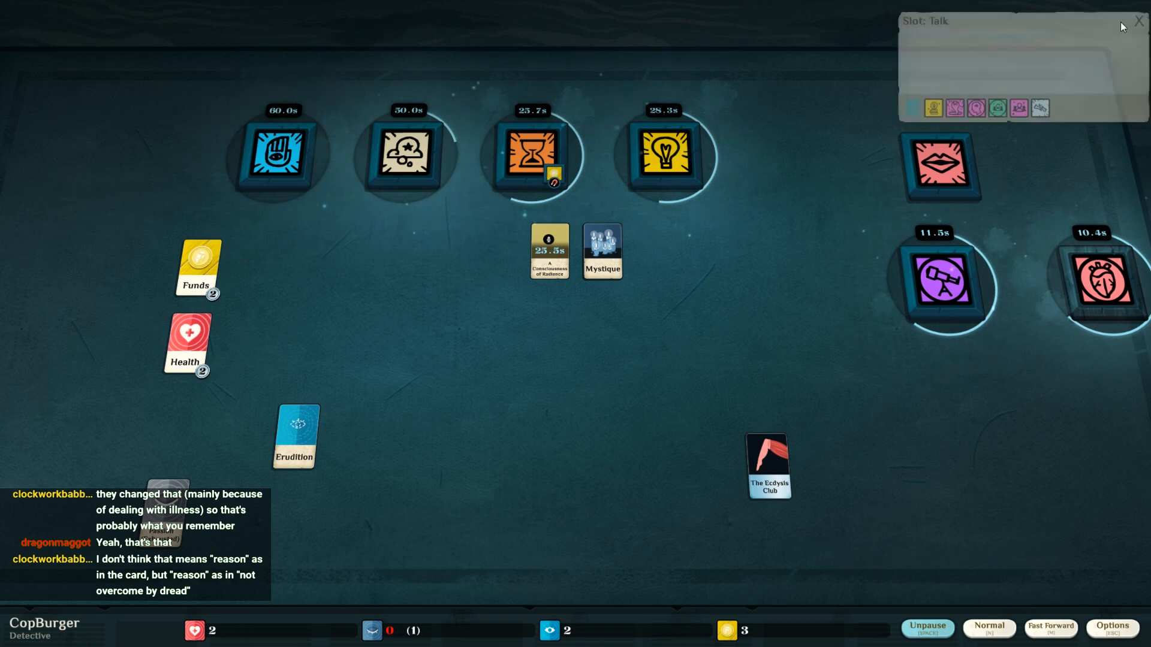
pyautogui.click(1136, 20)
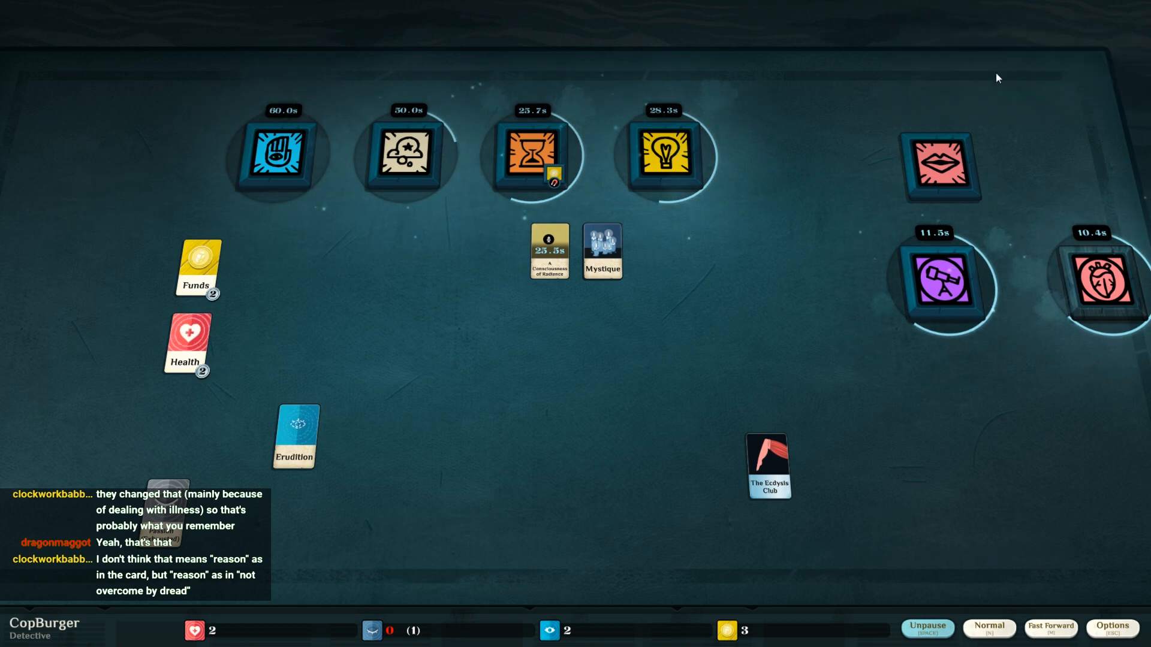
pyautogui.moveTo(979, 86)
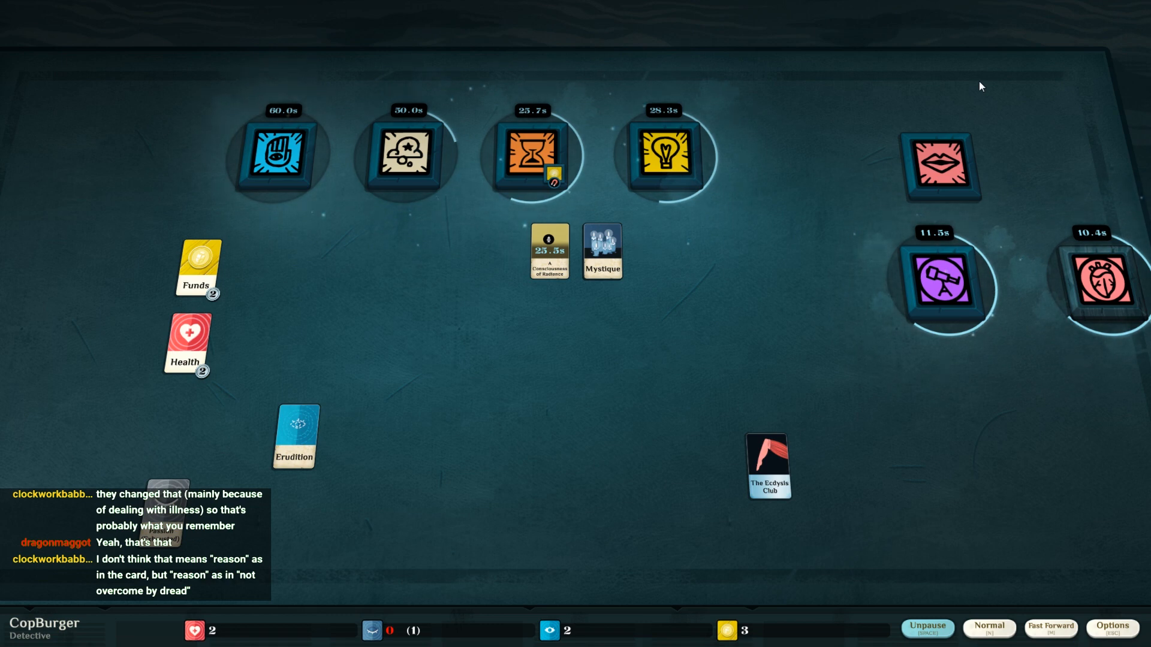
pyautogui.moveTo(816, 301)
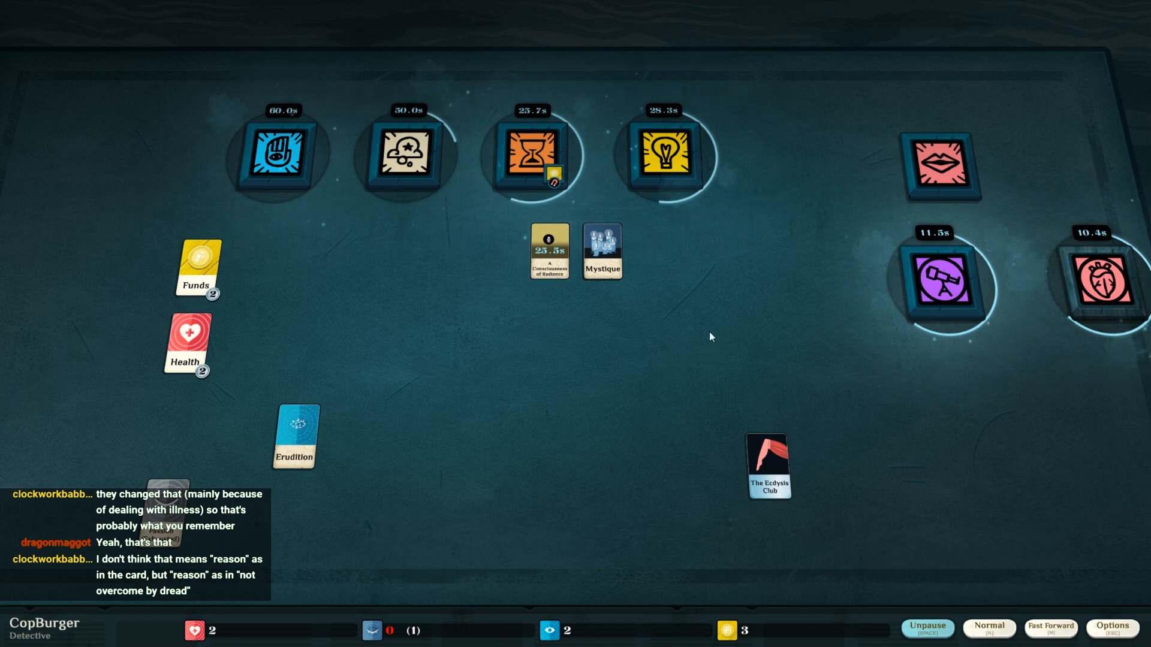
pyautogui.moveTo(571, 344)
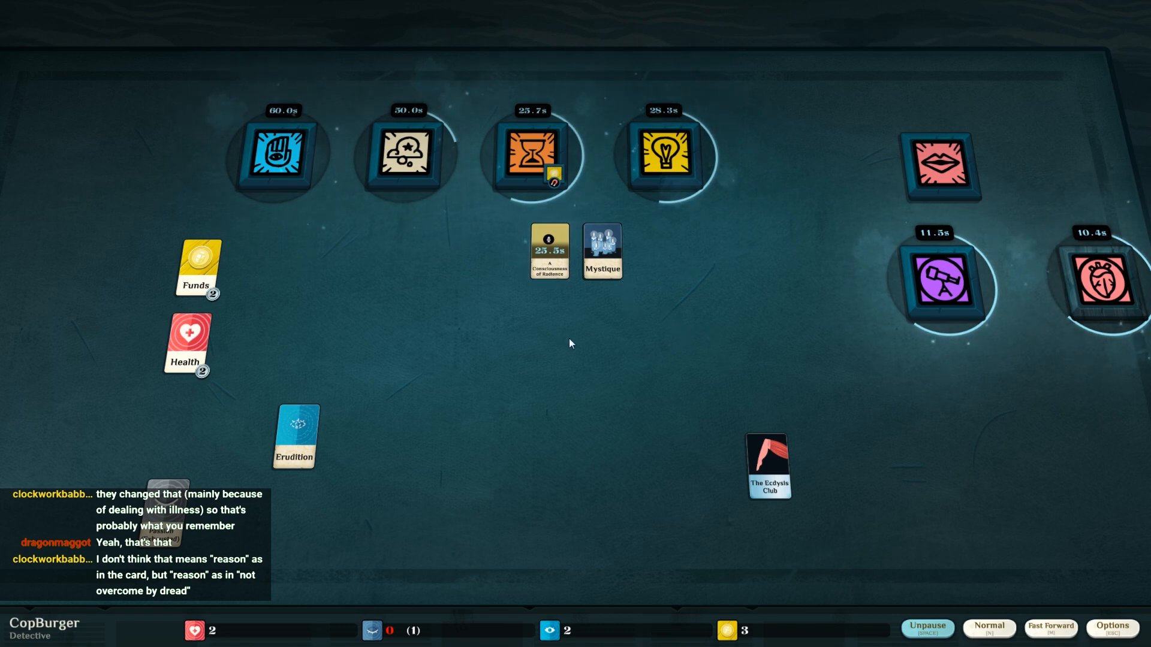
pyautogui.moveTo(758, 366)
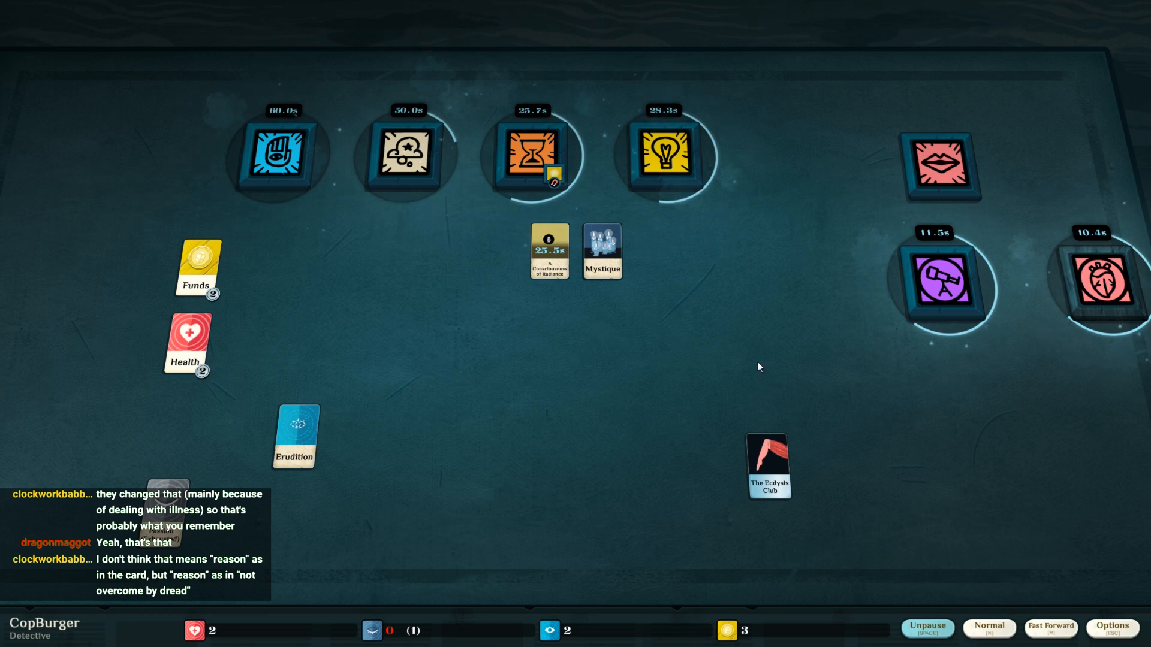
# - Let time run to gain Vitality and Glimmering, then collect the exploration's results
pyautogui.click(925, 627)
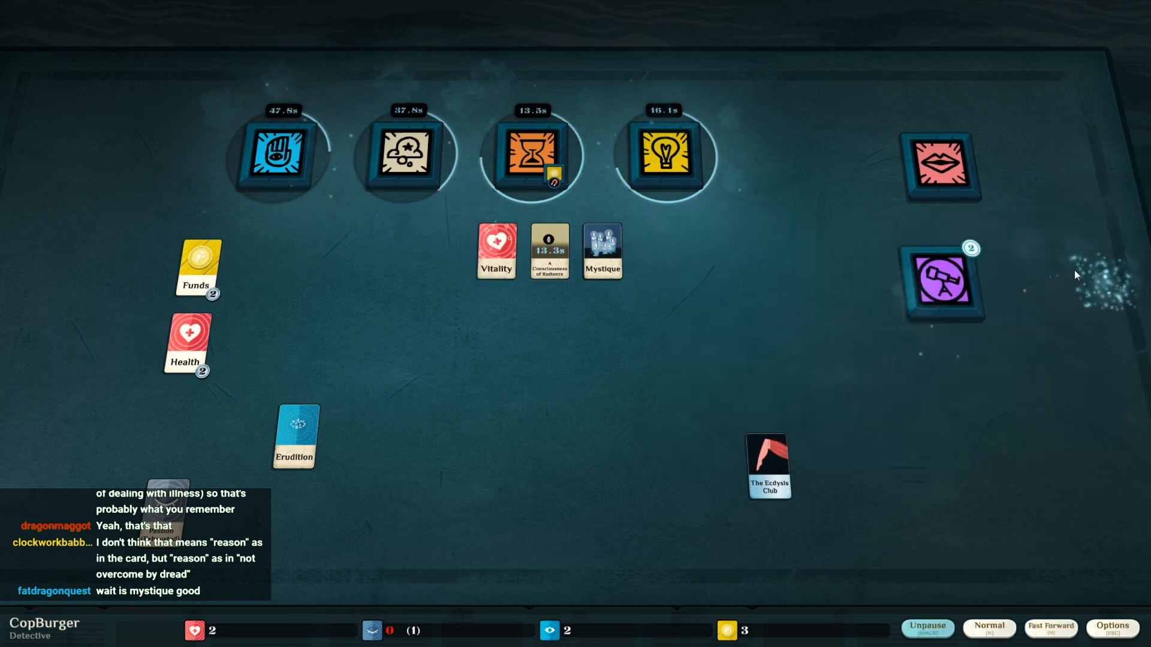
pyautogui.click(940, 285)
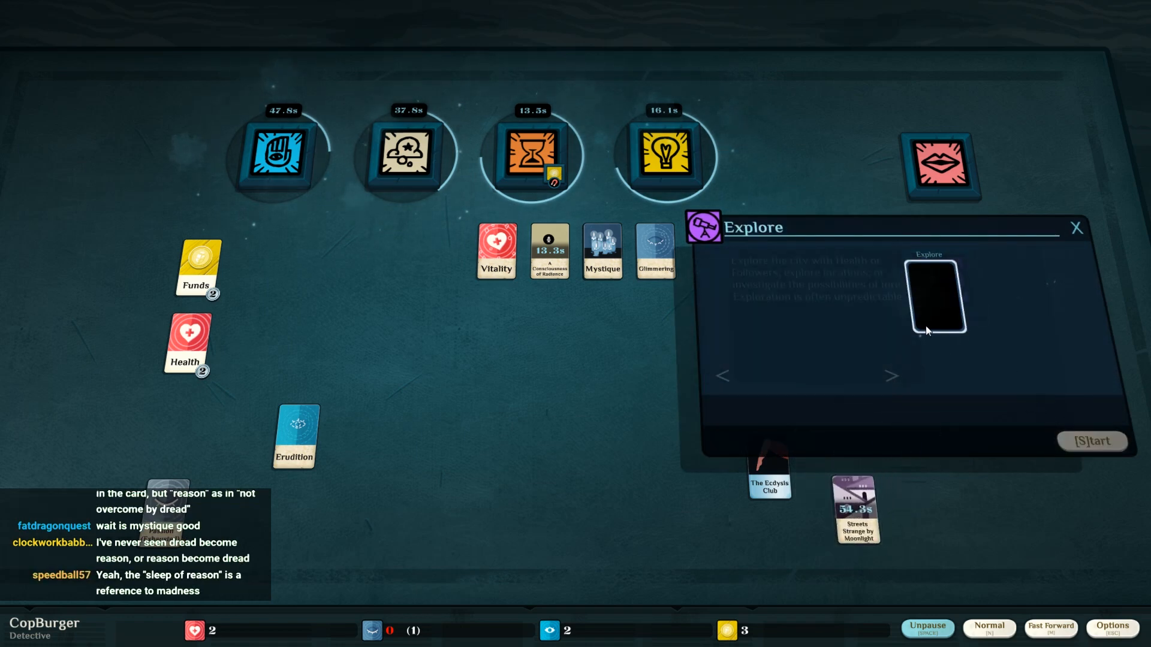
pyautogui.moveTo(856, 508); pyautogui.dragTo(936, 300)
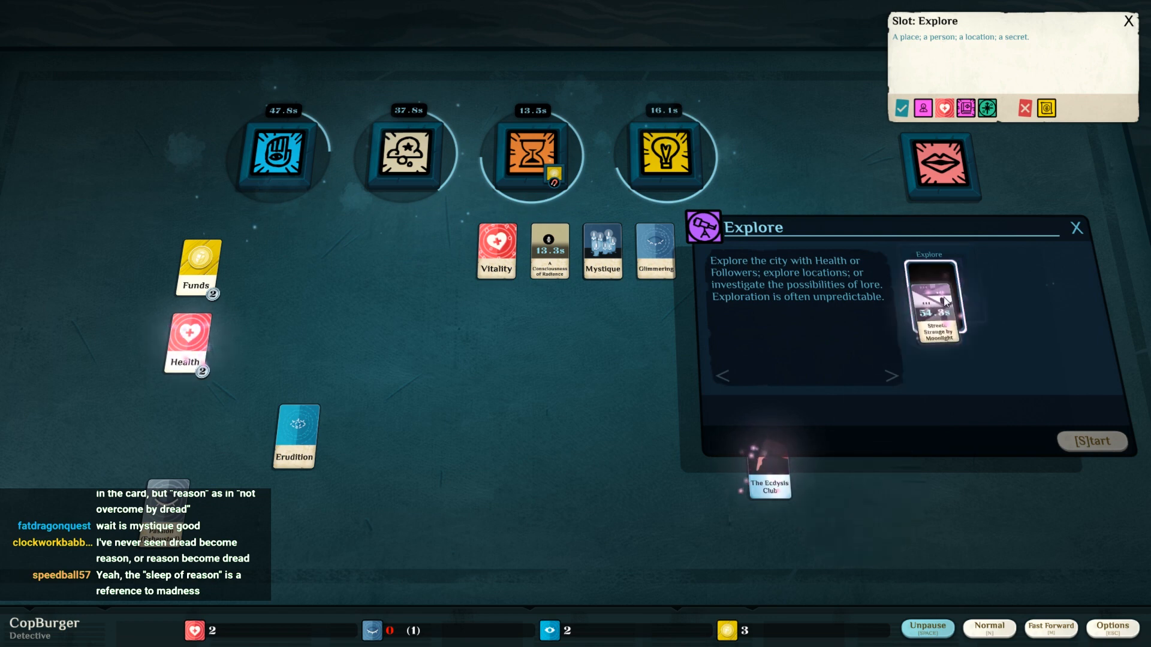
pyautogui.click(1092, 441)
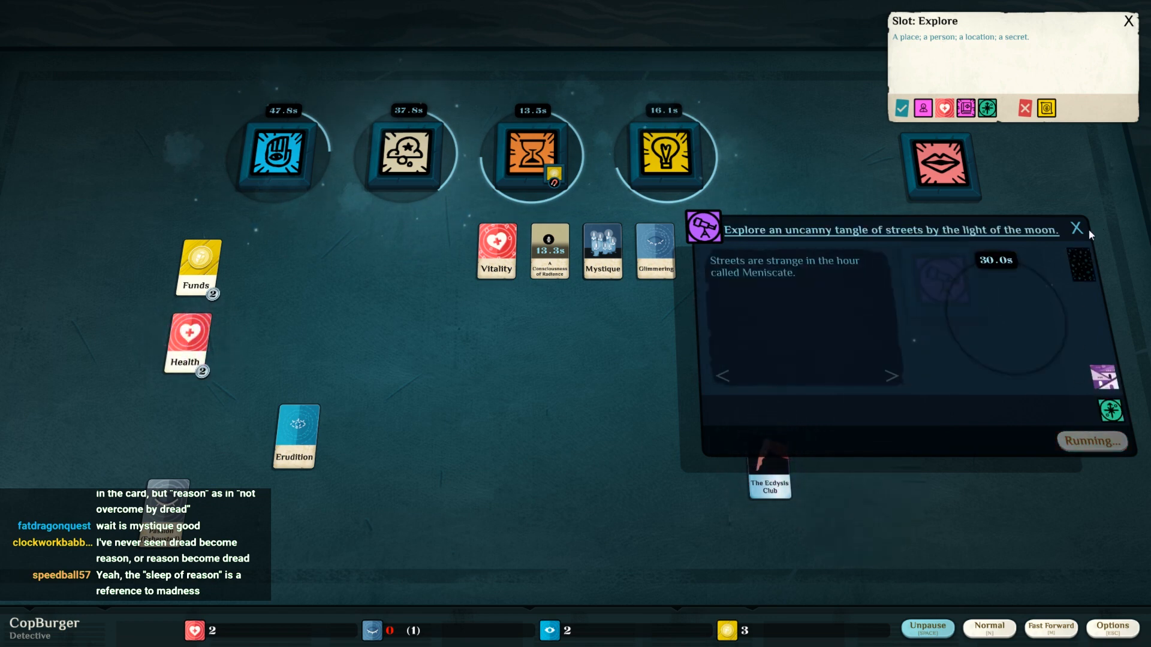
pyautogui.click(1076, 228)
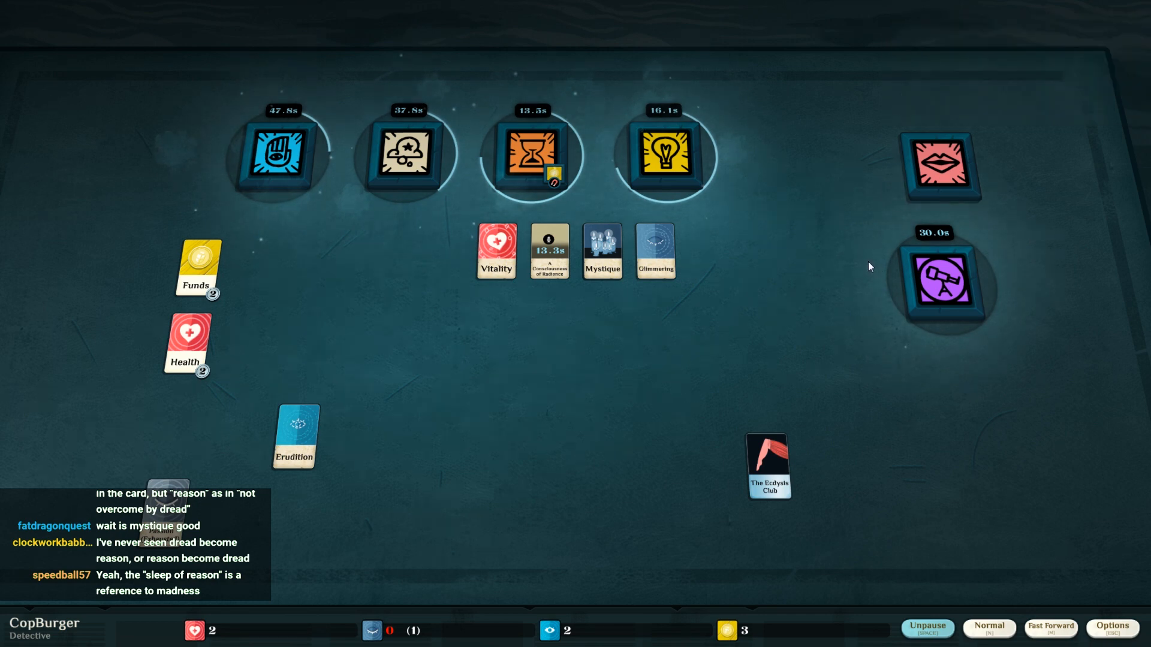
pyautogui.moveTo(682, 353)
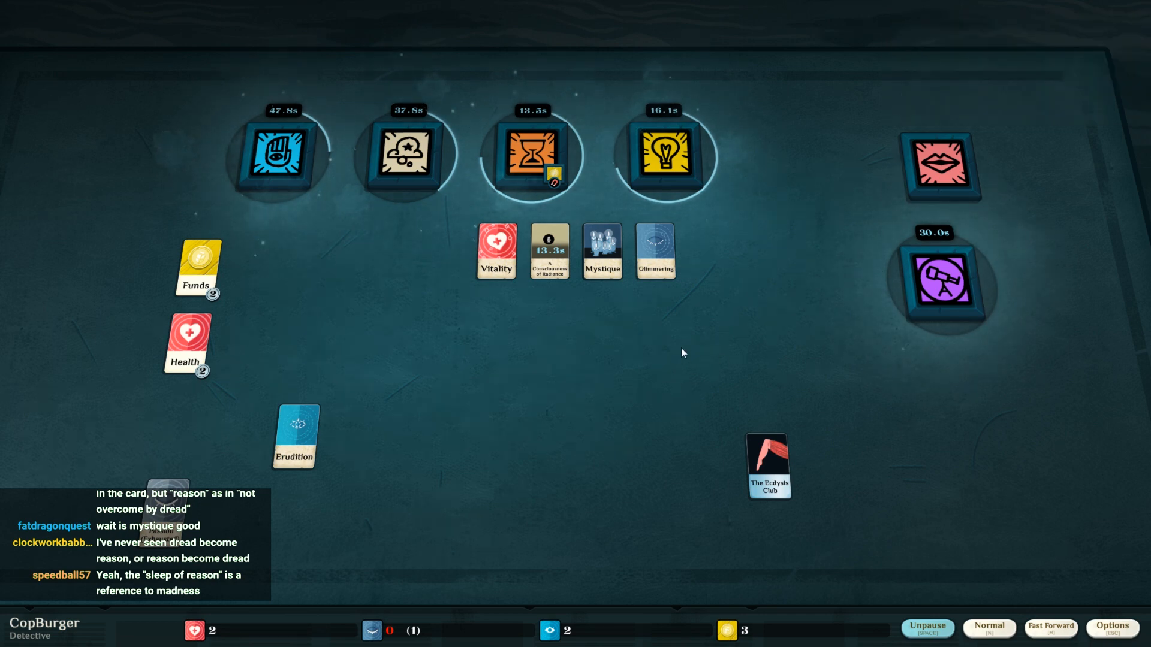
pyautogui.moveTo(351, 400)
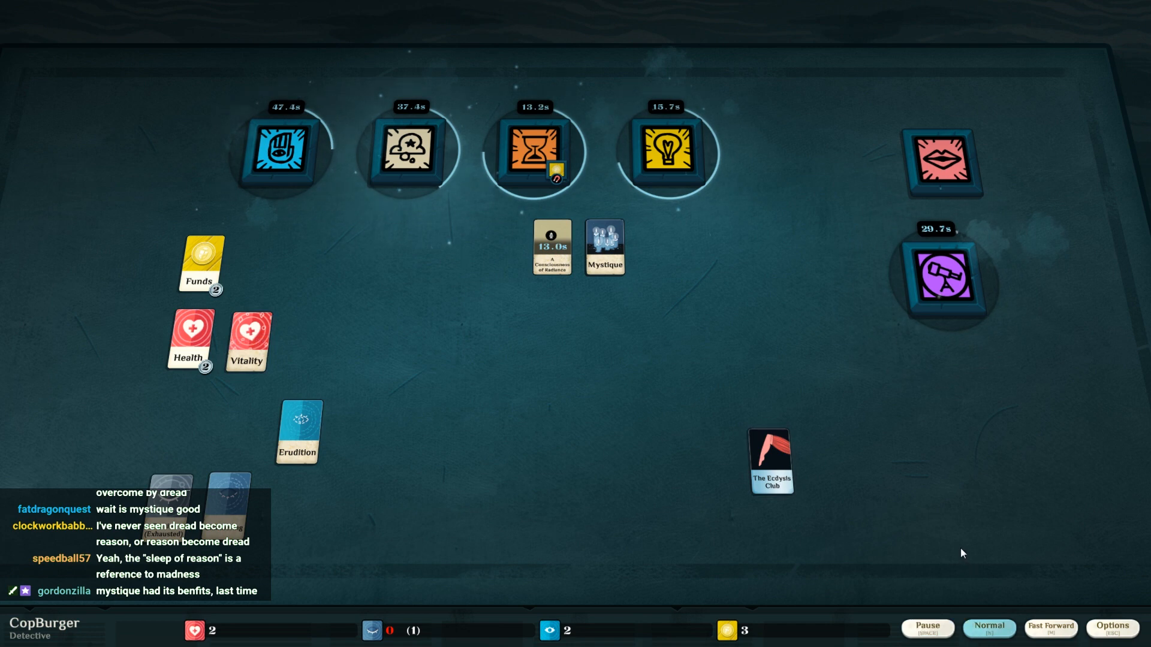
pyautogui.moveTo(770, 439)
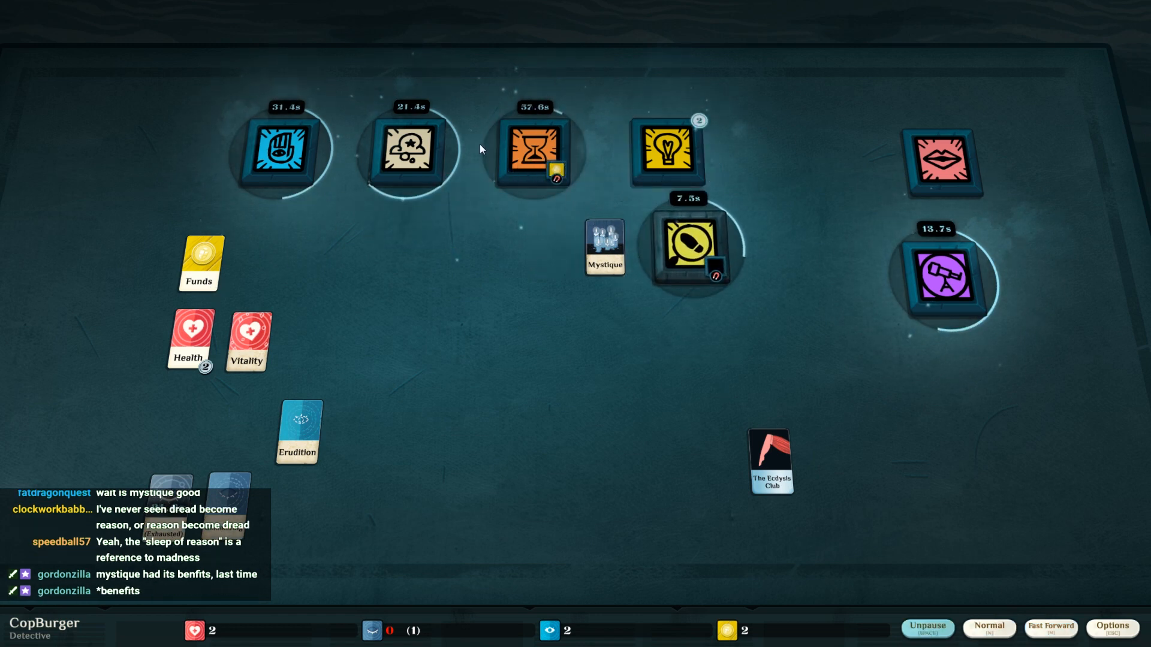
# - Review The Wrong Kind of Attention and move The Ecdysis Club card aside
pyautogui.click(692, 246)
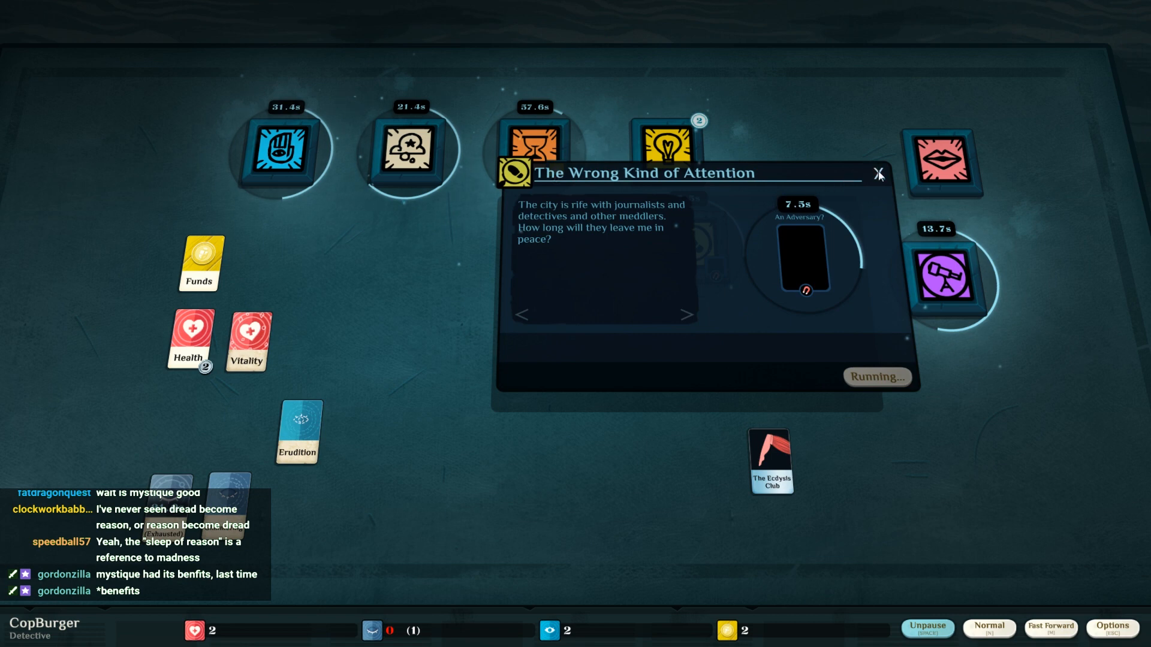
pyautogui.click(877, 174)
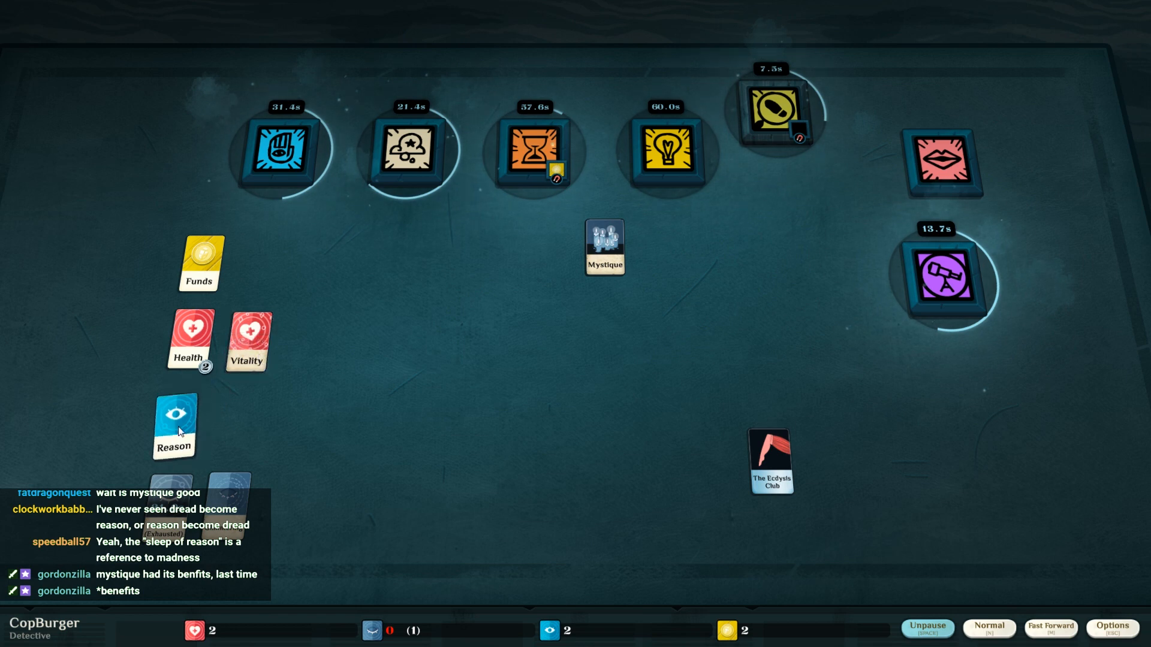
pyautogui.moveTo(636, 329)
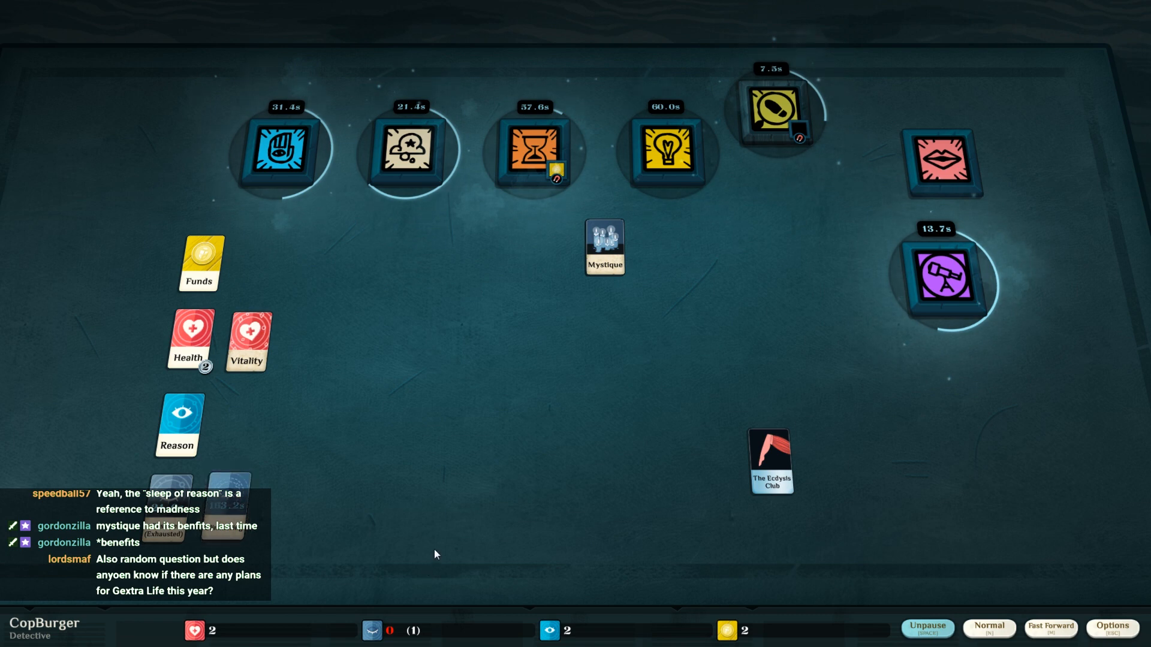
pyautogui.moveTo(771, 463)
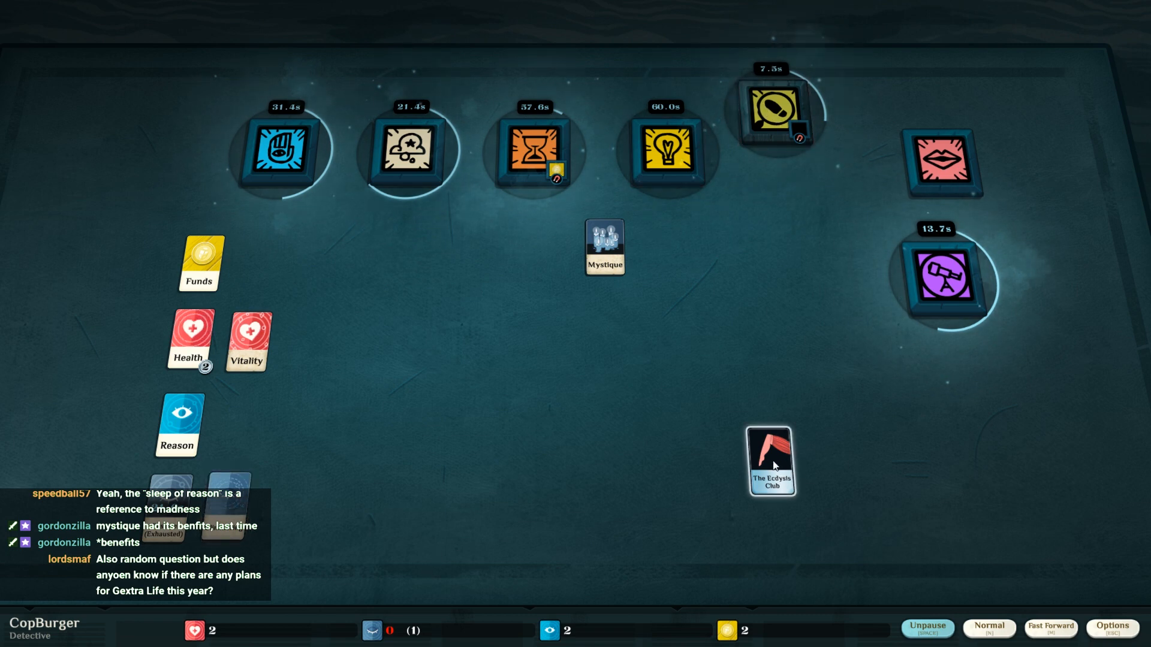
pyautogui.moveTo(771, 460); pyautogui.dragTo(830, 422)
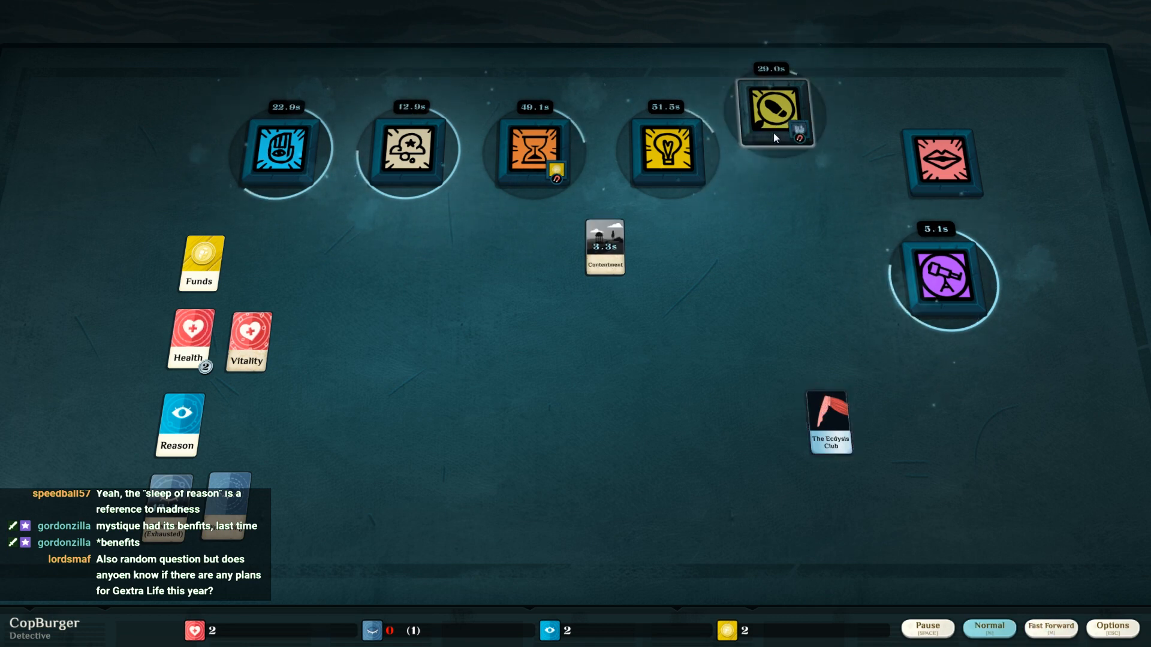
# - Review the adversary now holding Mystique, then look into the Talk verb
pyautogui.click(772, 117)
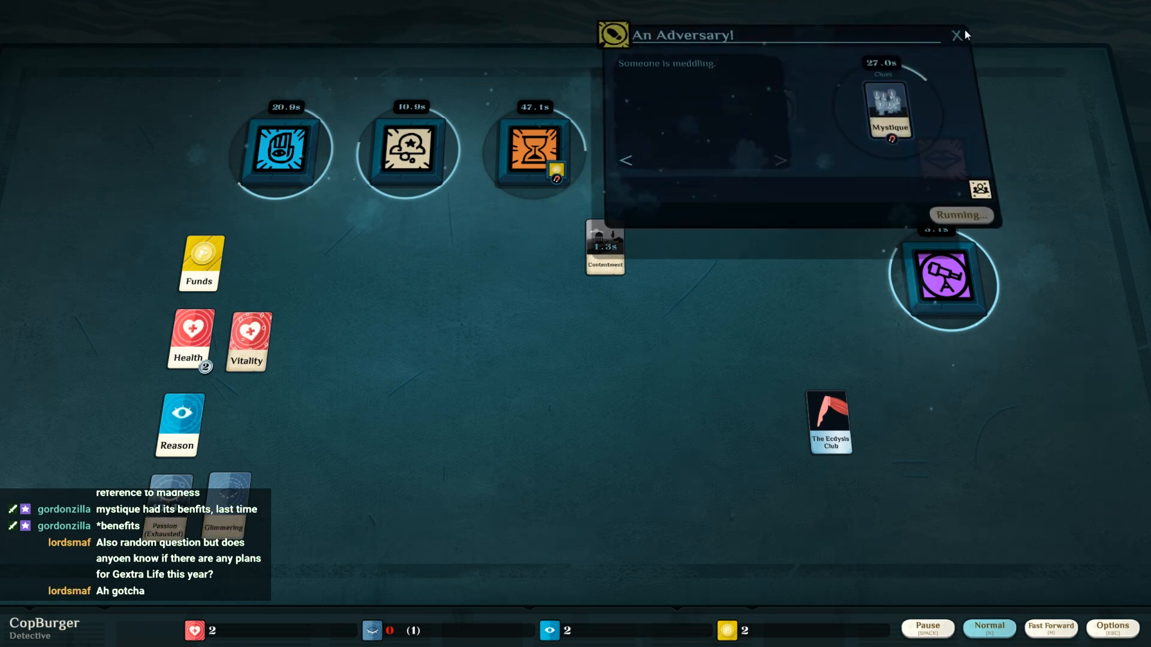
pyautogui.click(957, 34)
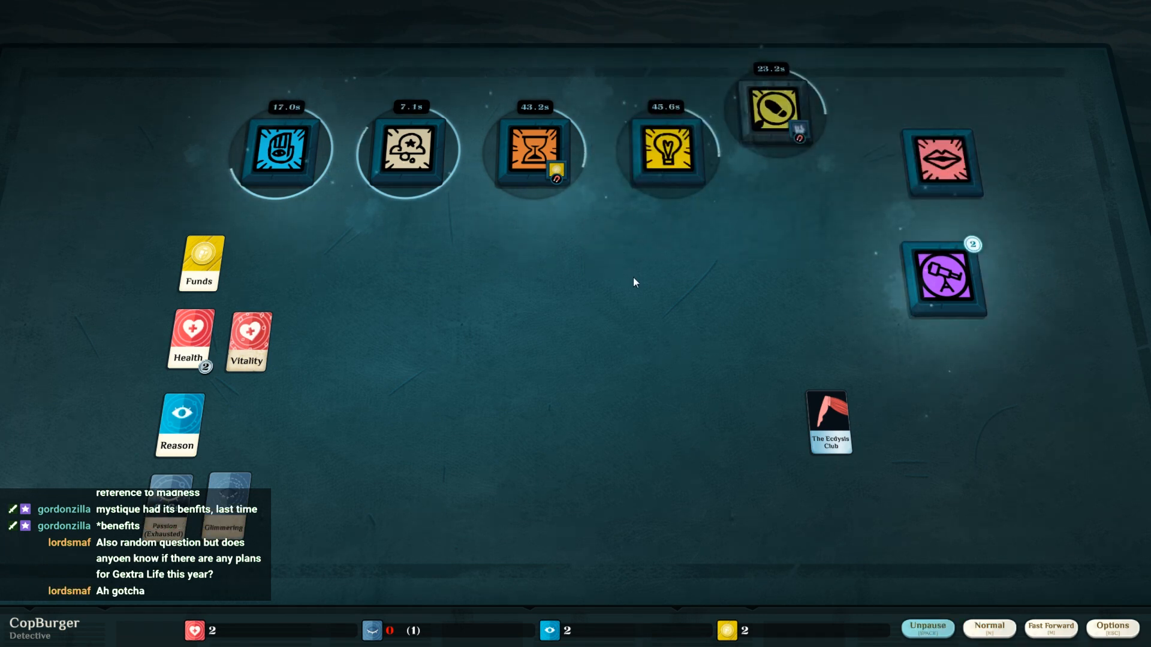
pyautogui.click(942, 283)
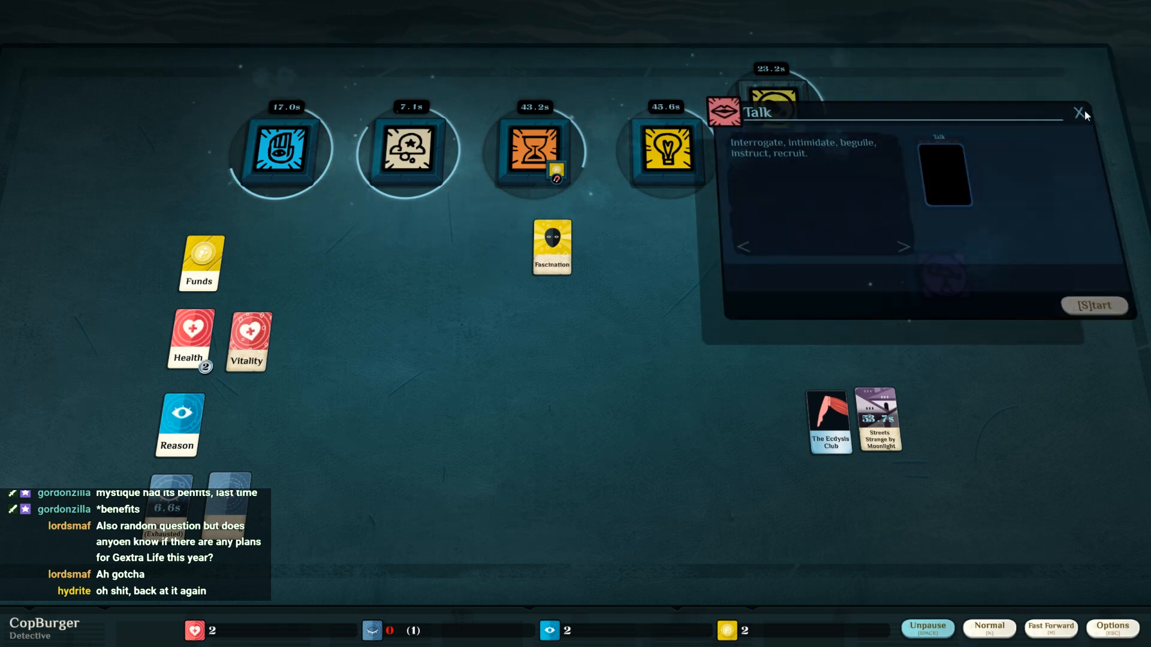
# - Take Fascination back out of Dream onto the table and close every verb window
pyautogui.click(1077, 113)
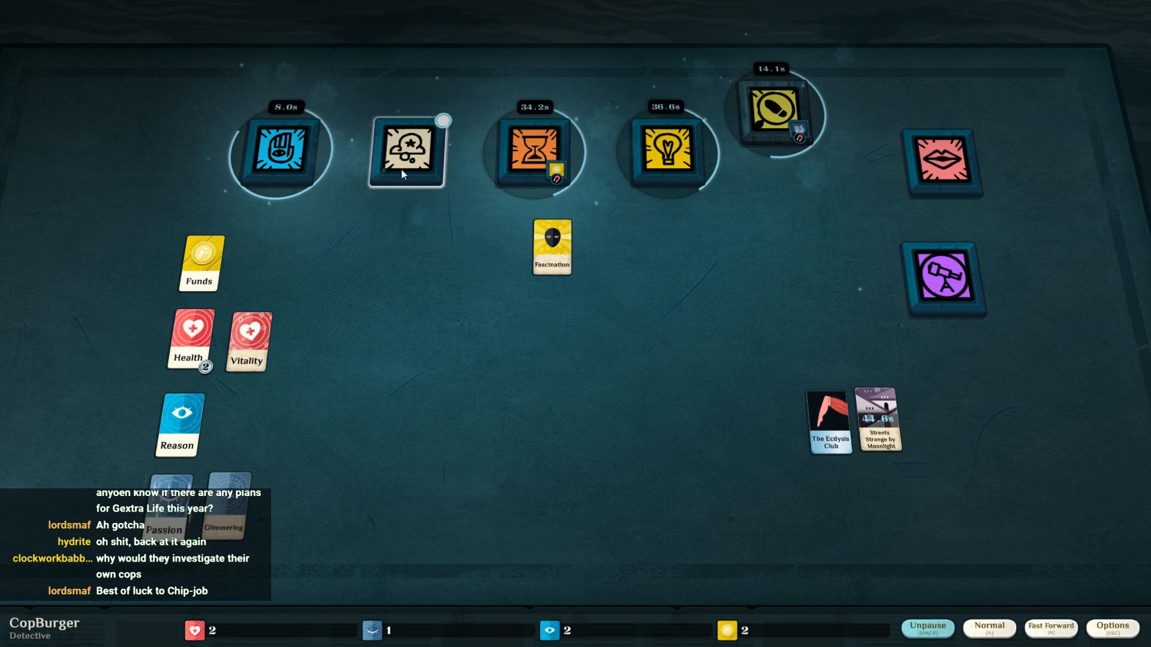
pyautogui.click(404, 151)
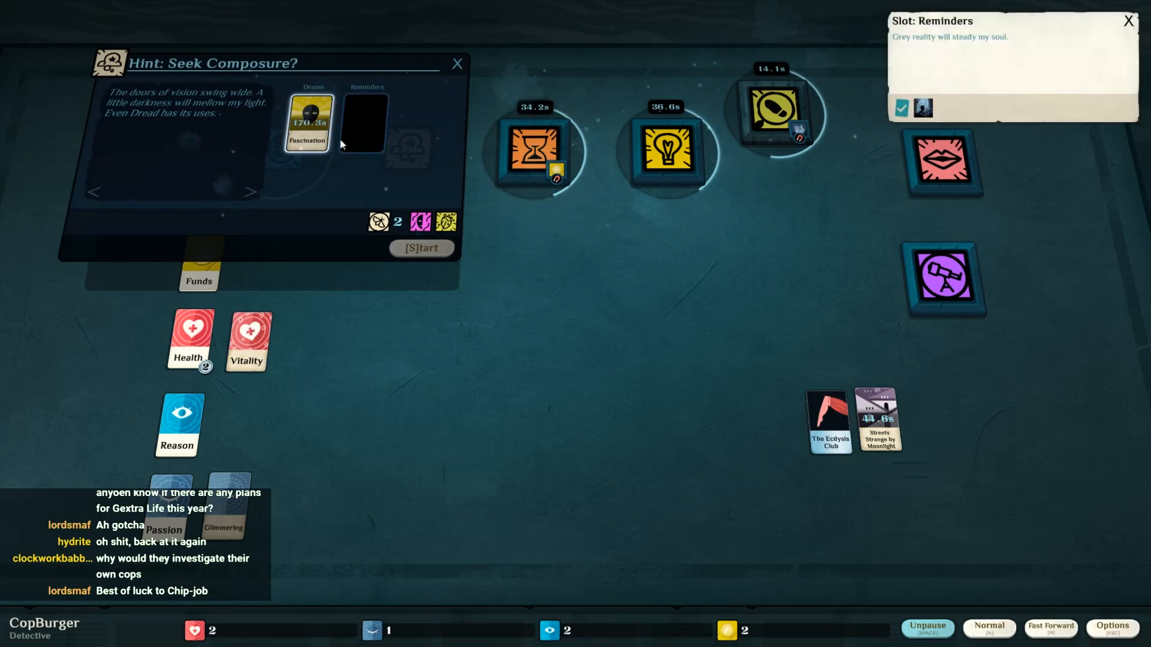
pyautogui.moveTo(307, 123); pyautogui.dragTo(597, 278)
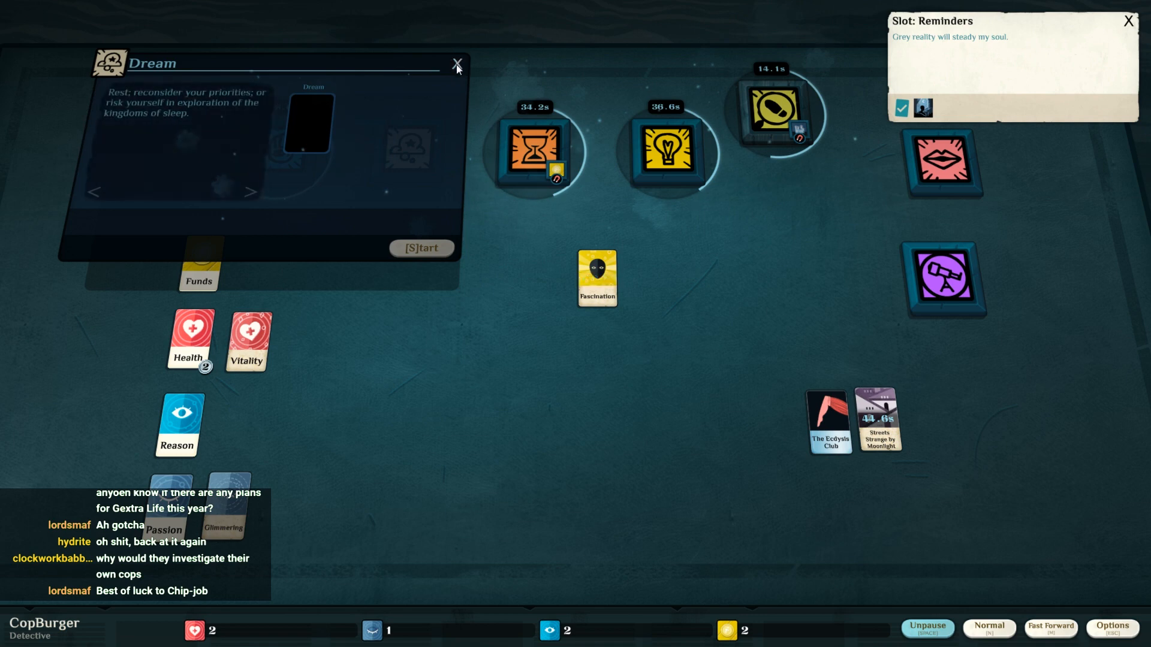
pyautogui.click(457, 63)
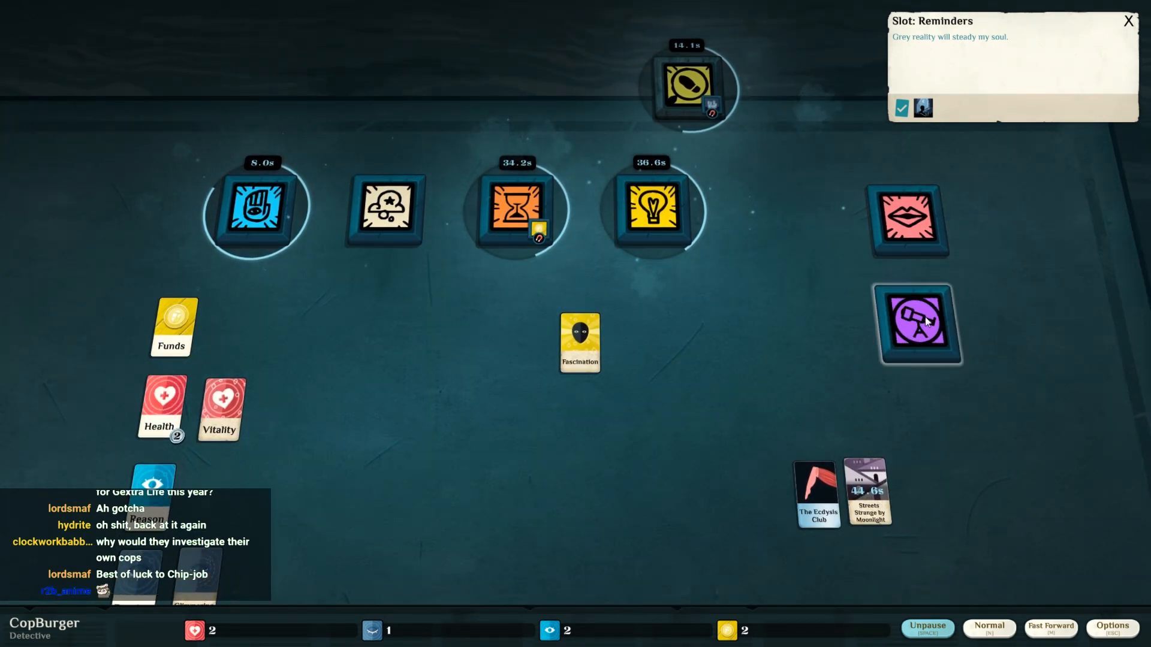
pyautogui.click(1127, 21)
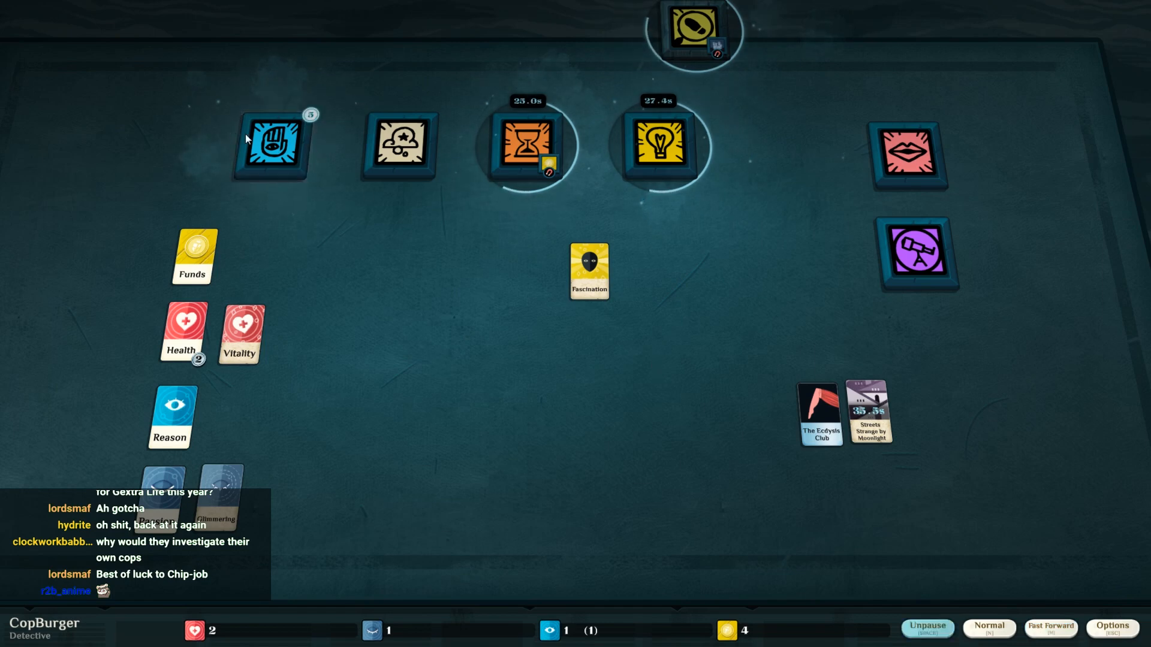
# - Collect the investigation's Funds, Inspector's Position and dimmed Reason from Work
pyautogui.click(273, 145)
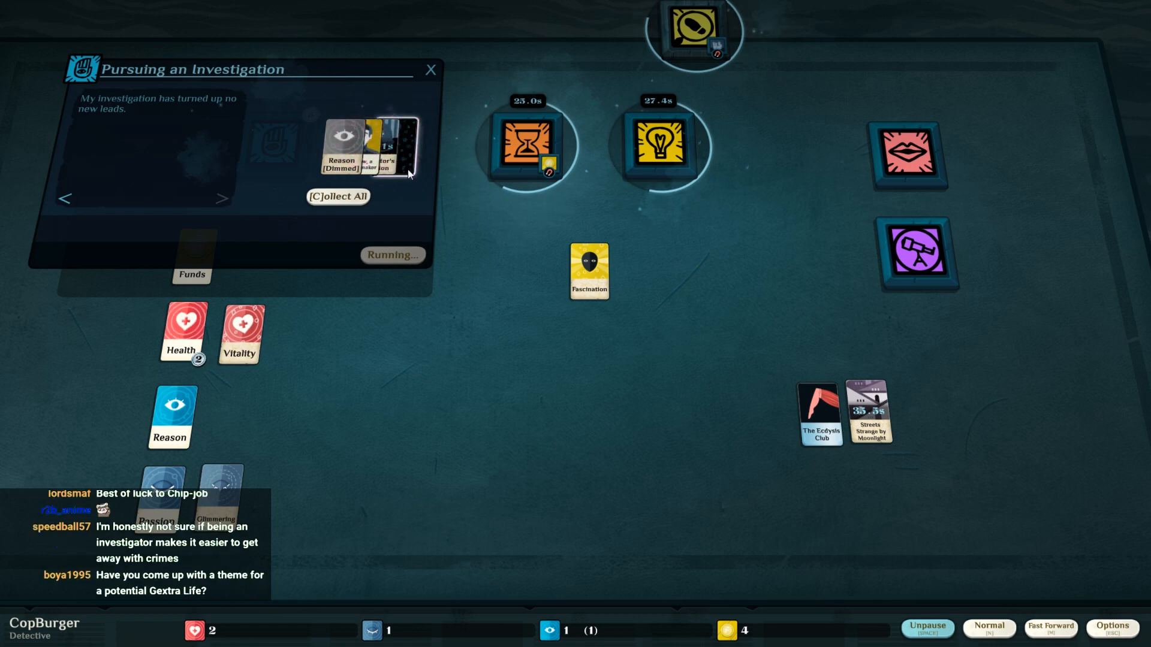
pyautogui.click(338, 195)
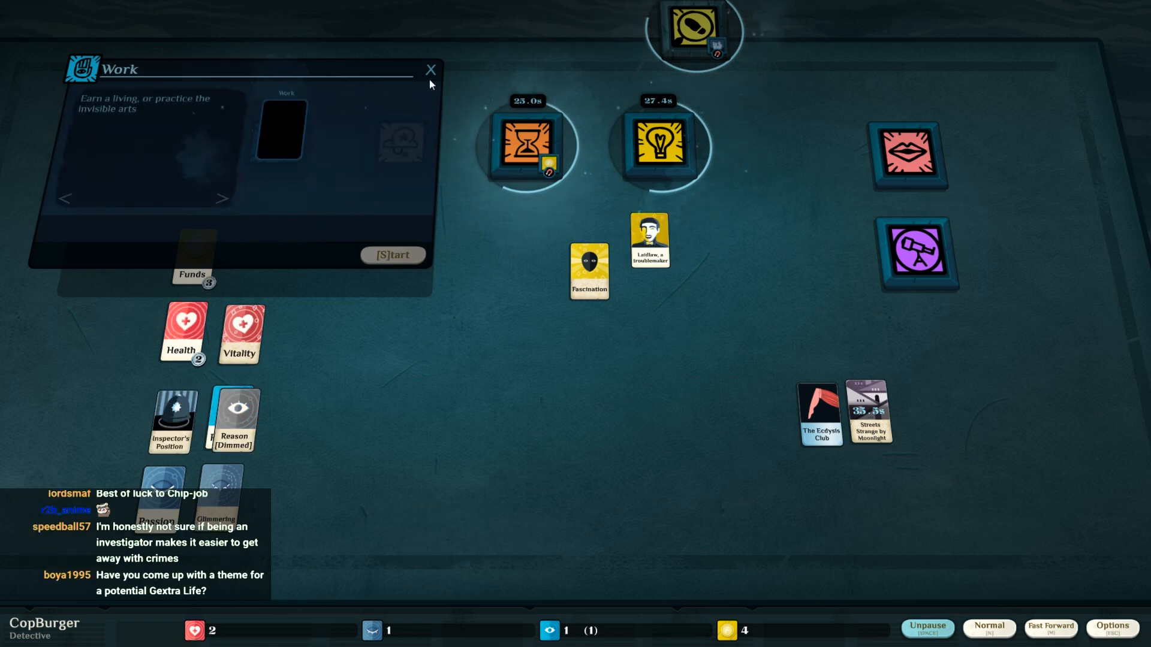
pyautogui.click(430, 70)
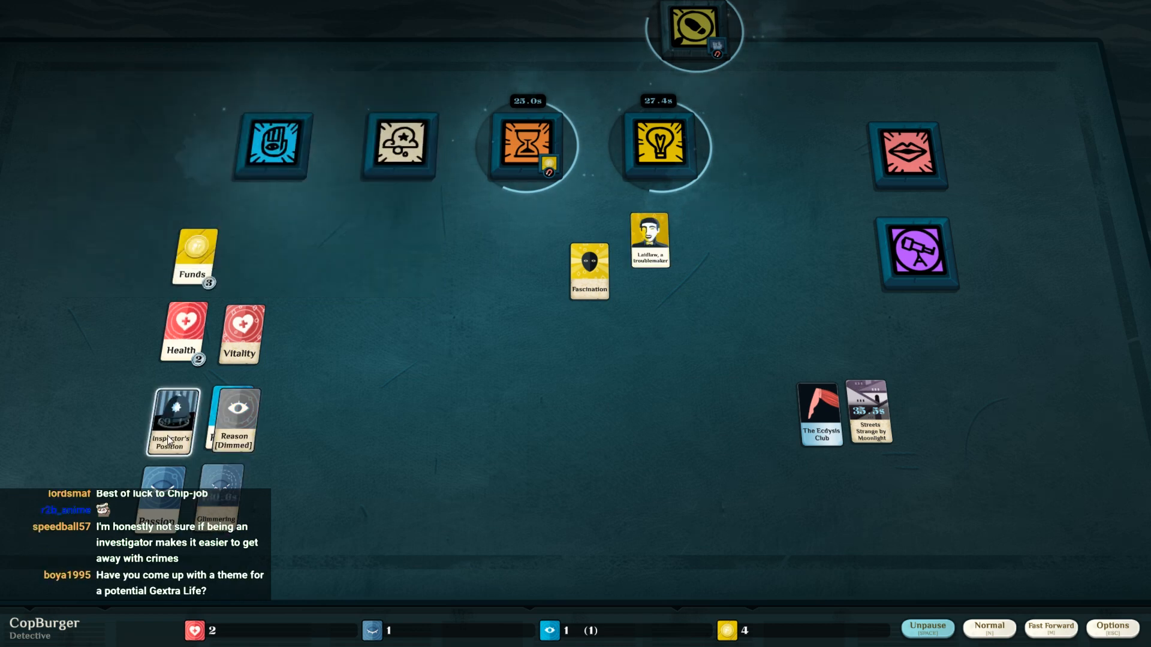
# - Try Inspector's Position in Work, withdraw it without starting, and inspect Reason
pyautogui.click(273, 147)
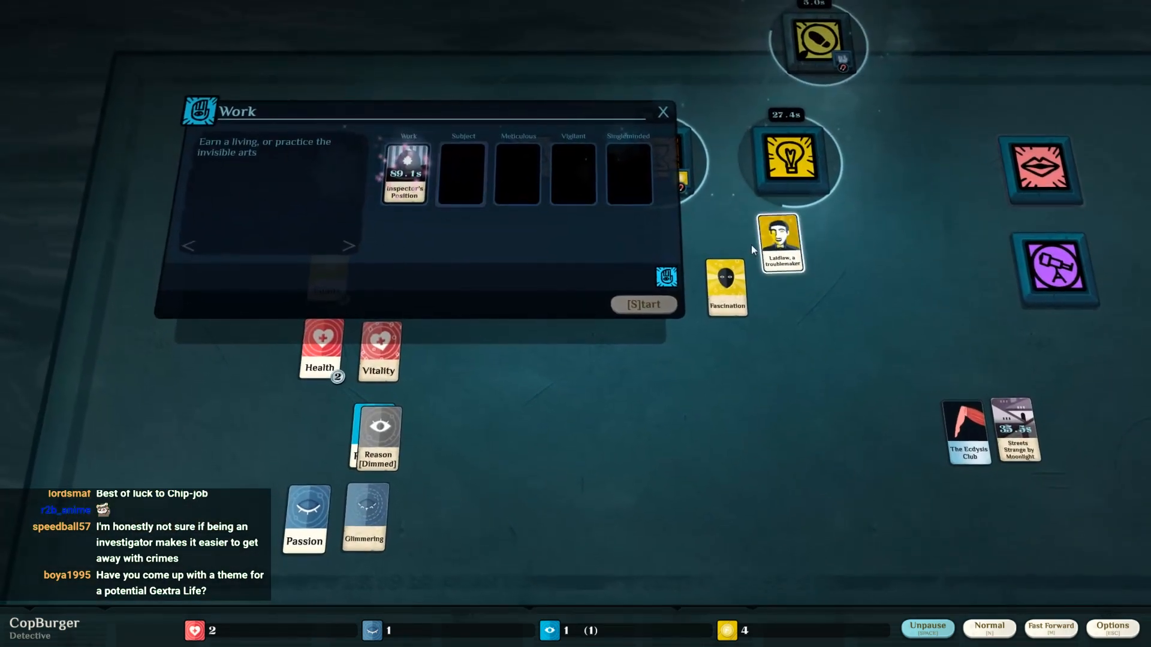
pyautogui.moveTo(780, 242); pyautogui.dragTo(466, 180)
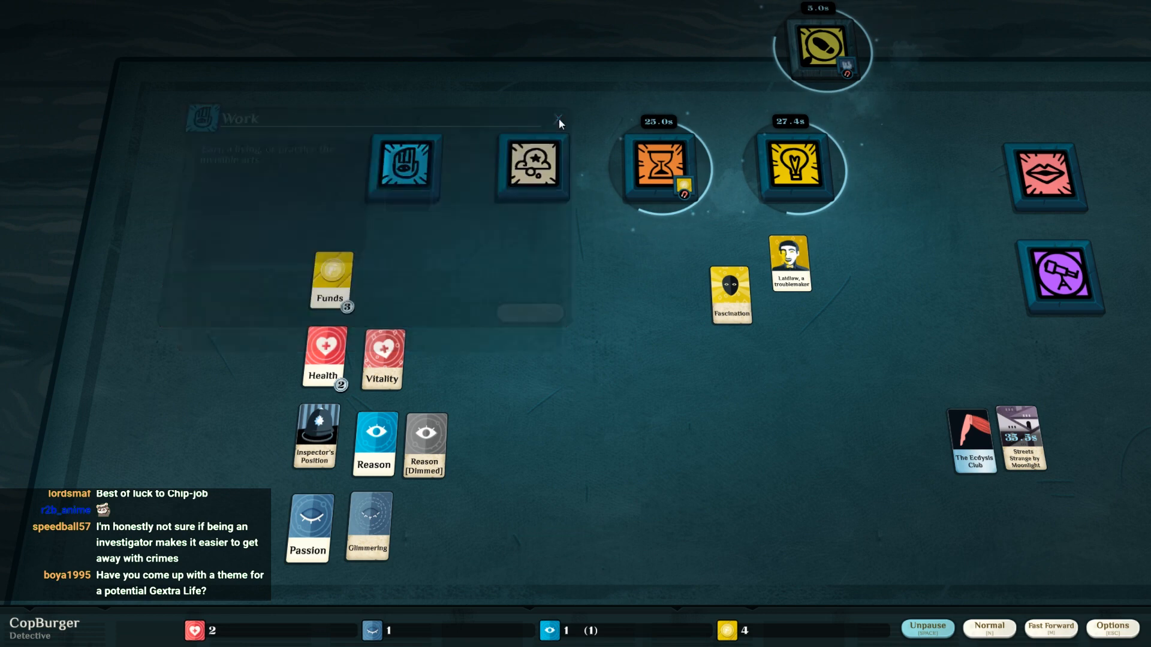
pyautogui.click(560, 122)
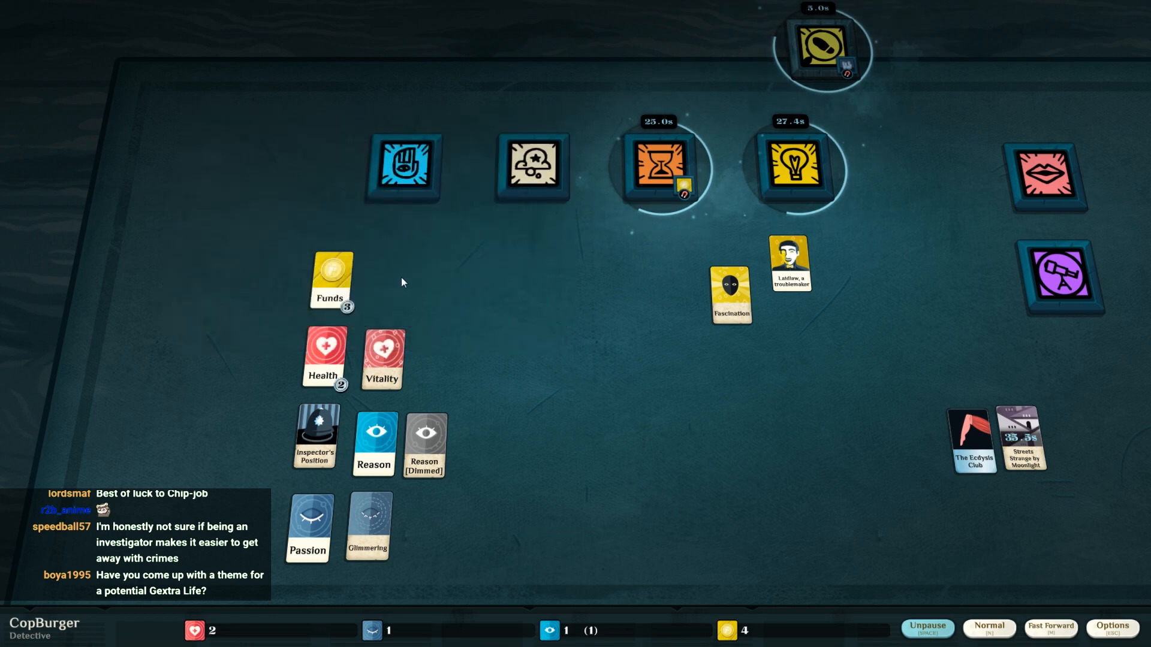
pyautogui.click(373, 444)
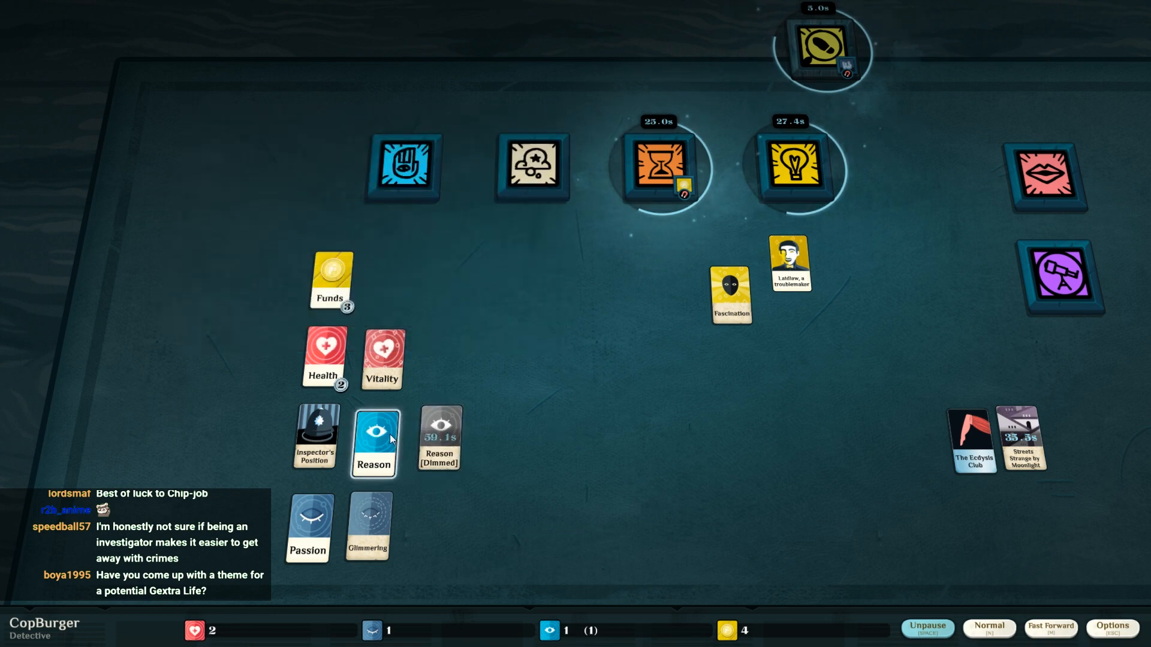
# - Speed time up and return it to normal speed
pyautogui.click(926, 629)
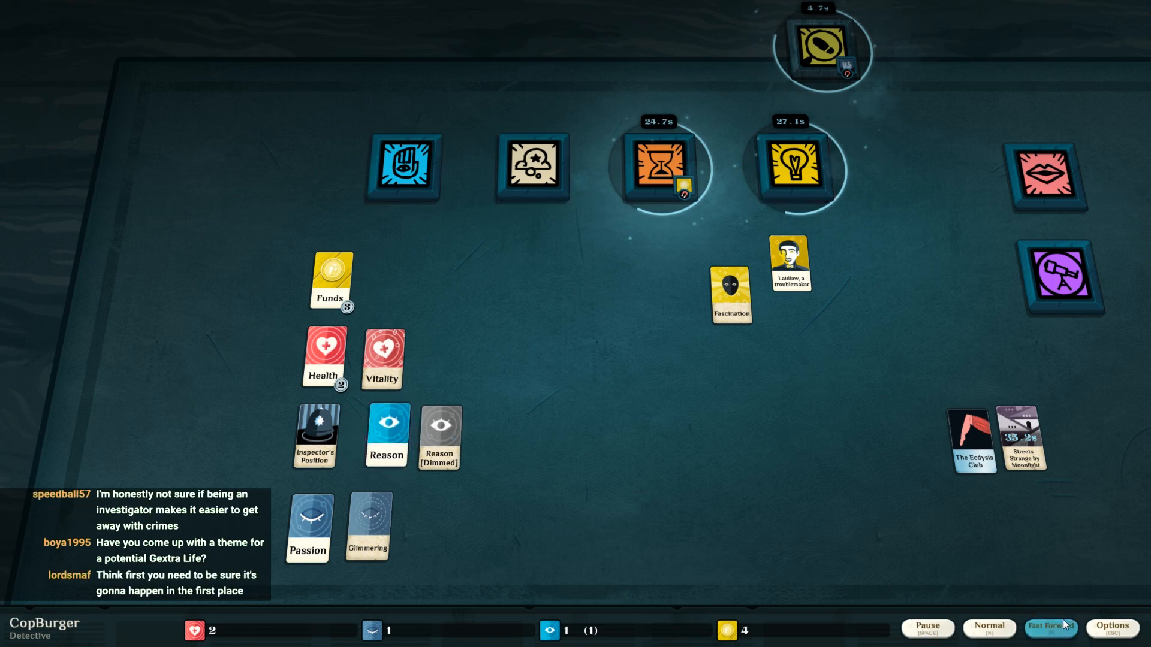
pyautogui.click(989, 627)
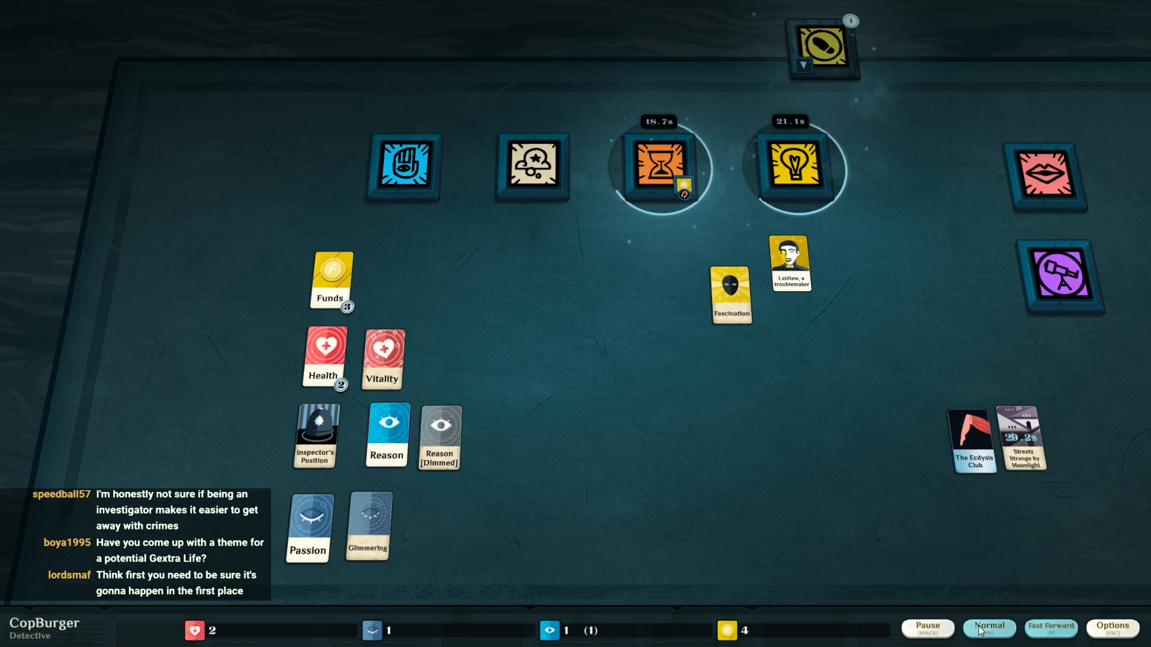
# - Pause as Doctor Natalia Dragon arrives and read her Idealist aspect
pyautogui.click(821, 48)
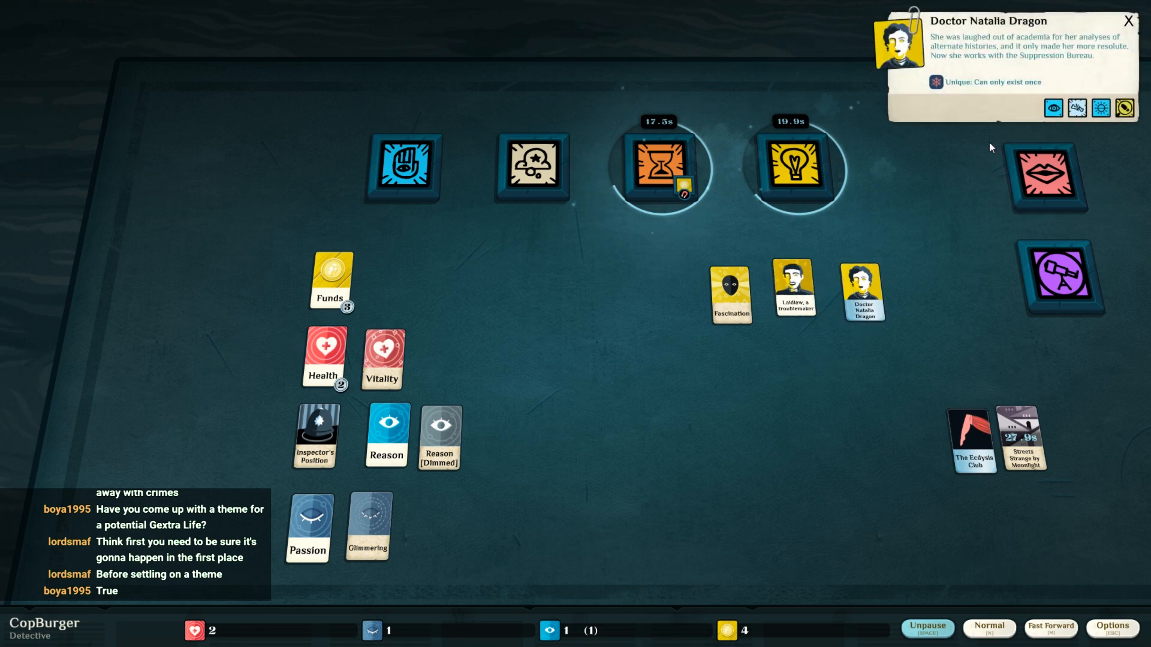
pyautogui.moveTo(1009, 80)
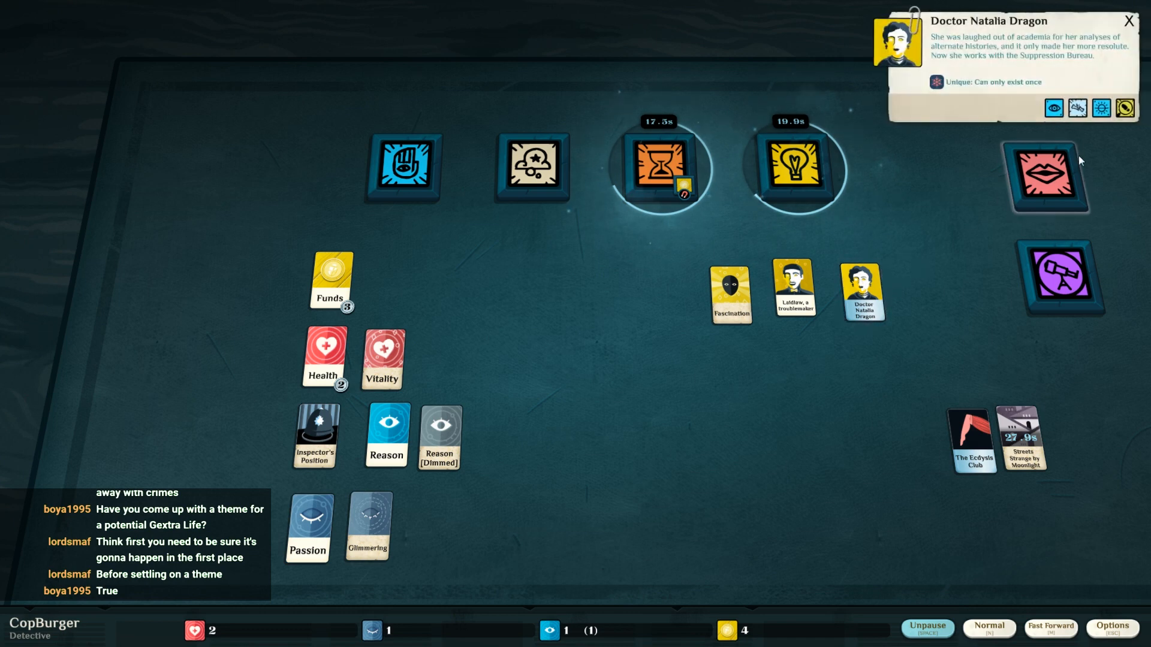
pyautogui.click(1123, 108)
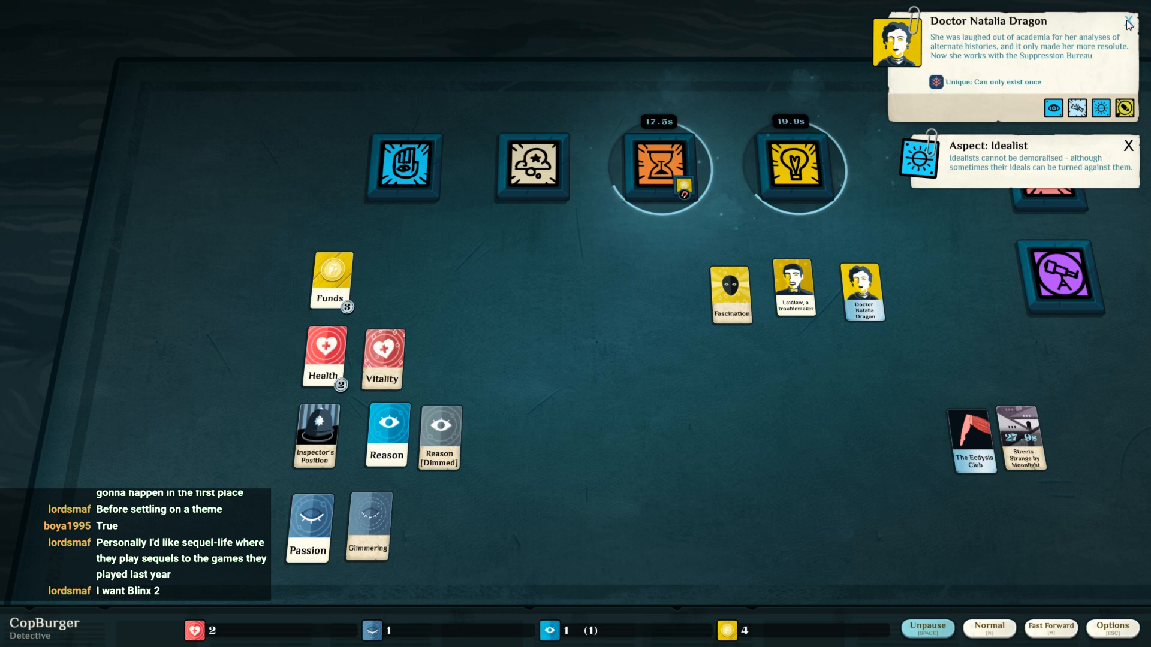
pyautogui.click(1128, 20)
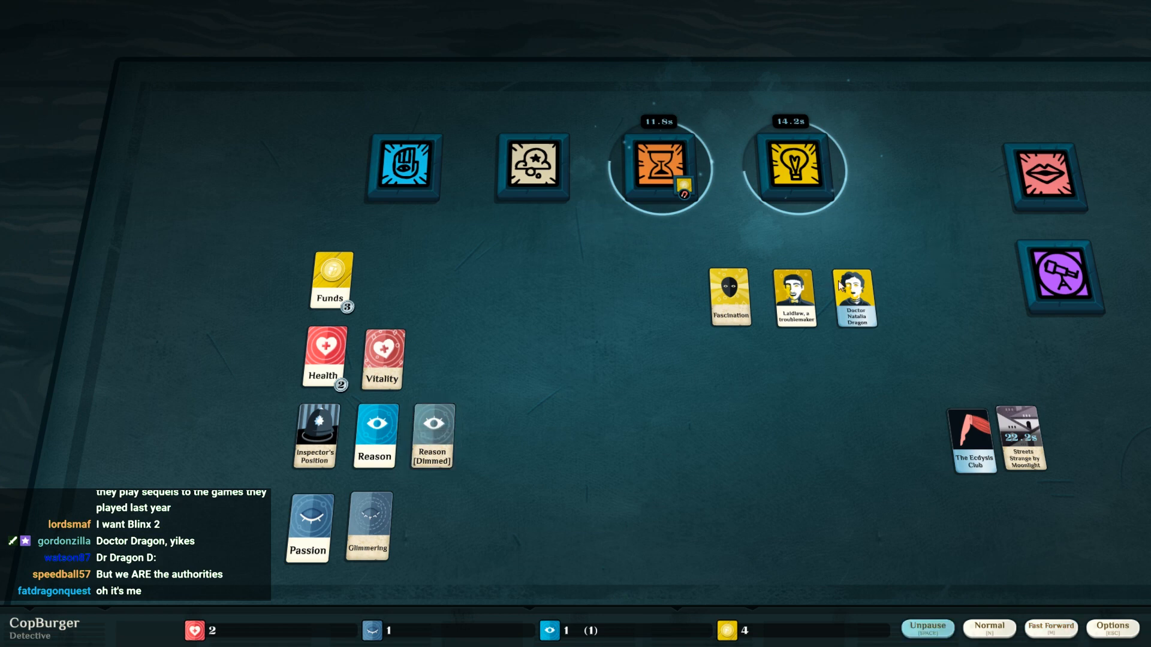
pyautogui.click(1048, 175)
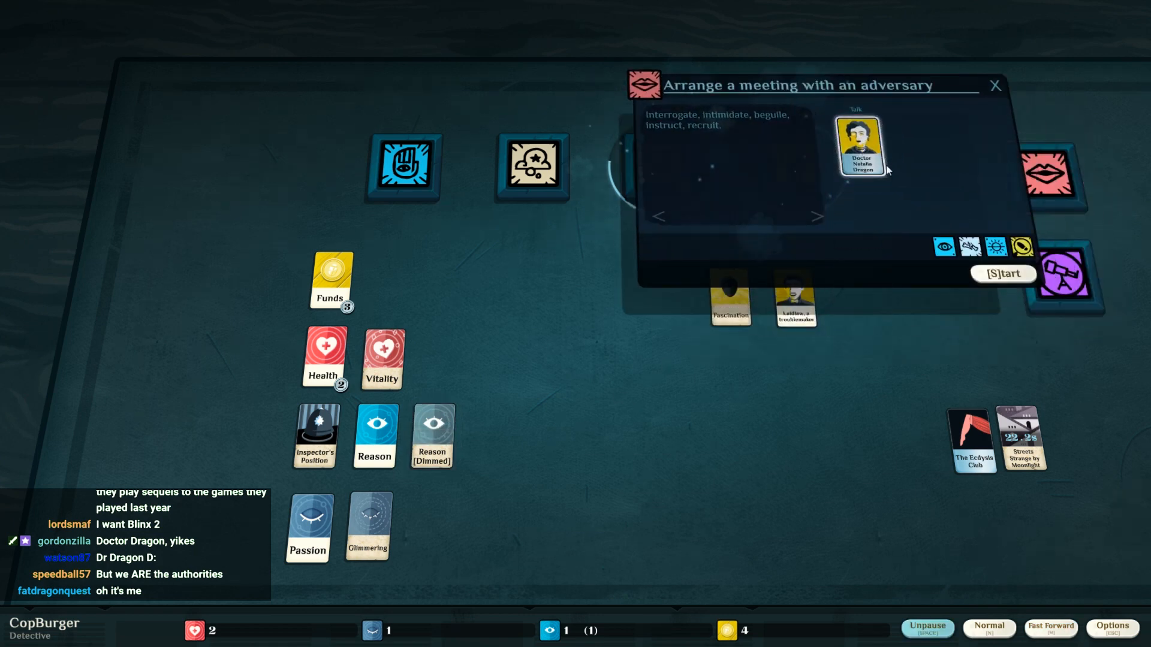
pyautogui.click(861, 145)
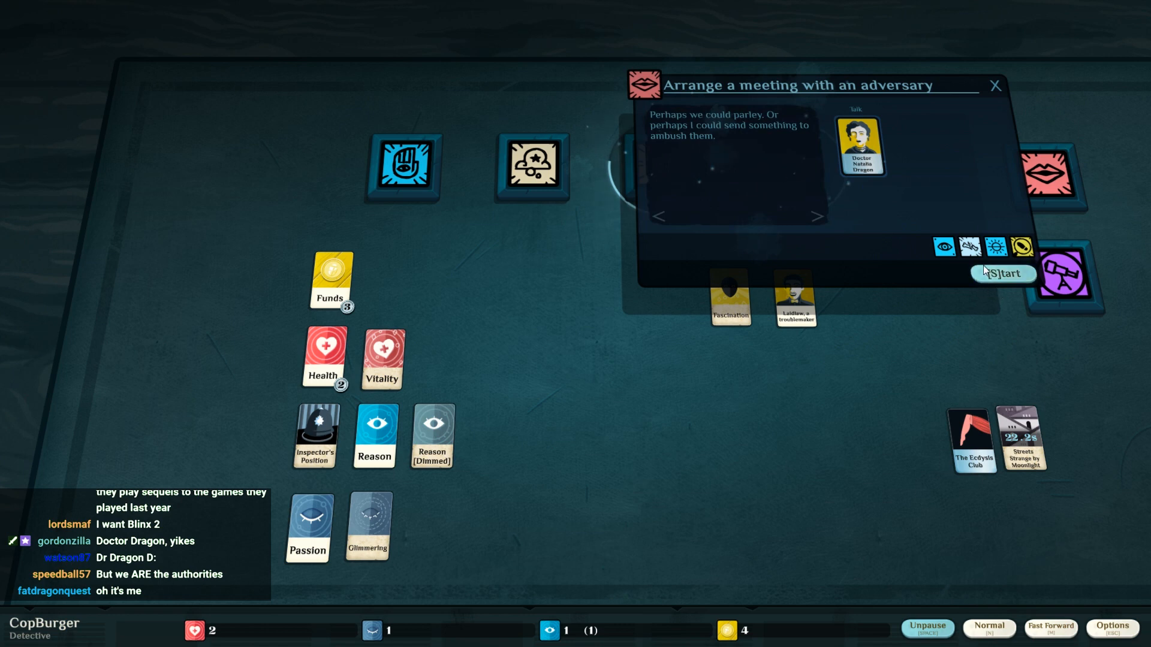
pyautogui.click(1001, 273)
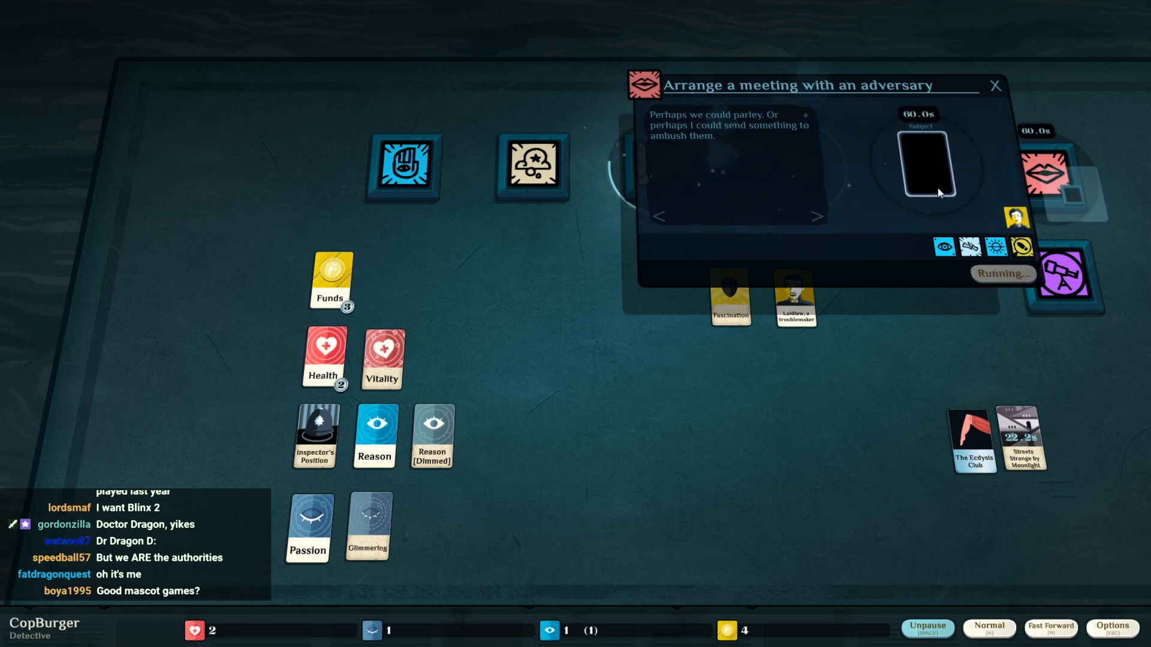
pyautogui.moveTo(924, 165)
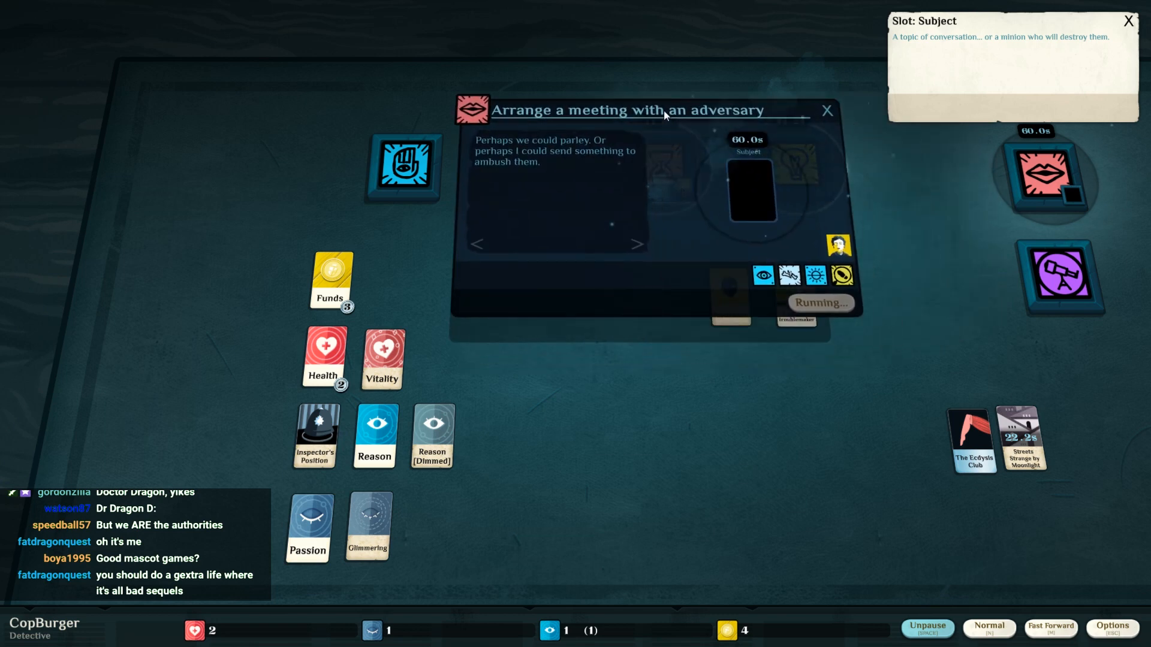
pyautogui.click(825, 110)
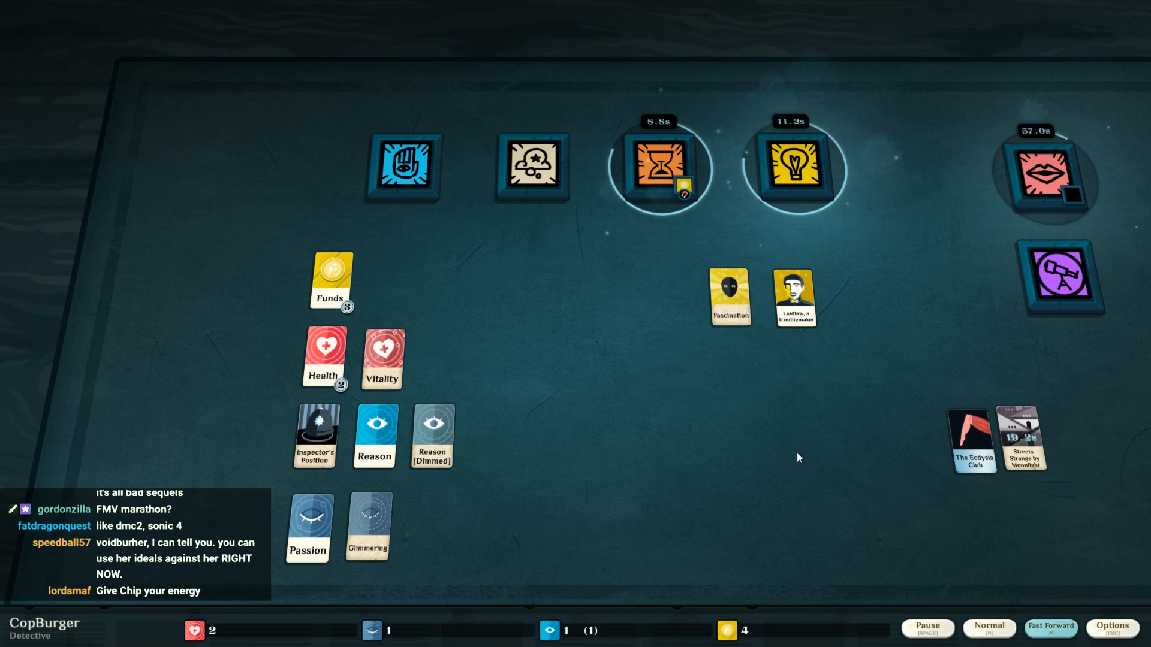
pyautogui.click(926, 627)
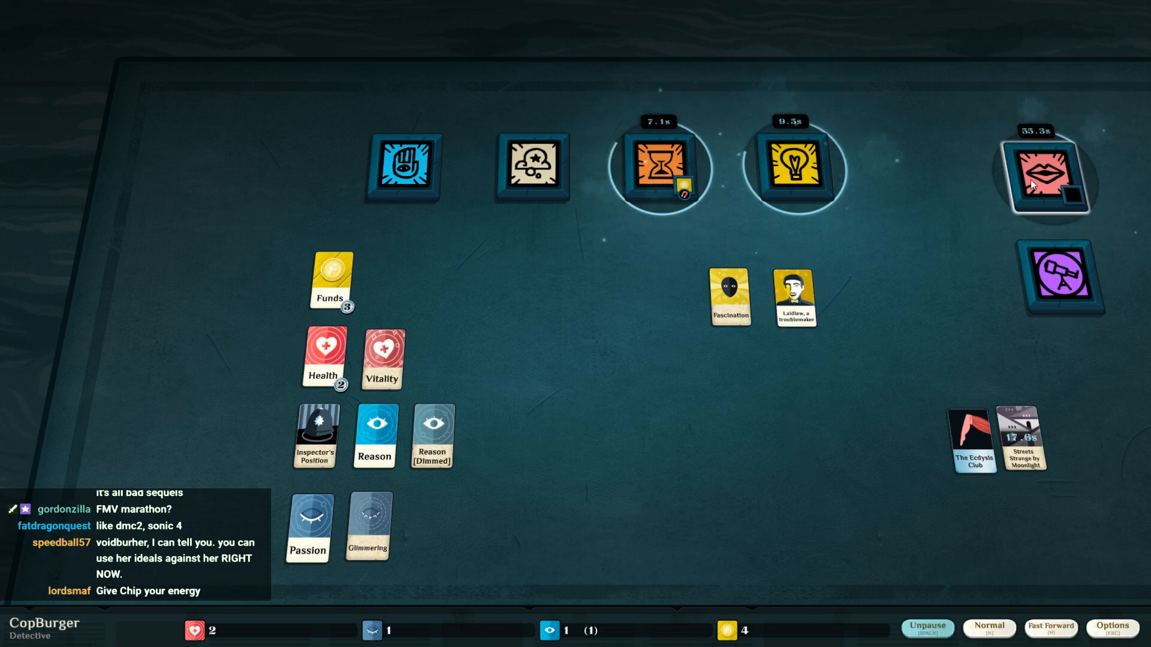
pyautogui.click(1044, 182)
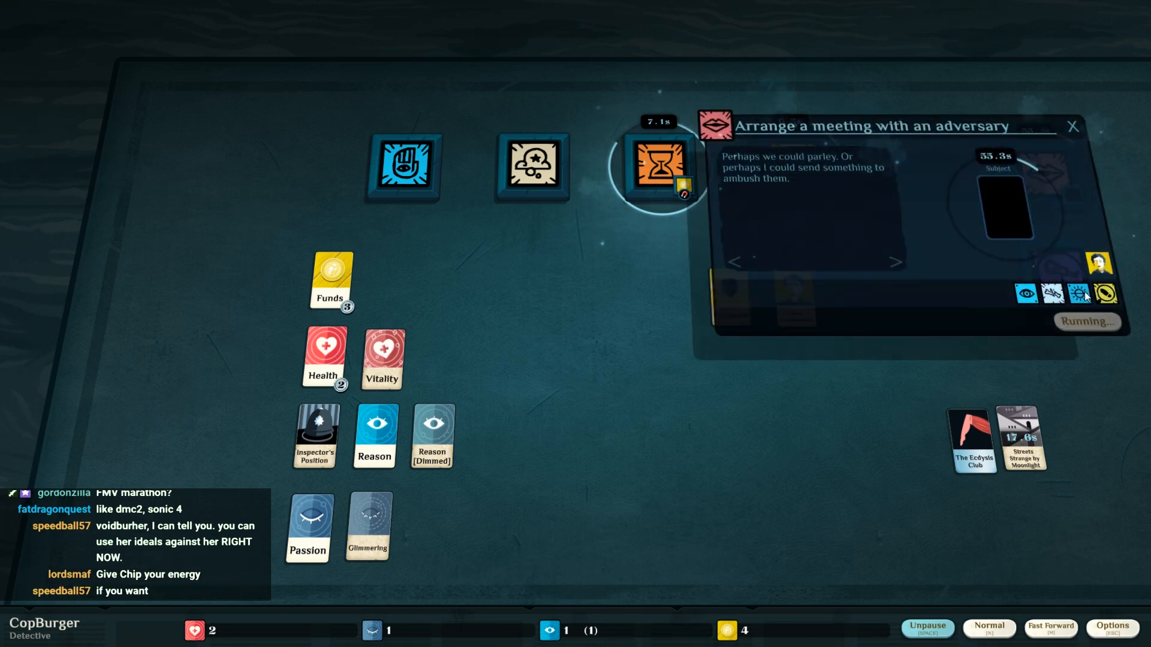
pyautogui.moveTo(1099, 264)
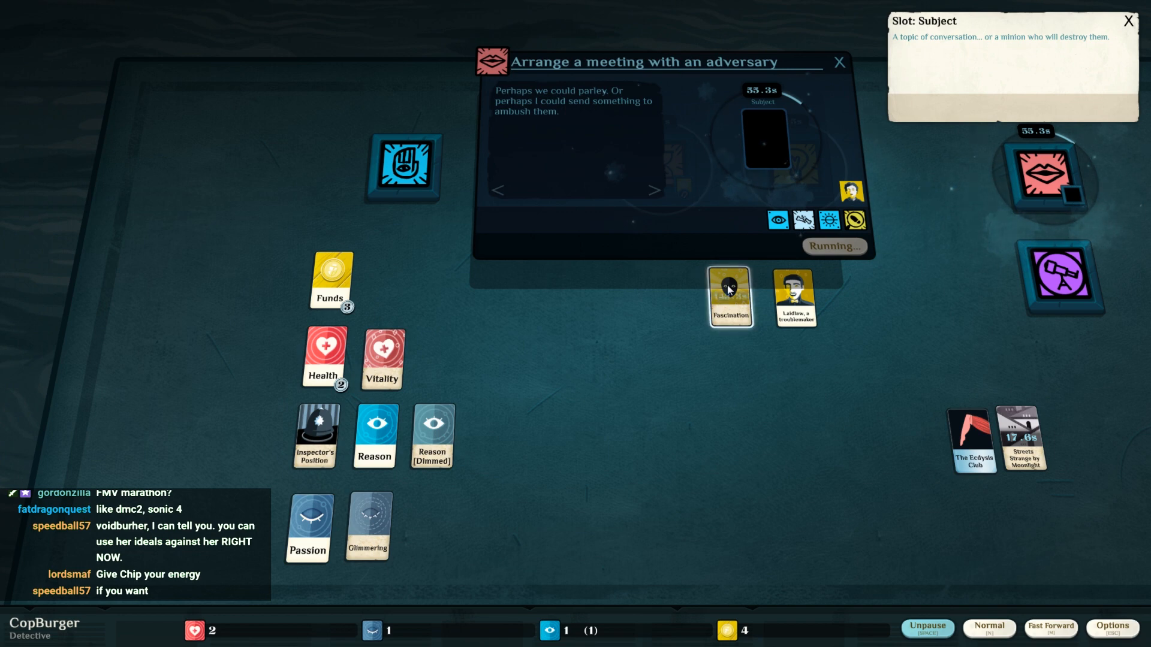
# - Slot Fascination as the adversary meeting's subject, then look at the finished Exercise the Mind
pyautogui.moveTo(730, 297); pyautogui.dragTo(762, 138)
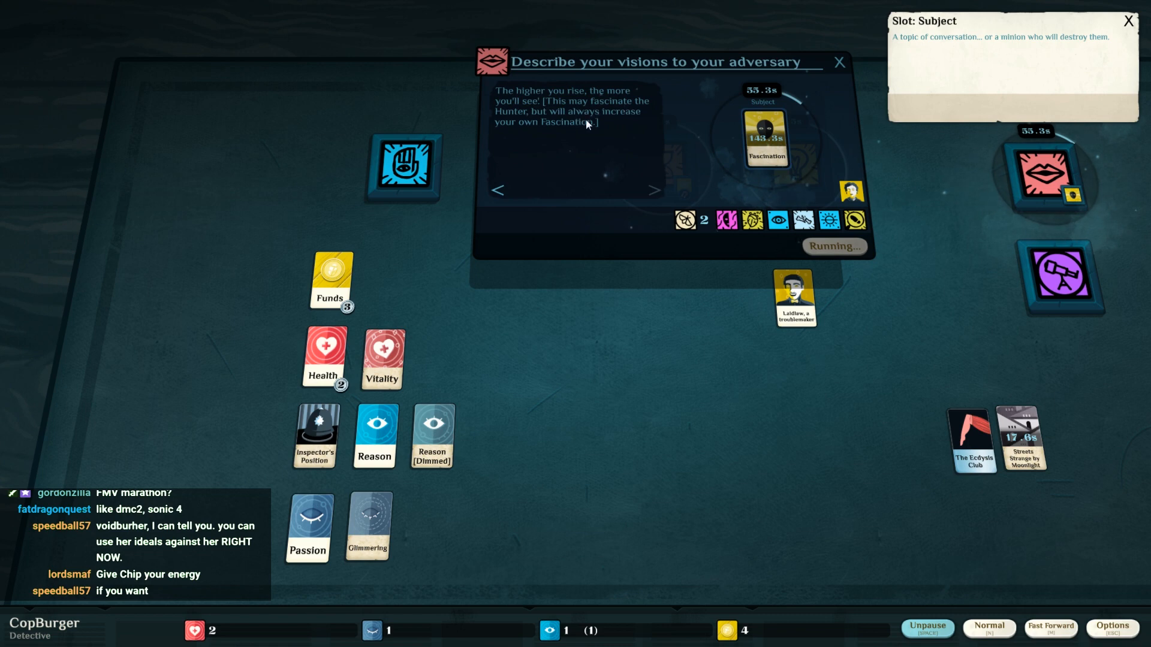
pyautogui.moveTo(591, 130)
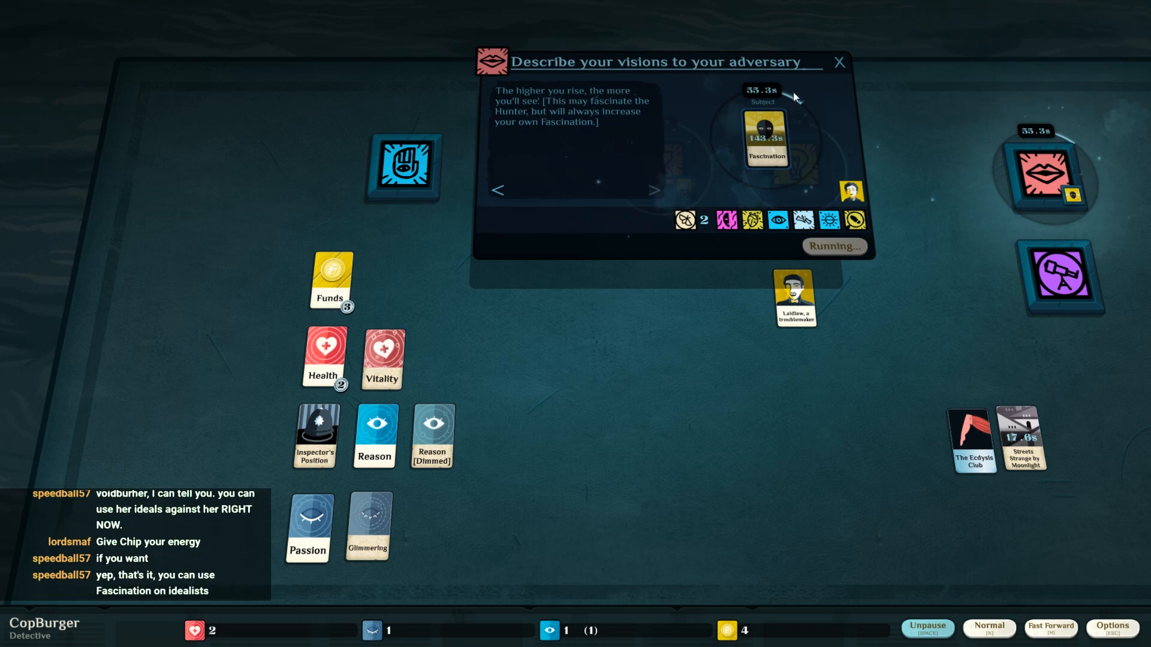
pyautogui.click(839, 61)
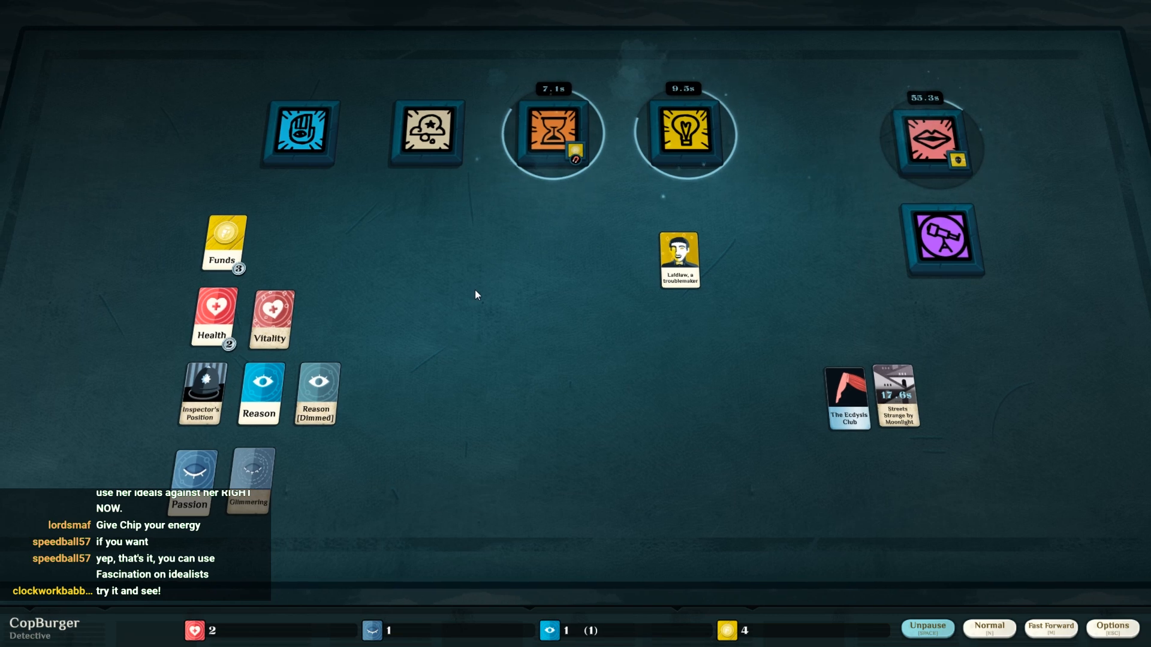
pyautogui.moveTo(478, 283)
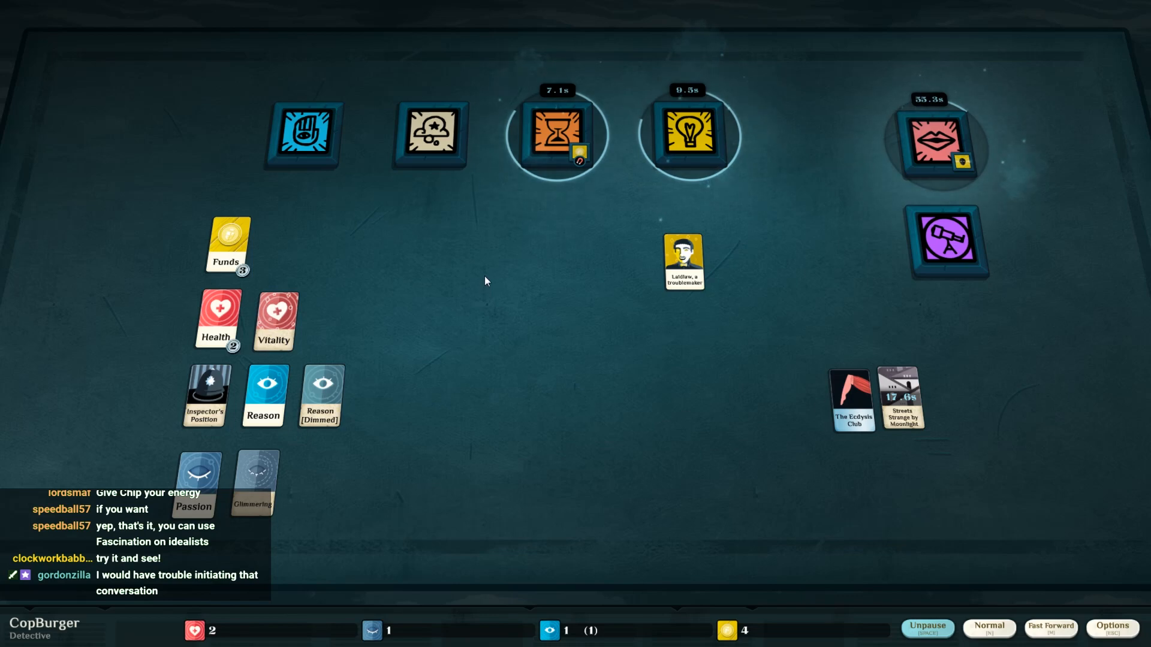
pyautogui.click(263, 396)
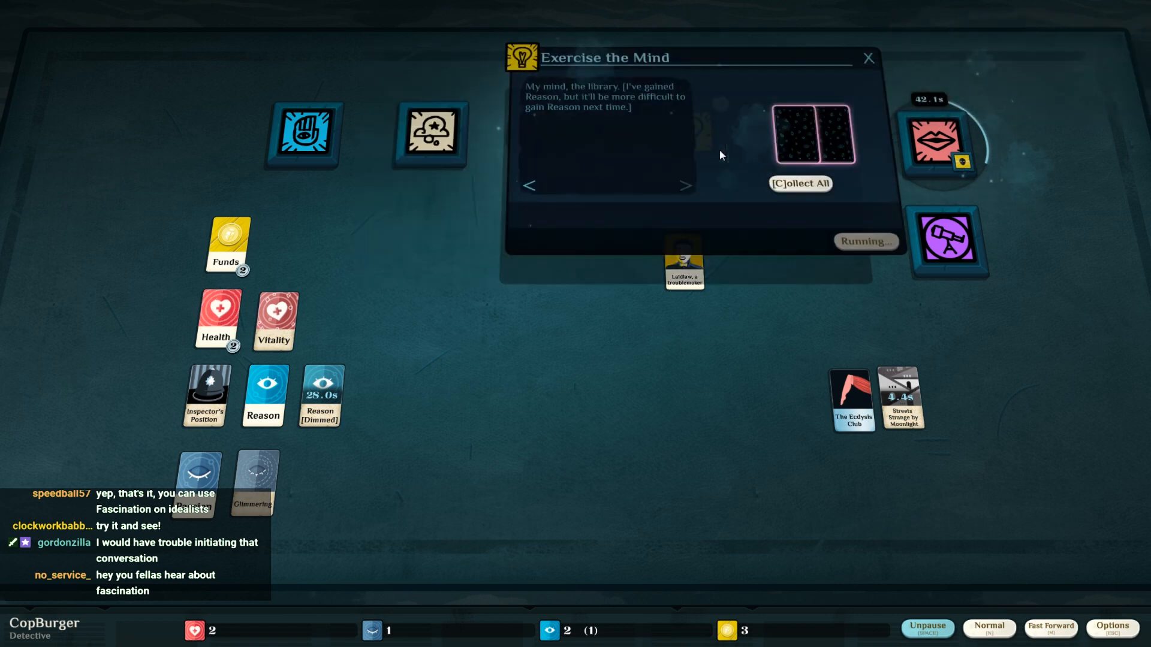
# - Collect Skill: Scholarship and Reason from Exercise the Mind and resume time
pyautogui.click(799, 183)
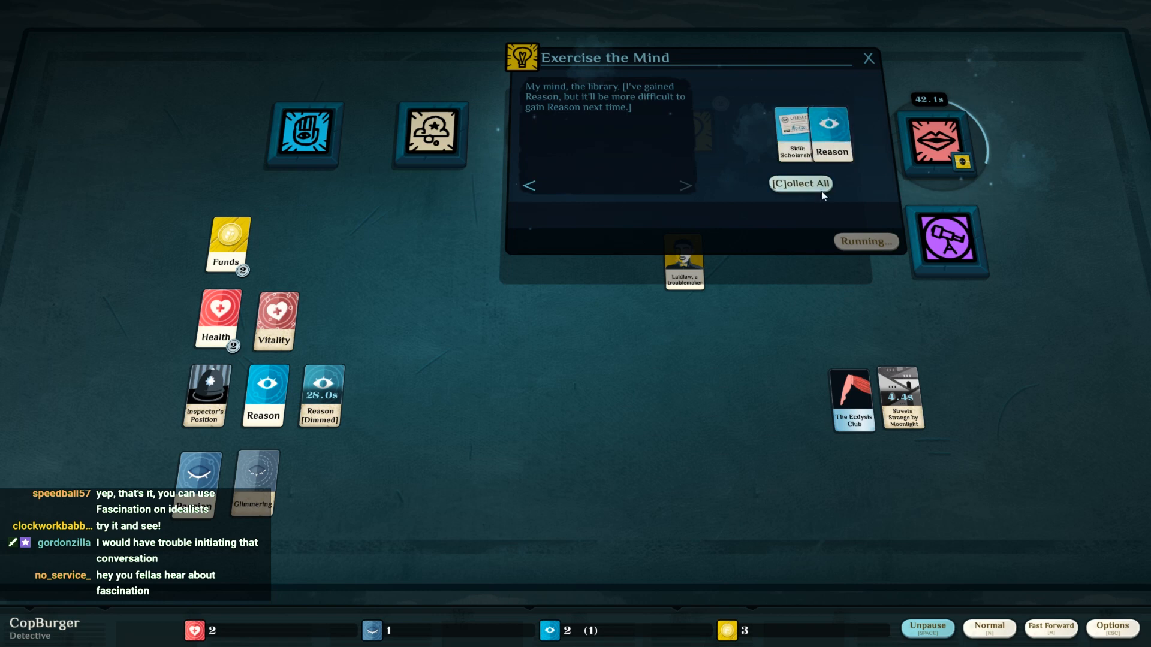
pyautogui.click(799, 183)
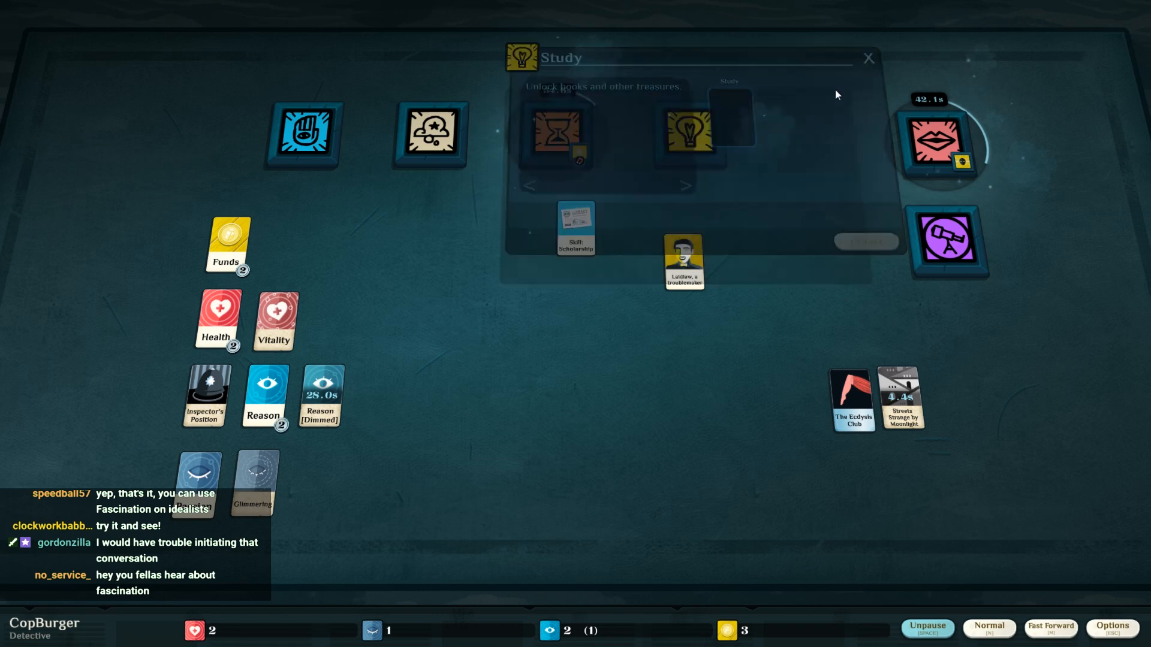
pyautogui.click(866, 57)
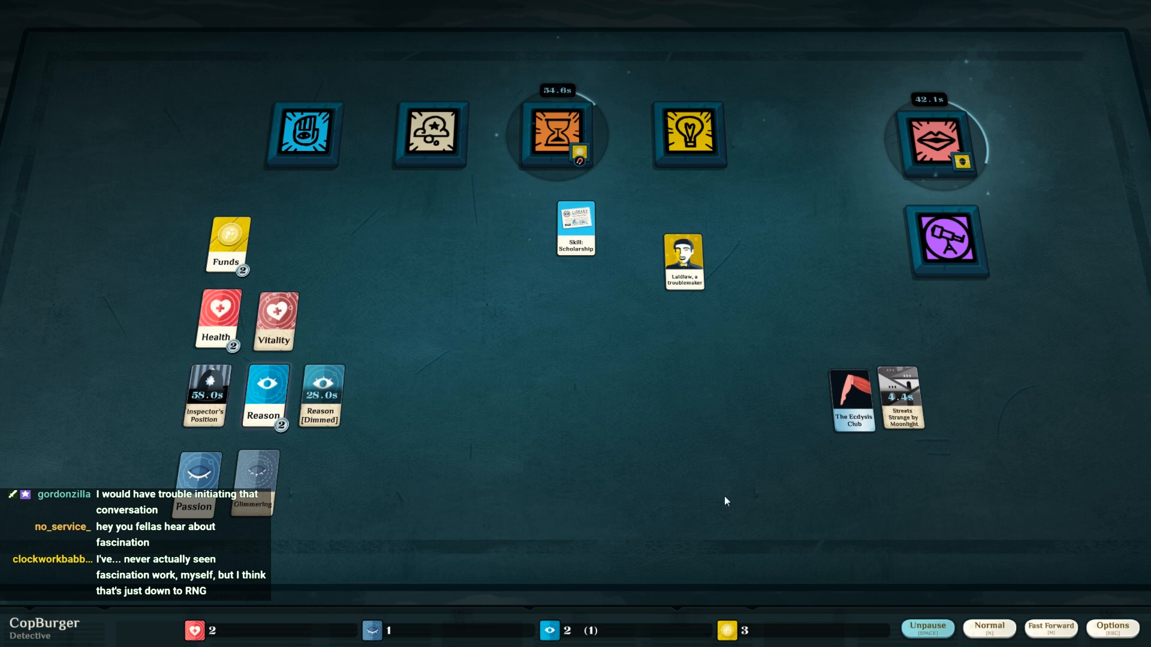
pyautogui.click(926, 628)
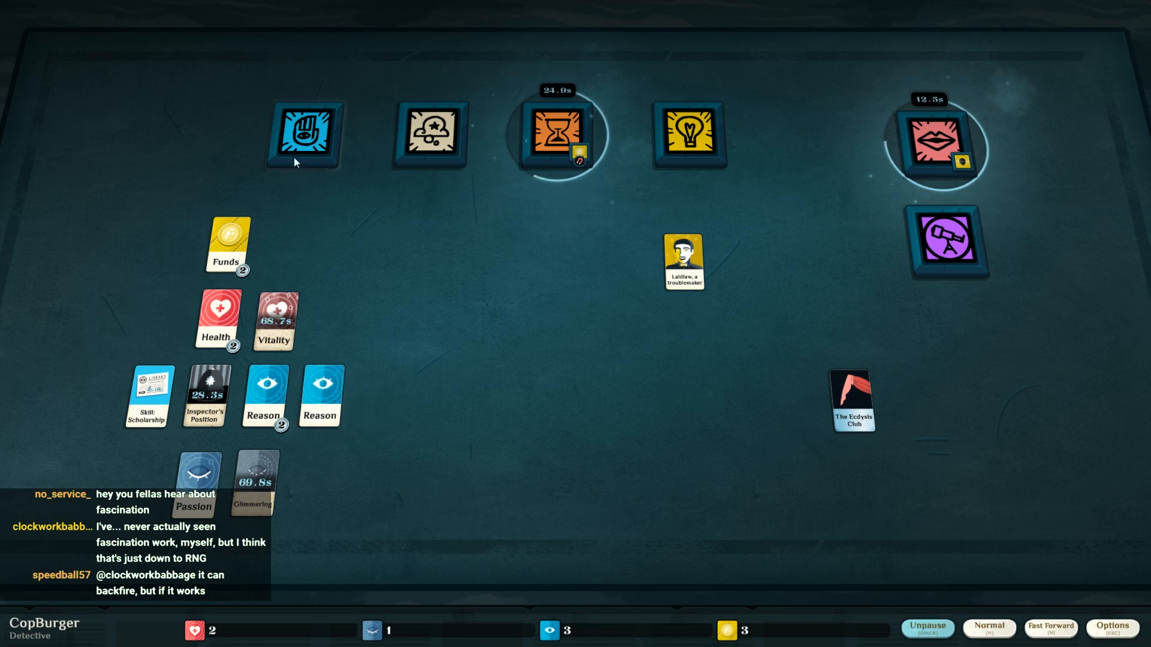
# - Start investigating the troublemaker with Inspector's Position and a second Reason
pyautogui.click(306, 133)
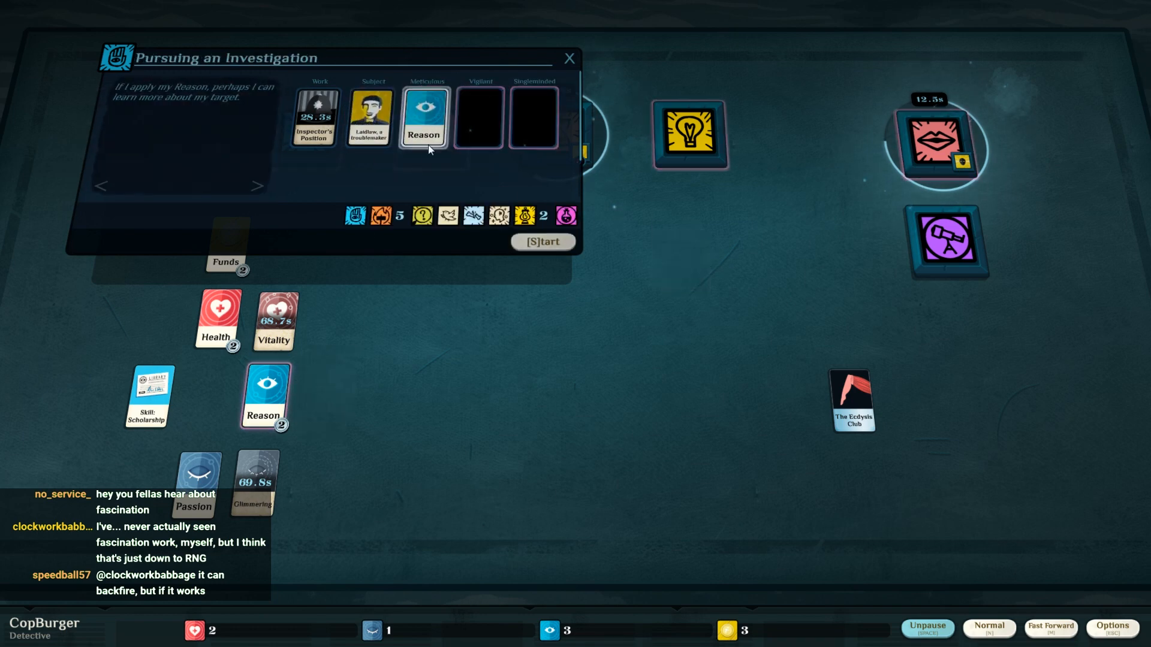
pyautogui.moveTo(262, 397); pyautogui.dragTo(478, 118)
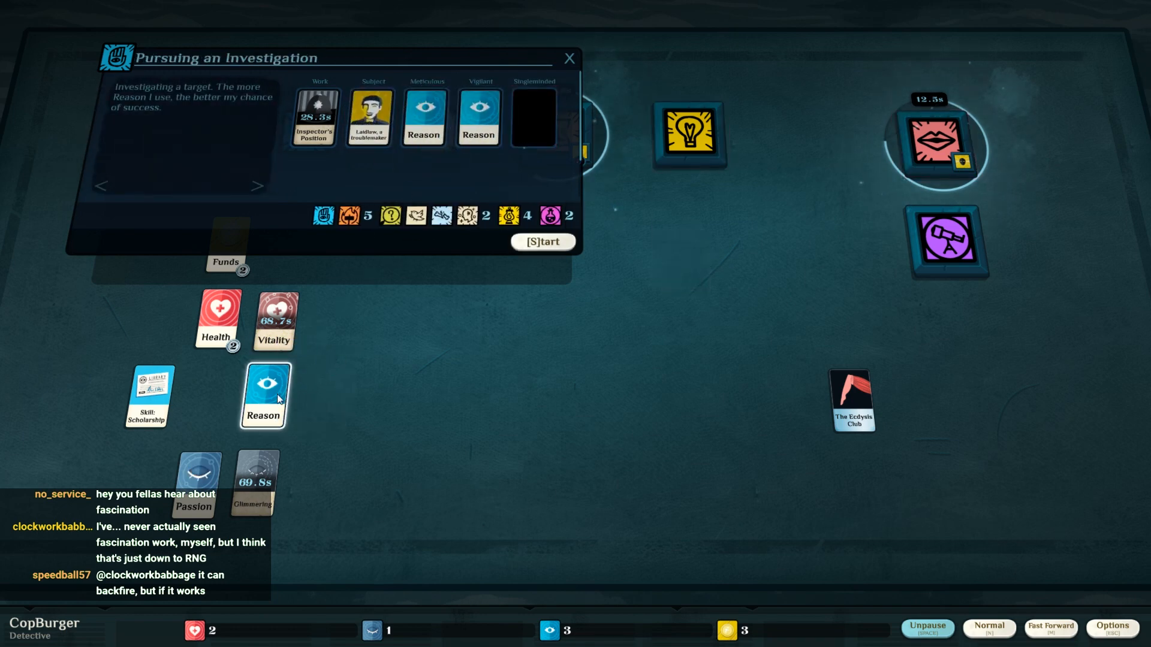
pyautogui.click(542, 241)
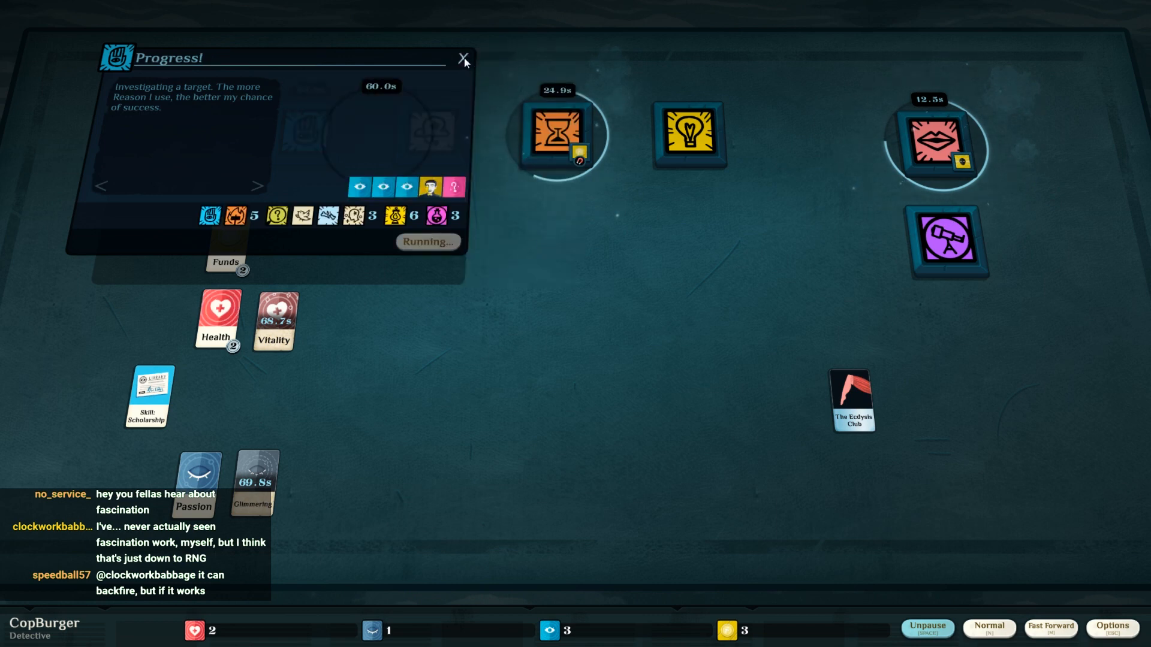
pyautogui.click(463, 58)
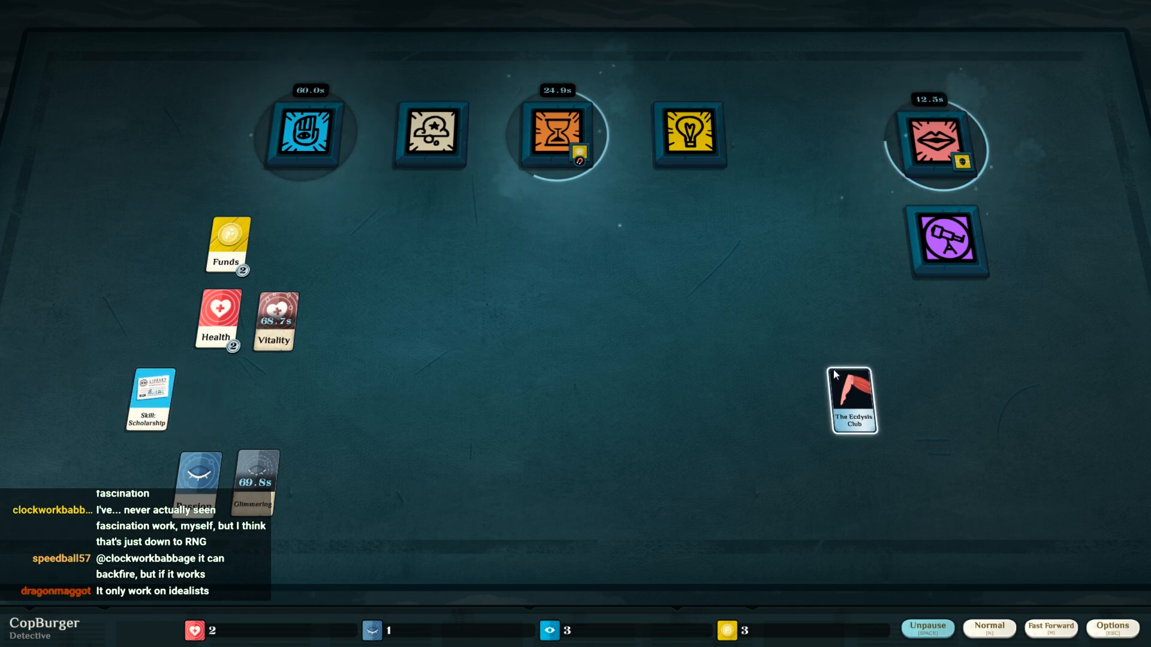
# - Start Read Sentimental Literature on Passion and let time run until Talk finishes
pyautogui.click(688, 133)
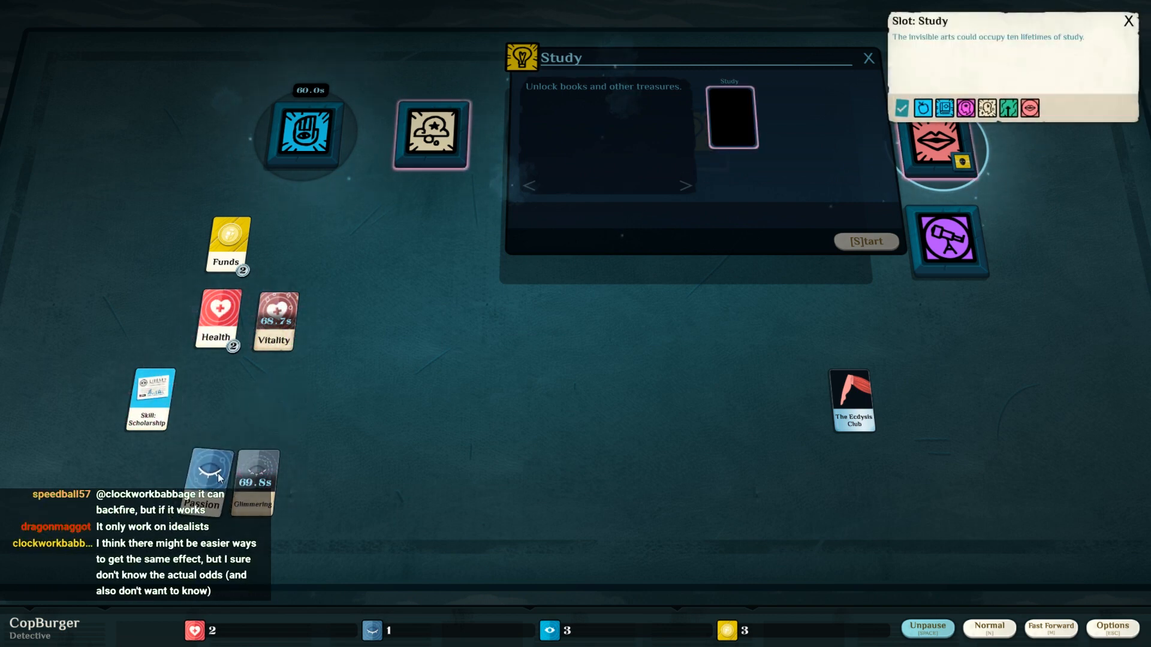
pyautogui.moveTo(207, 477); pyautogui.dragTo(730, 115)
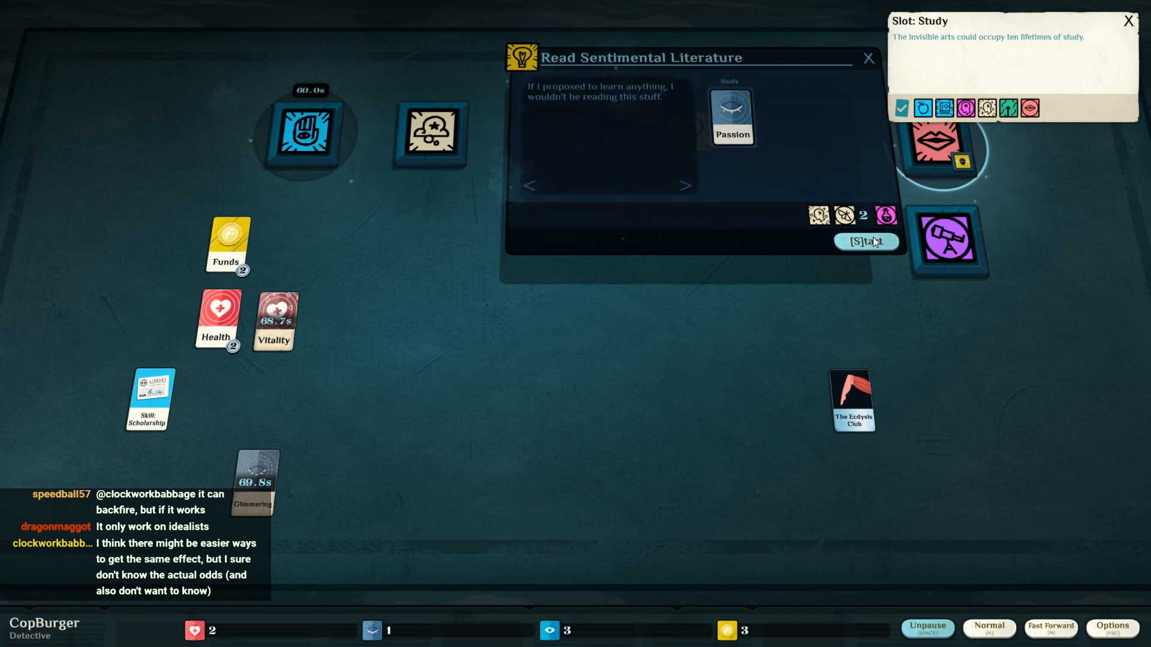
pyautogui.click(864, 241)
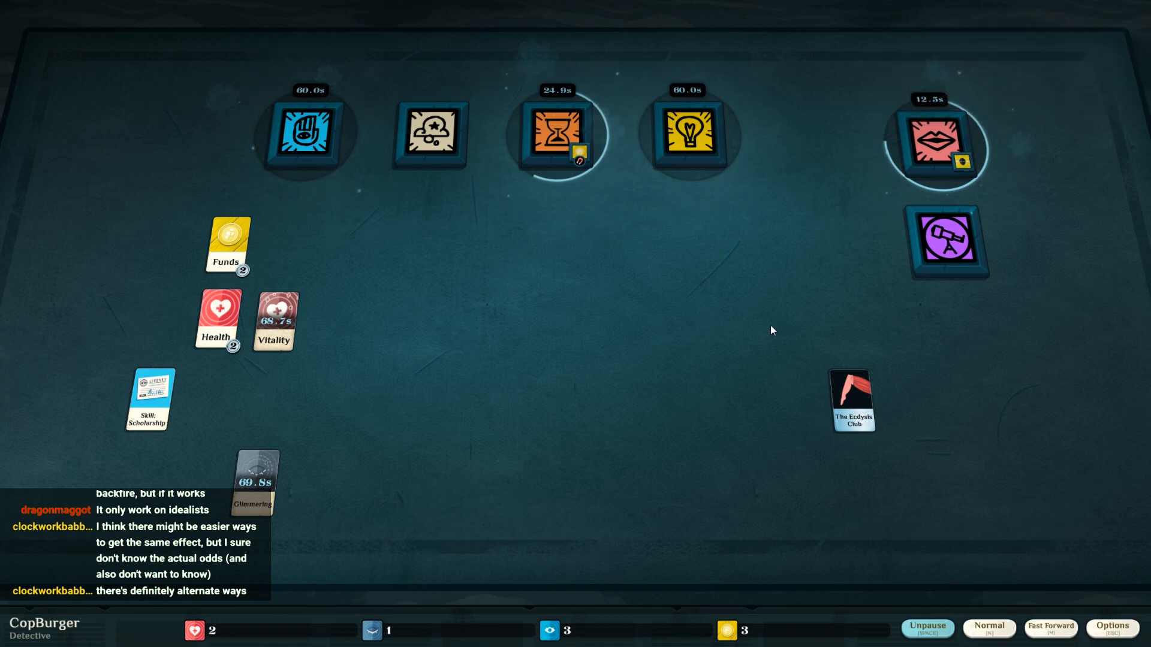
pyautogui.click(927, 627)
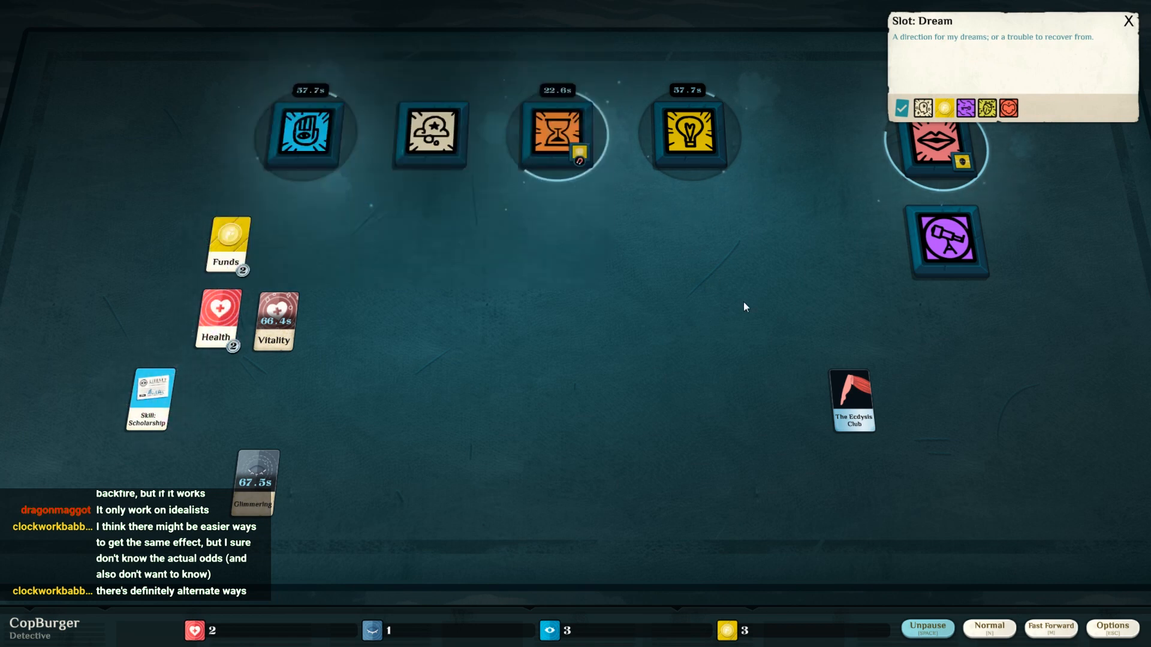
pyautogui.click(927, 628)
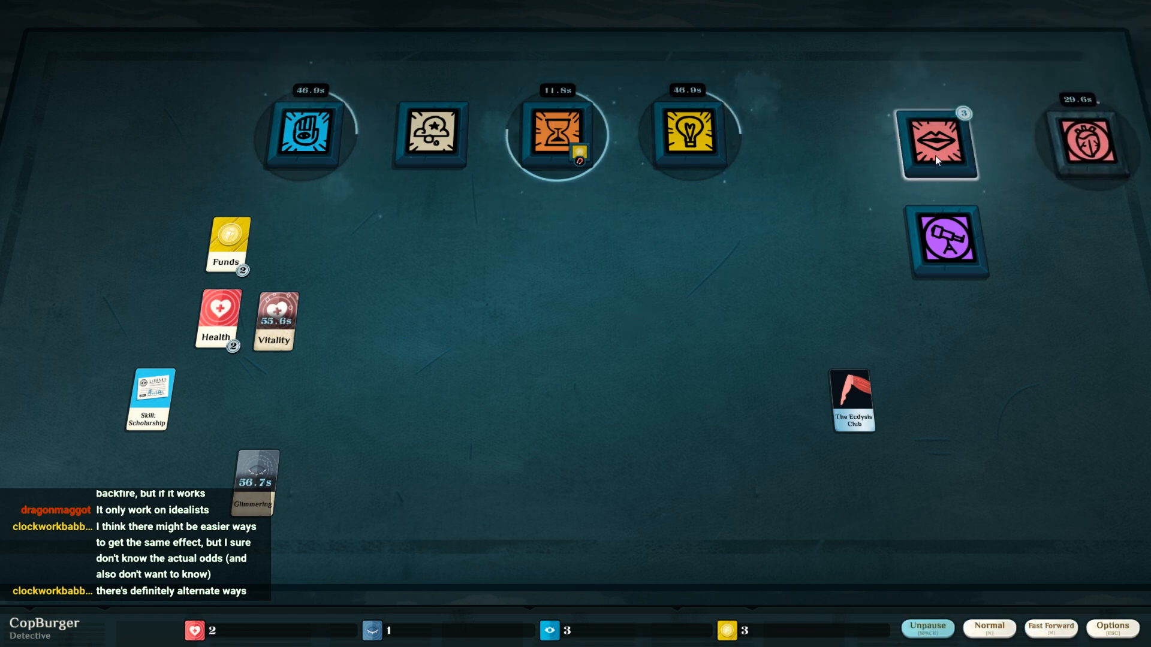
# - Collect A Poor Lunatic and two Fascination cards from the finished meeting, then offer the lunatic in Talk
pyautogui.click(936, 143)
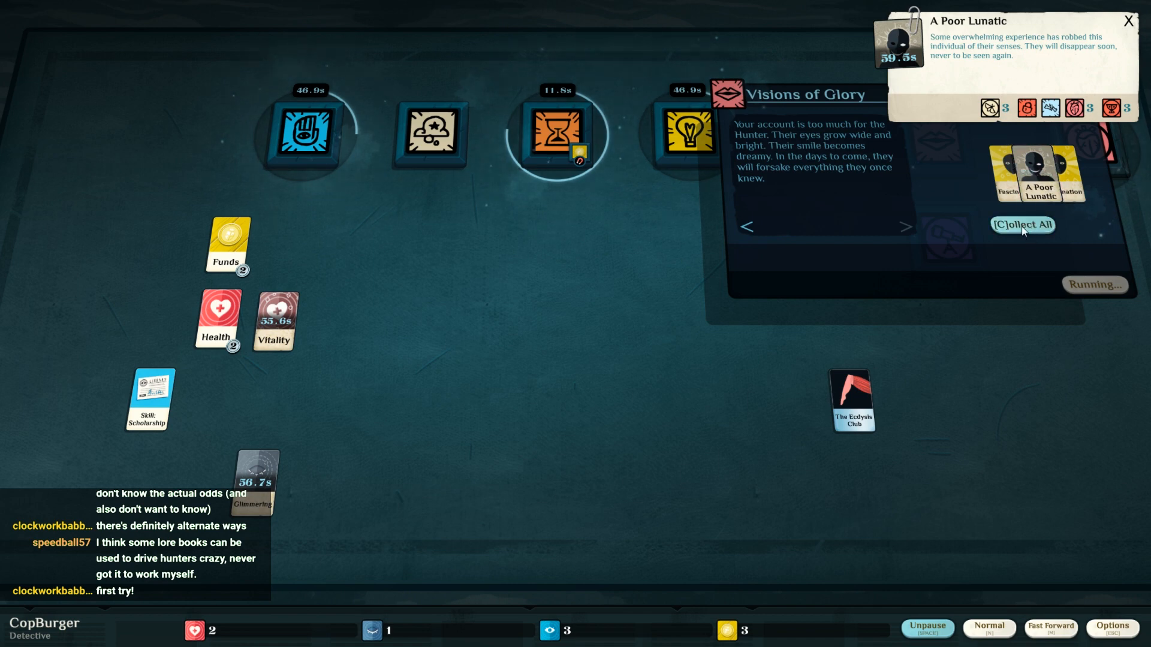
pyautogui.click(1022, 226)
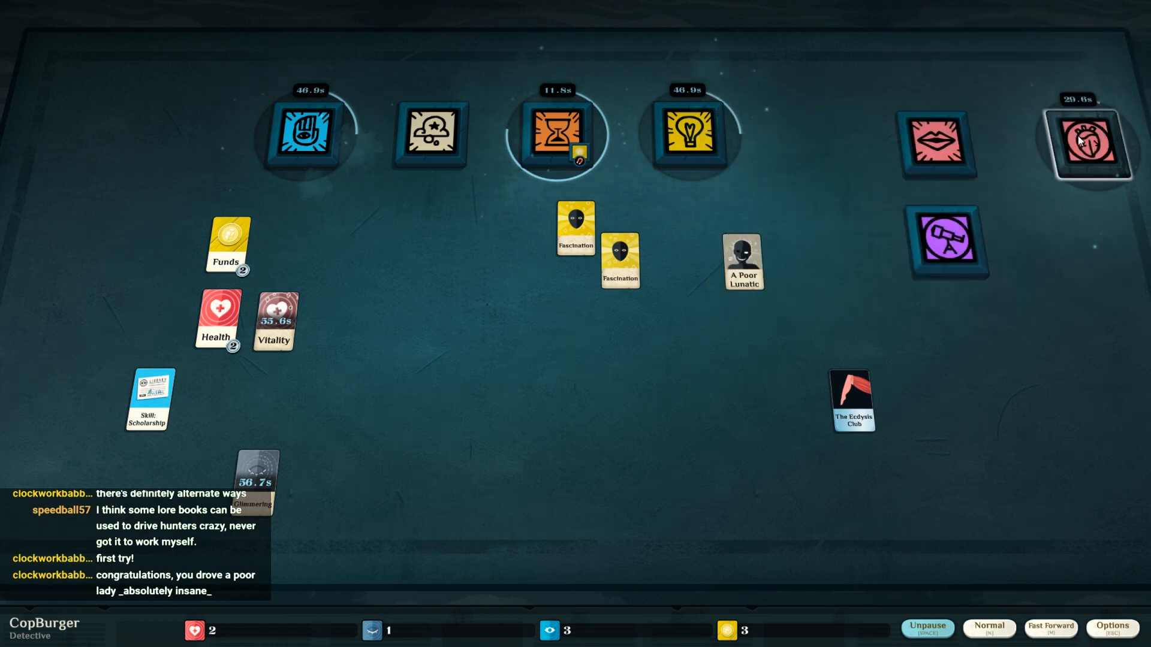
pyautogui.click(1085, 143)
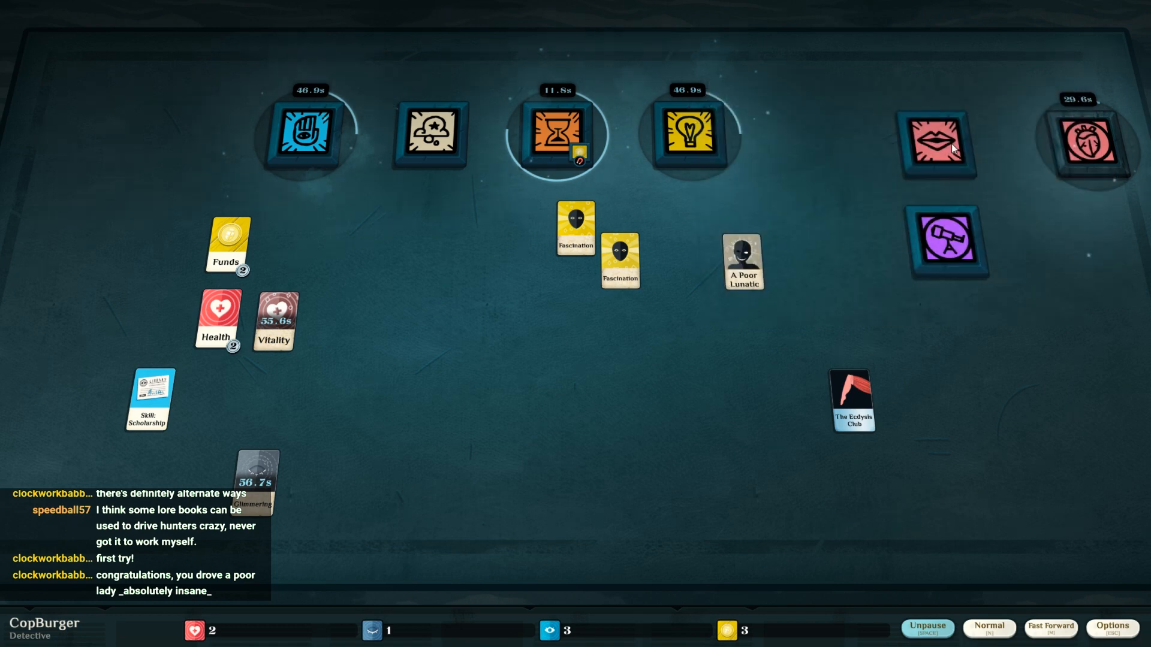
pyautogui.moveTo(407, 387)
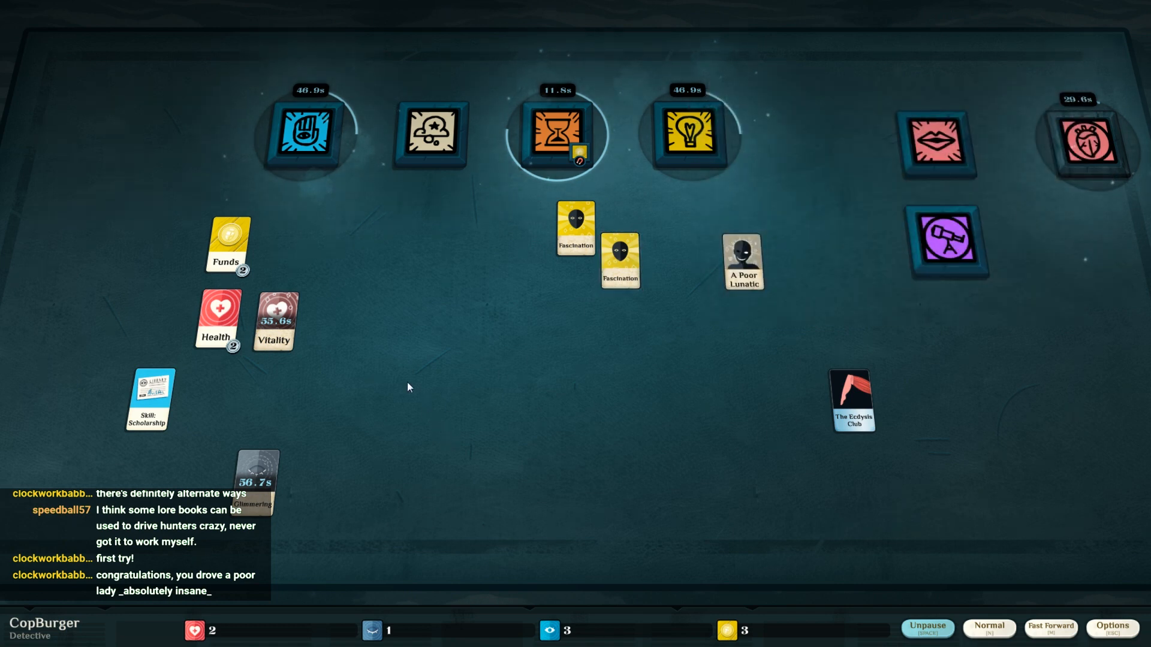
pyautogui.moveTo(618, 259); pyautogui.dragTo(572, 228)
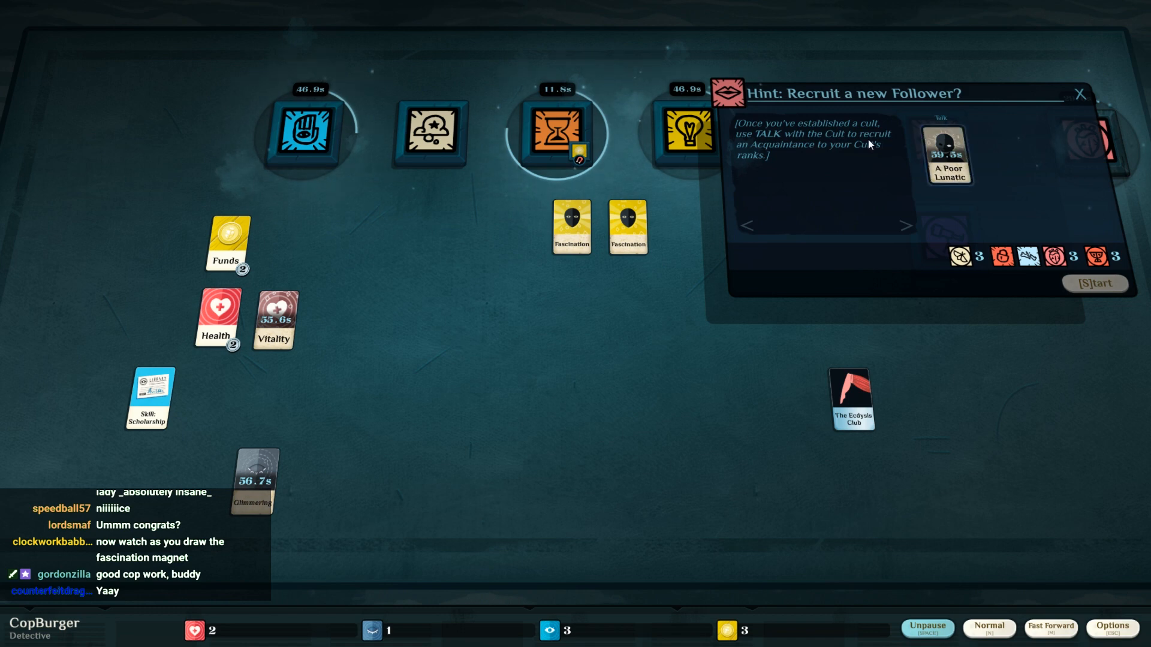
pyautogui.moveTo(1053, 124)
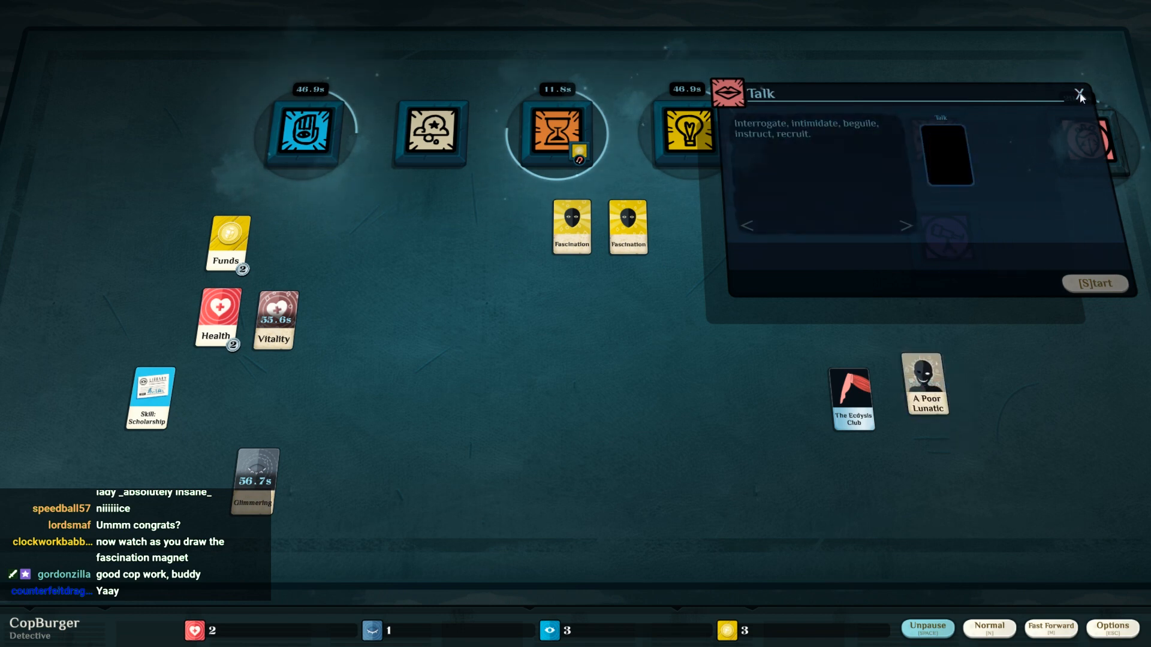
# - Leave the Talk window, pause the clock and dismiss the Bleak Thoughts event
pyautogui.click(1078, 96)
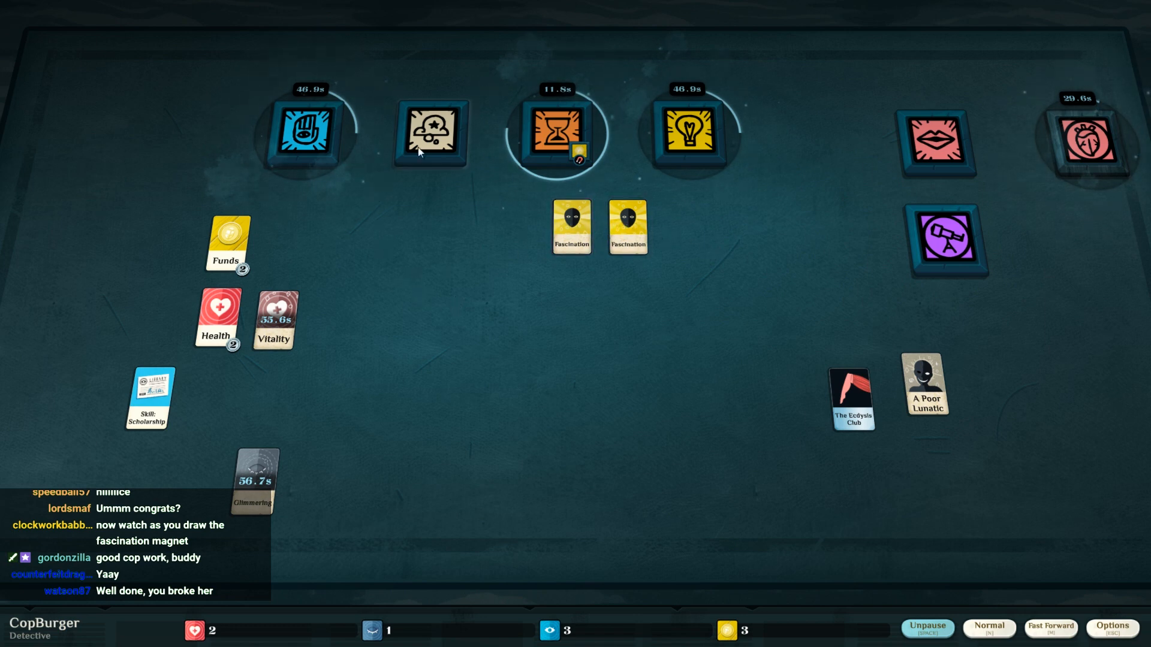
pyautogui.click(429, 133)
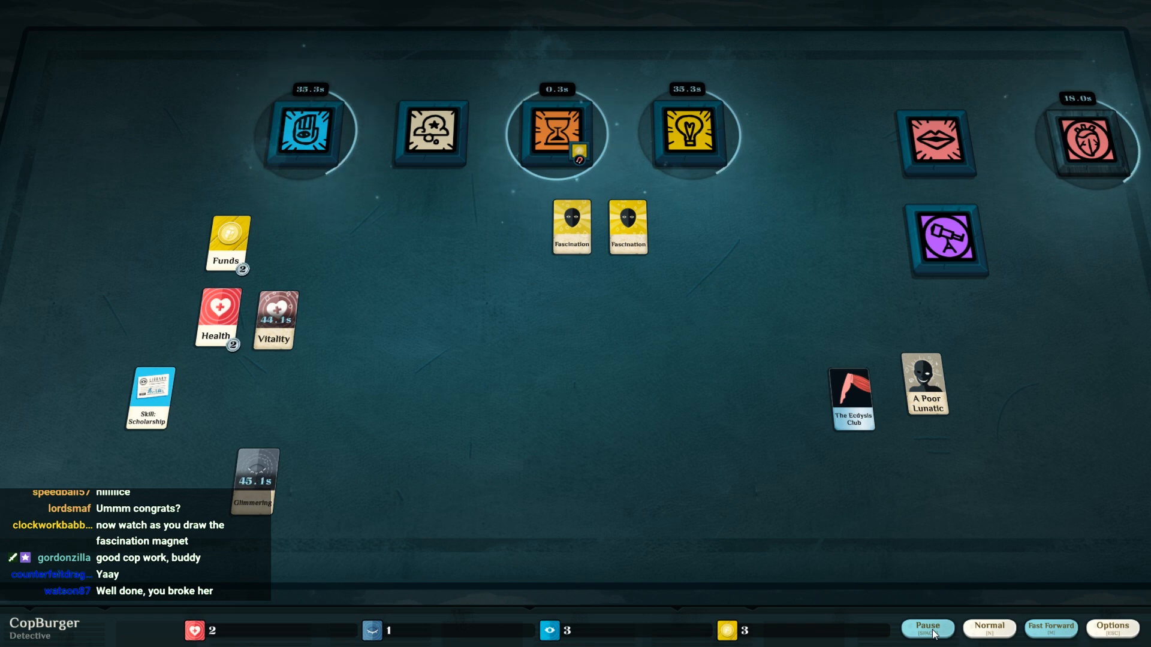
pyautogui.click(927, 626)
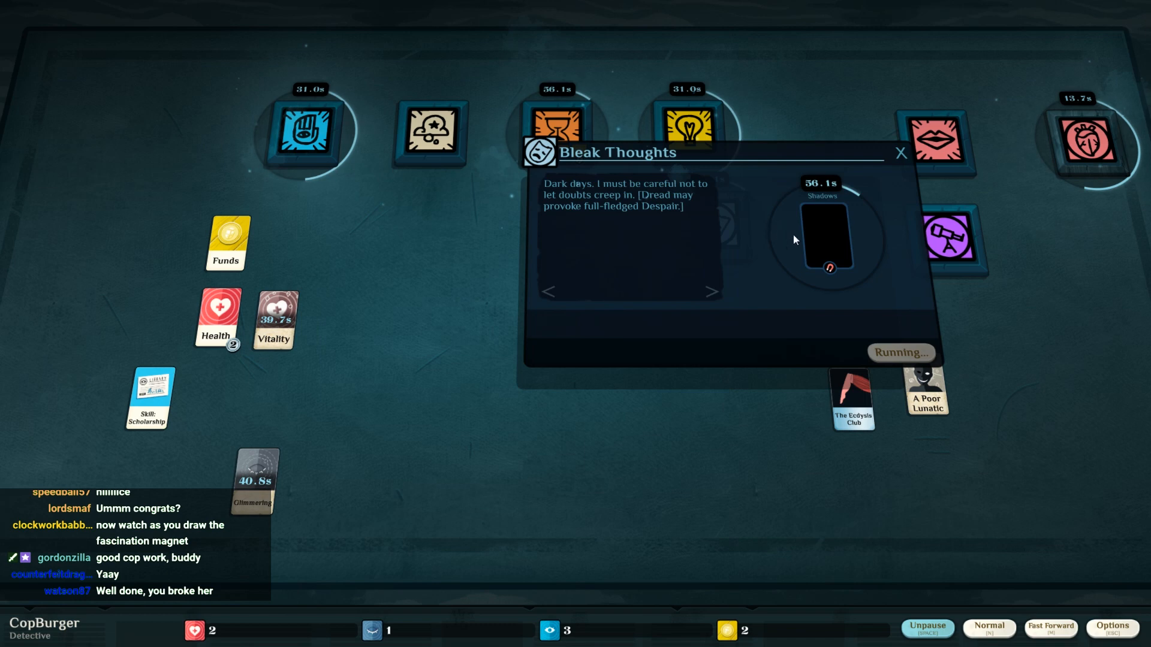
pyautogui.click(900, 153)
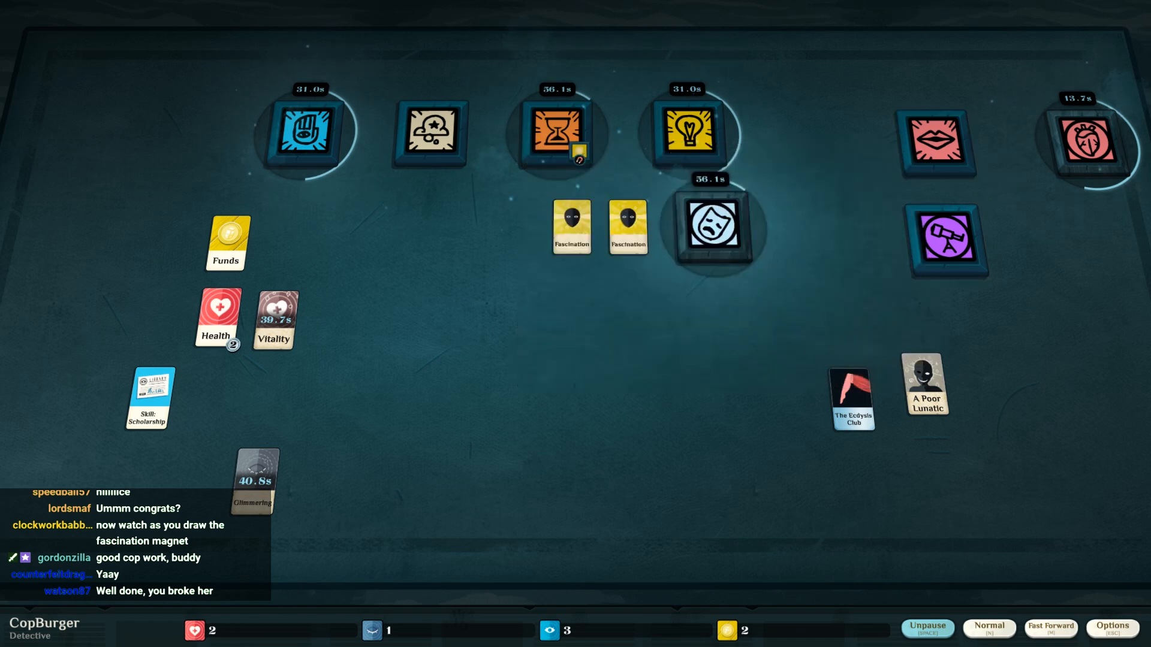
# - Let time run until the Vitality cards move, then pause and inspect what Talk accepts
pyautogui.click(926, 629)
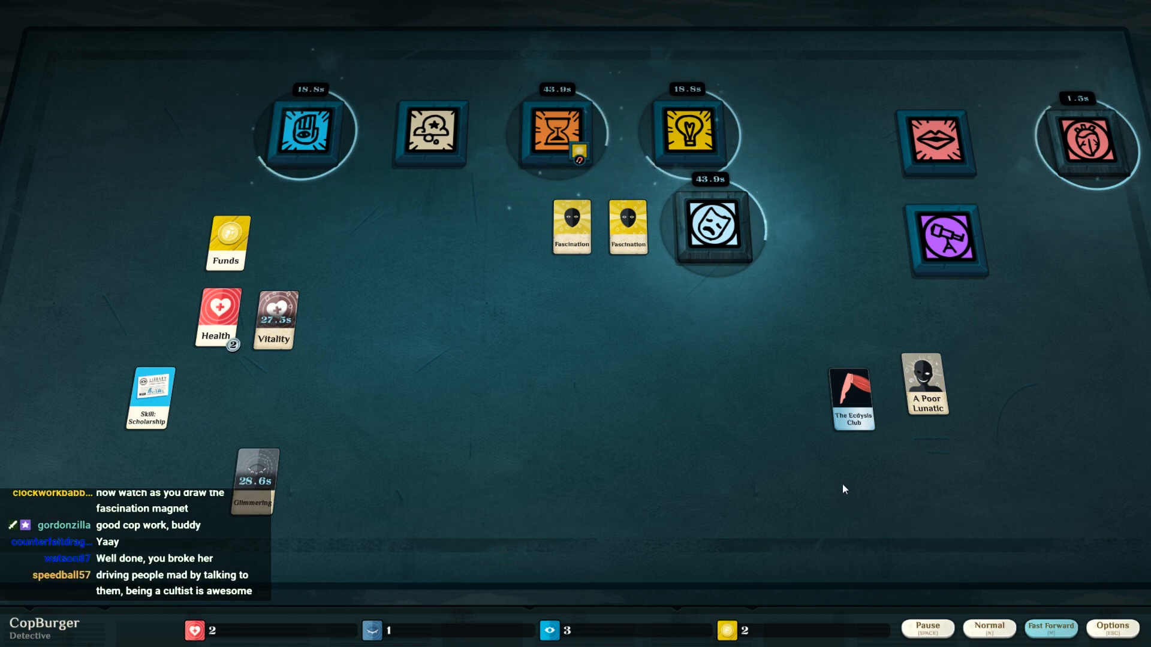
pyautogui.click(1085, 142)
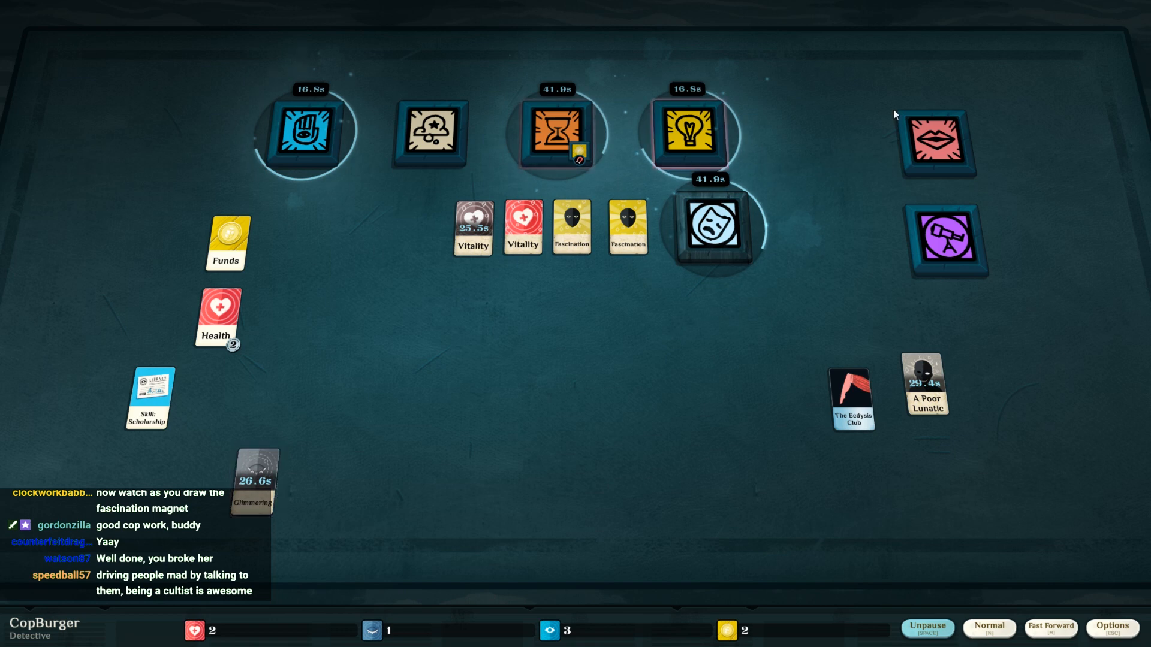
pyautogui.click(934, 143)
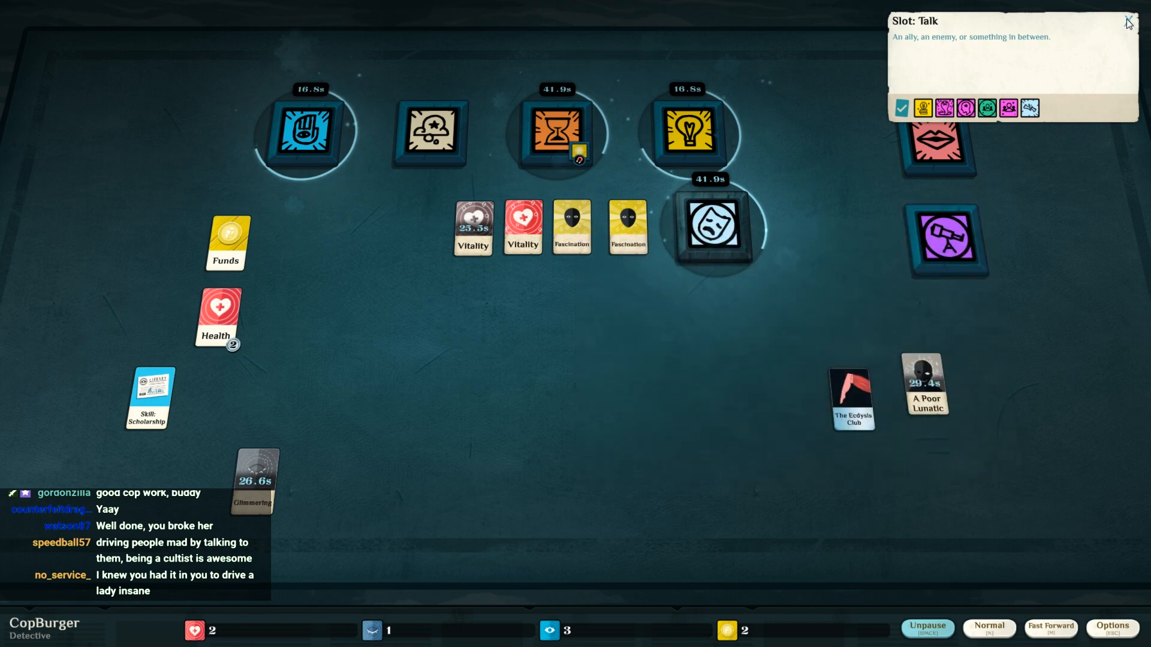
# - Collect the Read Sentimental Literature results and start a Feed my Imagination study on Glimmering
pyautogui.click(1127, 20)
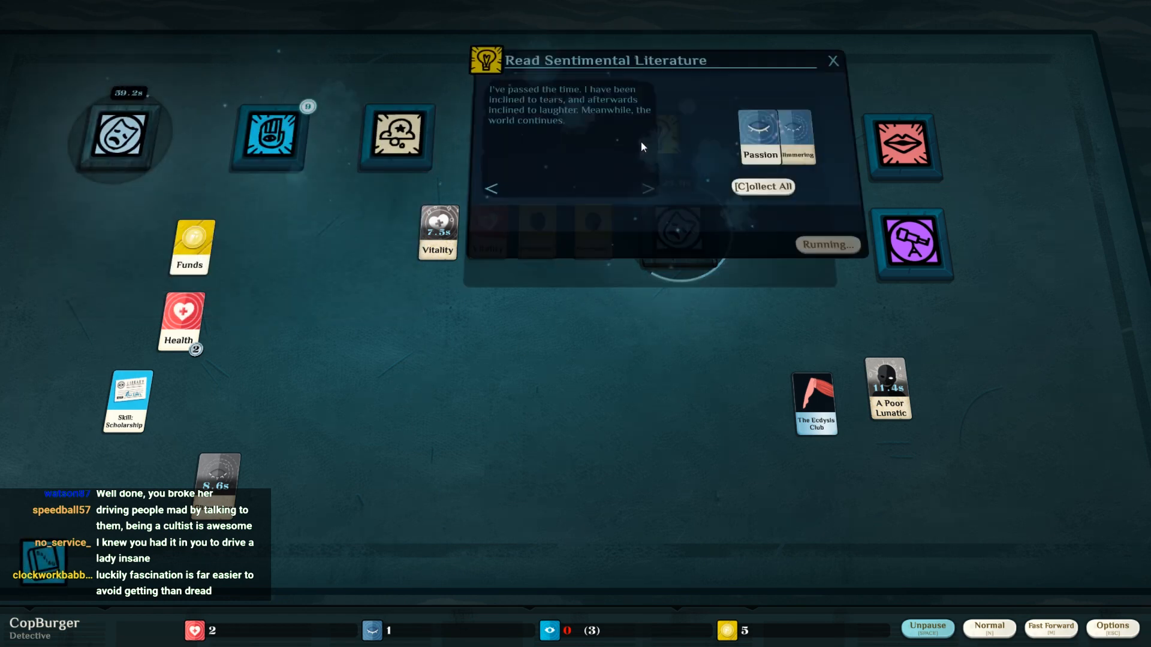
pyautogui.click(762, 186)
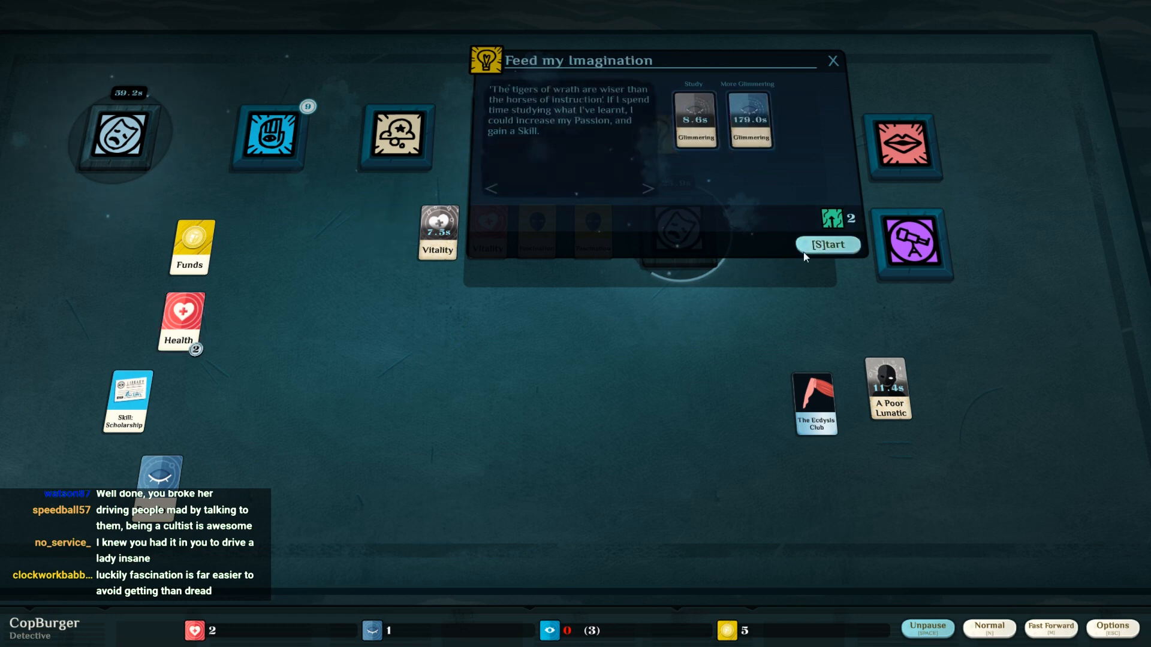
pyautogui.click(827, 245)
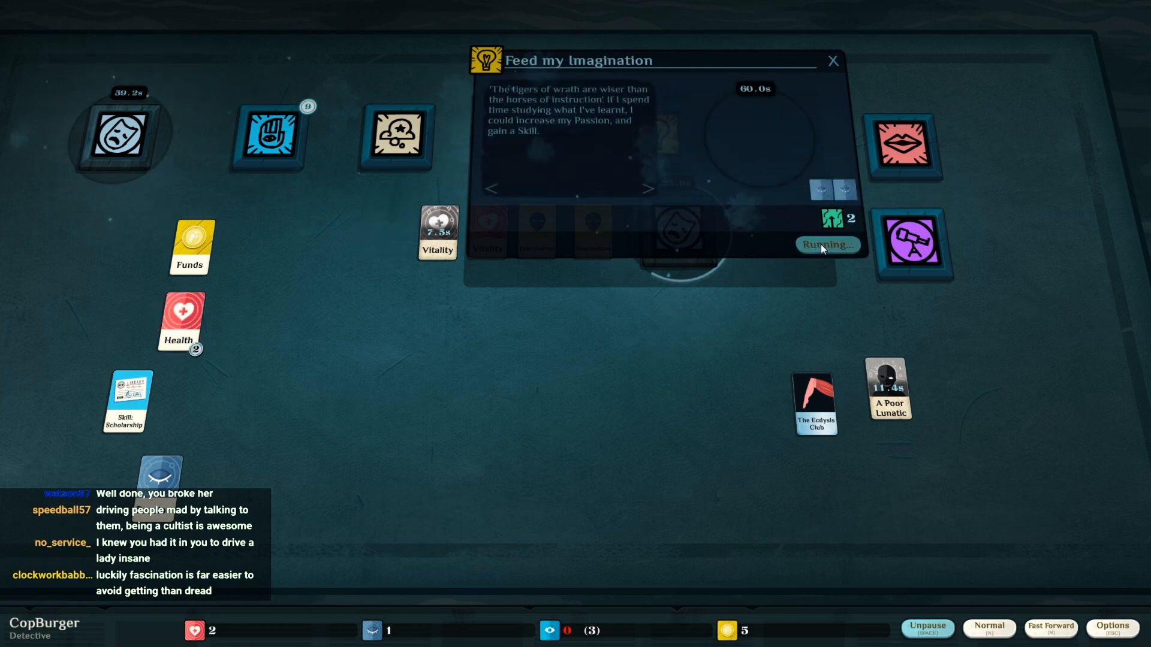
pyautogui.click(832, 59)
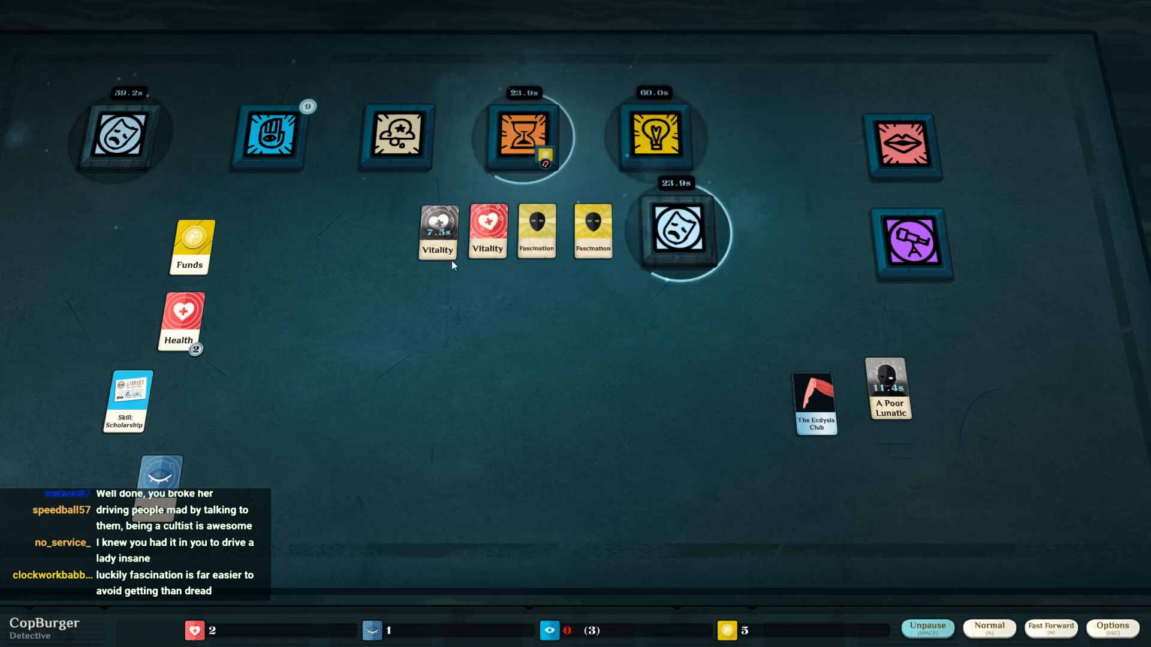
pyautogui.moveTo(152, 352)
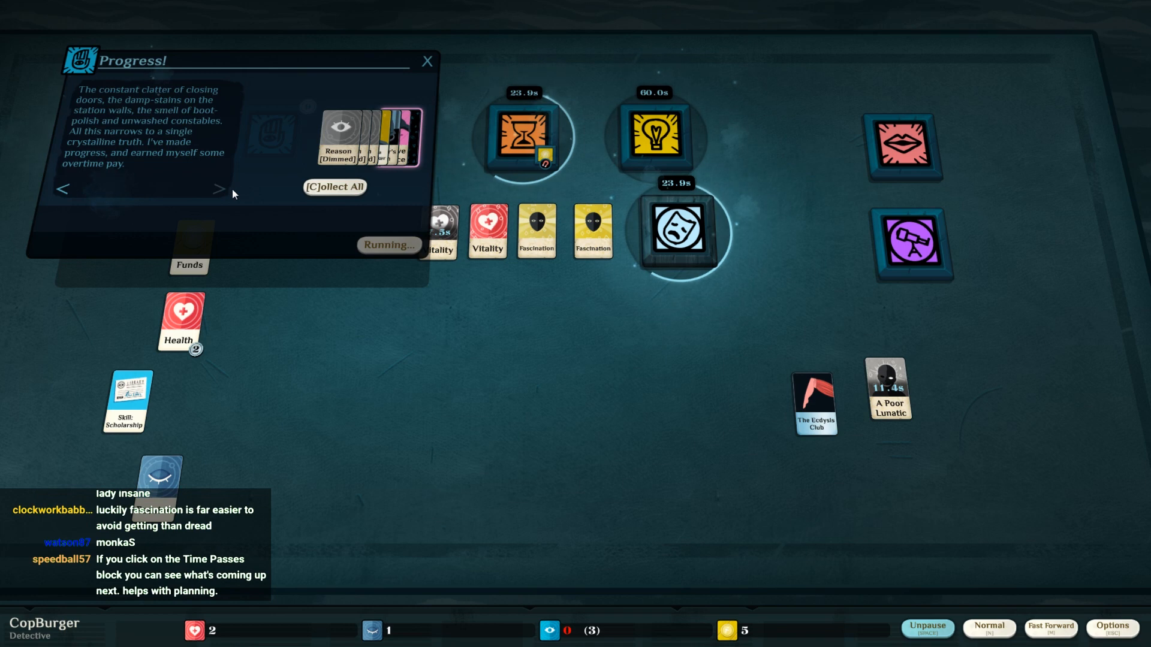
pyautogui.moveTo(387, 150)
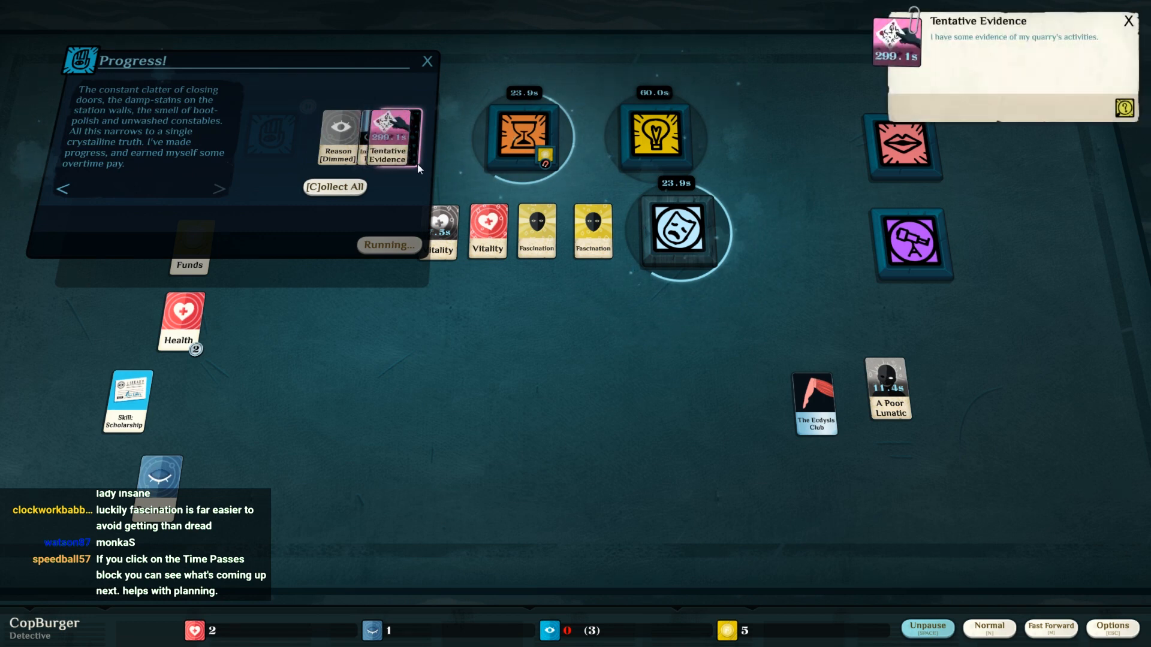
# - Collect Inspector's Position, three dimmed Reason, Tentative Evidence and Funds from the finished investigation
pyautogui.click(335, 187)
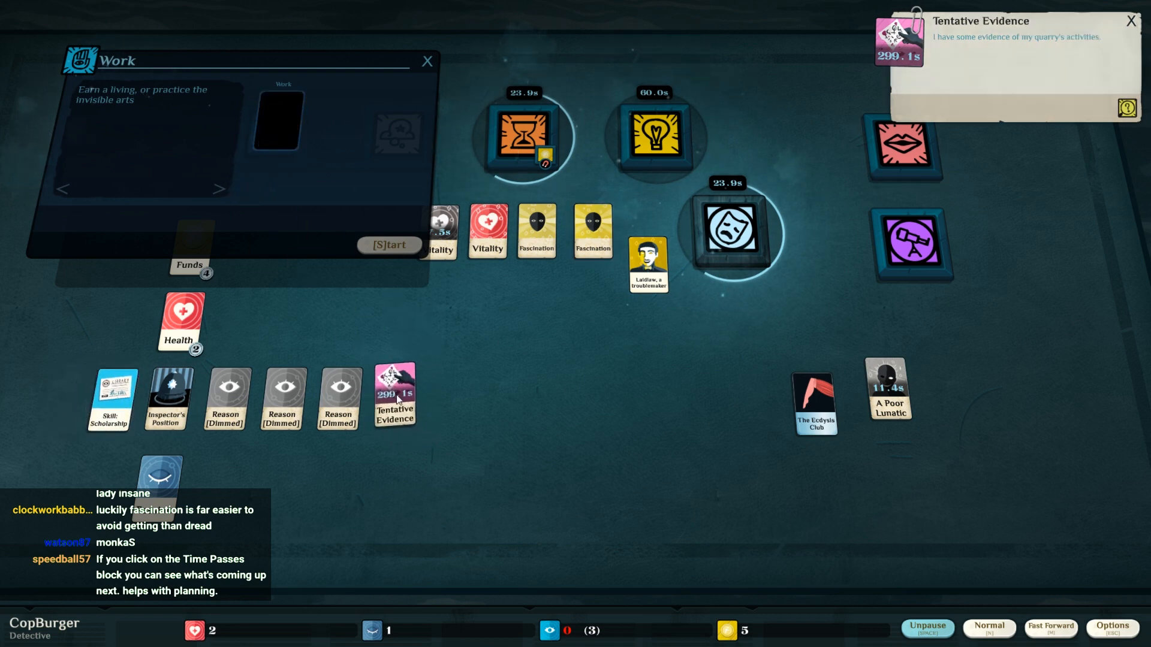
# - Check what Time Passes demands, then start the neutral-ground meeting with Laidlaw offering Skill: Scholarship
pyautogui.click(426, 60)
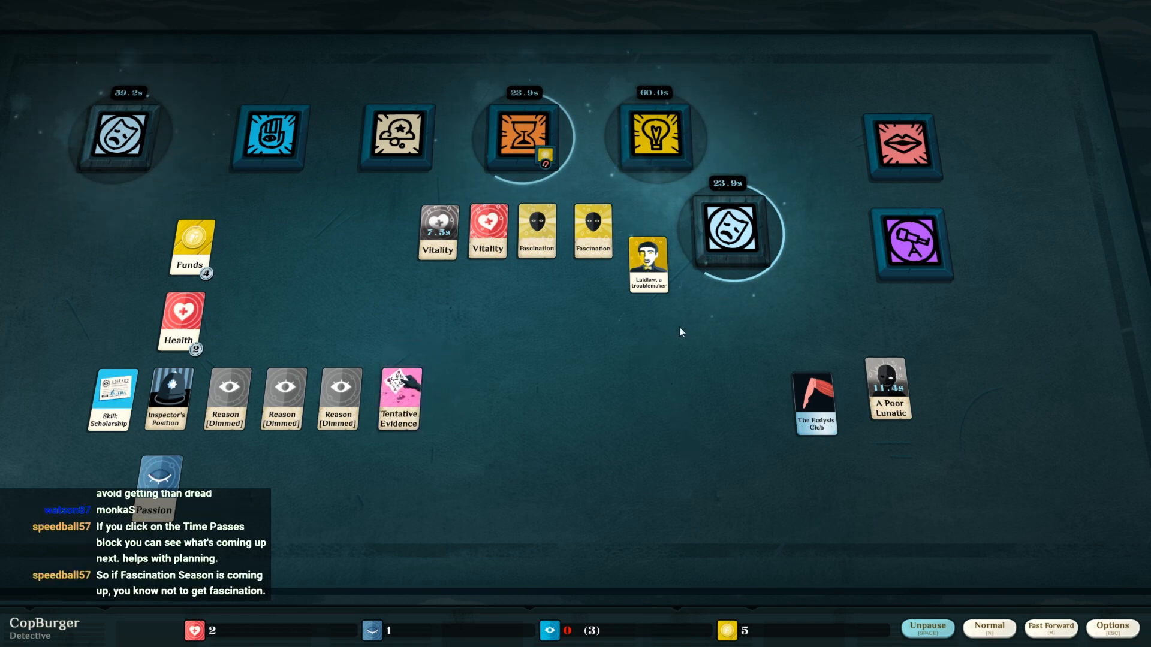
pyautogui.moveTo(694, 321)
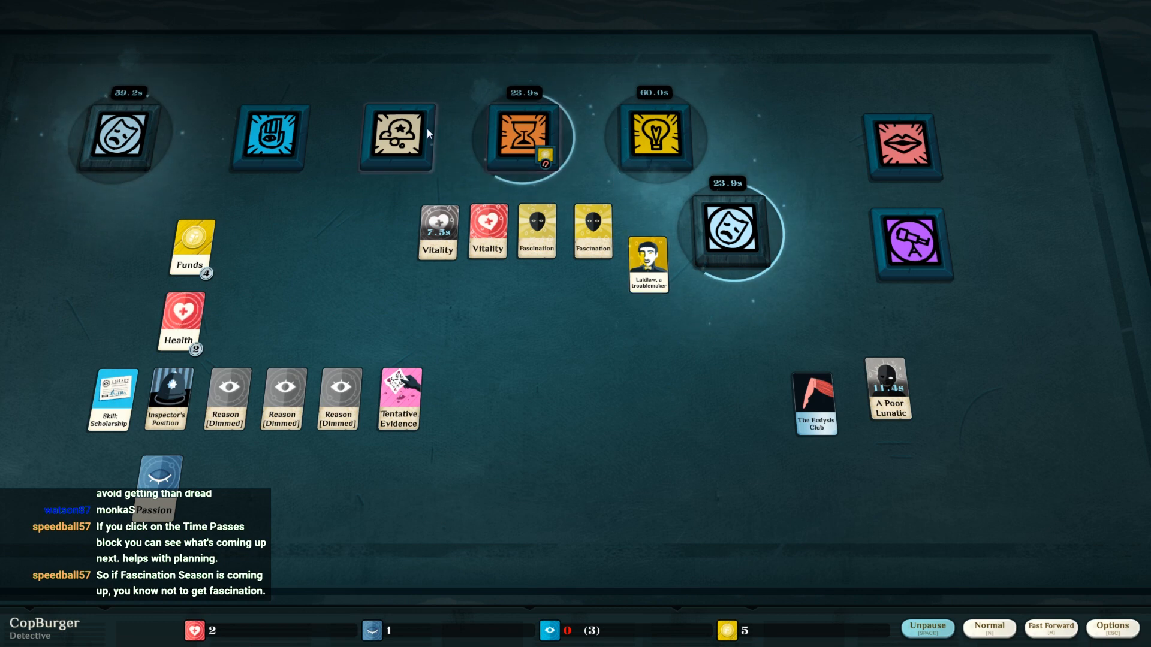
pyautogui.click(520, 137)
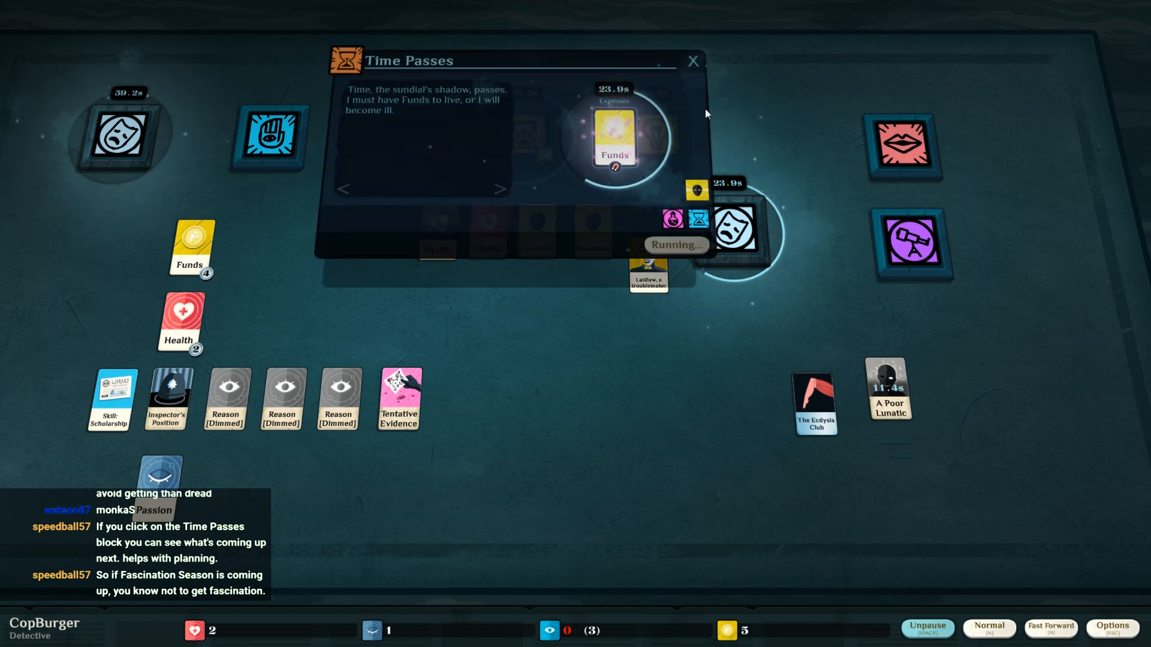
pyautogui.click(692, 61)
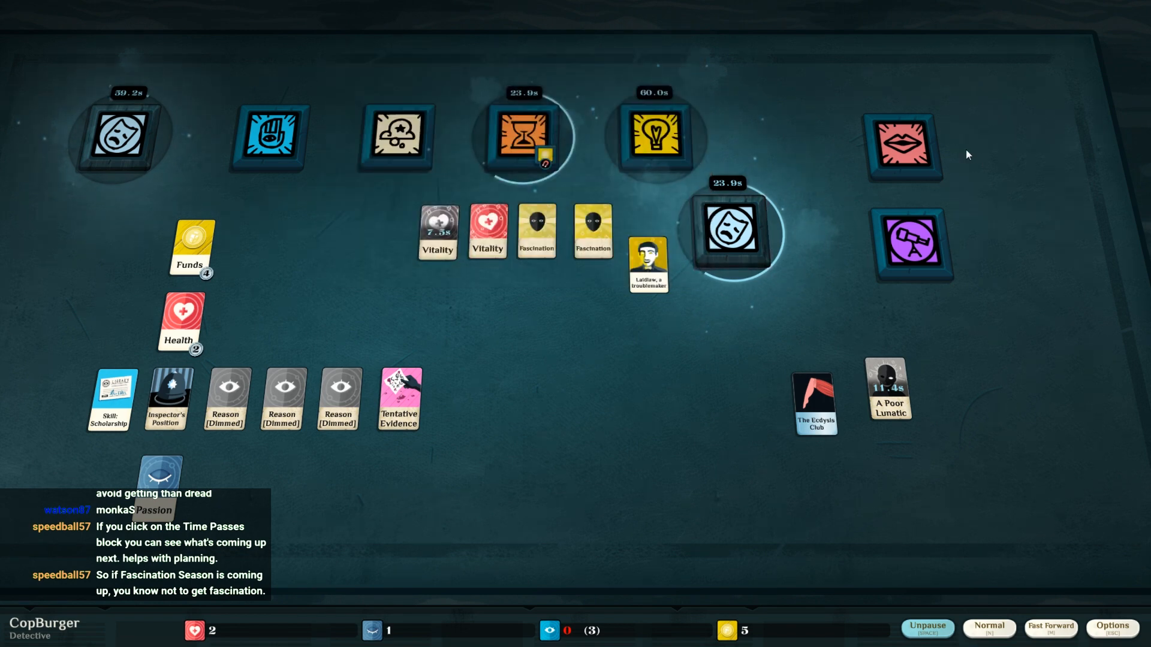
pyautogui.click(901, 147)
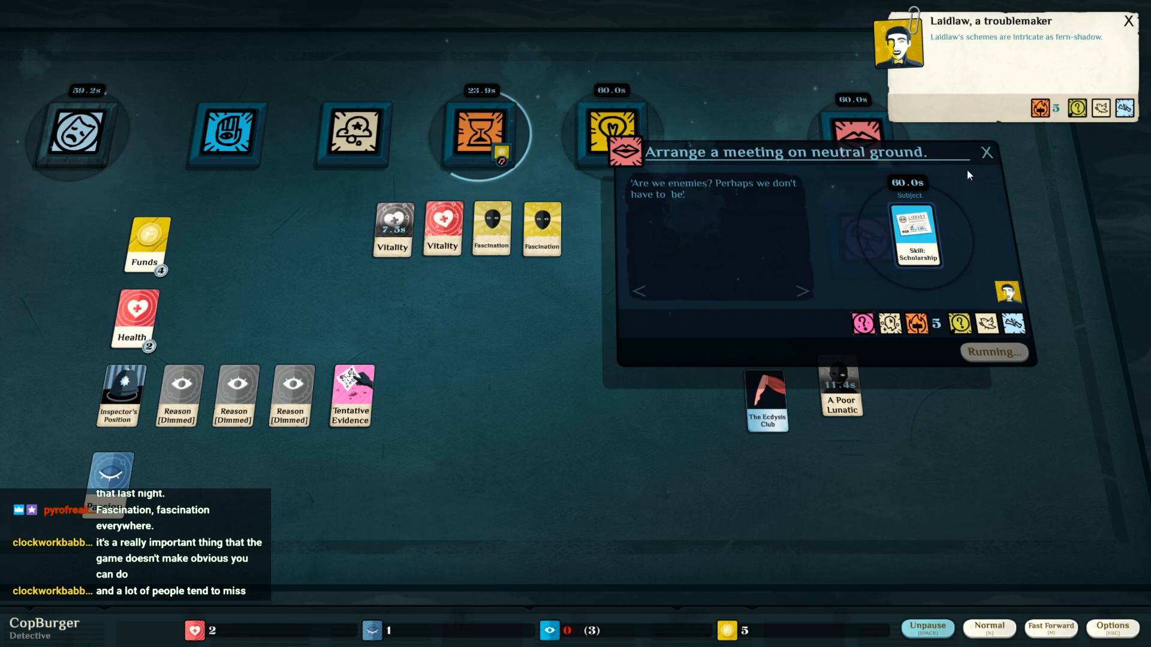
pyautogui.click(985, 152)
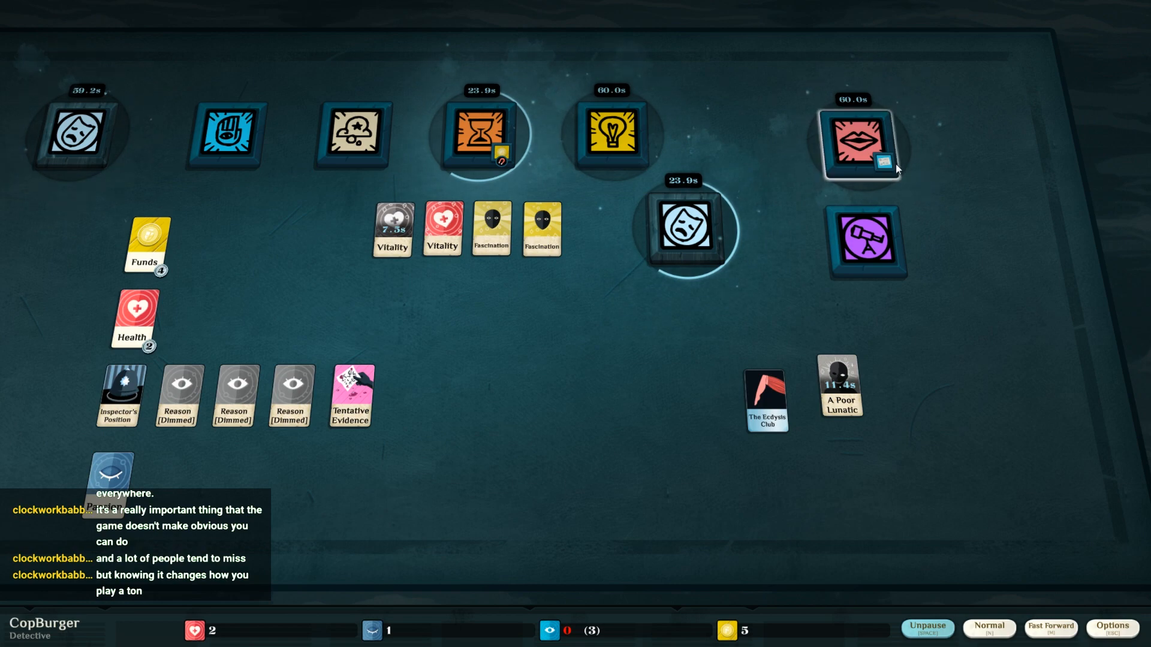
pyautogui.moveTo(1104, 133)
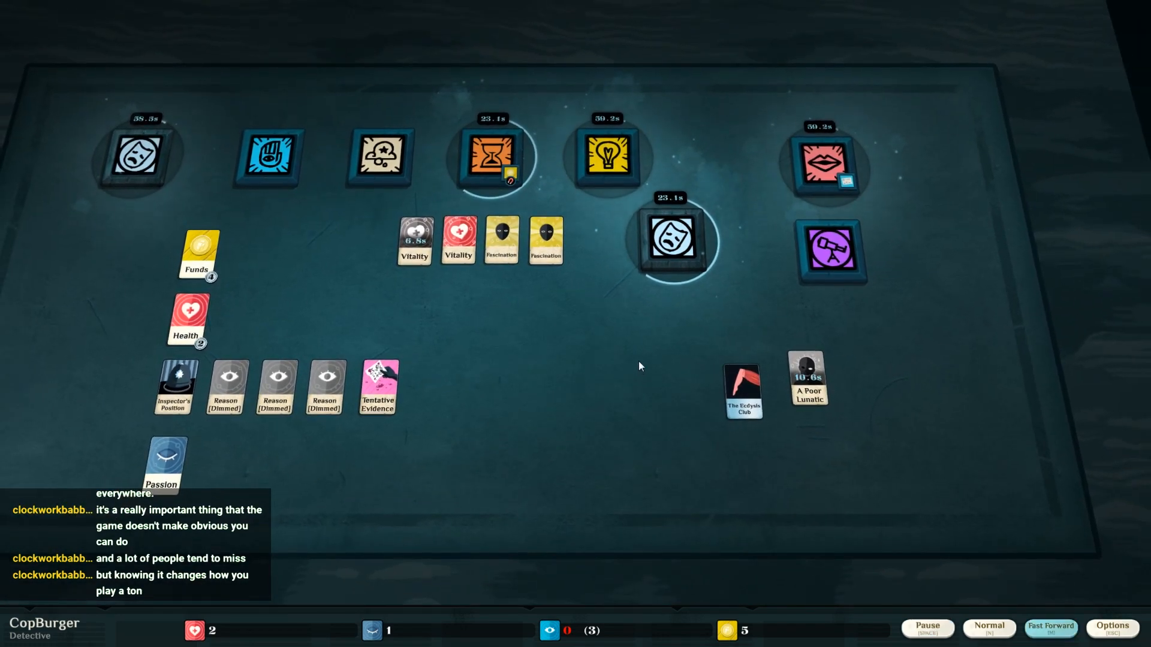
# - Review the A Trembling in the Air event running on Fascination and close it
pyautogui.click(829, 252)
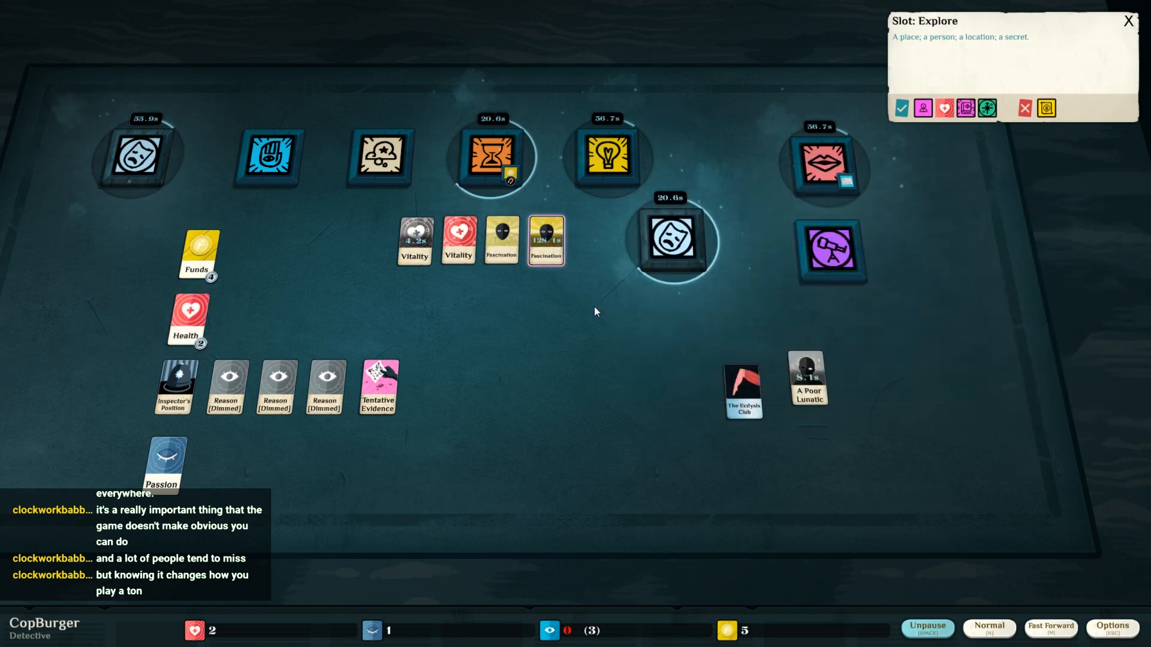
pyautogui.click(925, 627)
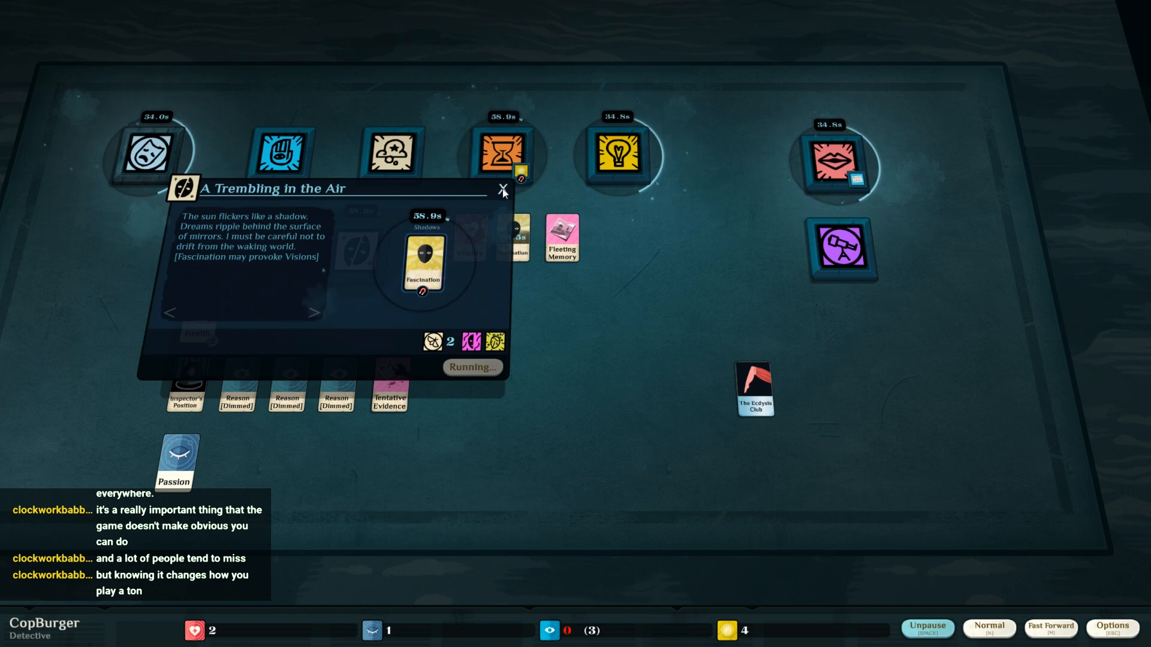
pyautogui.click(503, 188)
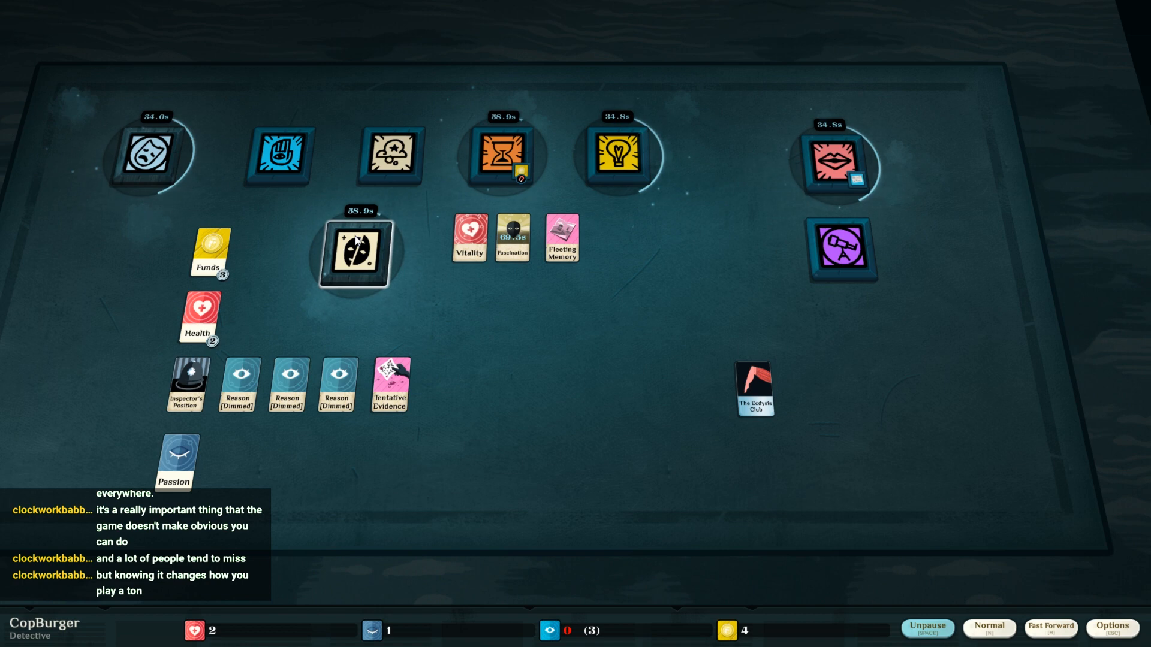
# - Resume time and let Night Terrors complete, leaving Dread and three restored Reason cards
pyautogui.click(926, 628)
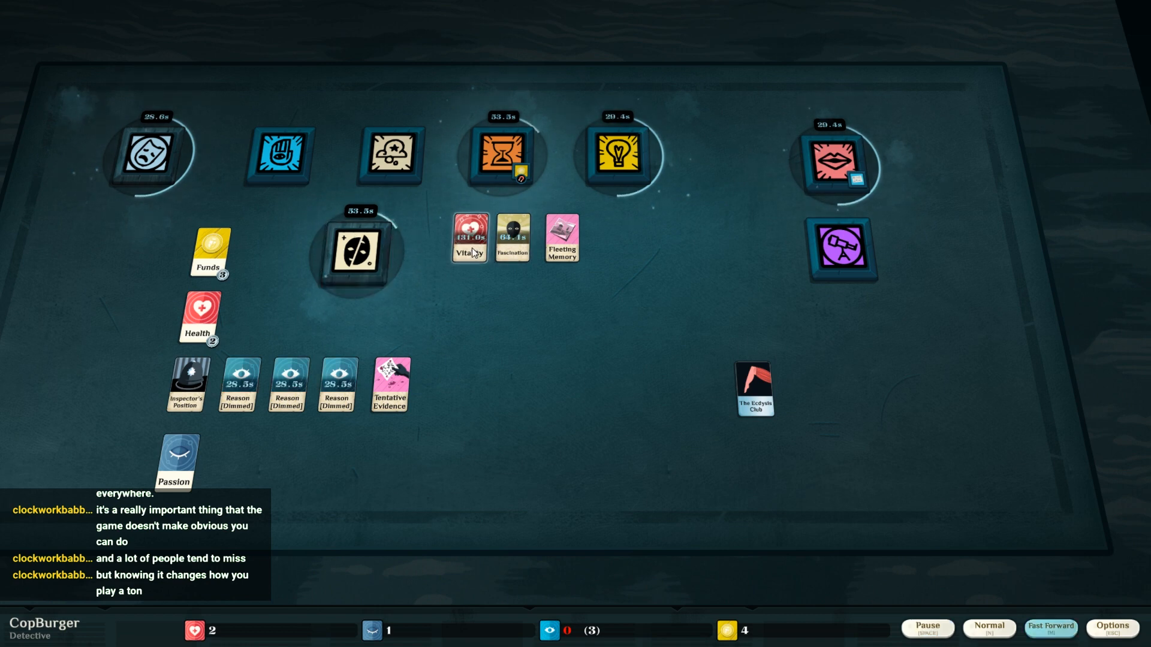
pyautogui.click(926, 627)
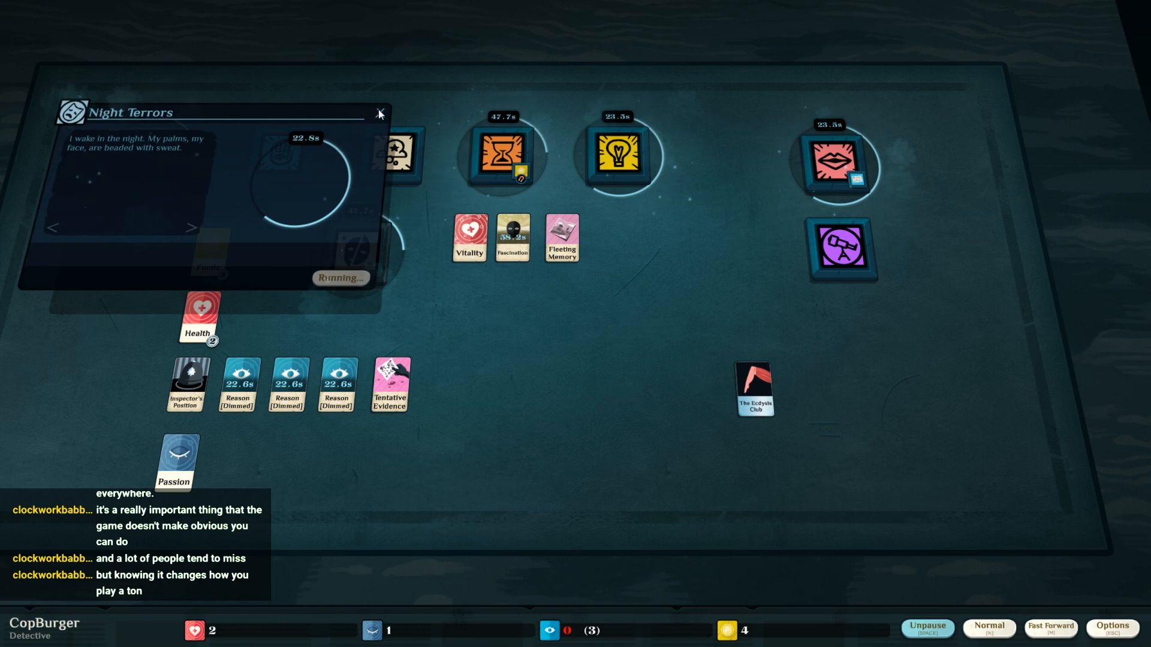
pyautogui.click(380, 112)
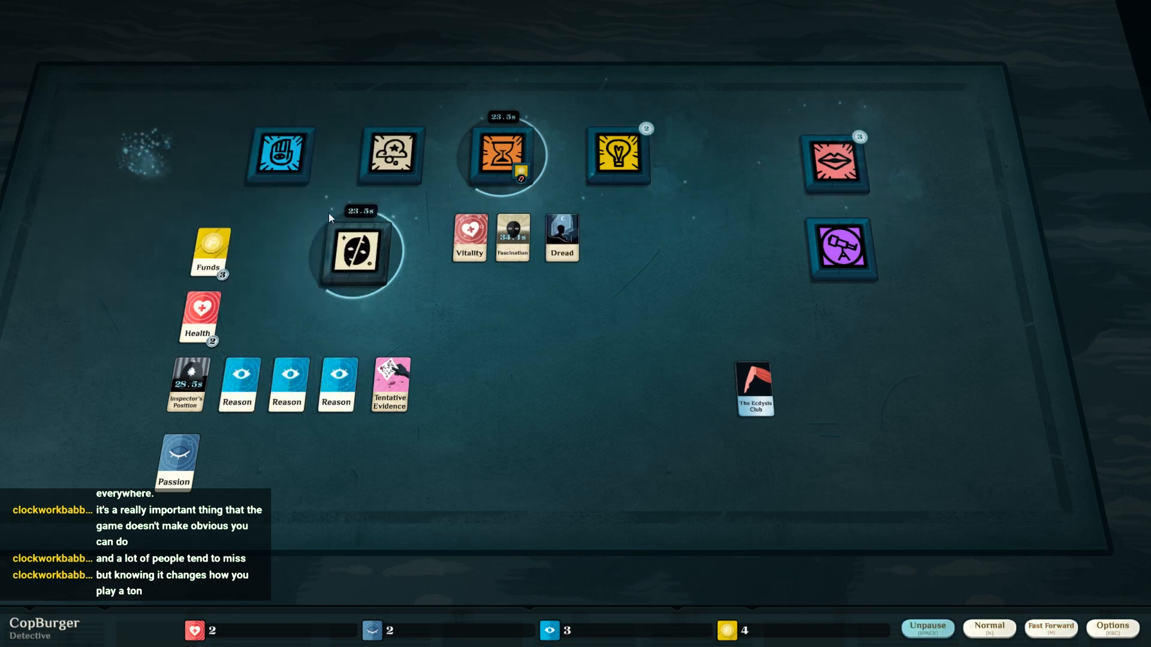
pyautogui.moveTo(392, 155)
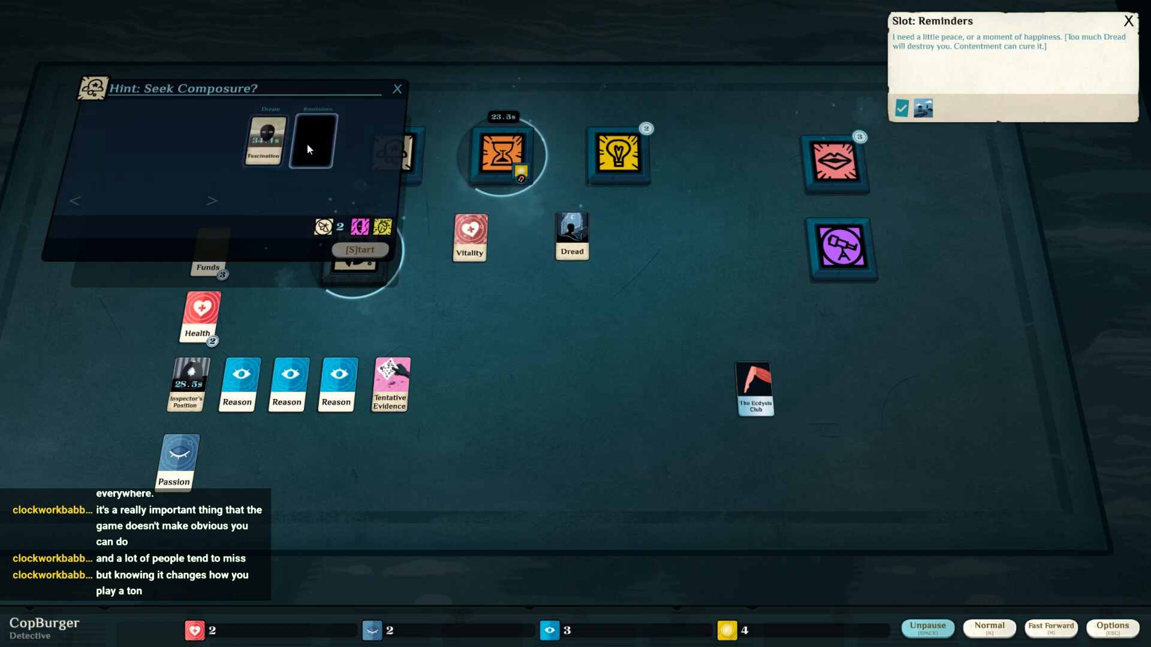
pyautogui.moveTo(572, 234); pyautogui.dragTo(315, 139)
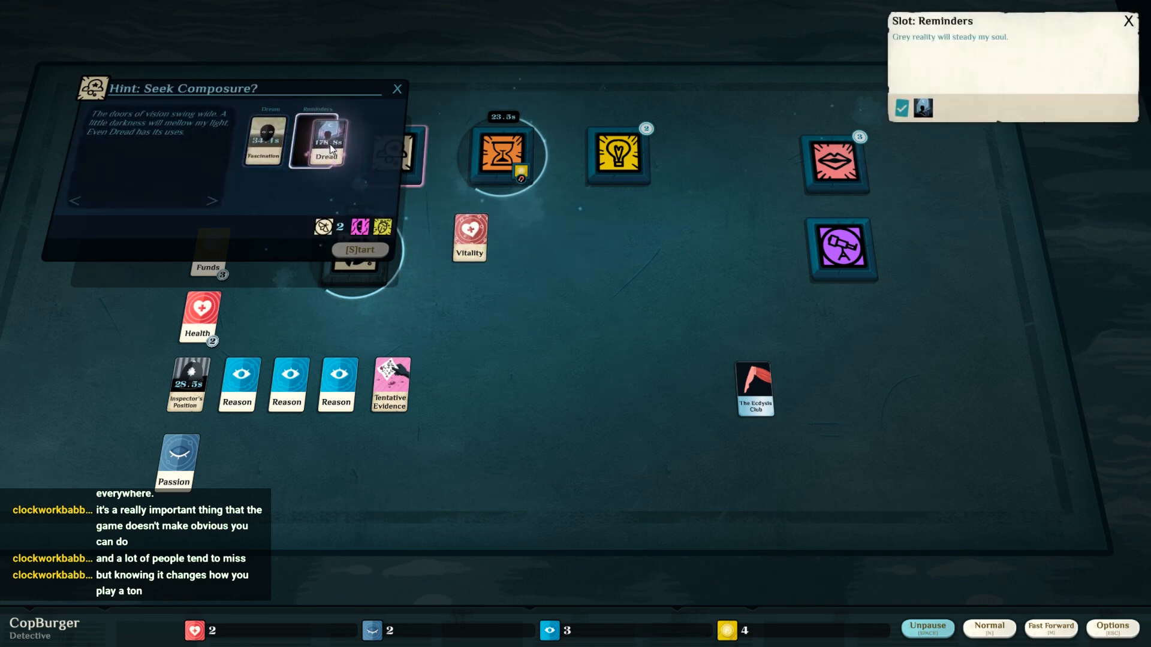
pyautogui.click(314, 139)
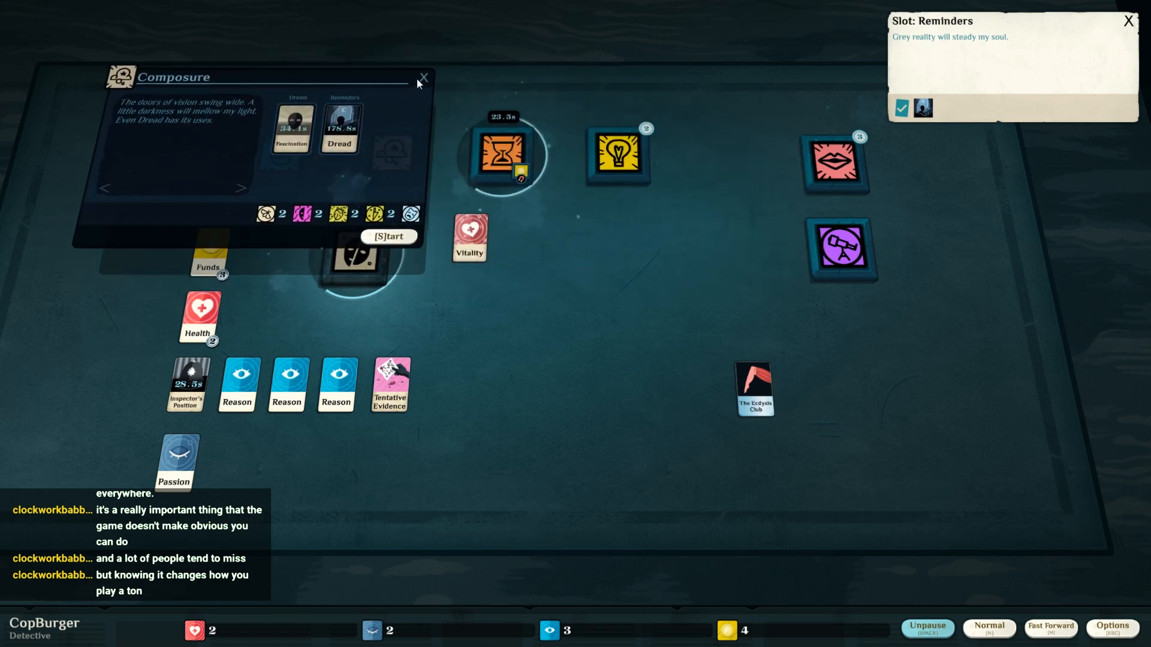
pyautogui.click(423, 78)
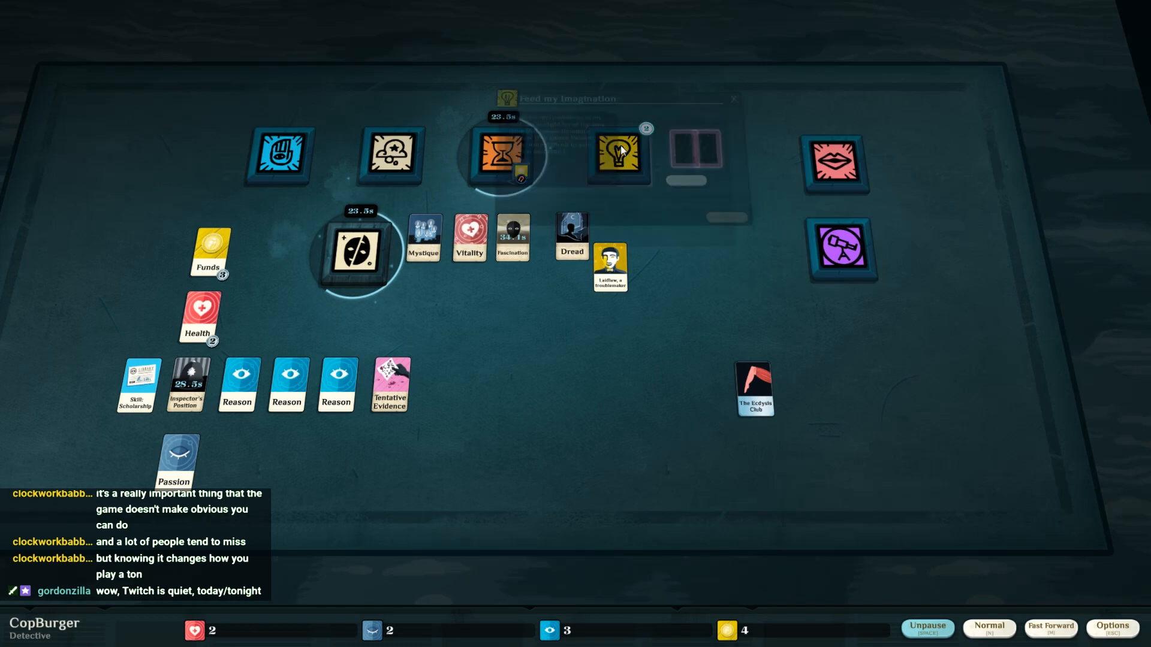
pyautogui.click(616, 152)
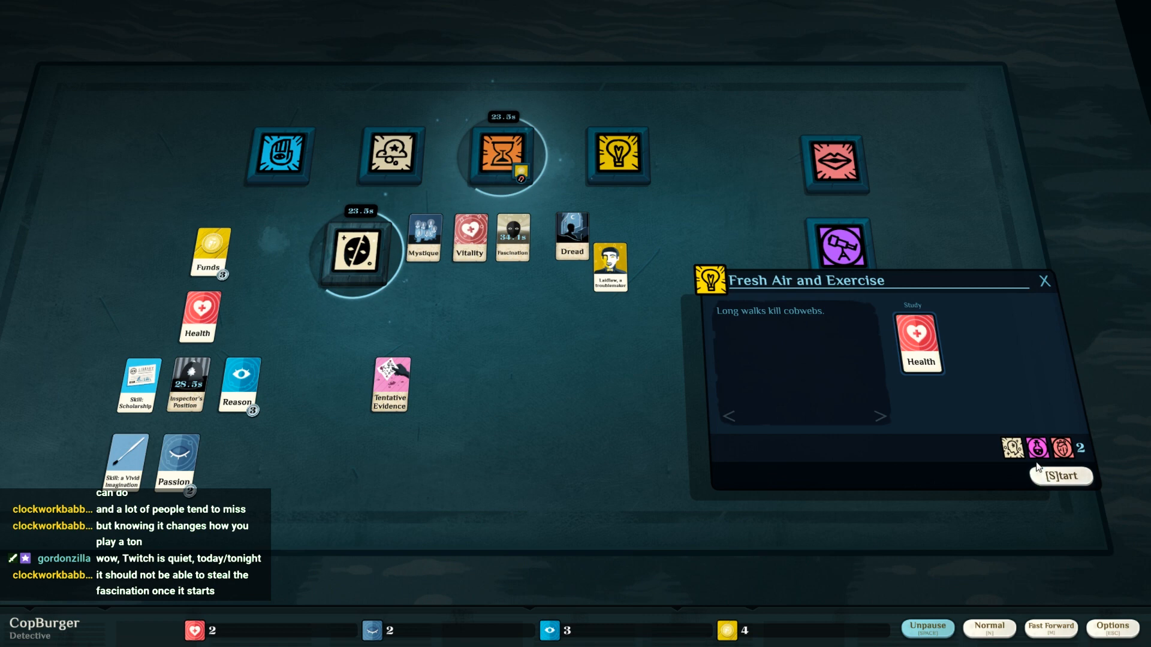
pyautogui.moveTo(1061, 475)
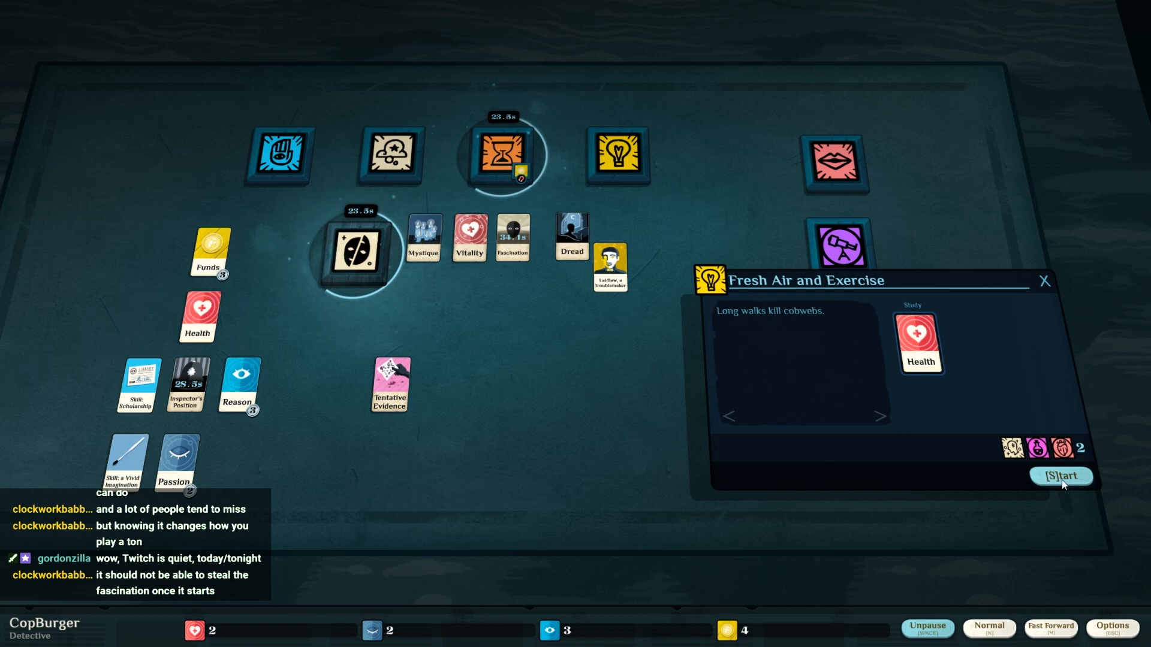
pyautogui.click(1061, 476)
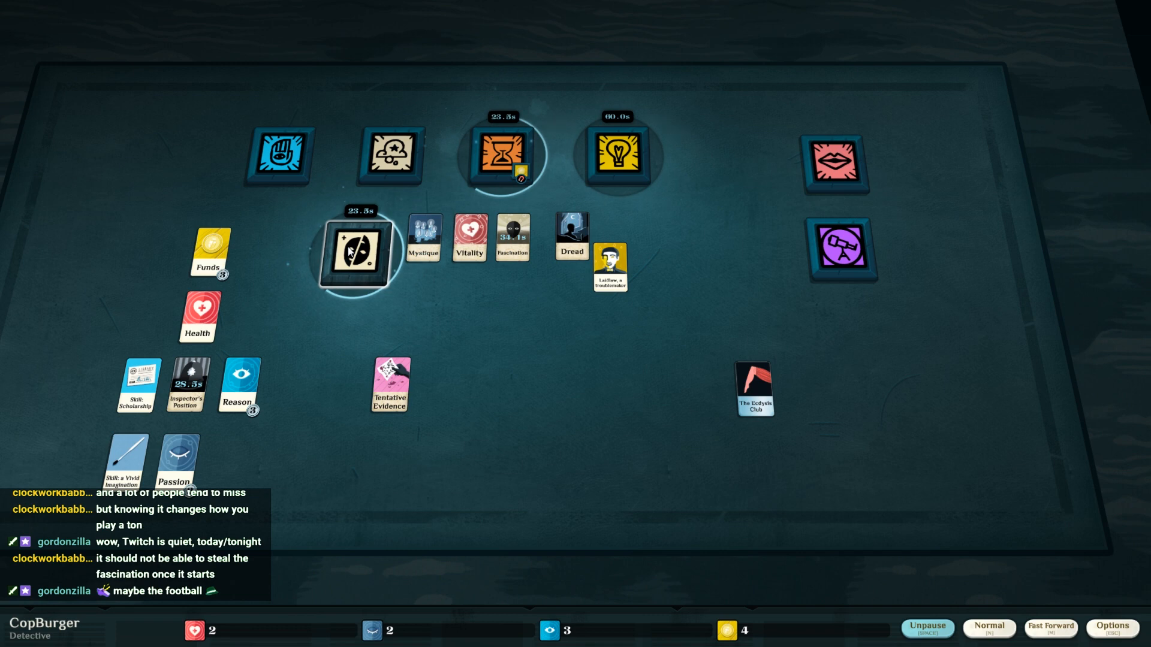
# - Resume time and dismiss the Composure and A Pleasant Day windows
pyautogui.click(927, 626)
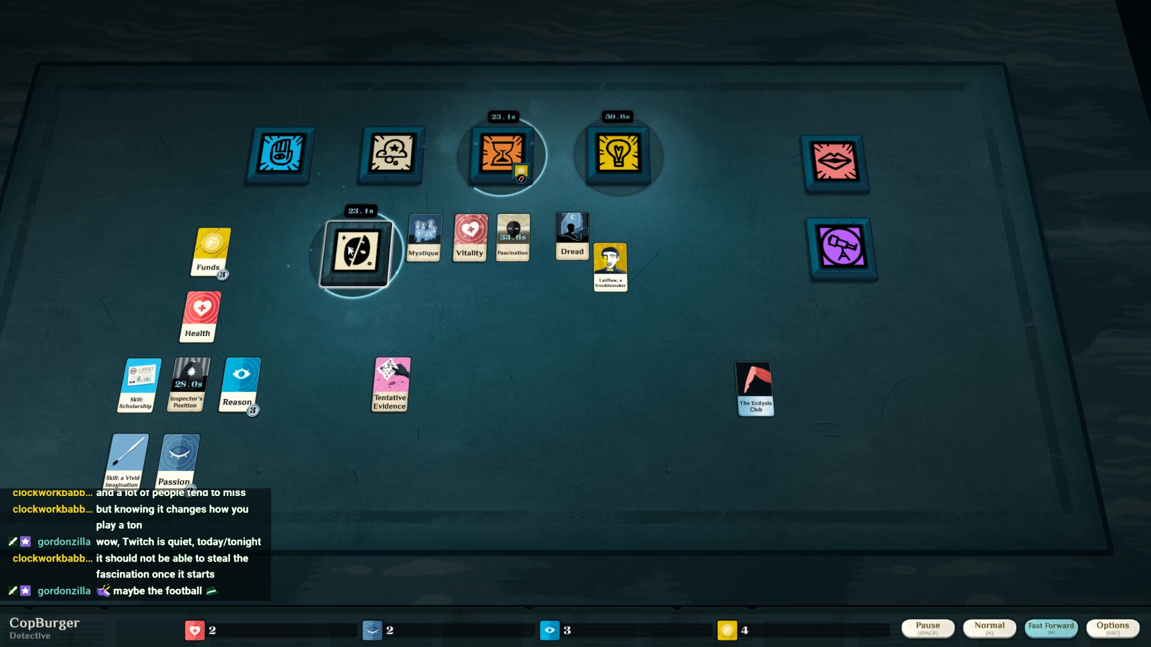
pyautogui.moveTo(437, 299)
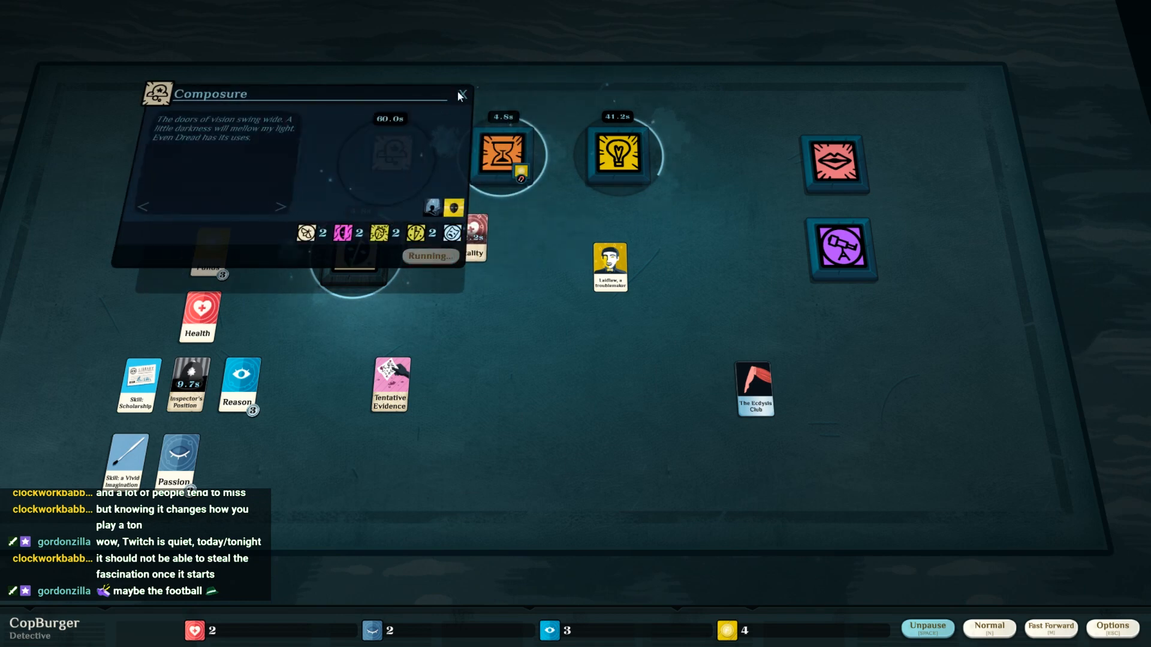
pyautogui.click(461, 94)
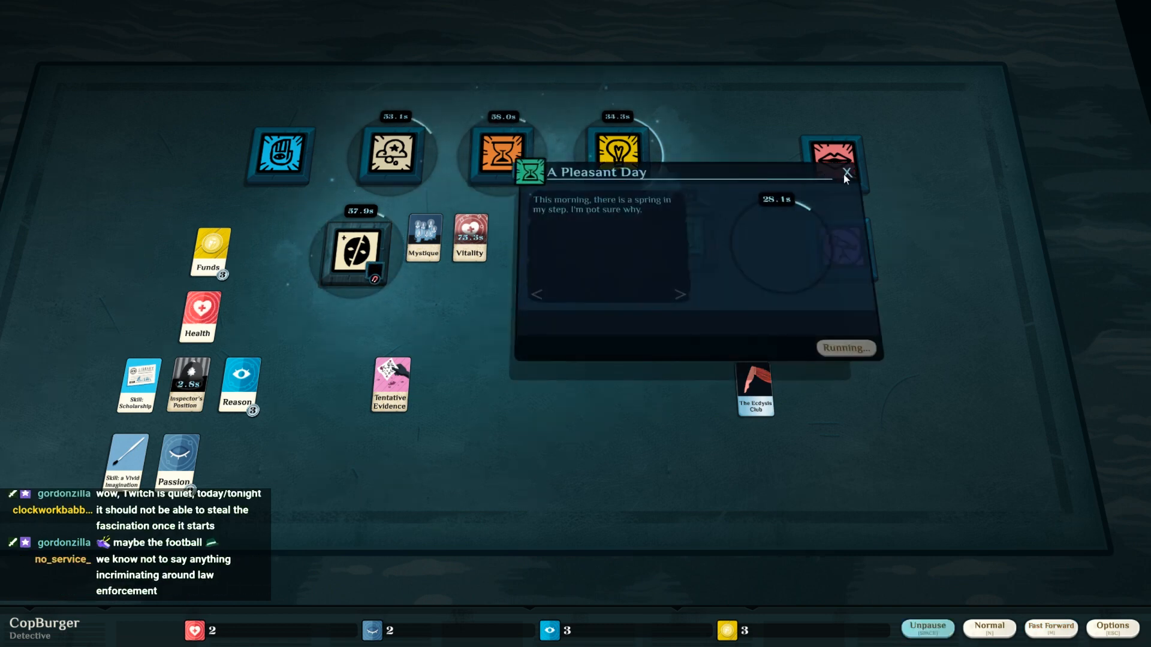
pyautogui.click(845, 174)
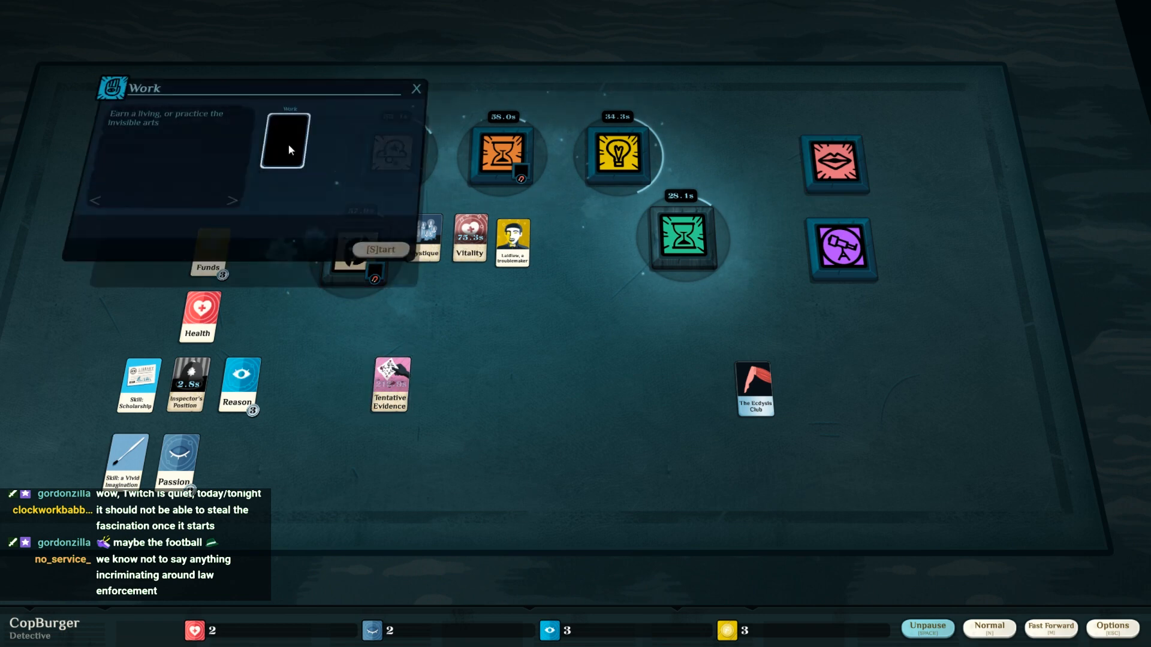
# - Start a new investigation with Inspector's Position, Tentative Evidence and three Reason cards
pyautogui.moveTo(187, 388); pyautogui.dragTo(286, 139)
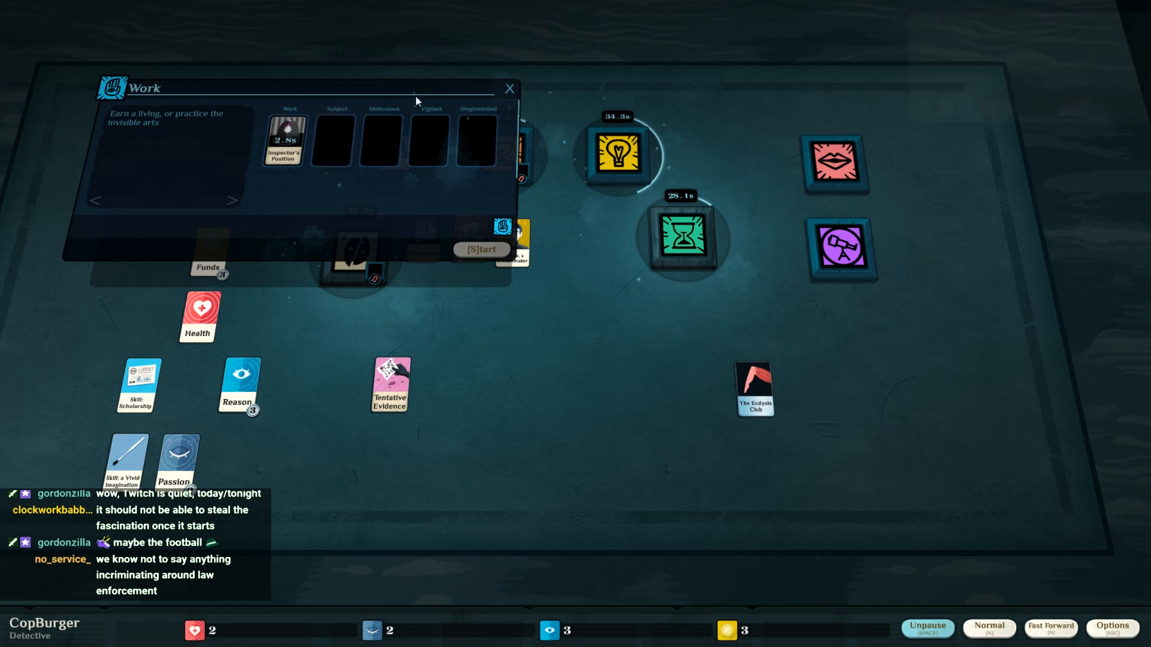
pyautogui.moveTo(388, 385); pyautogui.dragTo(331, 141)
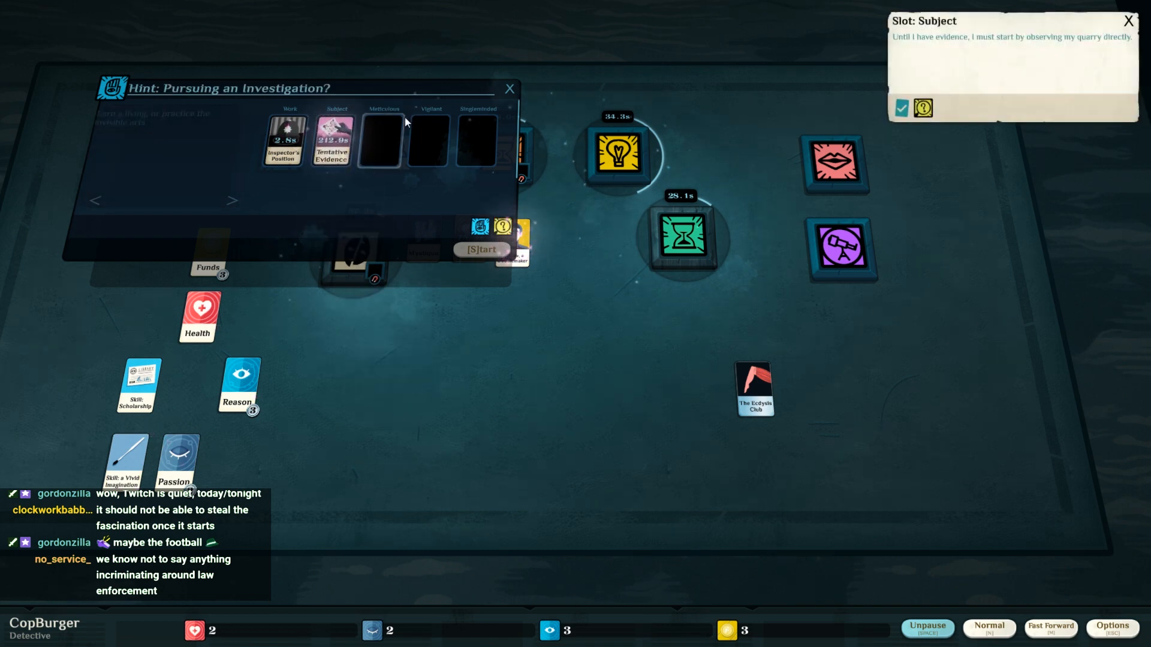
pyautogui.moveTo(238, 384); pyautogui.dragTo(380, 142)
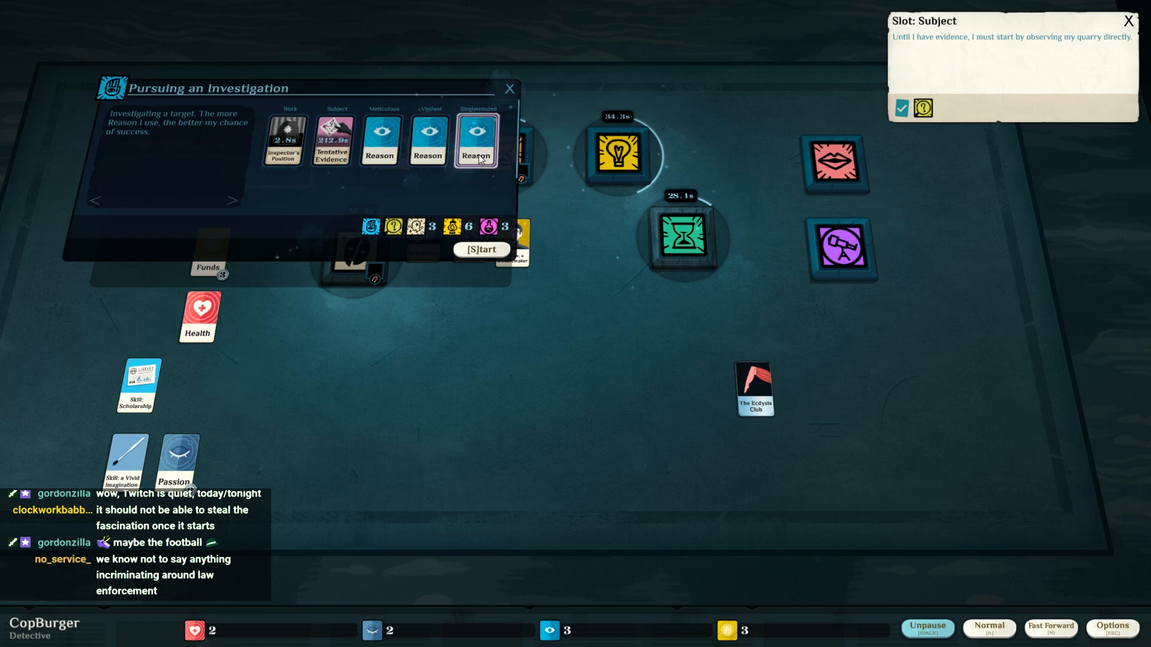
pyautogui.click(479, 249)
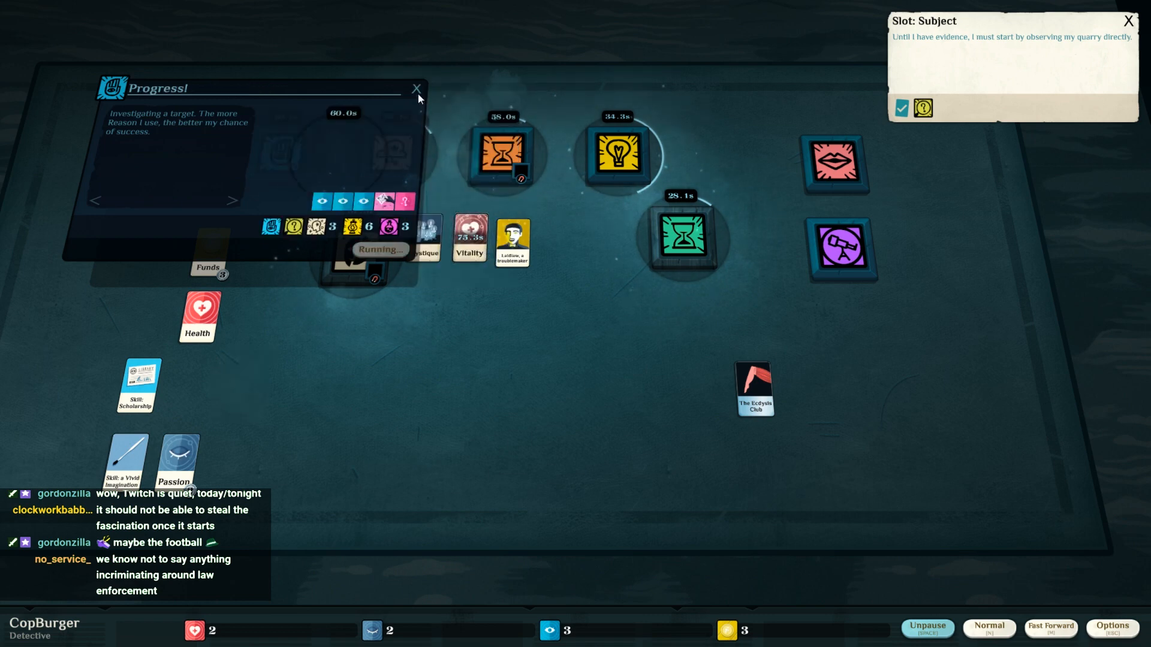
pyautogui.click(416, 87)
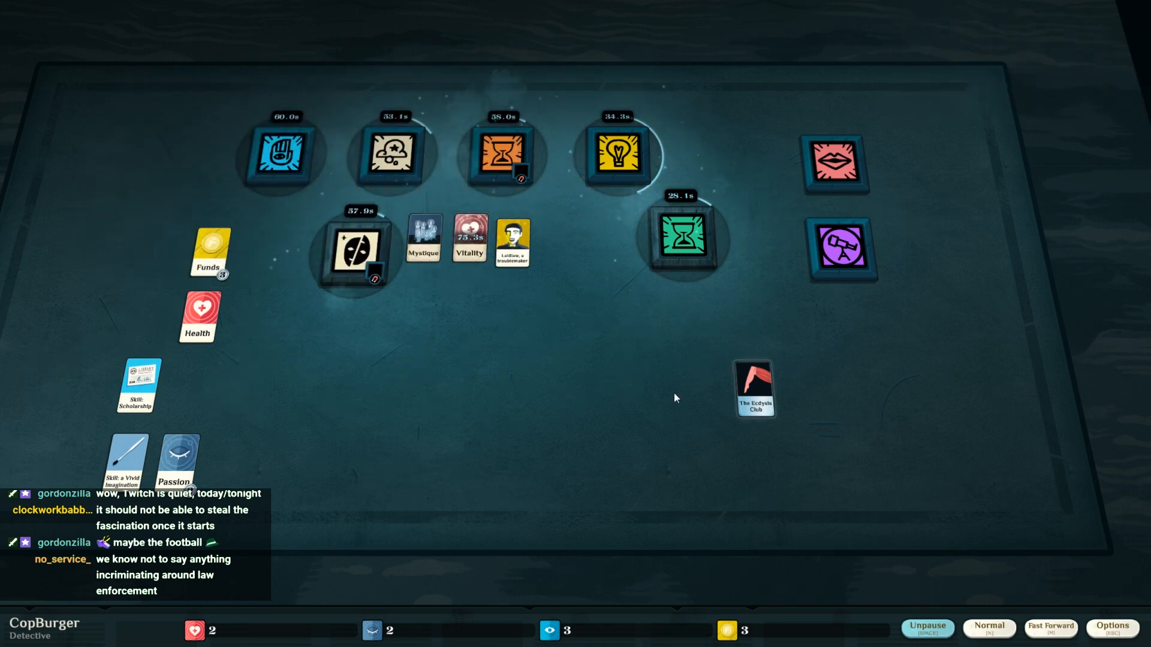
pyautogui.moveTo(878, 181)
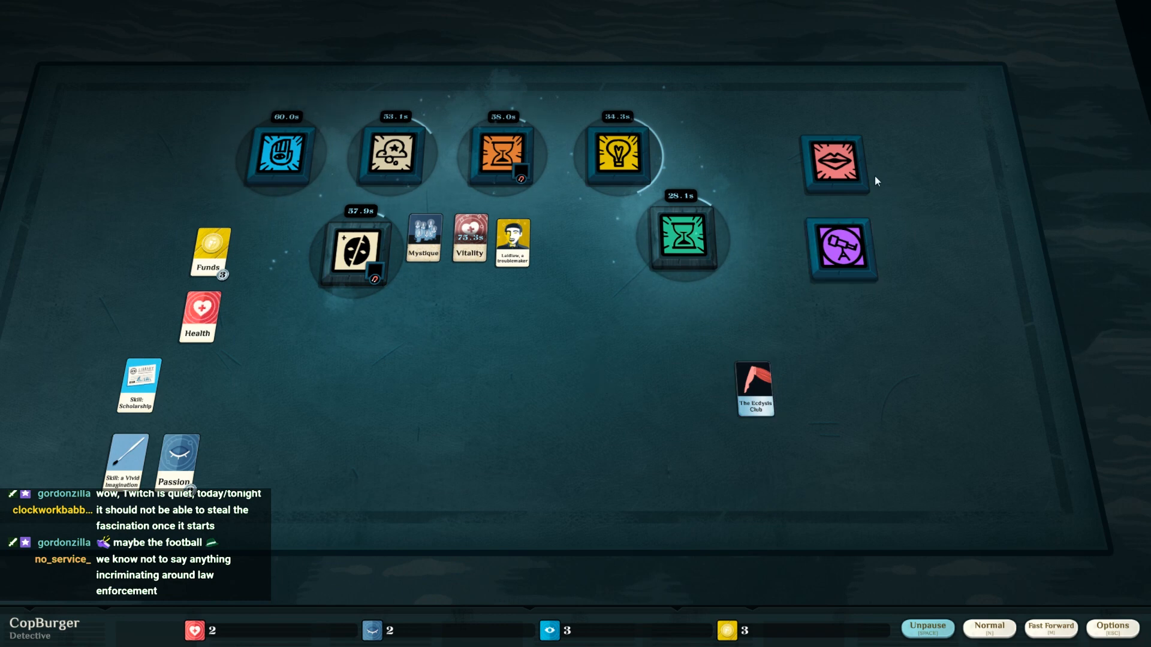
# - Make Mystique the neutral-ground meeting's subject instead of Skill: a Vivid Imagination
pyautogui.click(835, 163)
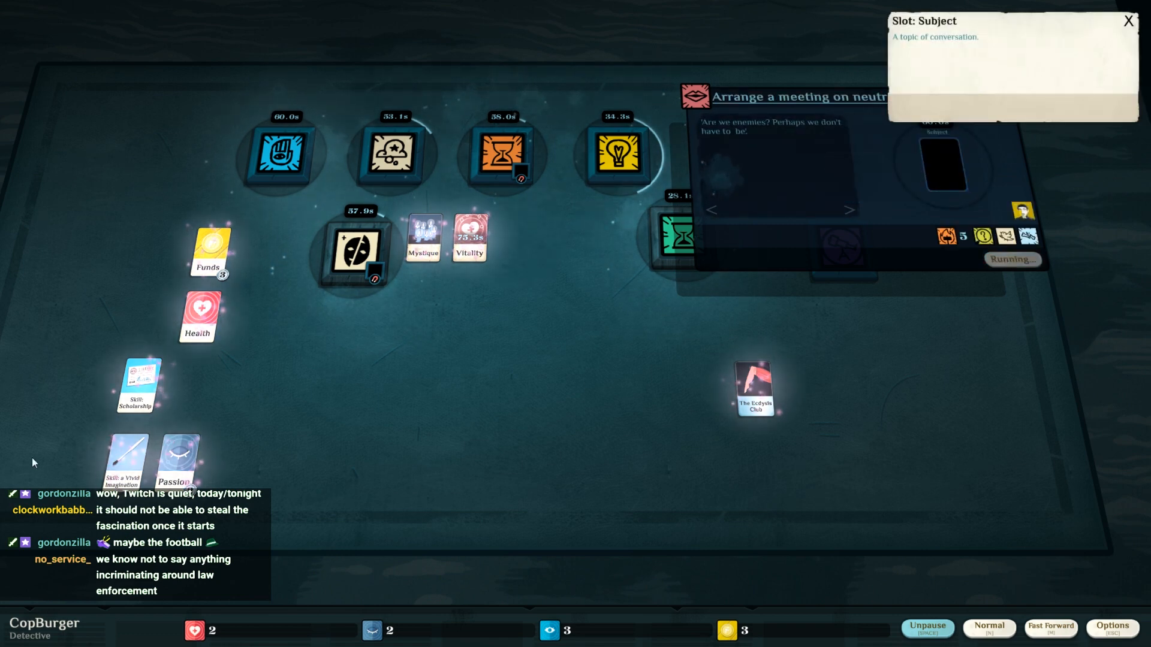
pyautogui.moveTo(125, 463); pyautogui.dragTo(947, 169)
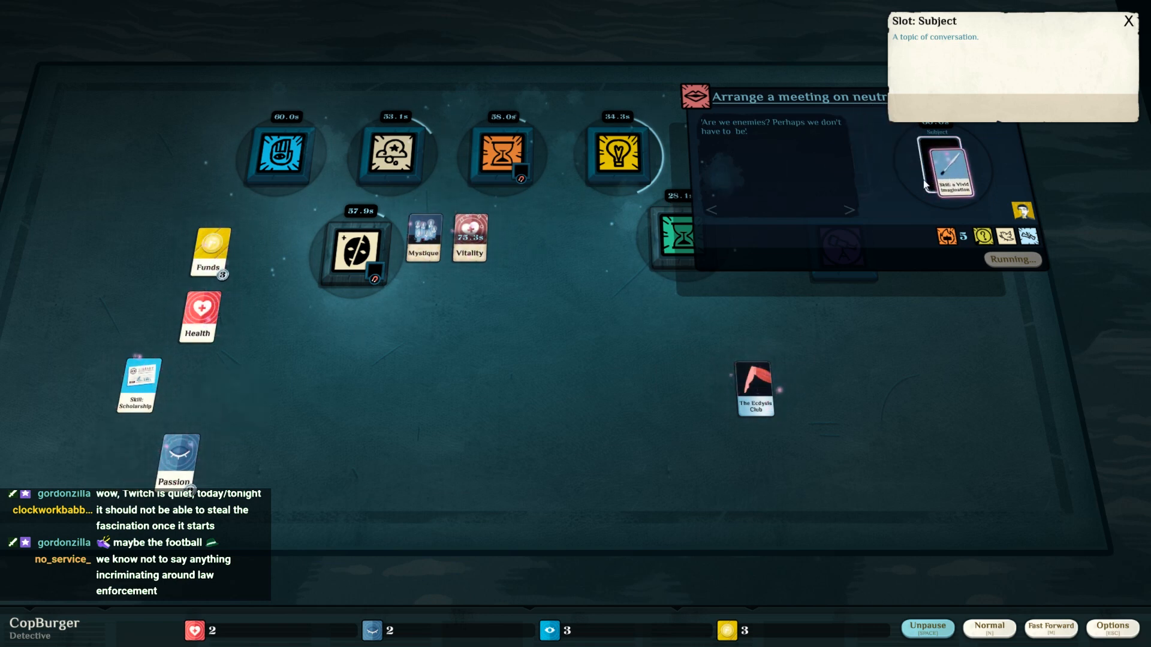
pyautogui.moveTo(423, 237); pyautogui.dragTo(945, 170)
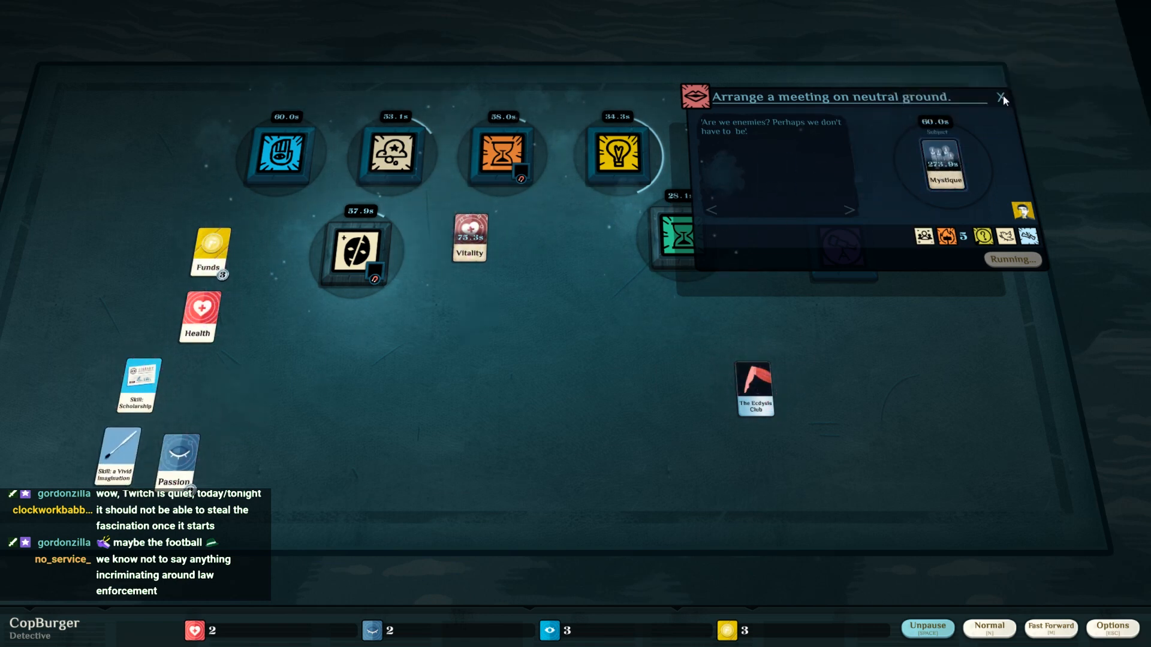
pyautogui.click(1001, 97)
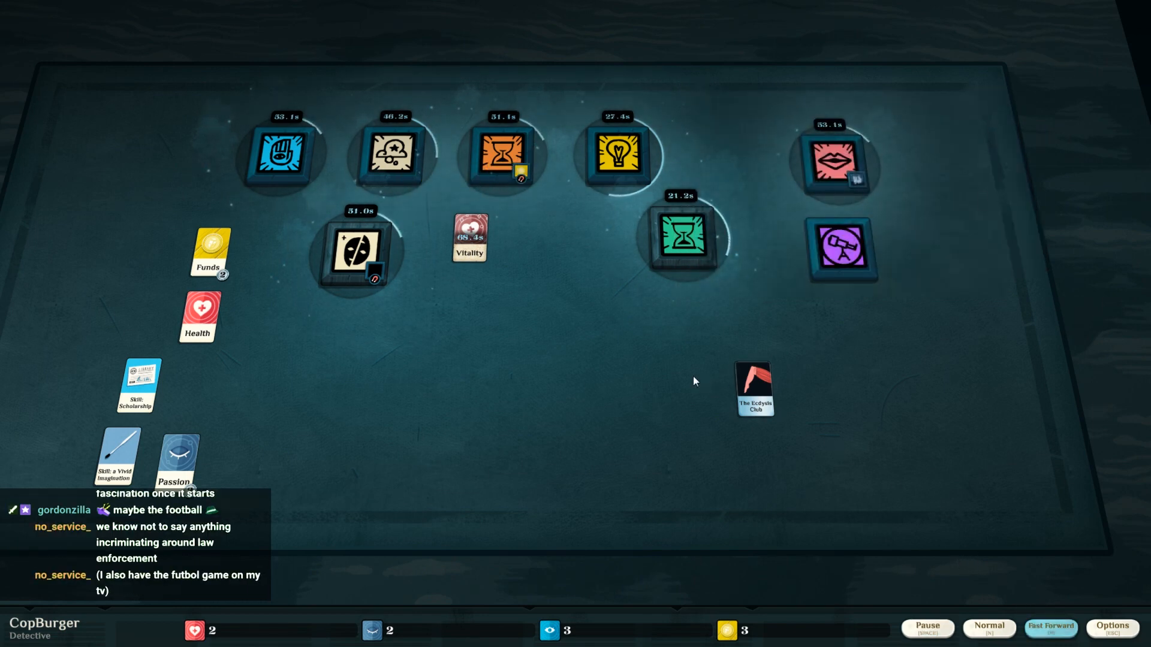
pyautogui.moveTo(272, 294)
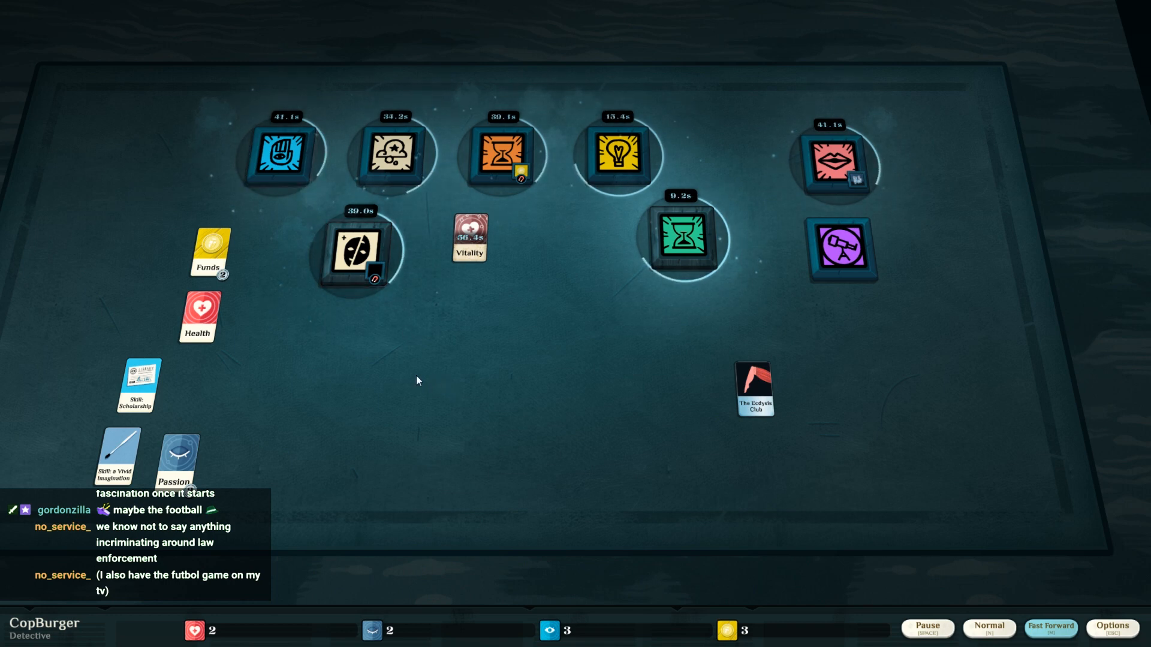
# - Review the I Am Seeing Things situation and dismiss the Thoughts slot hint
pyautogui.click(927, 629)
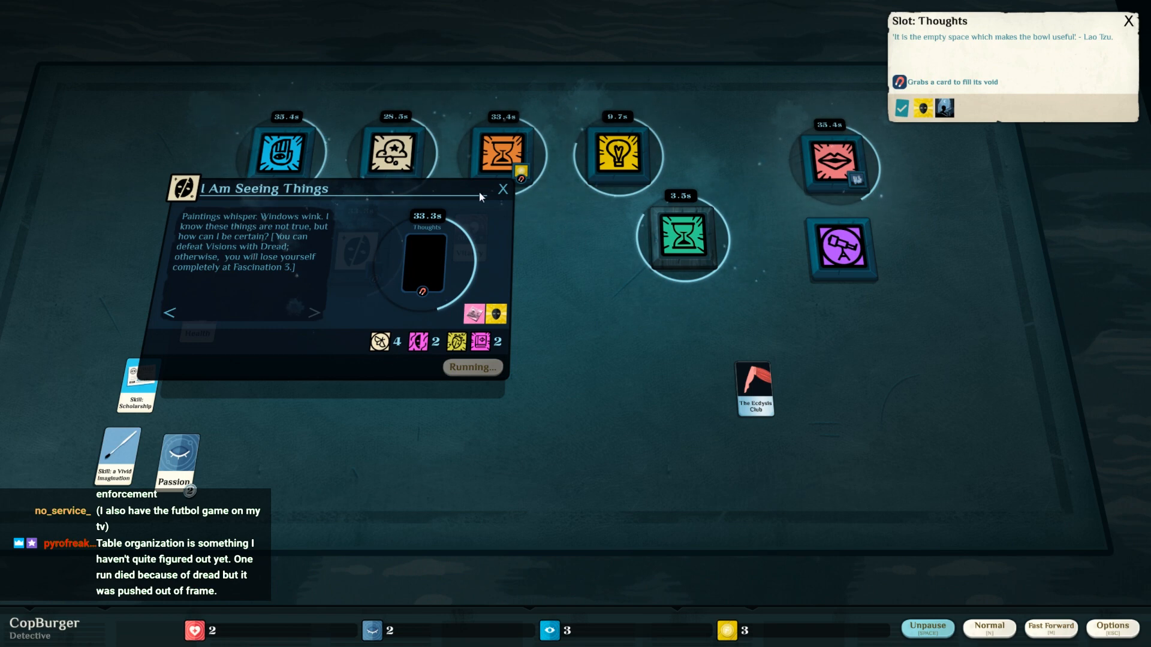
pyautogui.click(502, 189)
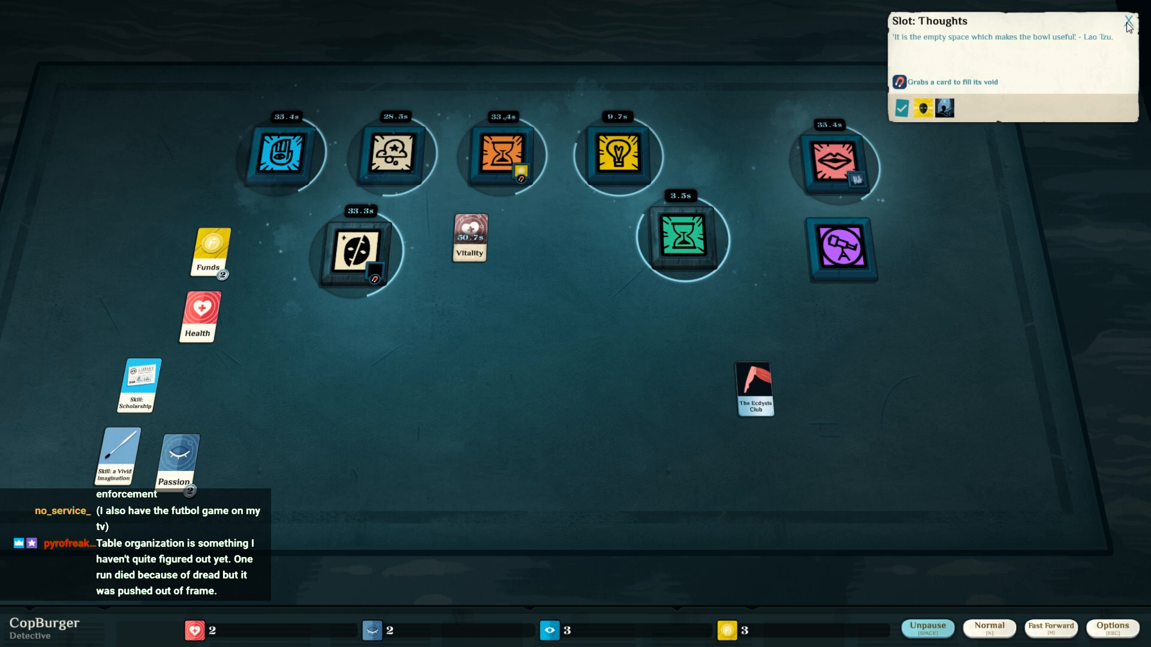
pyautogui.click(1128, 21)
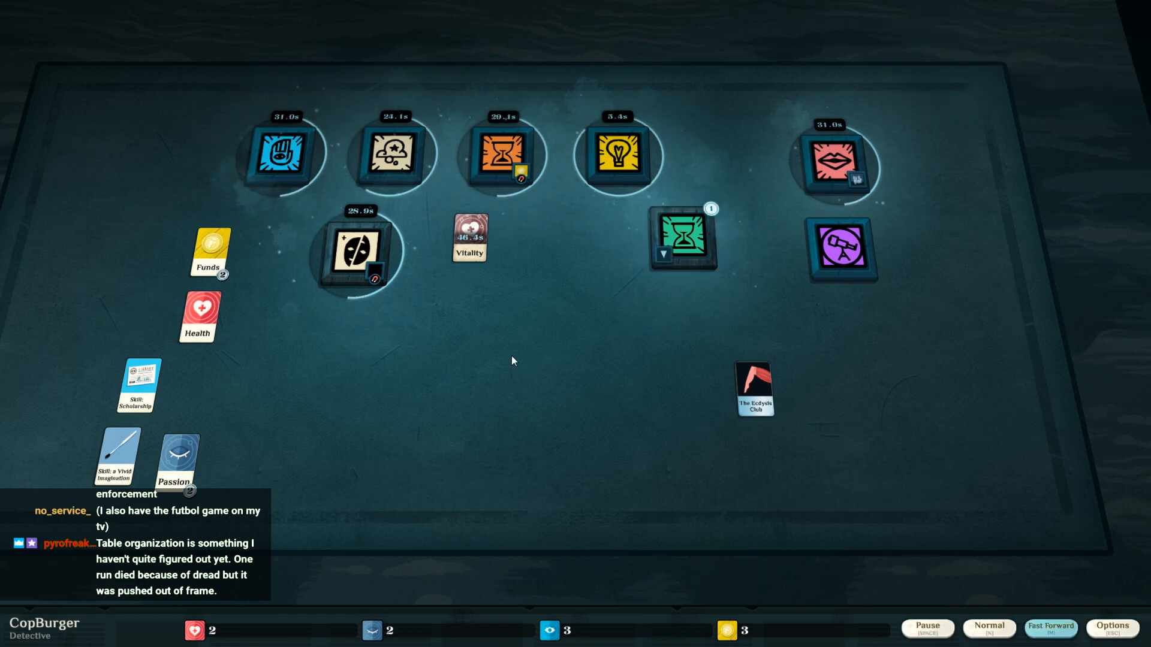
# - Collect Contentment from A Pleasant Day and start Exercise the Body on two Vitality cards
pyautogui.click(682, 235)
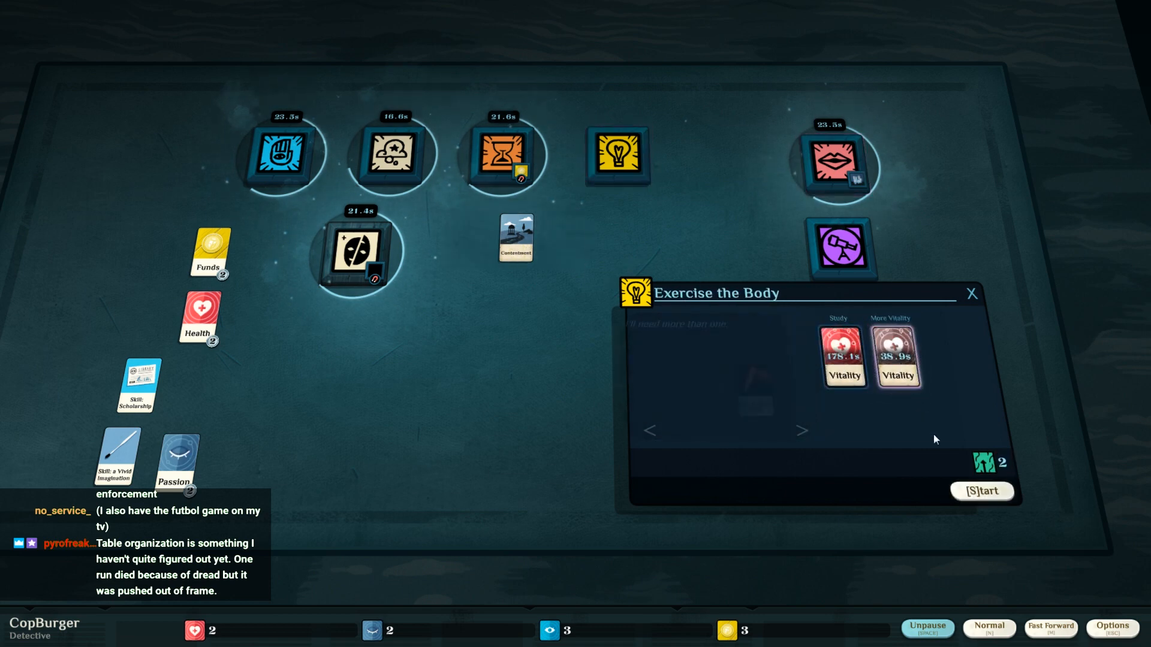
pyautogui.click(981, 492)
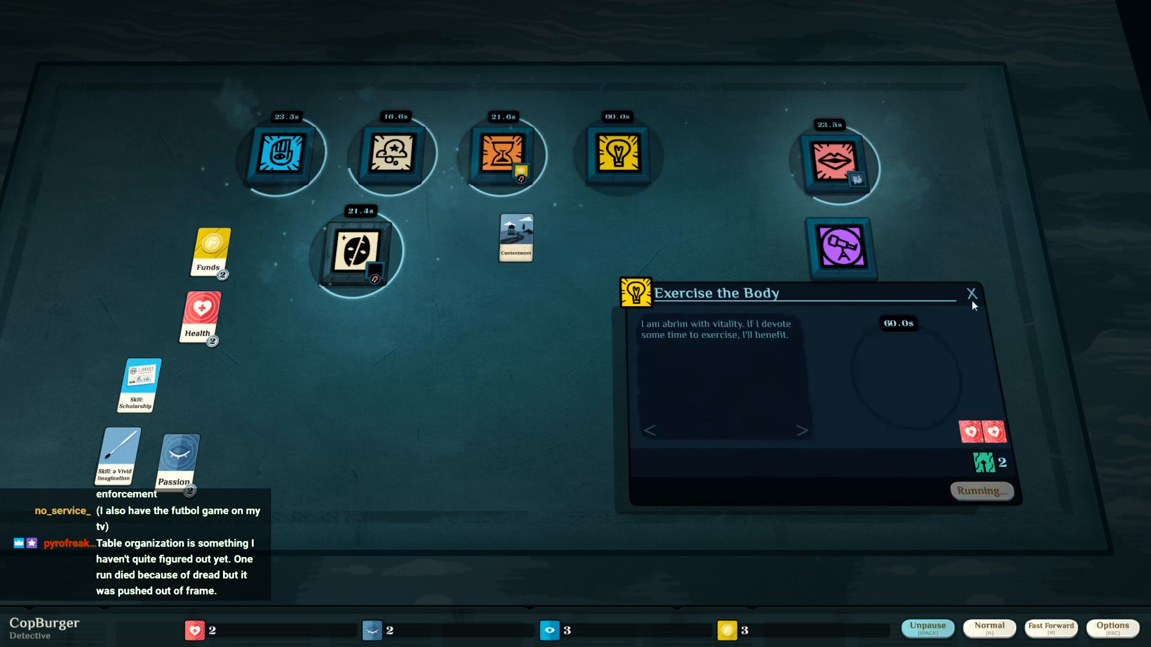
pyautogui.click(970, 292)
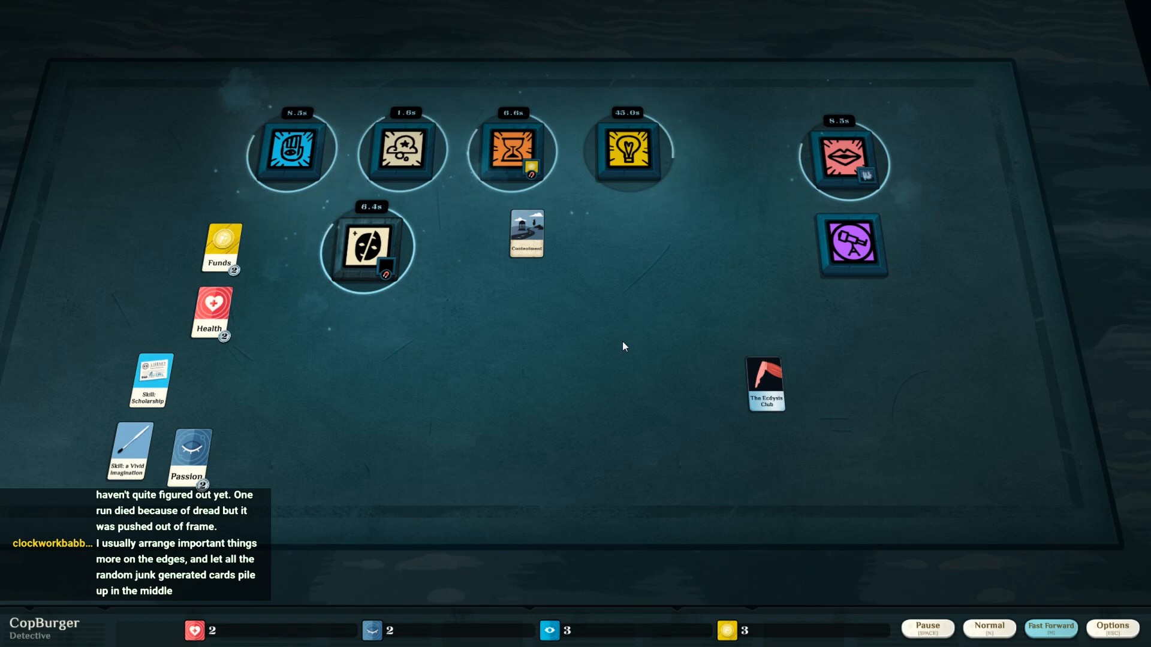
pyautogui.click(925, 629)
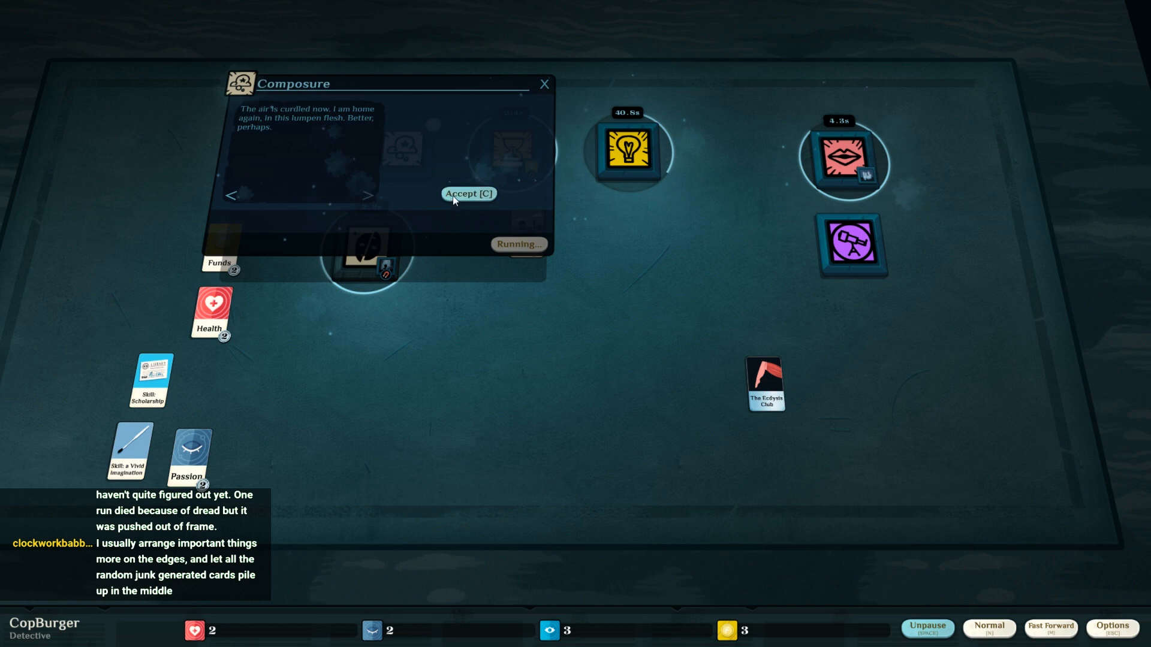
# - Accept the Composure outcome and leave the Dream verb idle with no windows open
pyautogui.click(469, 193)
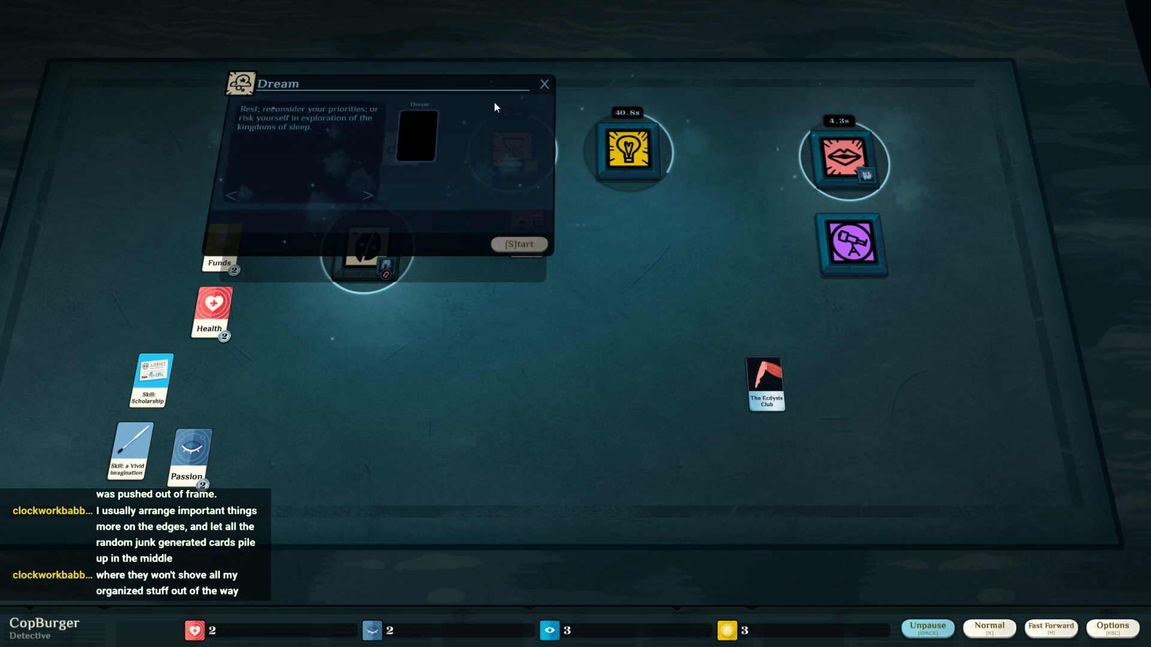
pyautogui.click(544, 84)
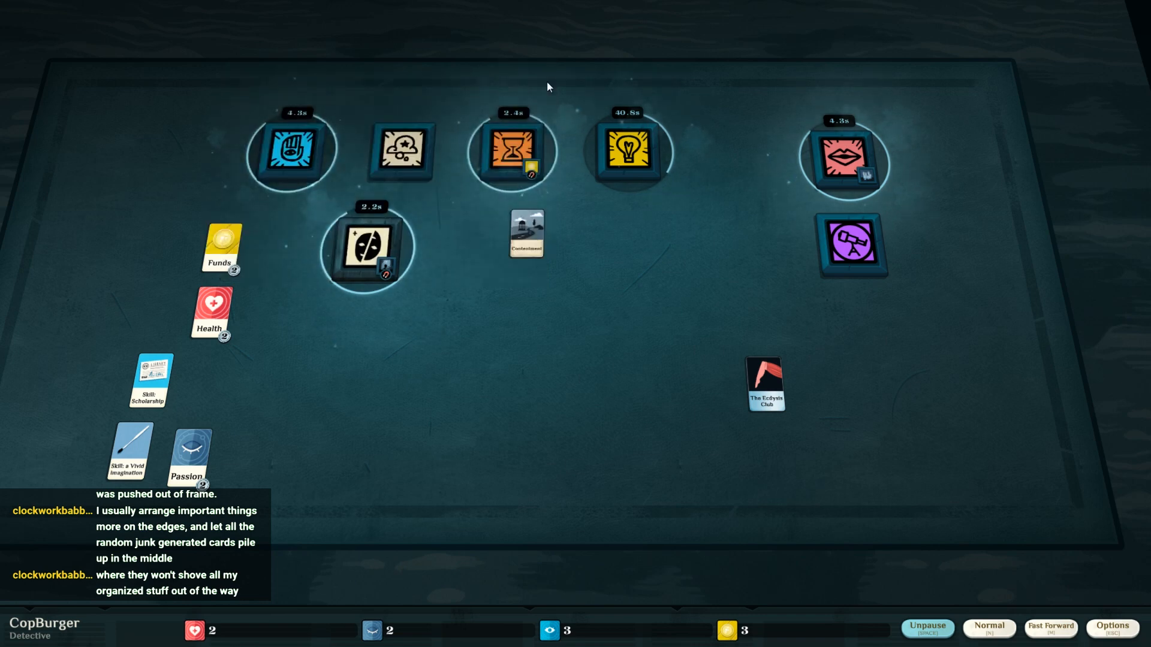
pyautogui.moveTo(606, 247)
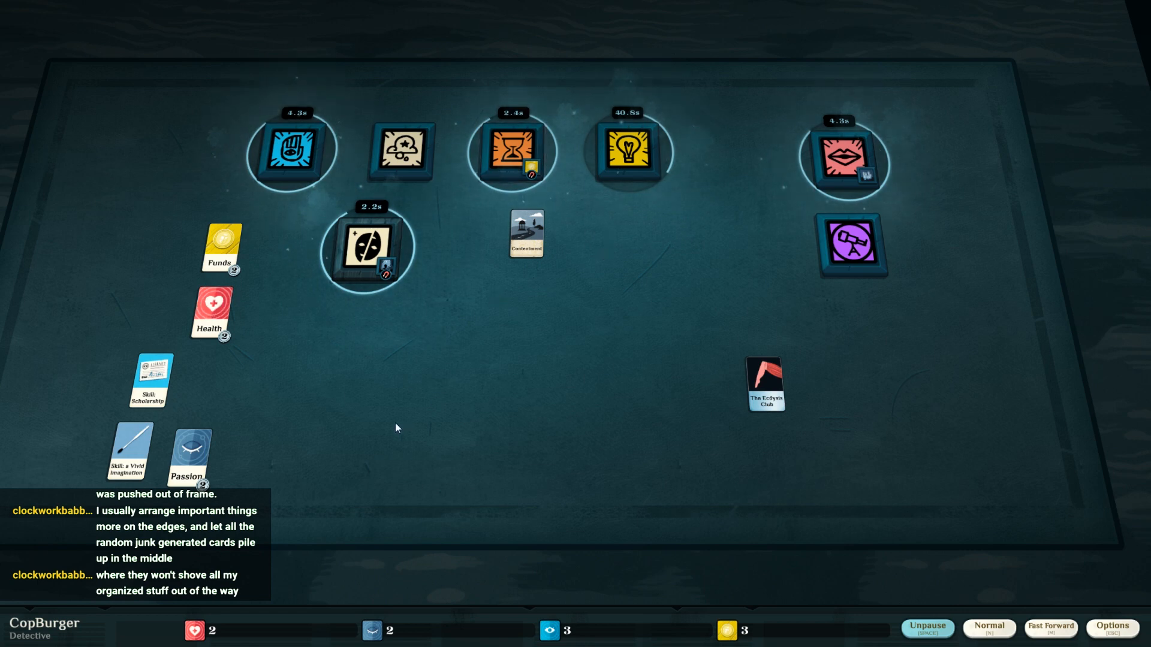
pyautogui.moveTo(358, 404)
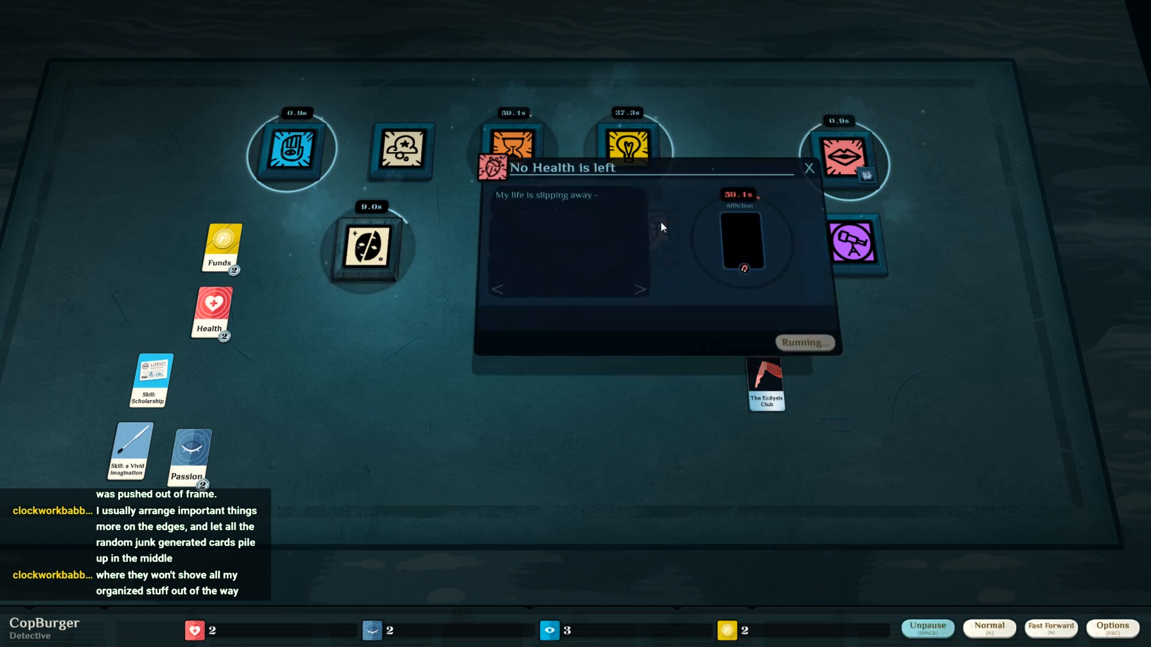
pyautogui.moveTo(246, 332)
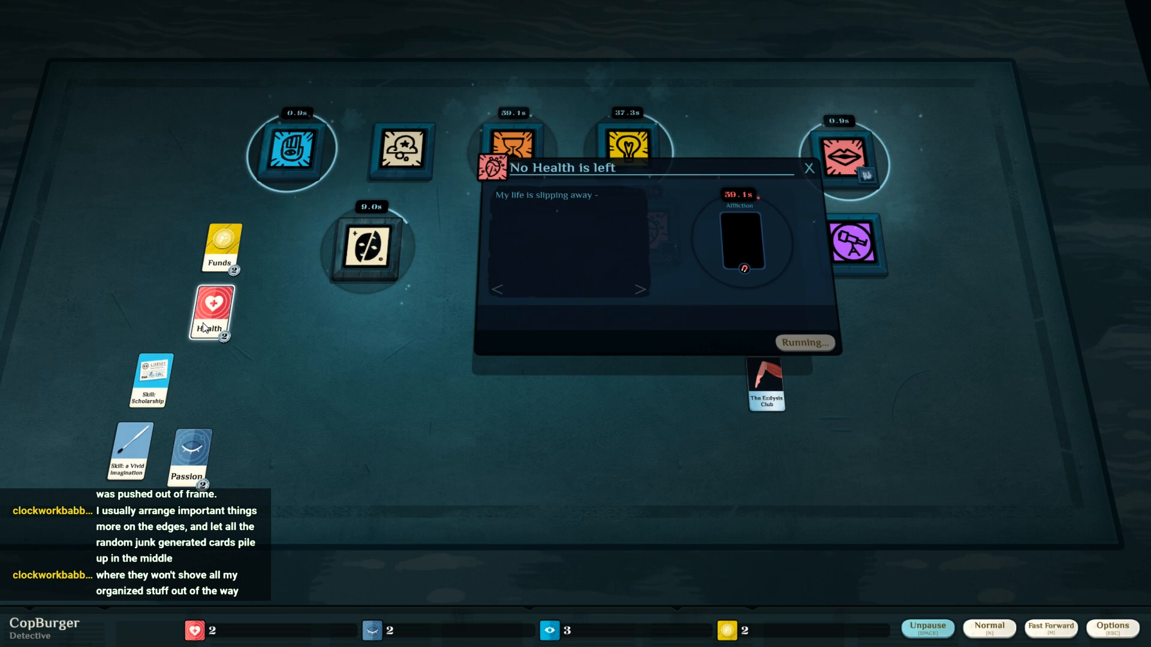
# - Dismiss the No Health is Left notice and resume time so the neutral-ground meeting finishes
pyautogui.click(808, 168)
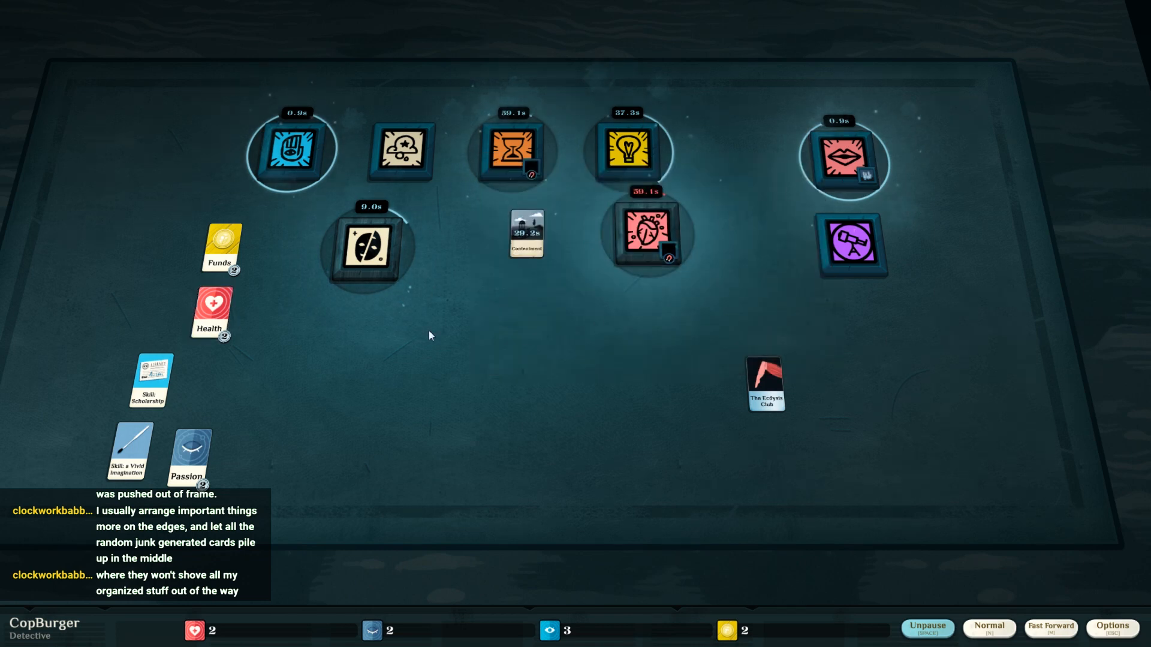
pyautogui.click(926, 629)
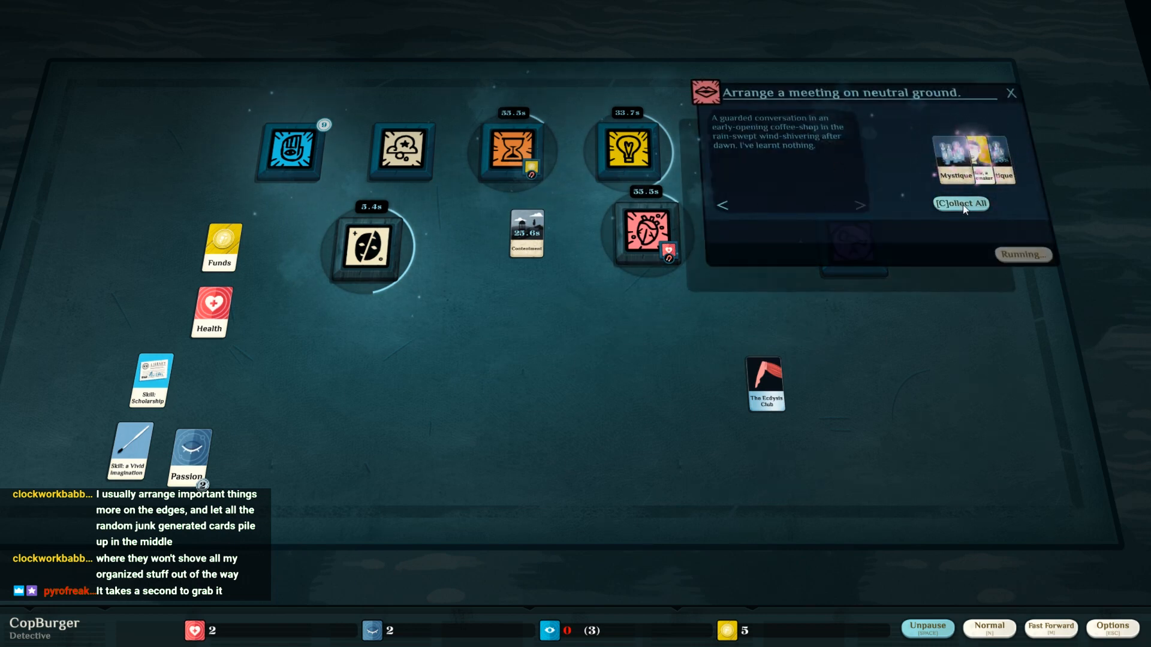
# - Collect the meeting's Mystique and Ludlow from the finished situation and close the empty window
pyautogui.click(960, 203)
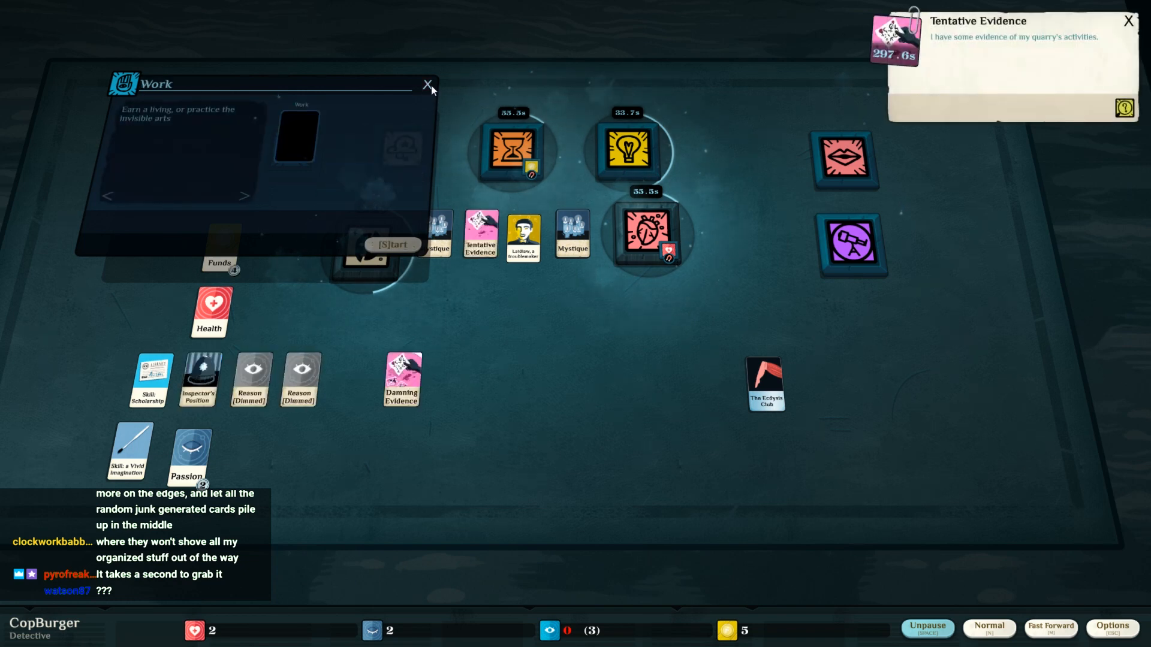
pyautogui.click(427, 84)
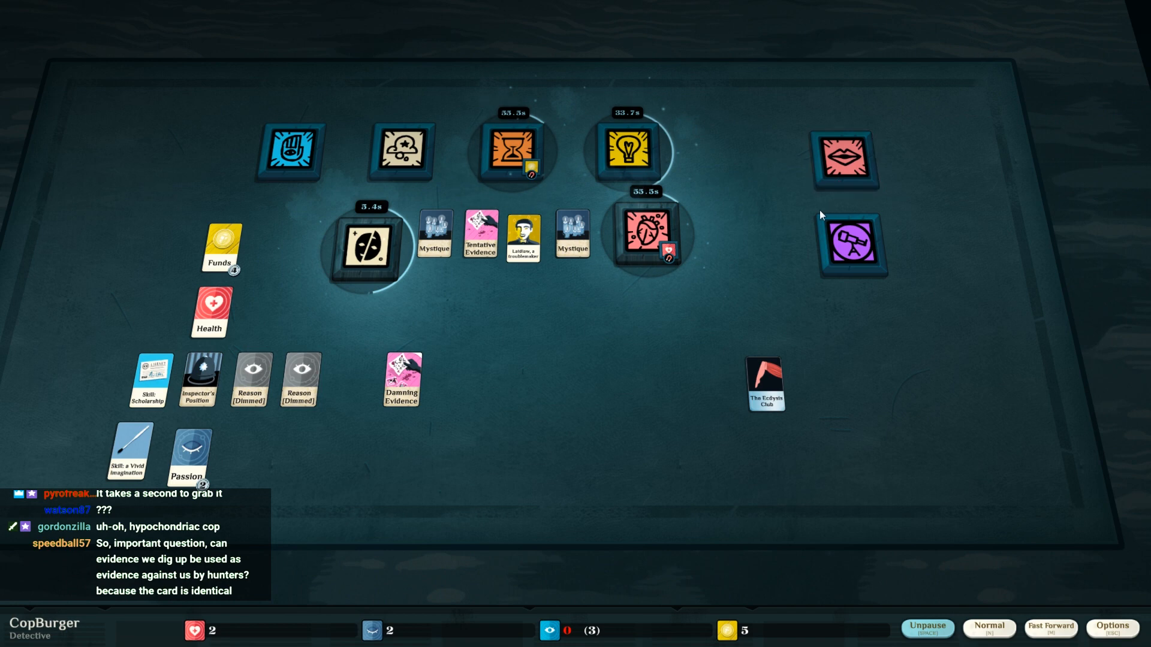
pyautogui.moveTo(648, 286)
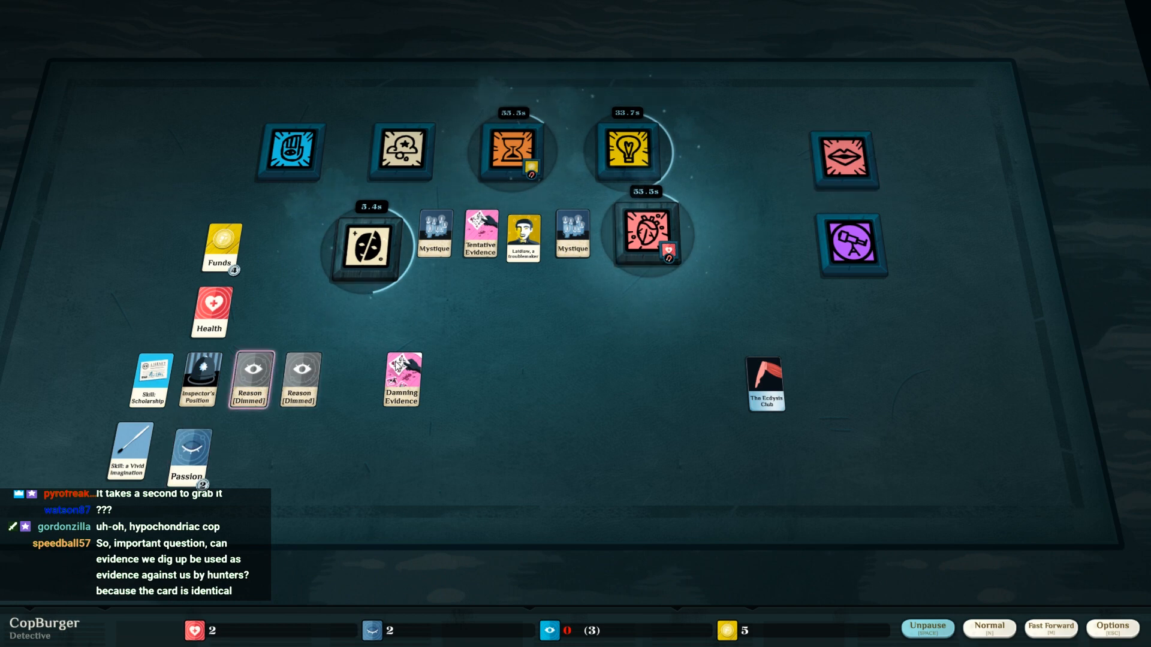
pyautogui.moveTo(440, 331)
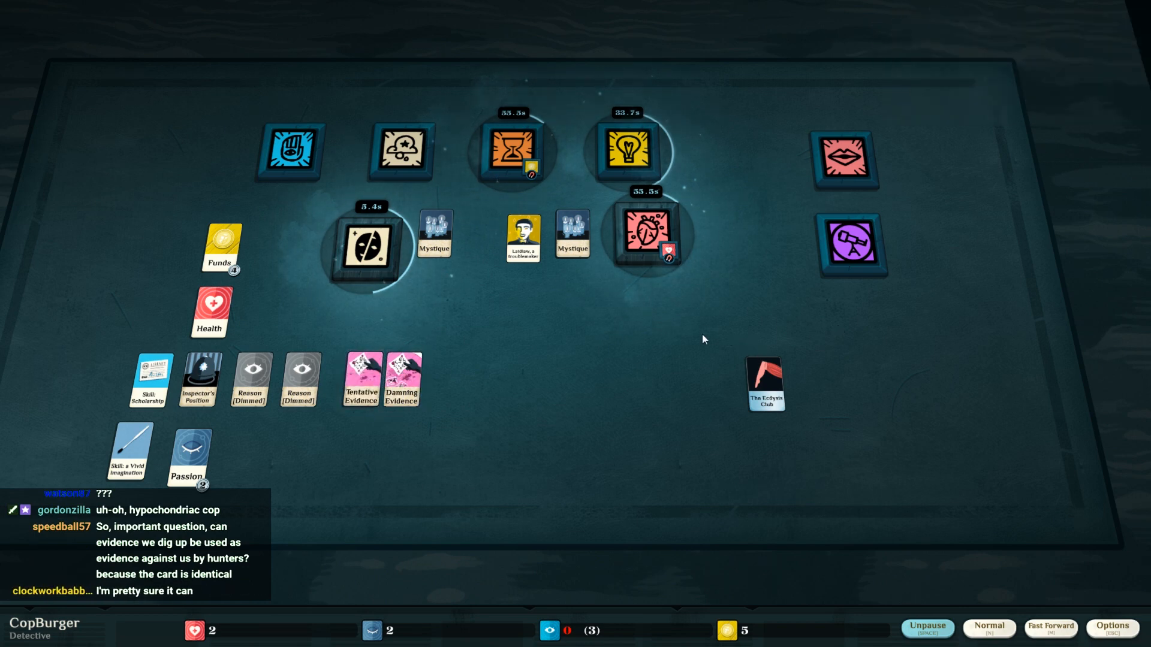
pyautogui.moveTo(702, 373)
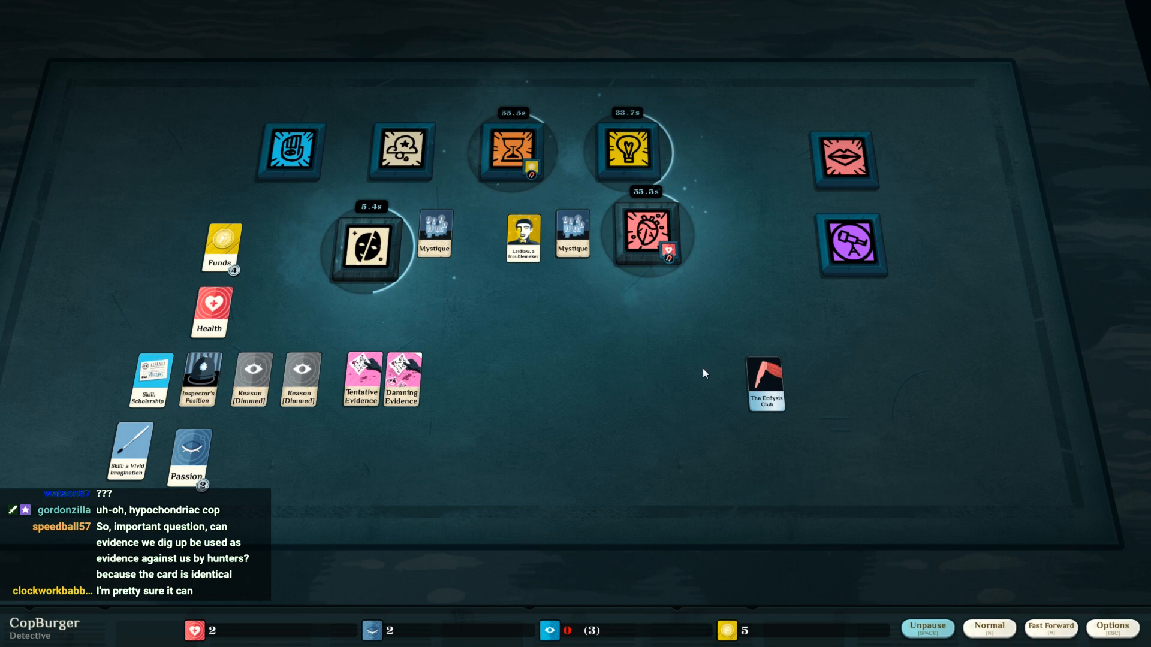
pyautogui.moveTo(682, 361)
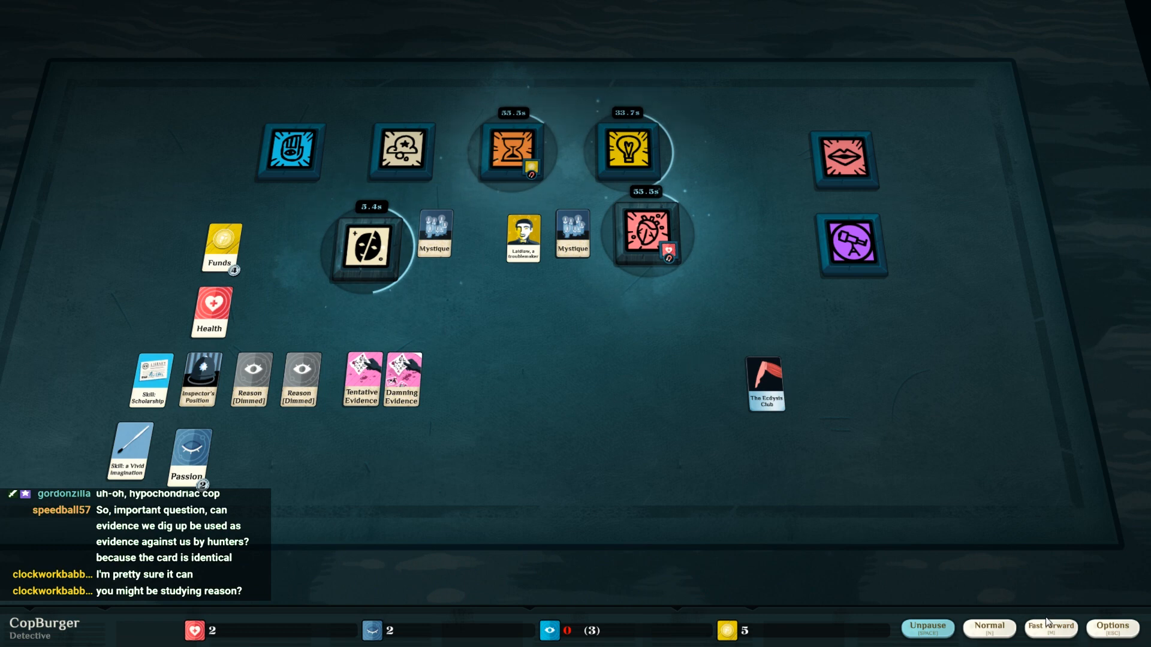
# - Collect A Consciousness of Radiance, Fleeting Memory and dimmed Reason from the dream, then check the empty Explore
pyautogui.click(927, 629)
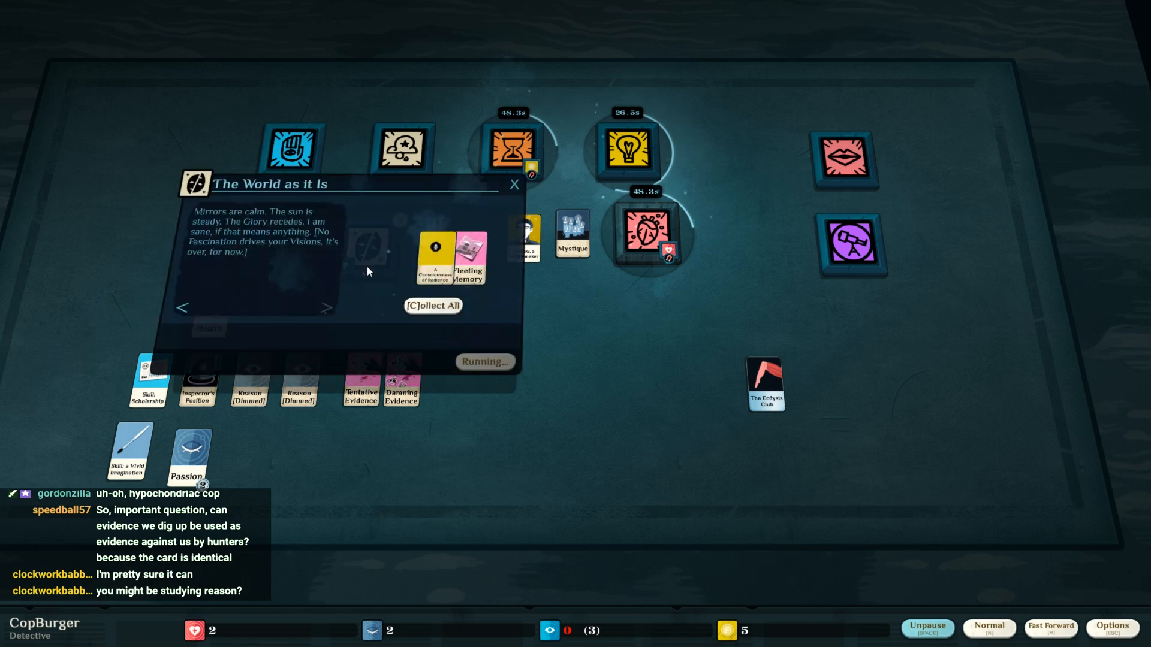
pyautogui.click(431, 306)
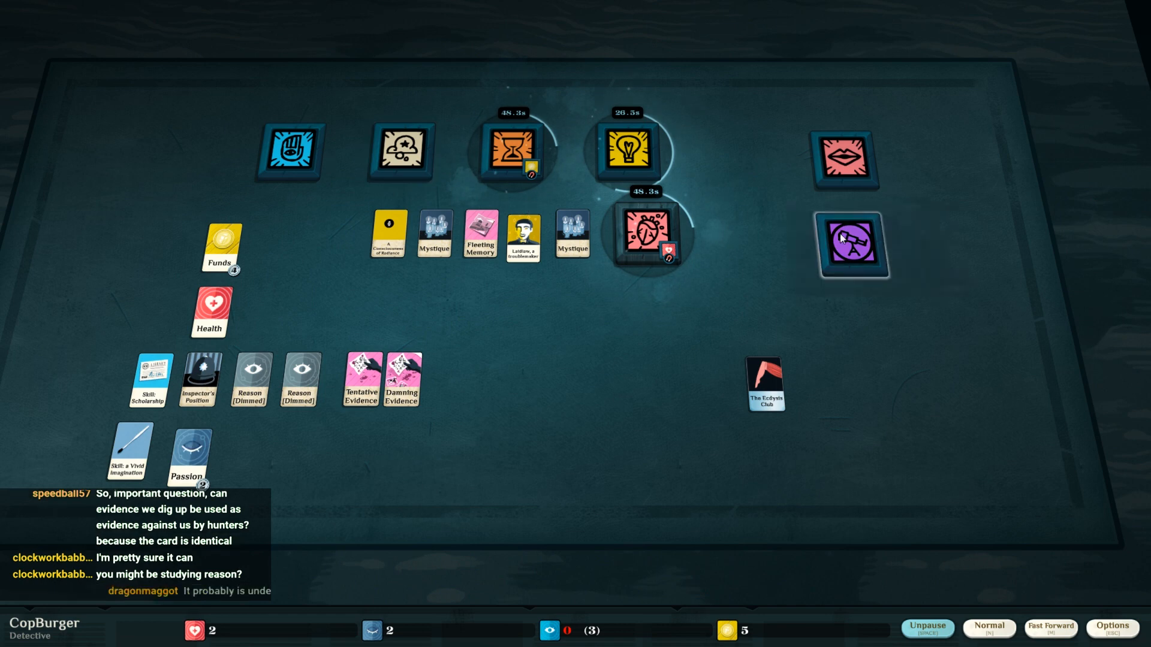
pyautogui.click(852, 245)
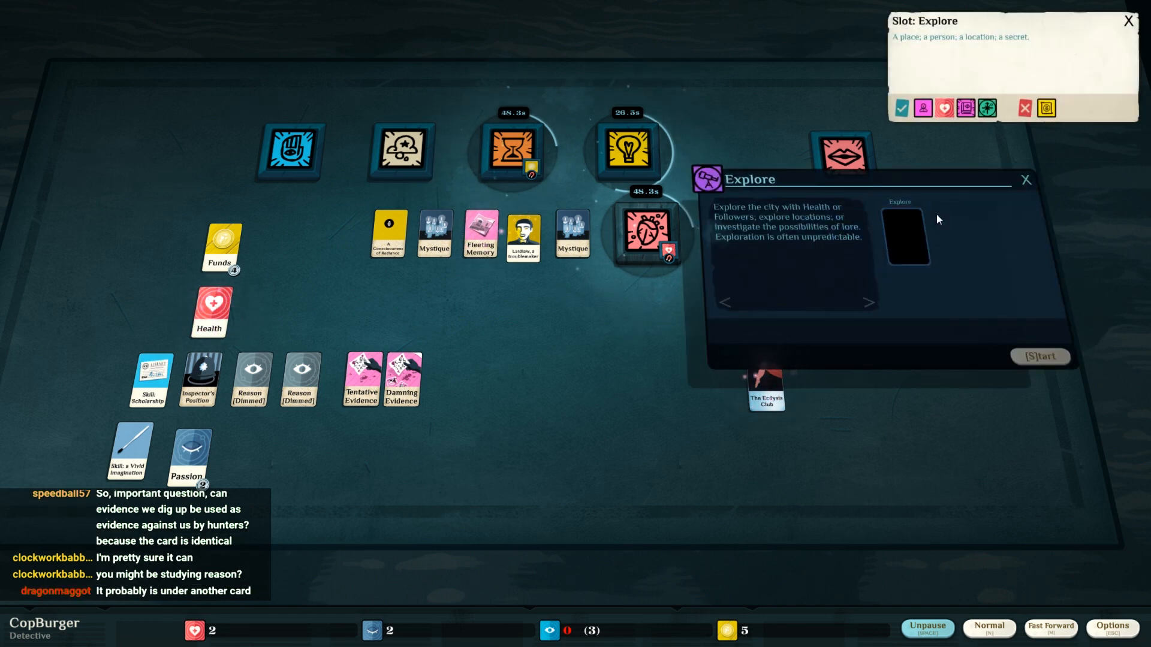
pyautogui.moveTo(1002, 222)
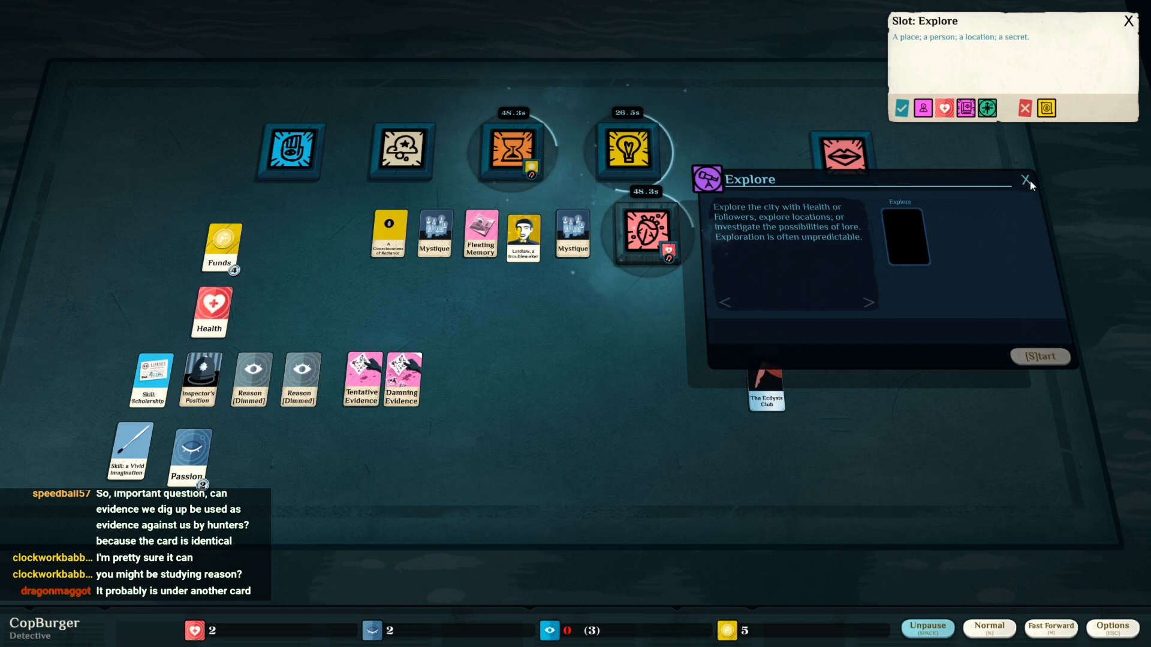
pyautogui.click(1025, 180)
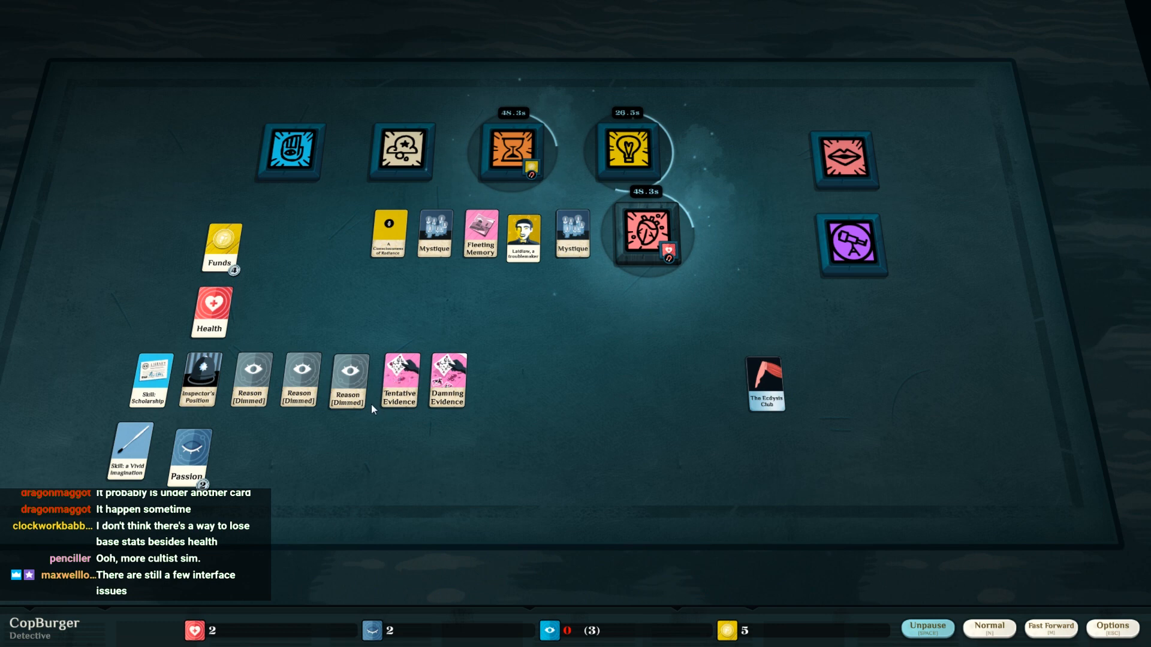
pyautogui.moveTo(252, 293)
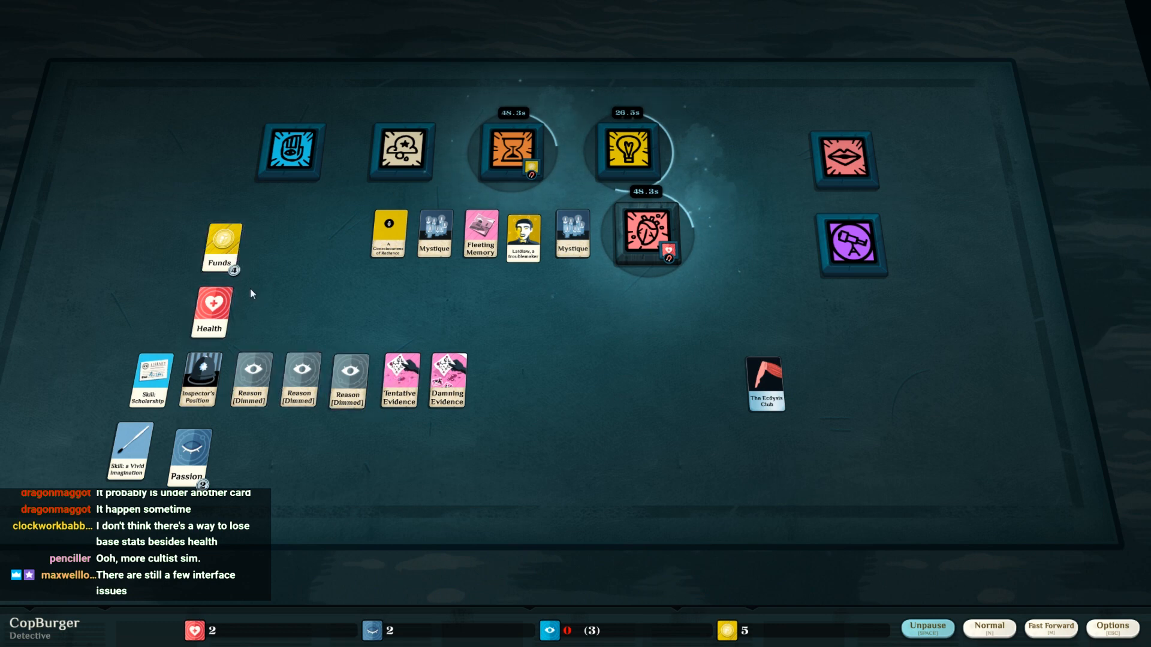
pyautogui.moveTo(349, 308)
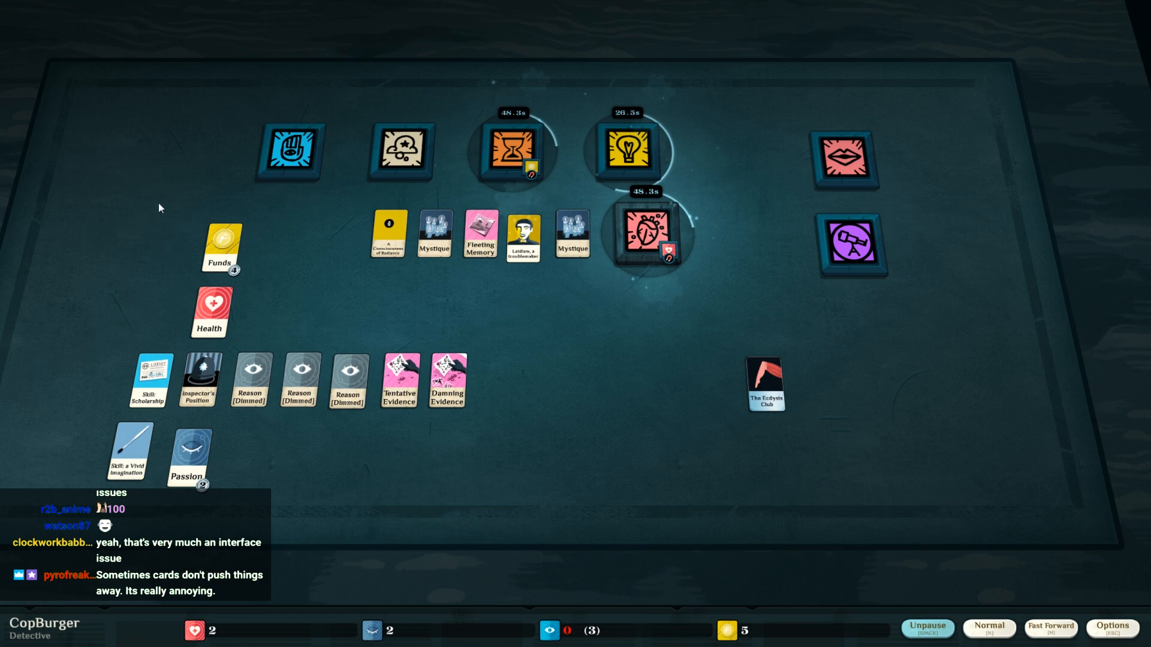
pyautogui.moveTo(352, 117)
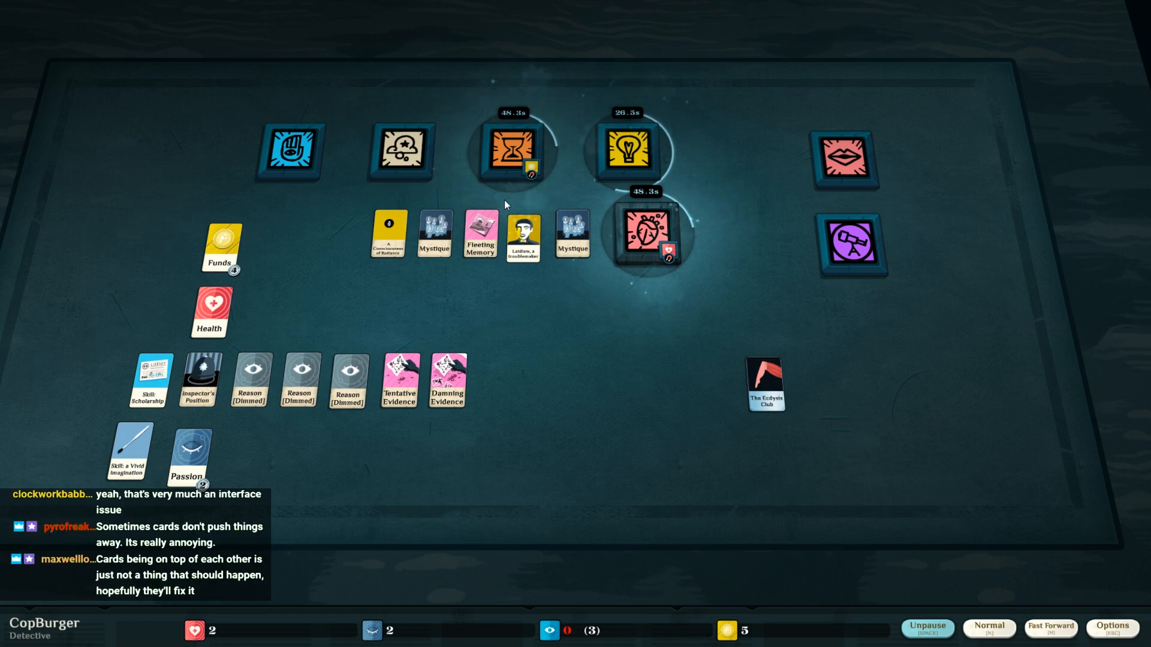
pyautogui.moveTo(690, 348)
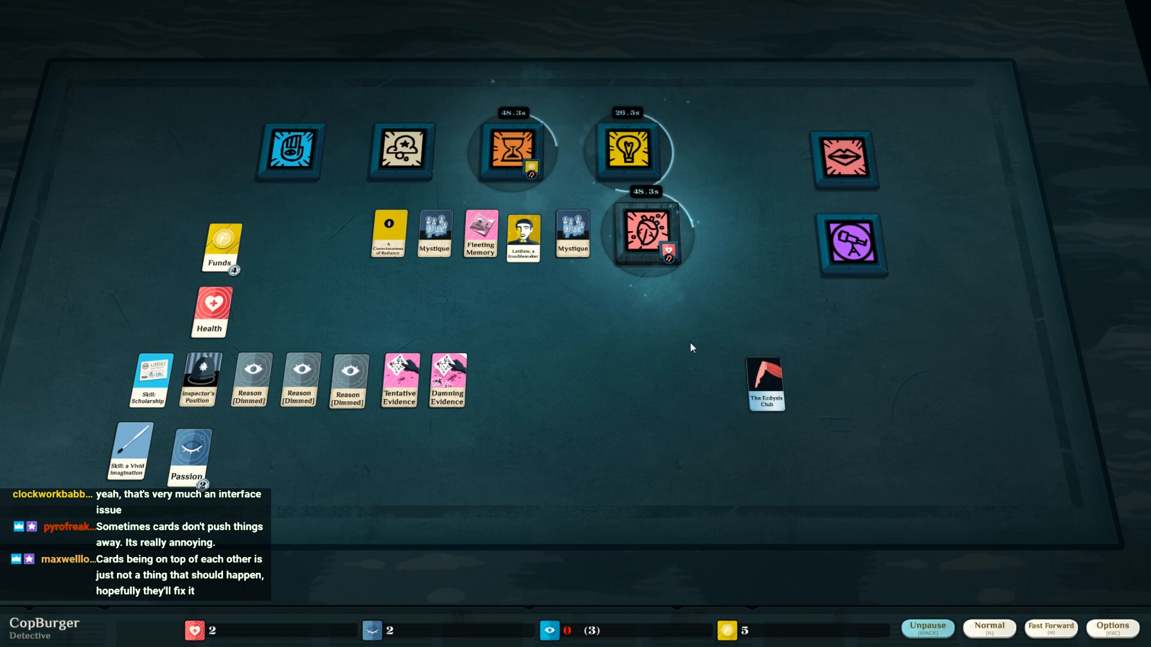
pyautogui.moveTo(758, 439)
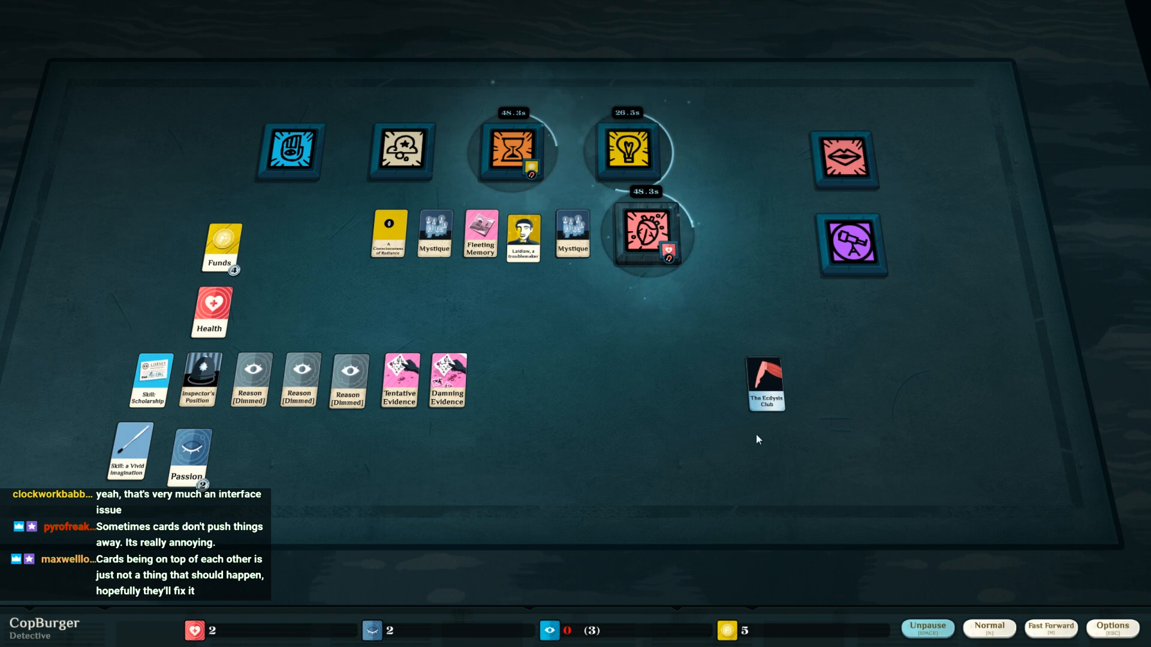
pyautogui.moveTo(490, 315)
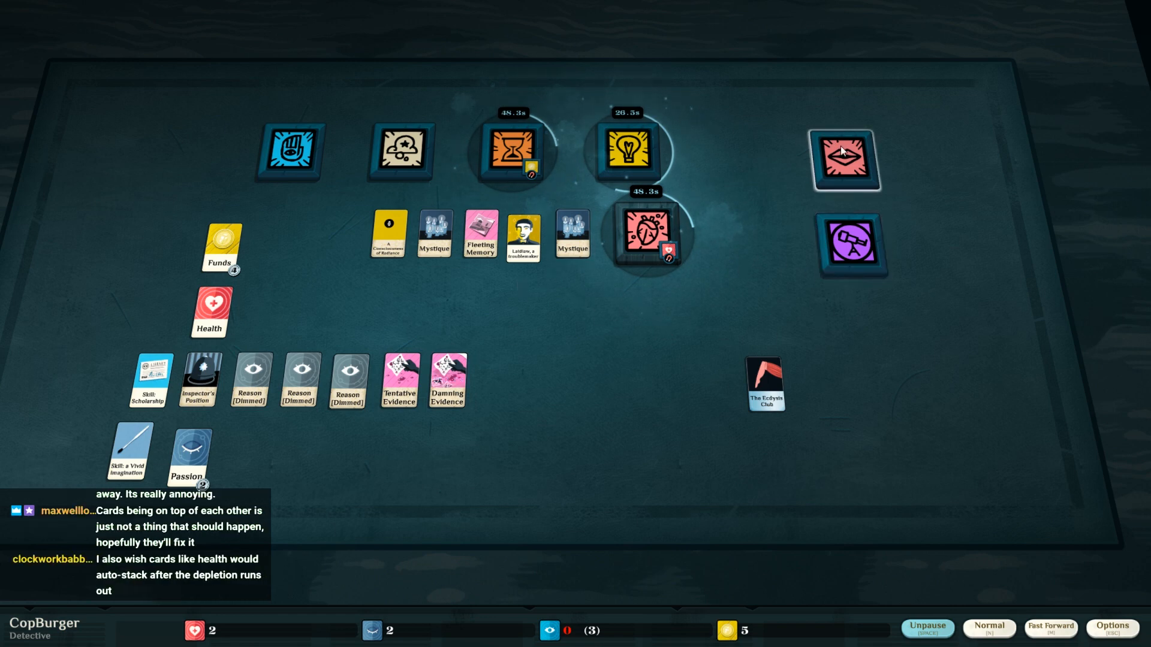
# - Start the neutral-ground meeting with Ludlow on Fleeting Memory and close its running window
pyautogui.click(844, 162)
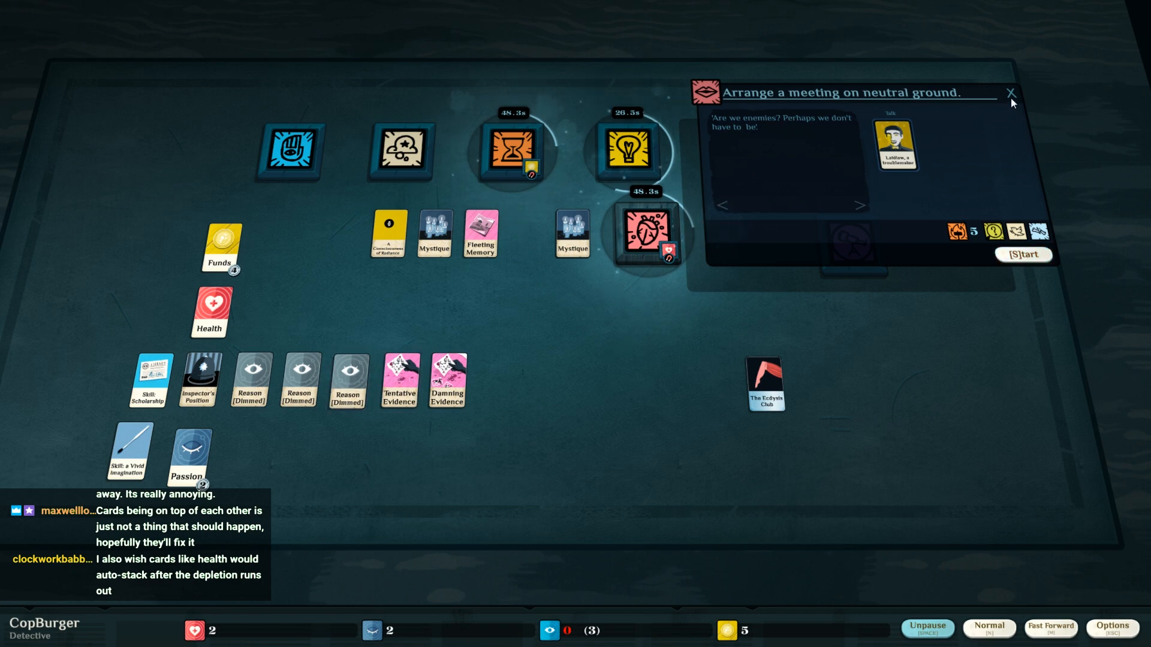
pyautogui.click(1022, 254)
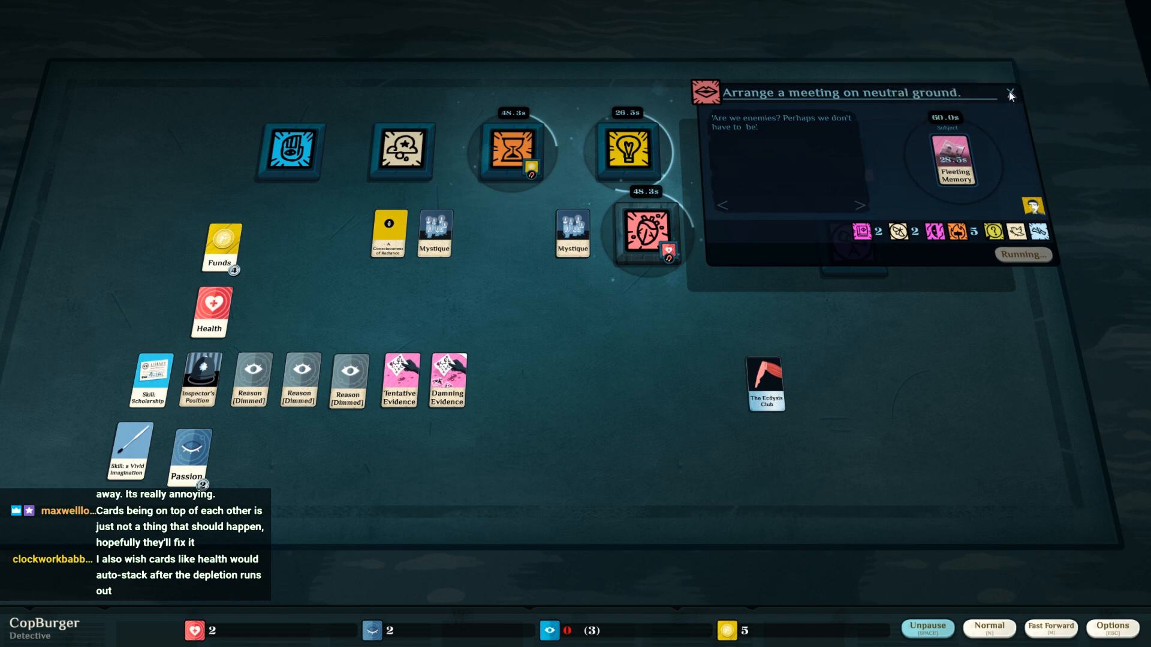
pyautogui.click(1009, 93)
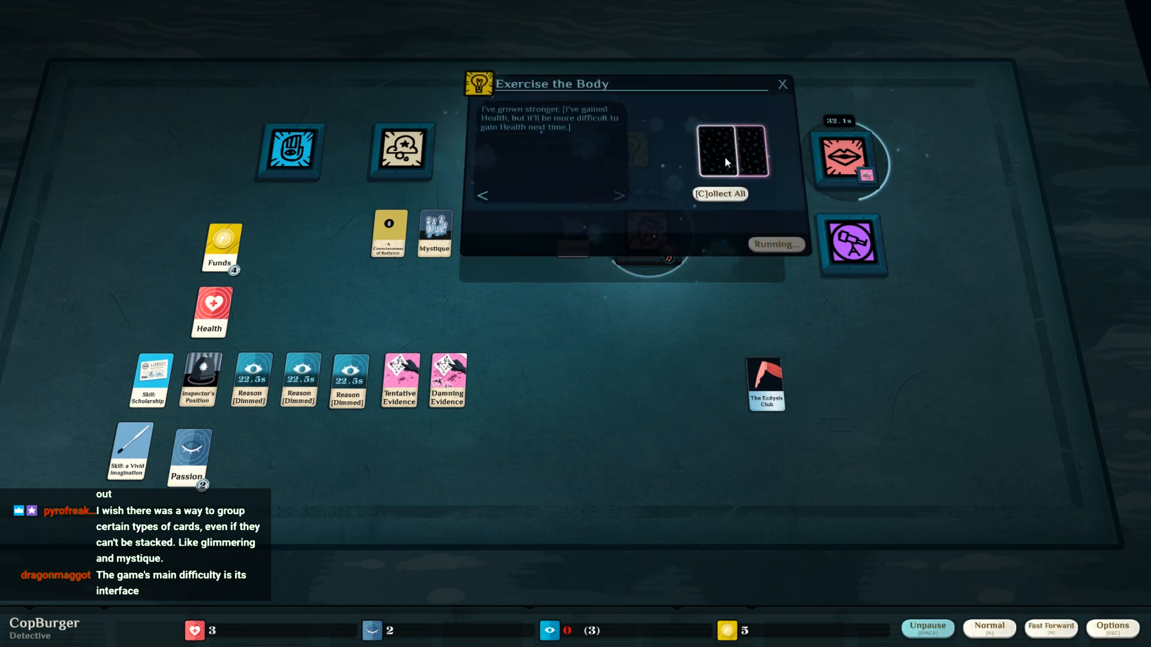
# - Collect Health and Skill: a Stronger Physique, then start Fresh Air and Exercise on Health
pyautogui.click(719, 193)
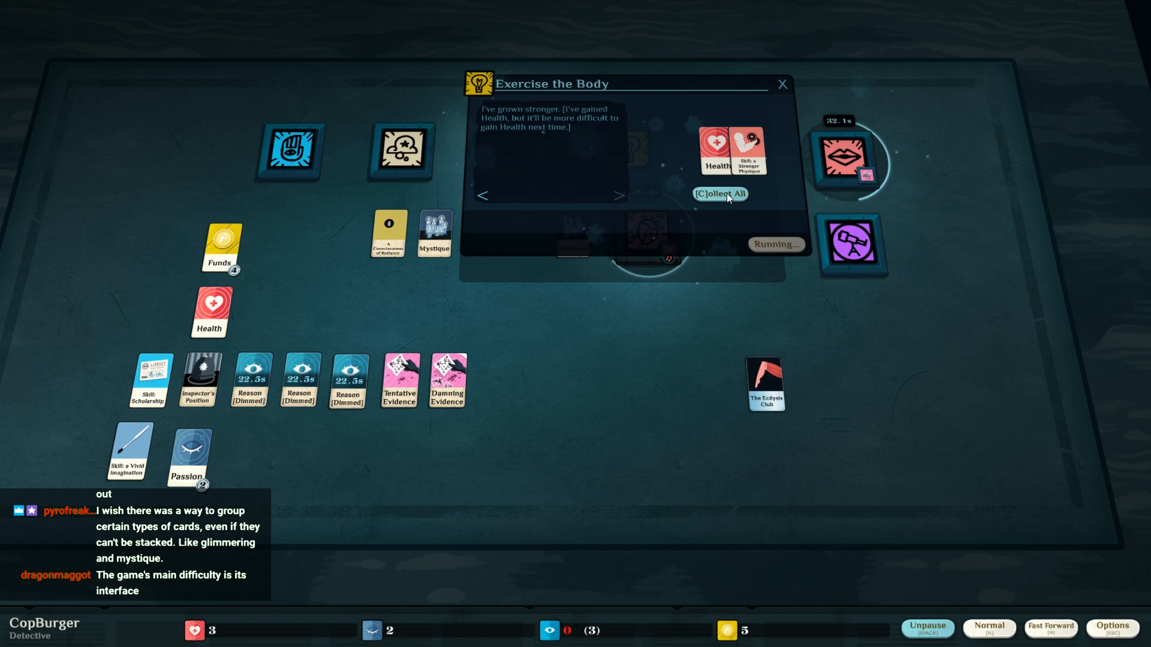
pyautogui.click(718, 194)
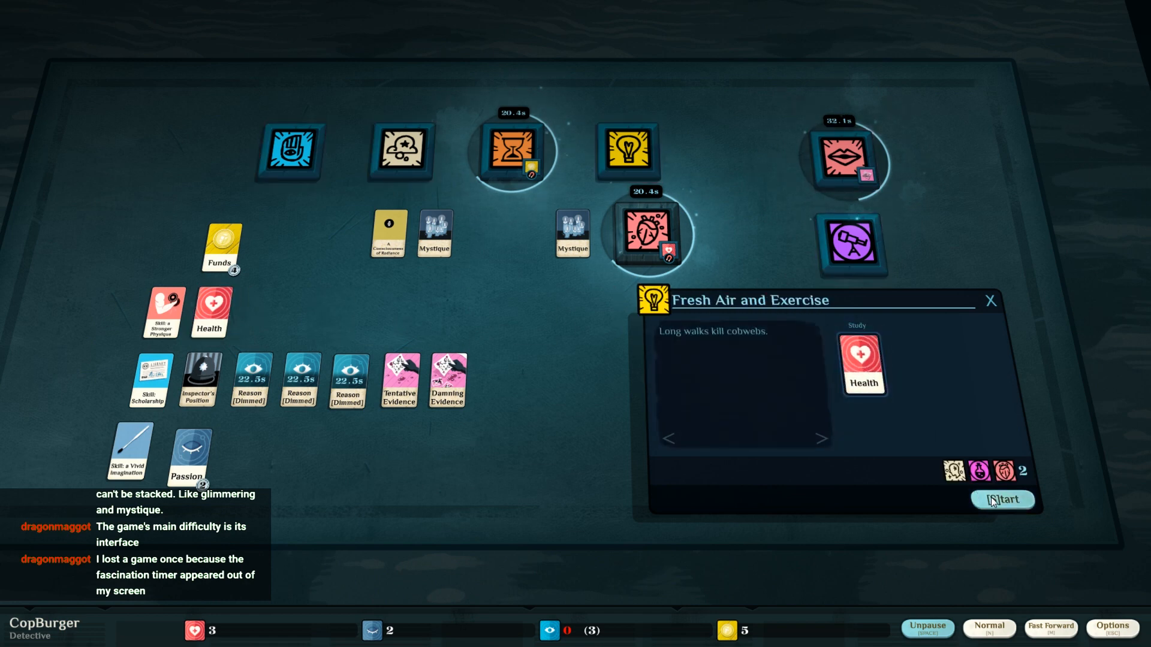
pyautogui.click(1002, 499)
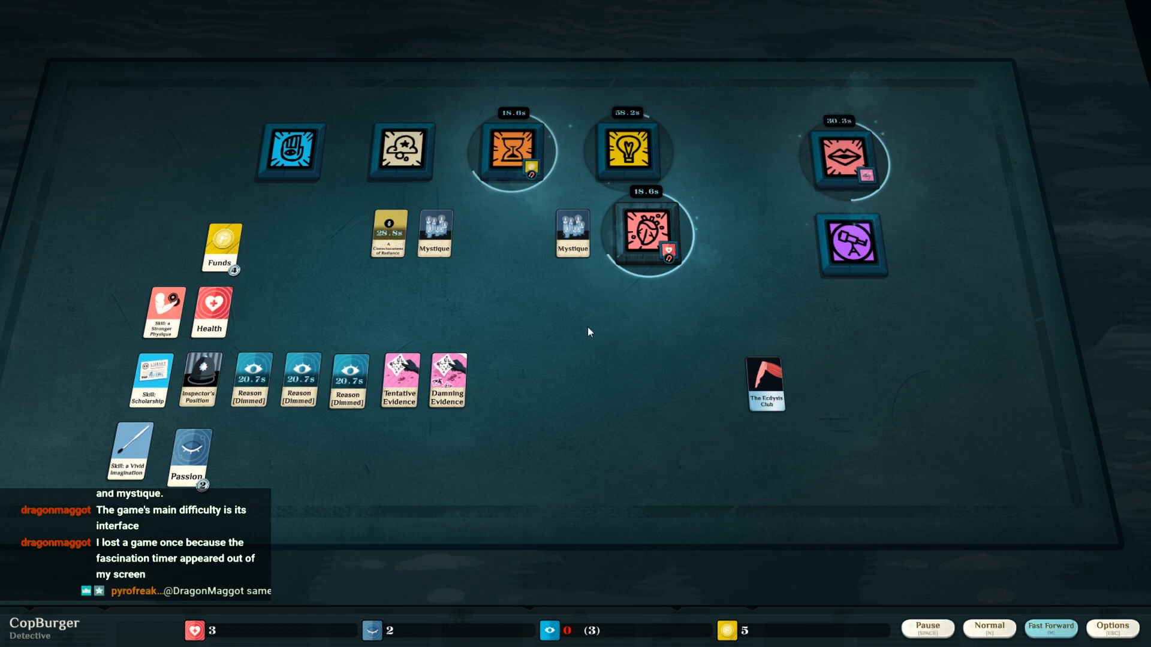
pyautogui.moveTo(397, 325)
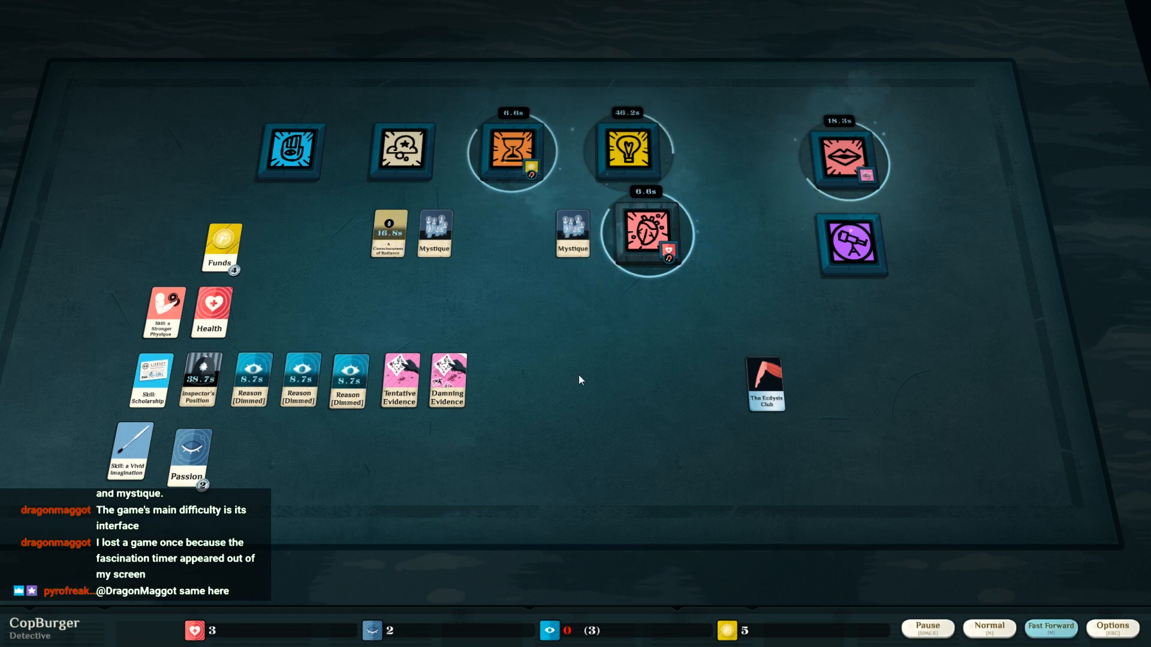
pyautogui.moveTo(551, 357)
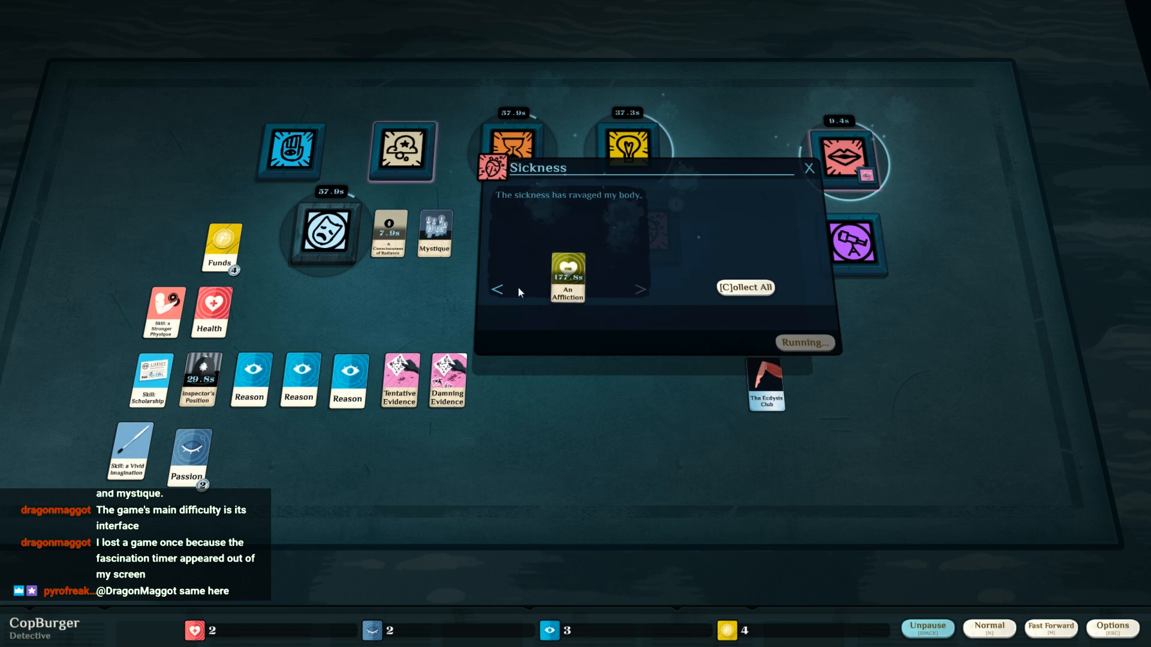
# - Take An Affliction from the sickness and launch the investigation with Inspector's Position, Damning Evidence and three Reason
pyautogui.click(808, 167)
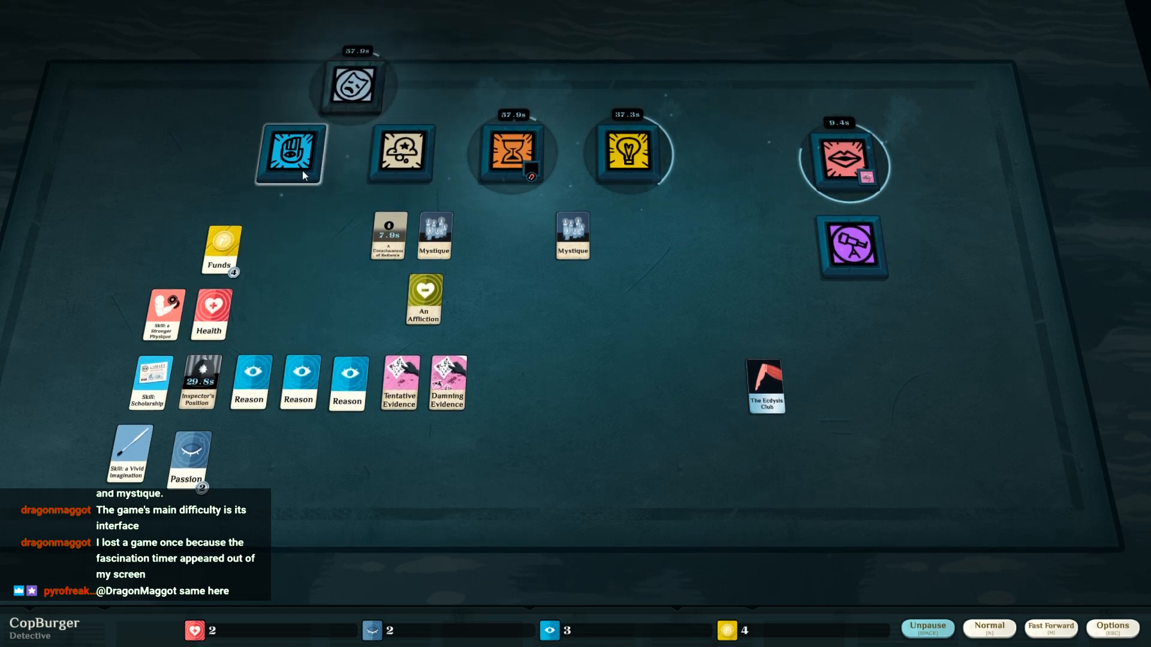
pyautogui.click(290, 155)
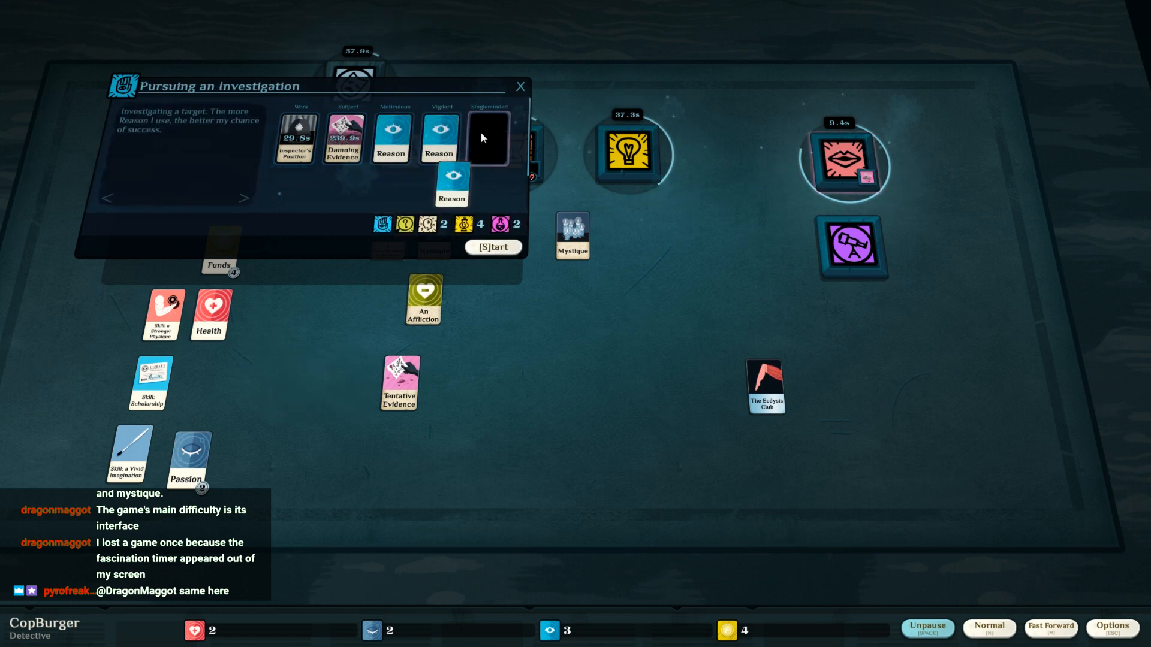
pyautogui.click(492, 247)
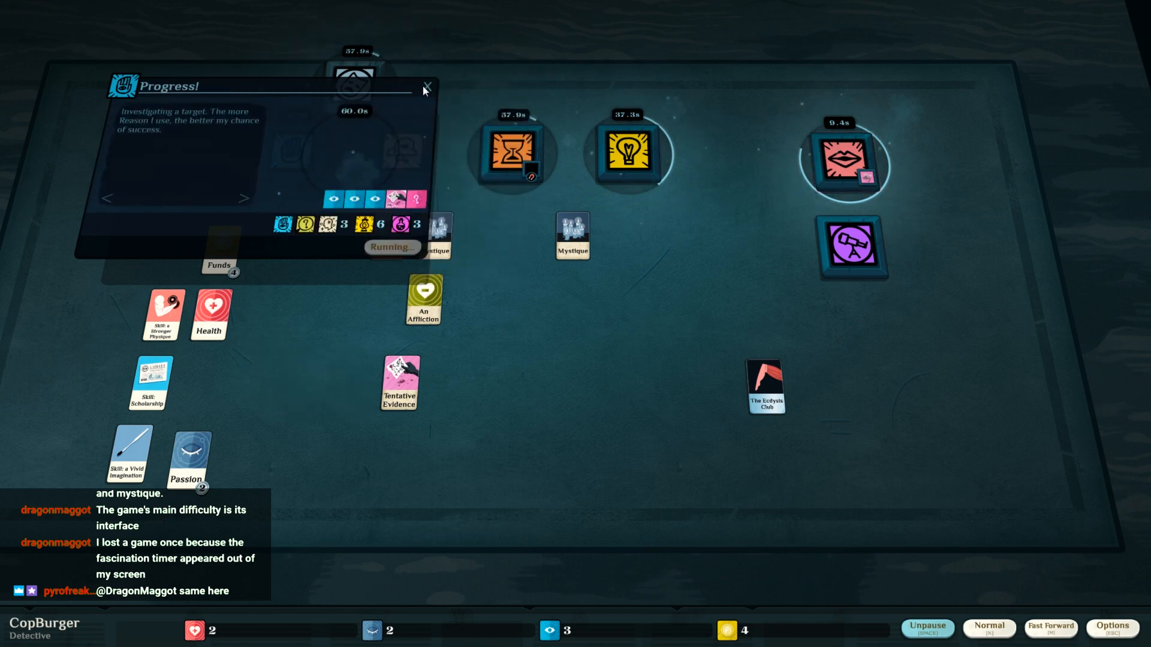
pyautogui.click(426, 86)
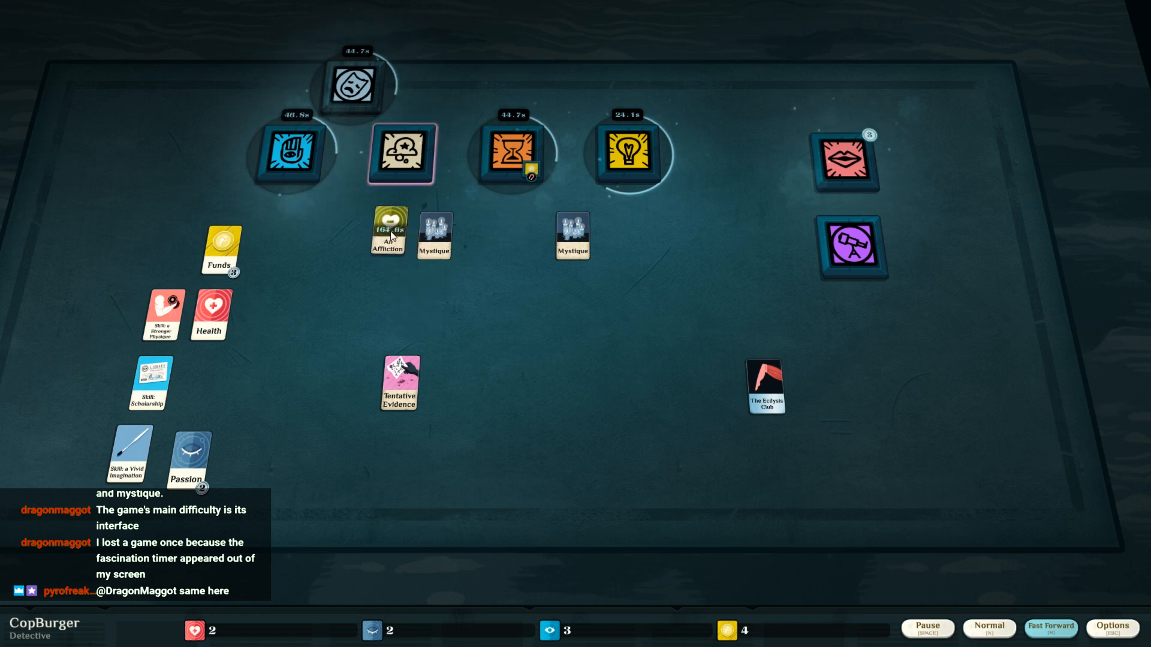
# - Collect the meeting results and drag Fleeting Memory out of the finished exploration onto the table
pyautogui.click(845, 162)
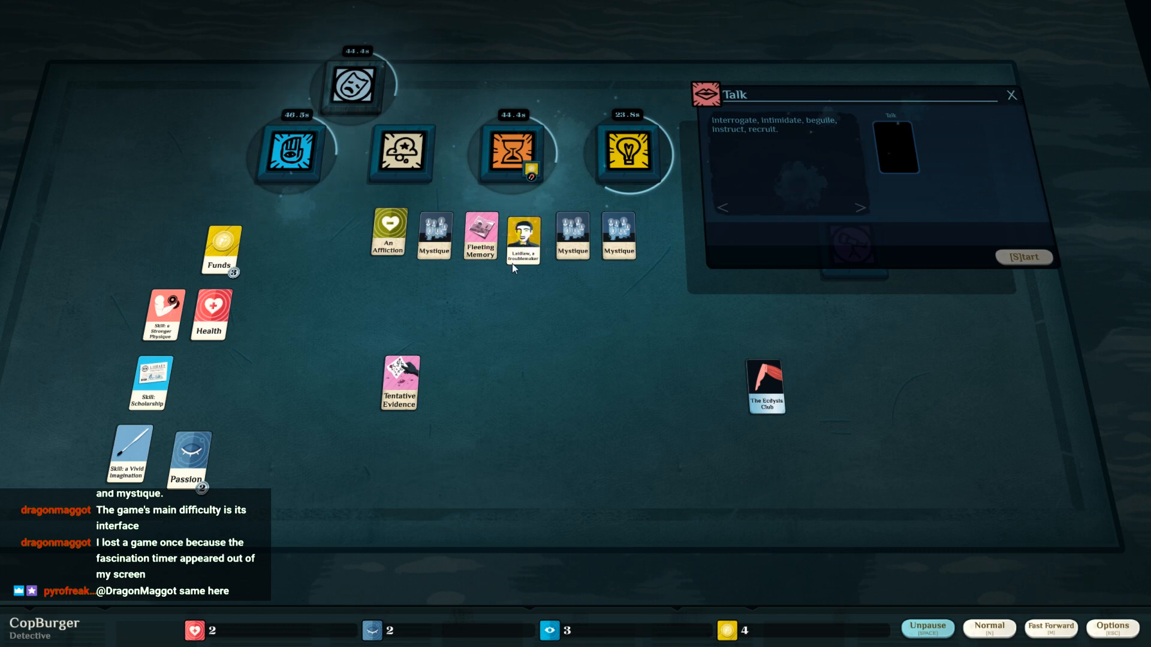
pyautogui.moveTo(627, 315)
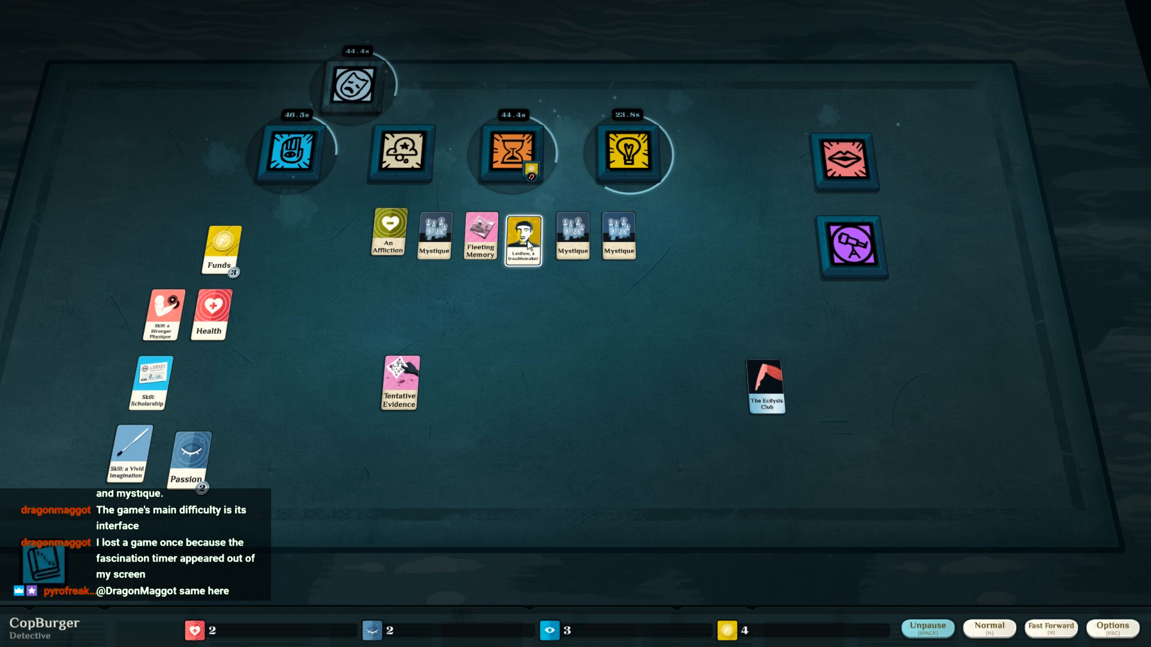
pyautogui.click(847, 246)
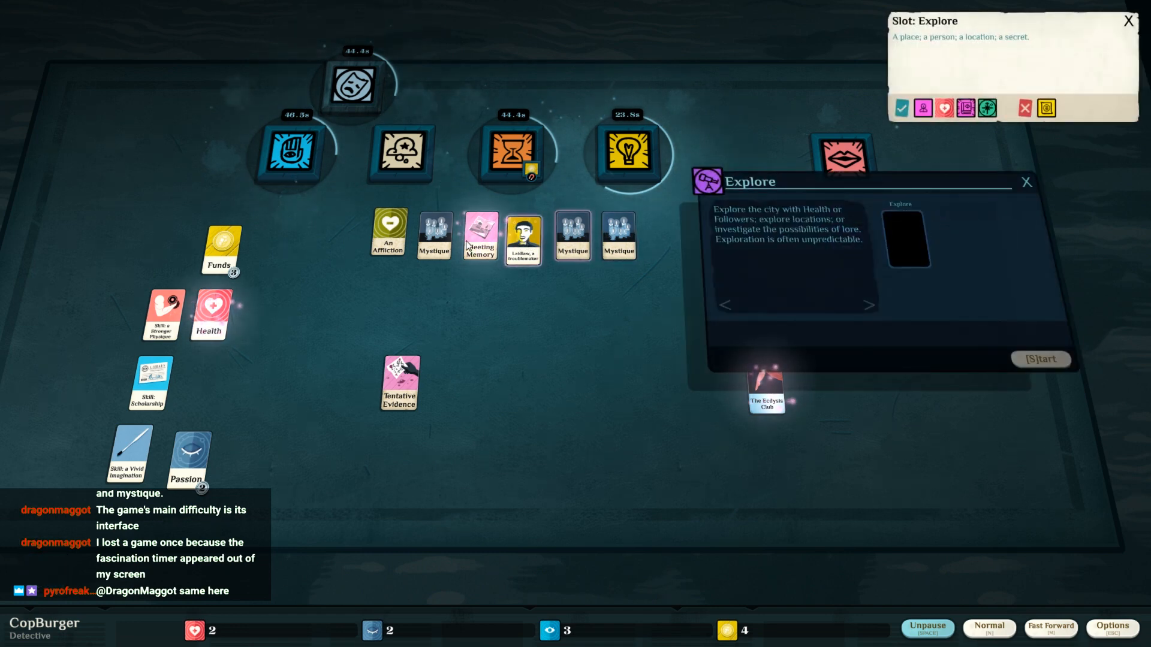
pyautogui.moveTo(479, 235); pyautogui.dragTo(907, 238)
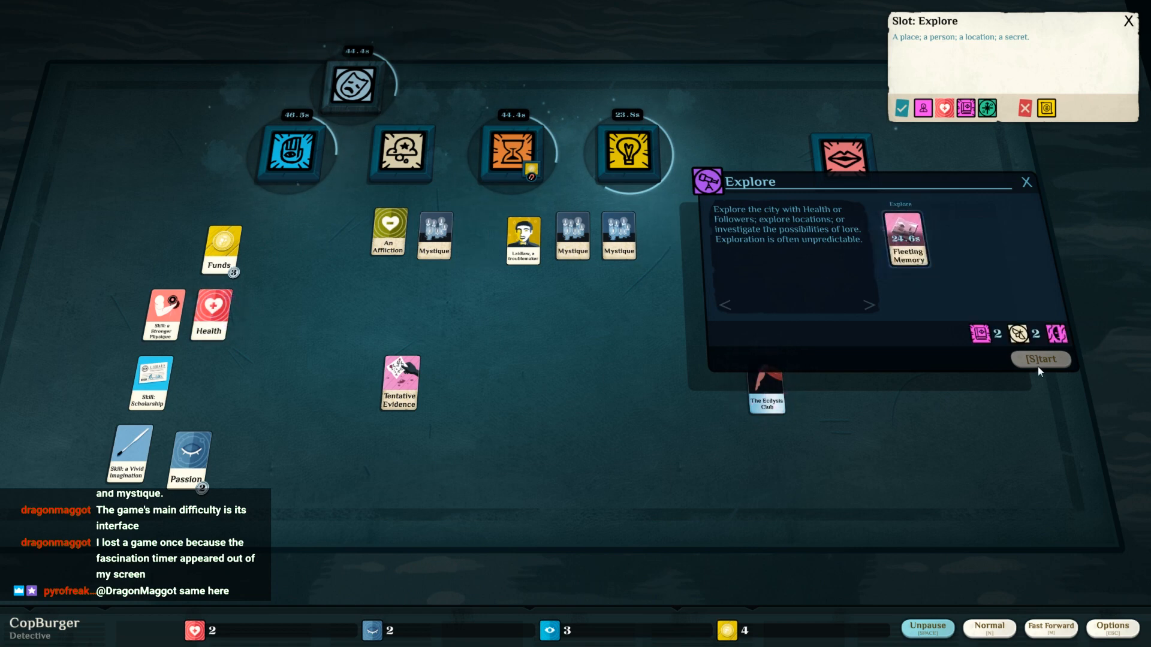
pyautogui.click(1040, 358)
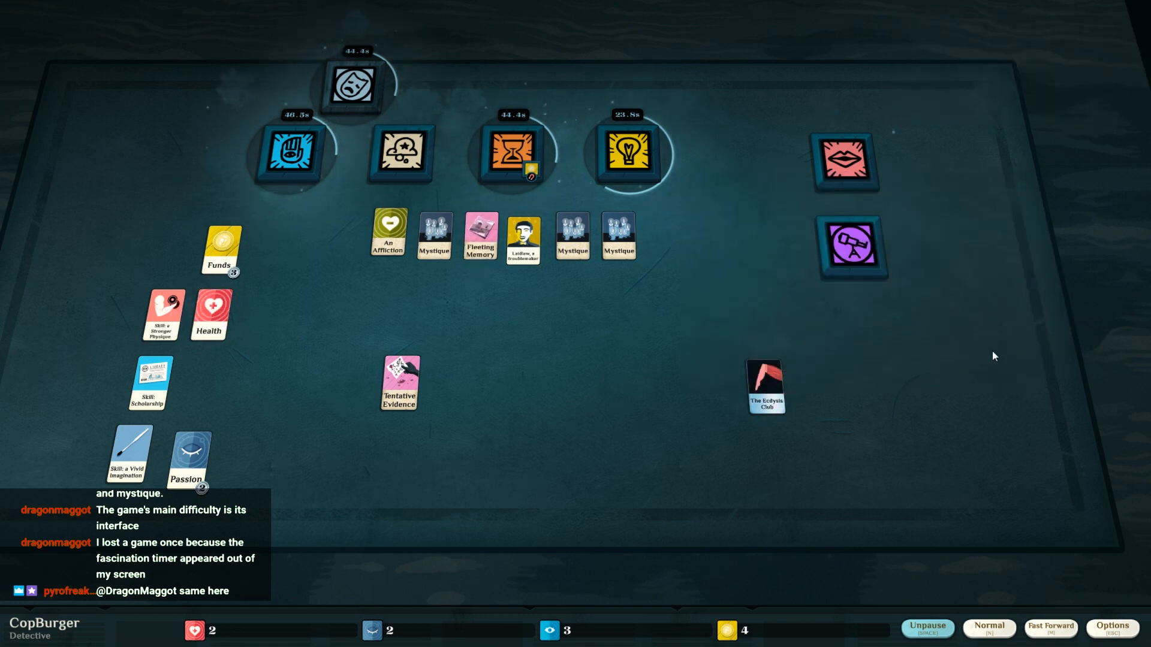
pyautogui.moveTo(880, 330)
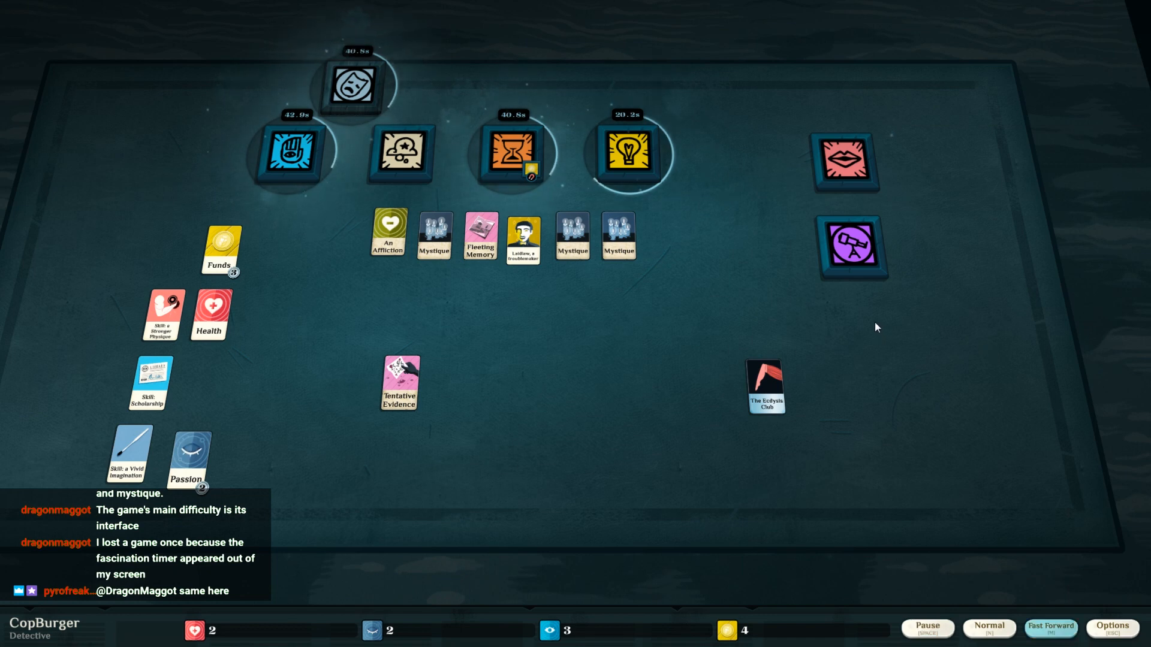
pyautogui.moveTo(541, 348)
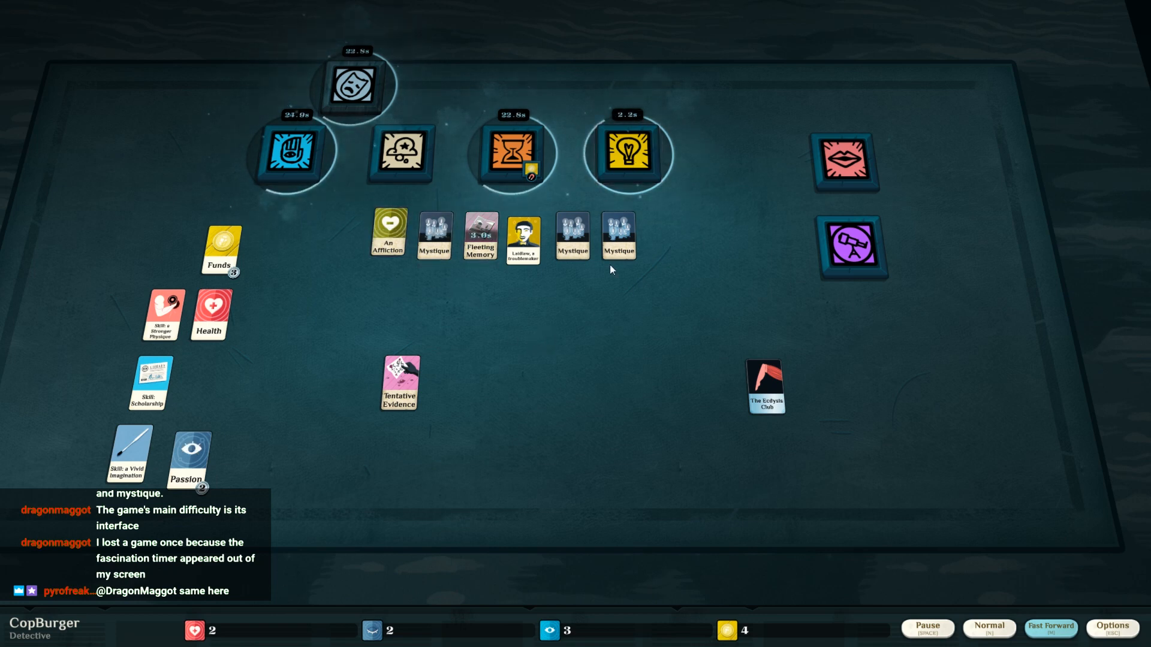
# - Begin a recovery rest in the Dream verb using An Affliction and Vitality
pyautogui.click(625, 153)
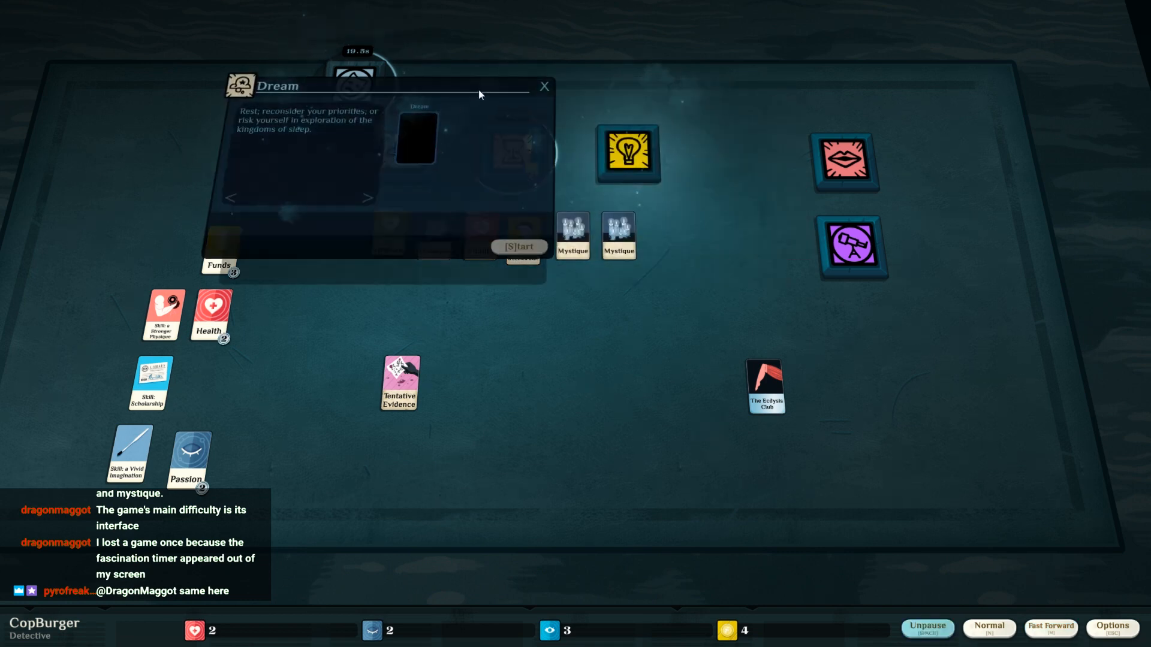
pyautogui.click(545, 86)
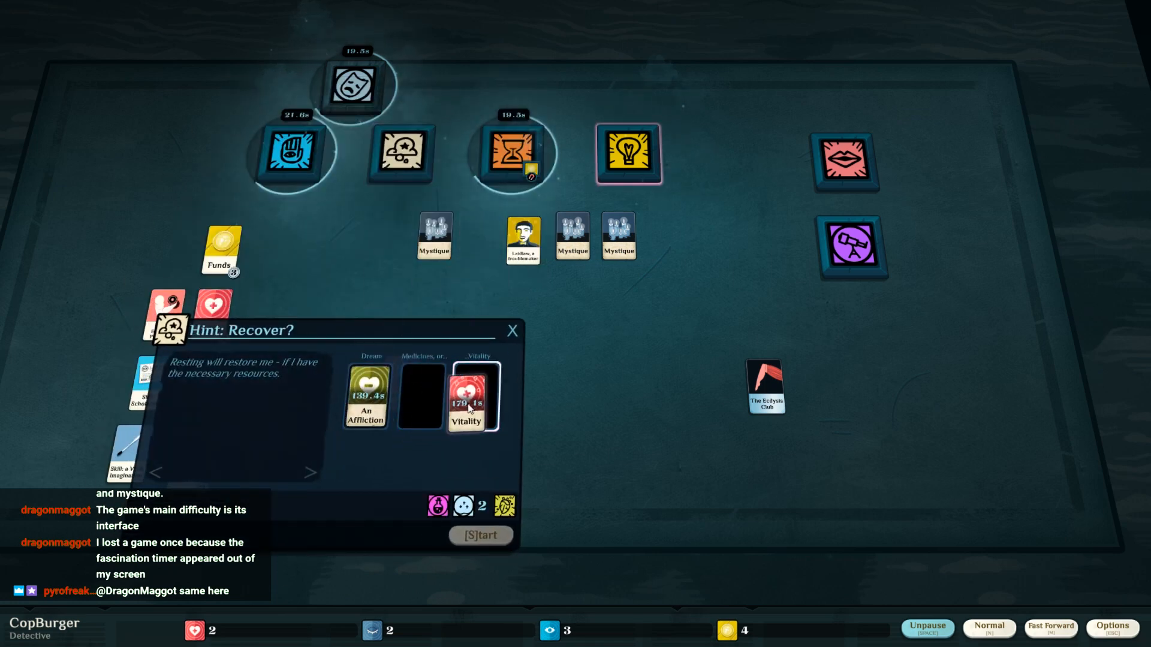
pyautogui.click(512, 331)
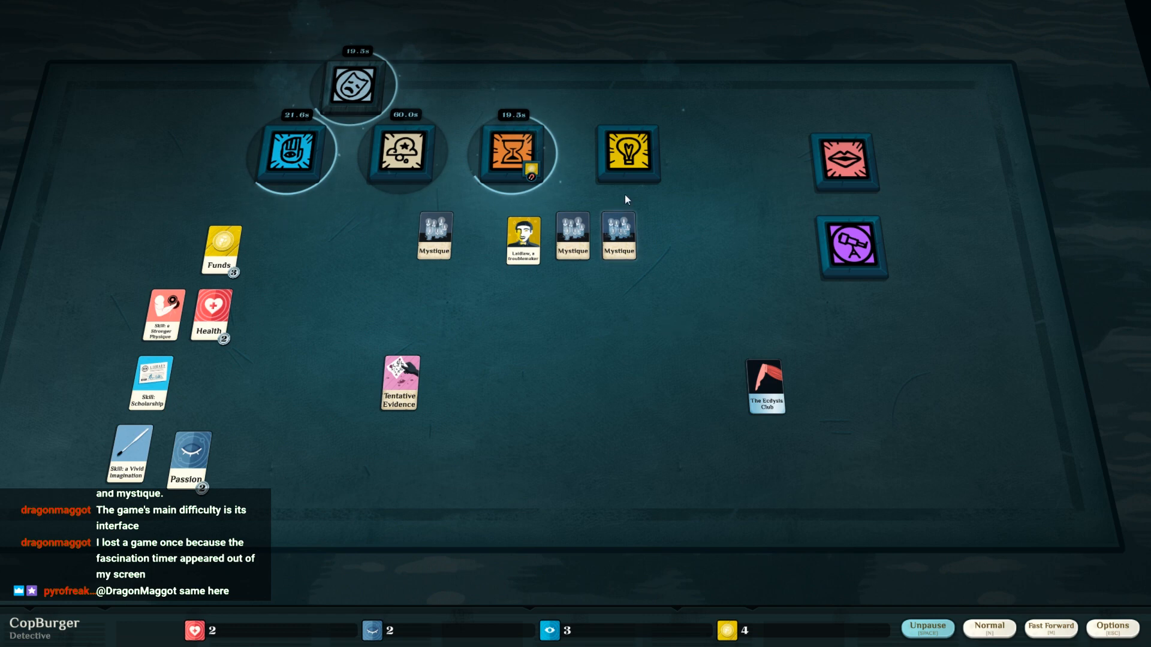
pyautogui.click(625, 153)
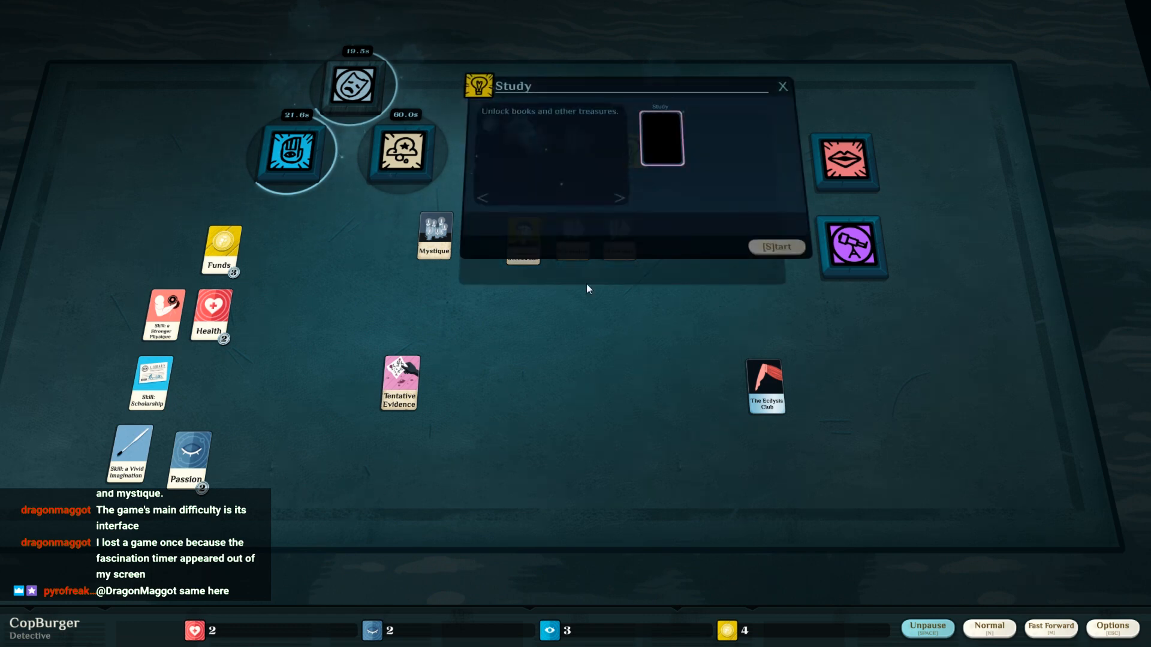
pyautogui.moveTo(659, 139)
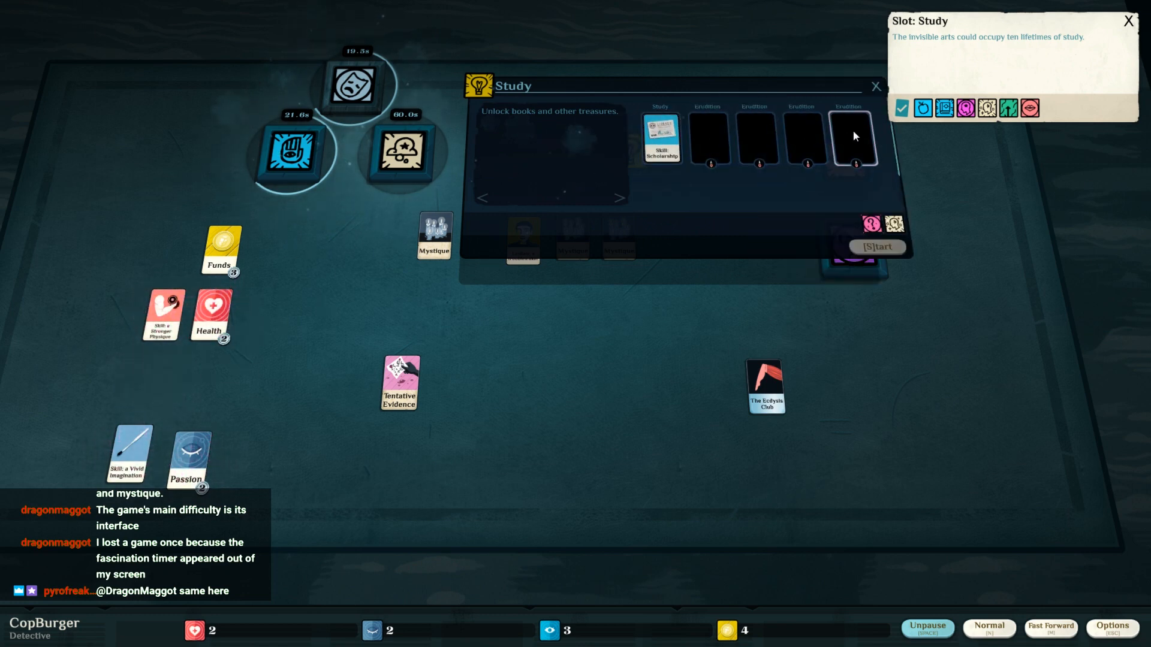
pyautogui.moveTo(661, 139); pyautogui.dragTo(120, 411)
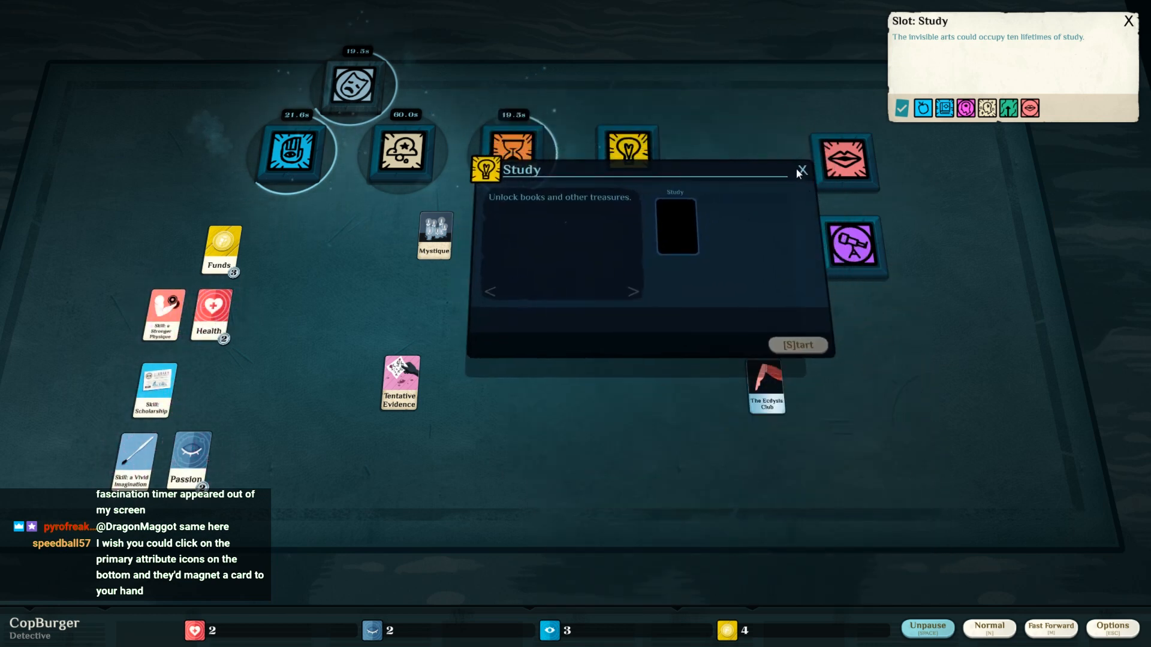
pyautogui.click(802, 169)
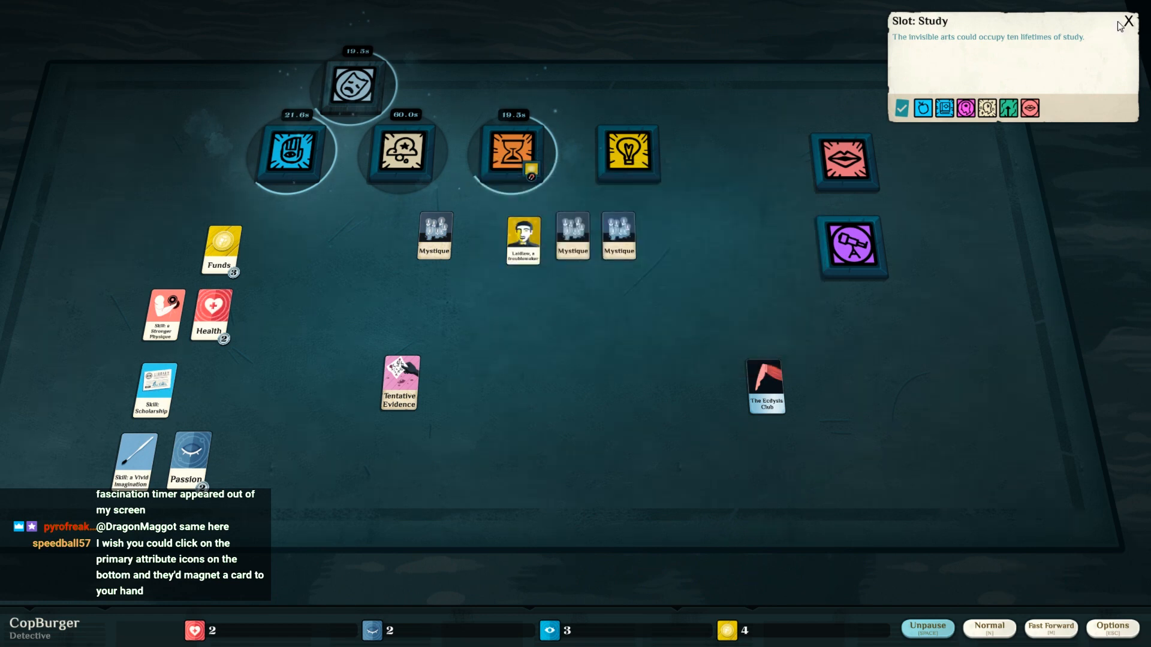
pyautogui.click(1128, 21)
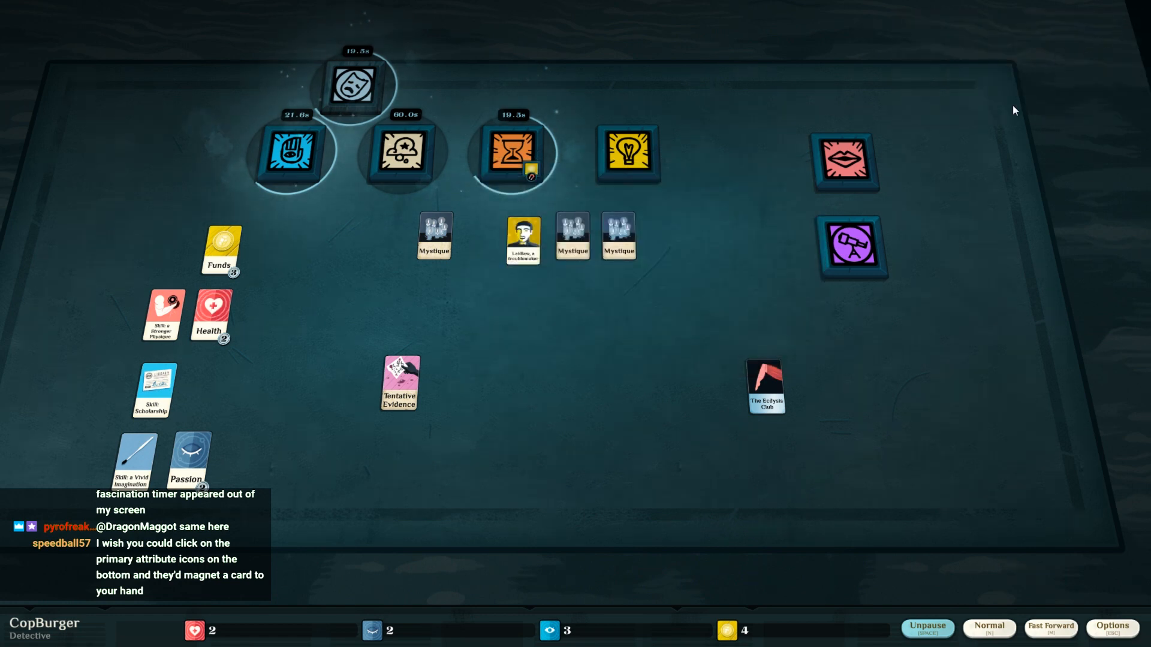
# - Let time run, then collect the Restlessness card from the finished Mortal Frustrations
pyautogui.click(926, 628)
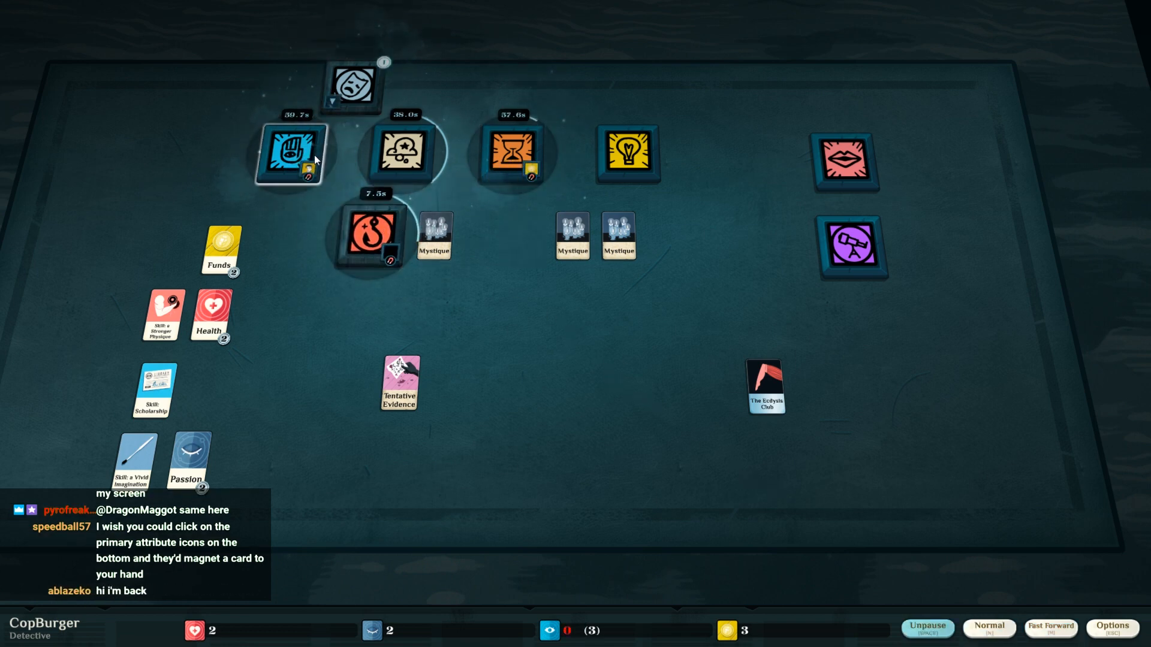
pyautogui.click(290, 153)
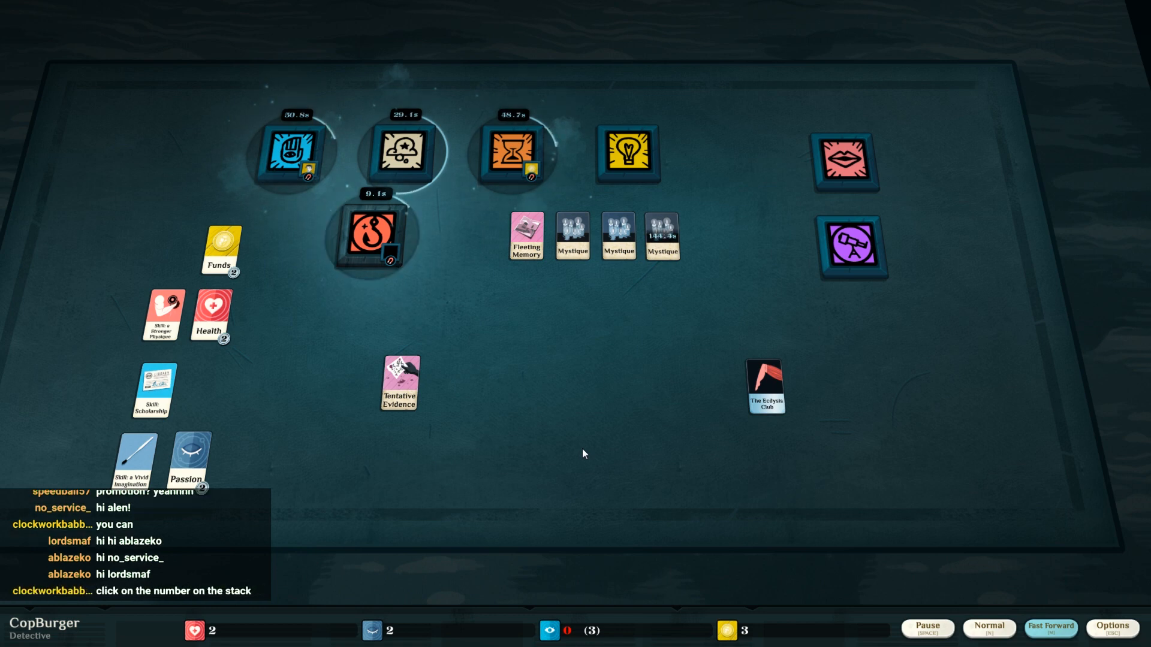
pyautogui.click(370, 235)
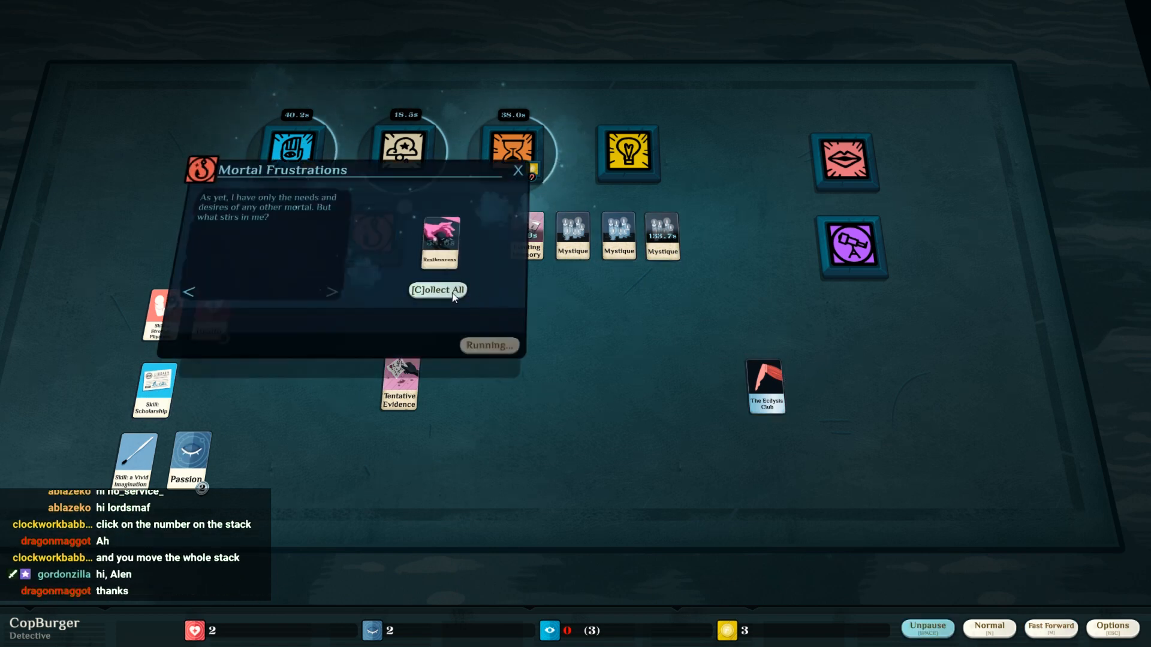
pyautogui.click(438, 289)
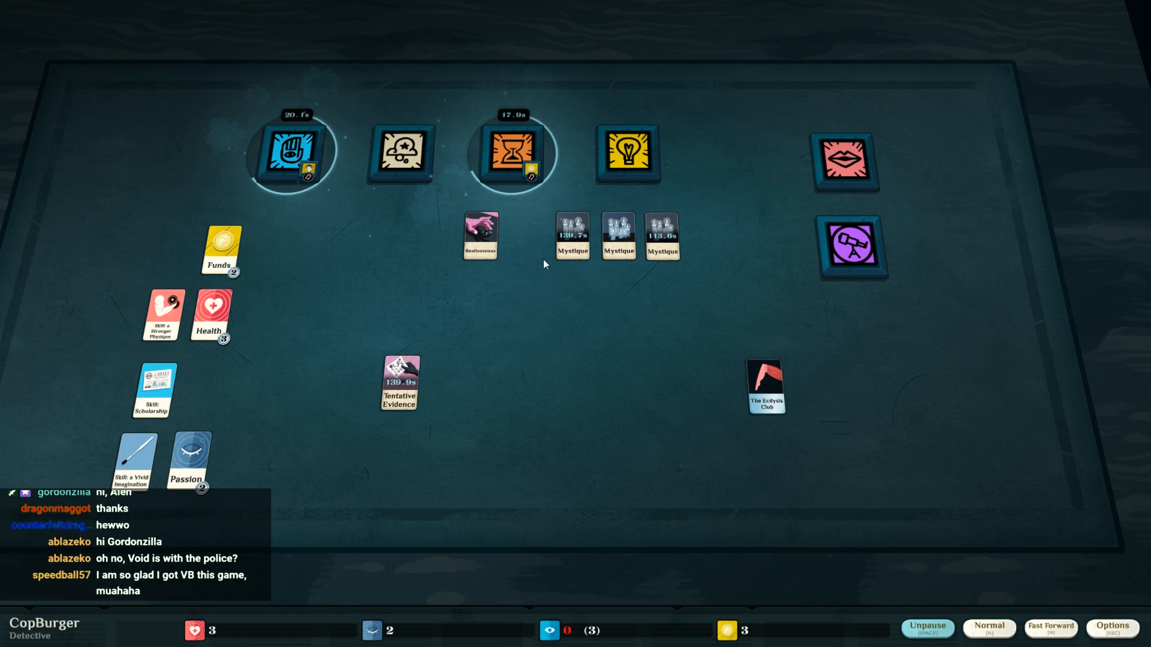
pyautogui.moveTo(528, 291)
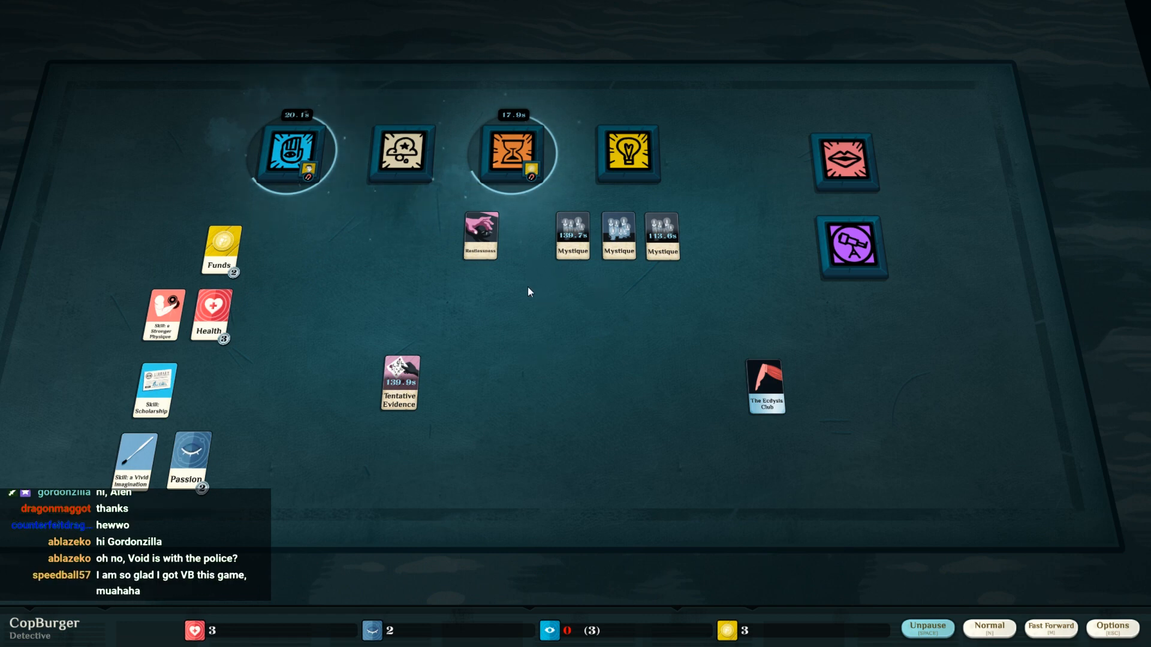
# - Collect A Favour from Authority, Inspector's Position, three dimmed Reason and Funds from Solving the case
pyautogui.click(926, 628)
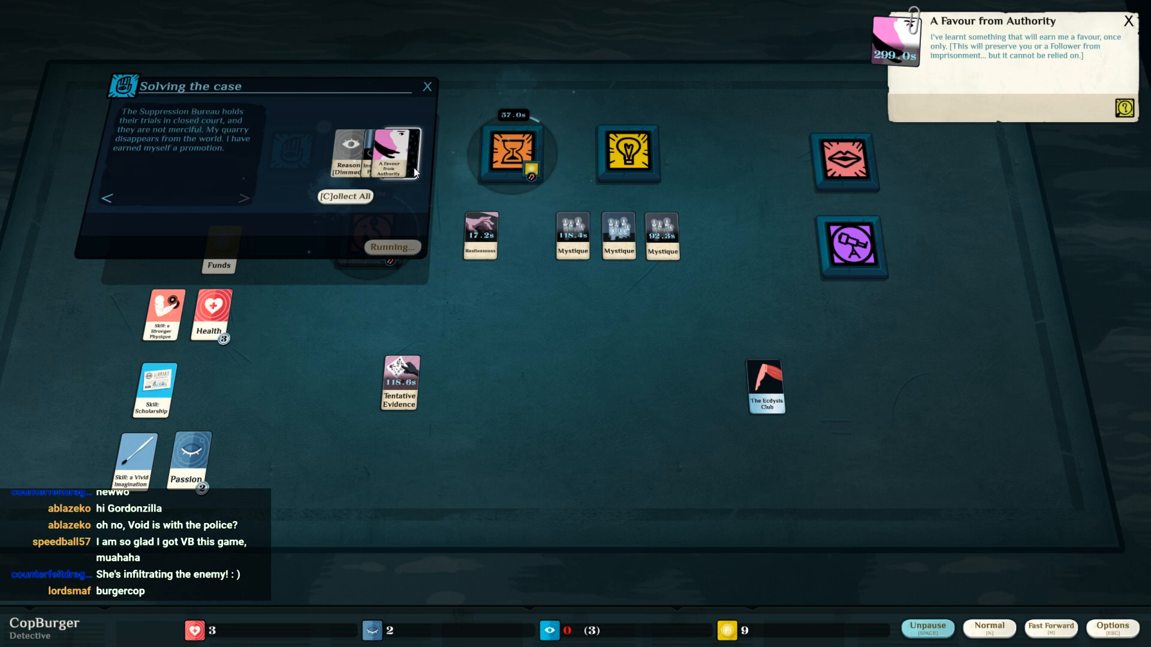
pyautogui.moveTo(452, 169)
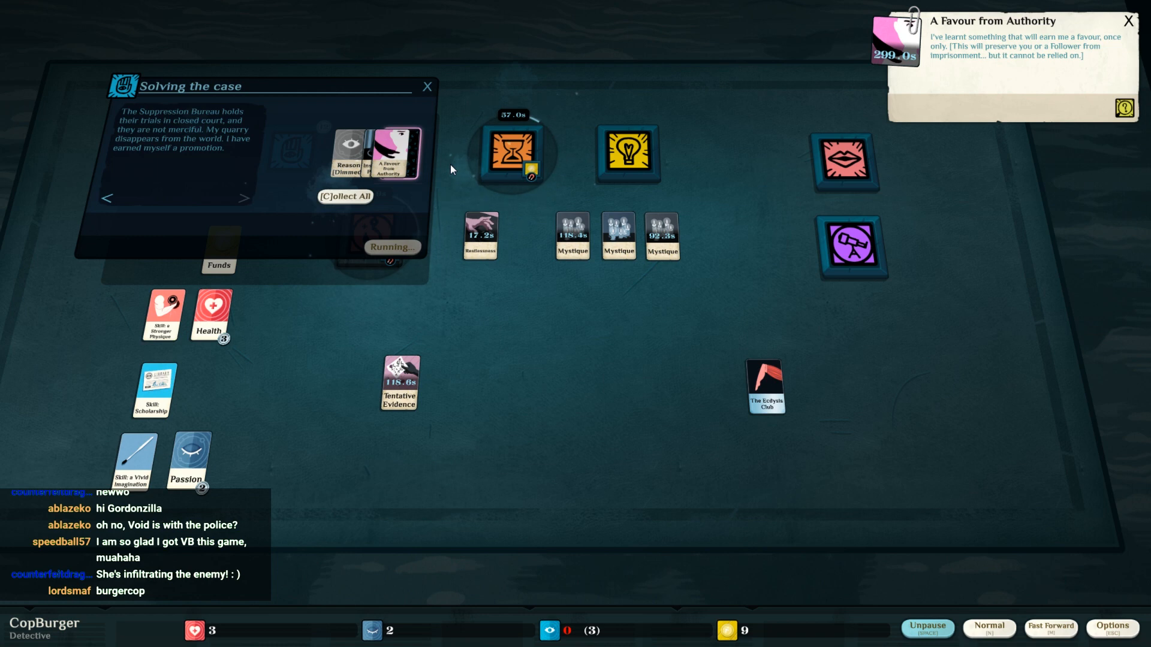
pyautogui.moveTo(418, 169)
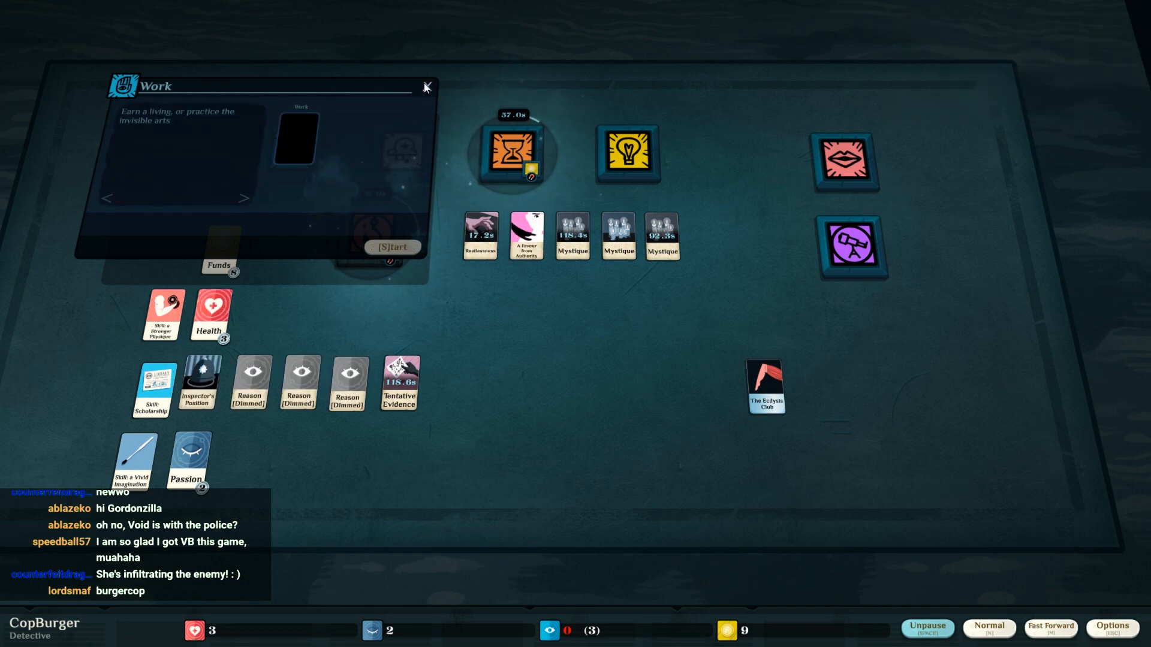
pyautogui.click(426, 86)
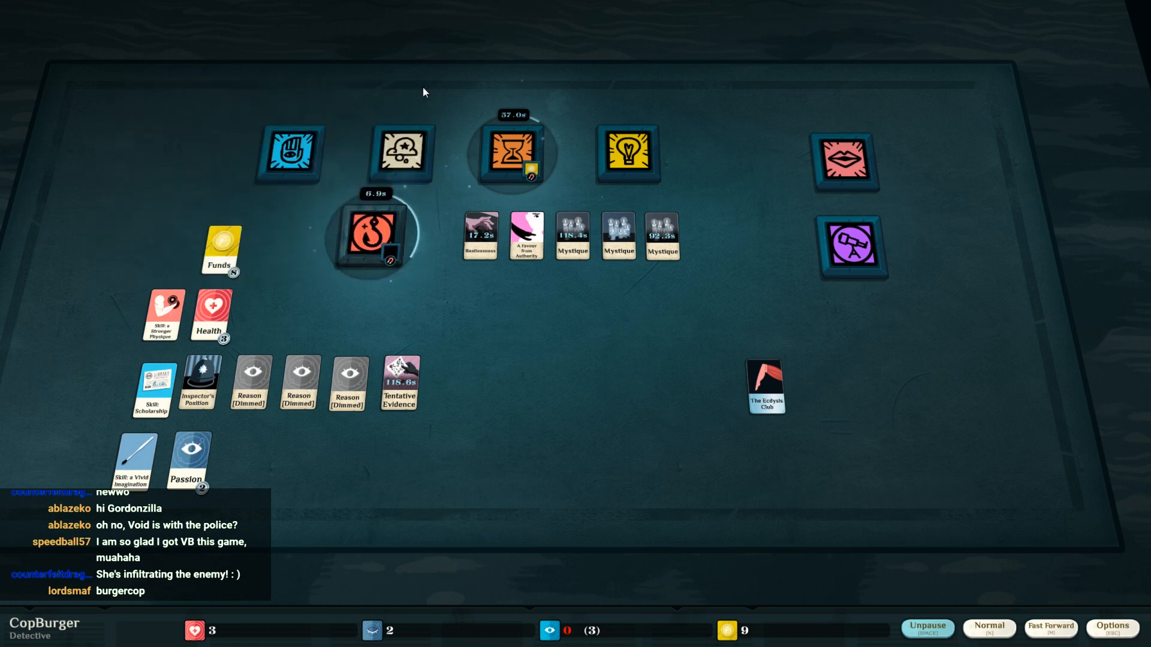
pyautogui.moveTo(547, 367)
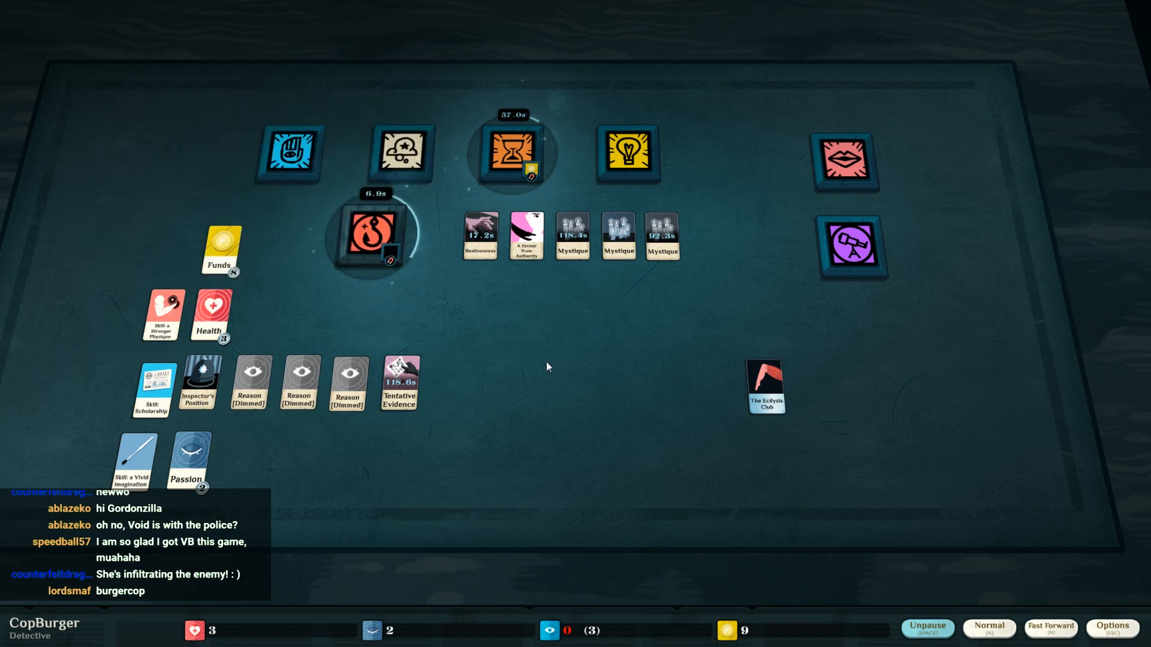
pyautogui.moveTo(479, 246)
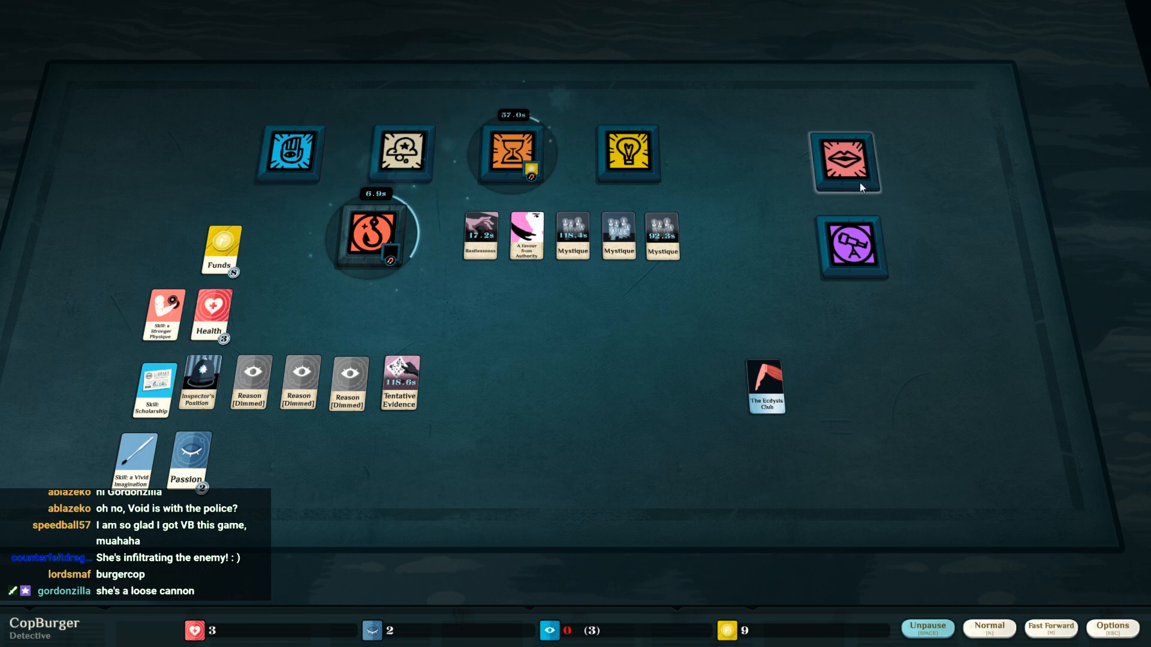
# - Begin a Mood Piece painting with Vivid Imagination and Passion, Restlessness as inspiration, and resume time
pyautogui.click(841, 163)
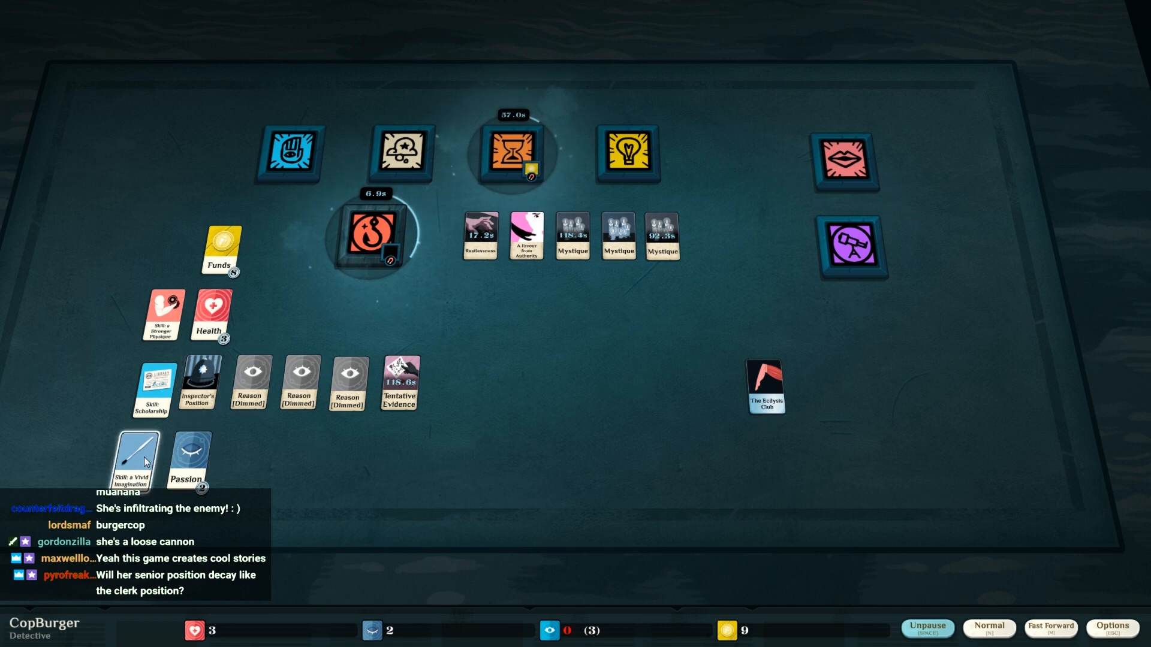
pyautogui.click(291, 152)
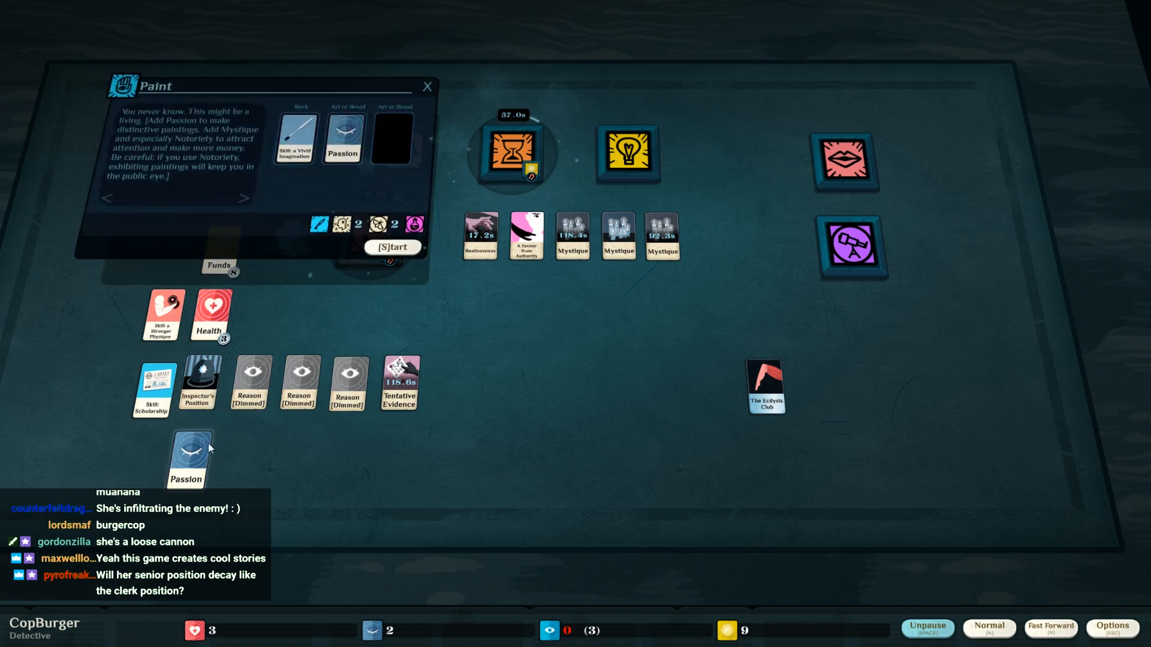
pyautogui.moveTo(184, 461); pyautogui.dragTo(390, 138)
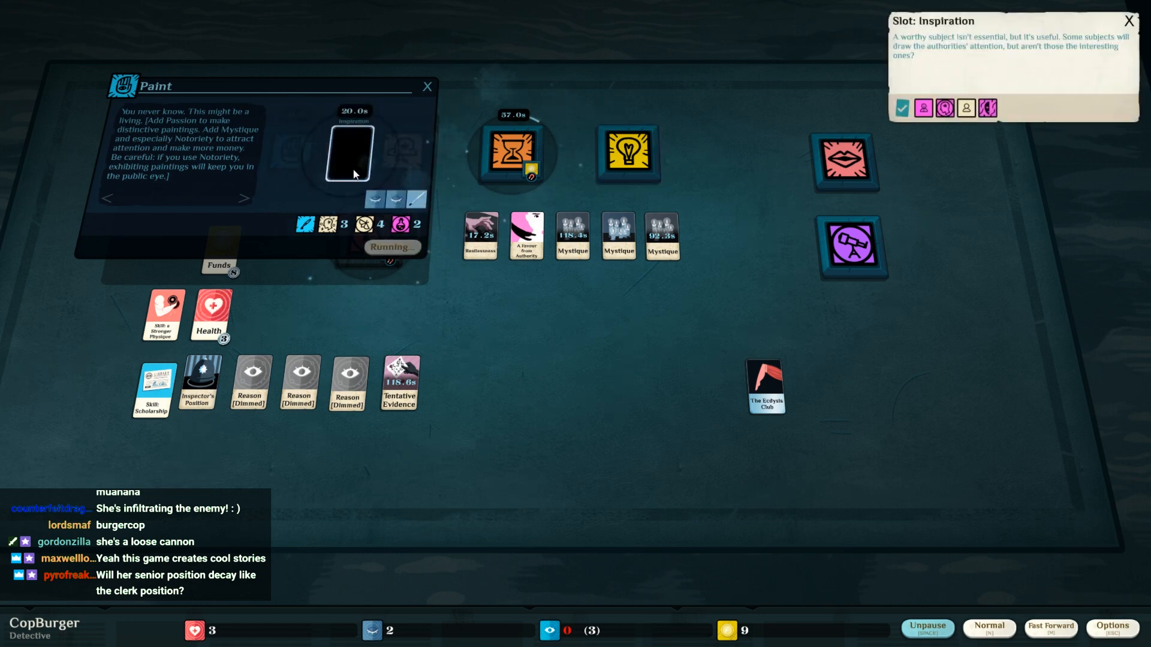
pyautogui.moveTo(480, 235); pyautogui.dragTo(353, 155)
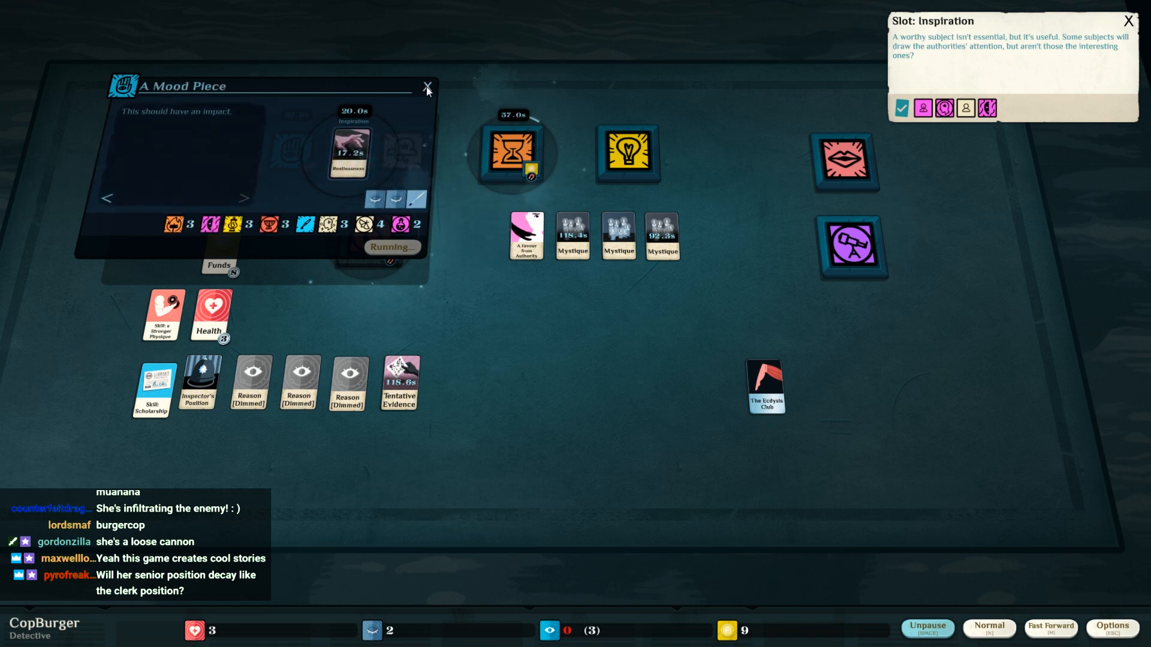
pyautogui.click(427, 86)
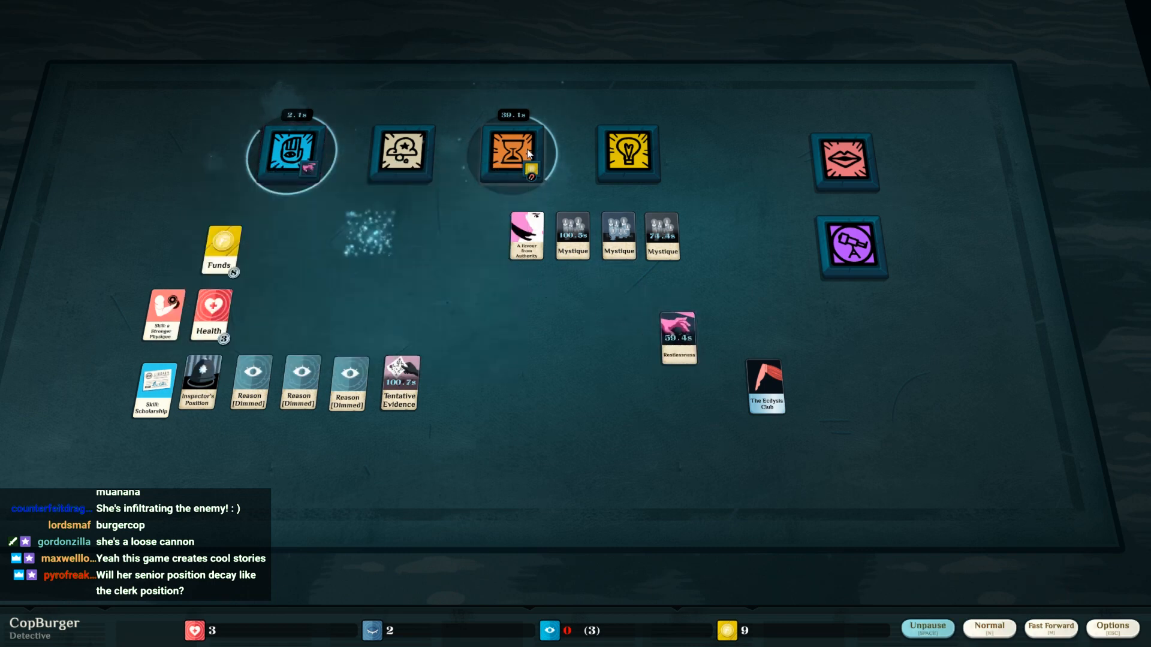
pyautogui.click(927, 628)
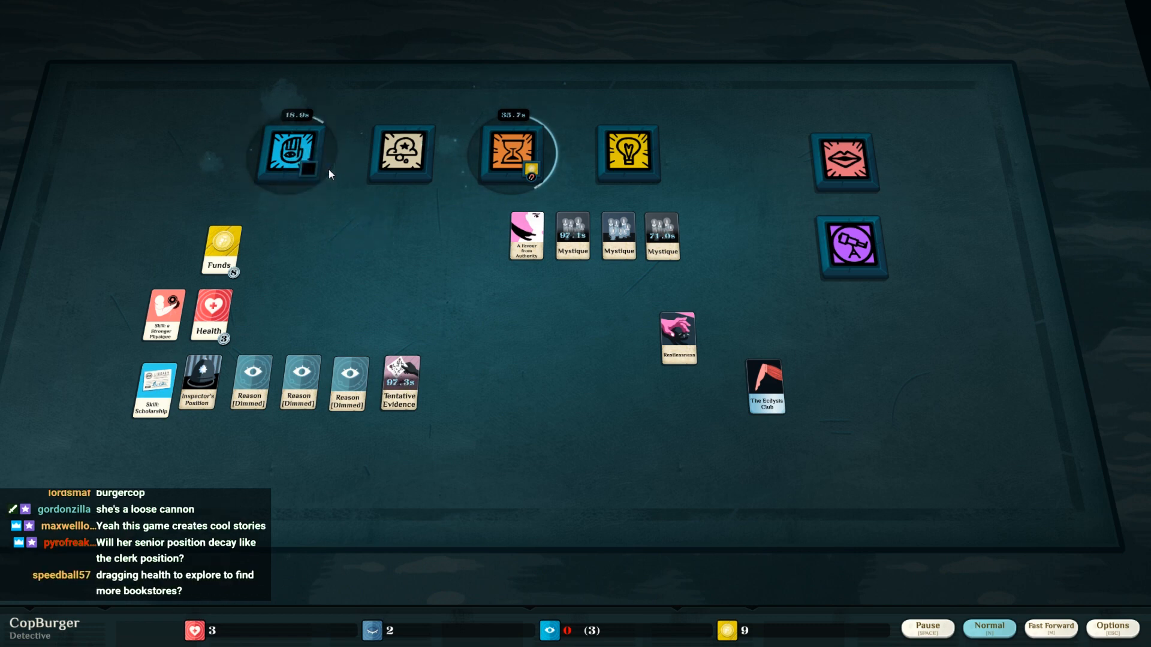
# - Check the painting in progress and start a Funds-paid visit to the Ecdysis Club
pyautogui.click(292, 152)
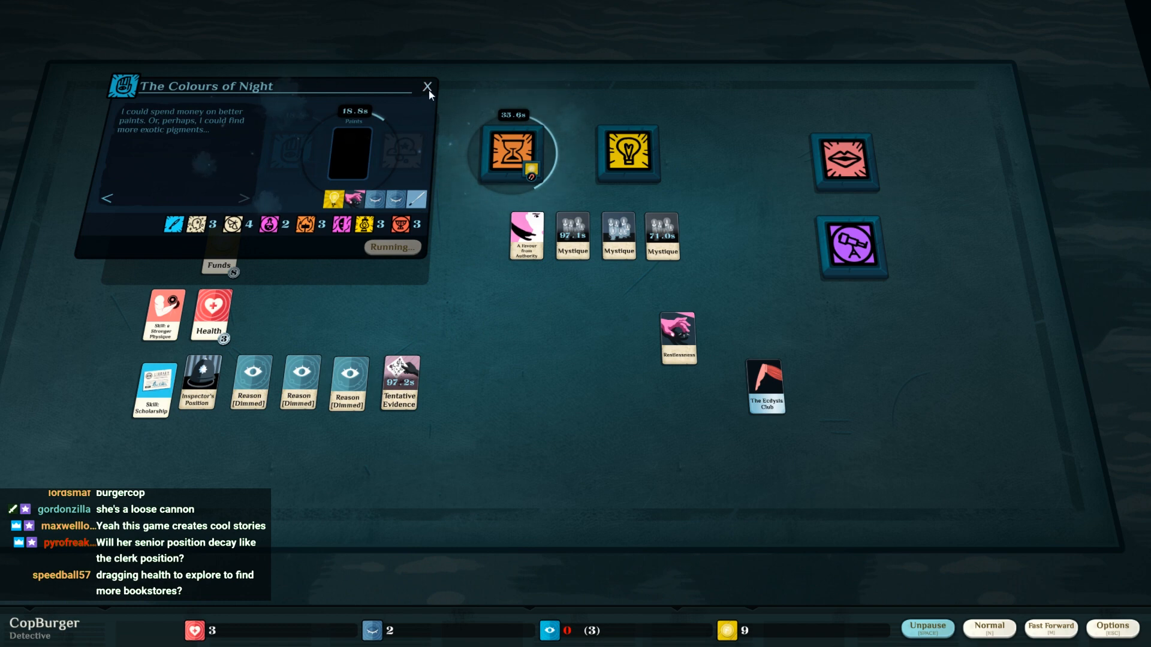
pyautogui.moveTo(432, 93)
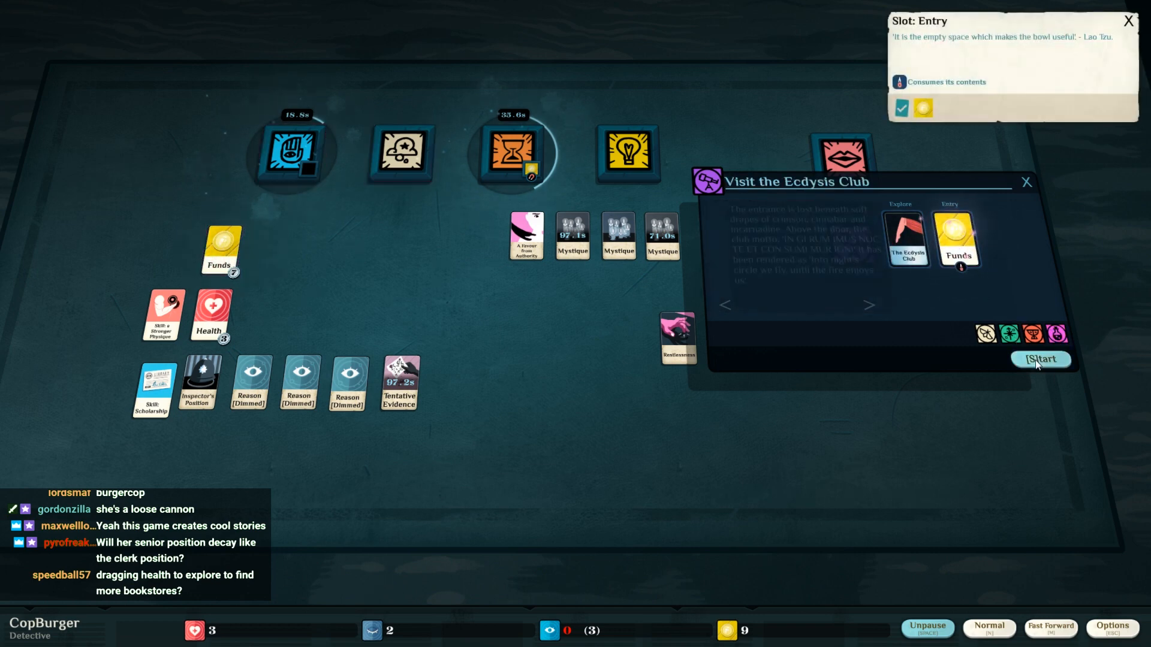
pyautogui.click(1039, 358)
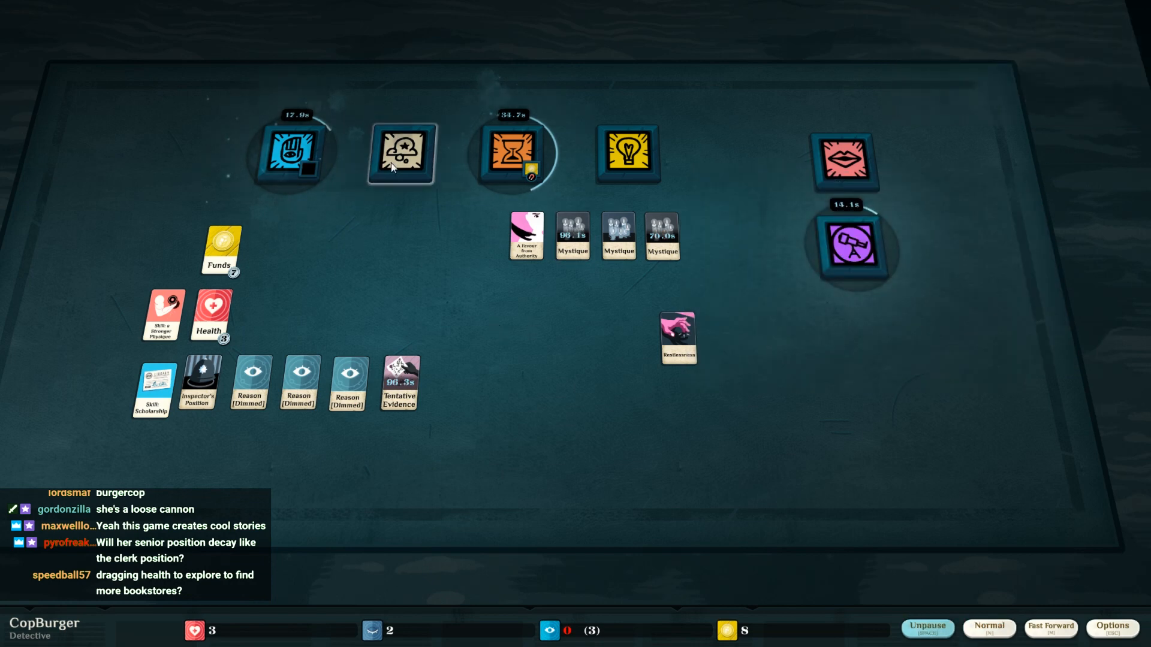
# - Rest the Health card in the Dream verb as An Early Night
pyautogui.click(400, 153)
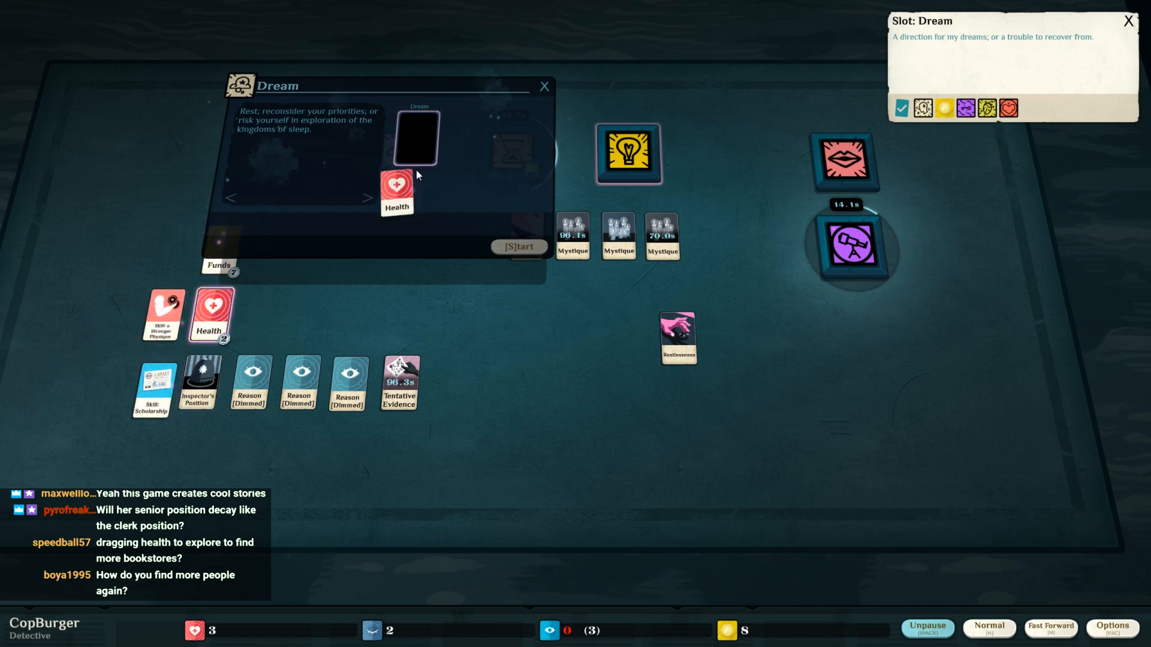
pyautogui.moveTo(397, 184); pyautogui.dragTo(415, 135)
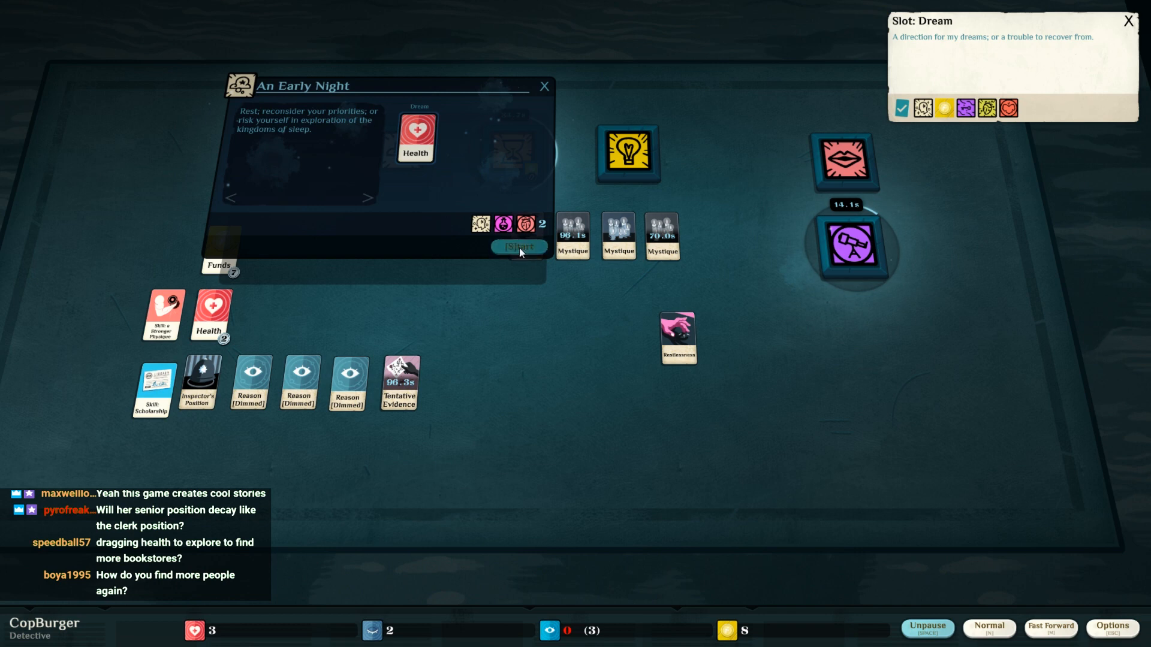
pyautogui.click(519, 247)
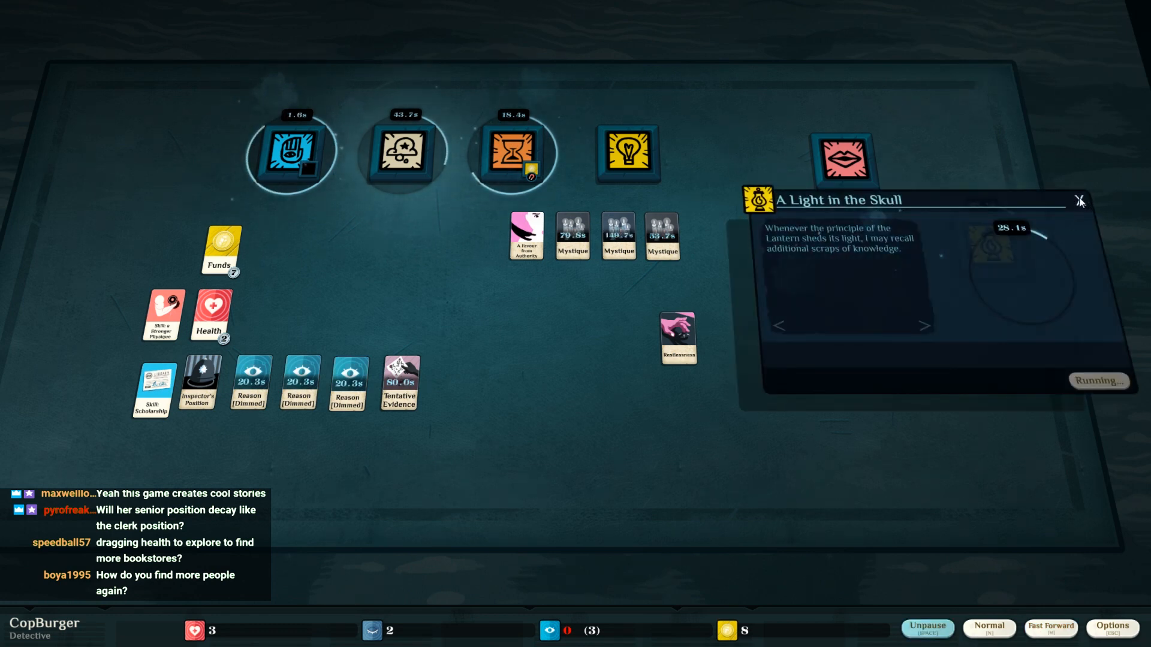
# - Dismiss the Light in the Skull notice and collect the Ecdysis Club card from the Cabaret Club outcome
pyautogui.click(1080, 202)
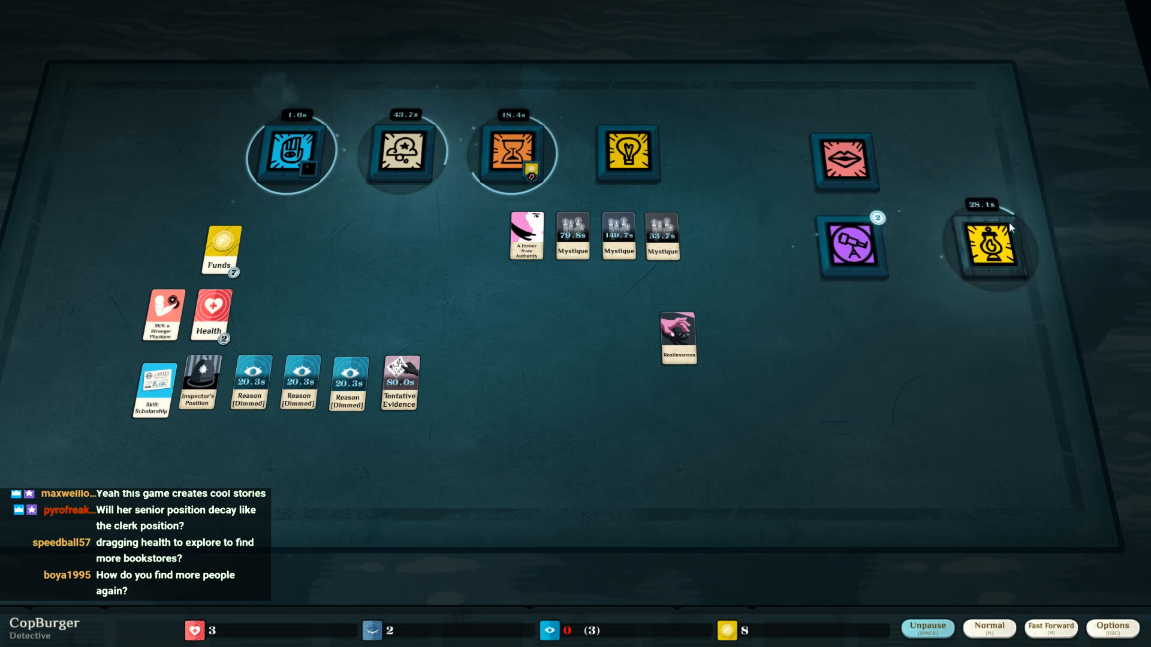
pyautogui.click(987, 245)
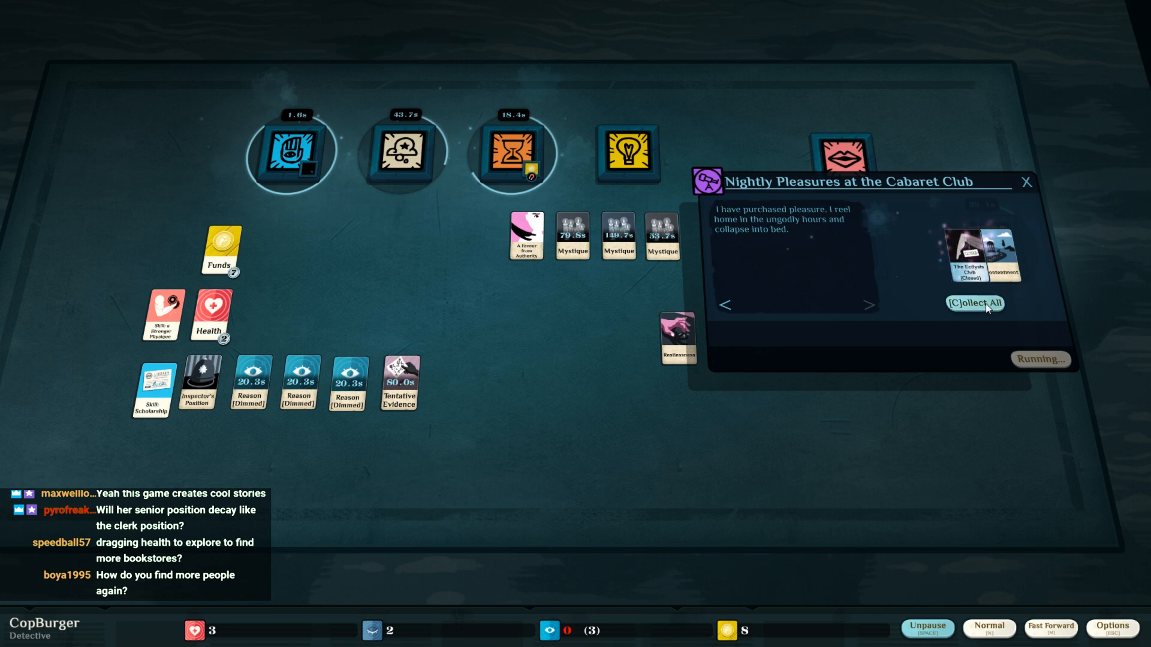
pyautogui.click(973, 302)
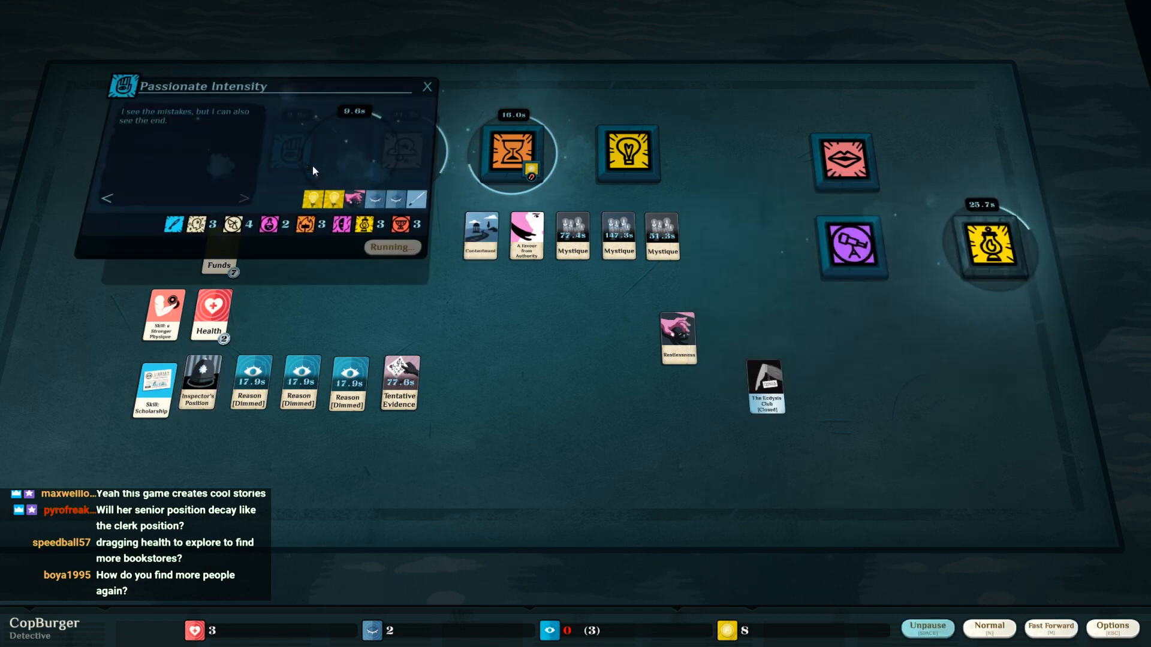
pyautogui.click(427, 87)
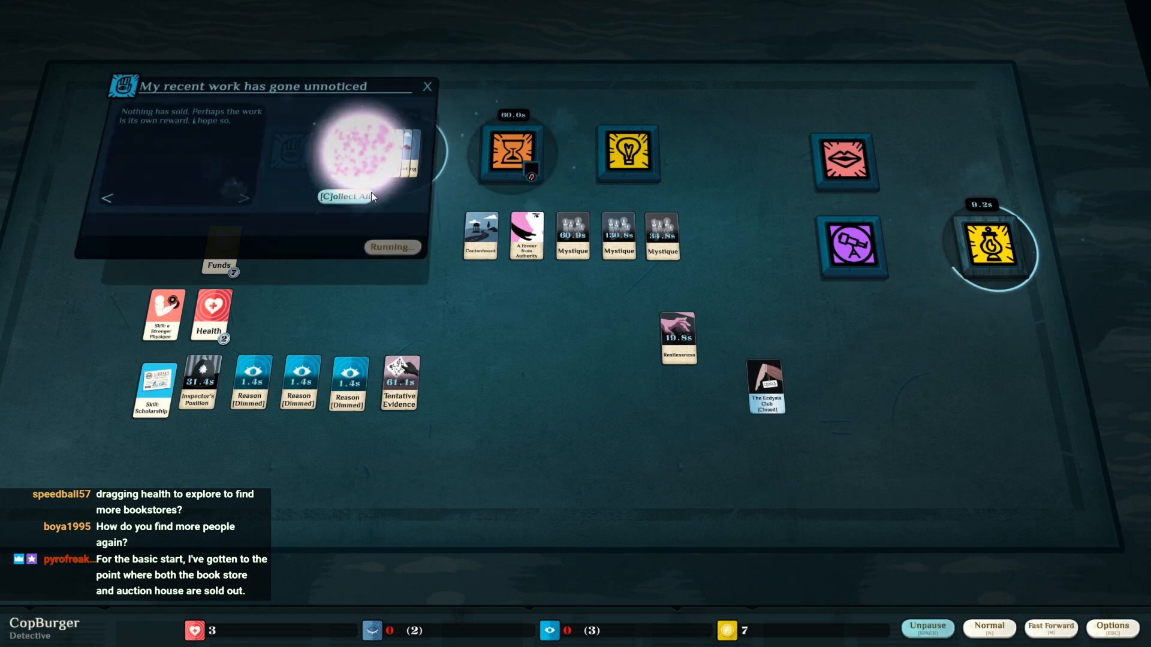
# - Collect the unsold painting's Vivid Imagination, exhausted Passion and Glimmering results
pyautogui.click(345, 196)
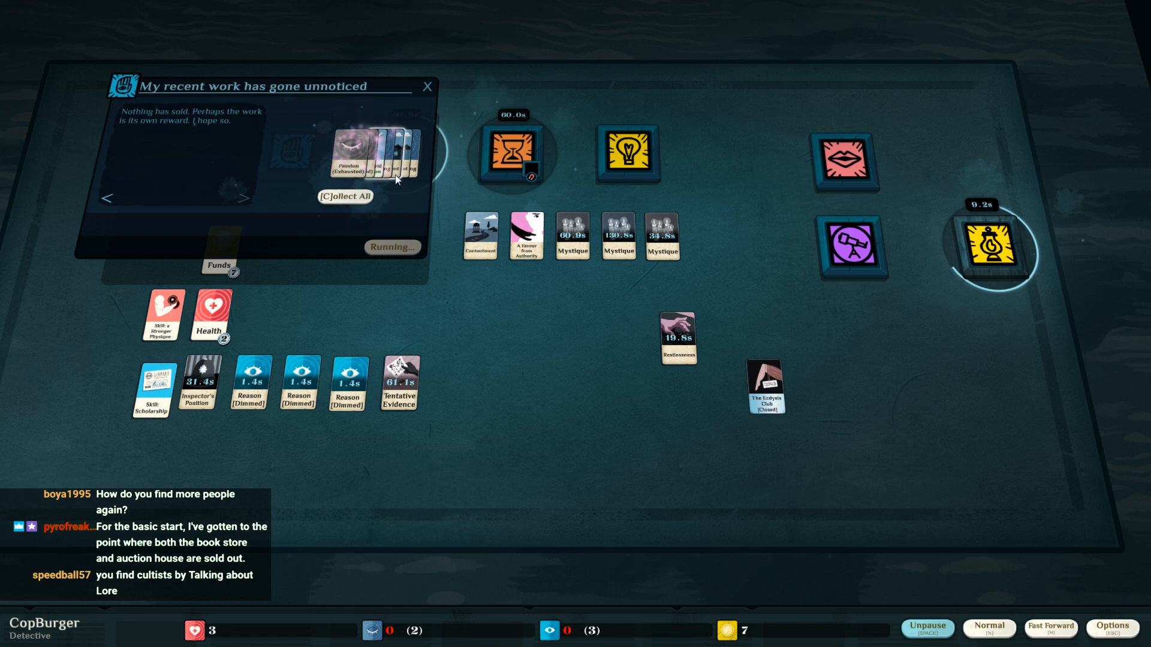
pyautogui.click(344, 195)
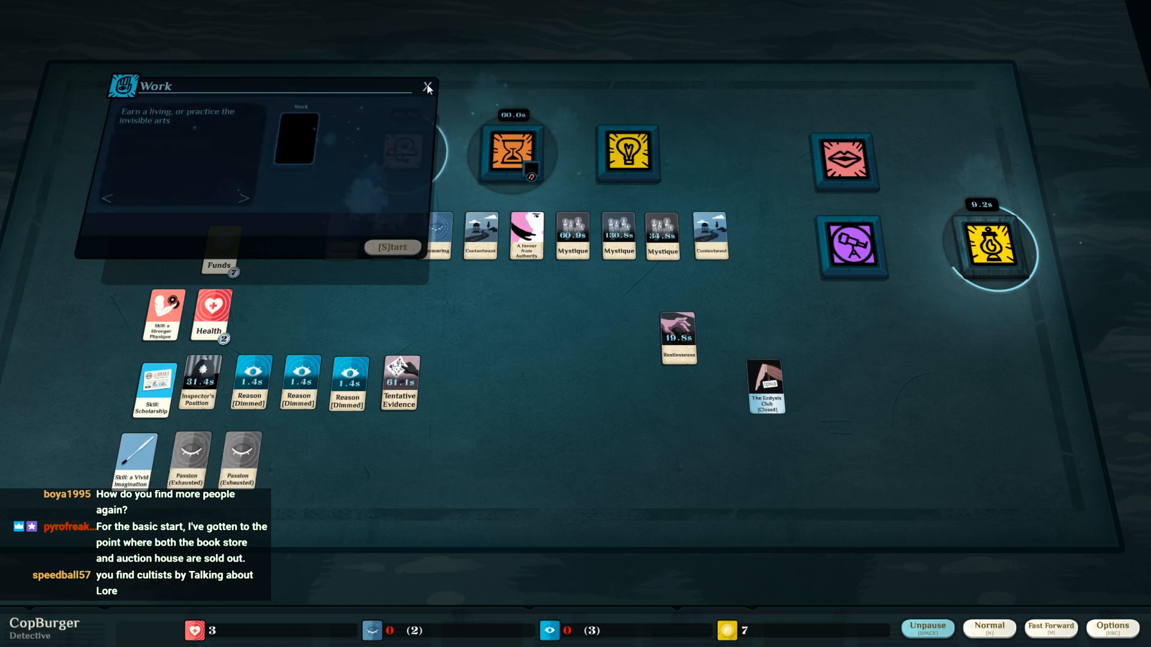
pyautogui.click(427, 88)
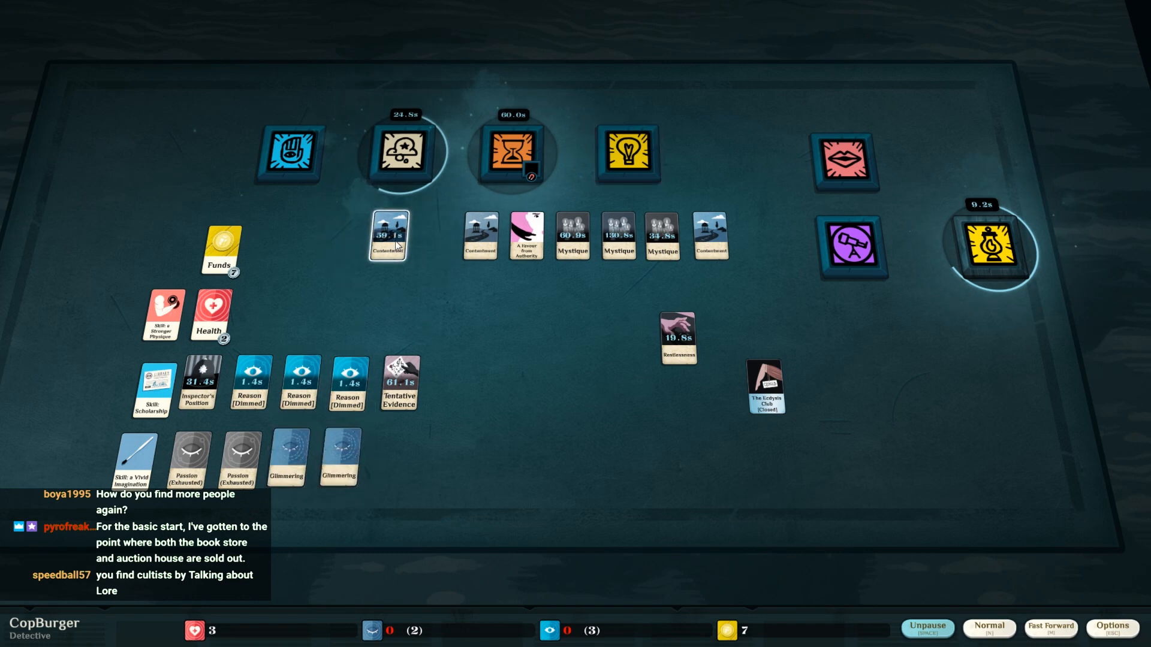
pyautogui.moveTo(285, 493)
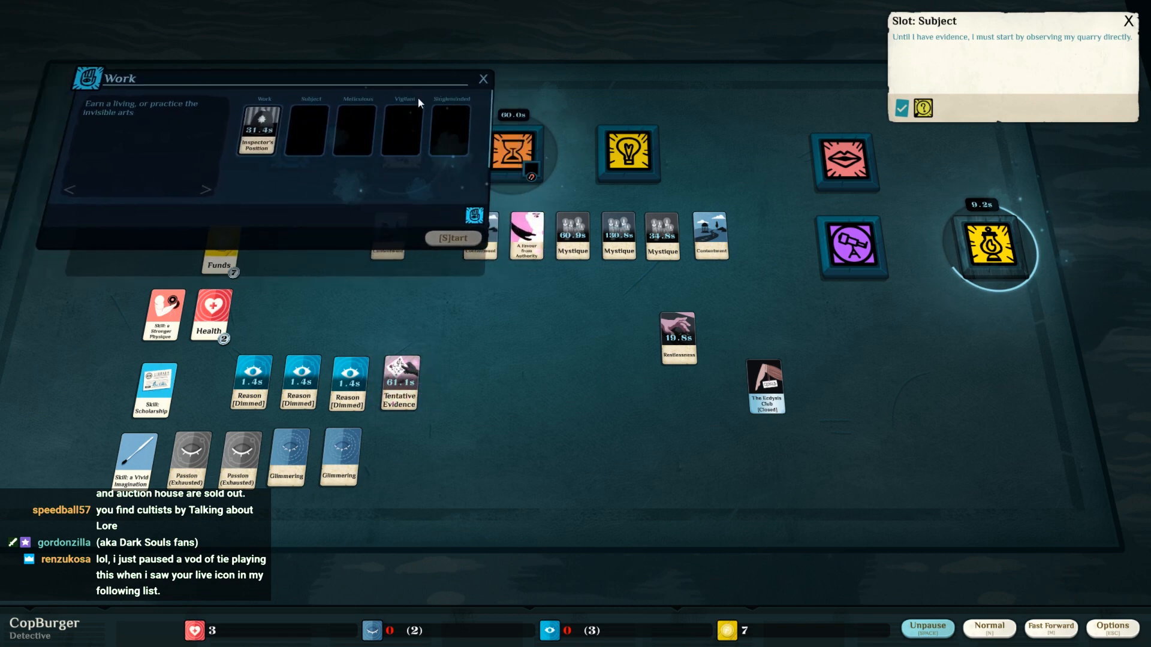
# - Reseat the Inspector's Position and leave the investigation with Reason and Tentative Evidence running
pyautogui.click(257, 129)
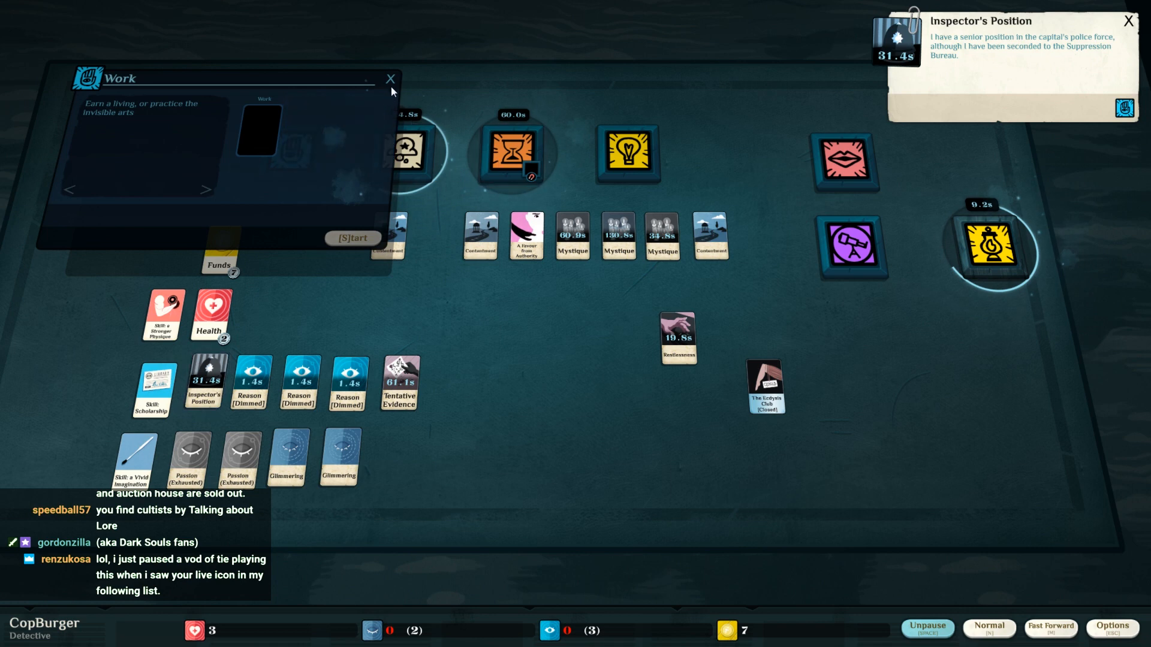
pyautogui.click(390, 79)
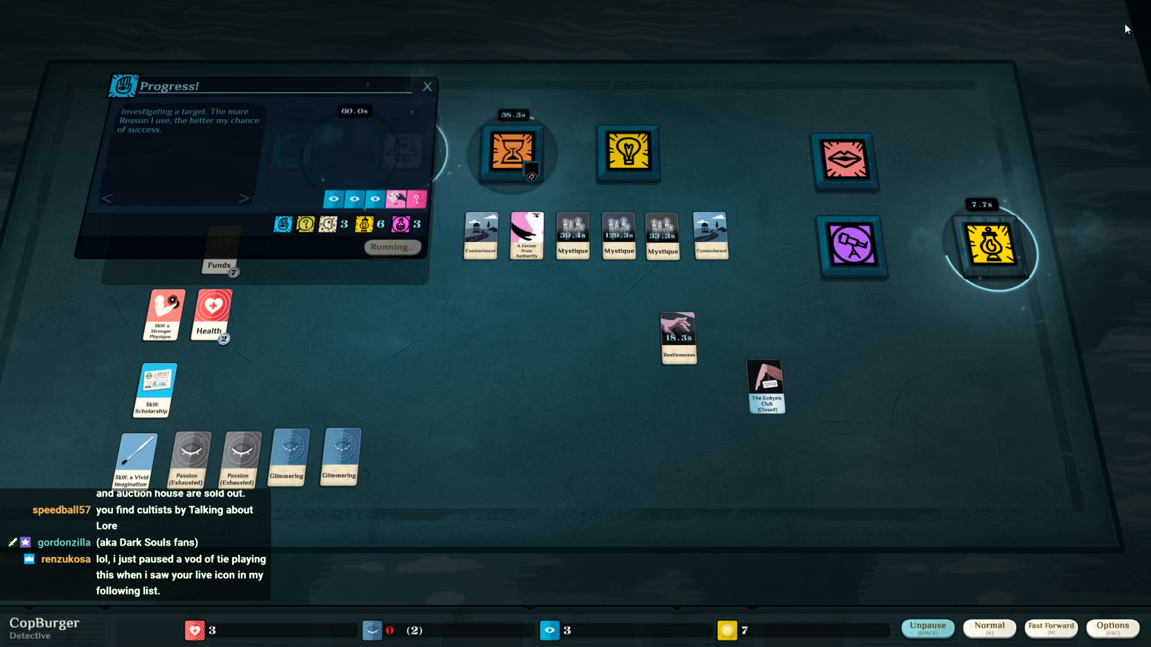
pyautogui.click(426, 86)
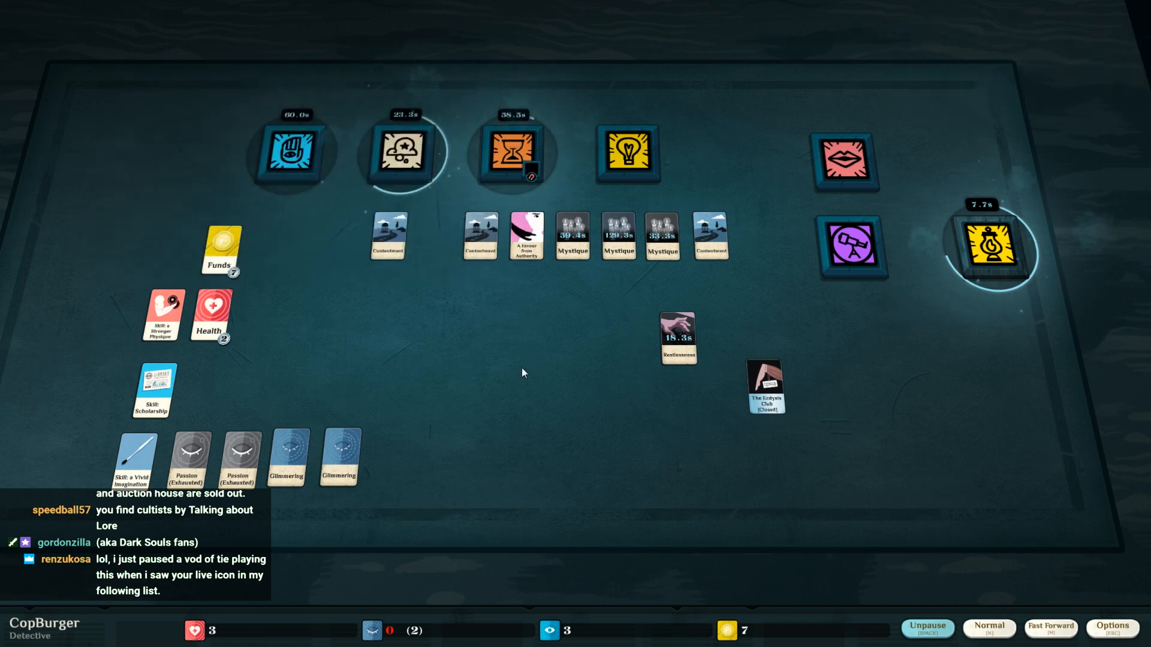
# - Collect Erudition from the finished lantern reflection and bring up the Study verb's hint
pyautogui.click(627, 152)
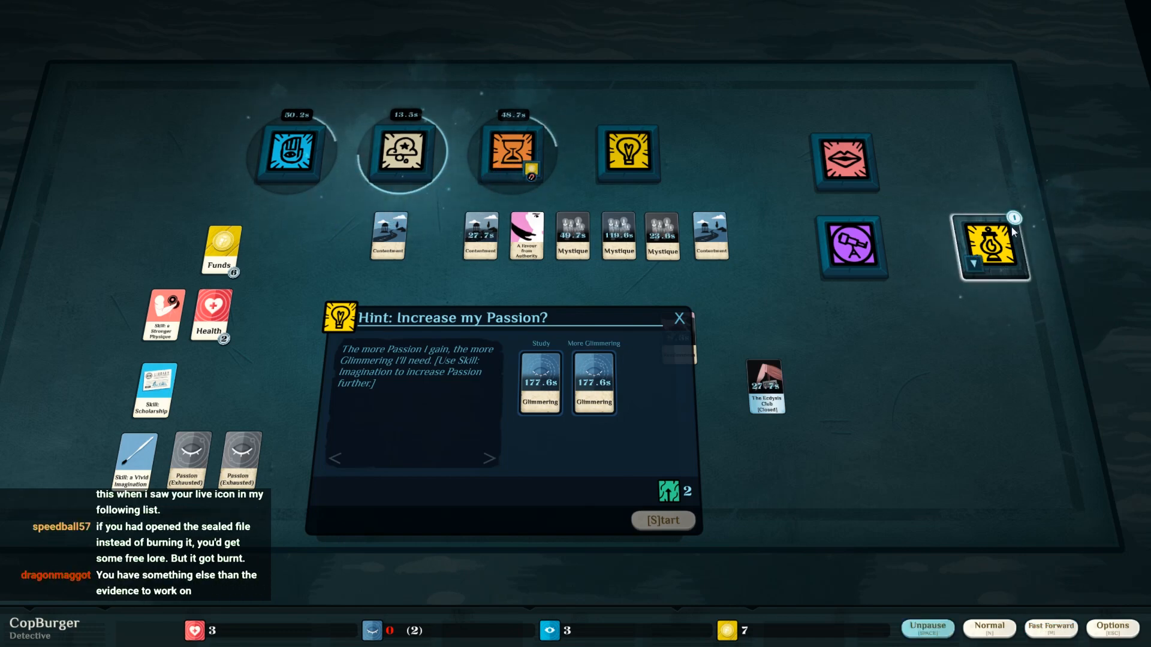
pyautogui.click(678, 319)
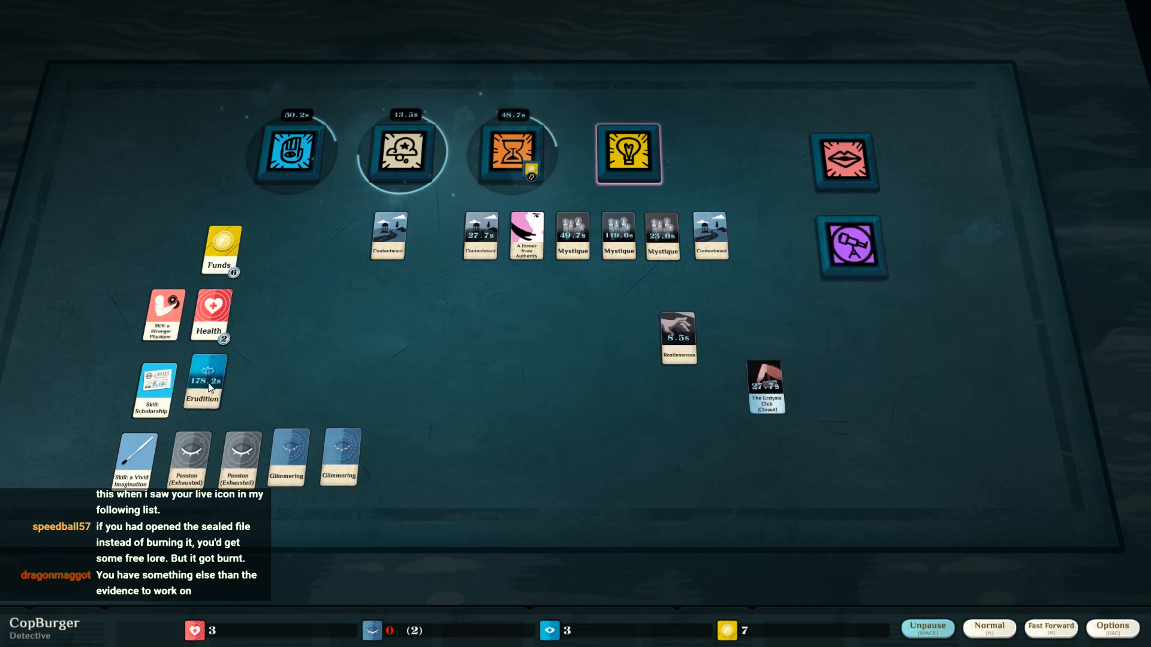
pyautogui.click(627, 152)
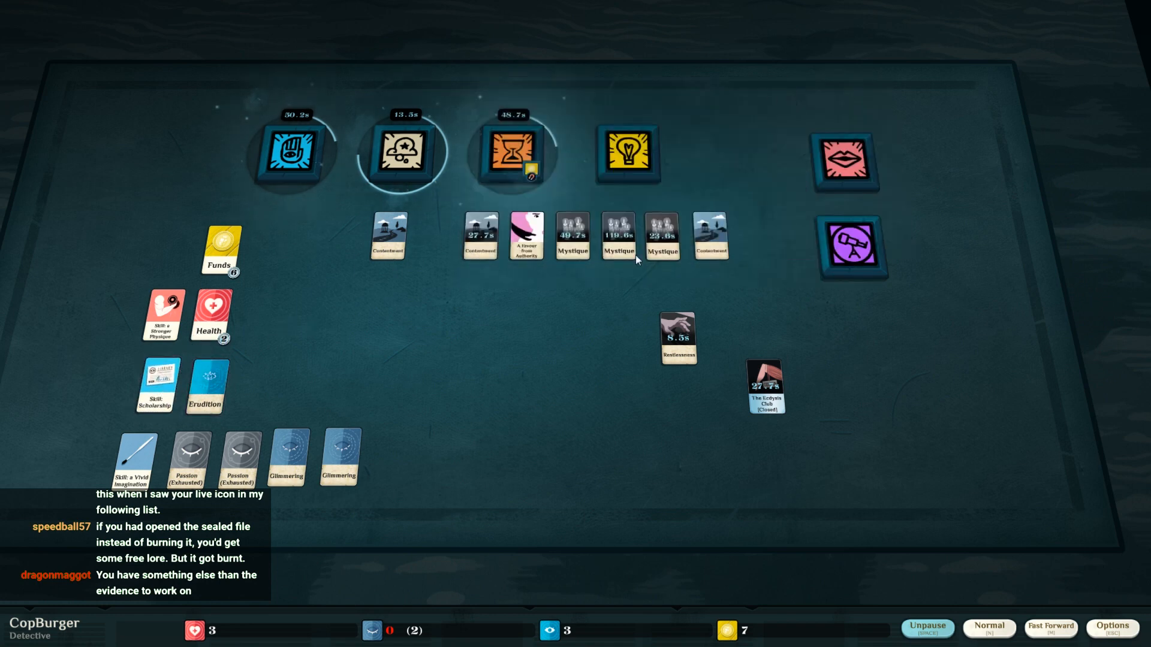
pyautogui.click(627, 152)
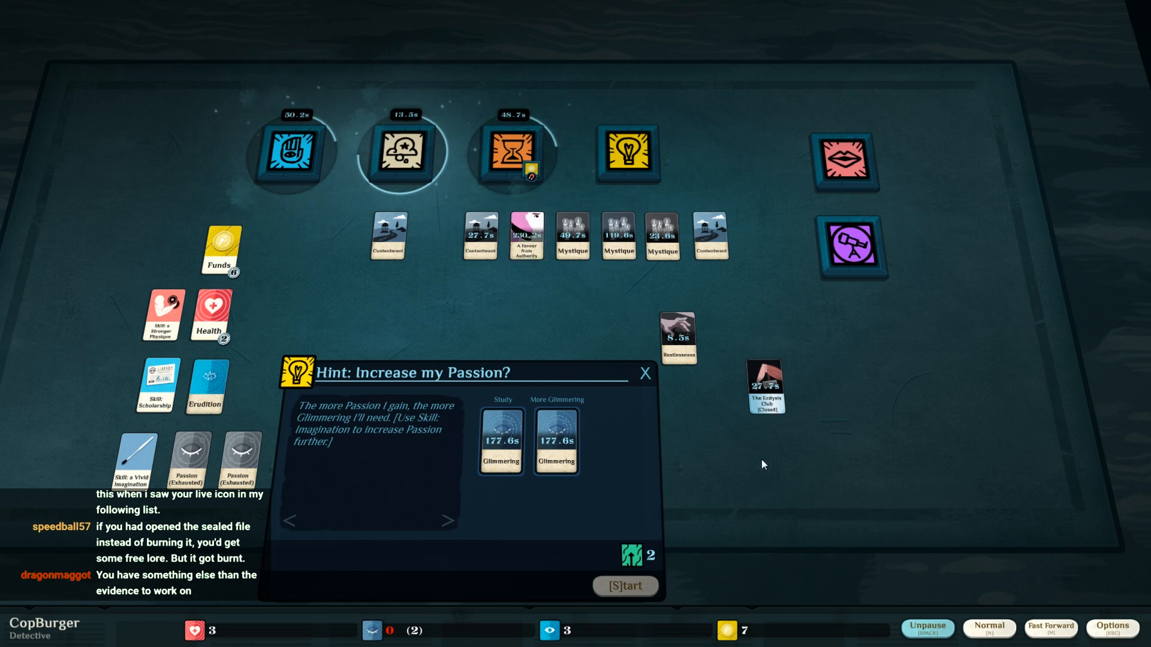
# - Toggle pause so time advances past the Passion hint, turning Restlessness into Dread
pyautogui.click(927, 628)
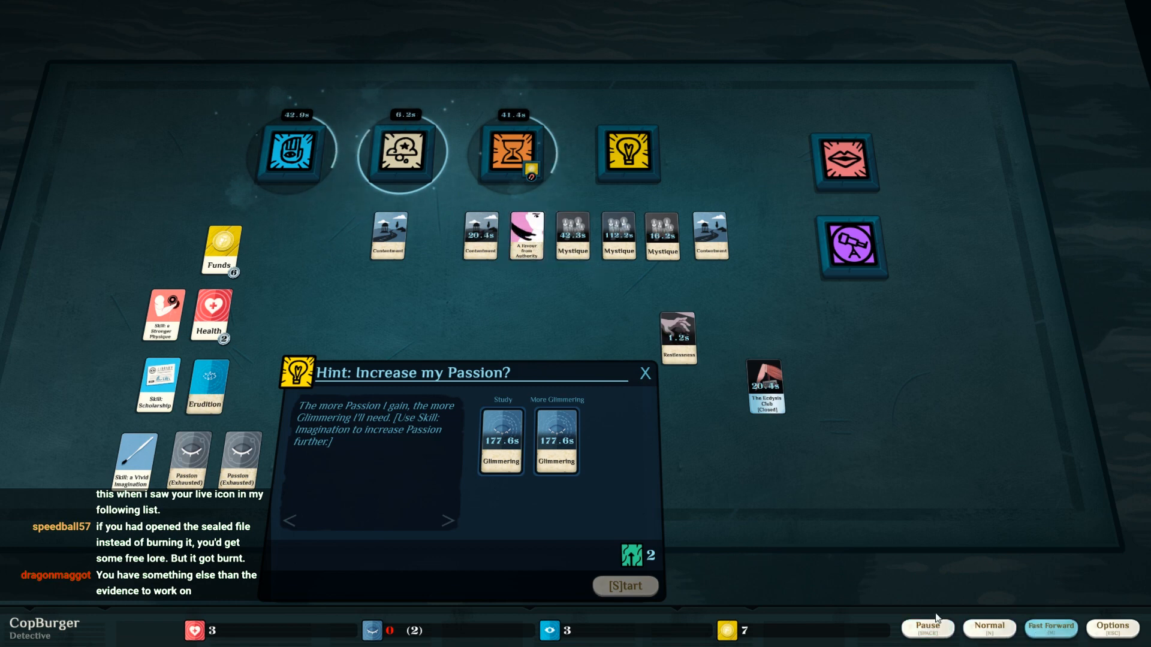
pyautogui.click(926, 629)
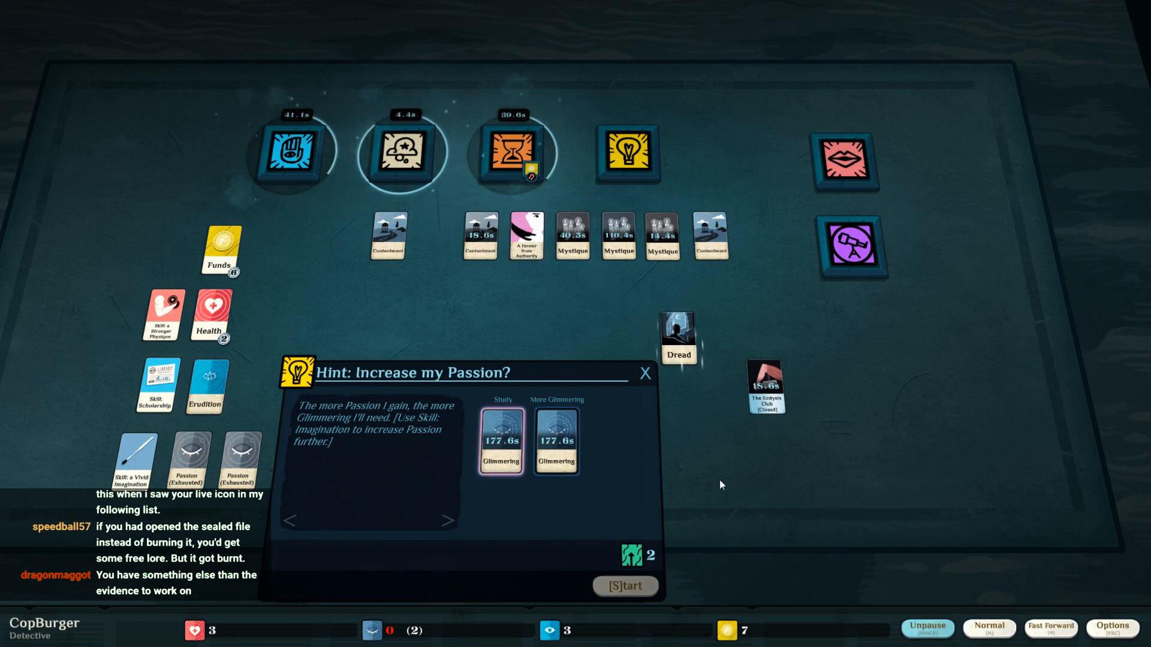
pyautogui.click(926, 628)
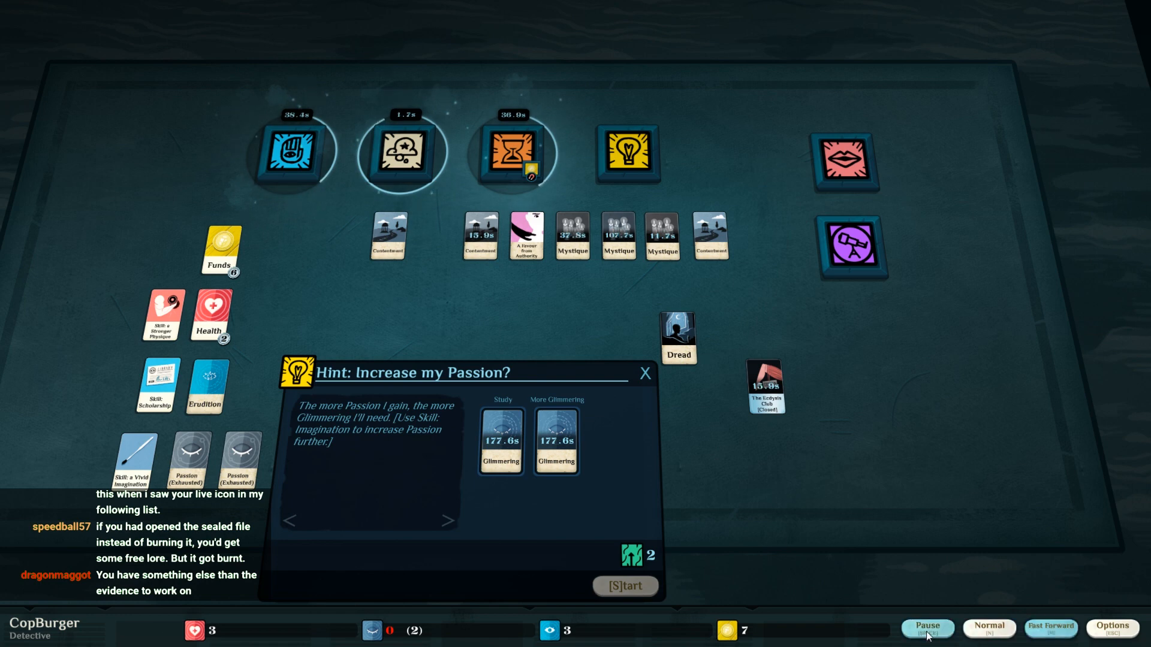
pyautogui.click(927, 629)
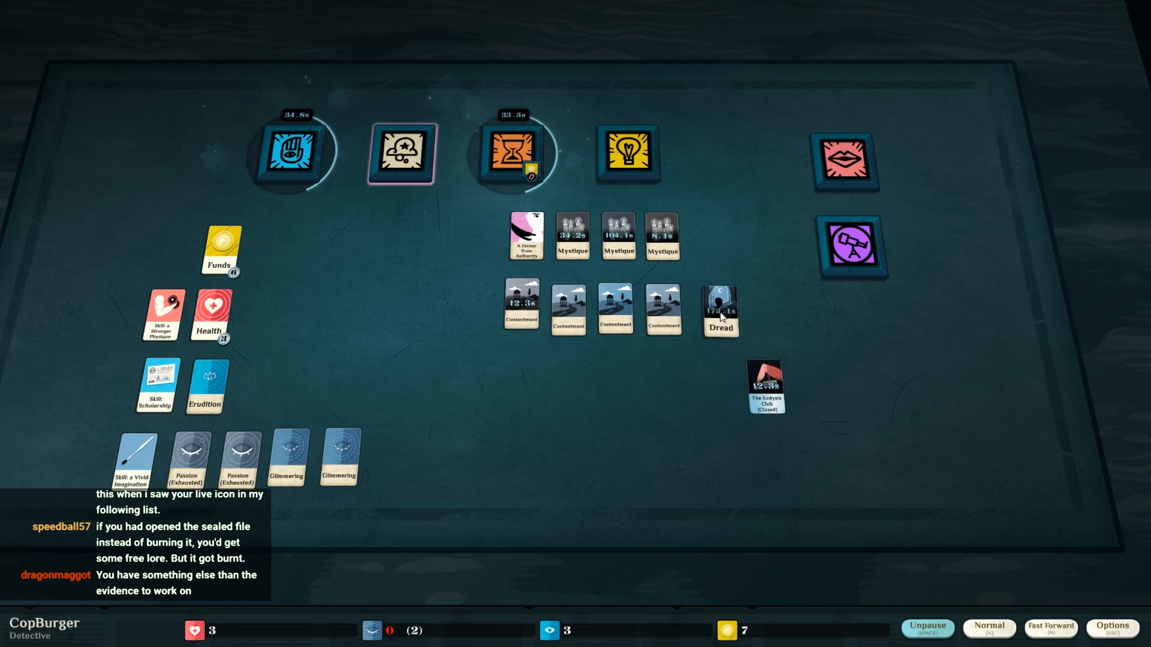
# - Move the Explore verb into the top row and let the investigation reach its Progress! outcome
pyautogui.moveTo(766, 387); pyautogui.dragTo(1000, 369)
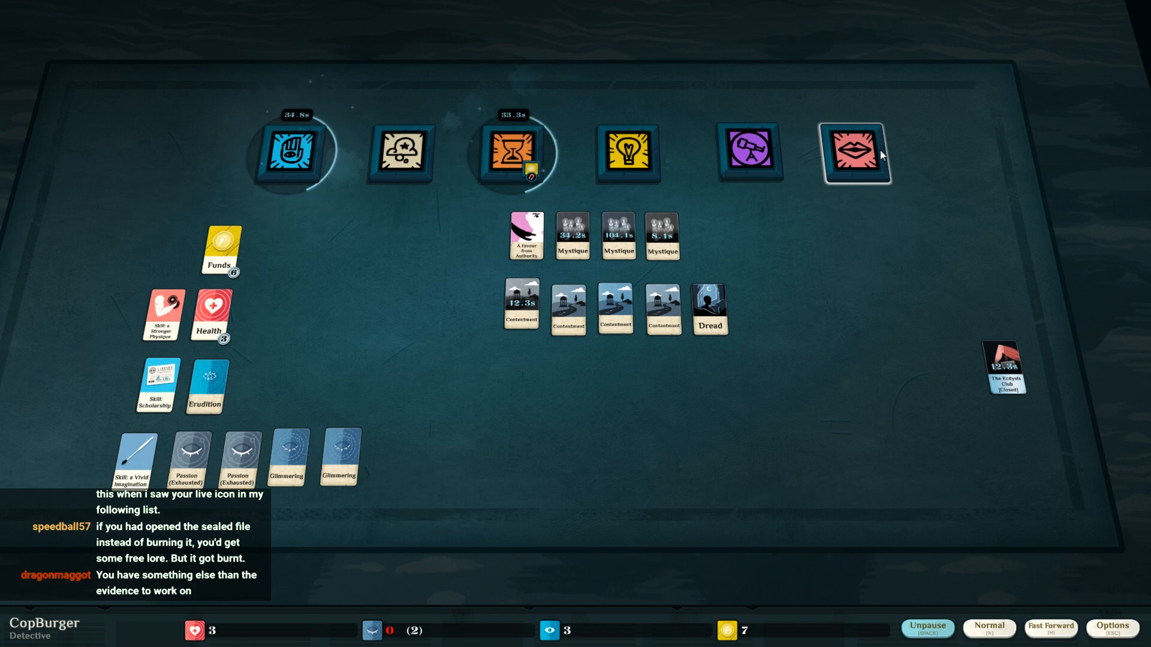
pyautogui.click(926, 628)
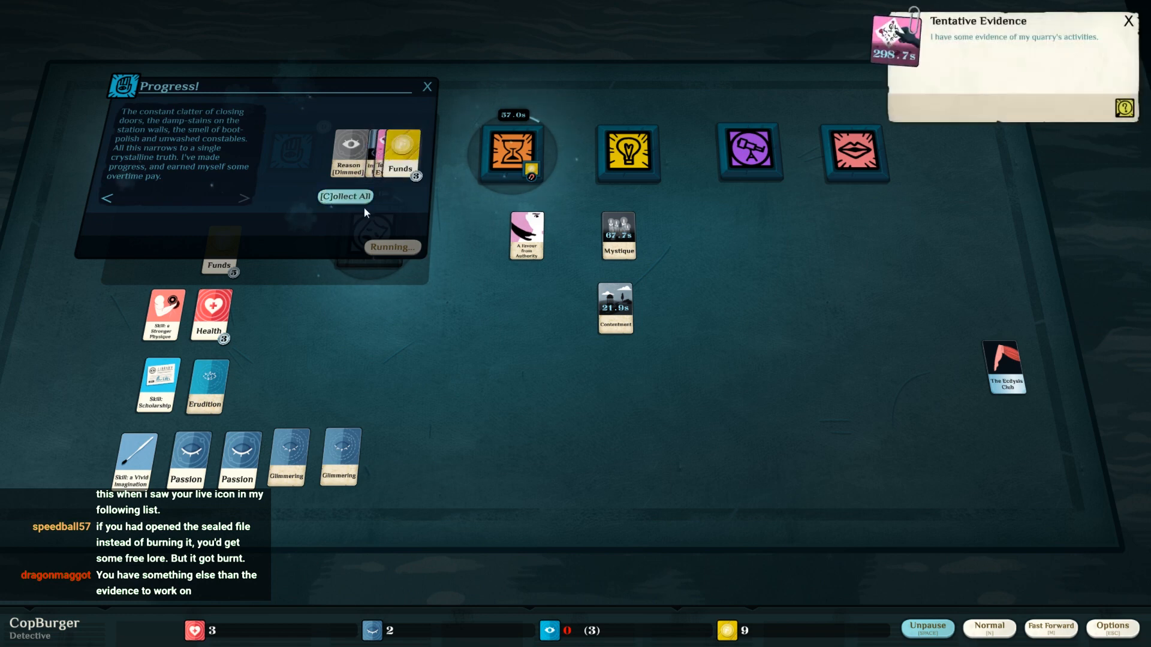
# - Collect the investigation's Damning Evidence, Reason and Funds, then ready Work for a painting
pyautogui.click(346, 196)
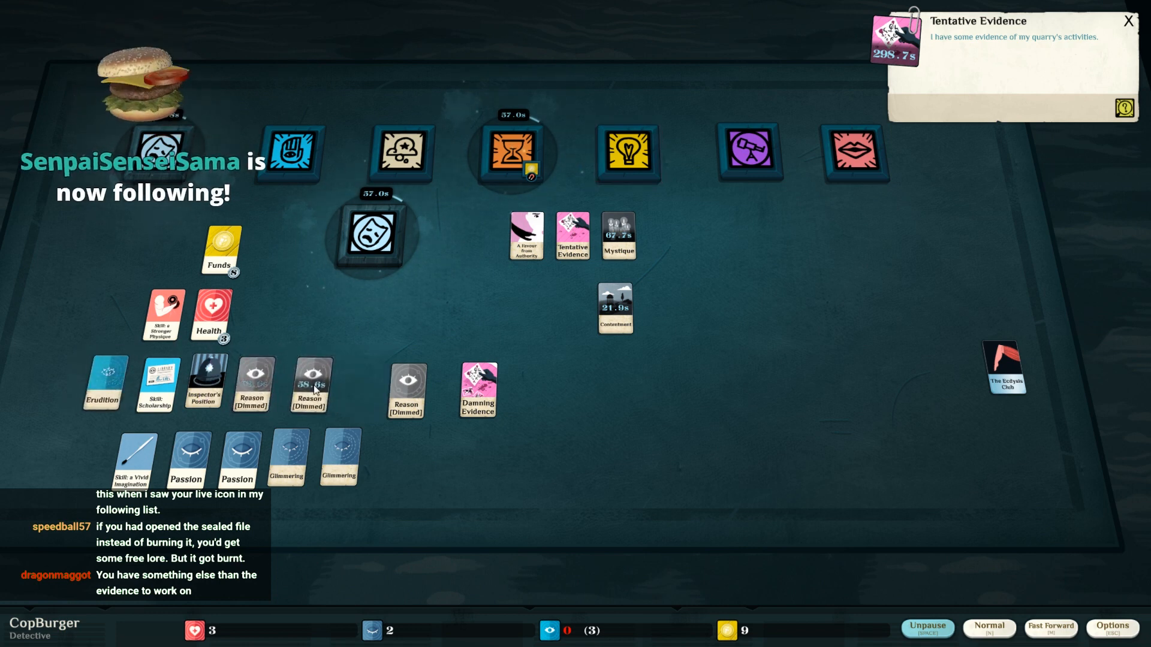
pyautogui.click(404, 389)
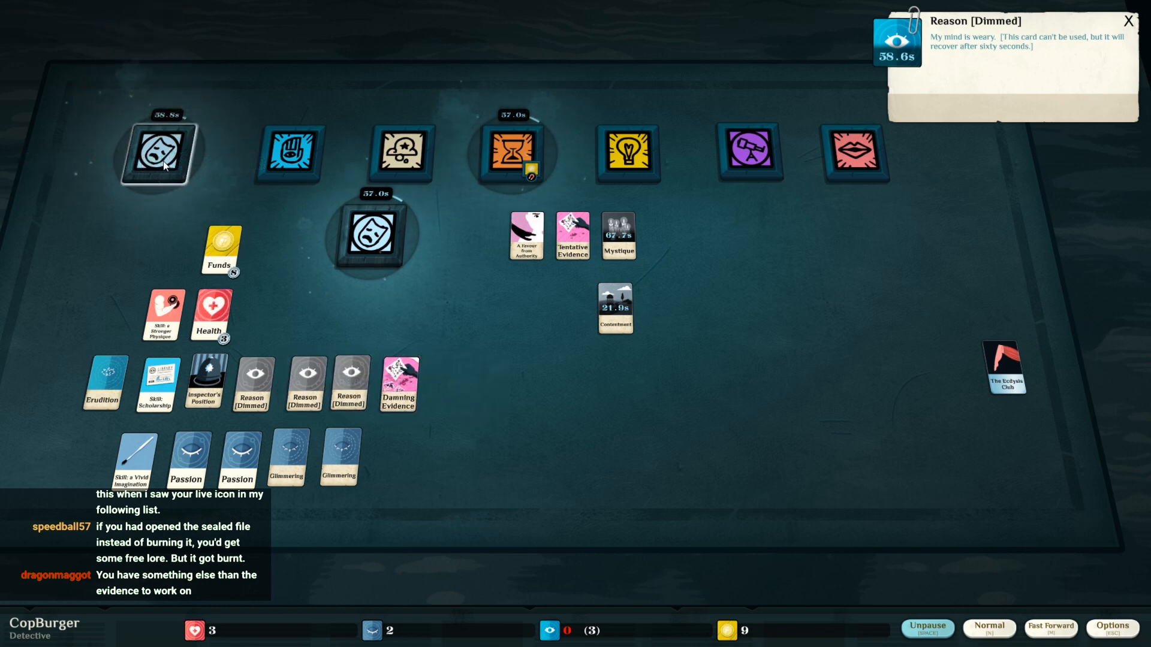
pyautogui.moveTo(288, 154)
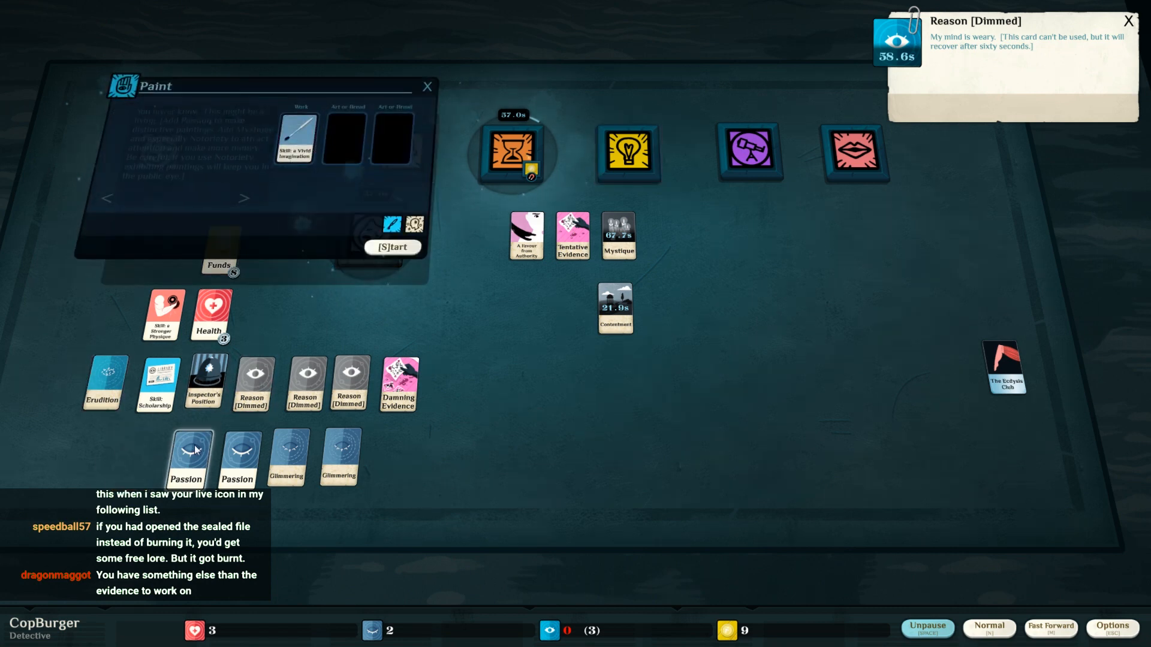
# - Start the painting on Vivid Imagination with two Passion cards and close the empty Talk window
pyautogui.moveTo(185, 459); pyautogui.dragTo(391, 139)
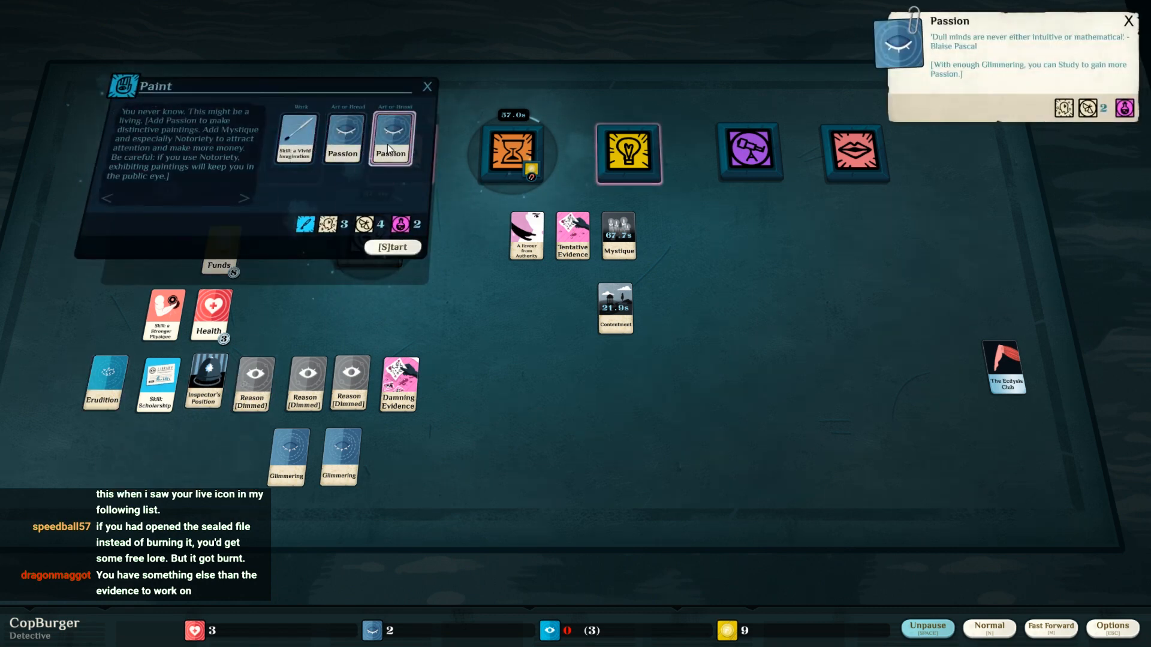
pyautogui.click(392, 247)
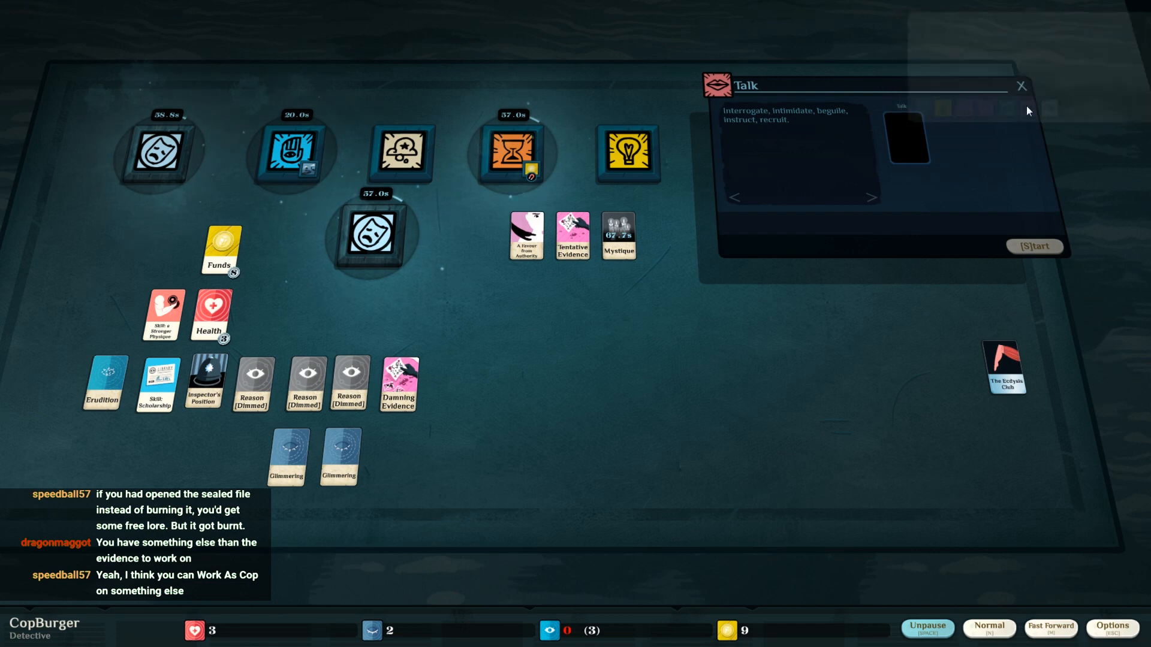
pyautogui.click(1020, 85)
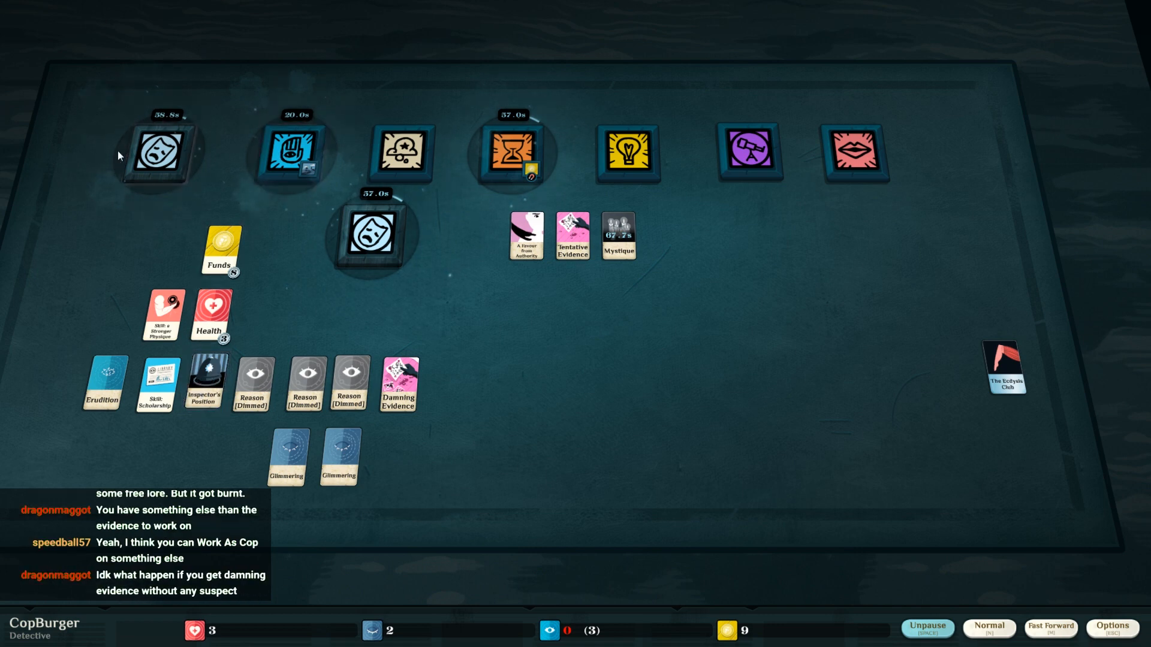
pyautogui.moveTo(627, 152)
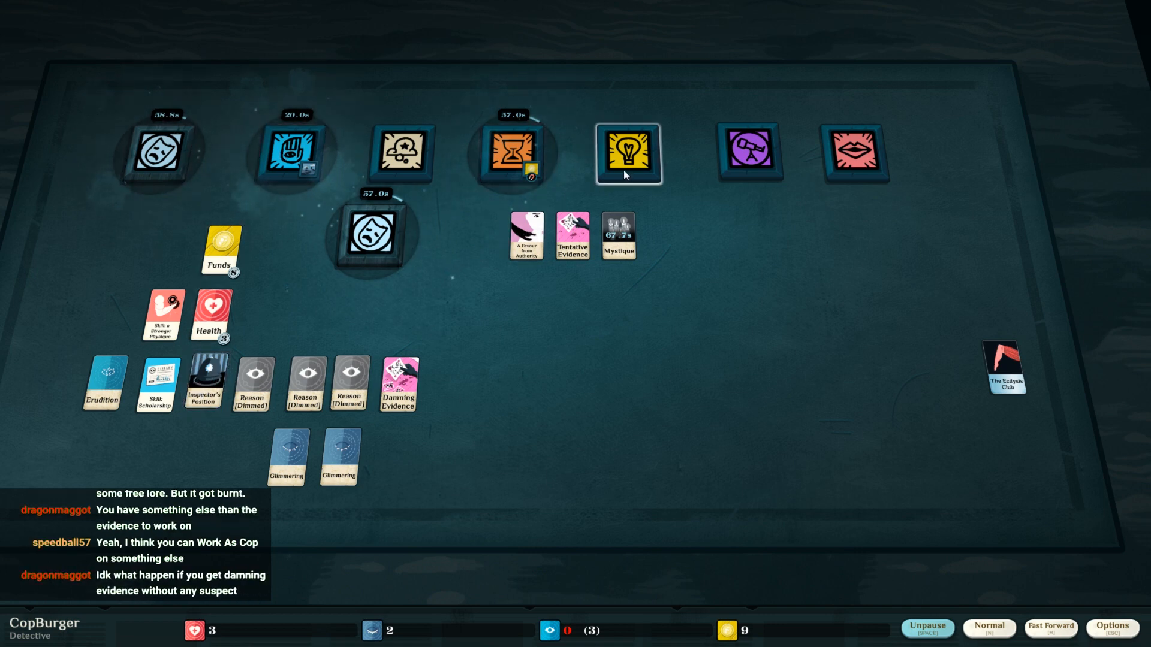
# - Review the Passion study options and accept the Night Terrors dream outcome
pyautogui.click(626, 152)
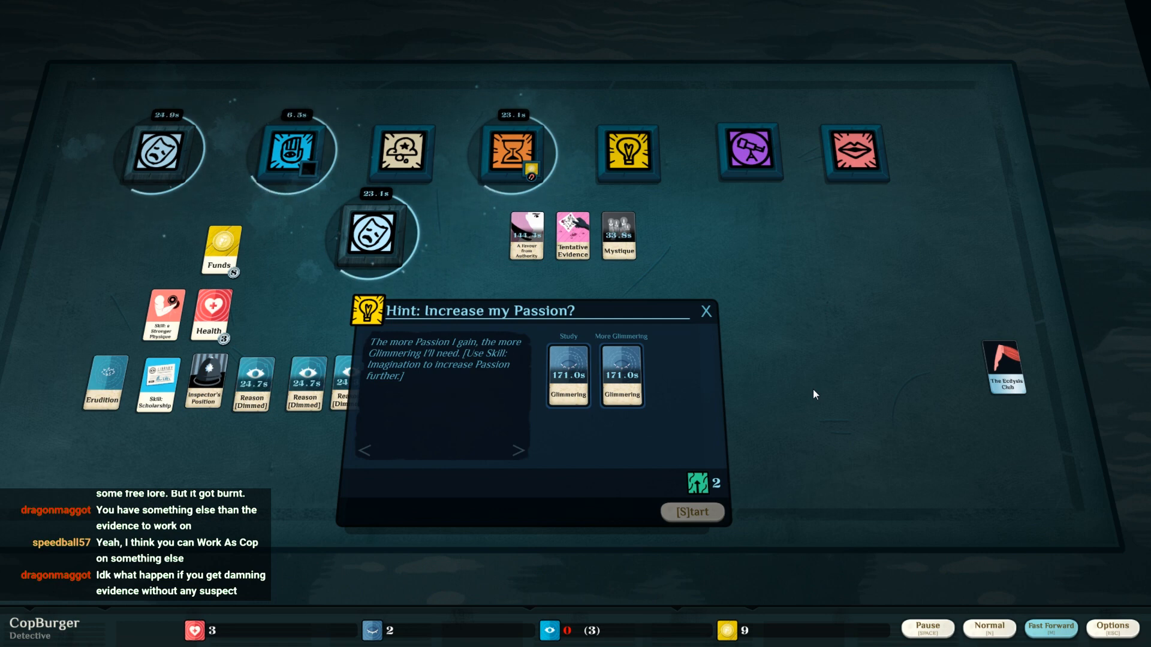
pyautogui.moveTo(812, 394)
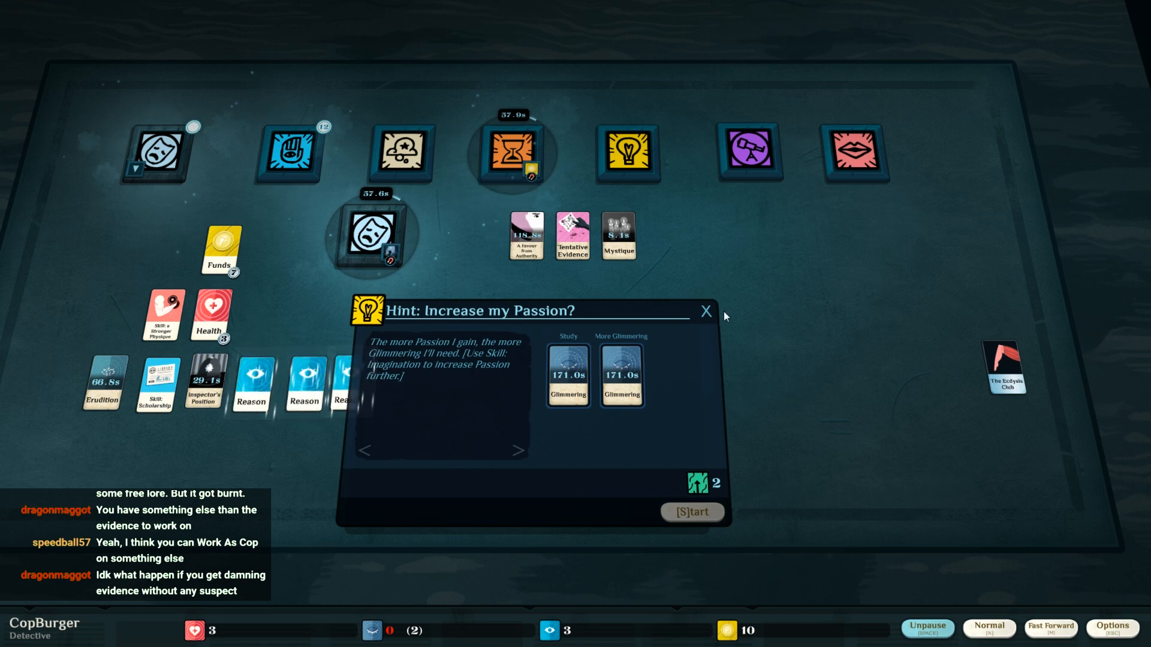
pyautogui.click(705, 310)
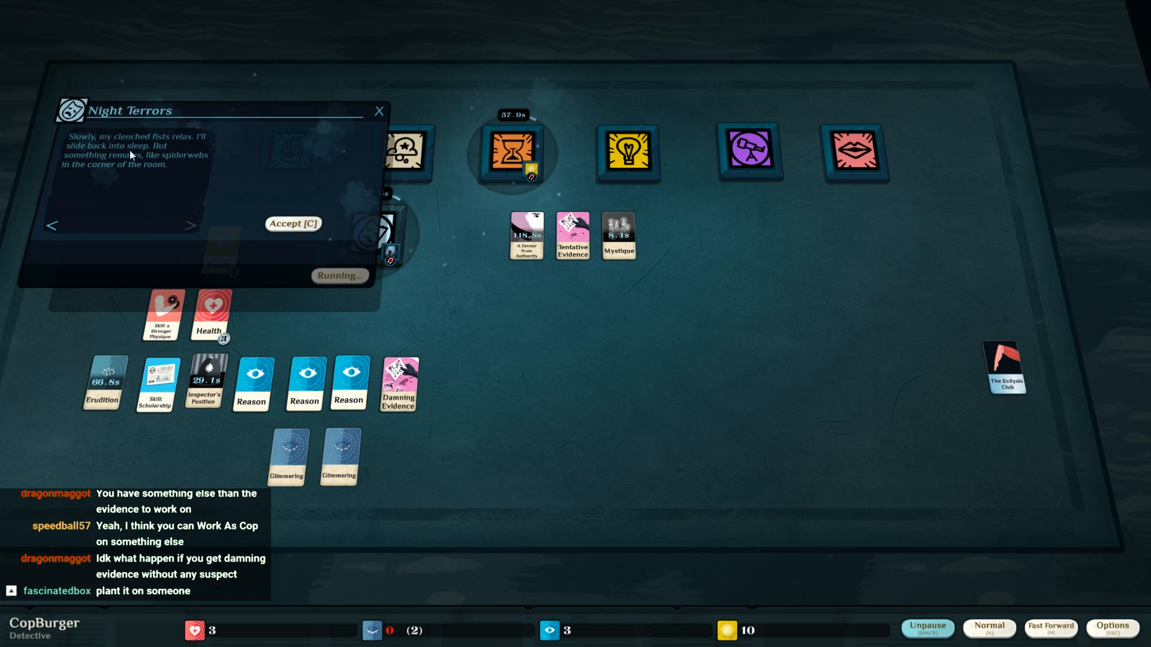
pyautogui.moveTo(198, 189)
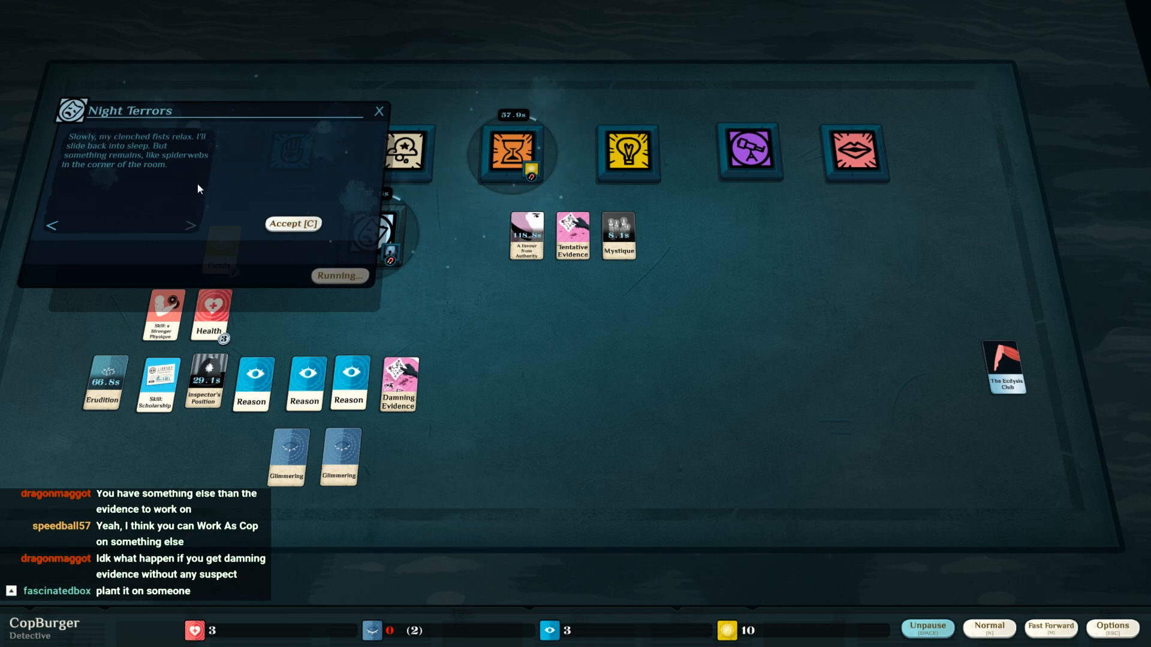
pyautogui.click(293, 223)
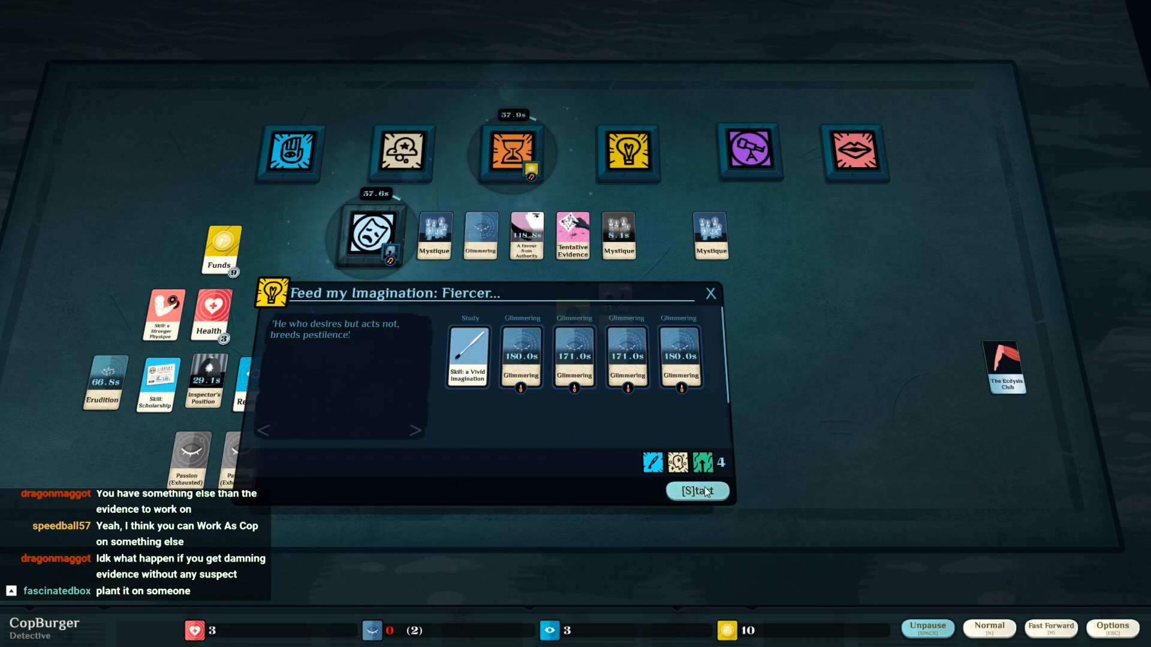
# - Start the Feed my Imagination: Fiercer study so Fascination and Contentment appear on the table
pyautogui.click(695, 492)
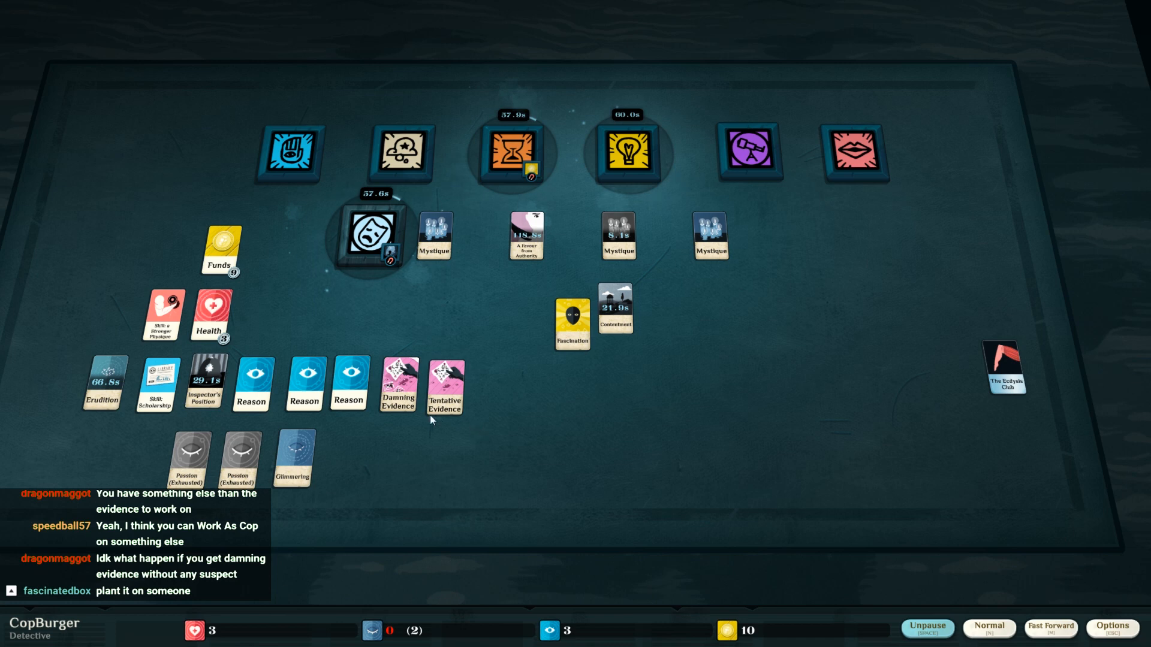
pyautogui.moveTo(403, 432)
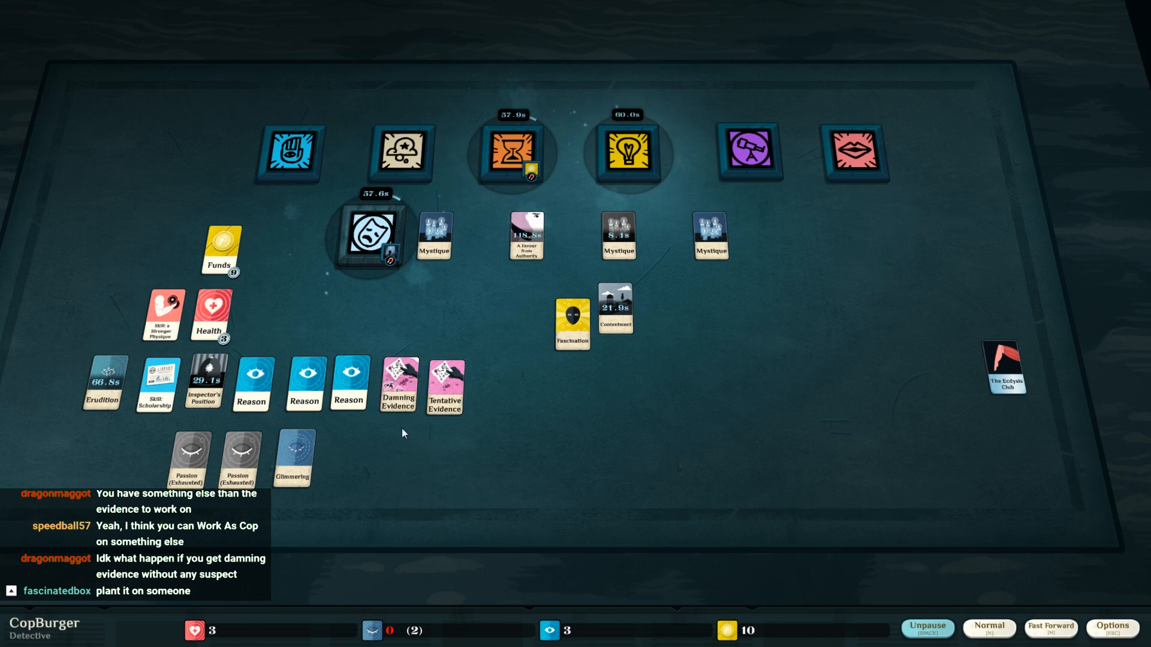
pyautogui.moveTo(711, 277)
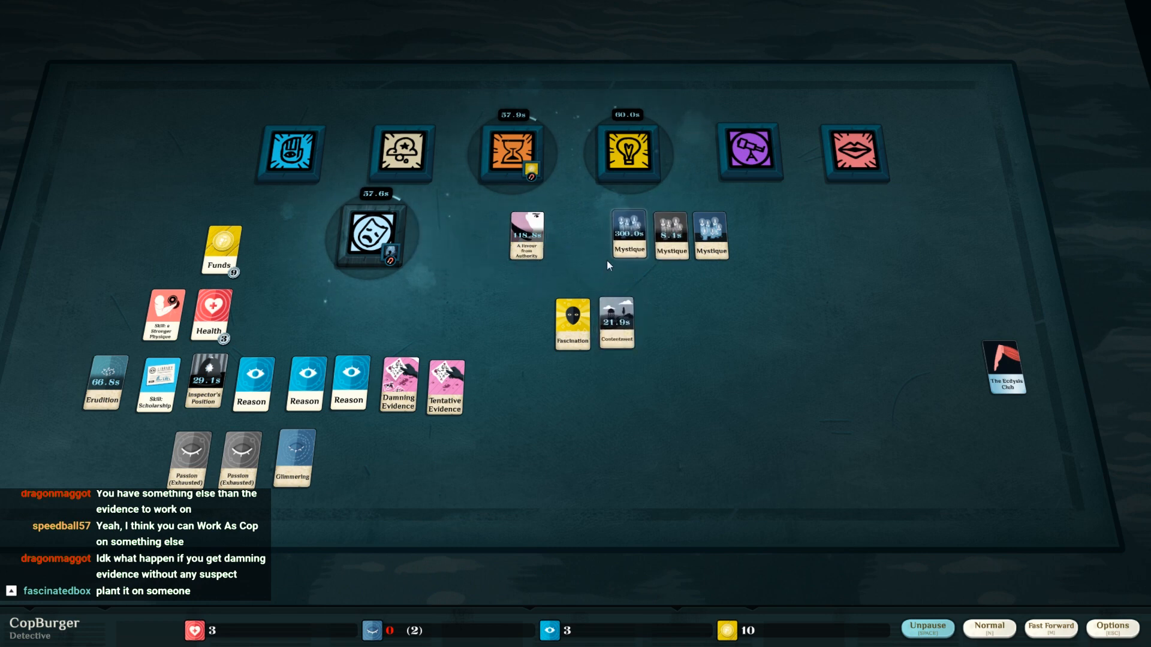
pyautogui.click(859, 152)
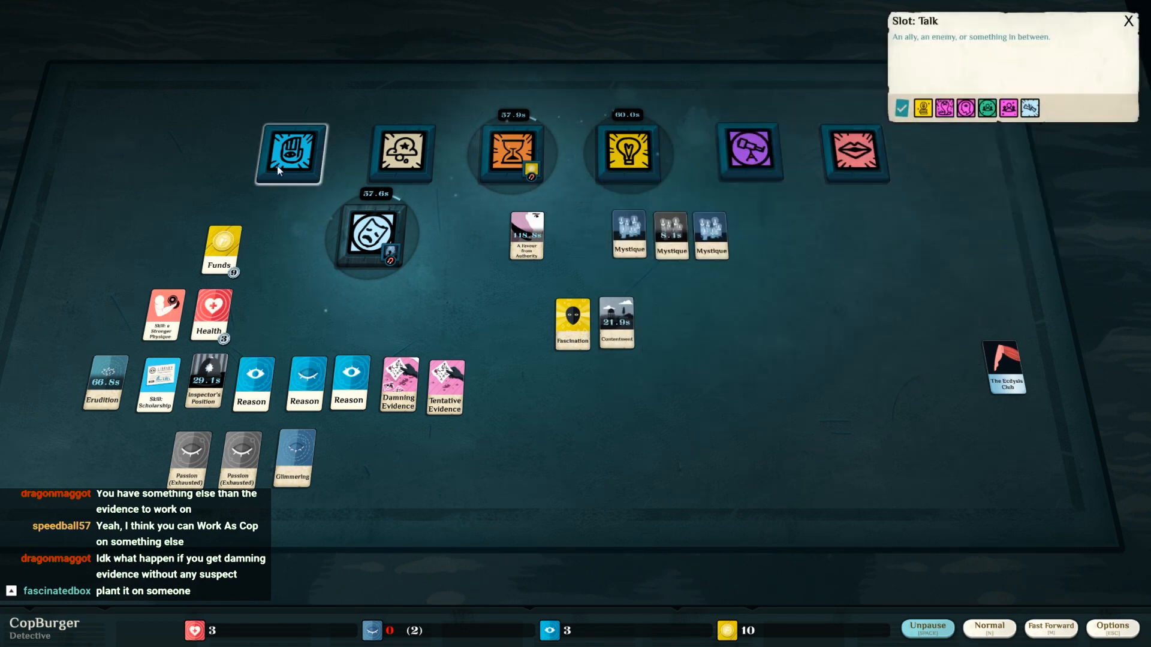
# - Begin A Kind of Ascension with three Reason cards in the Meticulous, Vigilant and Unprecedented slots
pyautogui.click(290, 152)
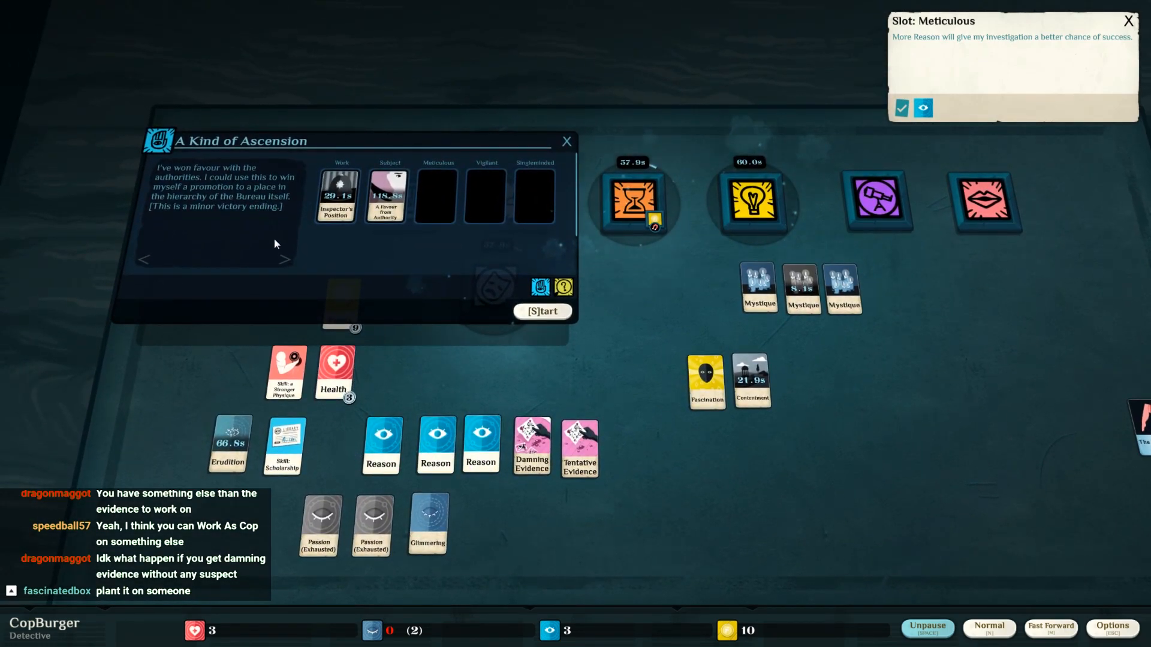
pyautogui.moveTo(380, 443); pyautogui.dragTo(277, 224)
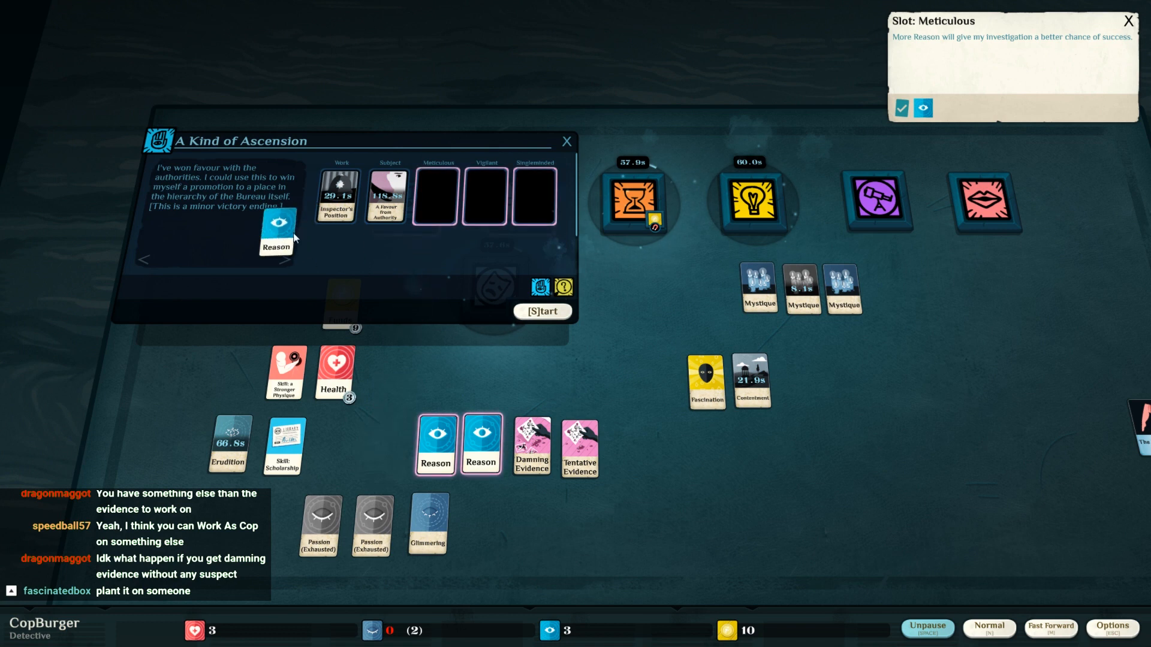
pyautogui.moveTo(479, 443); pyautogui.dragTo(483, 194)
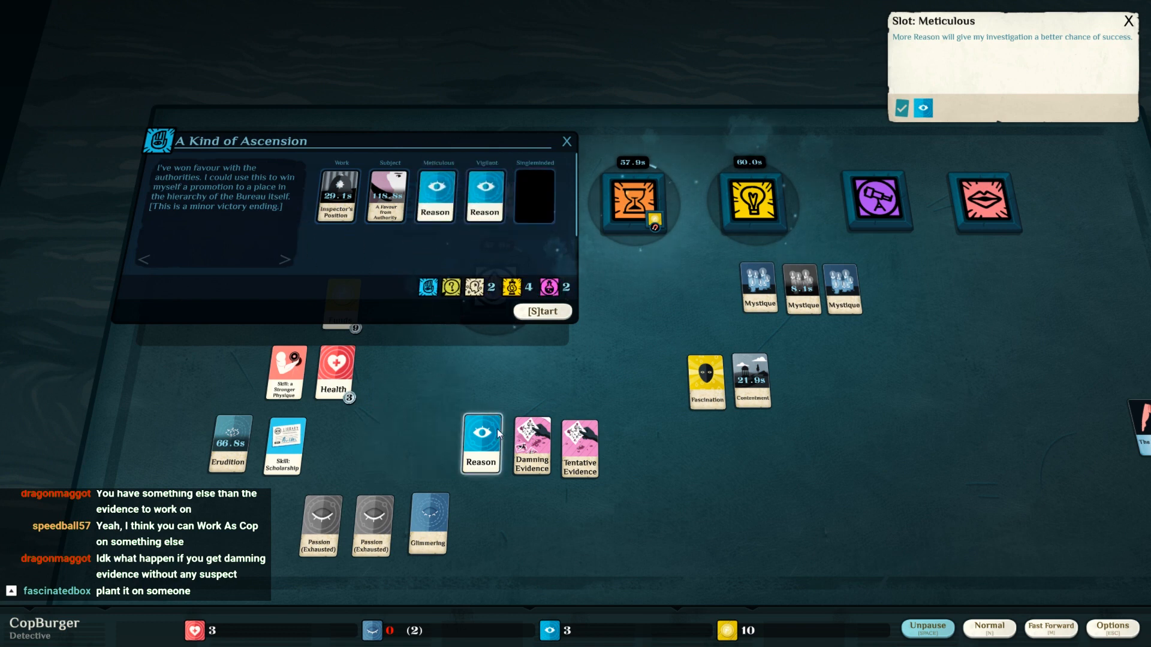
pyautogui.moveTo(480, 443); pyautogui.dragTo(533, 195)
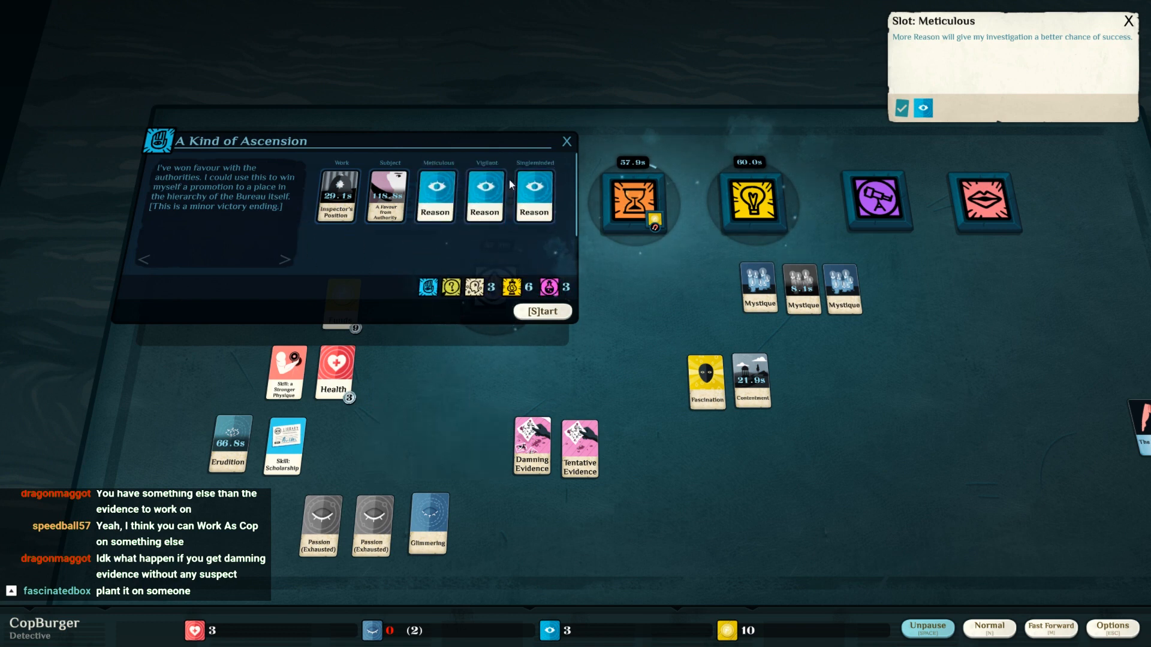
pyautogui.click(542, 311)
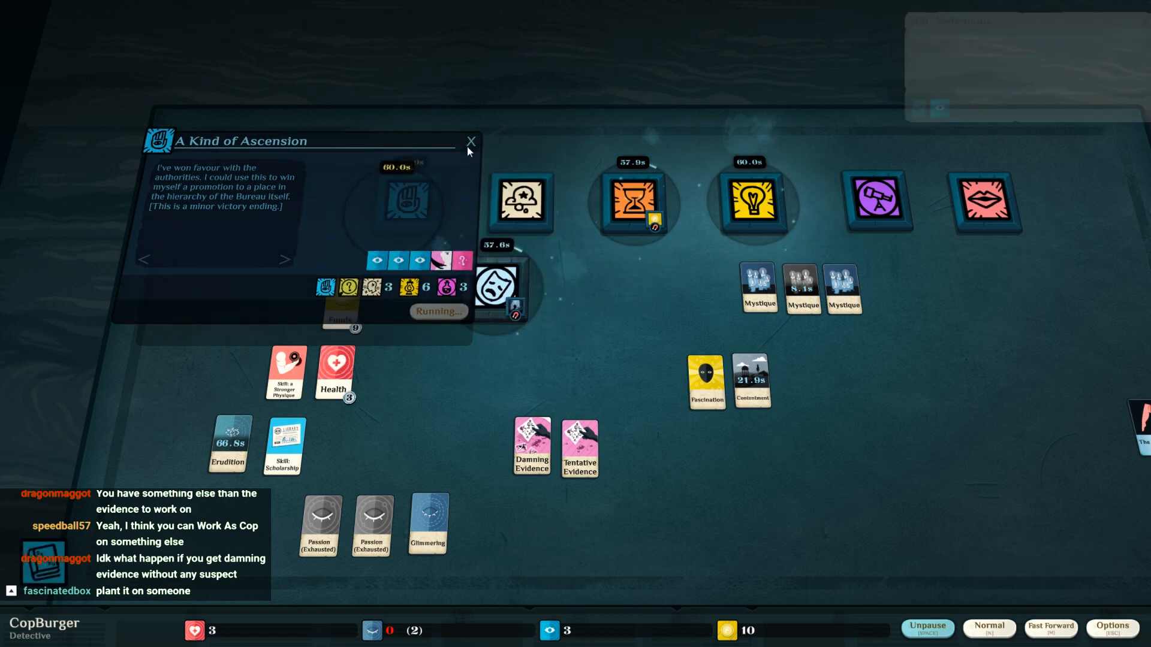
# - Let time run so the Ascension resolves into the Ambition's Tide minor victory
pyautogui.click(470, 142)
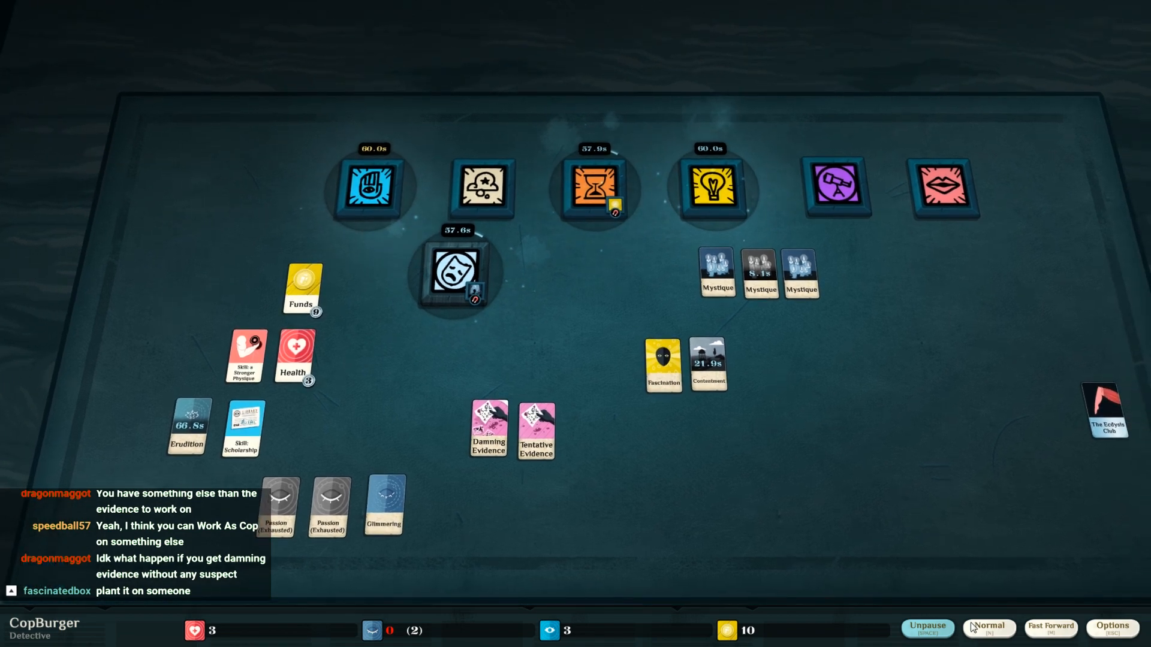
pyautogui.click(926, 629)
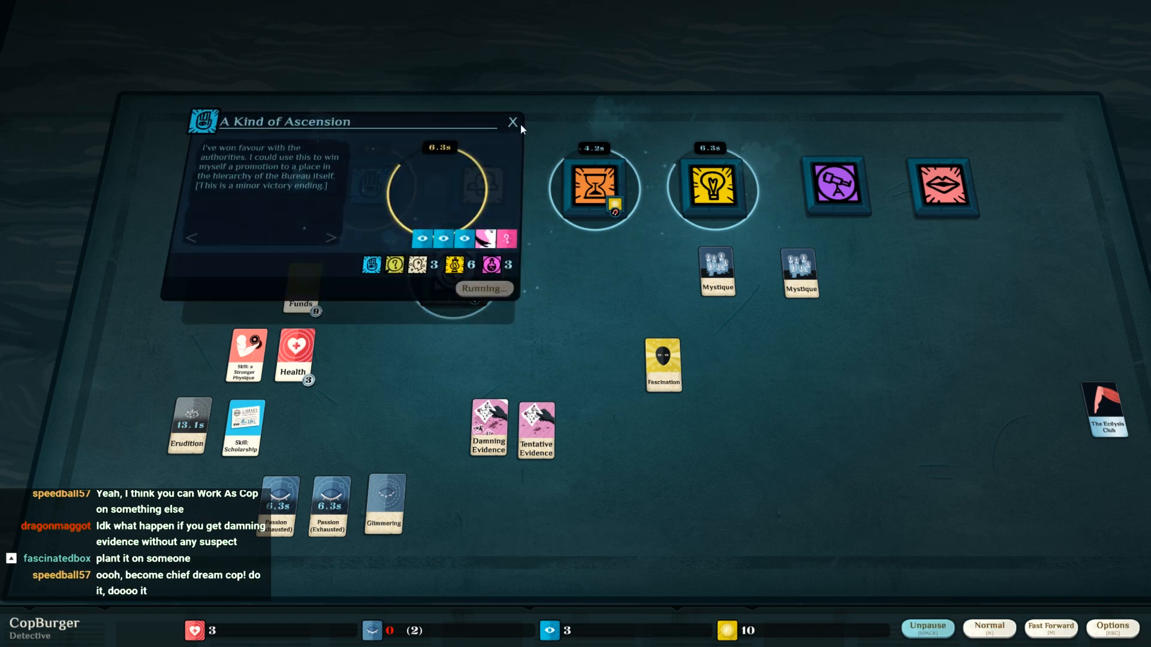
pyautogui.click(512, 123)
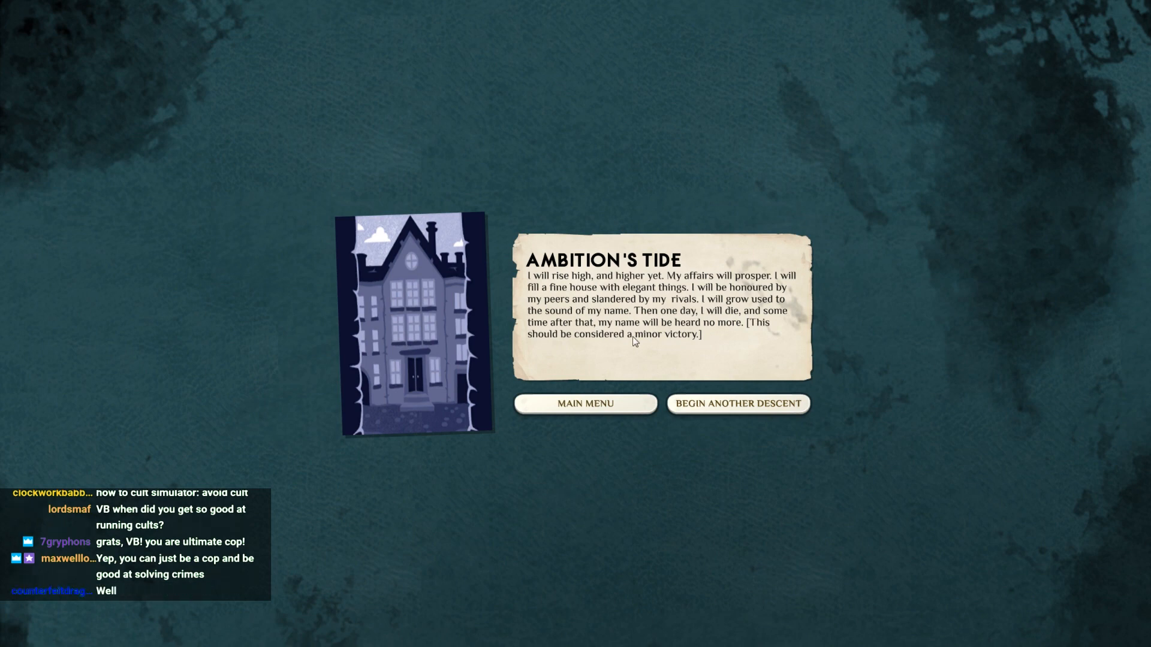
pyautogui.moveTo(683, 438)
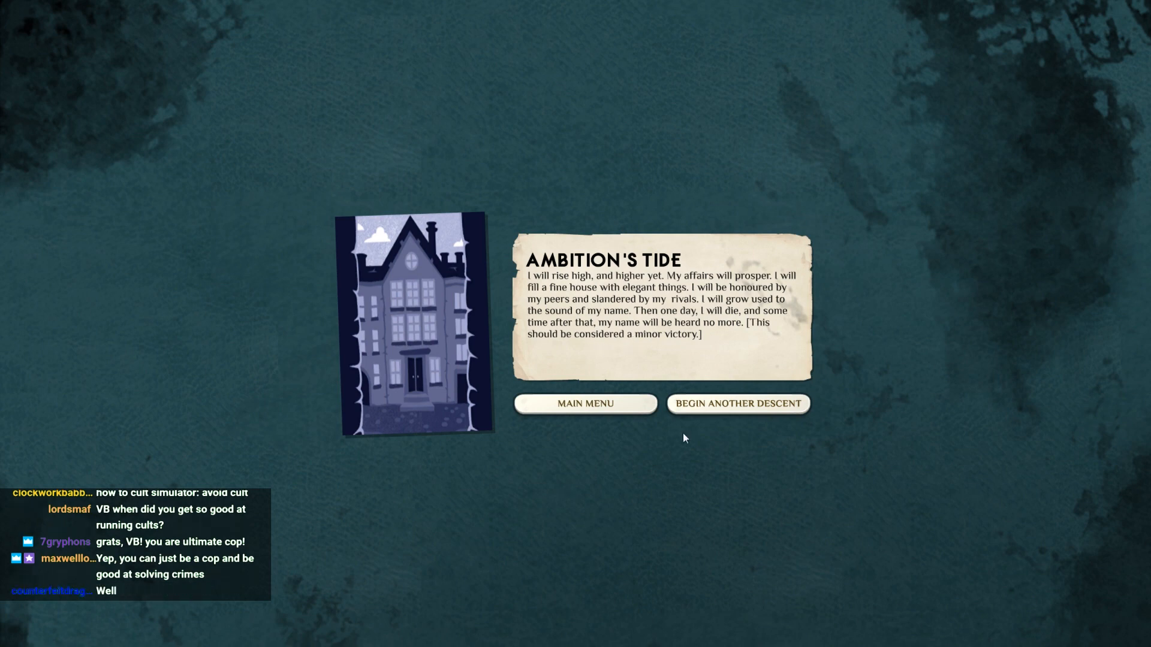
pyautogui.moveTo(748, 464)
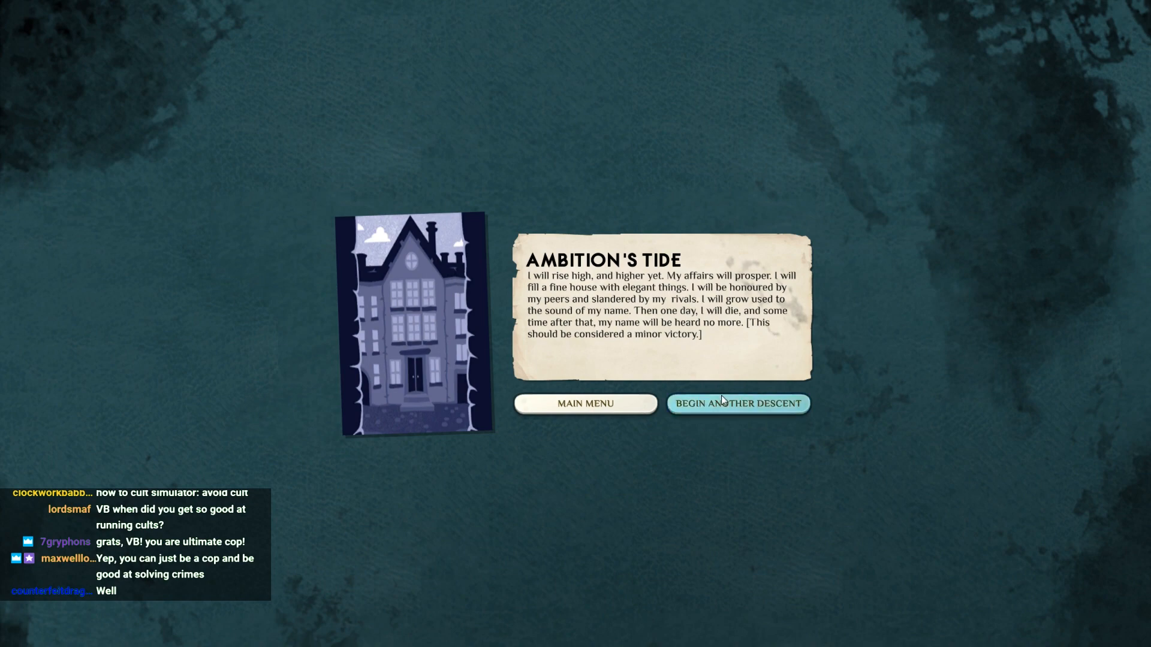
pyautogui.moveTo(726, 408)
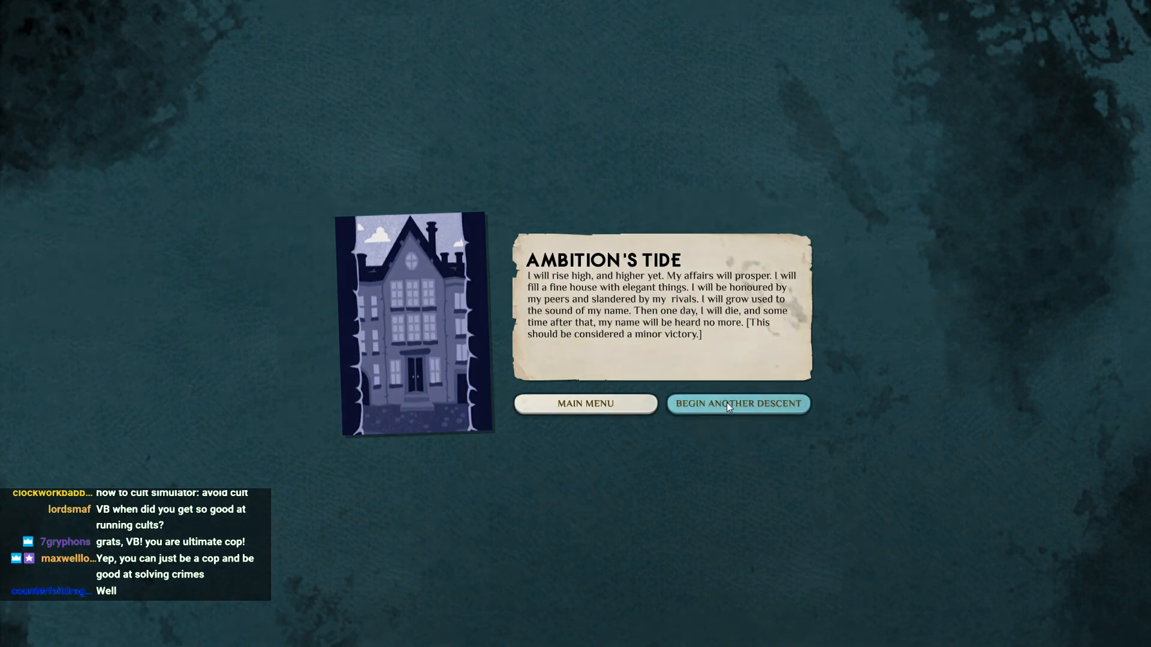
# - Begin another descent and select the Physician legacy with Reason and A Position at the Institute
pyautogui.click(737, 404)
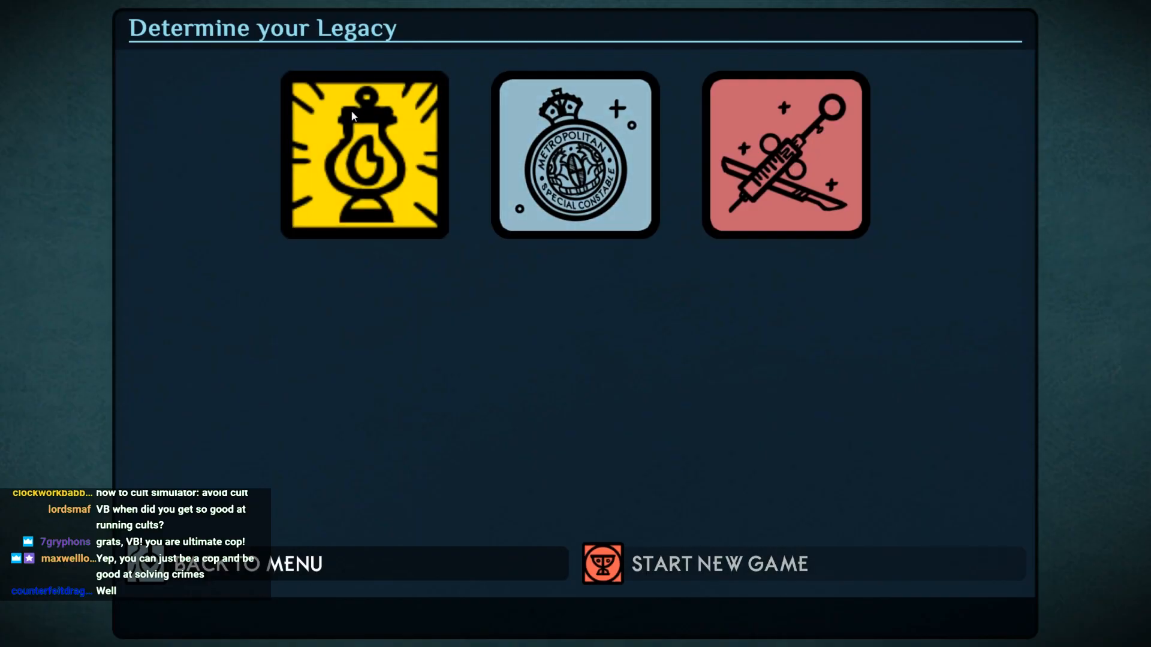
pyautogui.click(784, 154)
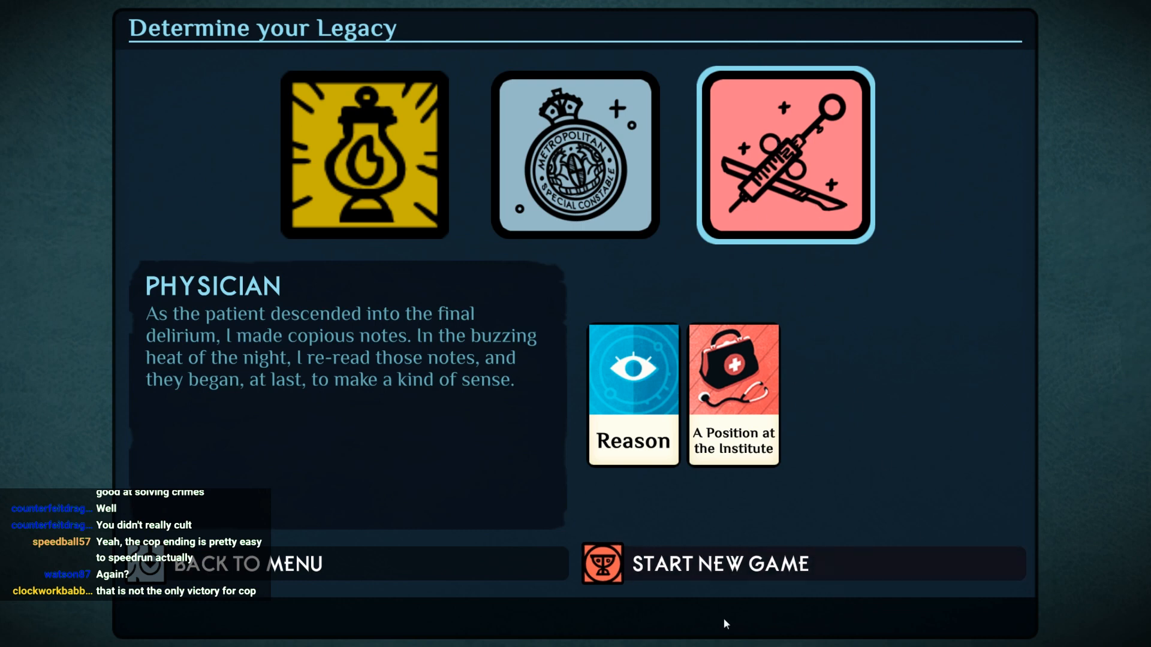
pyautogui.moveTo(708, 565)
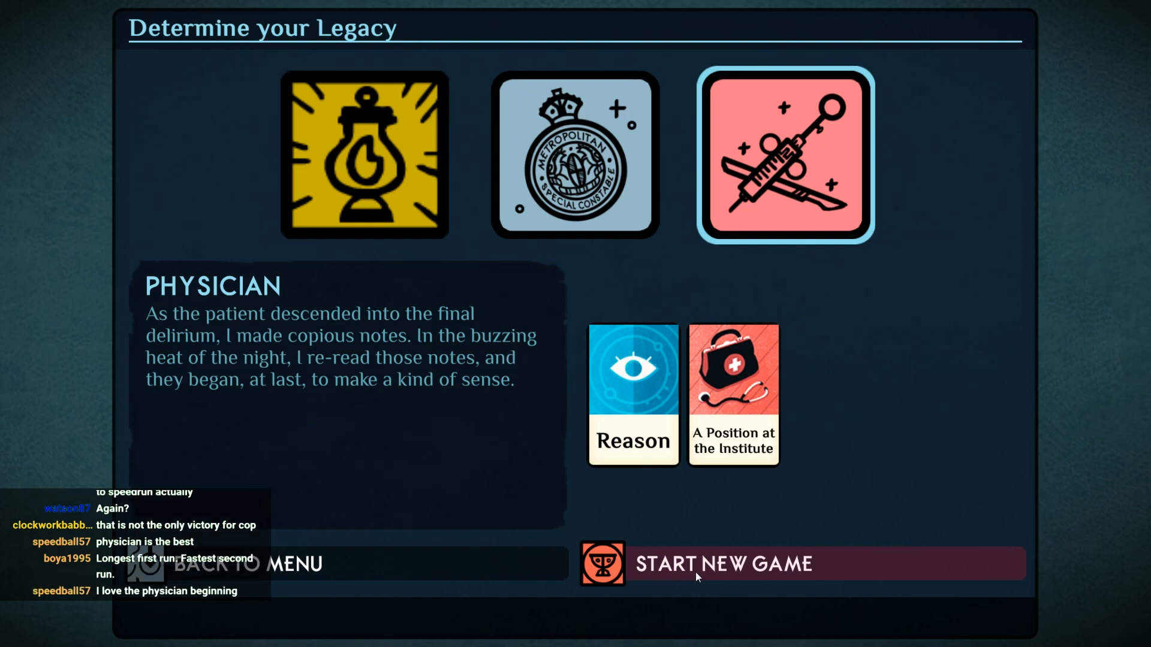
# - Start a new Physician game with Reason and A Position at the Institute on the table
pyautogui.click(720, 564)
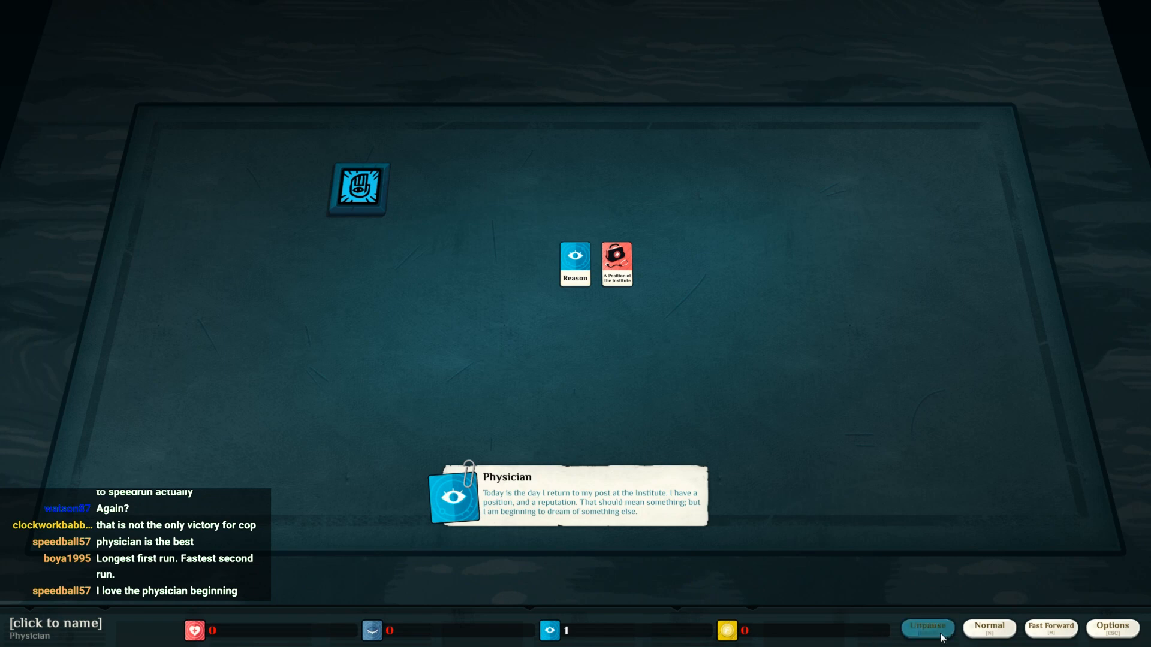